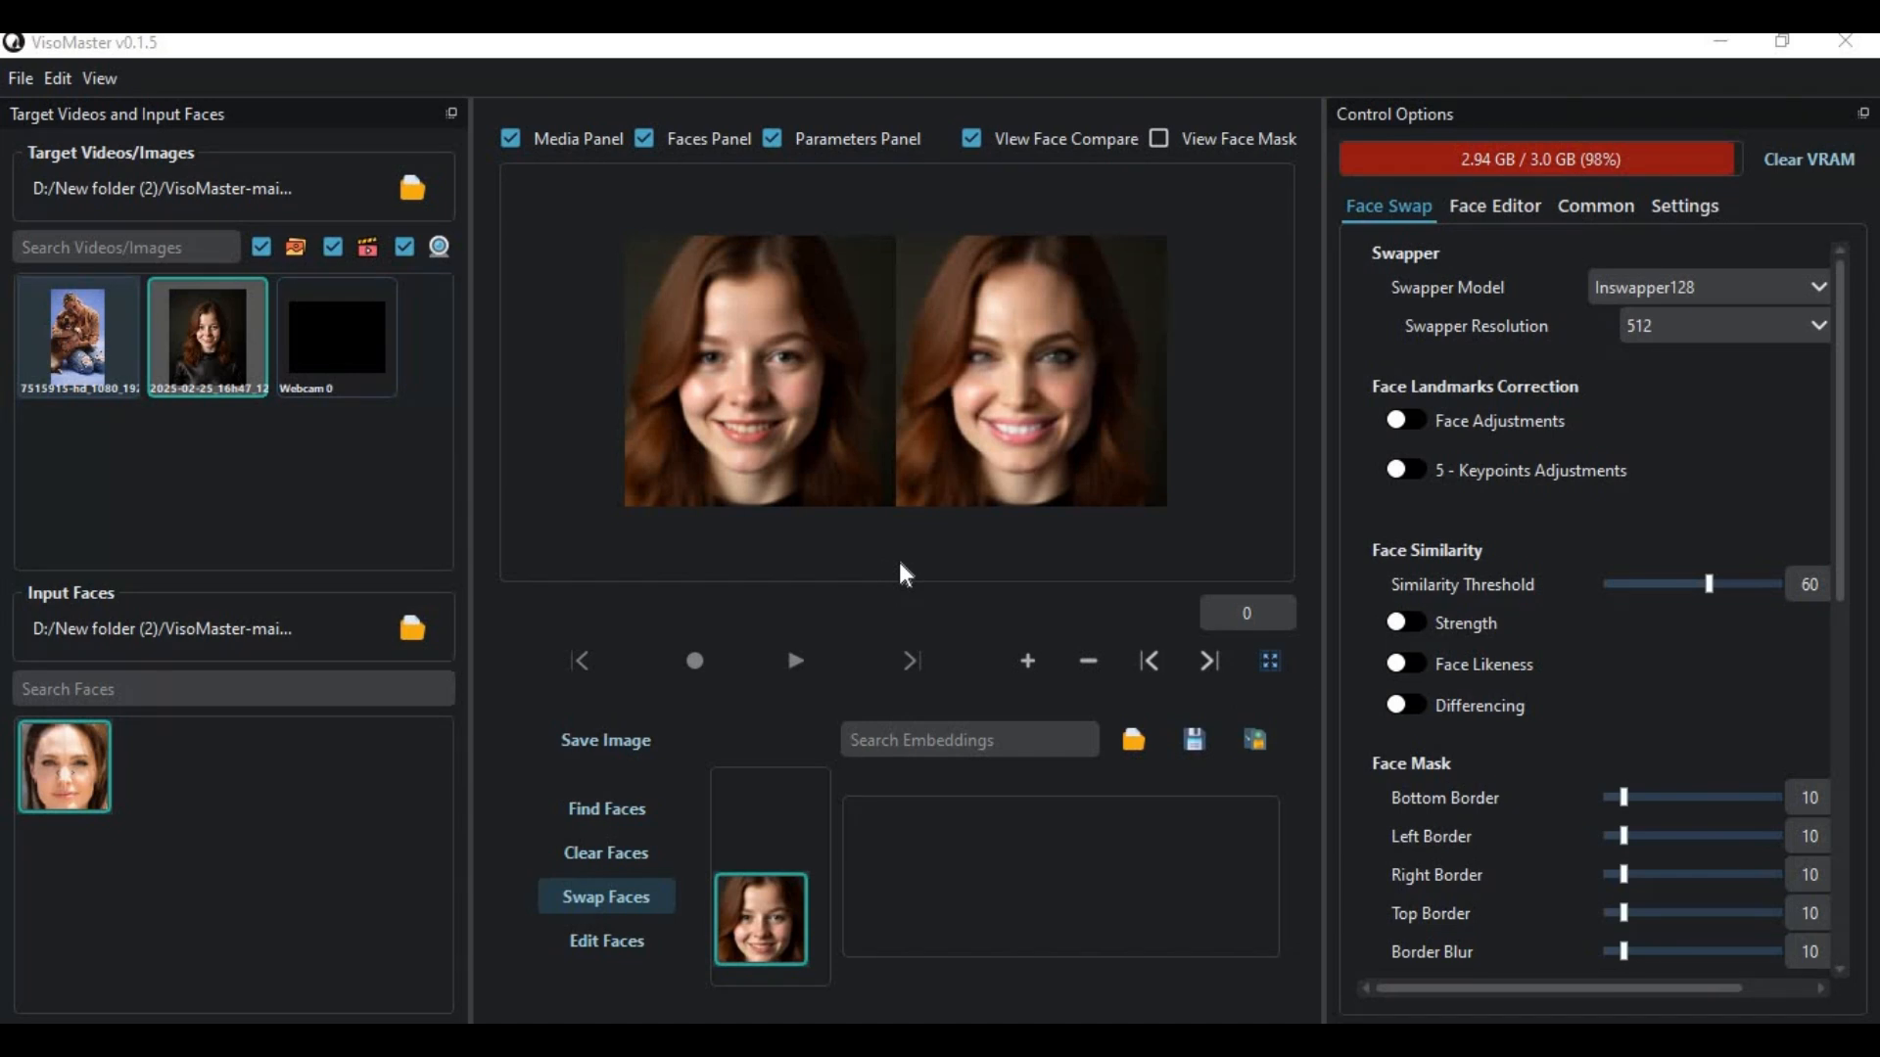
{"action": "mouse_move", "coordinate": [286, 376]}
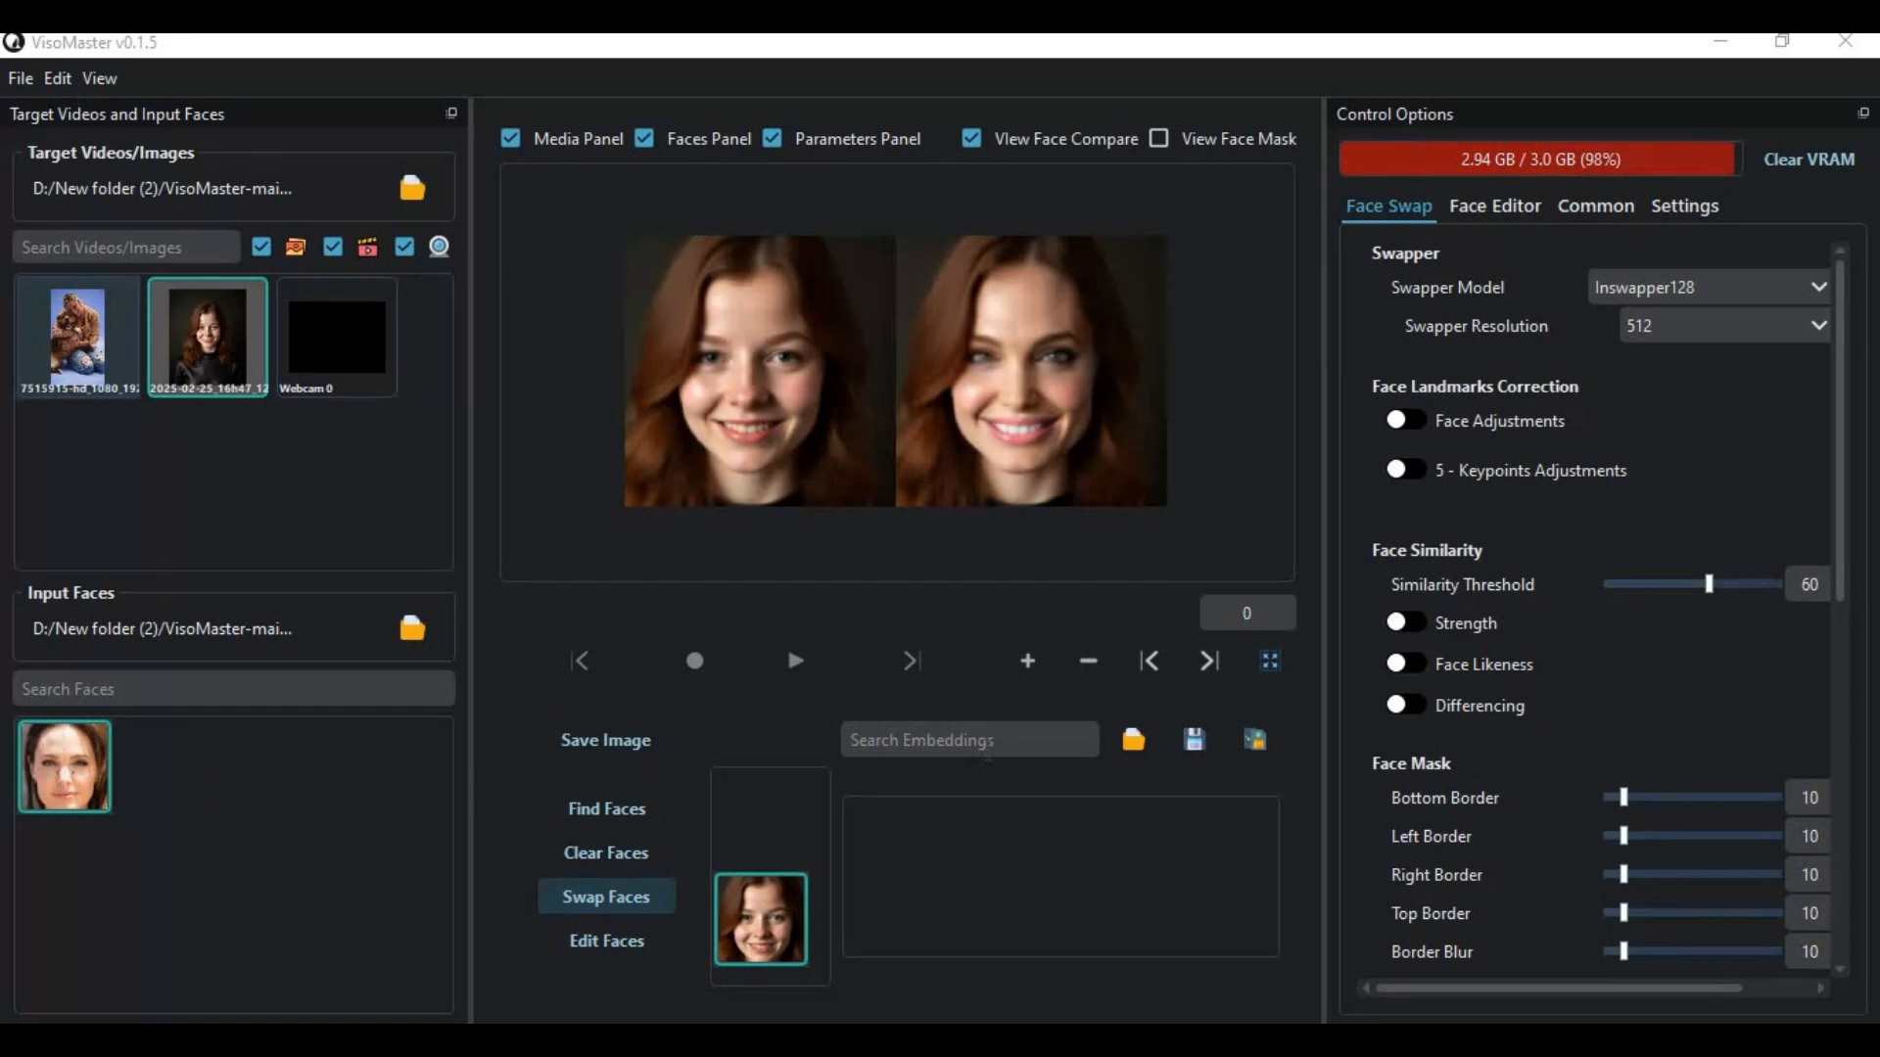
Step: Switch through Face Editor and Common to the Settings panel and scroll to Webcam Settings
{"action": "left_click", "coordinate": [1496, 205]}
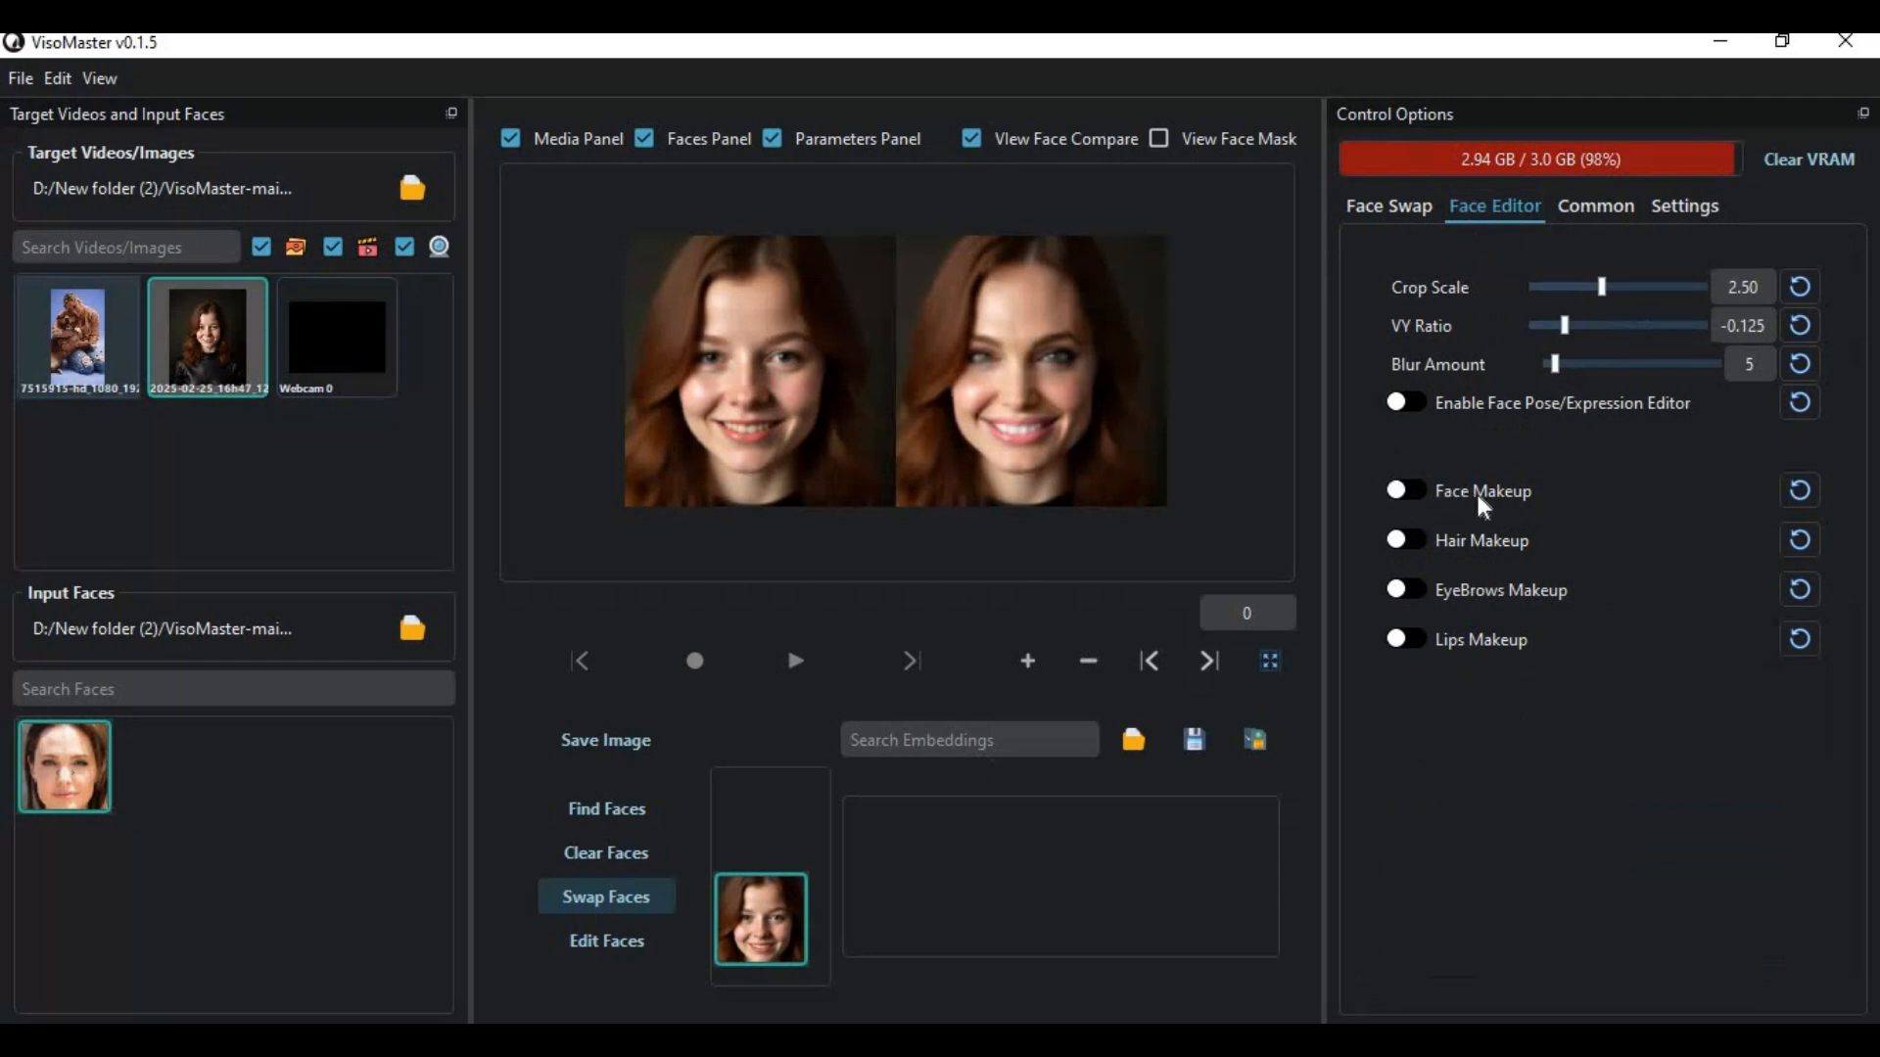
{"action": "mouse_move", "coordinate": [1541, 629]}
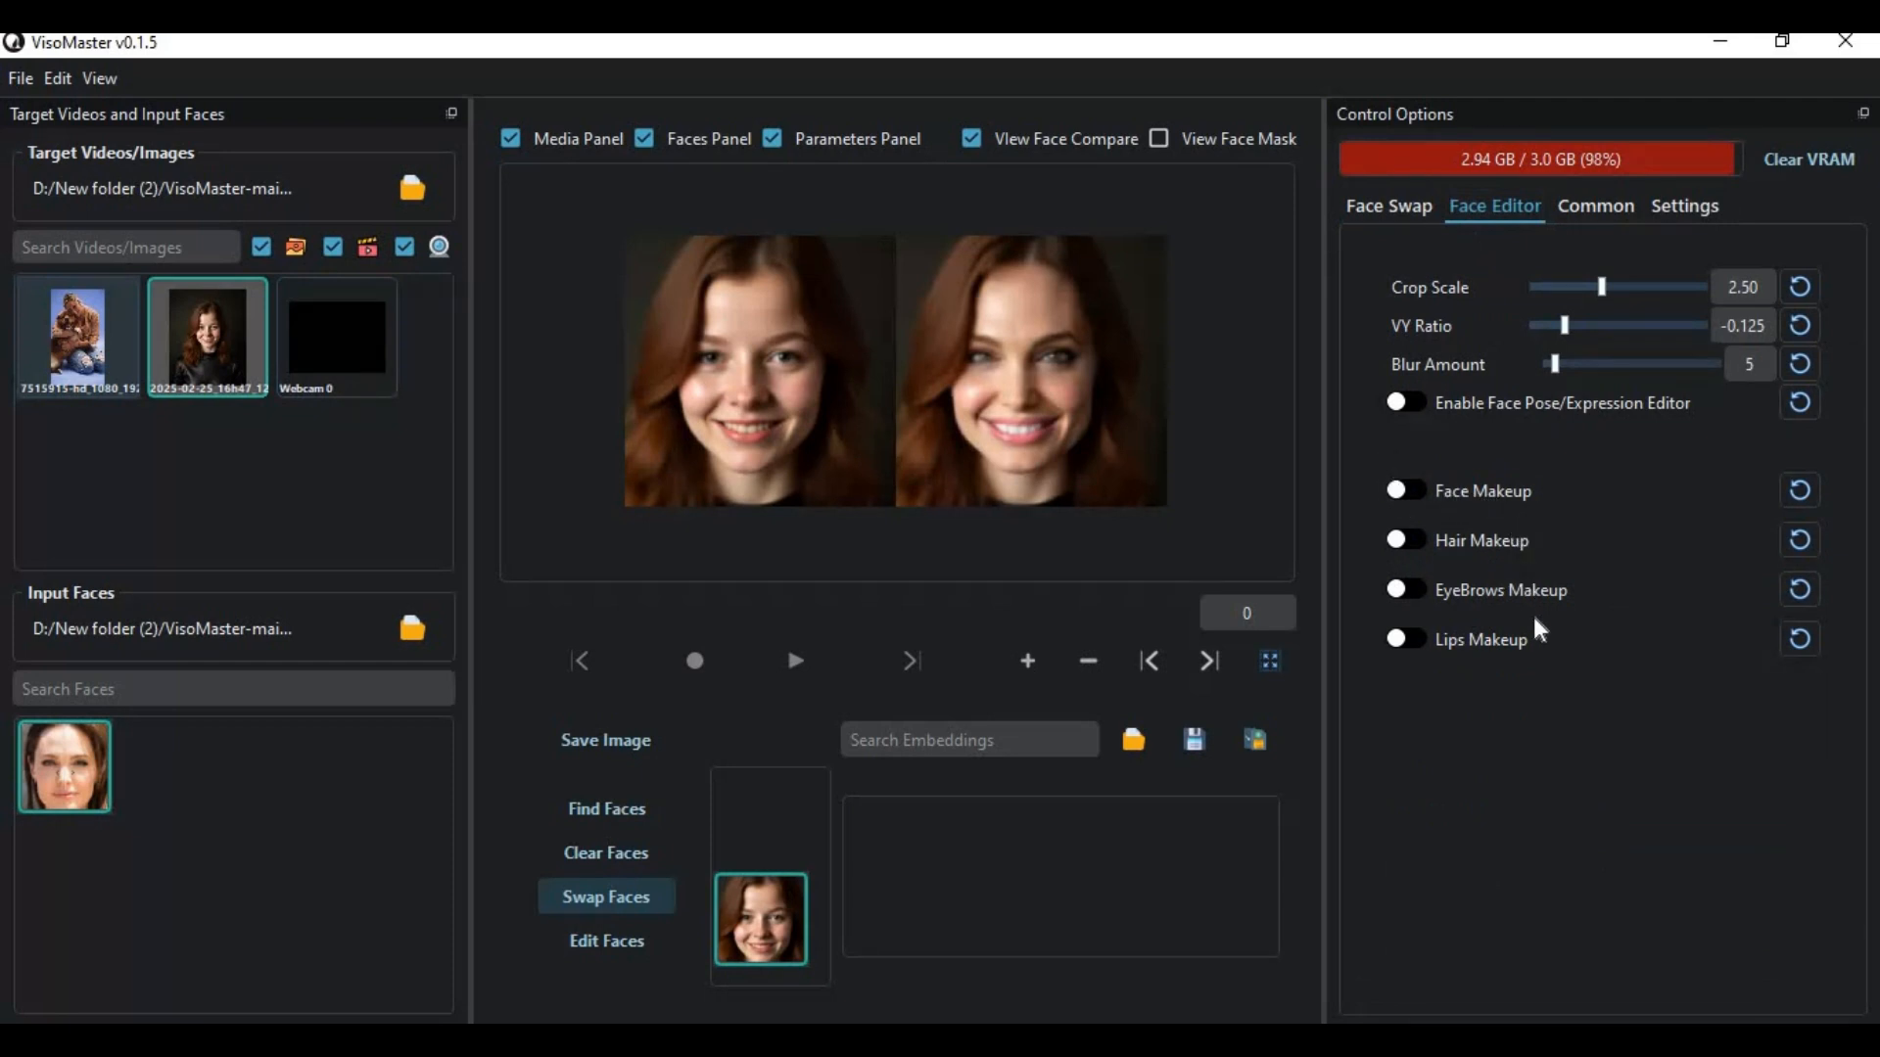
{"action": "mouse_move", "coordinate": [1398, 584]}
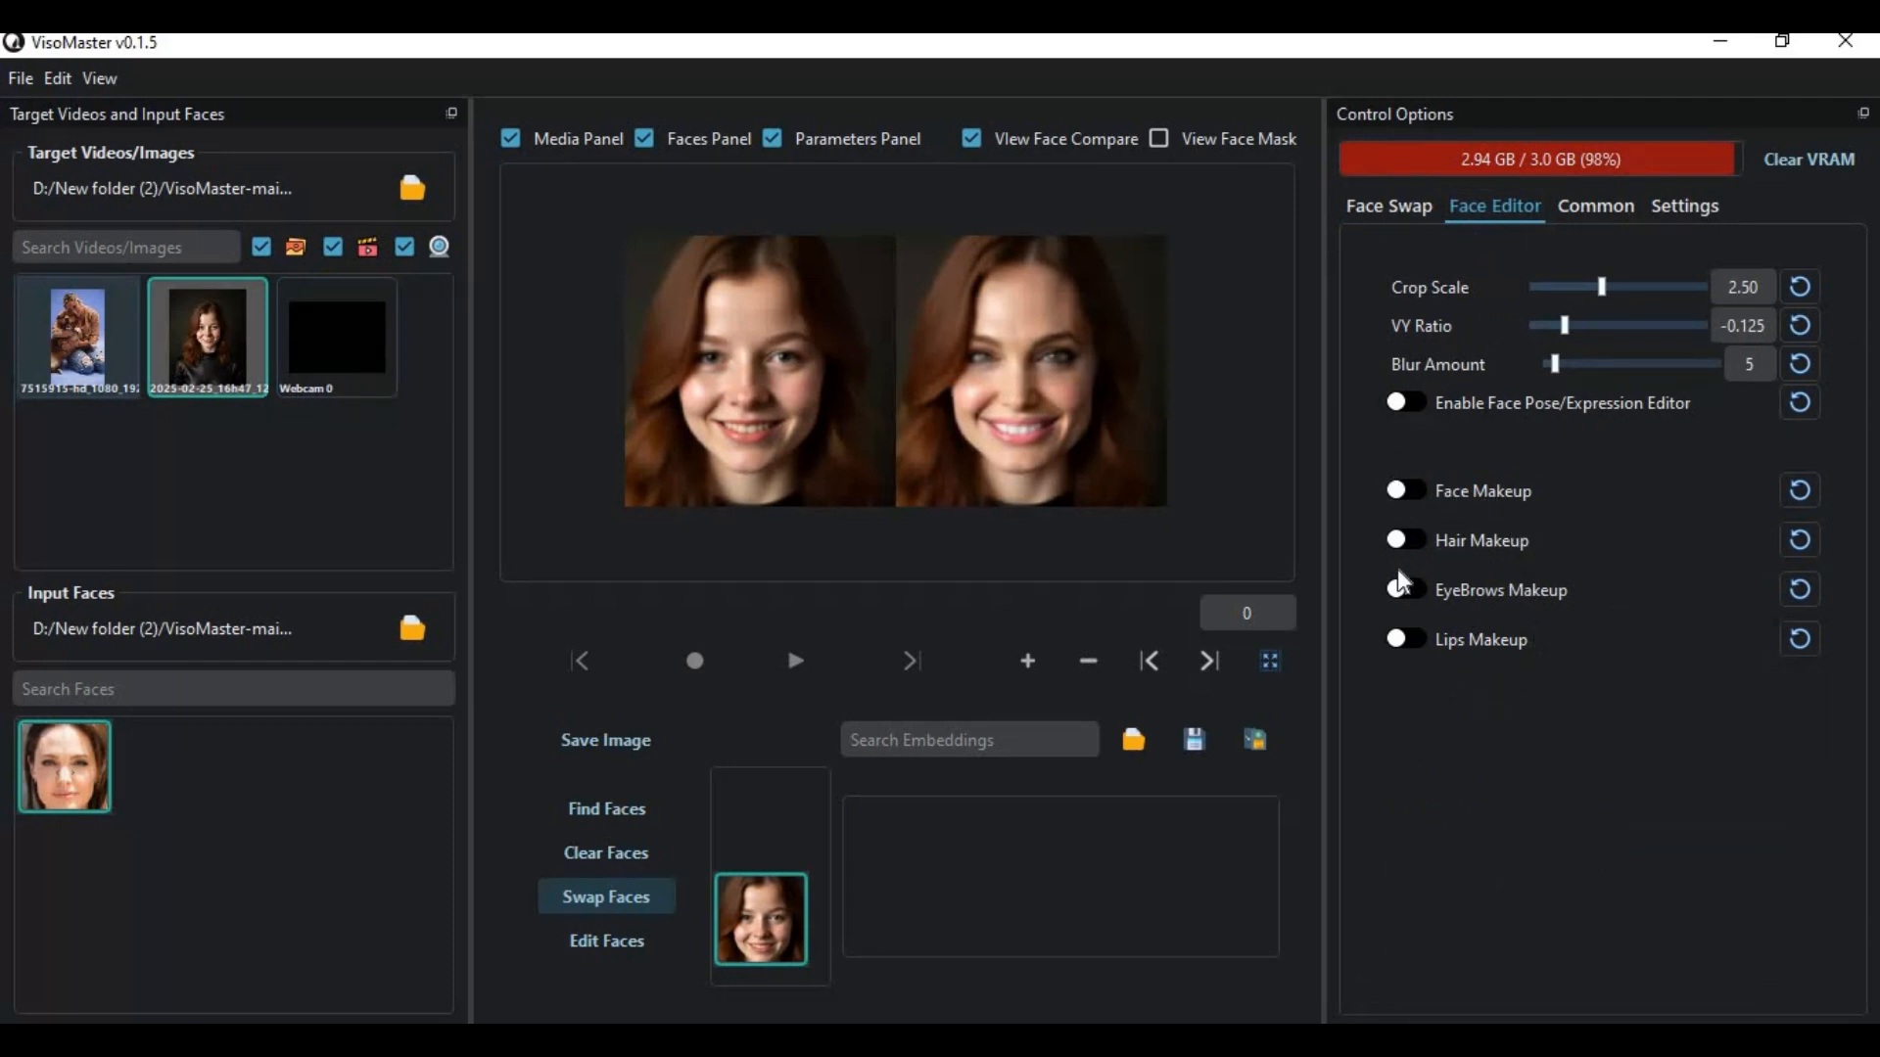
{"action": "mouse_move", "coordinate": [1559, 411]}
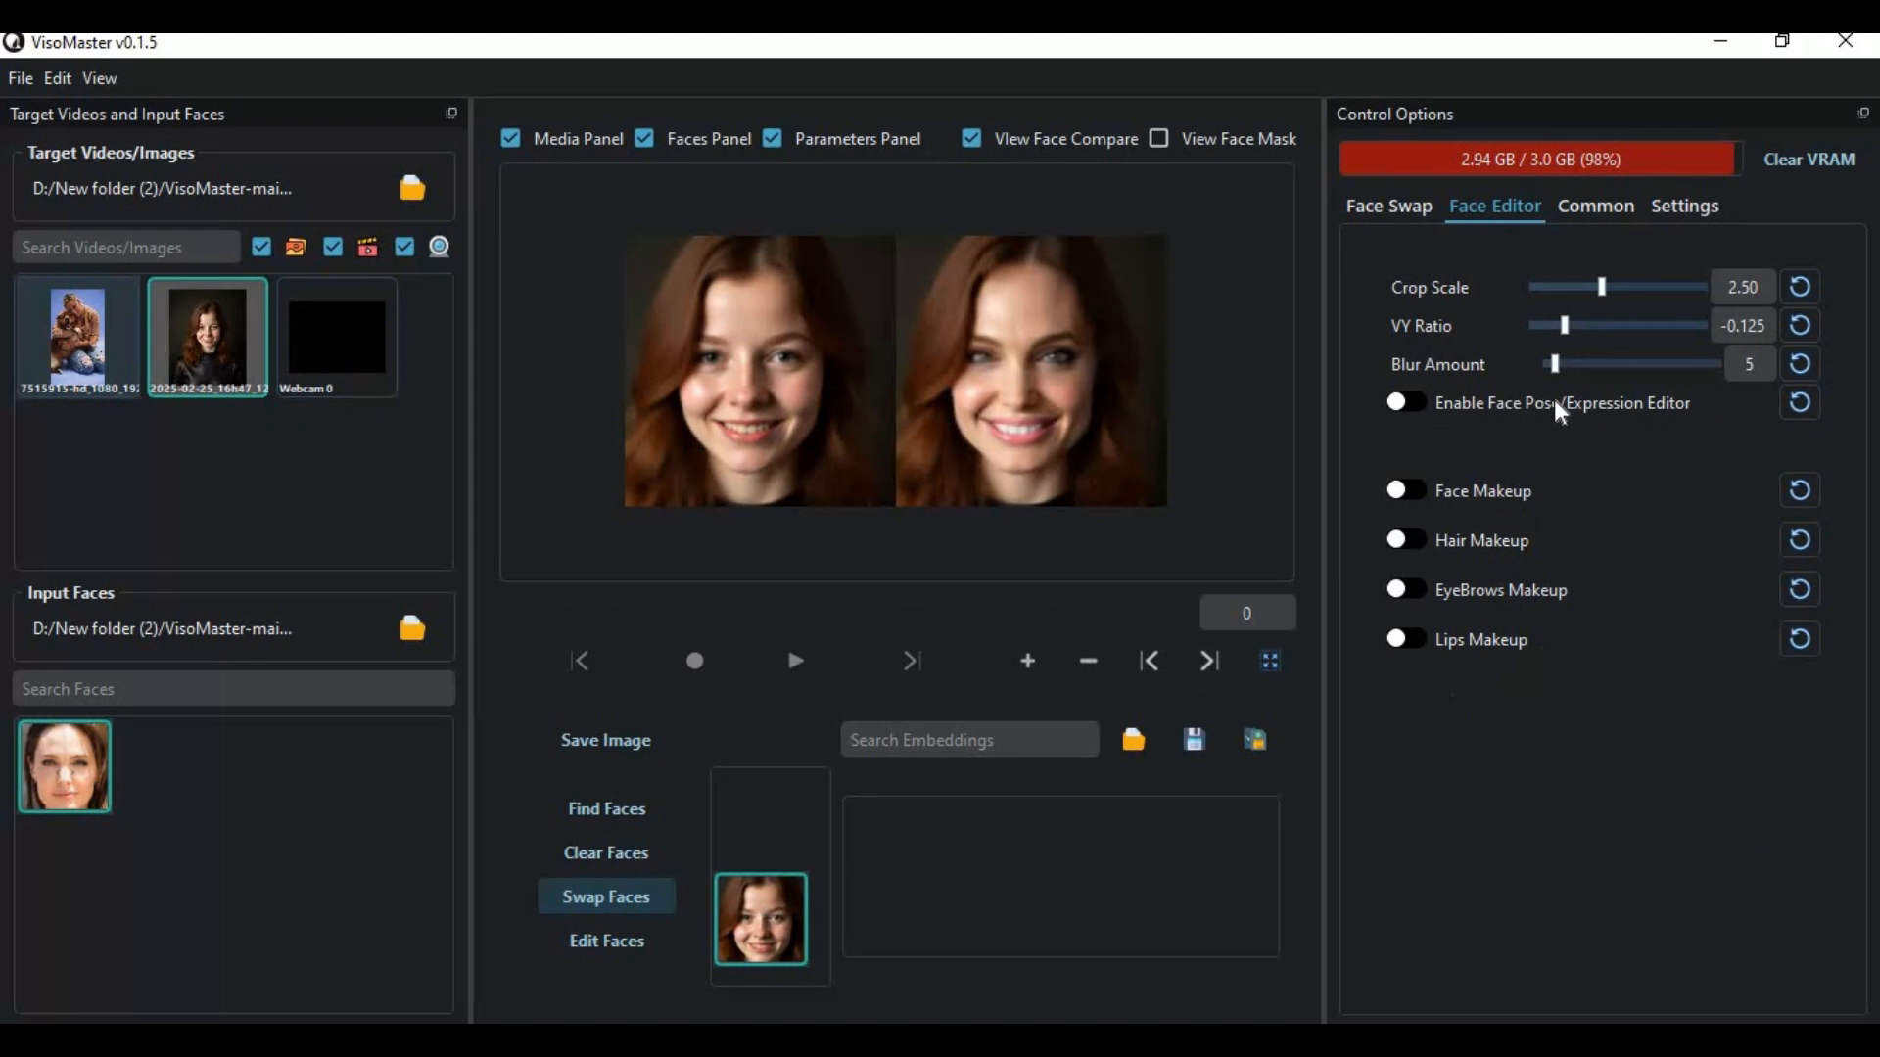
{"action": "left_click", "coordinate": [1594, 205]}
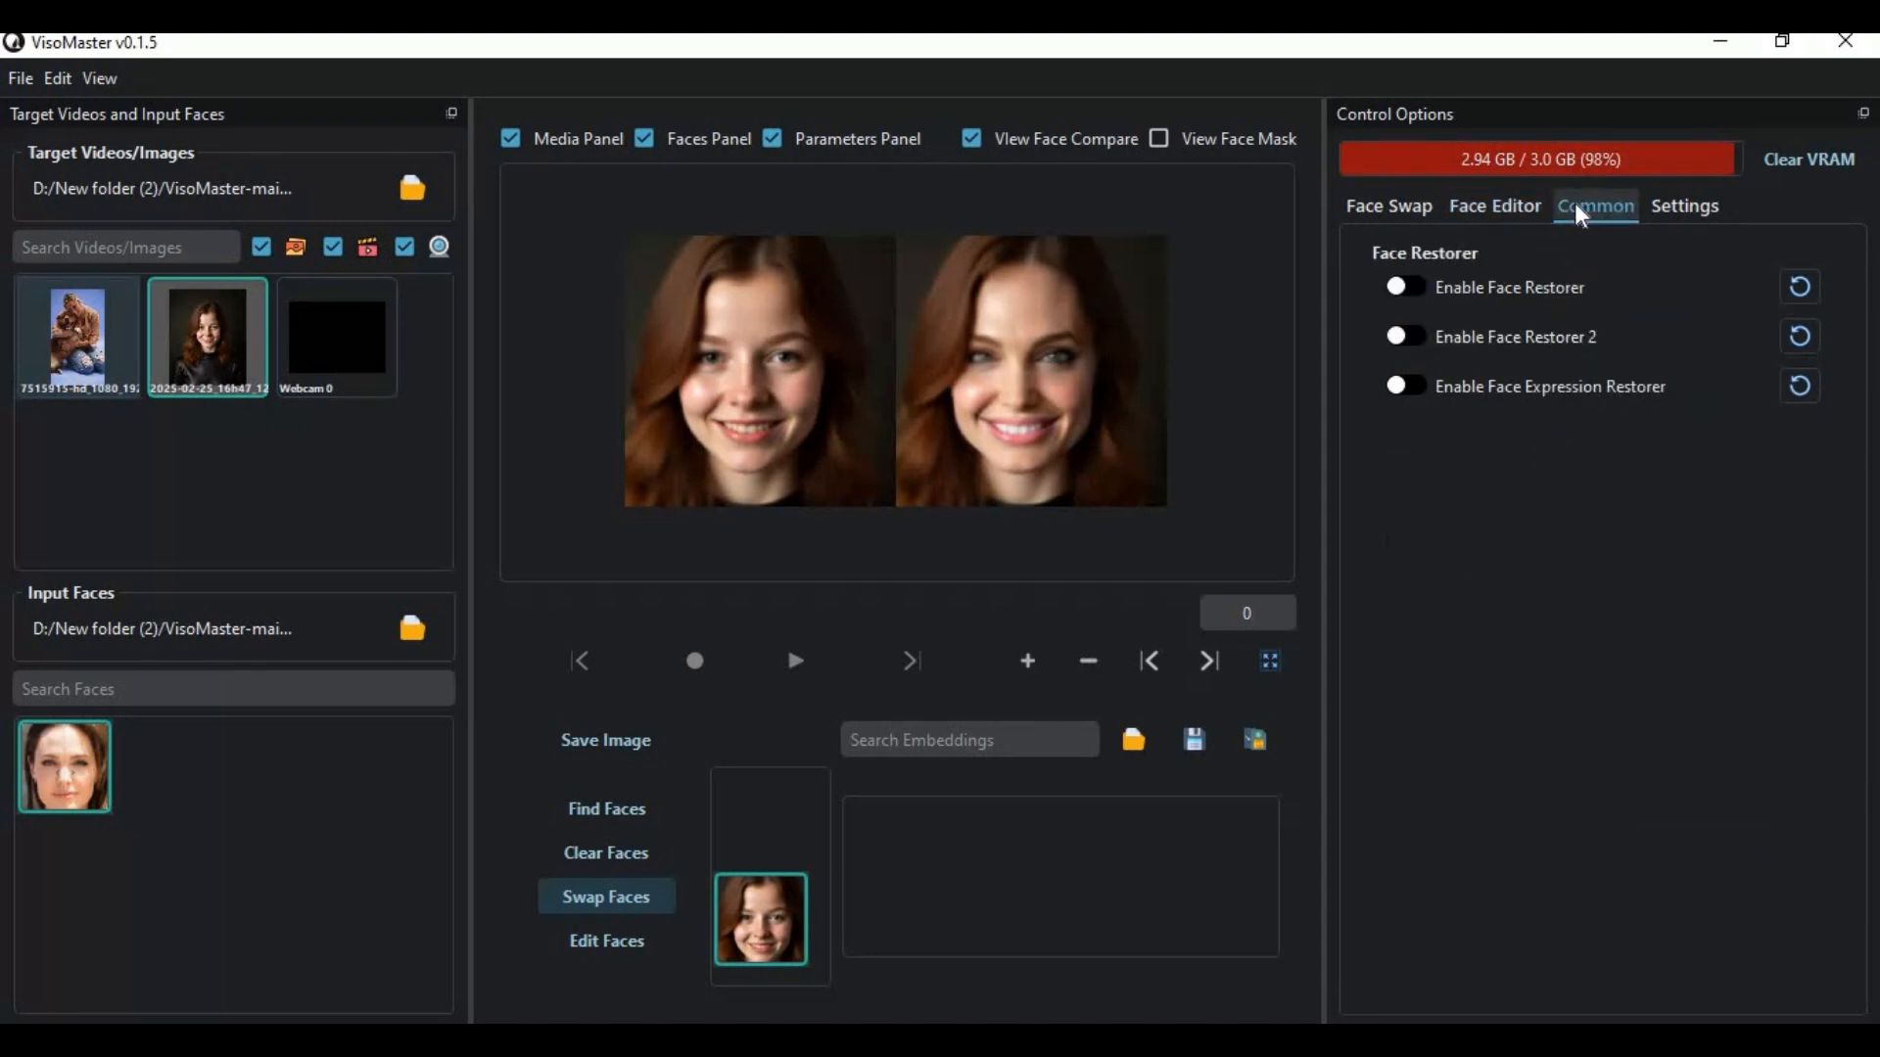
{"action": "mouse_move", "coordinate": [1441, 313]}
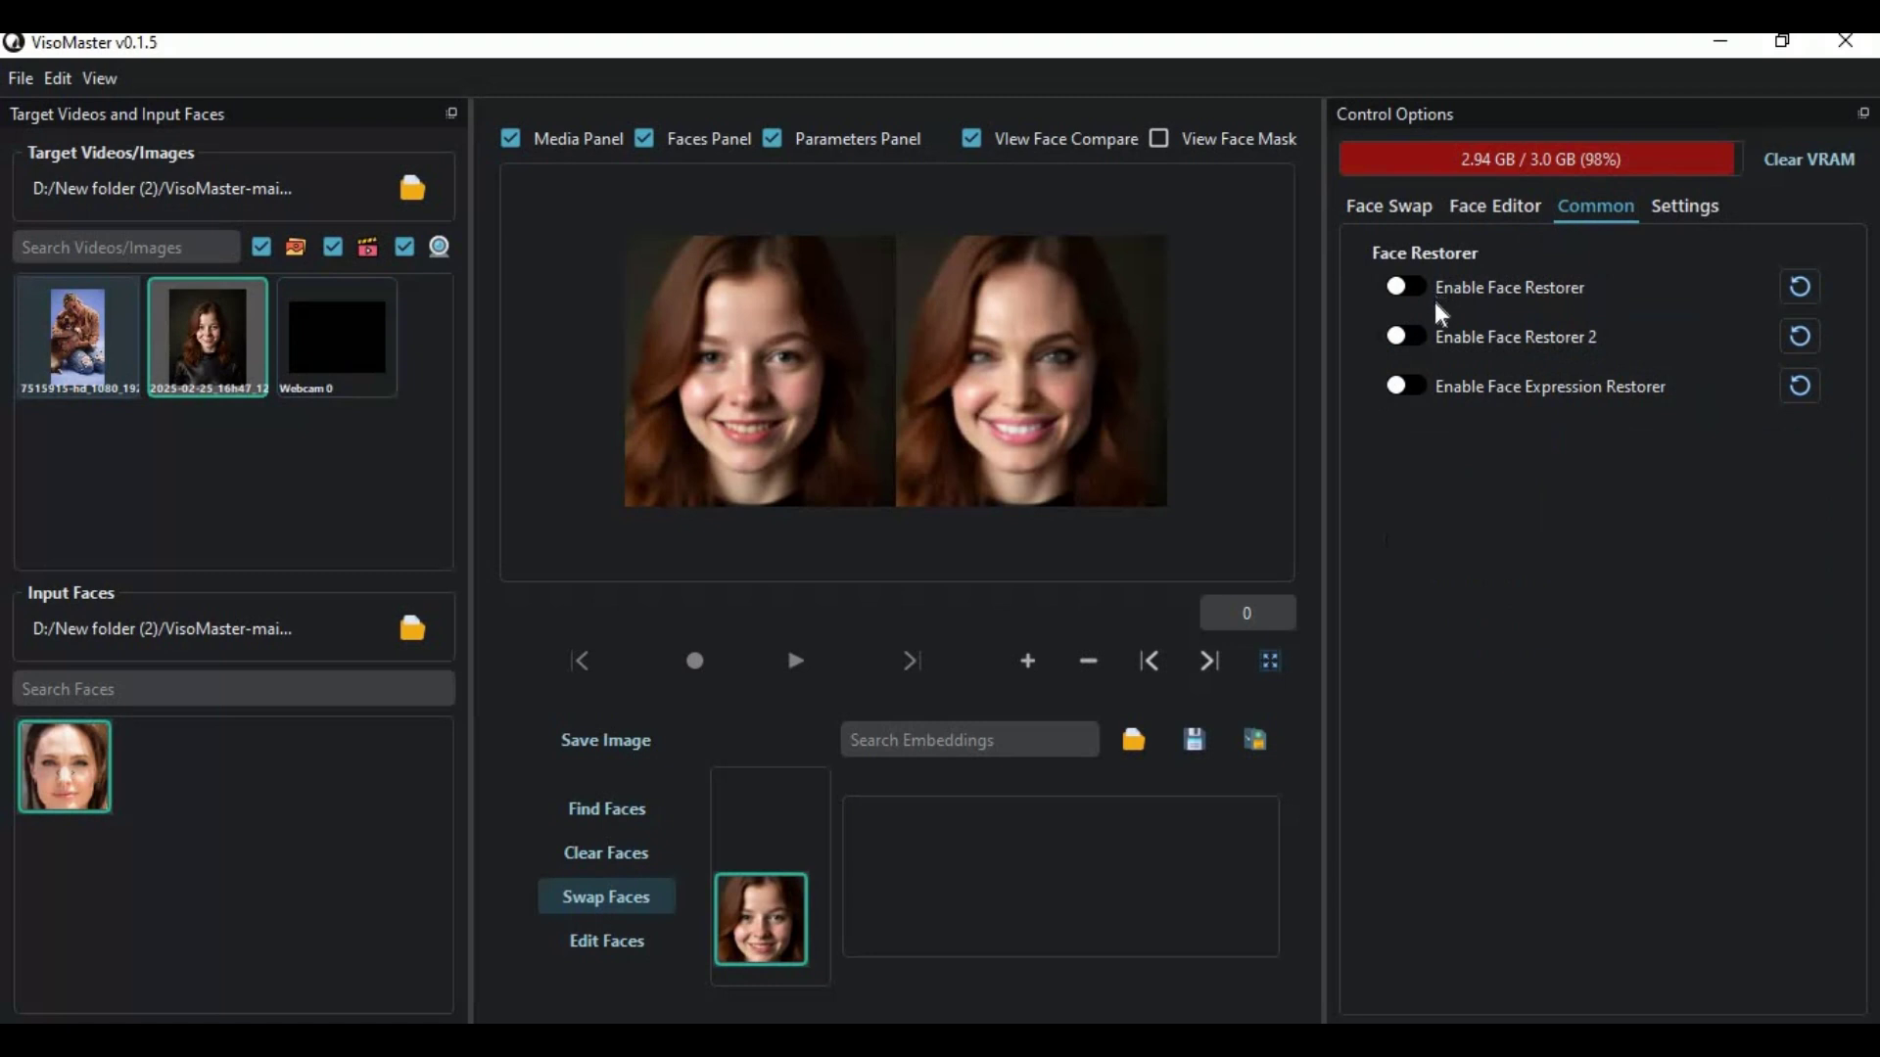
{"action": "left_click", "coordinate": [1684, 206]}
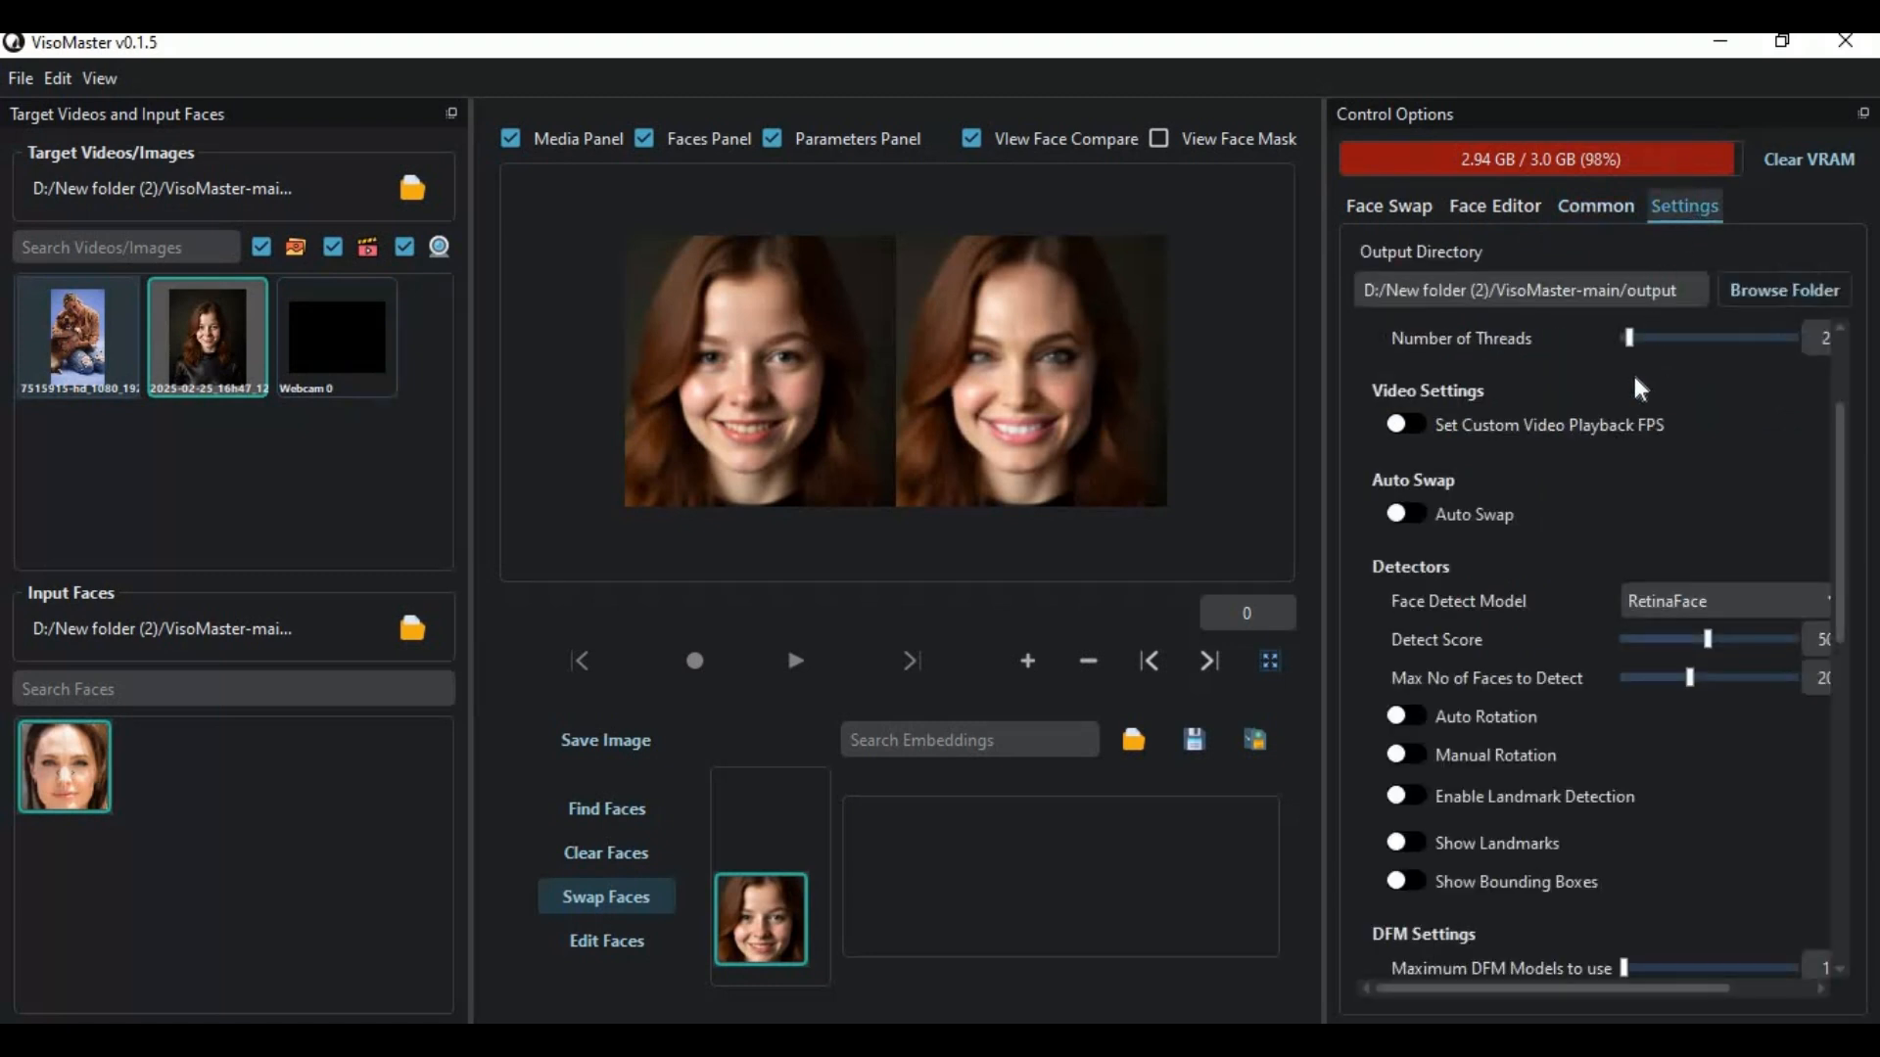
{"action": "scroll", "scroll_direction": "down", "scroll_amount": 3}
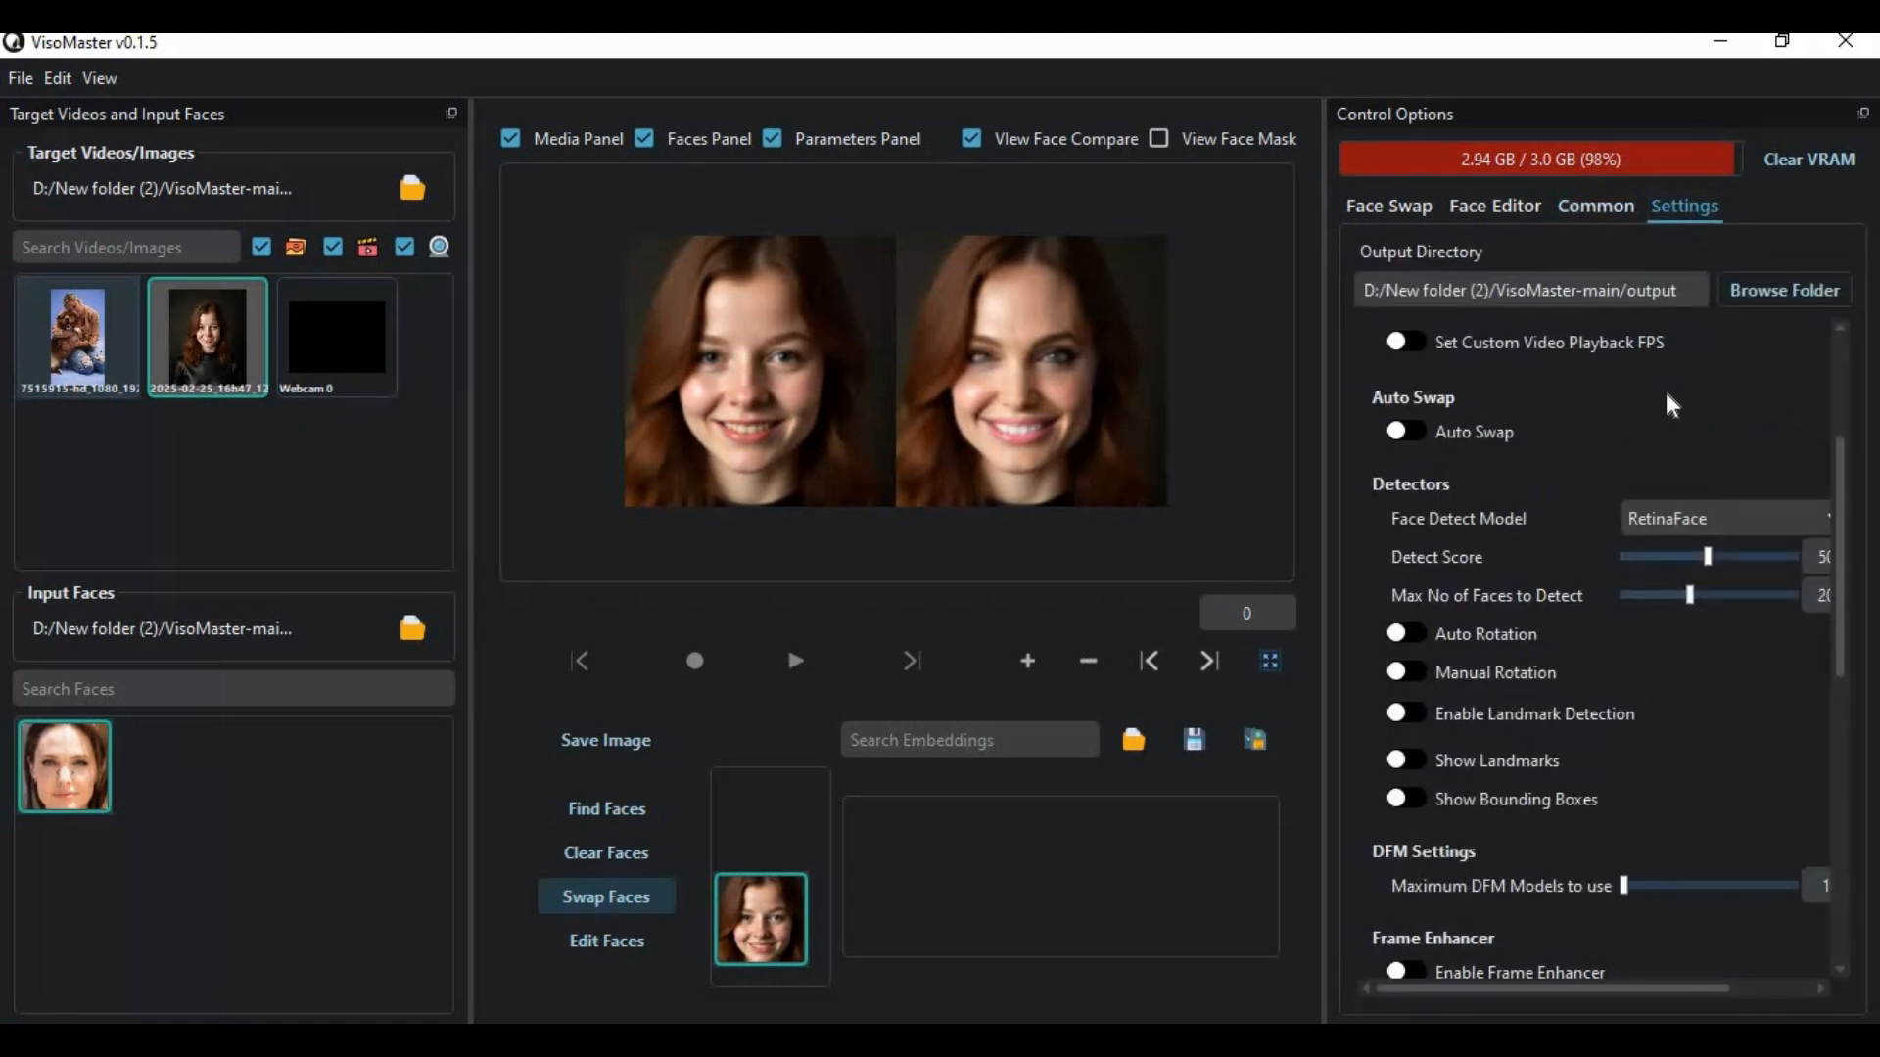
{"action": "scroll", "scroll_direction": "down", "scroll_amount": 3}
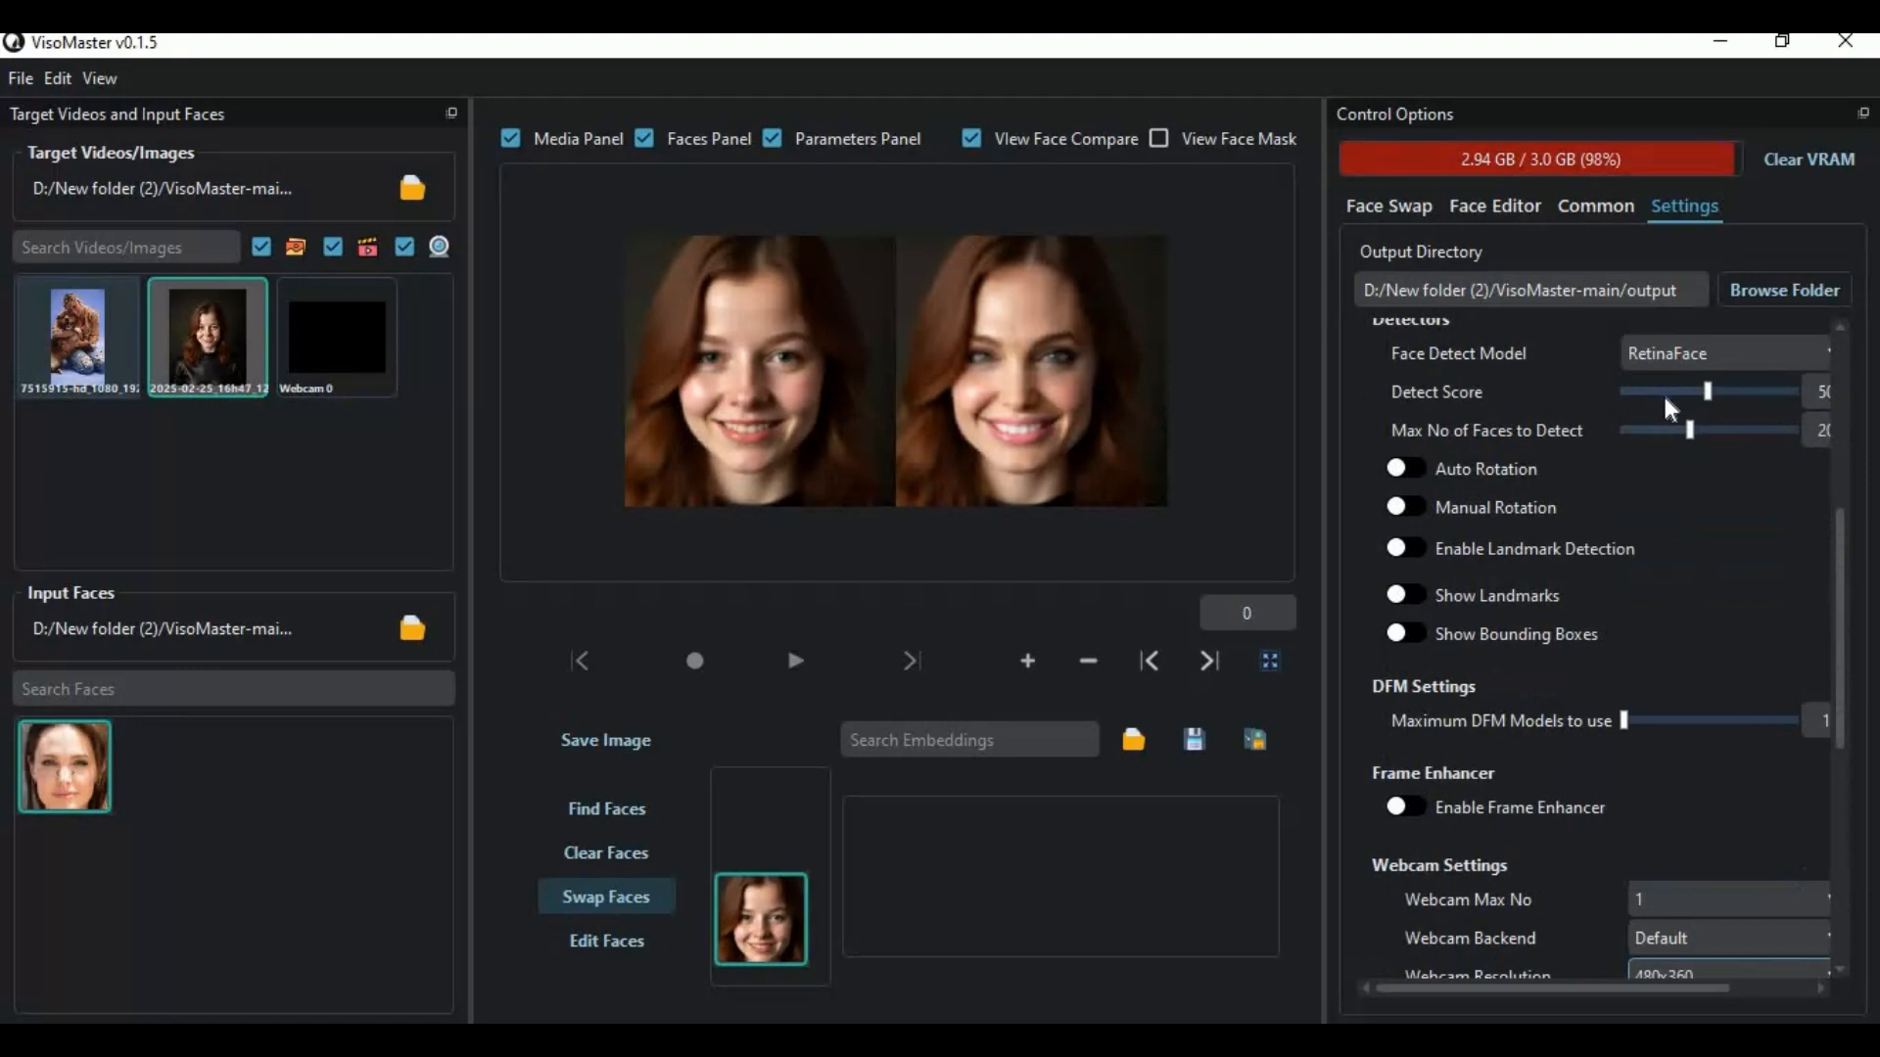
{"action": "mouse_move", "coordinate": [1841, 556]}
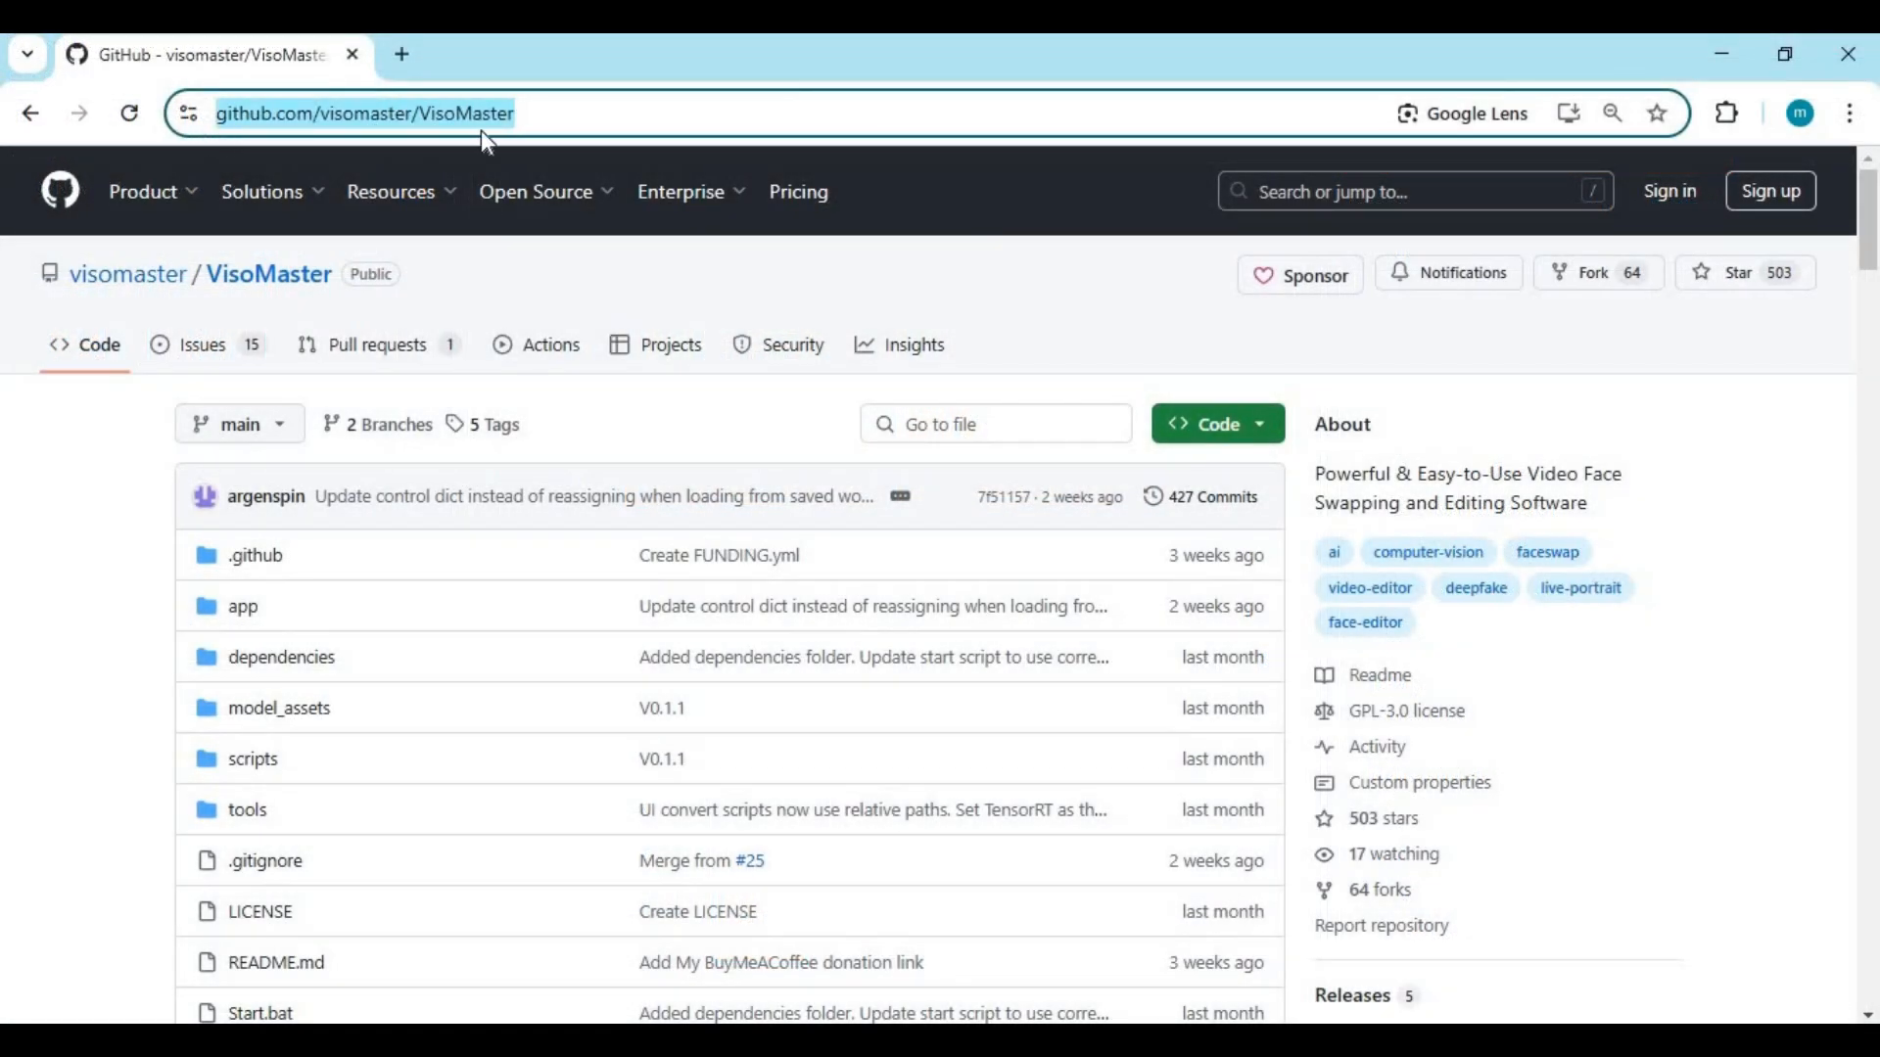
{"action": "mouse_move", "coordinate": [1623, 435]}
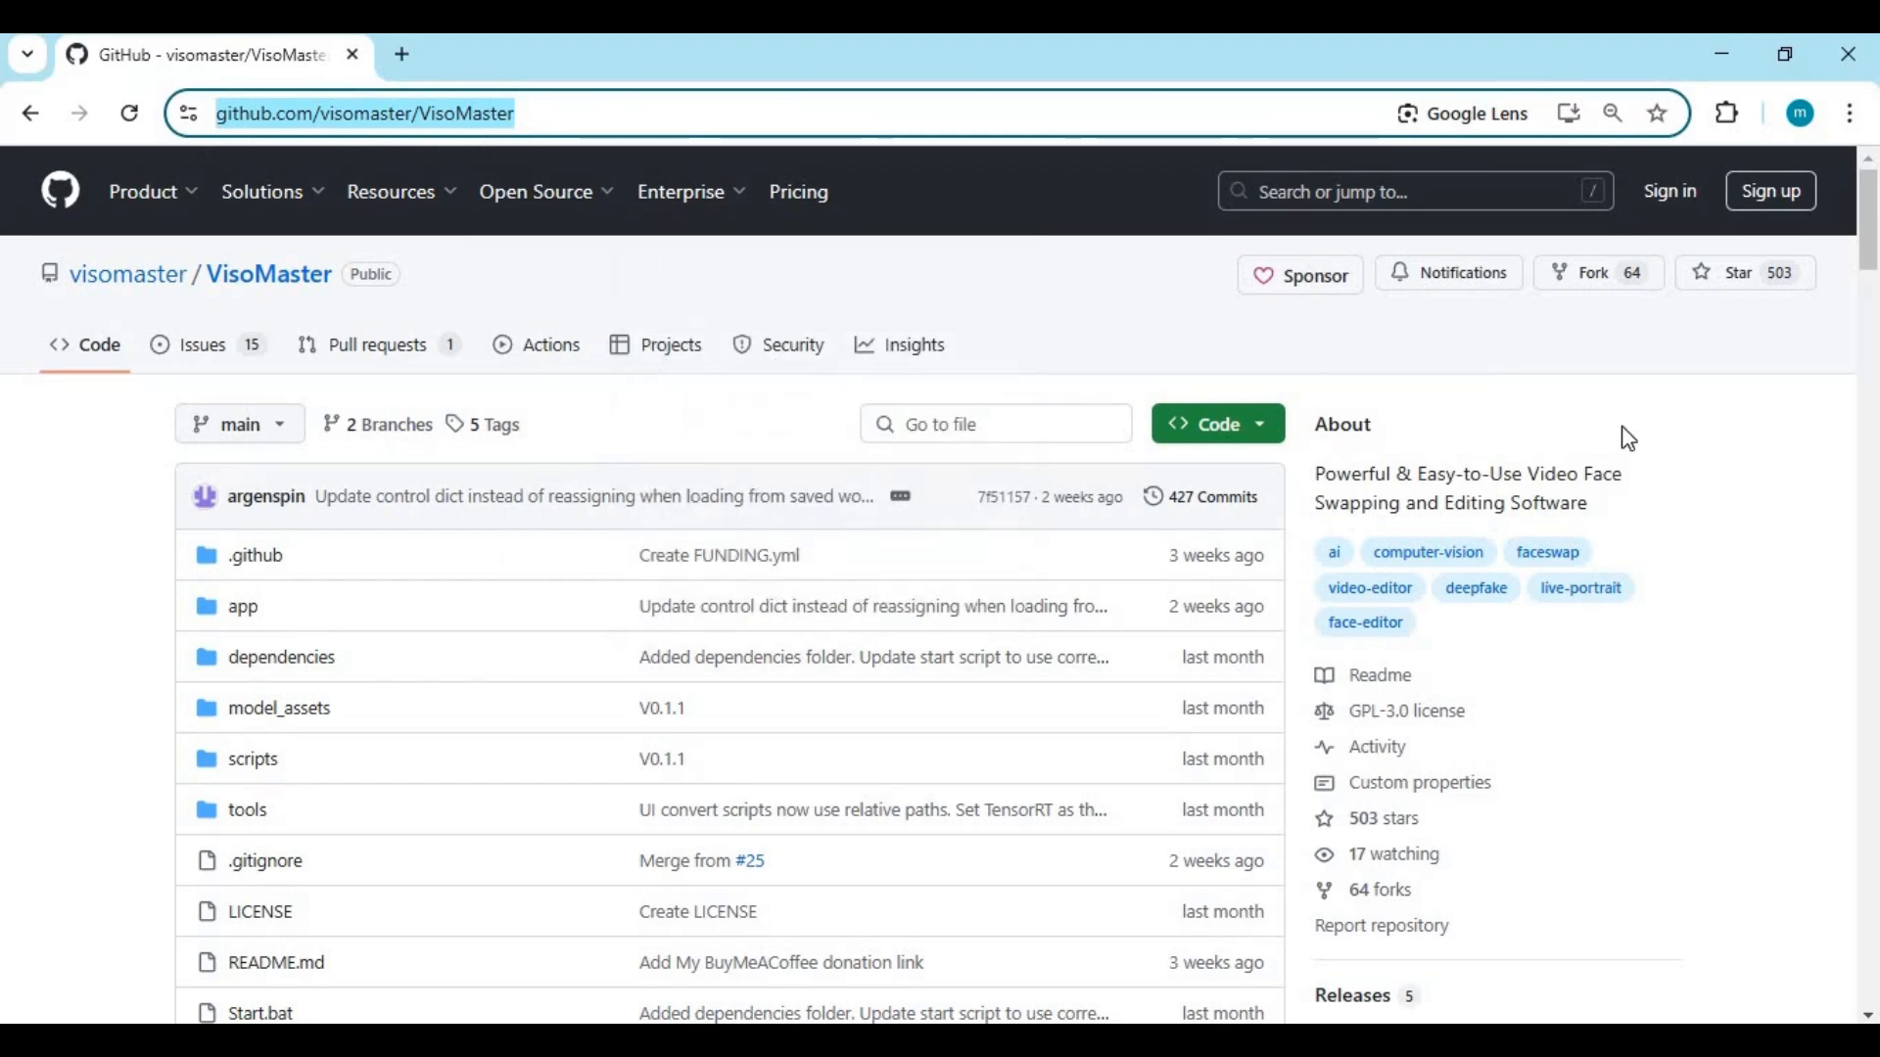
{"action": "scroll", "scroll_direction": "down", "scroll_amount": 3}
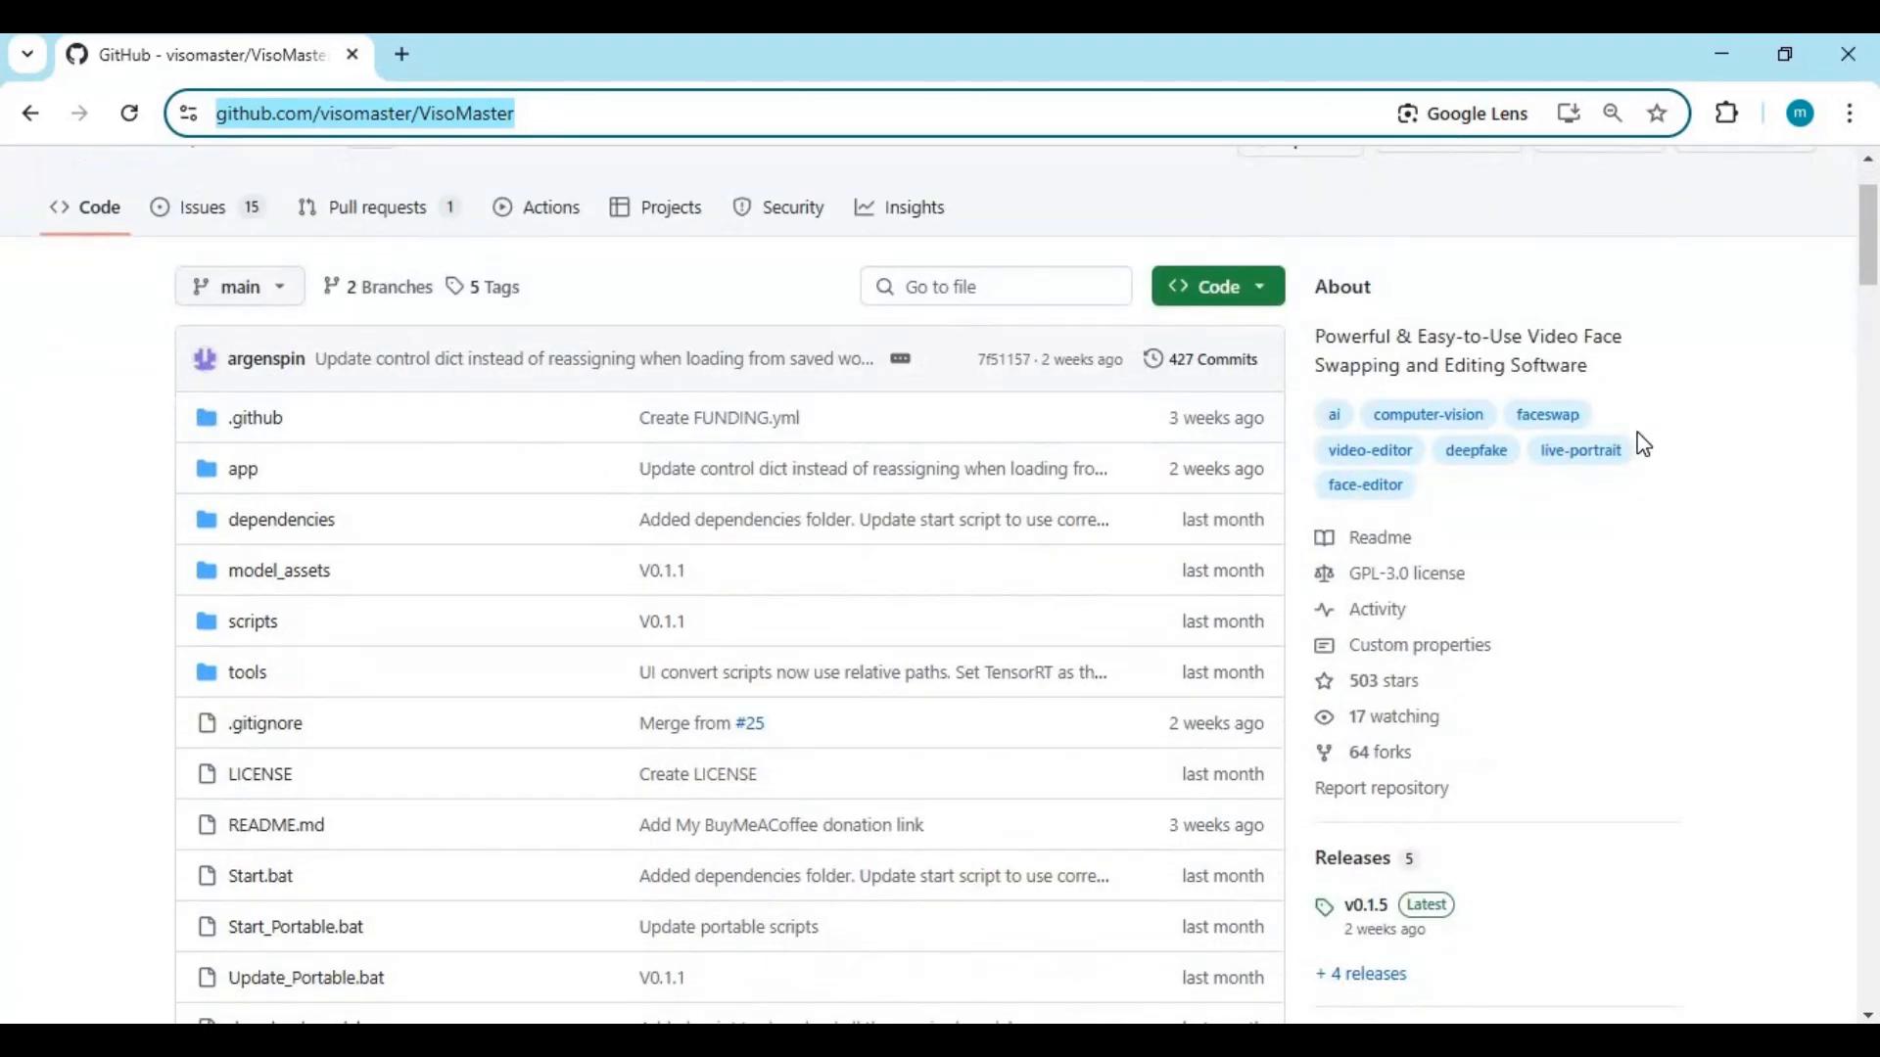
{"action": "scroll", "scroll_direction": "down", "scroll_amount": 3}
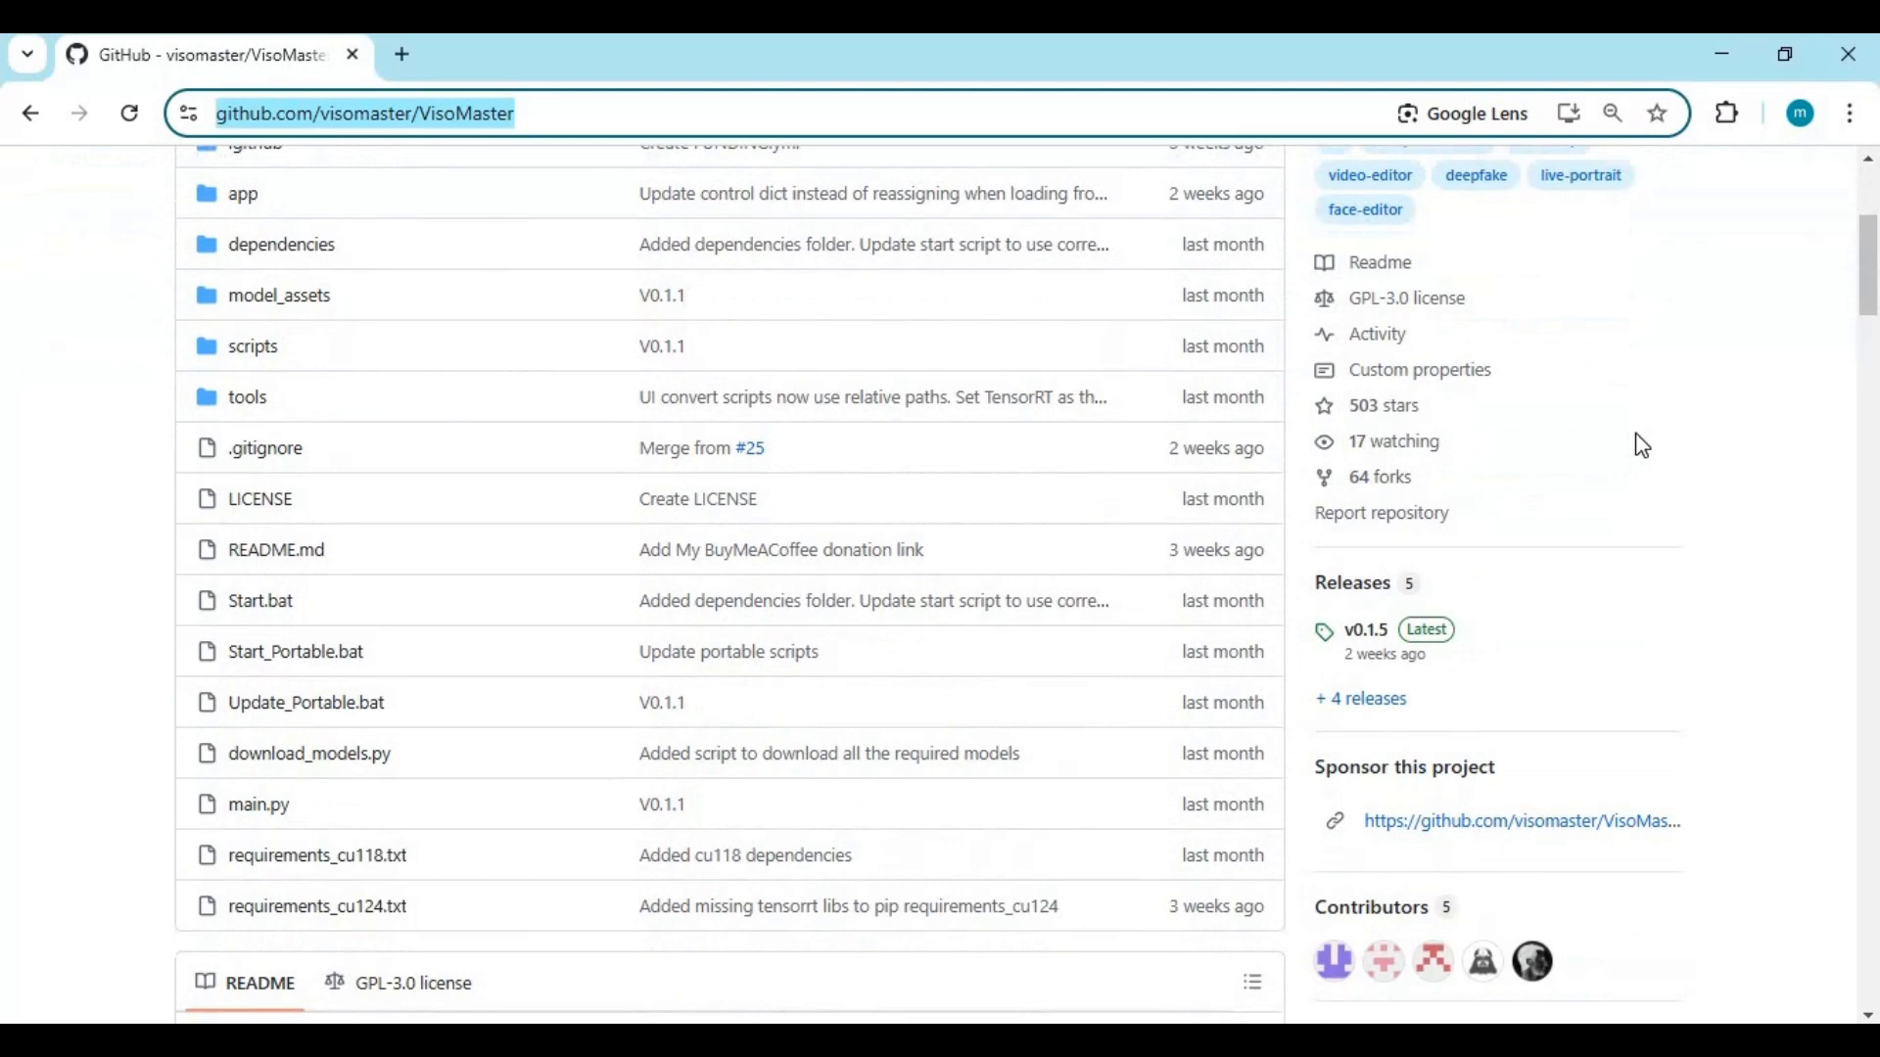
{"action": "scroll", "scroll_direction": "down", "scroll_amount": 3}
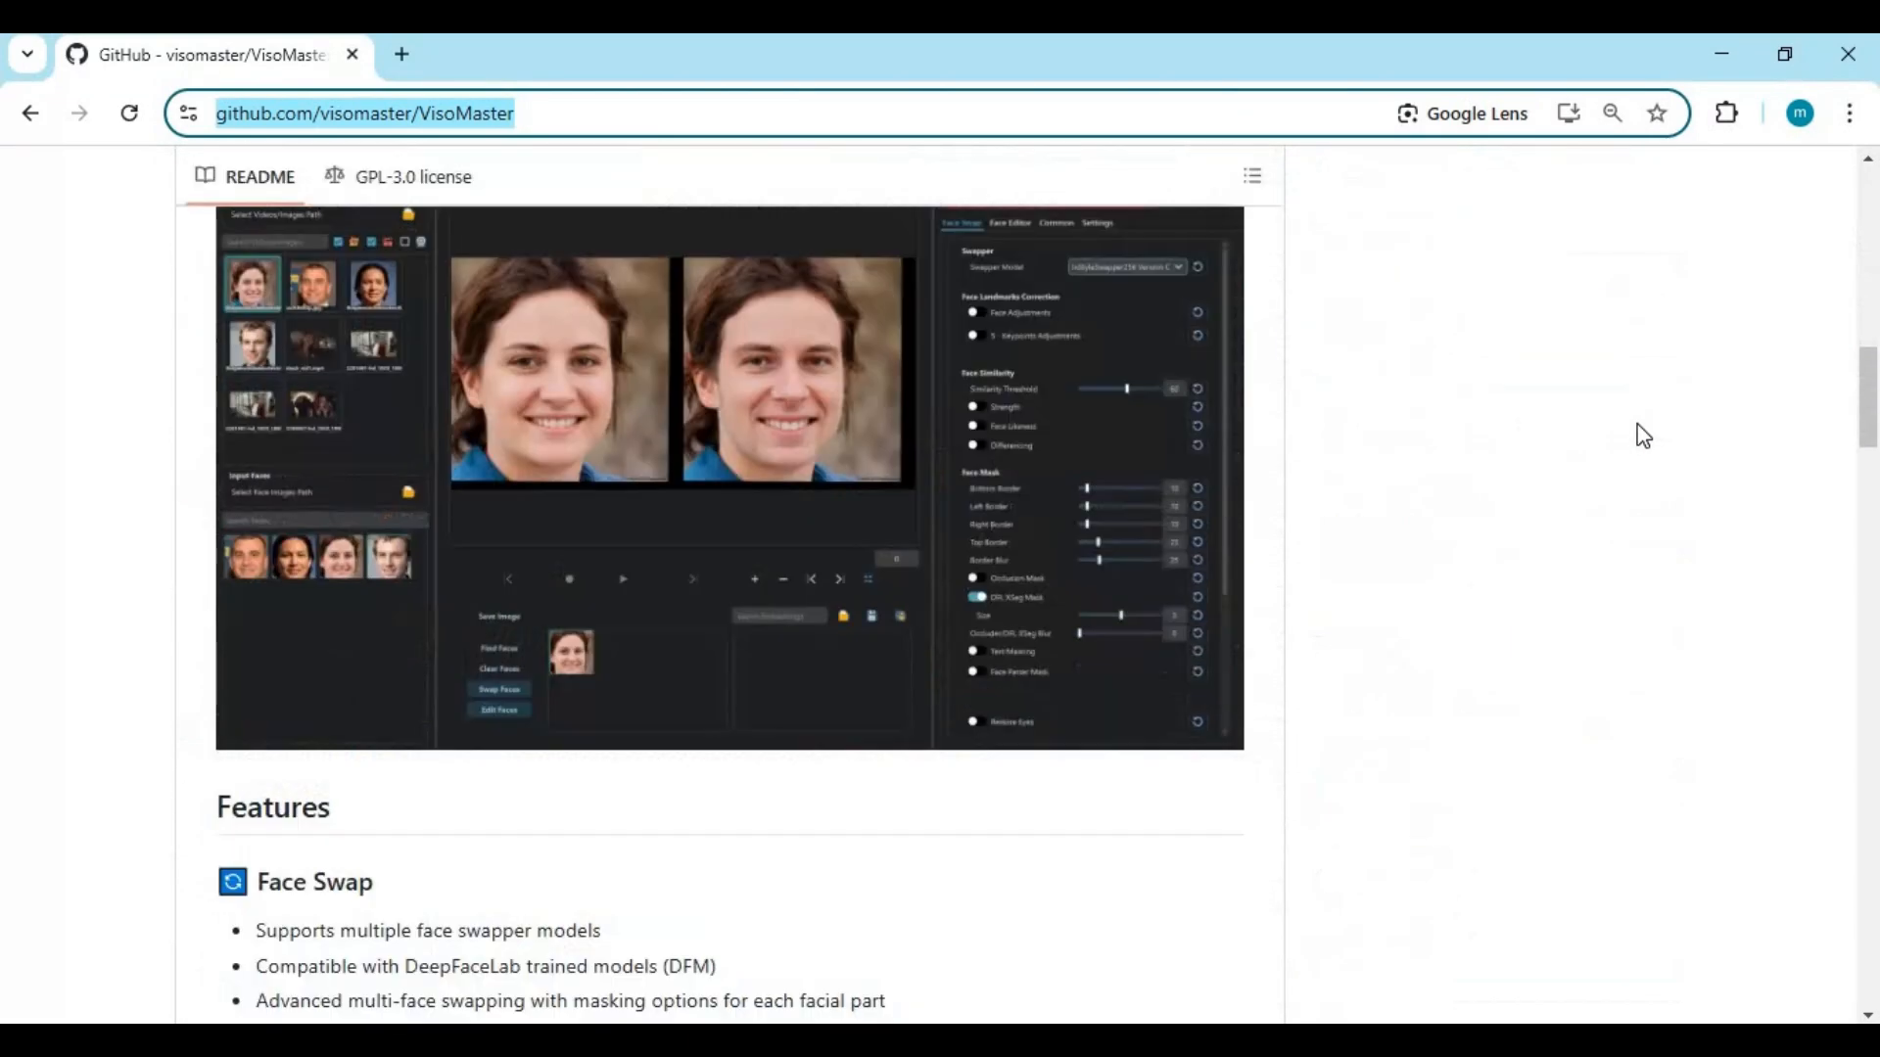
{"action": "scroll", "scroll_direction": "down", "scroll_amount": 3}
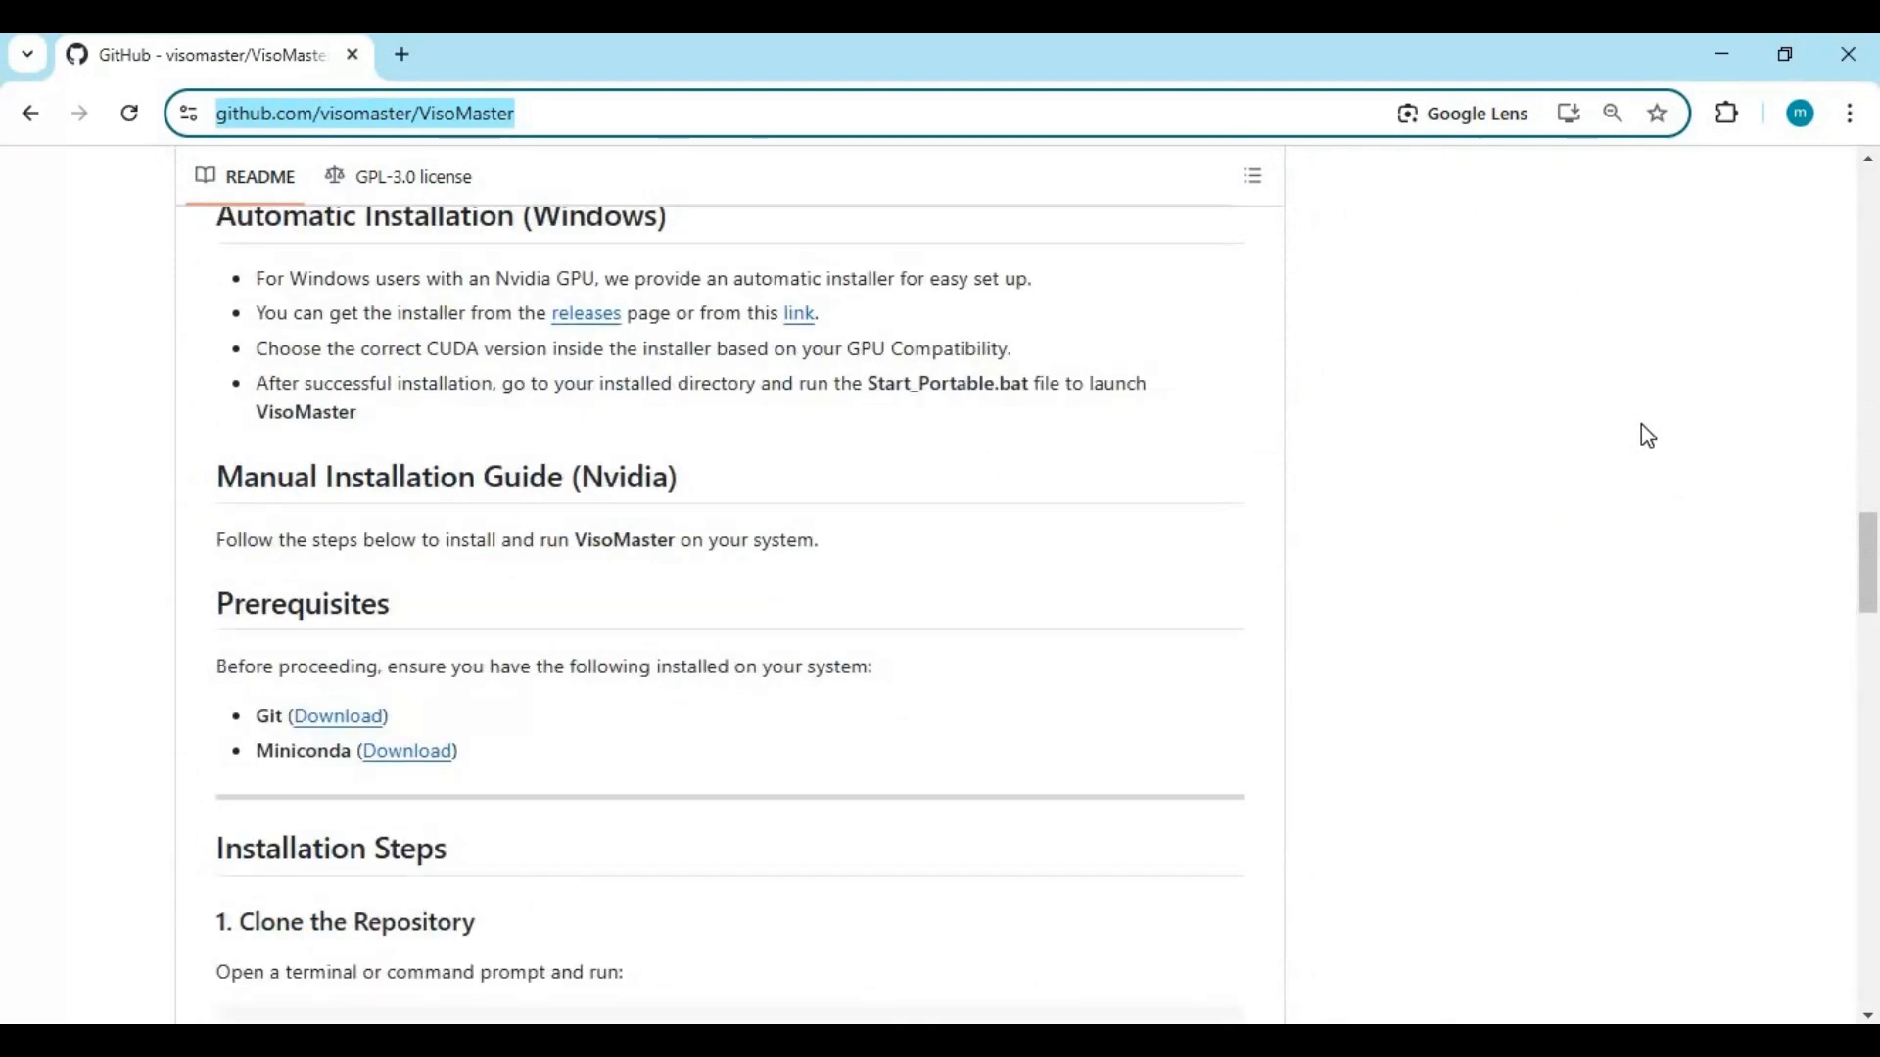
{"action": "scroll", "scroll_direction": "down", "scroll_amount": 3}
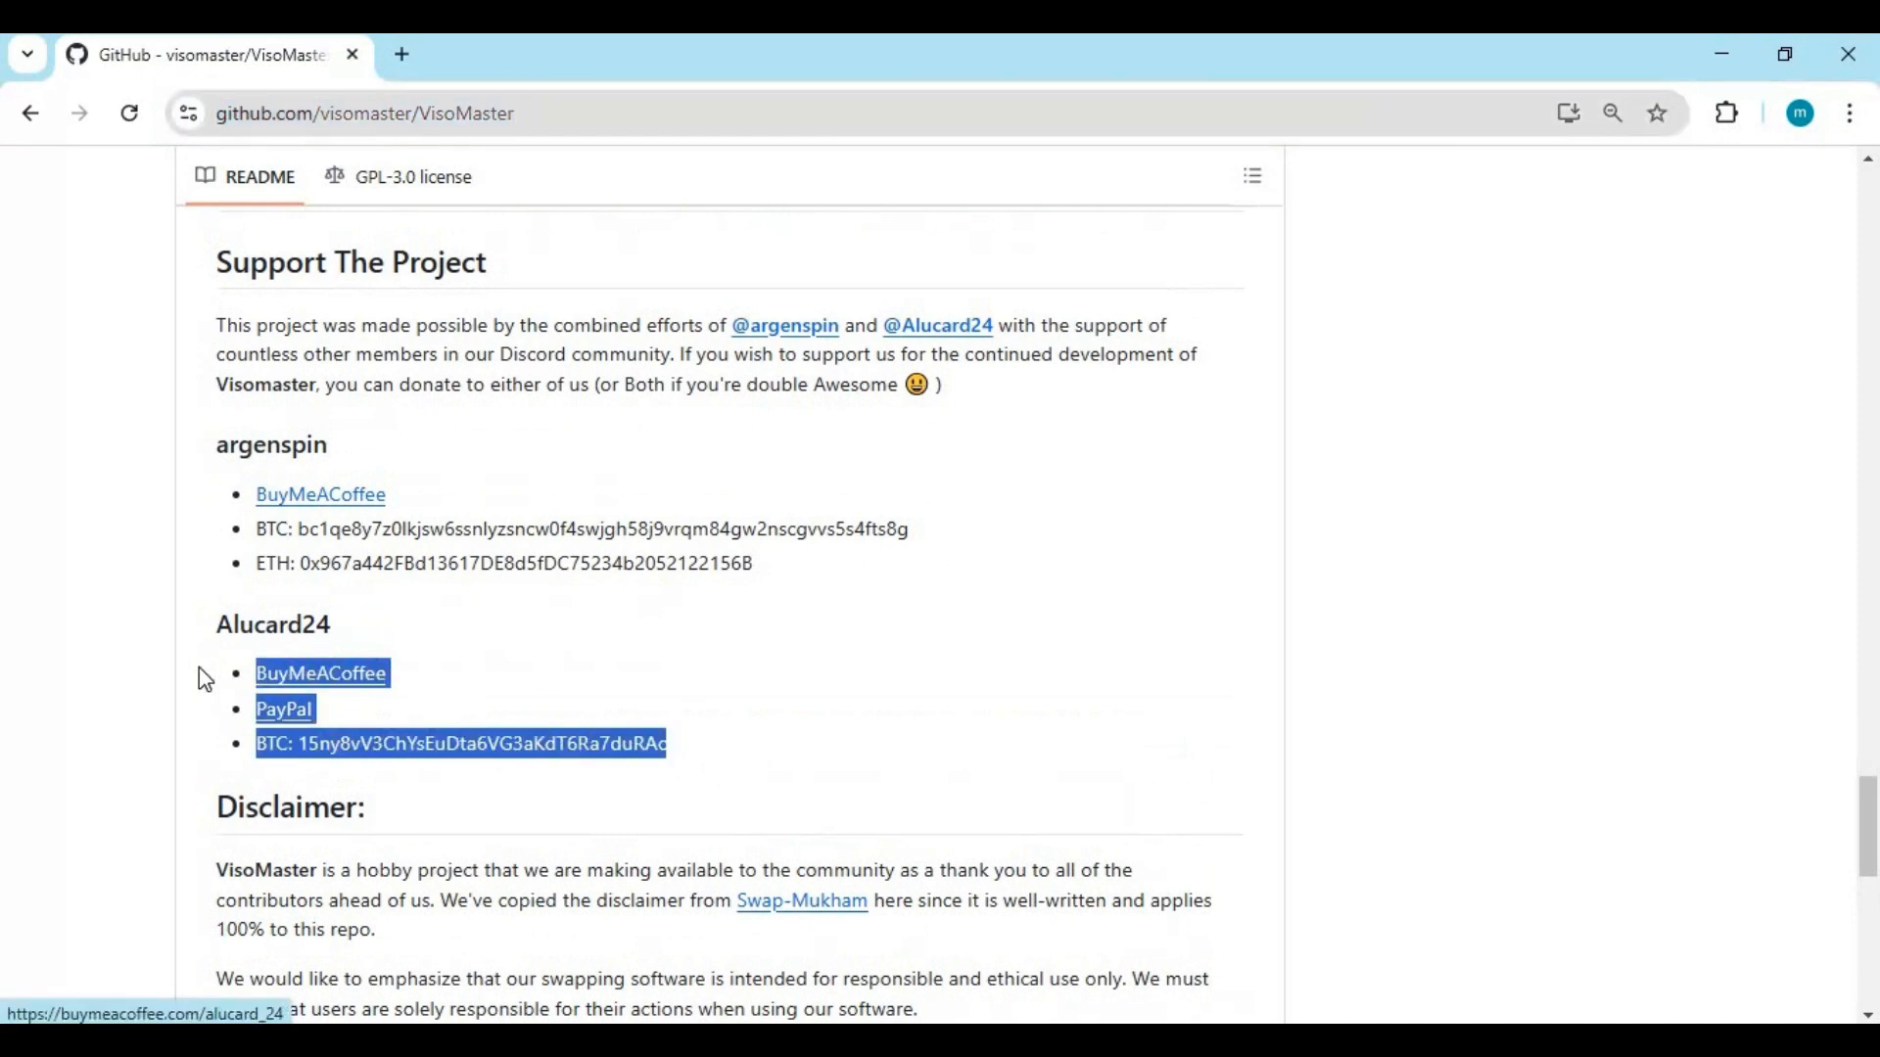
{"action": "mouse_move", "coordinate": [689, 557]}
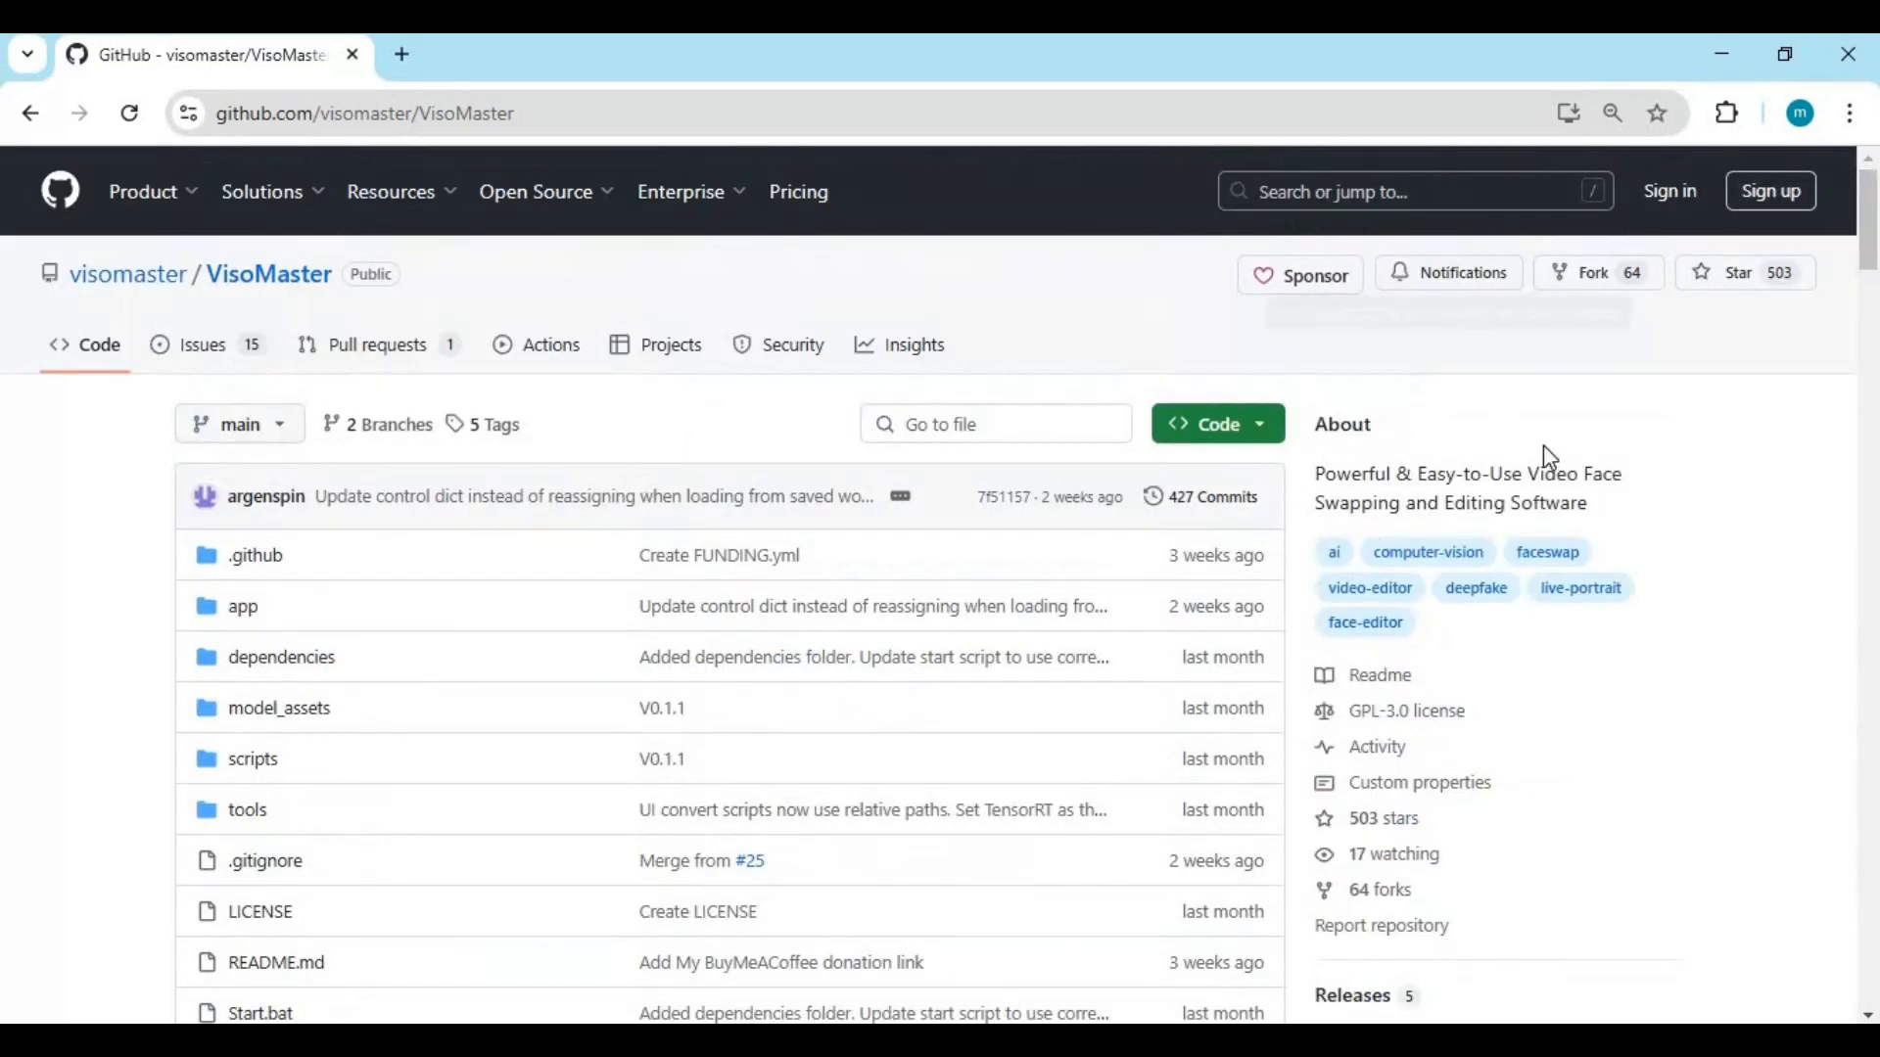
Step: Download the VisoMaster repository as a ZIP archive from the Code menu
{"action": "left_click", "coordinate": [1218, 422]}
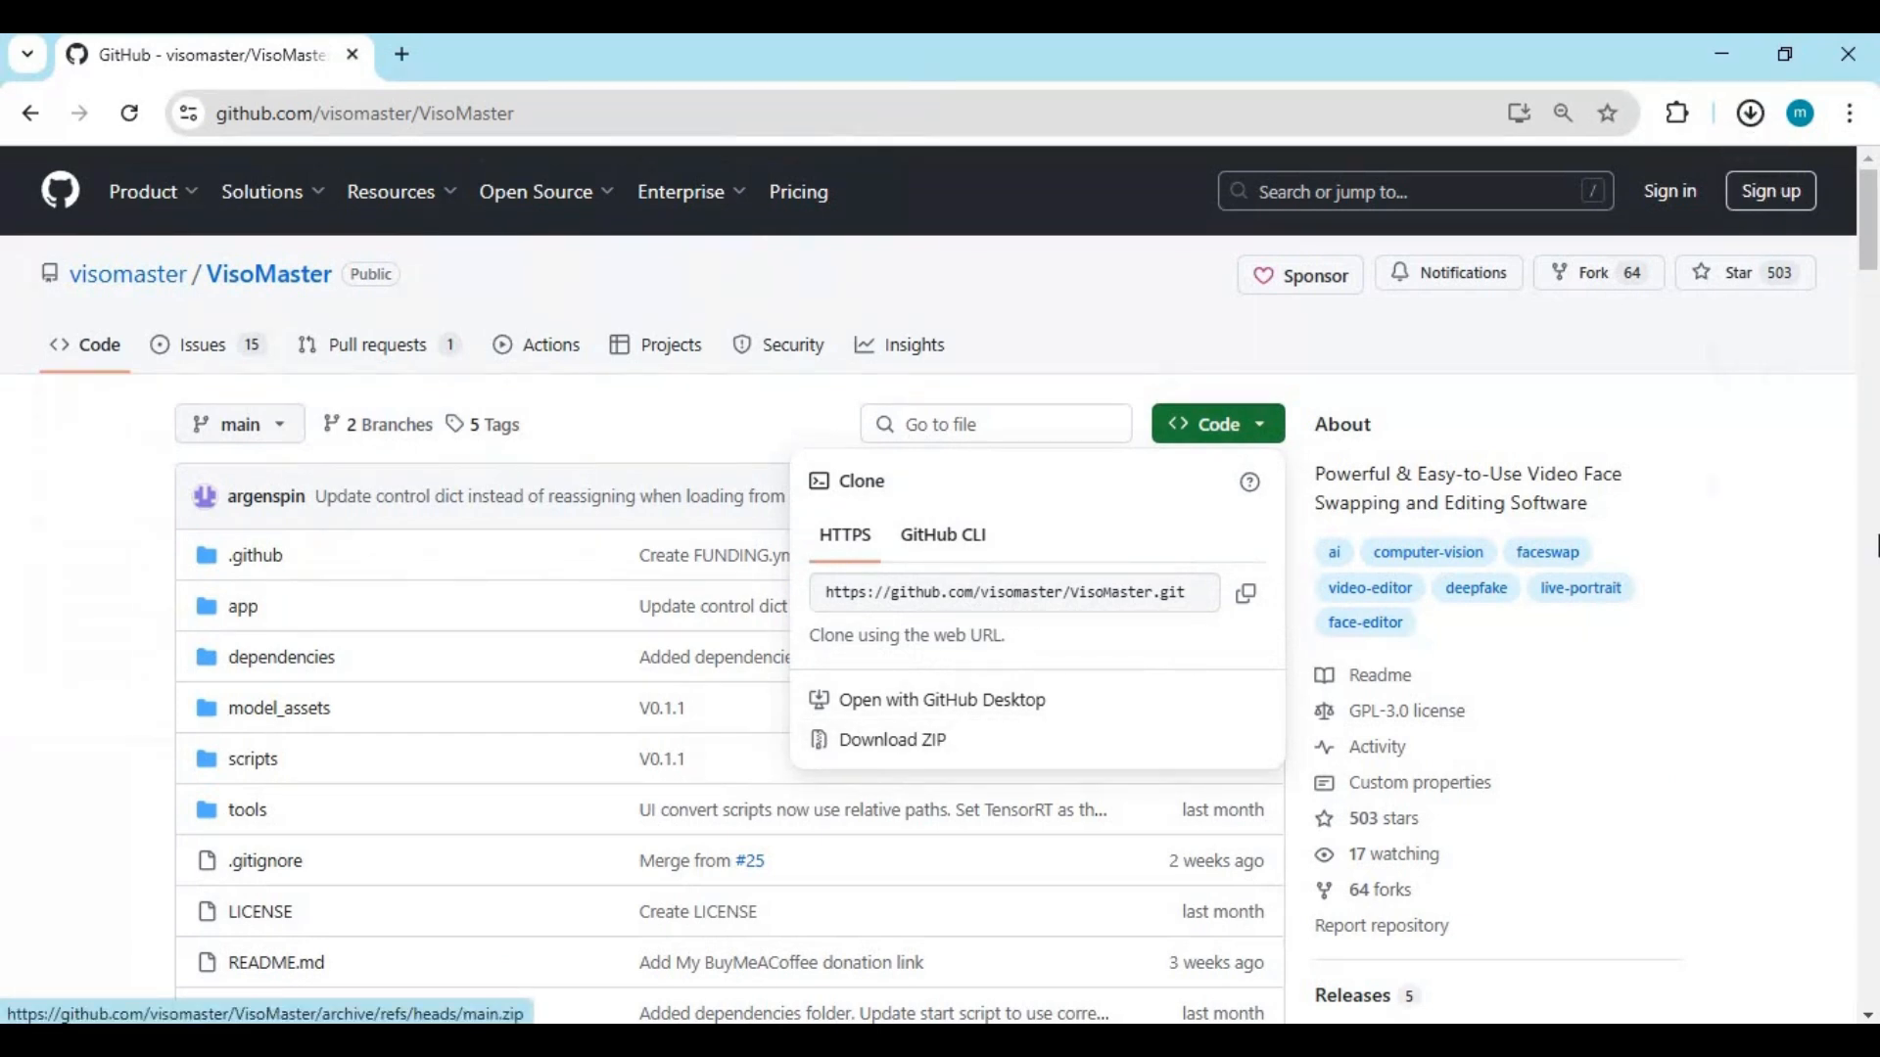
{"action": "left_click", "coordinate": [889, 741]}
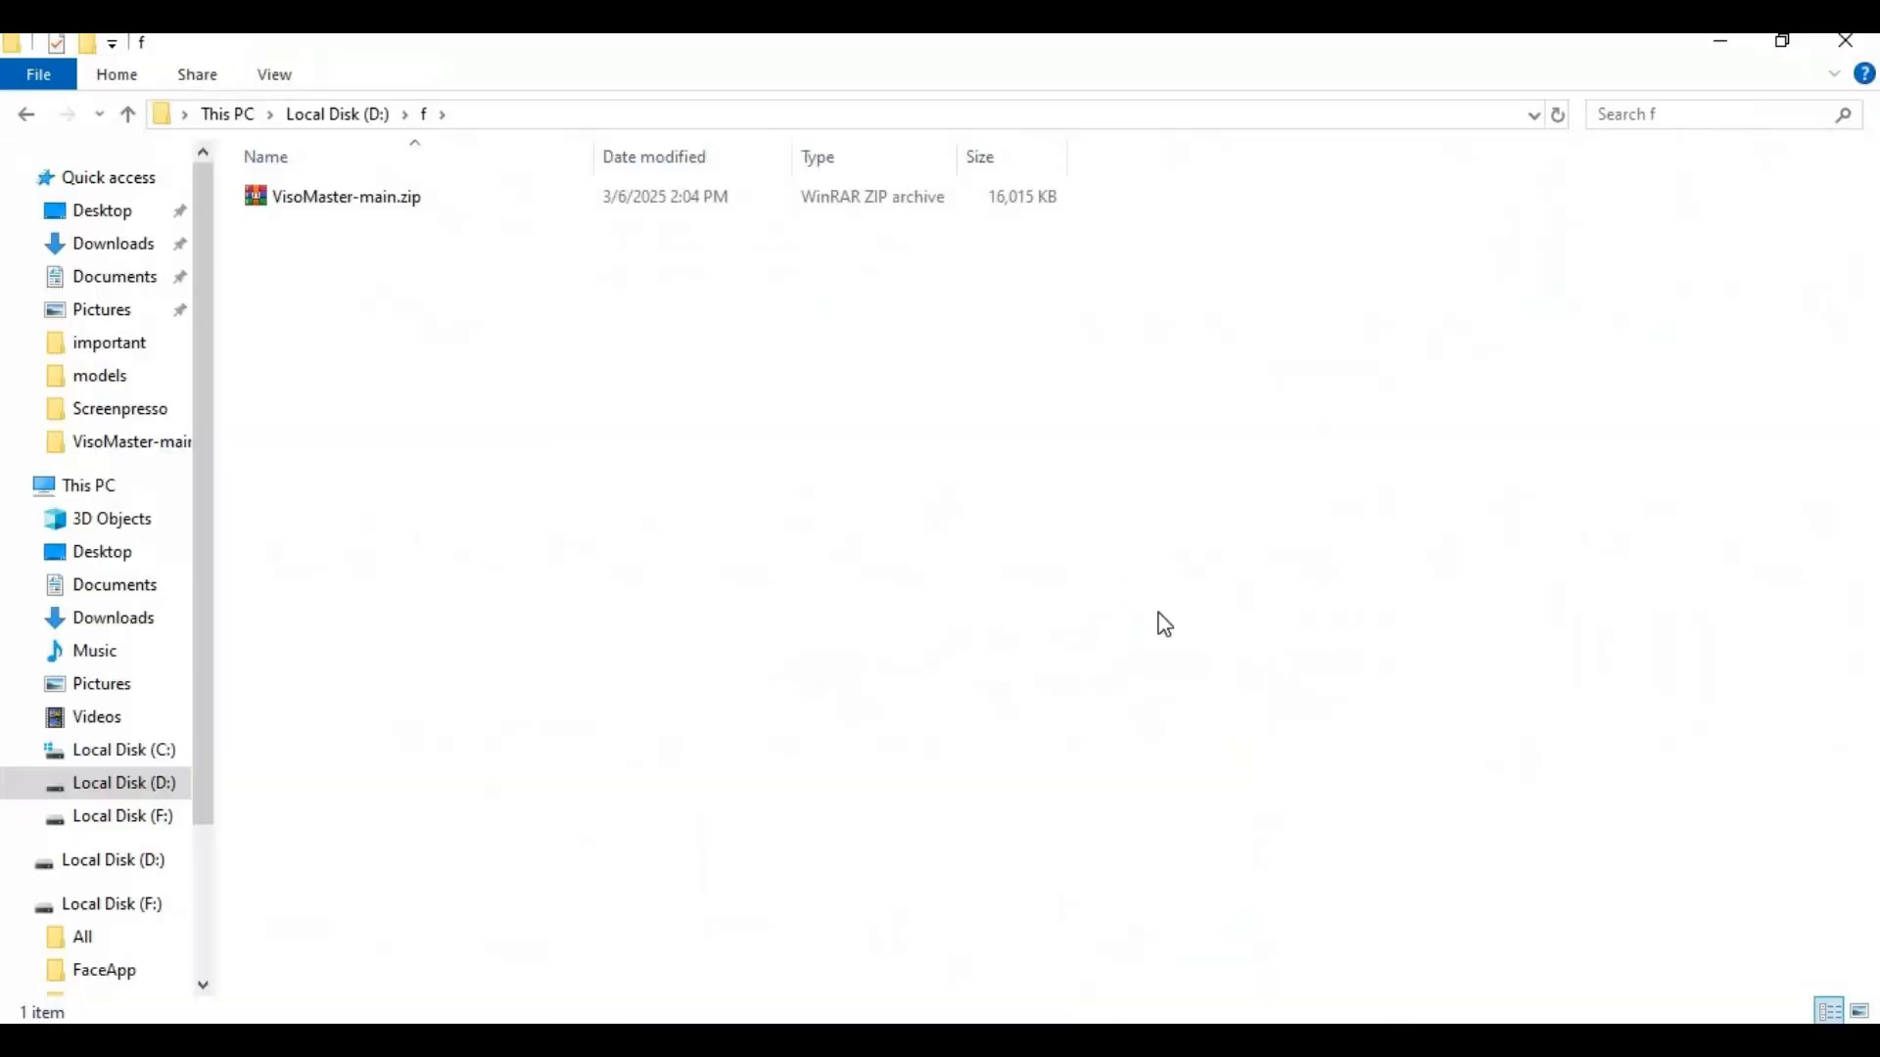
Step: Extract VisoMaster-main.zip and open the resulting VisoMaster-main folder
{"action": "left_click", "coordinate": [343, 196]}
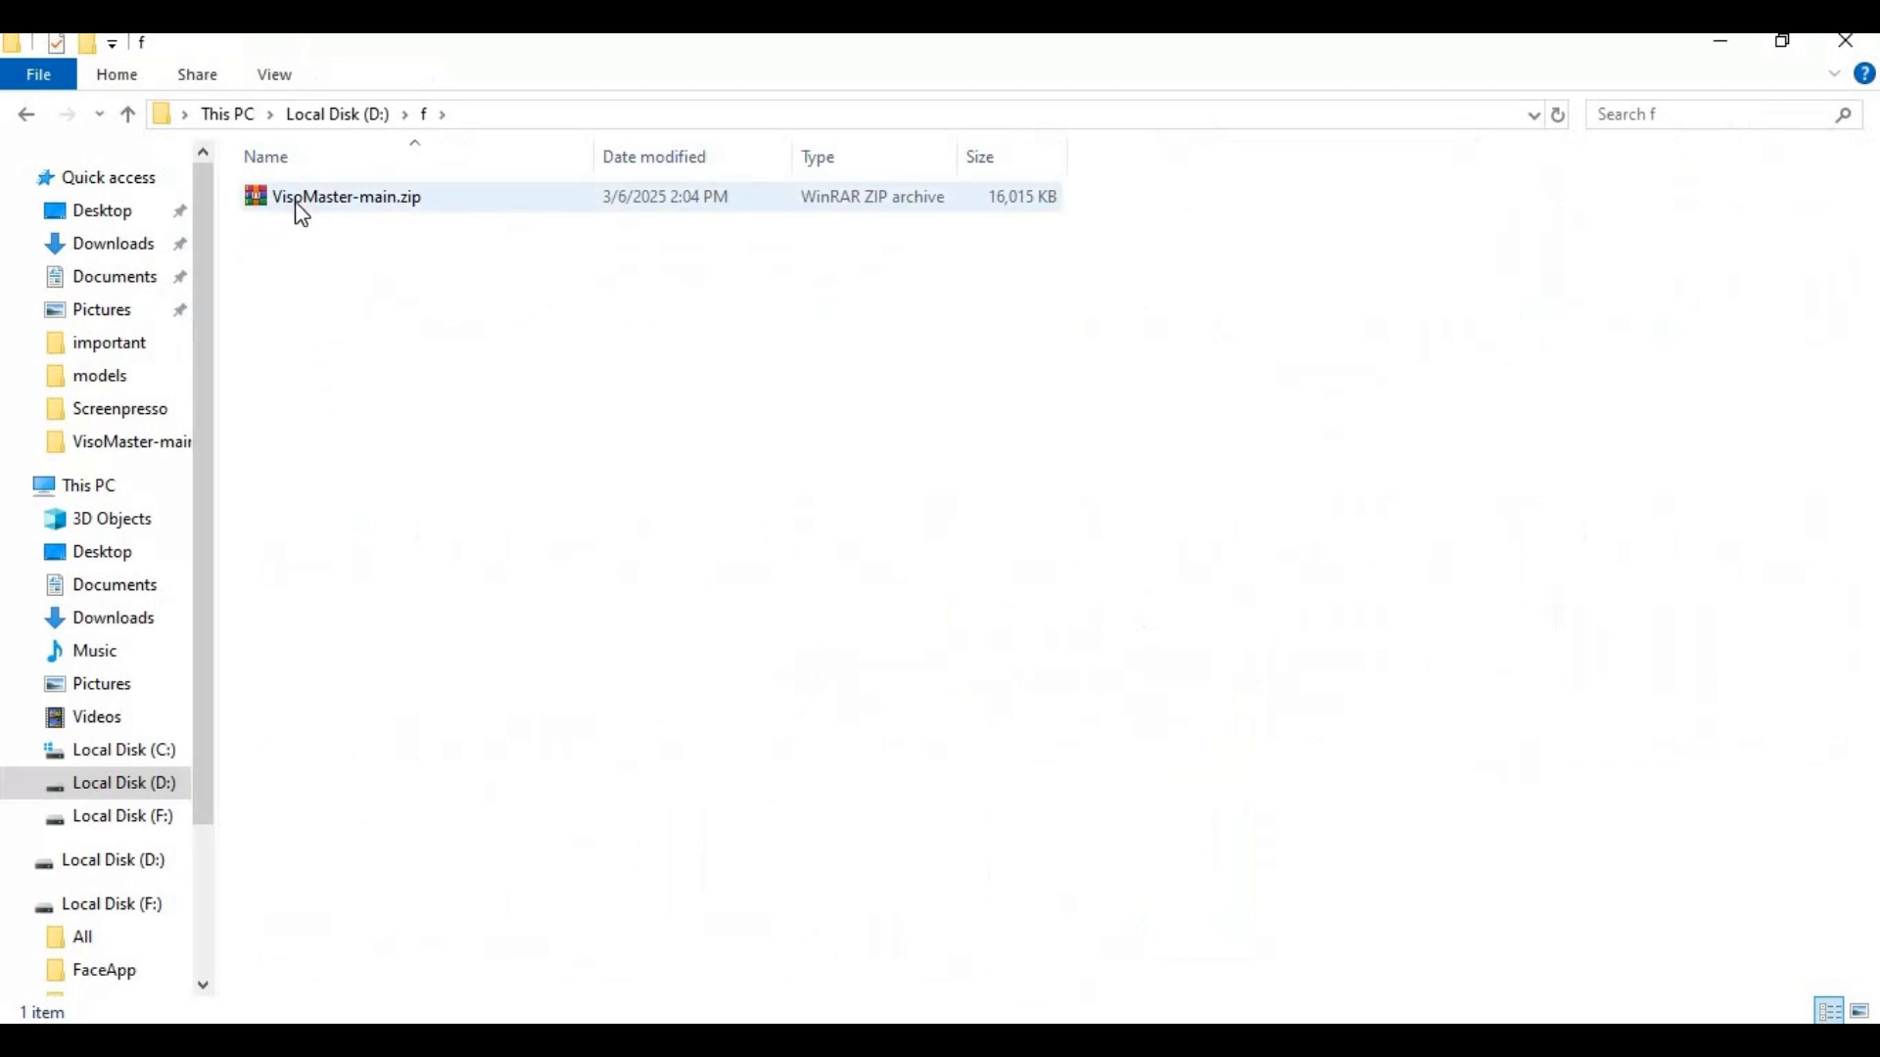
{"action": "double_click", "coordinate": [300, 196]}
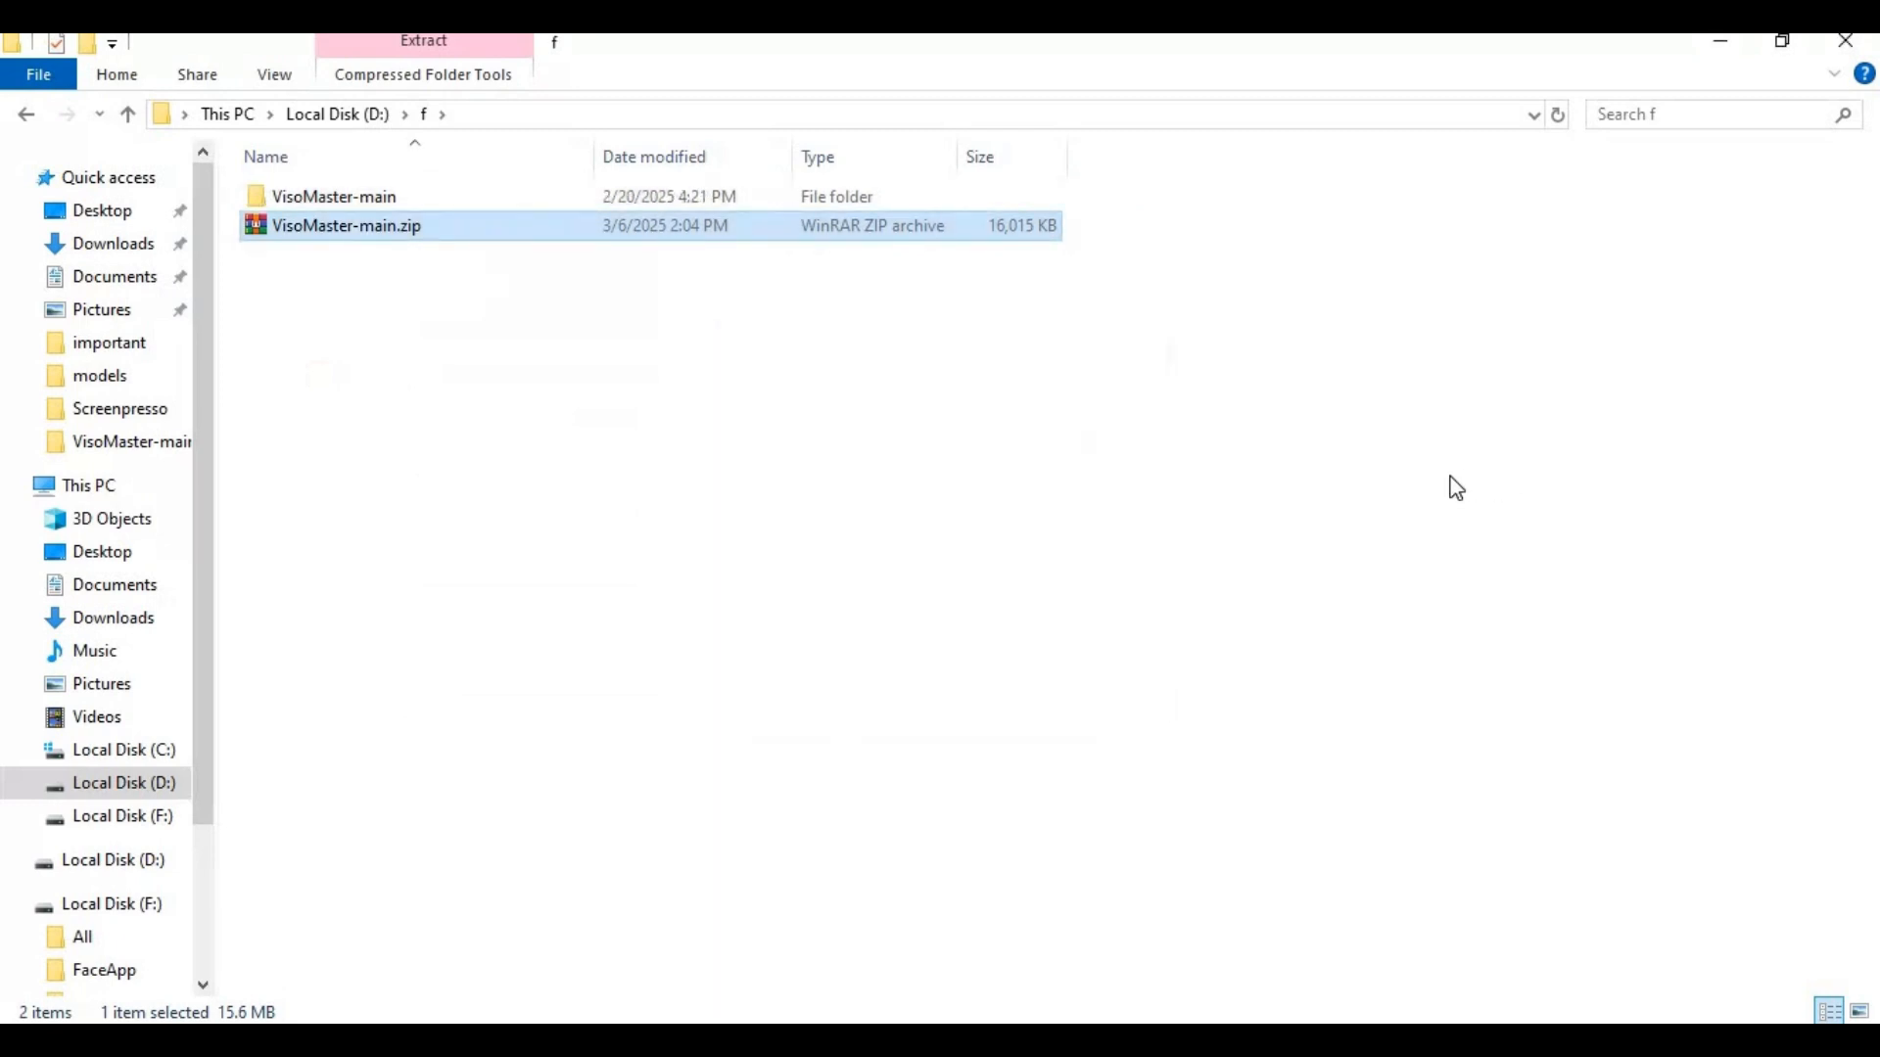
{"action": "mouse_move", "coordinate": [1126, 560]}
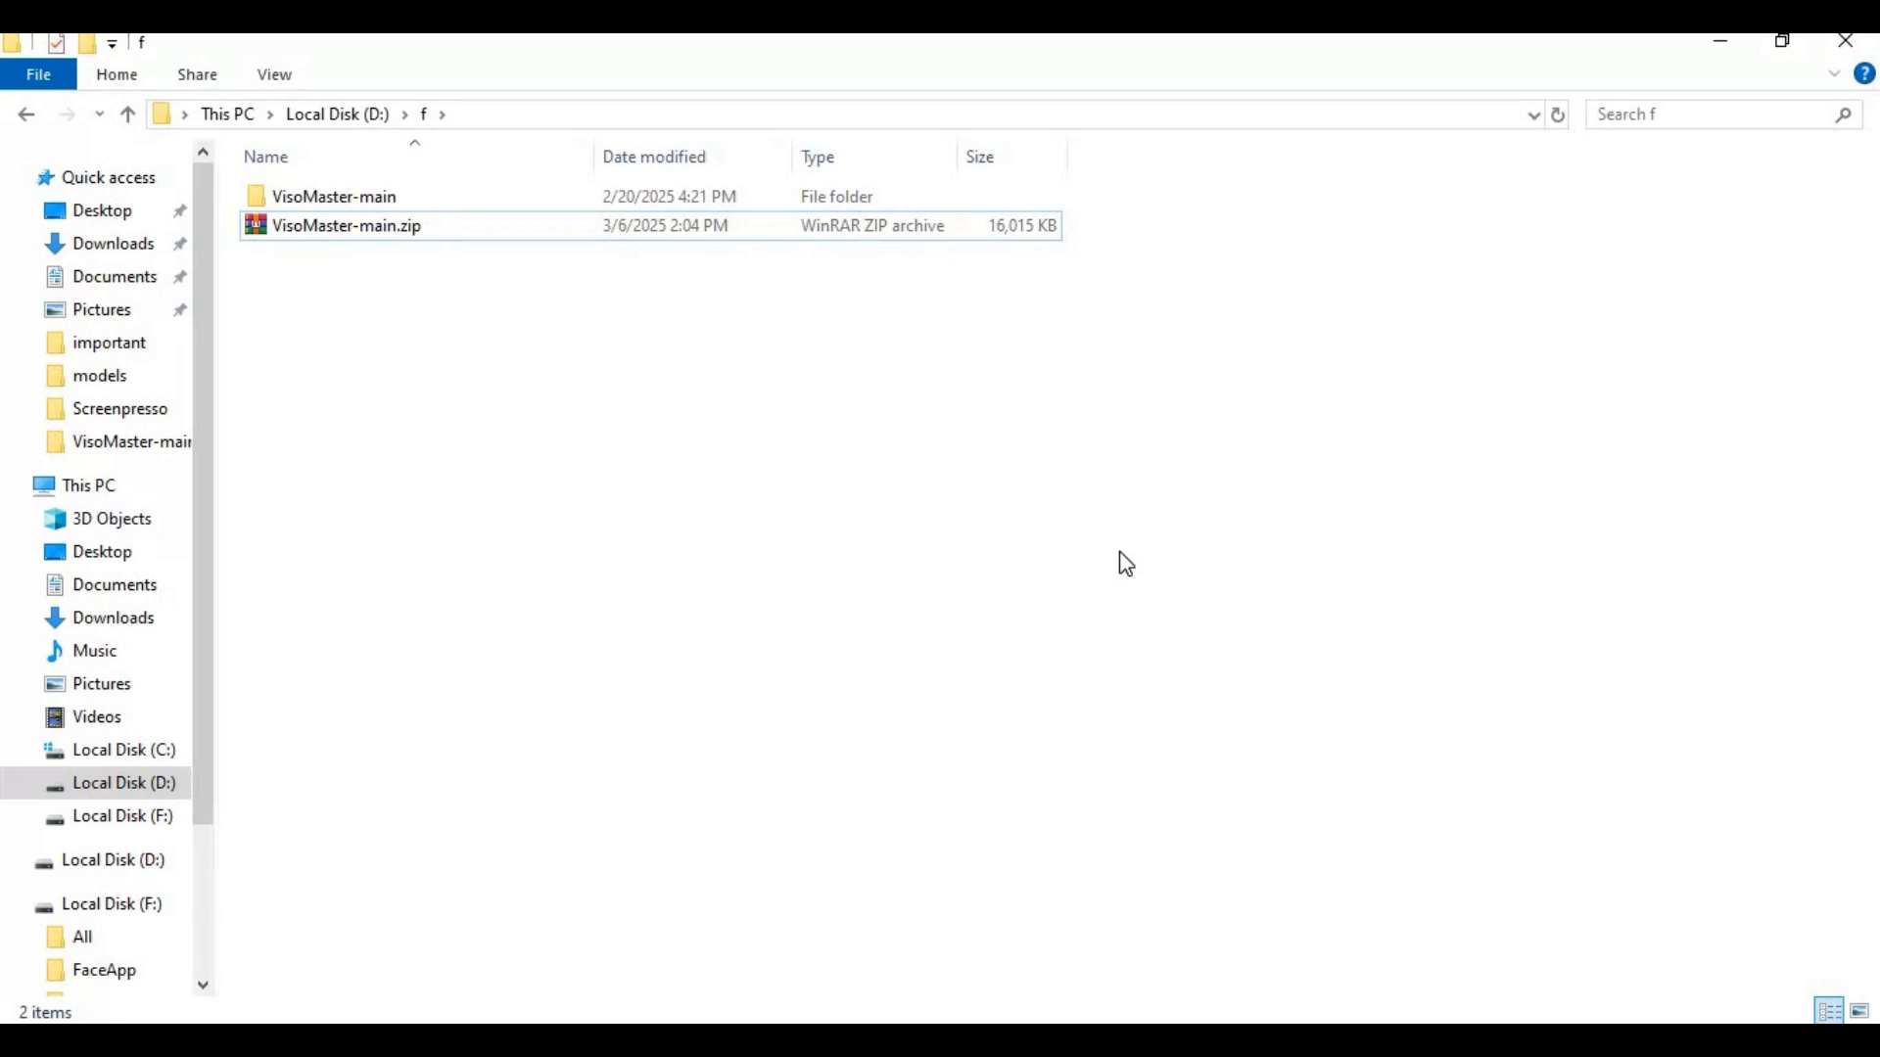
{"action": "double_click", "coordinate": [329, 196]}
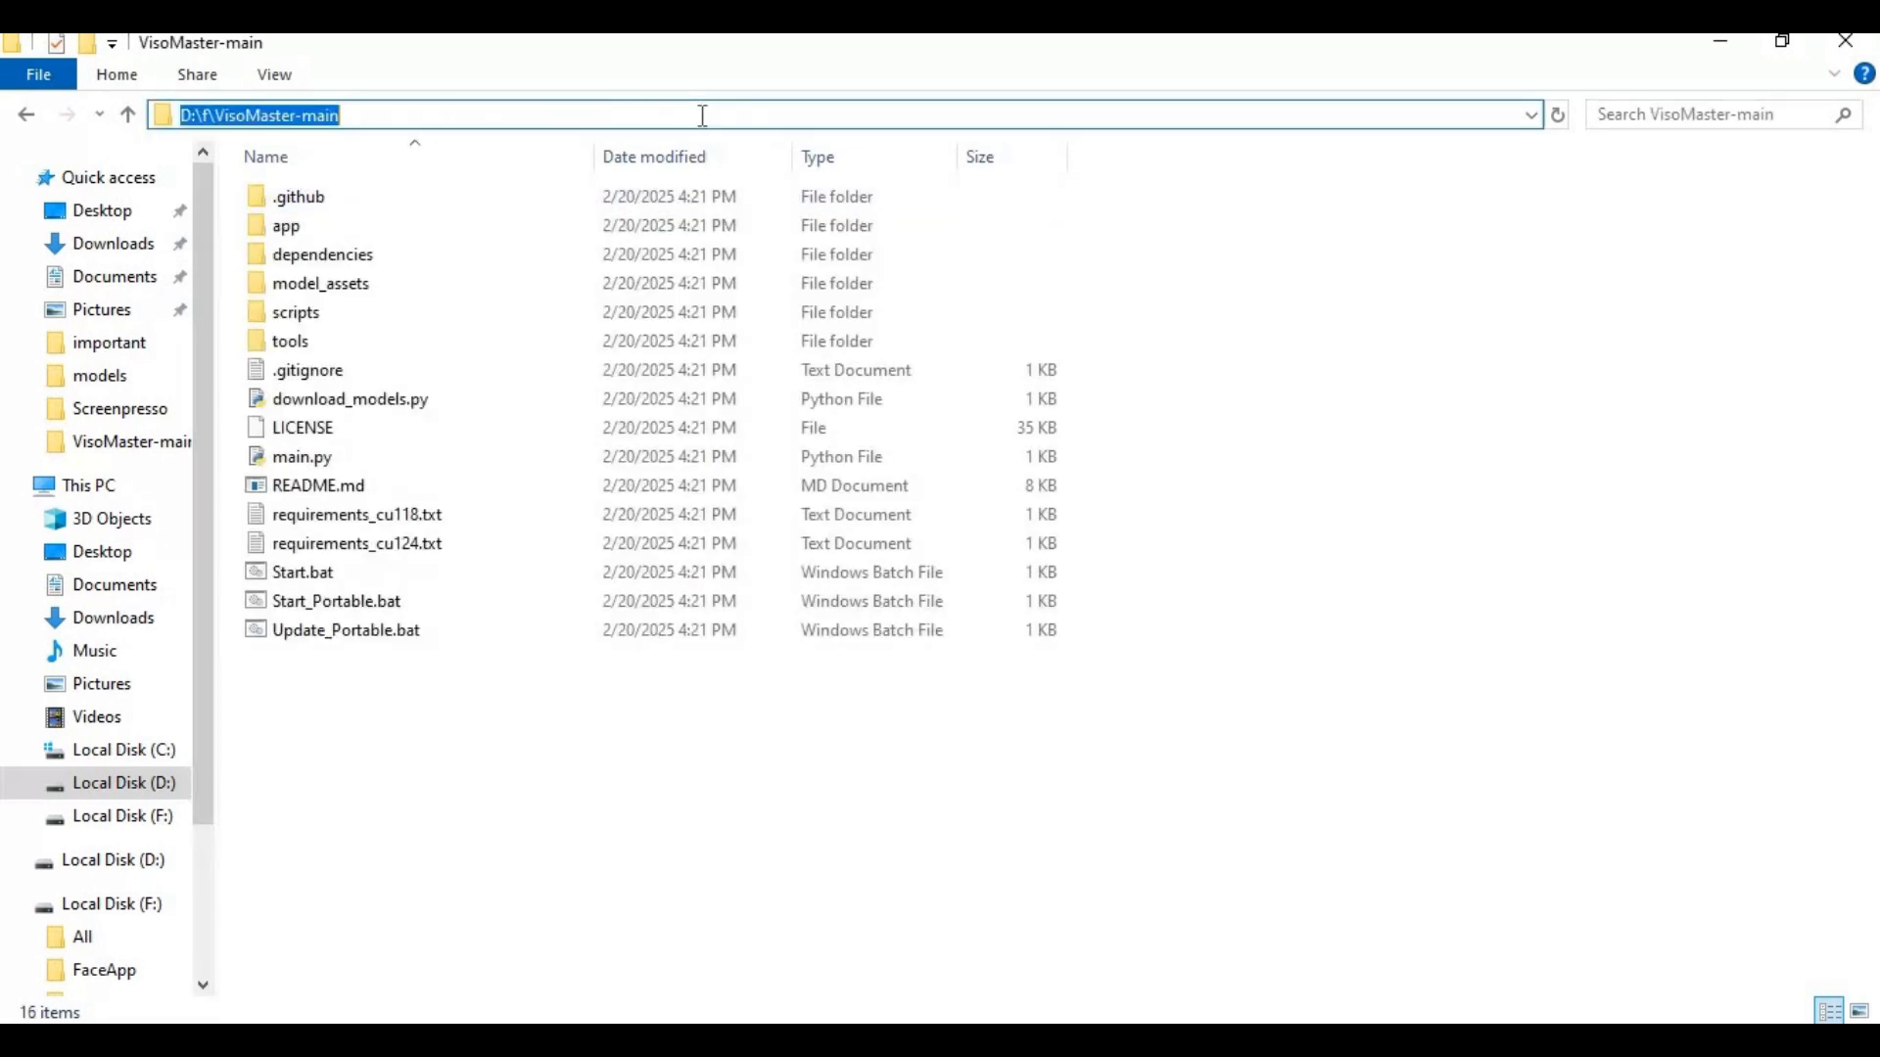
Step: Launch a command prompt from the address bar, set to the VisoMaster-main folder
{"action": "type", "text": "cm"}
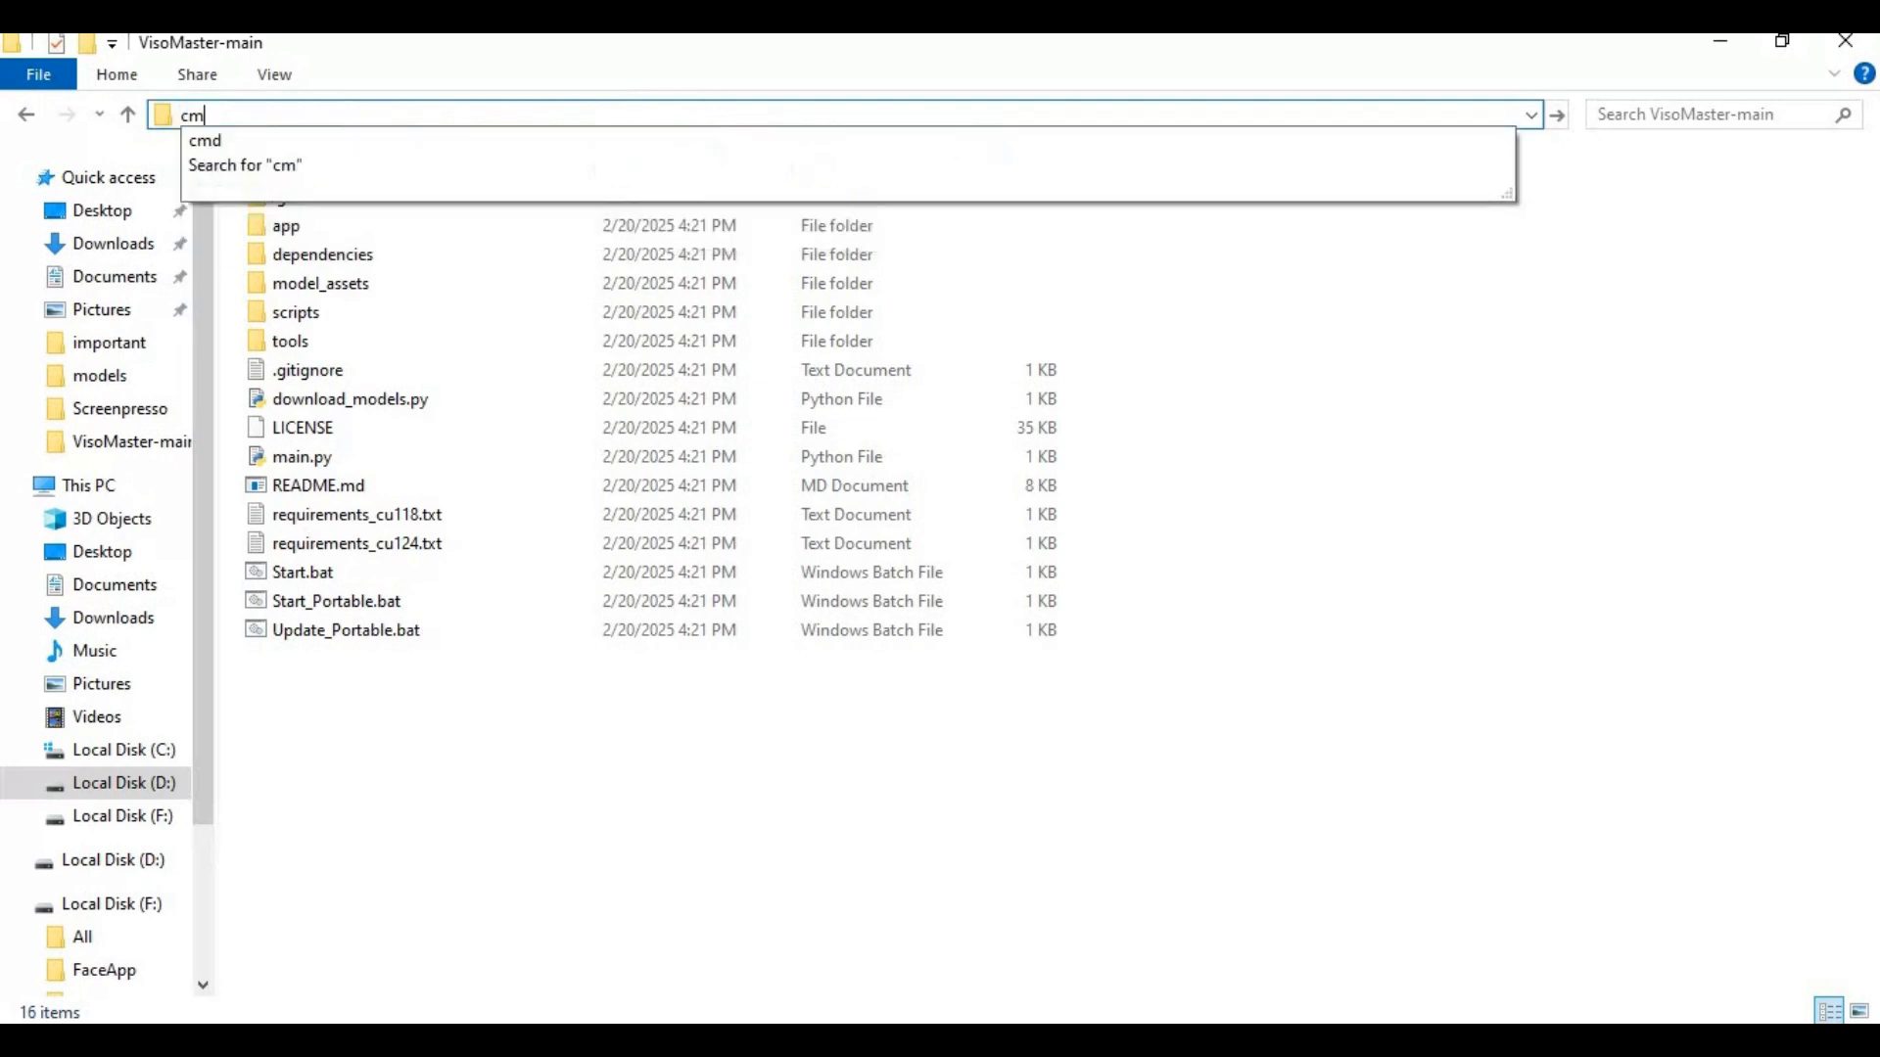
{"action": "key", "text": "Enter"}
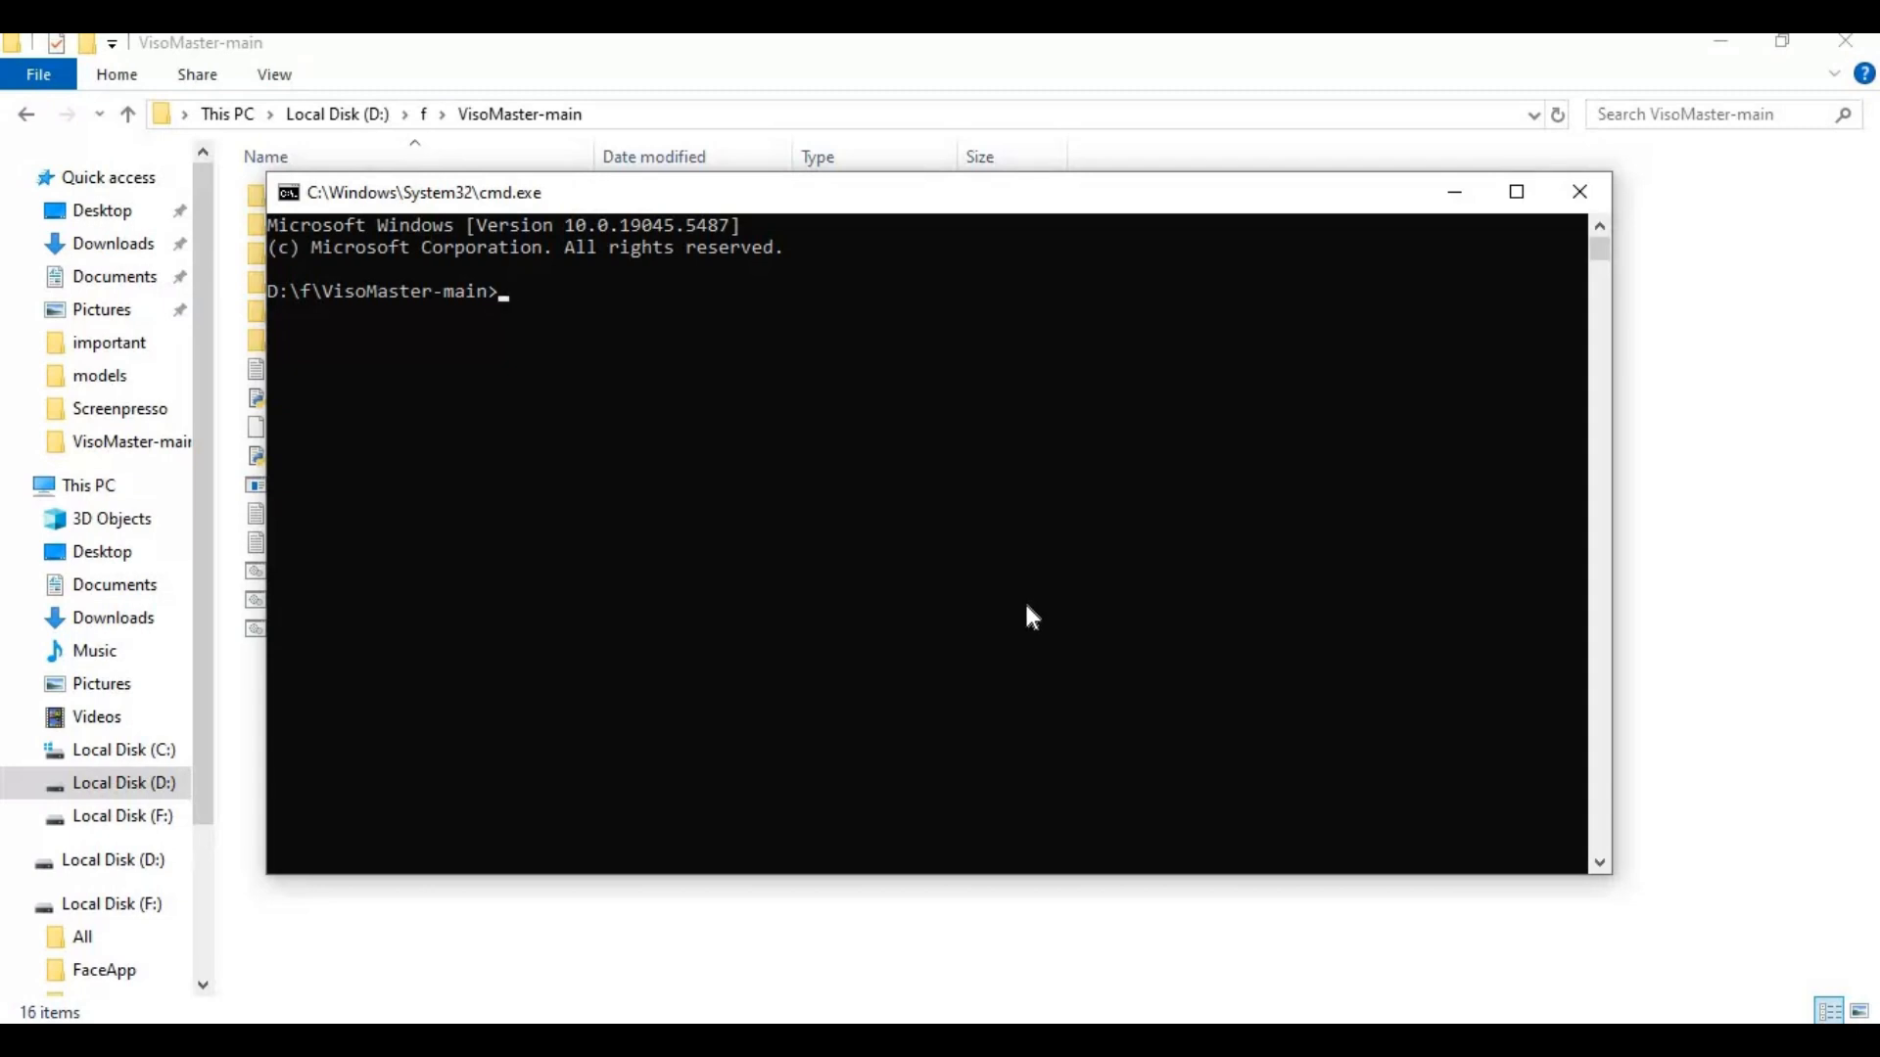
{"action": "mouse_move", "coordinate": [1014, 627]}
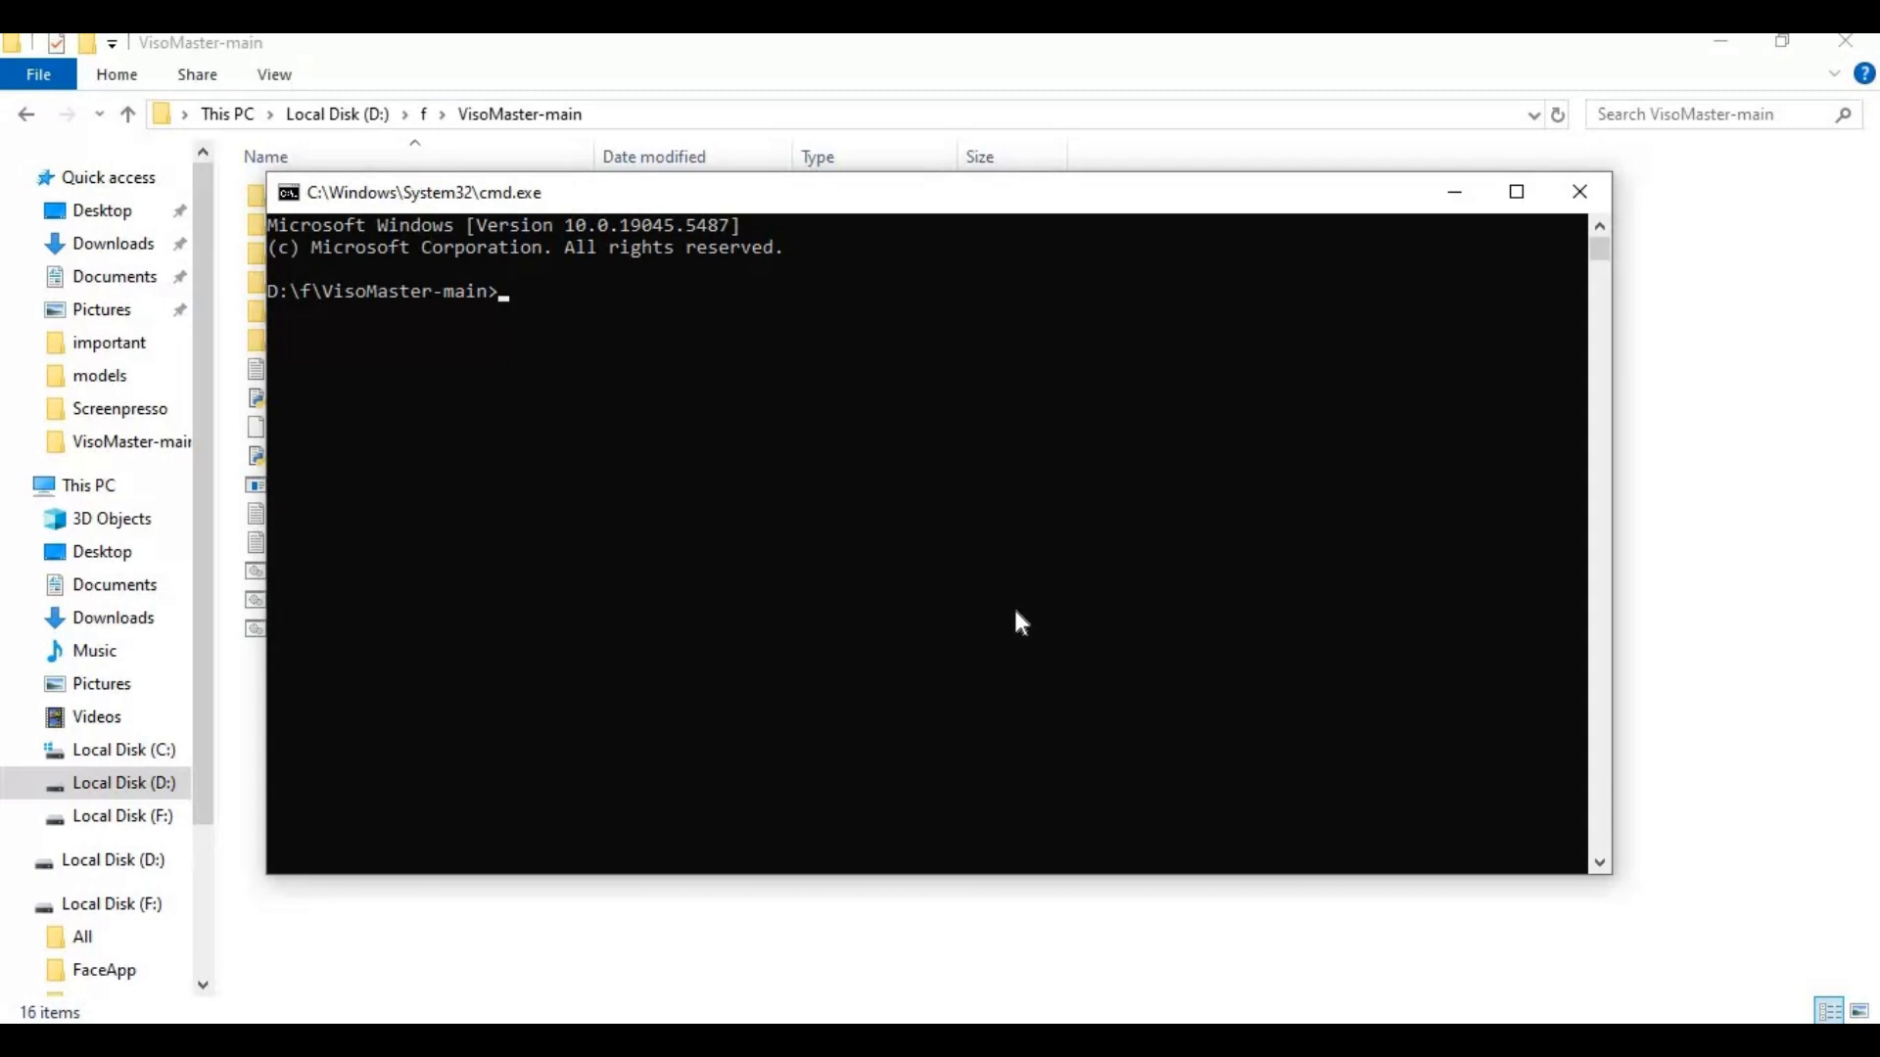
Step: Create a Python 3.10 virtual environment with 'py -3.10 -m venv venv'
{"action": "type", "text": "py"}
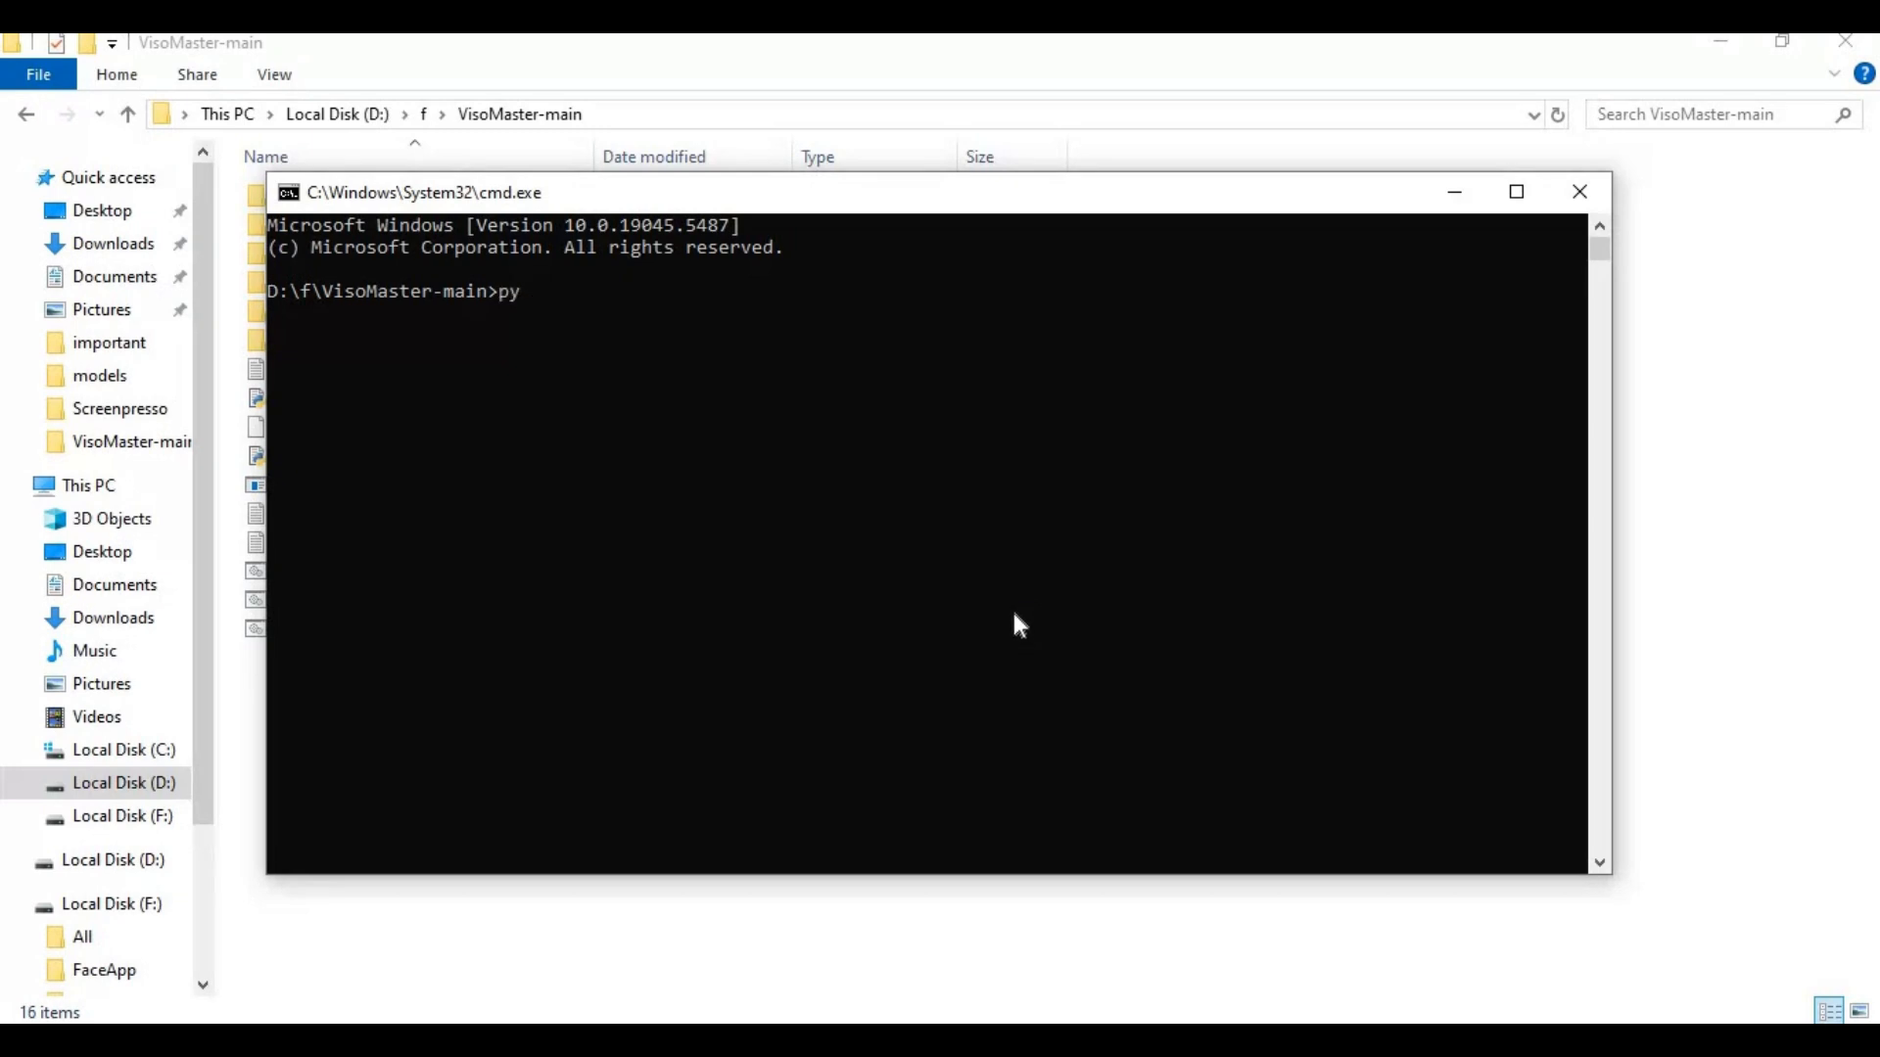
{"action": "type", "text": "=3"}
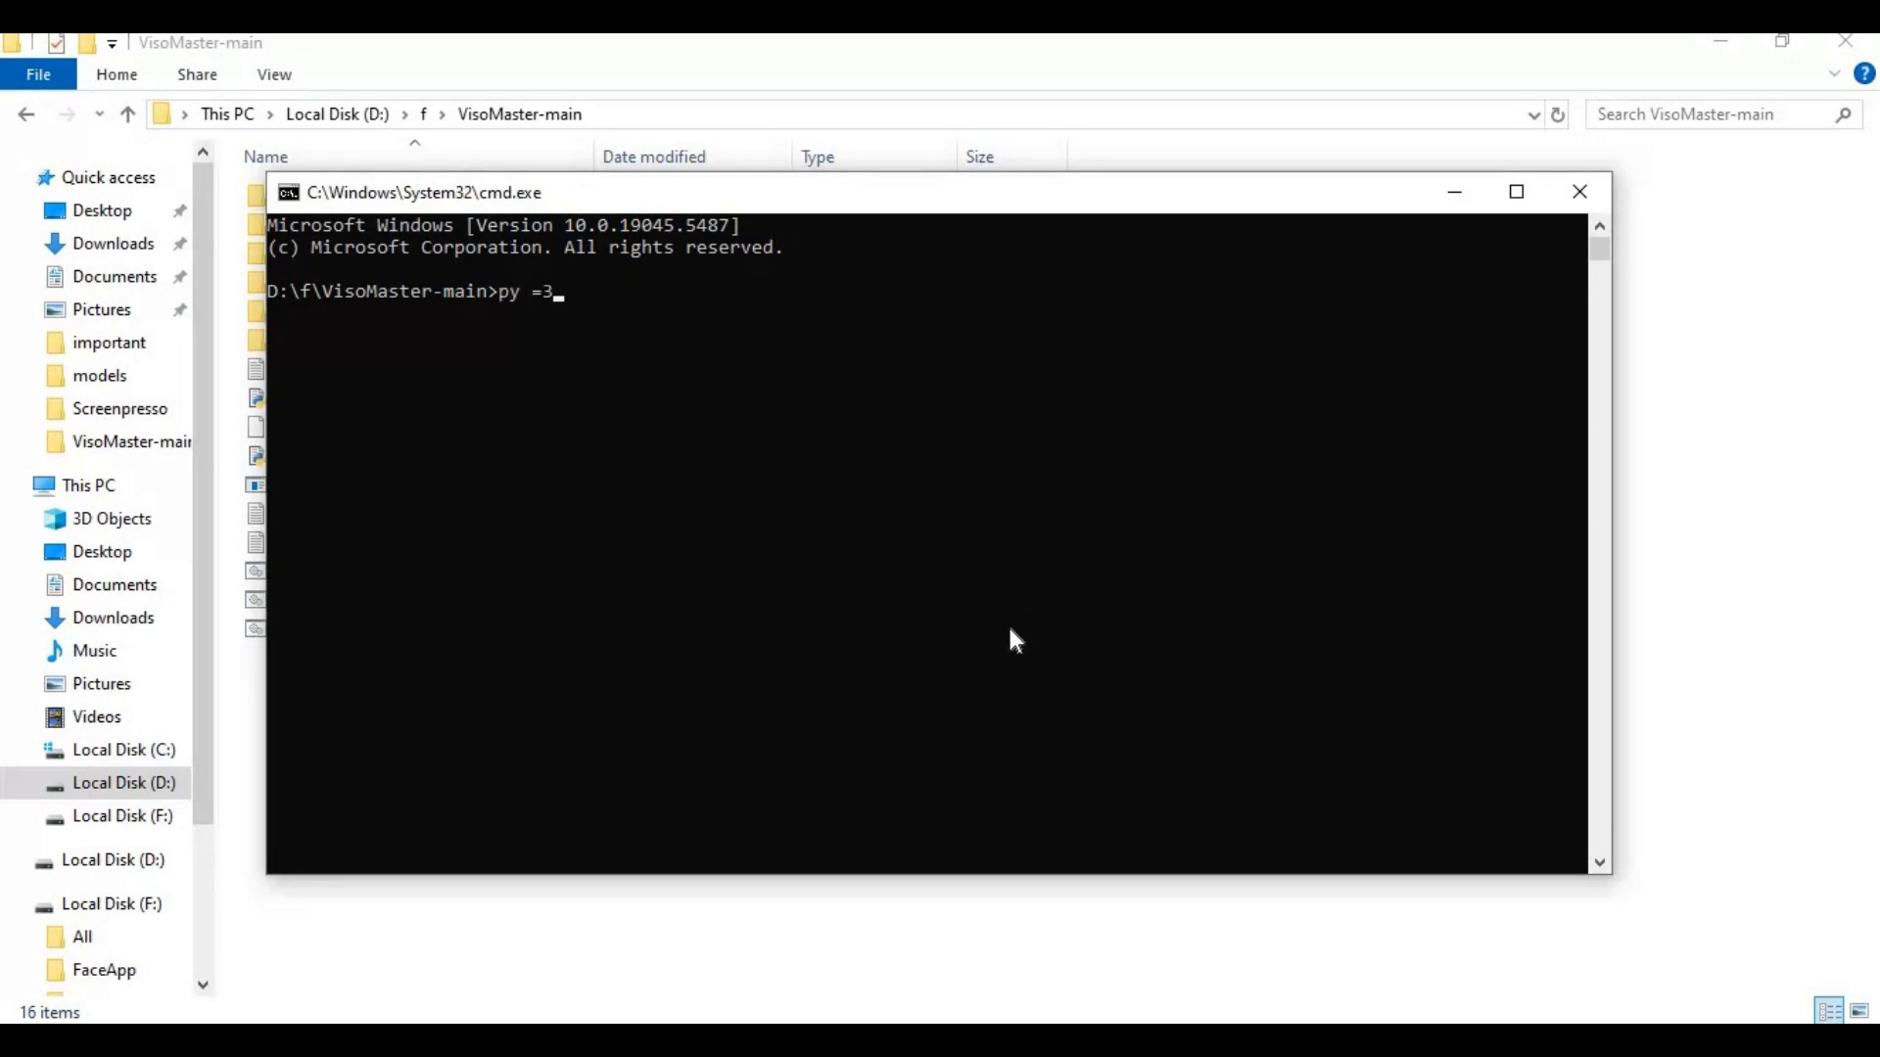
{"action": "key", "text": "Backspace"}
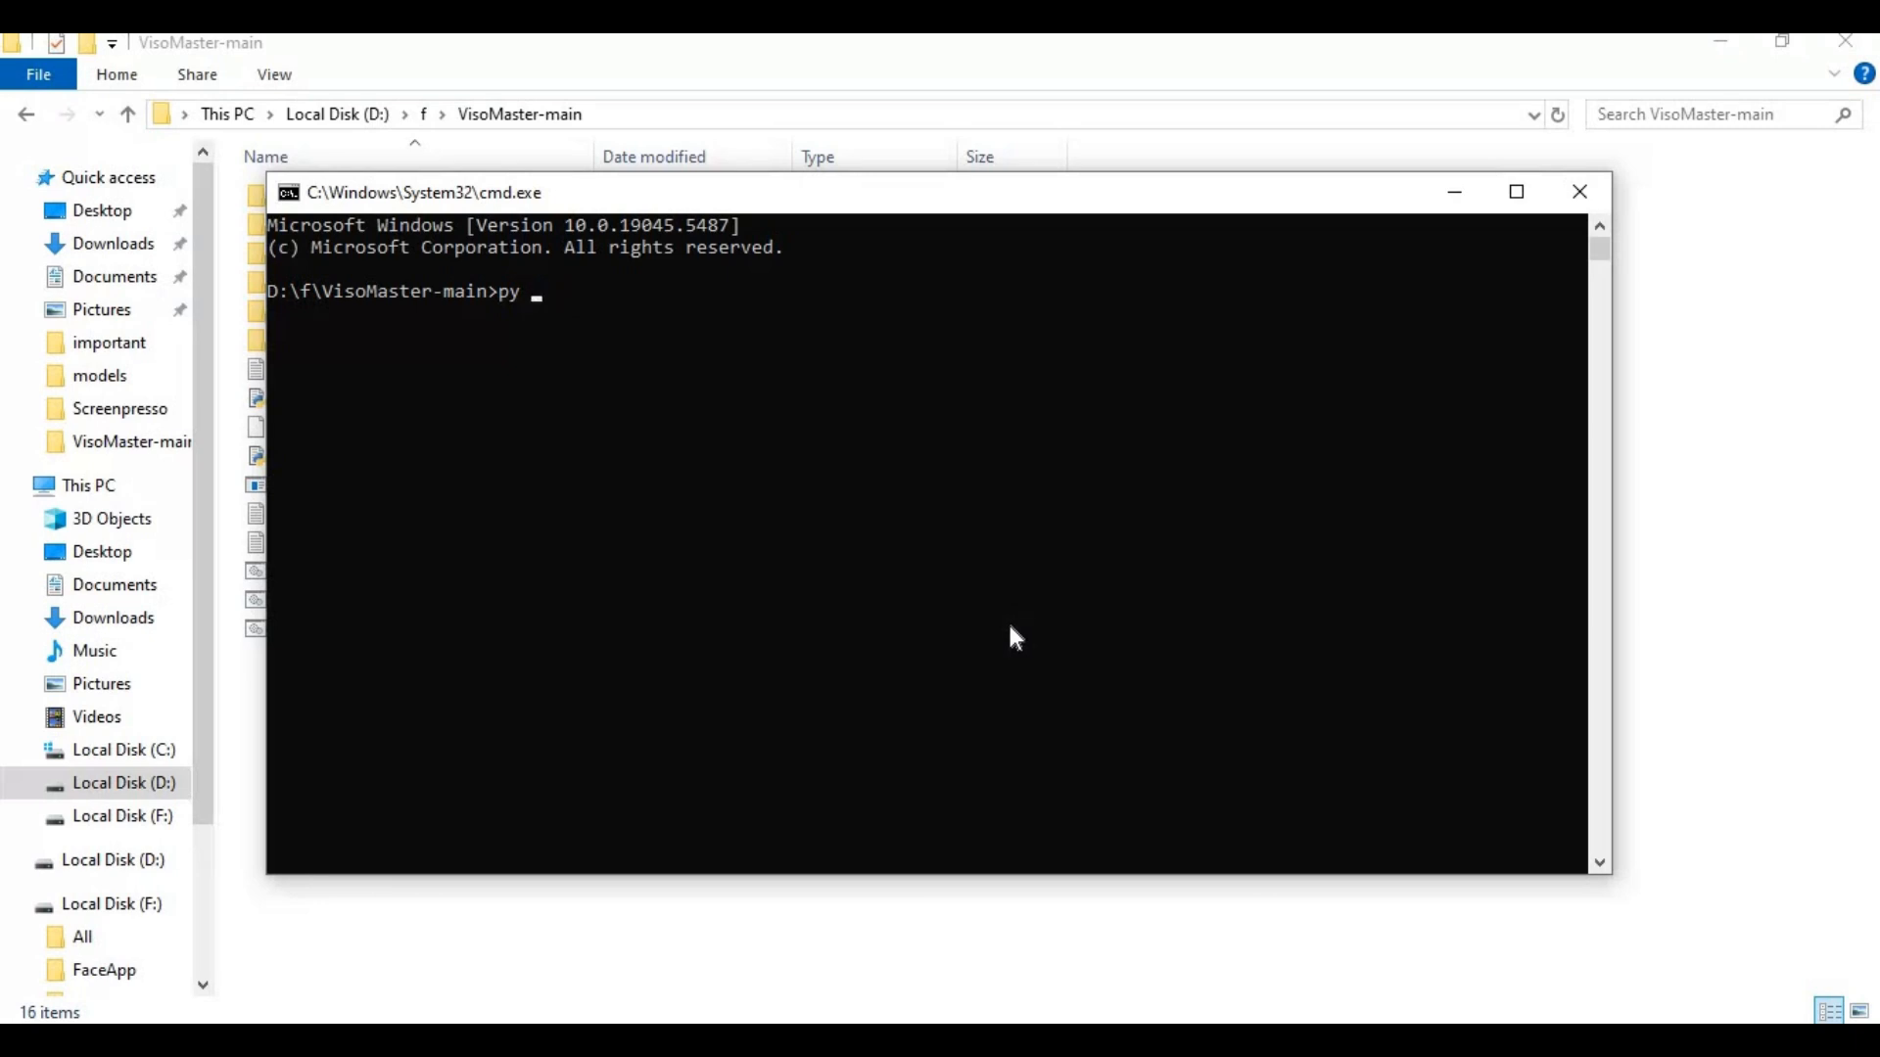
{"action": "mouse_move", "coordinate": [1020, 646]}
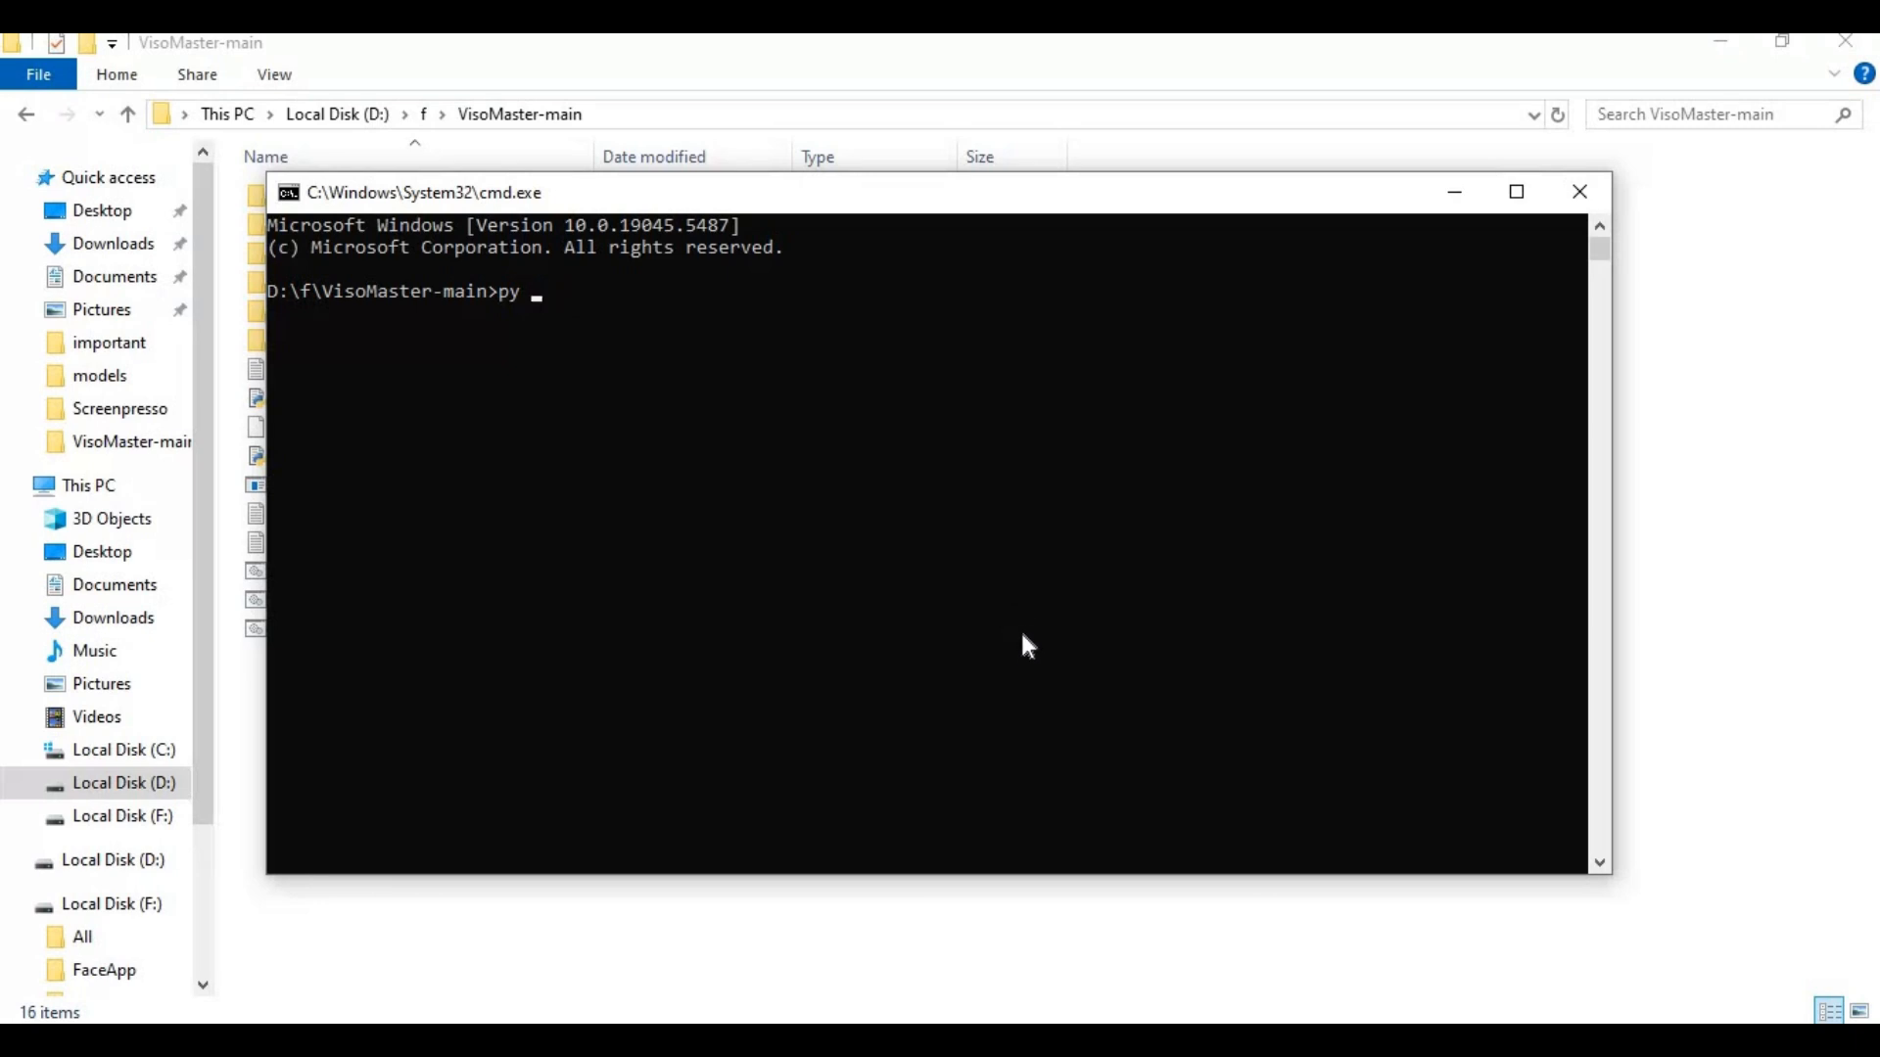
{"action": "type", "text": "-3."}
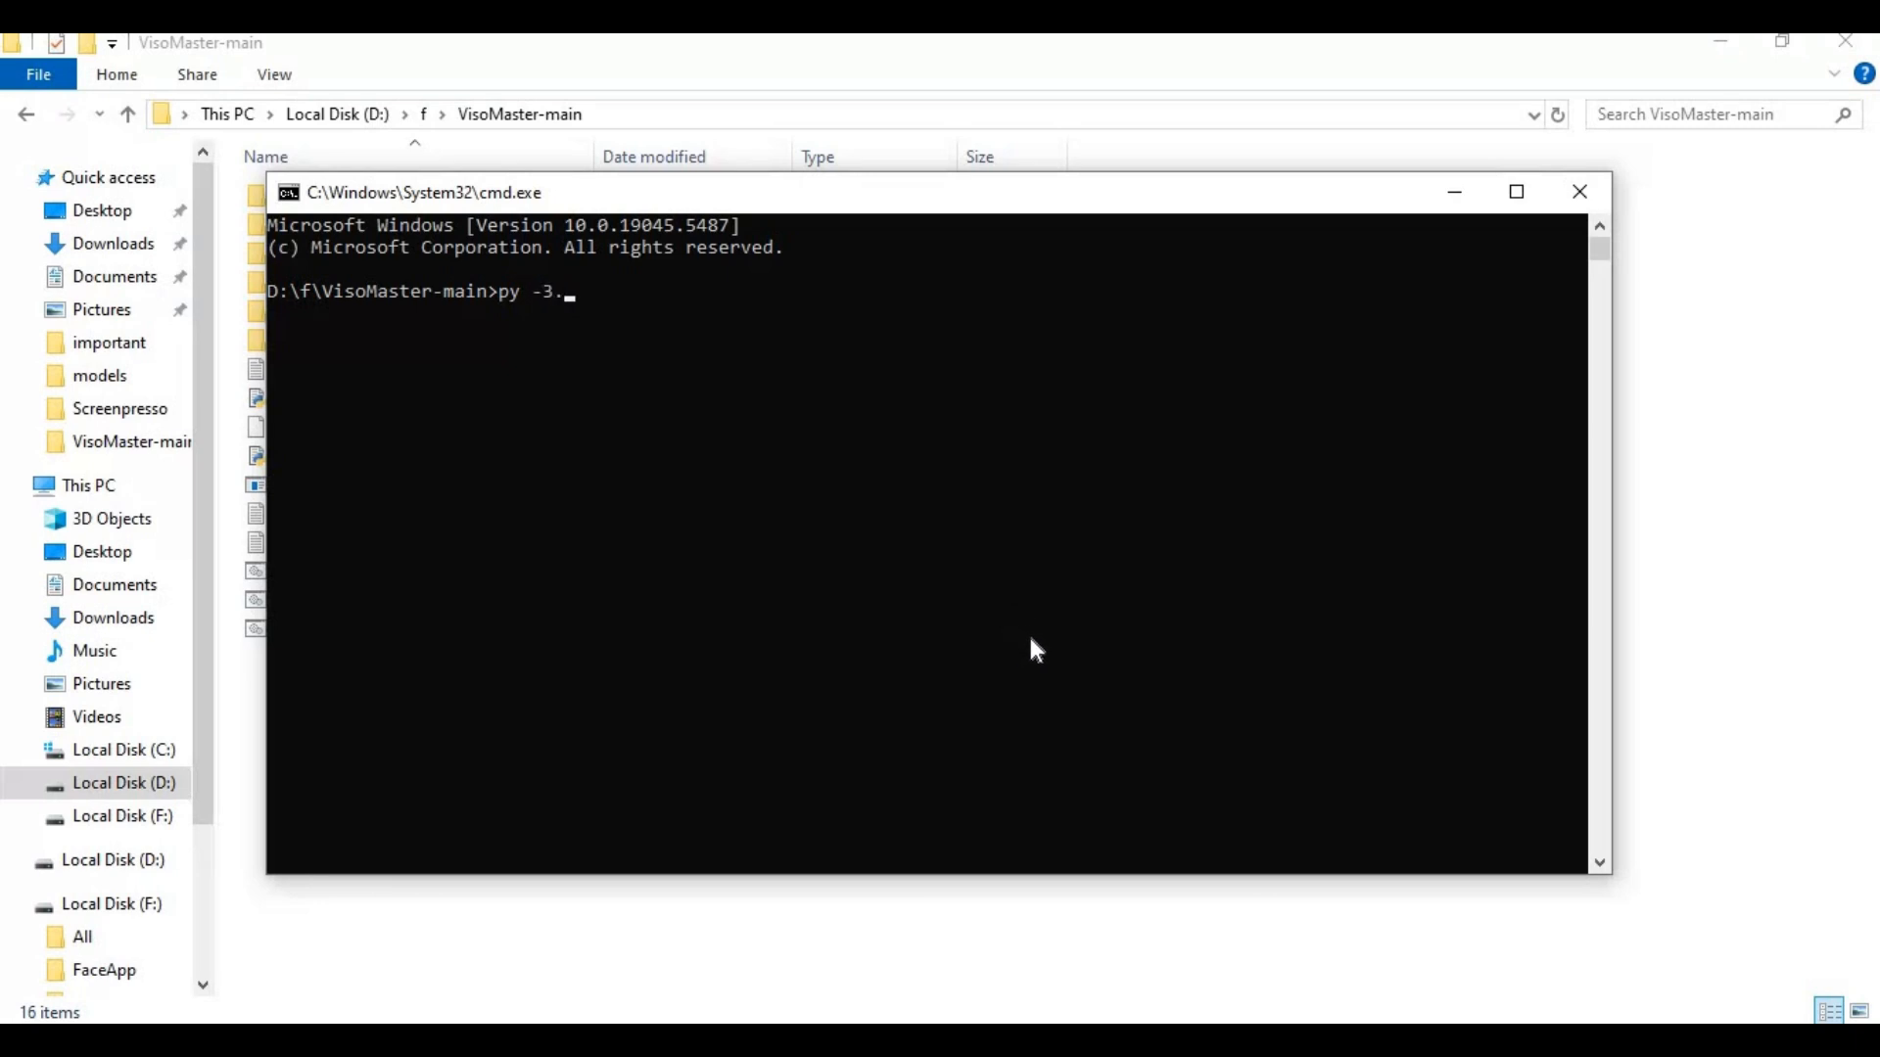
{"action": "type", "text": "10"}
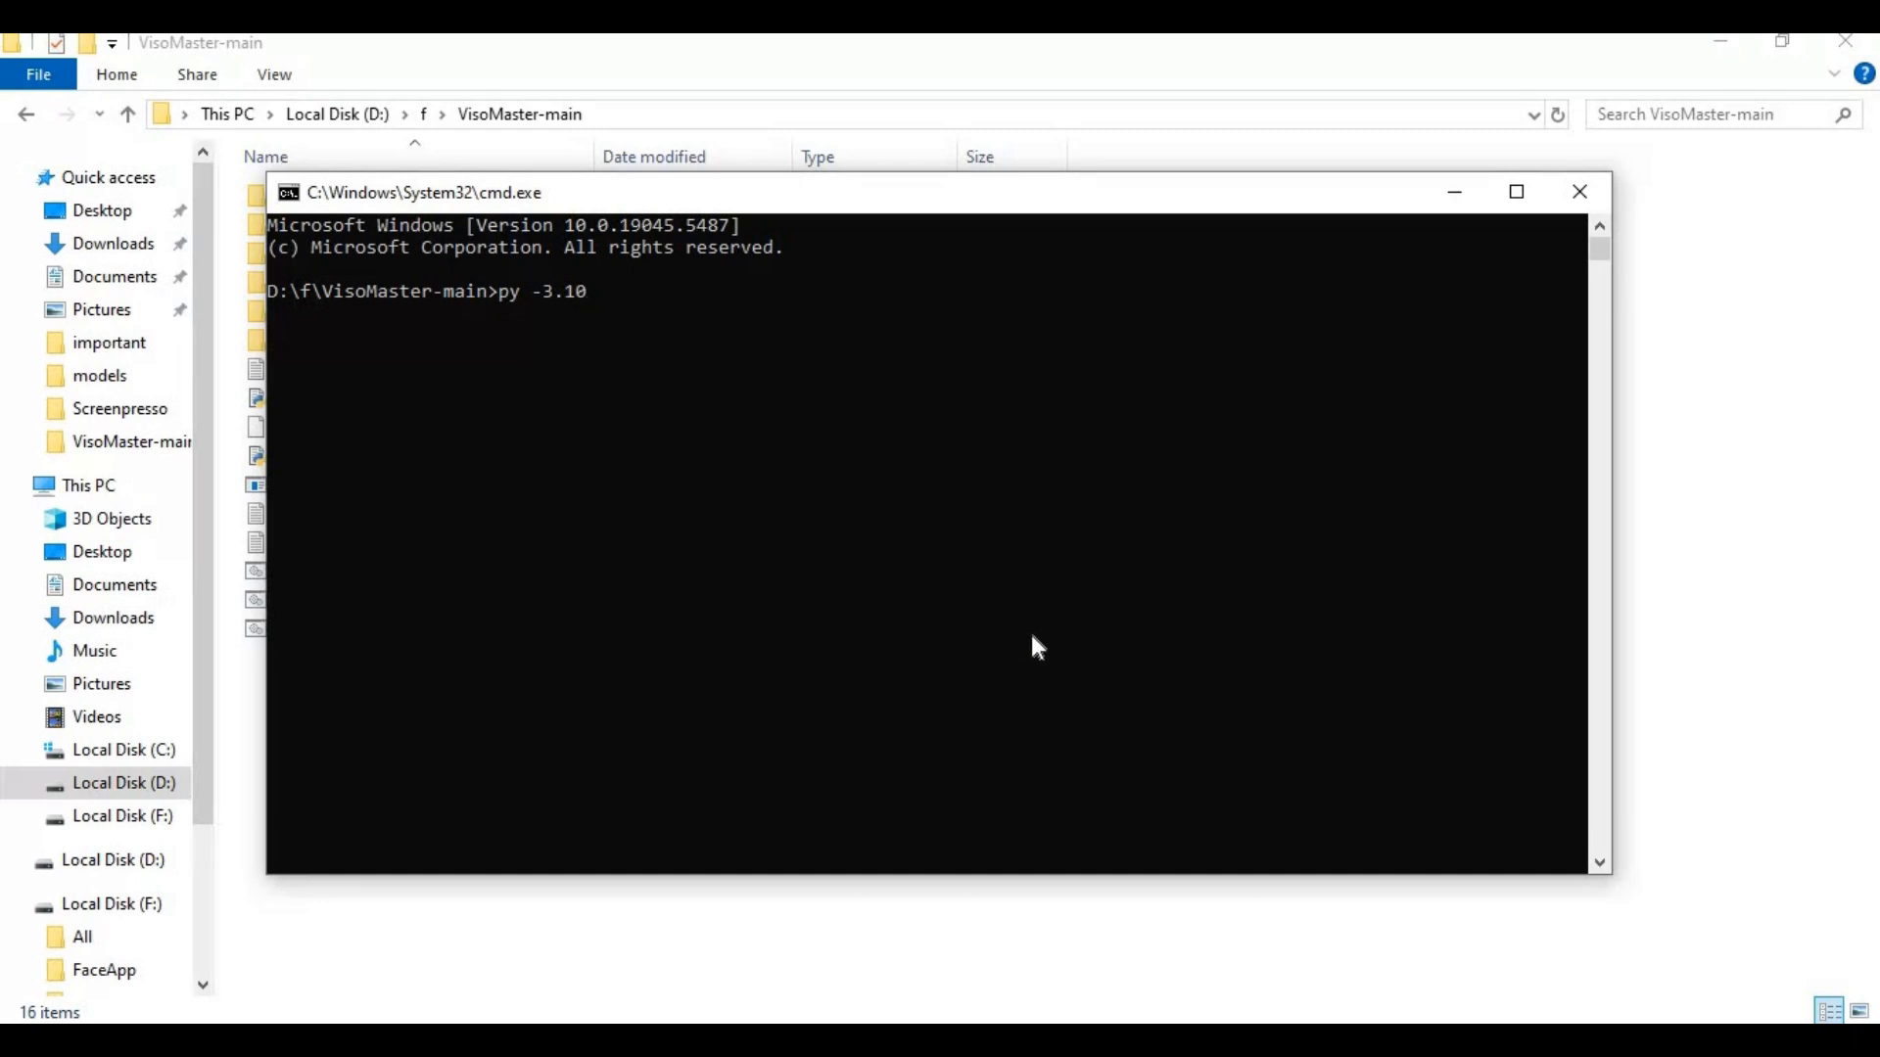
{"action": "type", "text": "="}
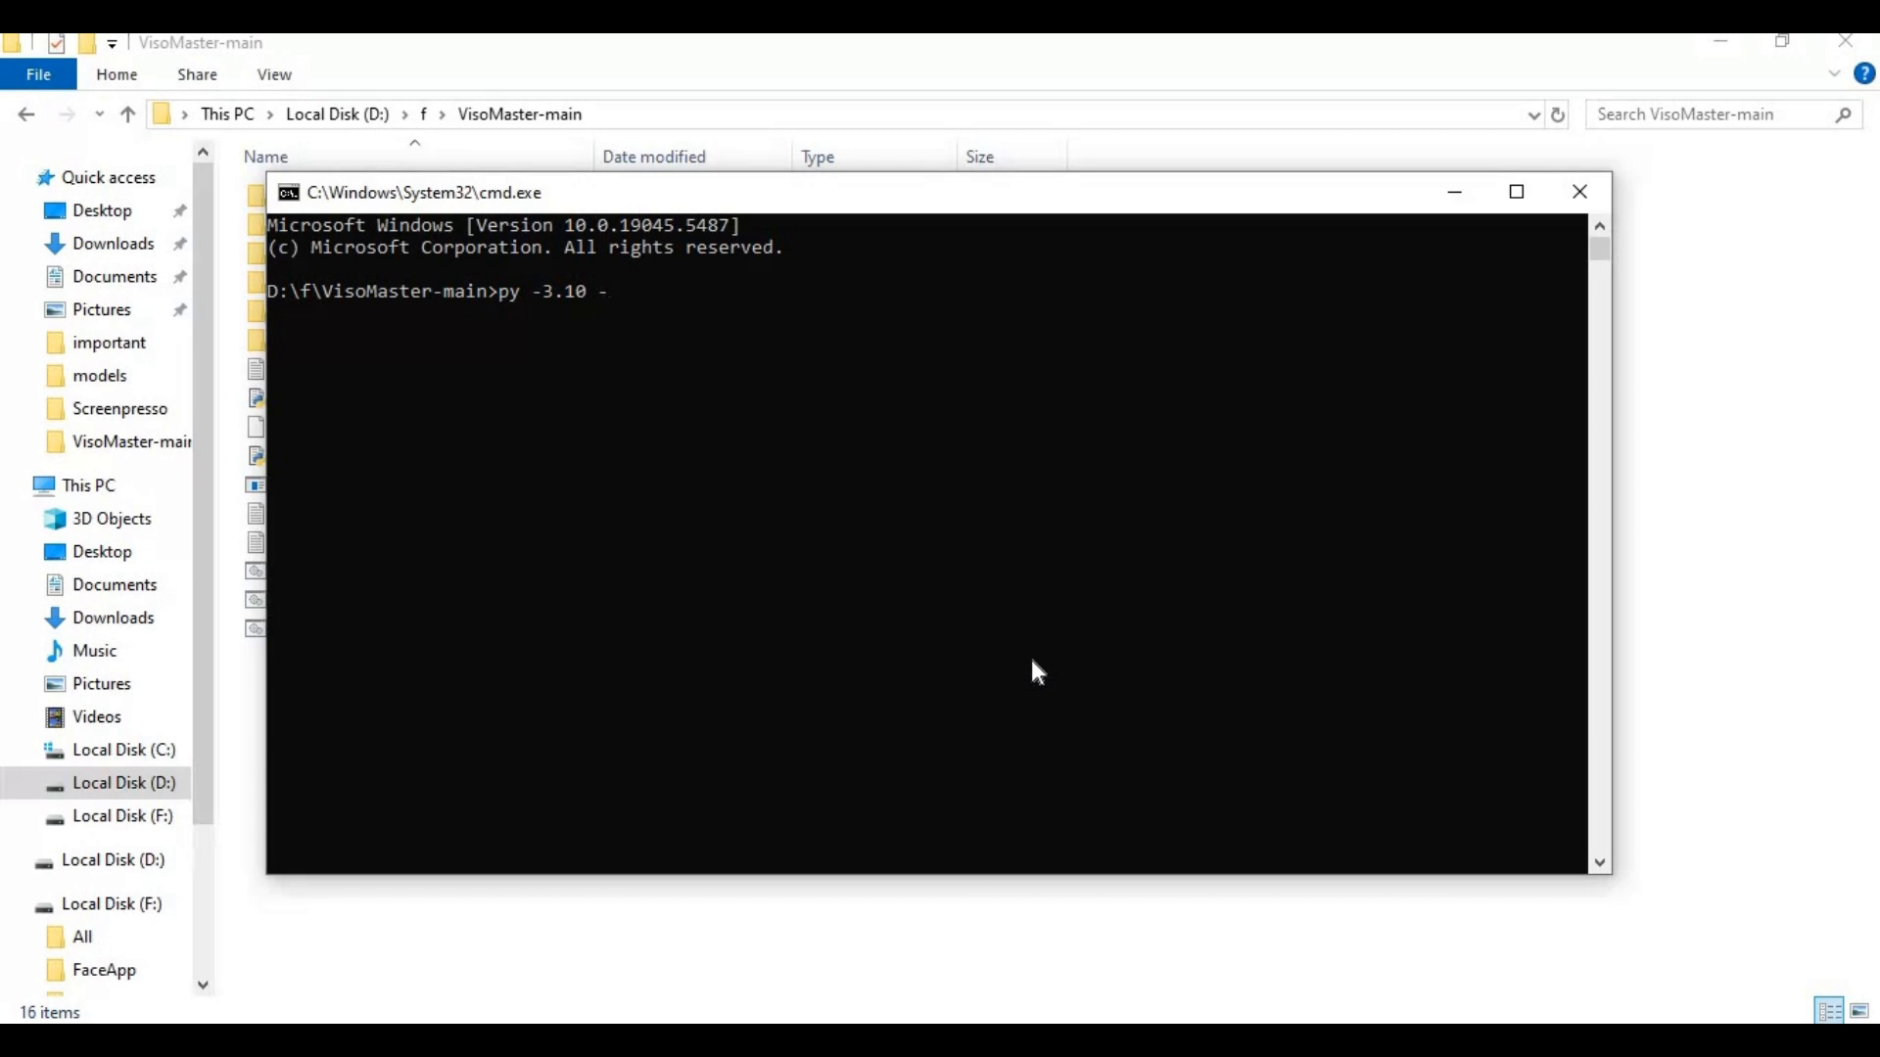
{"action": "type", "text": "m ve"}
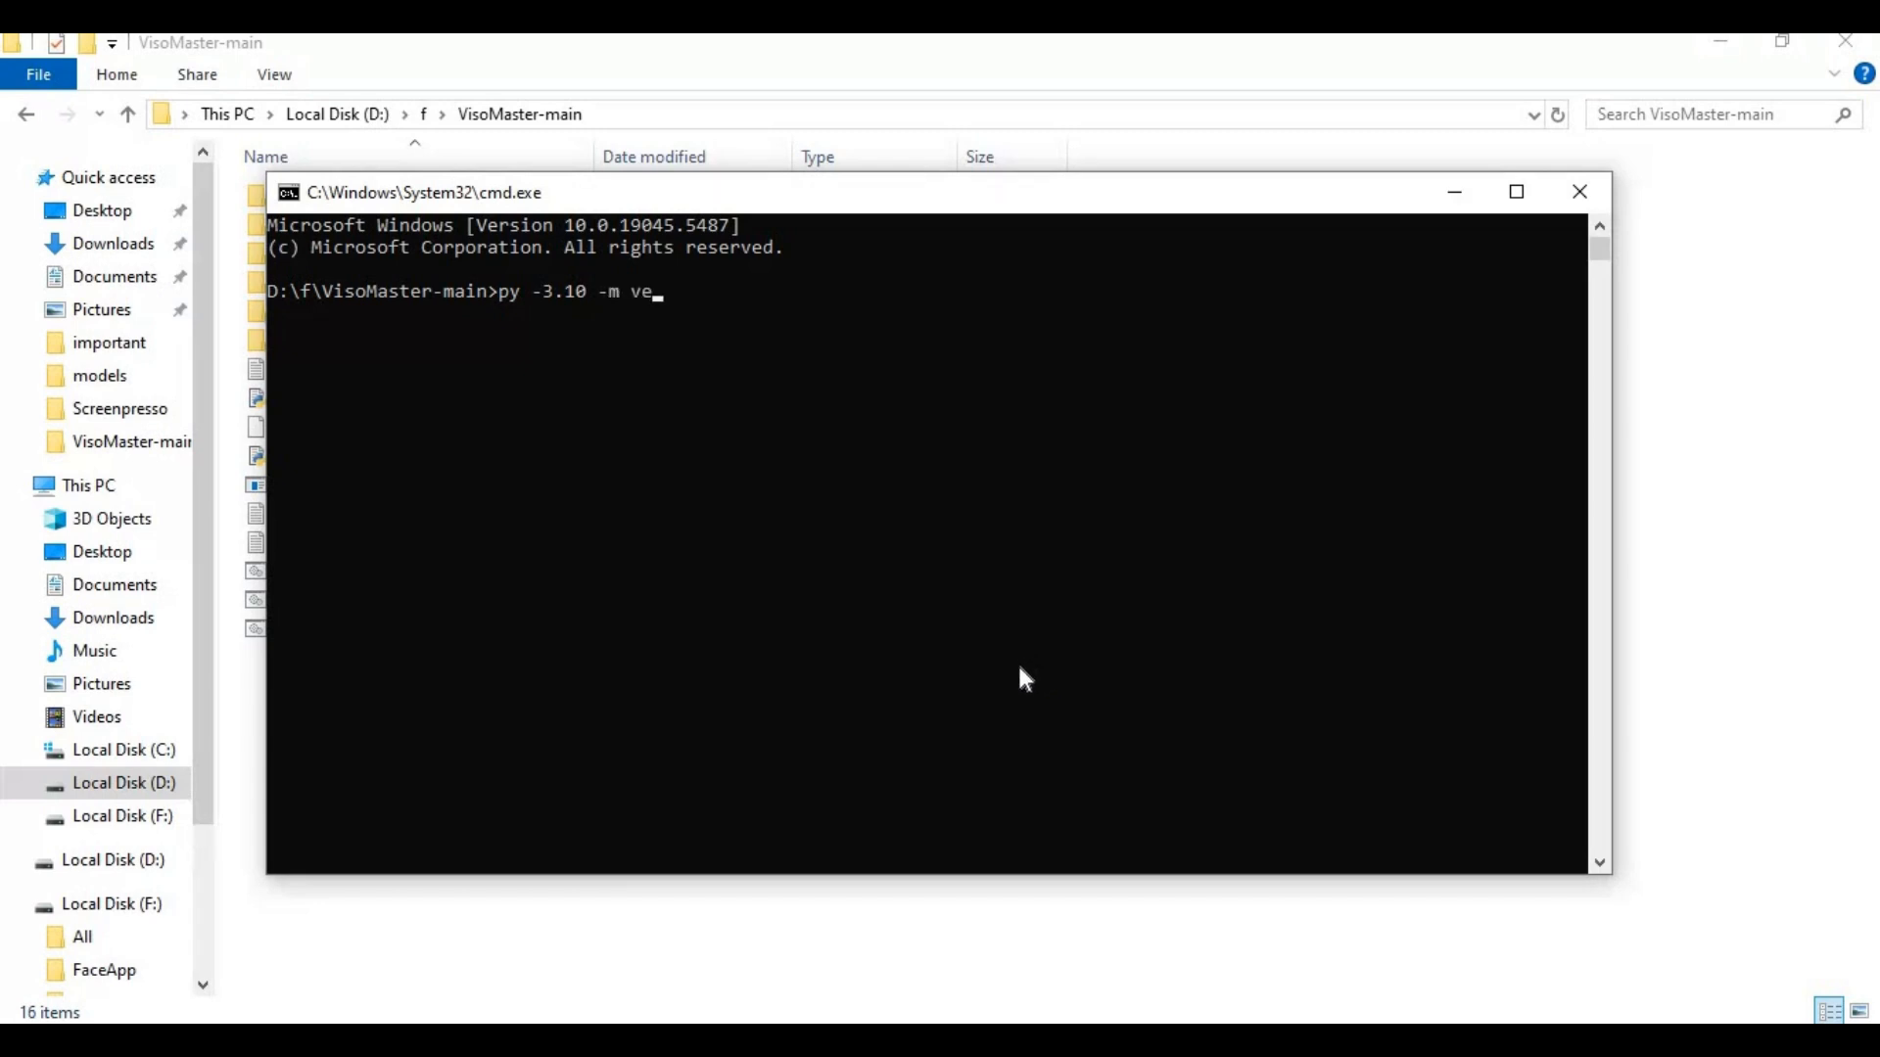
{"action": "type", "text": "nv venv"}
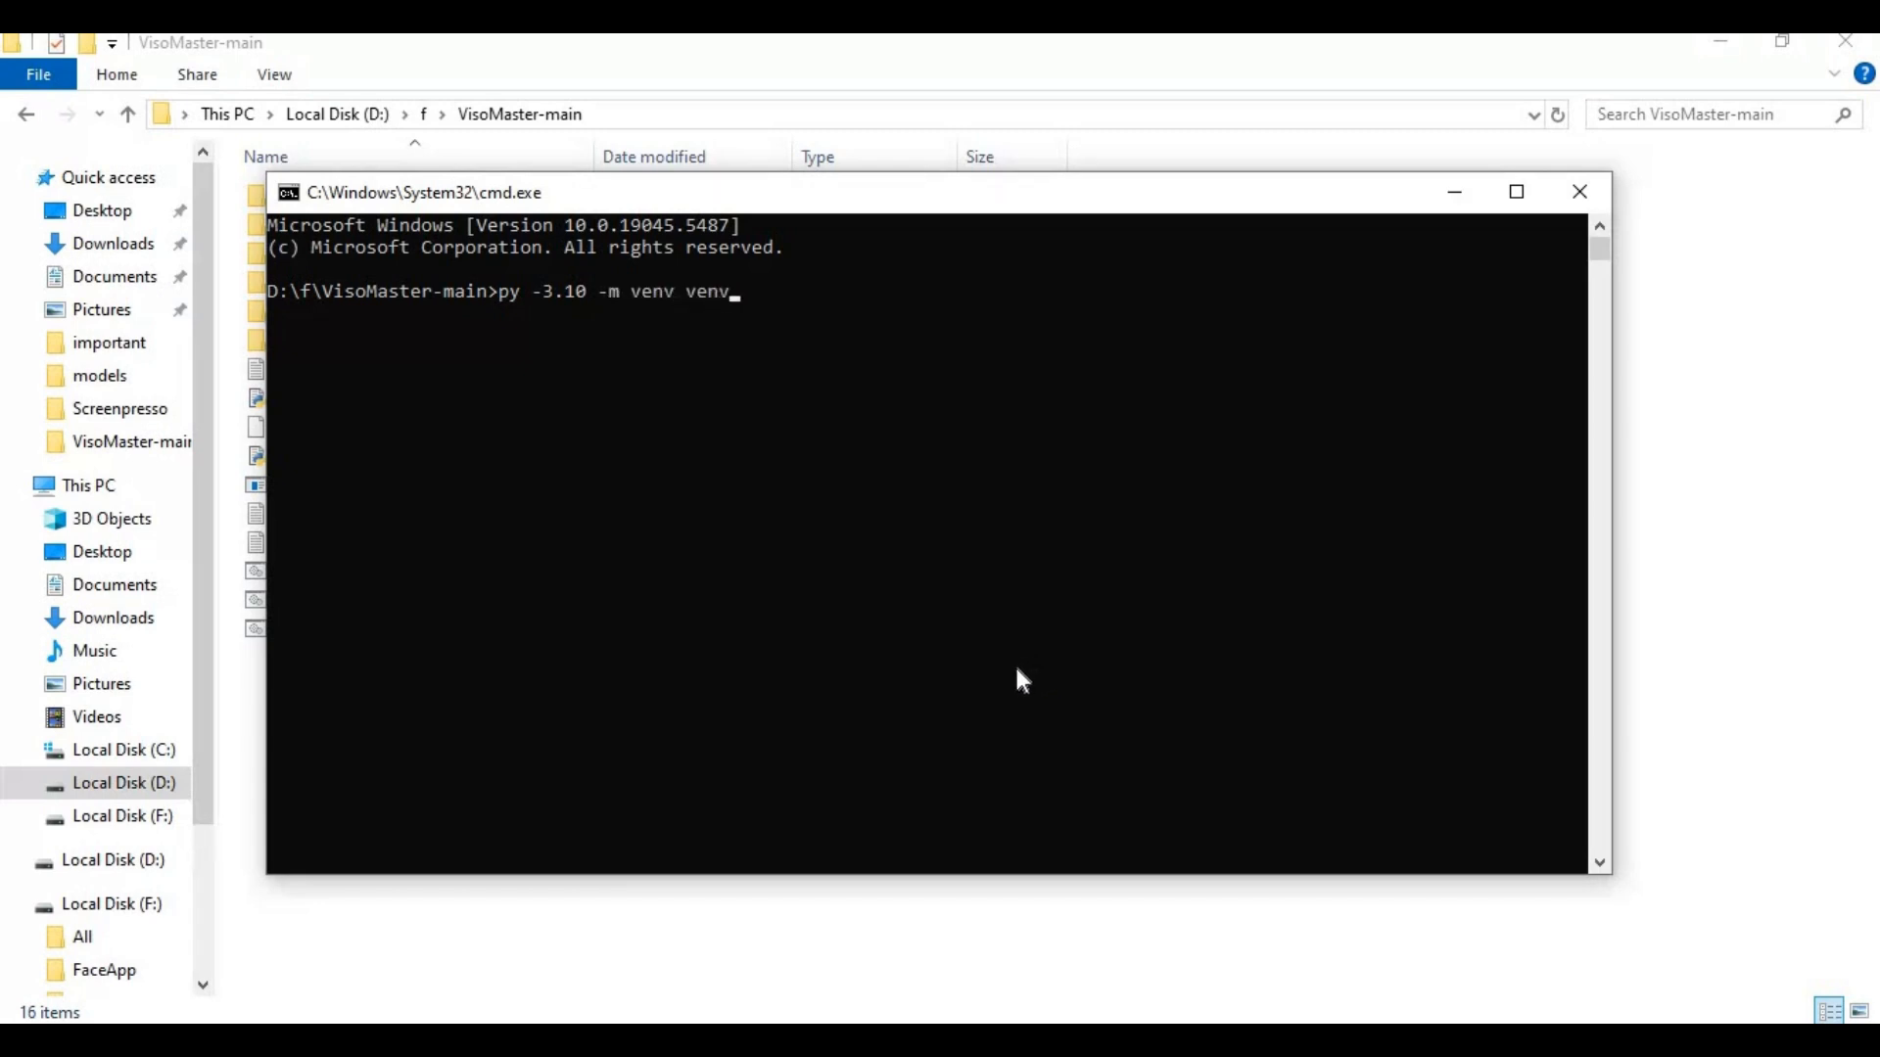
{"action": "key", "text": "Enter"}
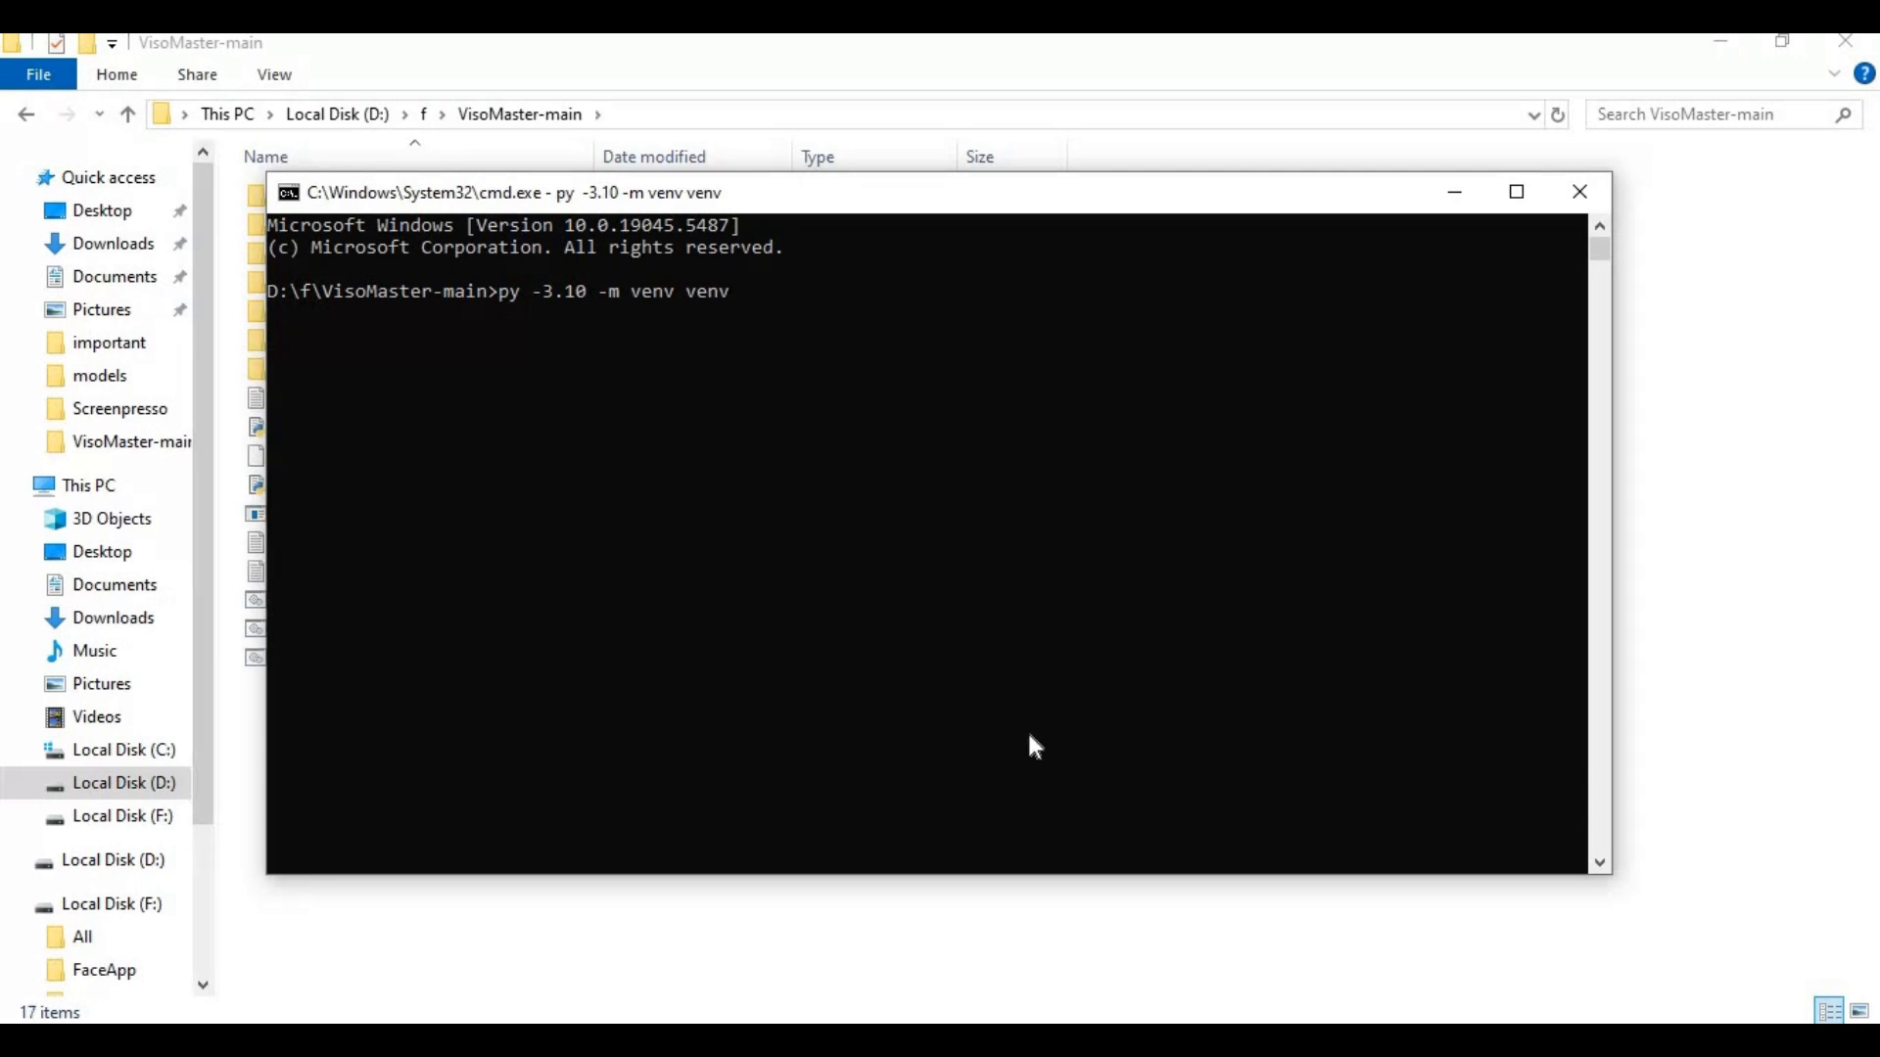
{"action": "mouse_move", "coordinate": [1017, 756]}
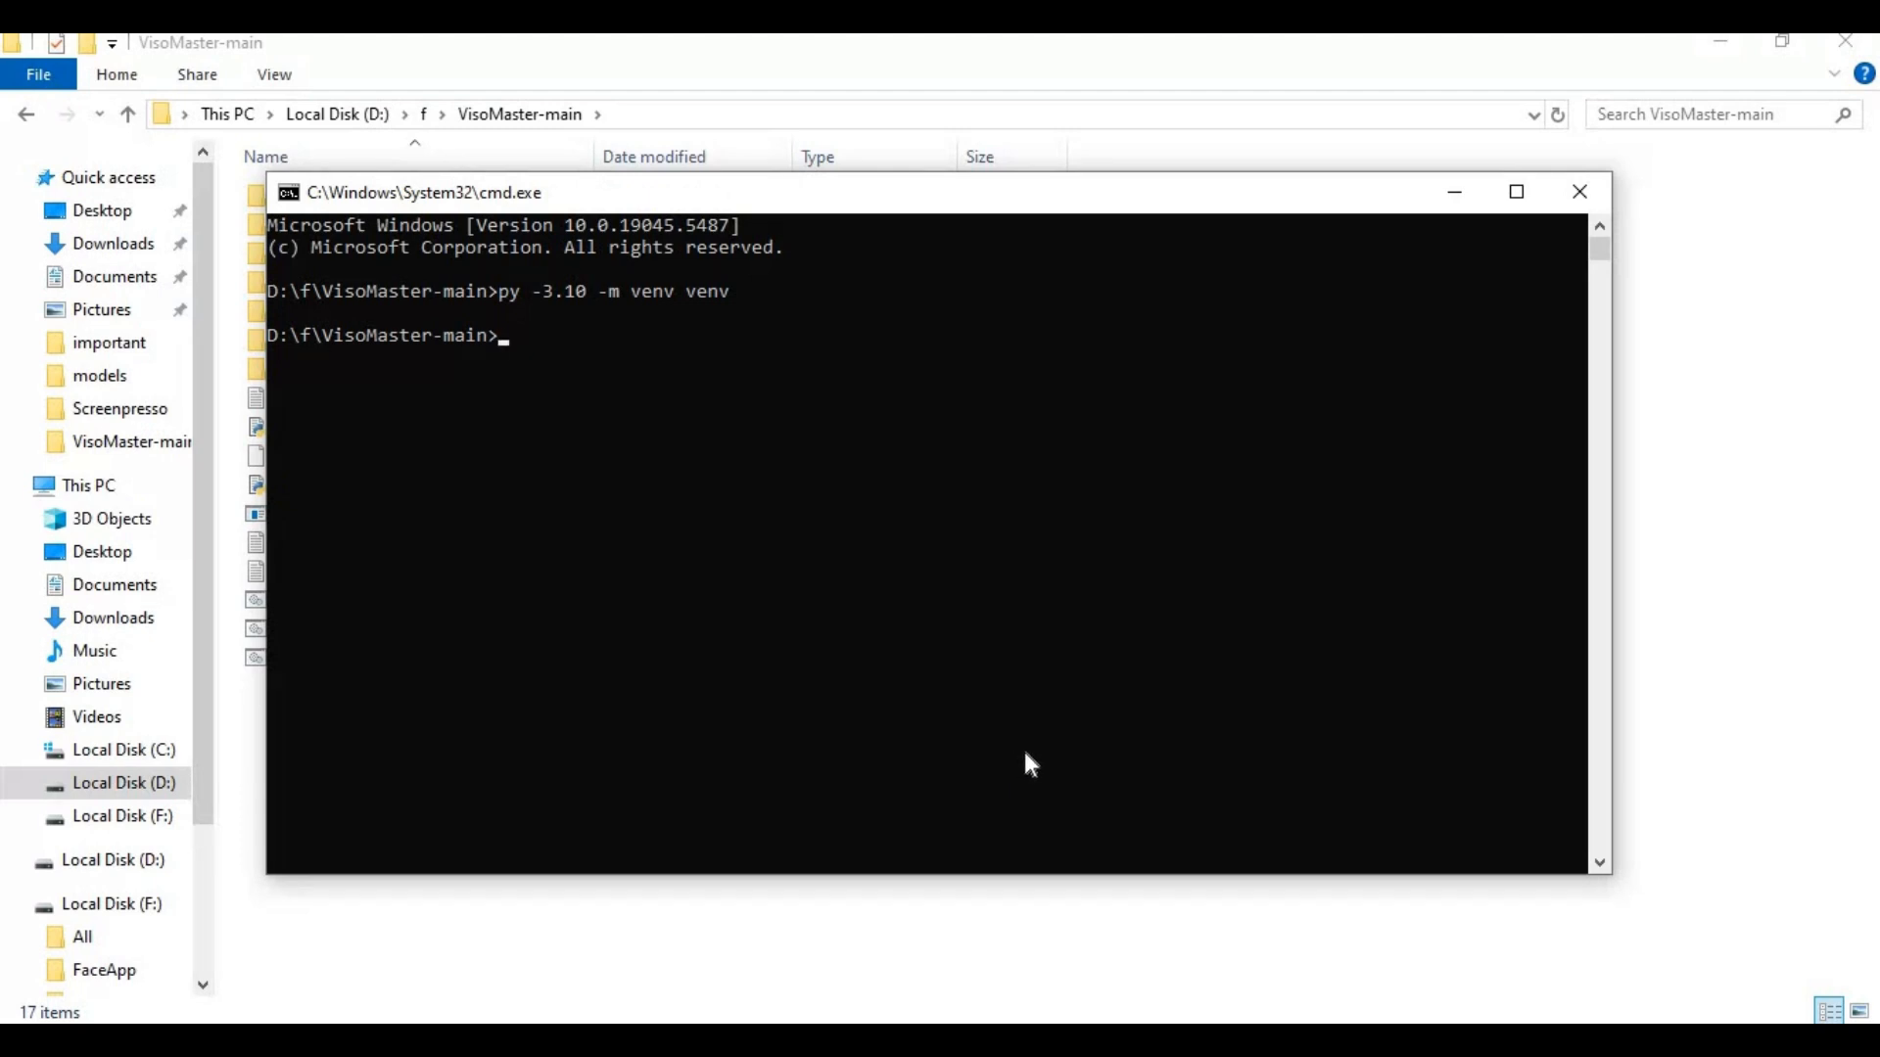
Step: Activate the environment with 'venv\scripts\activate'
{"action": "type", "text": "venv"}
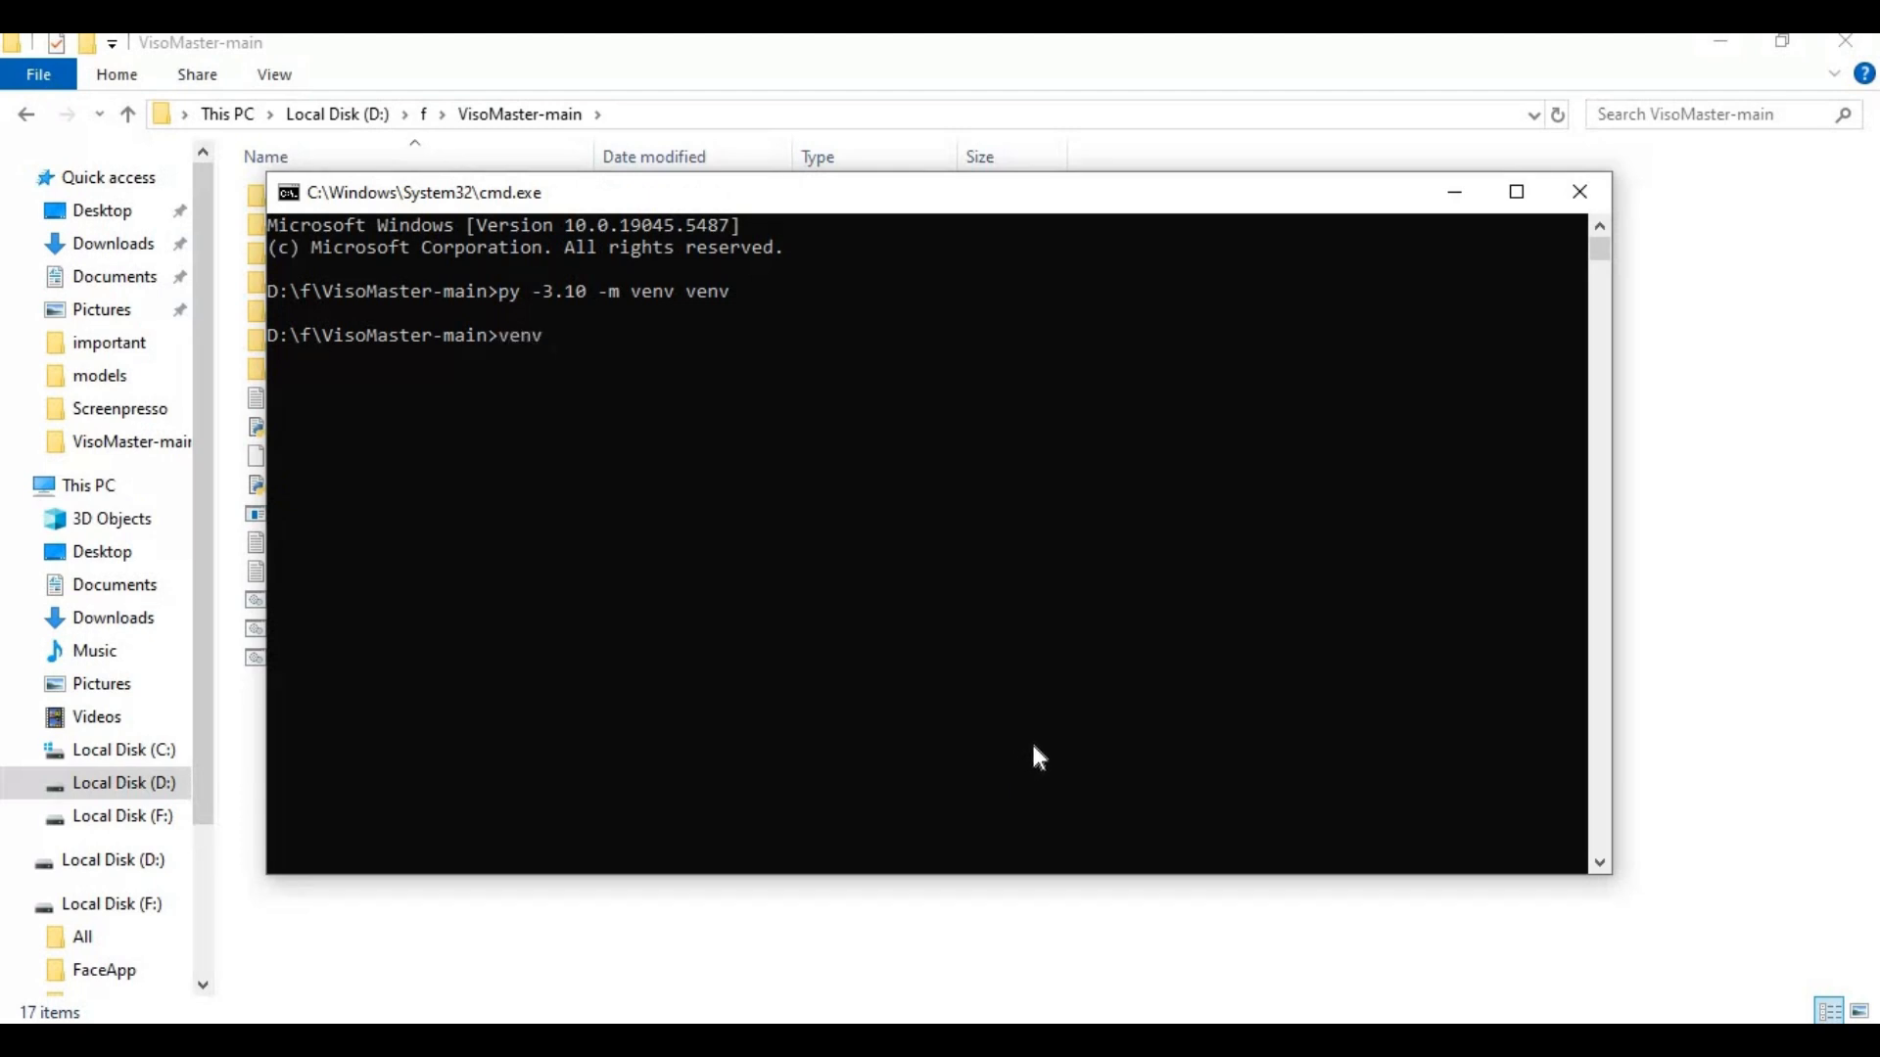
{"action": "type", "text": "\\scr"}
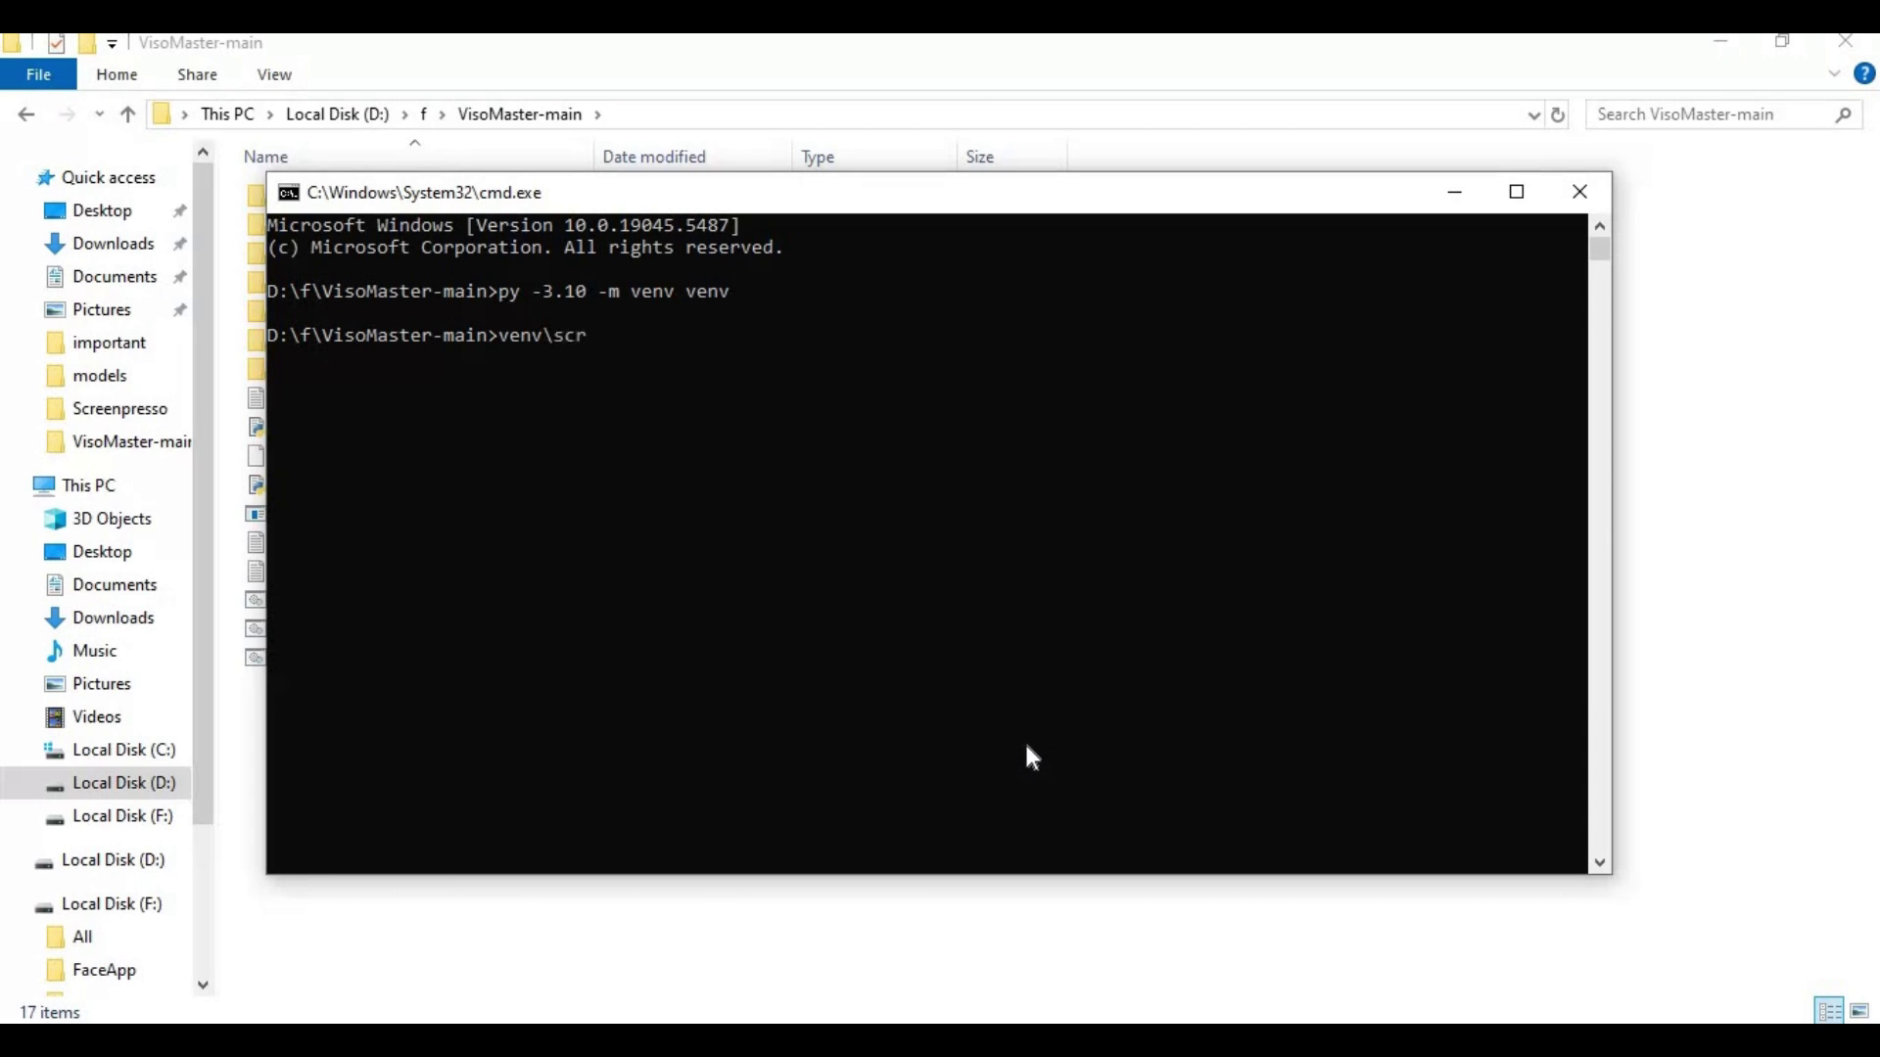
{"action": "type", "text": "ipts"}
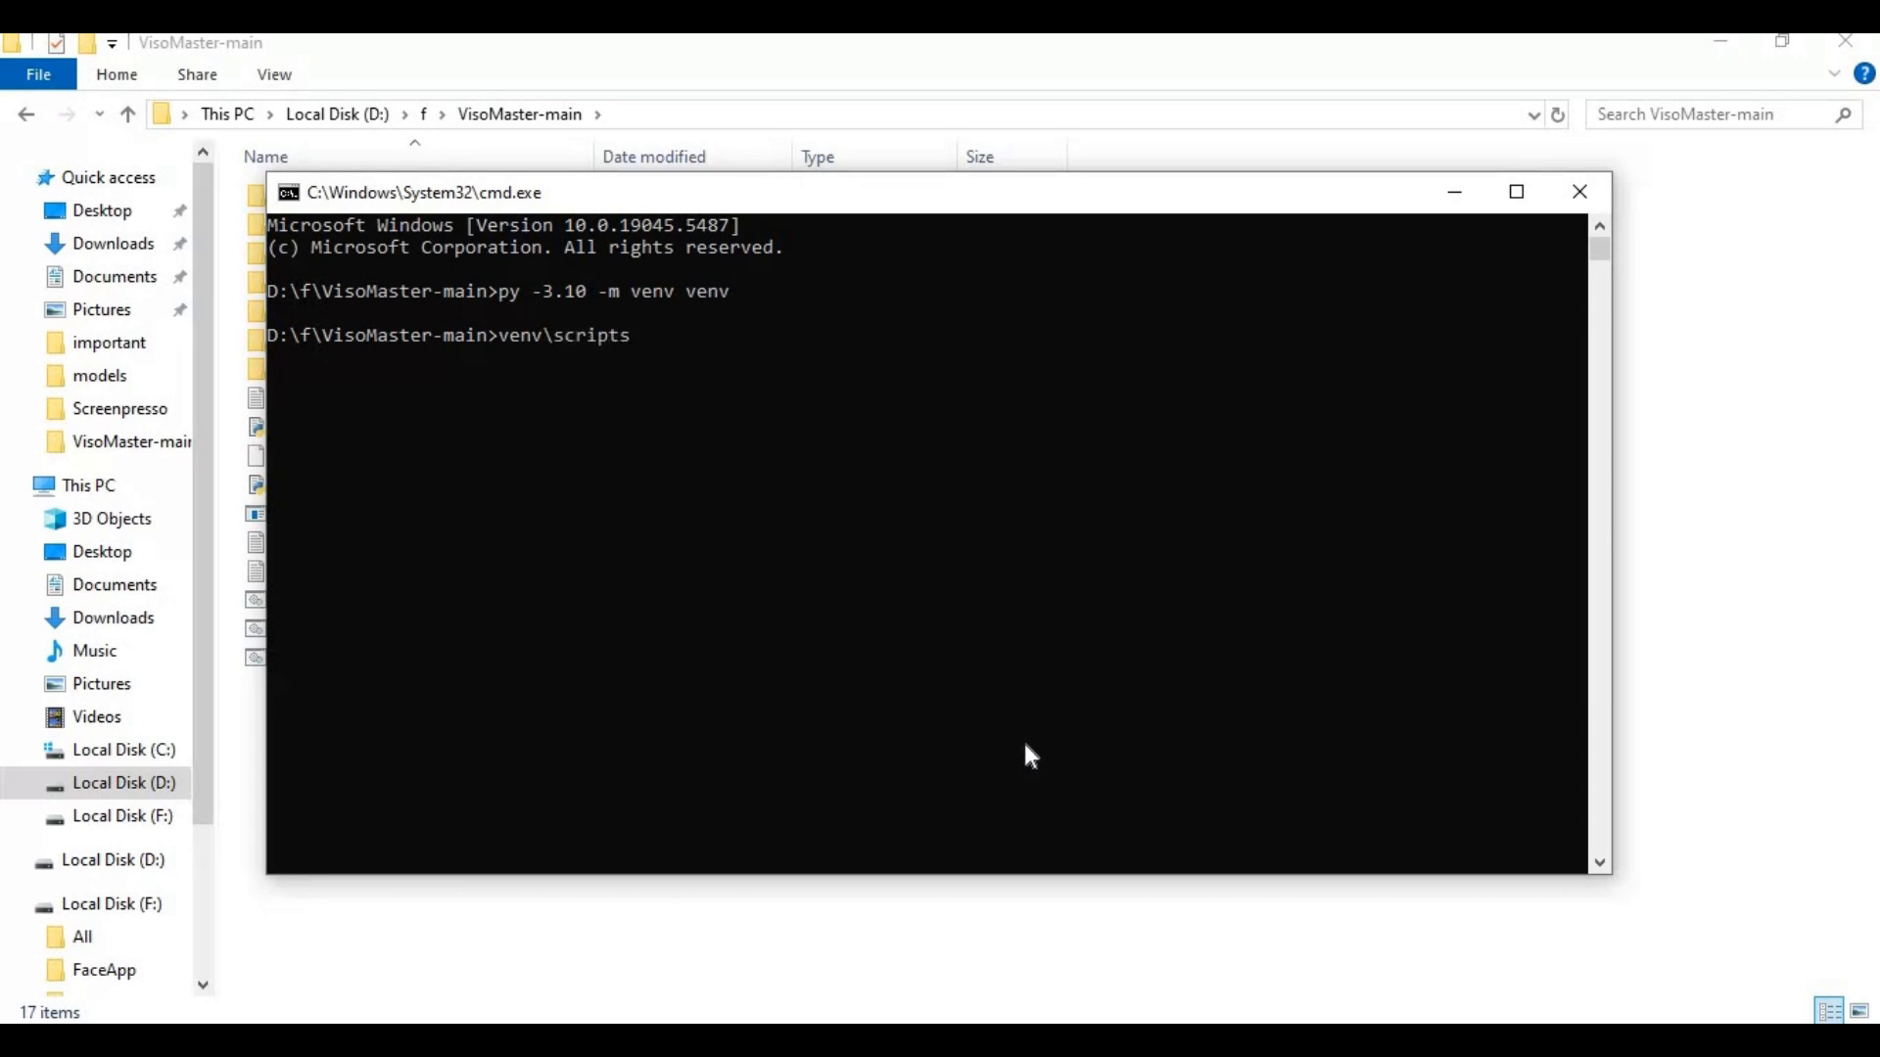
{"action": "type", "text": "\\activate"}
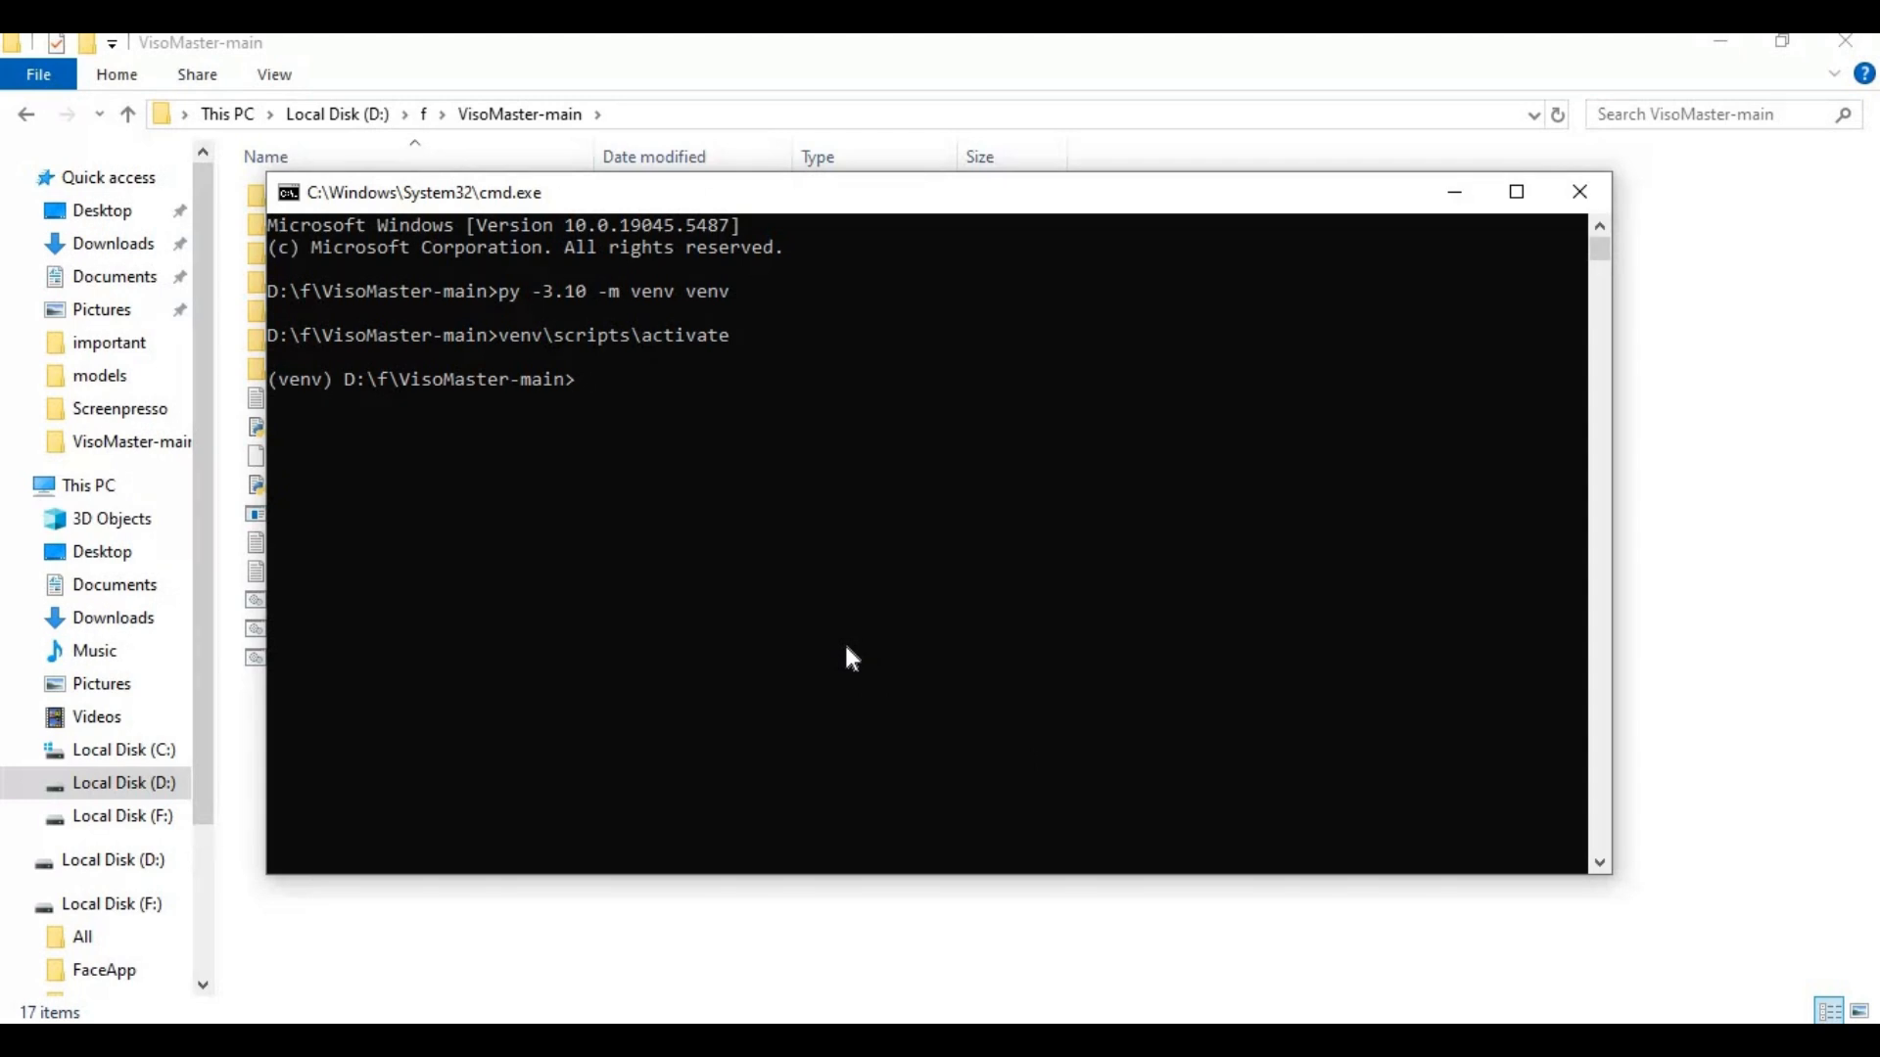
{"action": "mouse_move", "coordinate": [685, 901]}
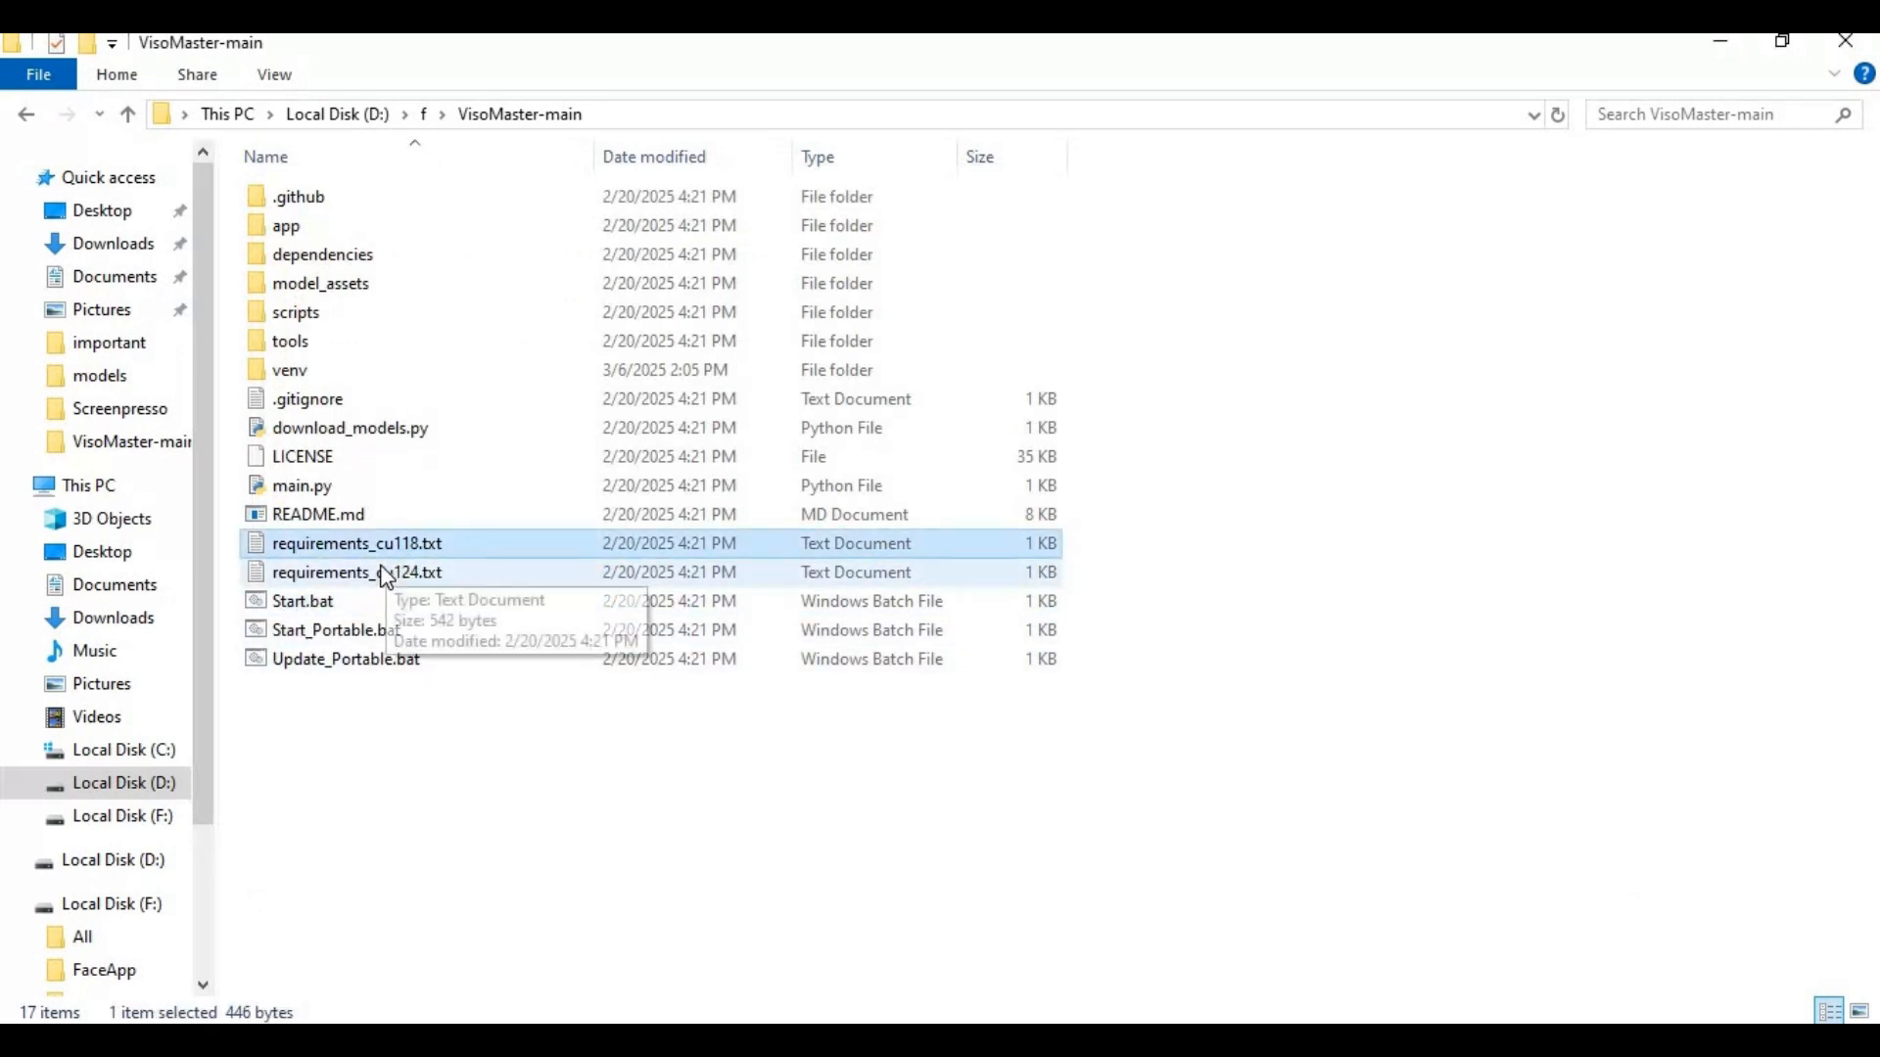
Step: Run 'nvcc --version' and highlight the reported CUDA release 11.8
{"action": "left_click", "coordinate": [356, 572]}
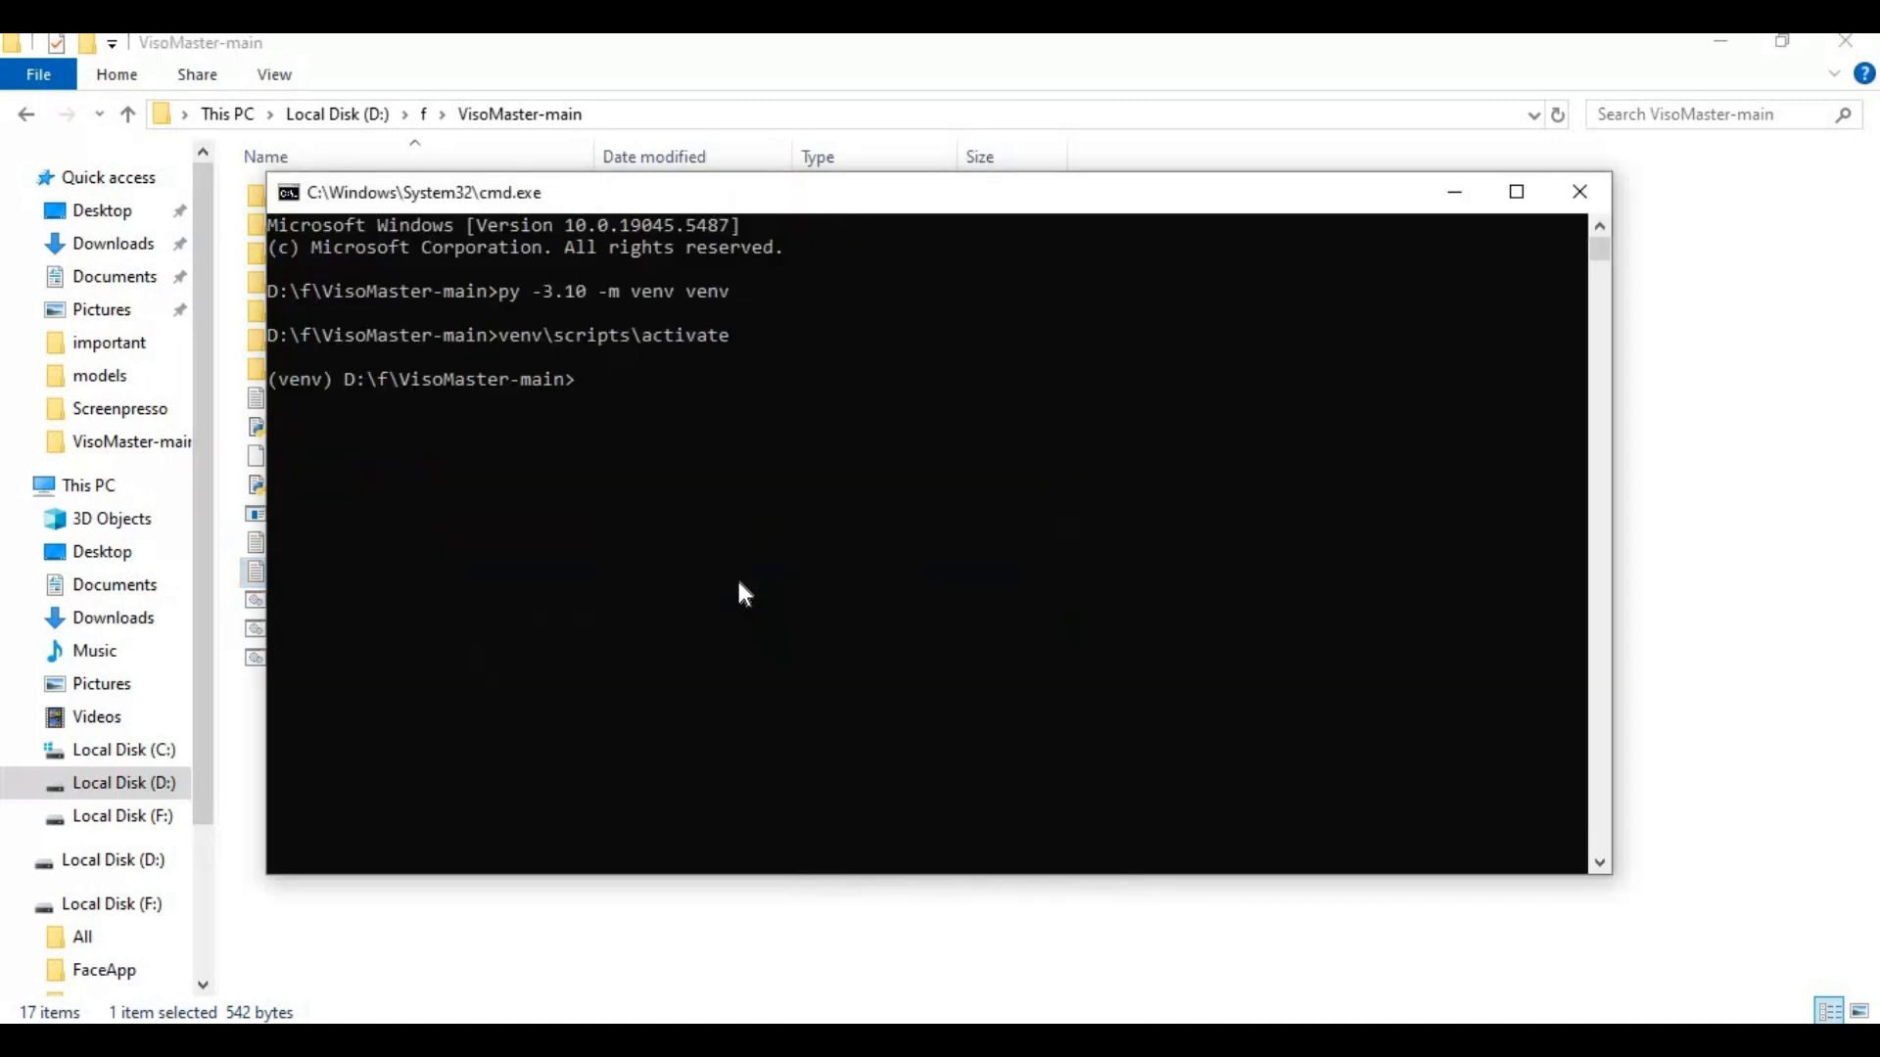
{"action": "type", "text": "nv"}
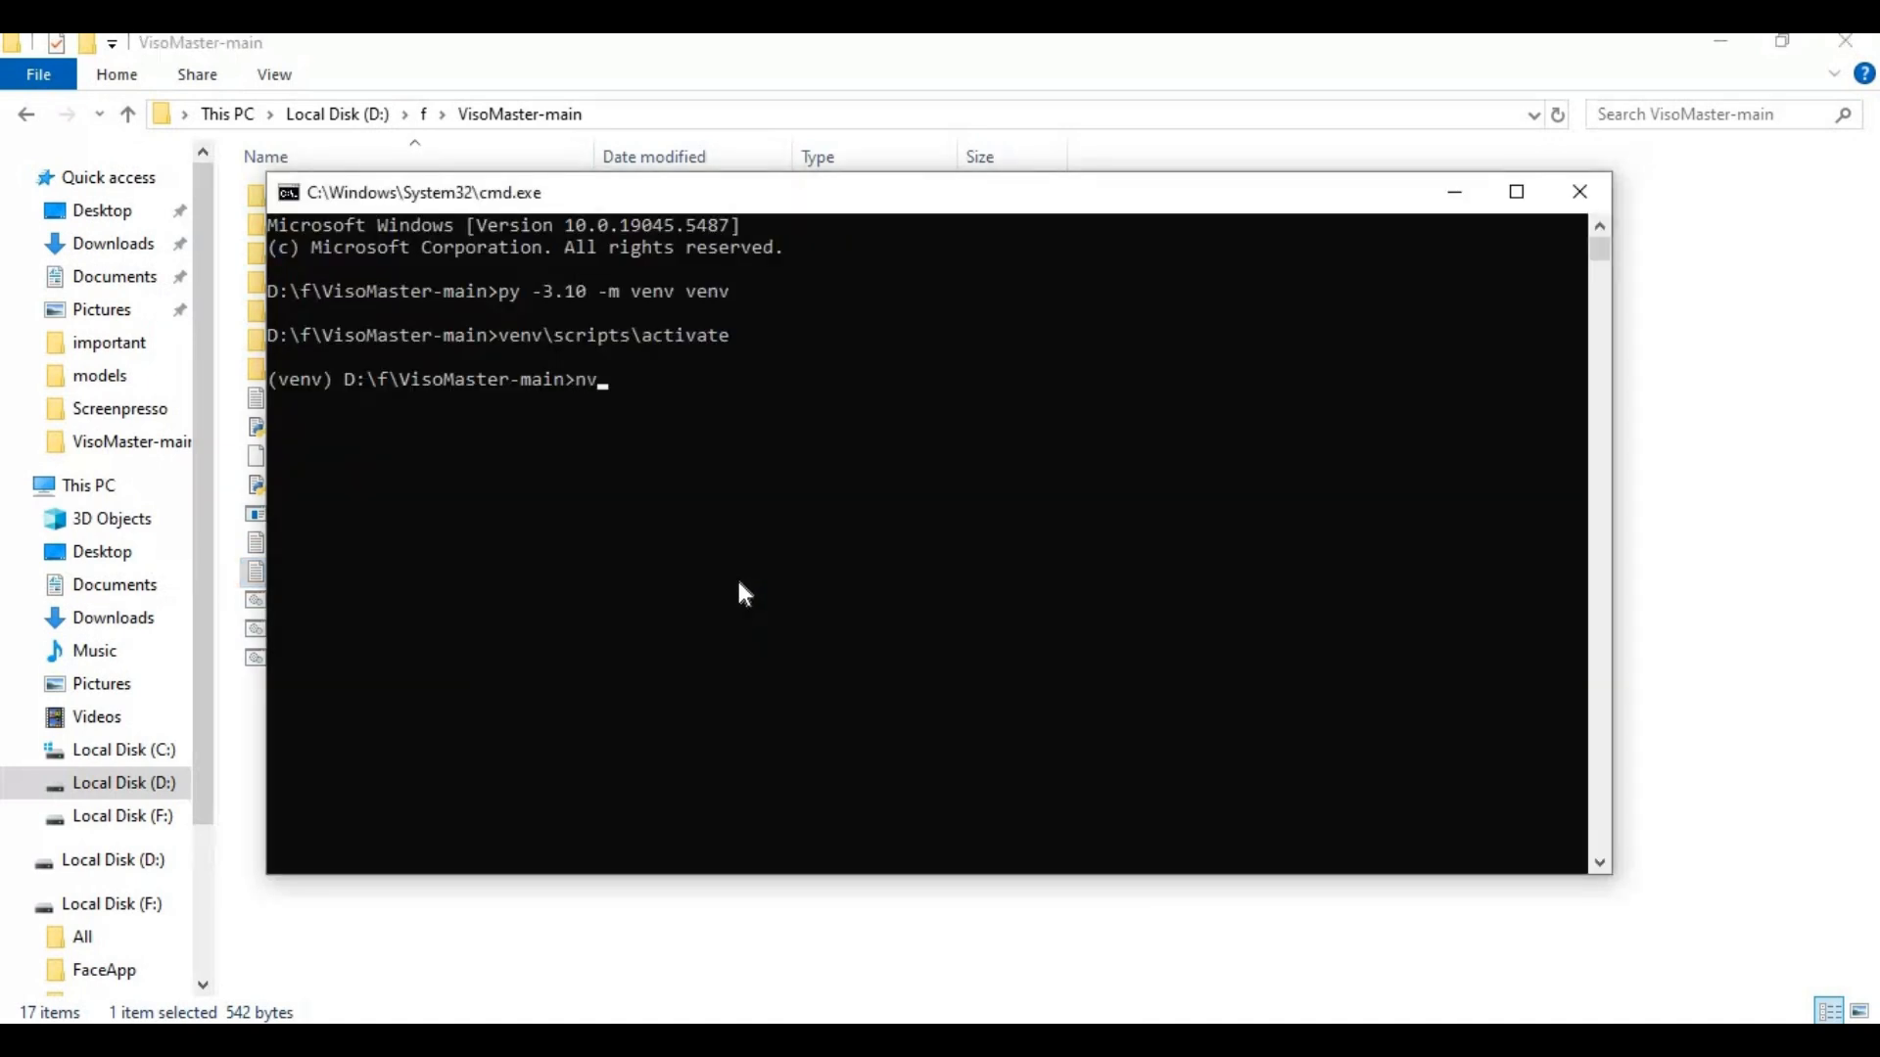
{"action": "type", "text": "cc --"}
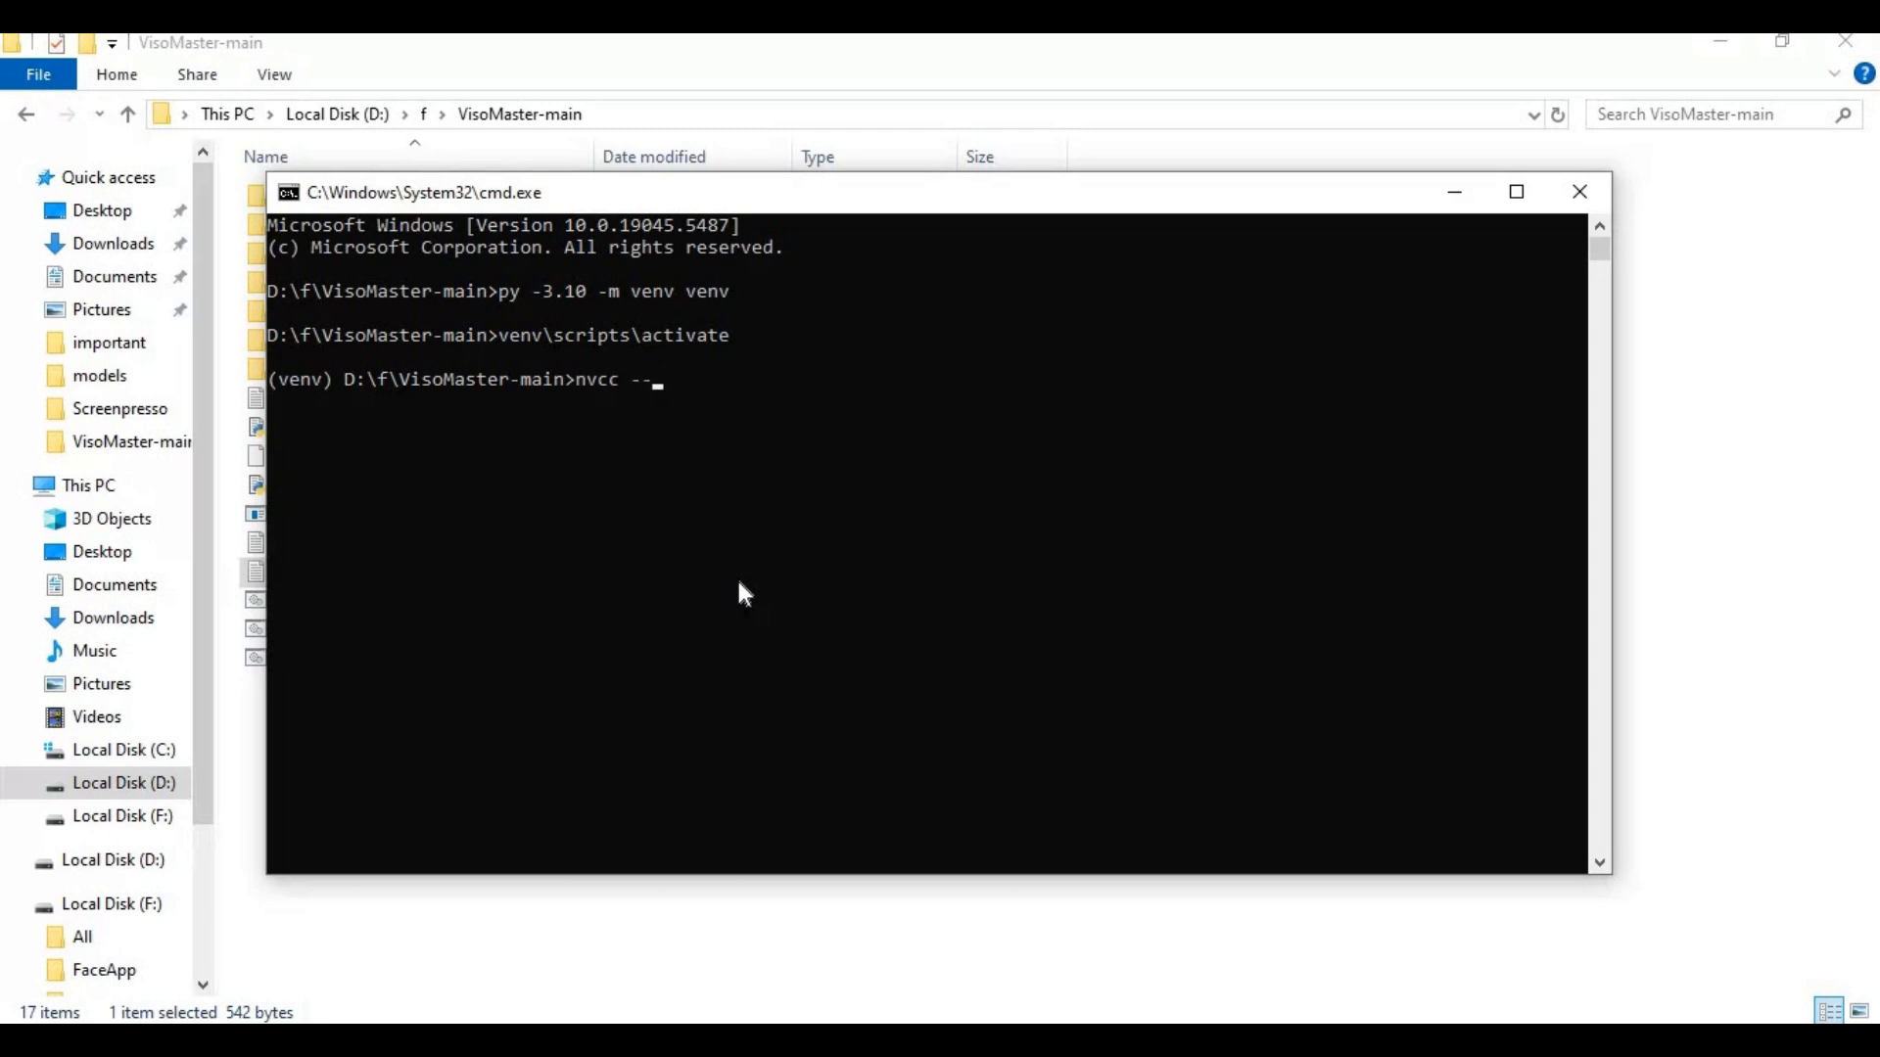
{"action": "type", "text": "version"}
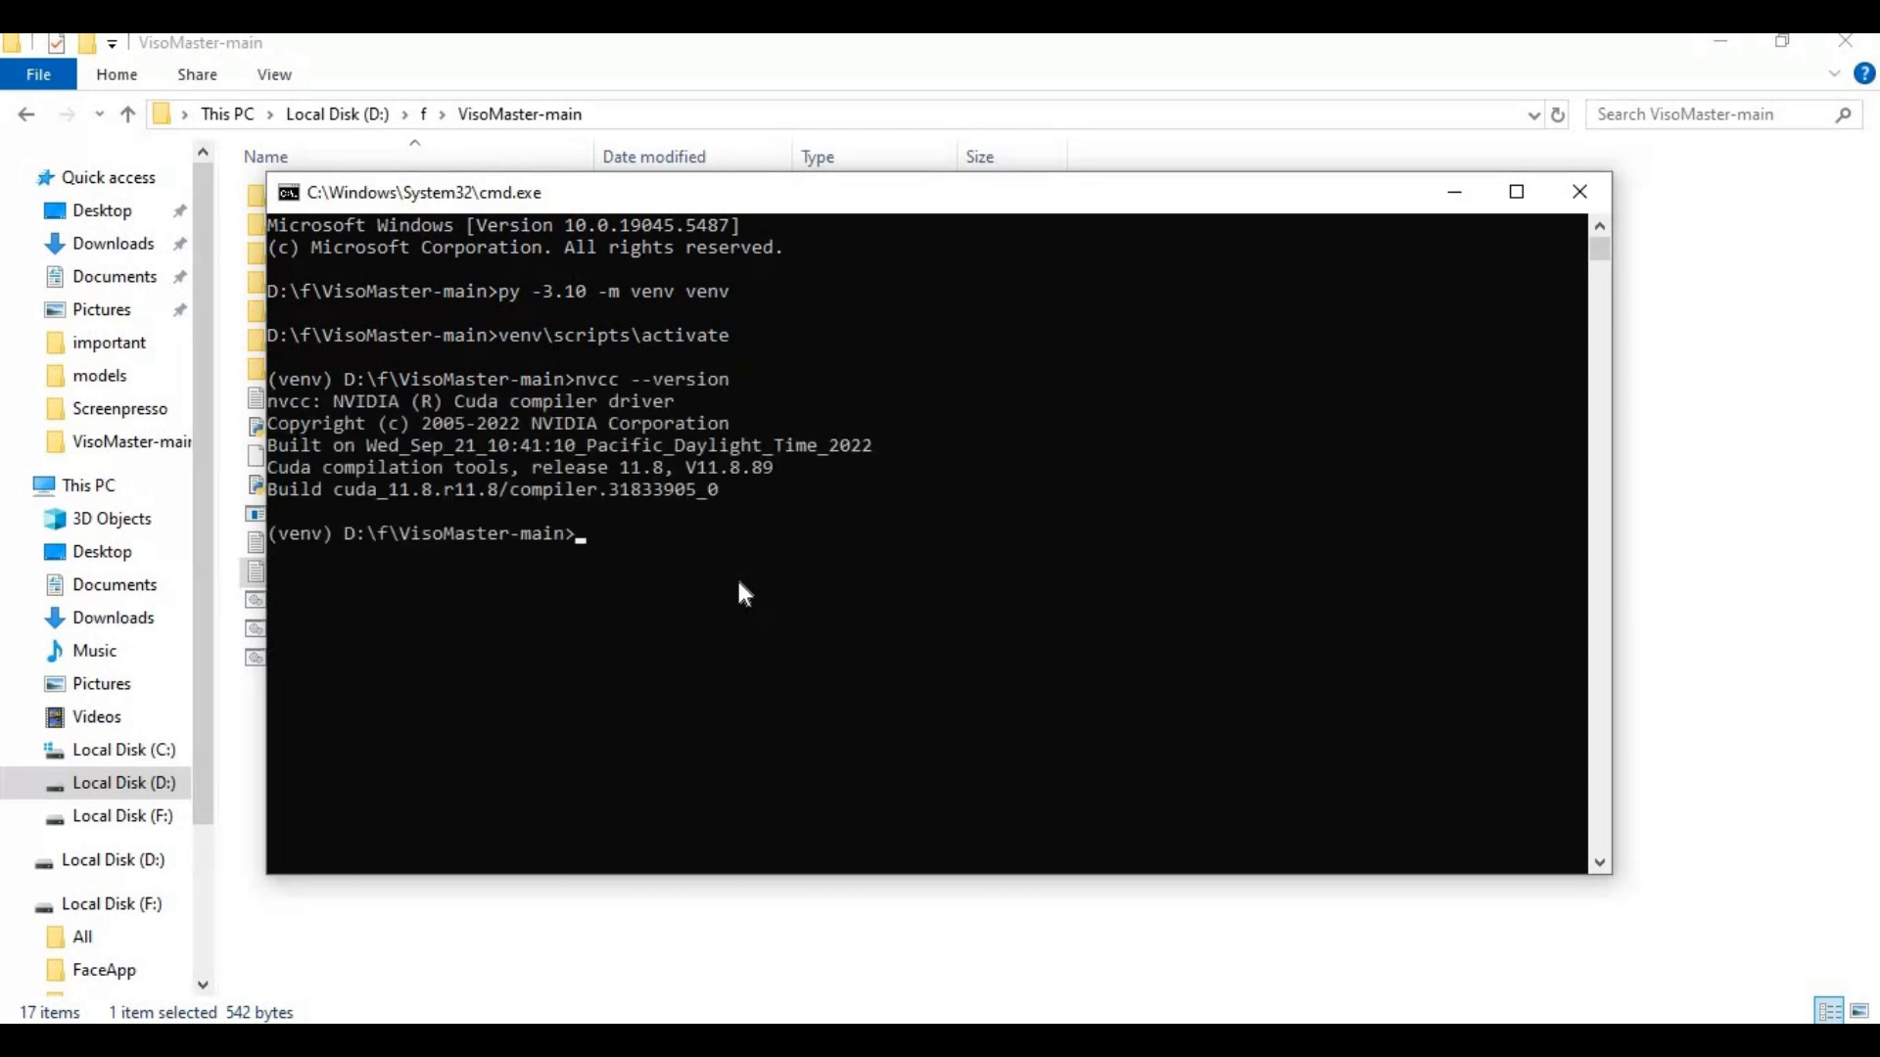
{"action": "mouse_move", "coordinate": [395, 503]}
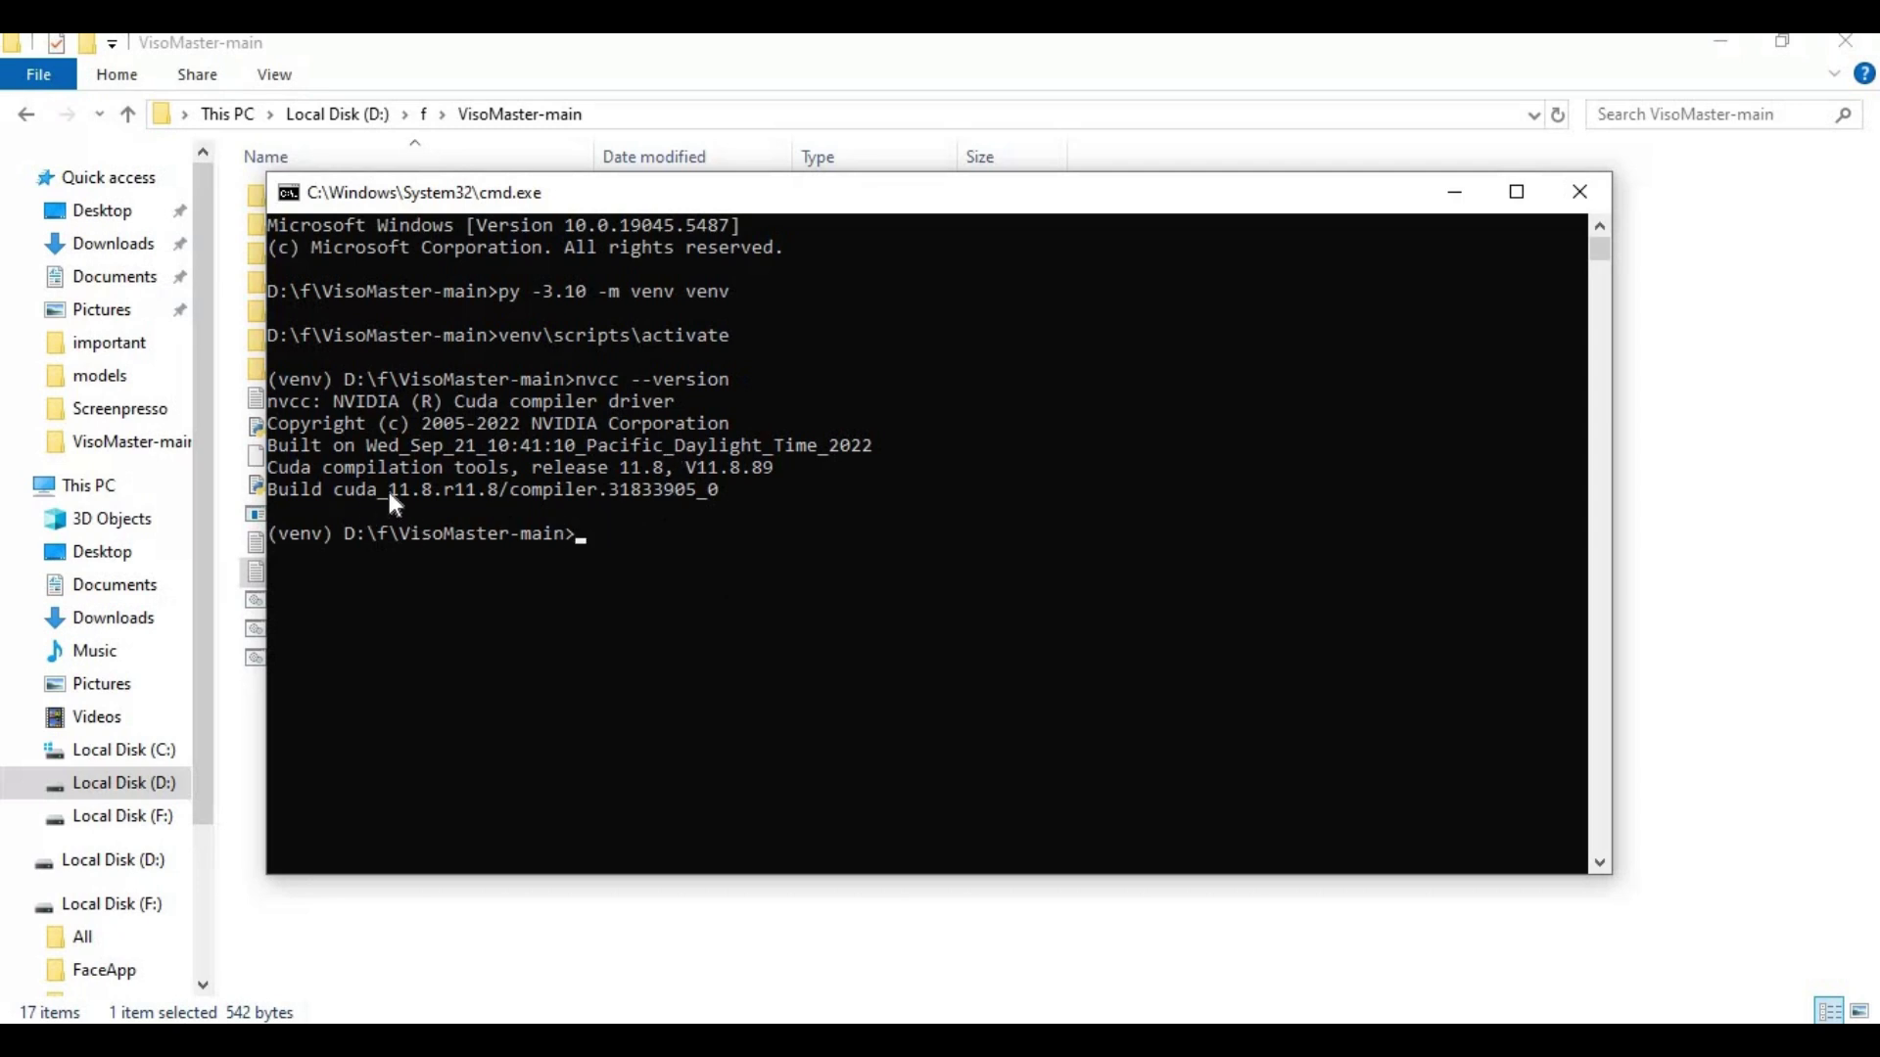
{"action": "left_click_drag", "start_coordinate": [382, 490], "coordinate": [713, 489]}
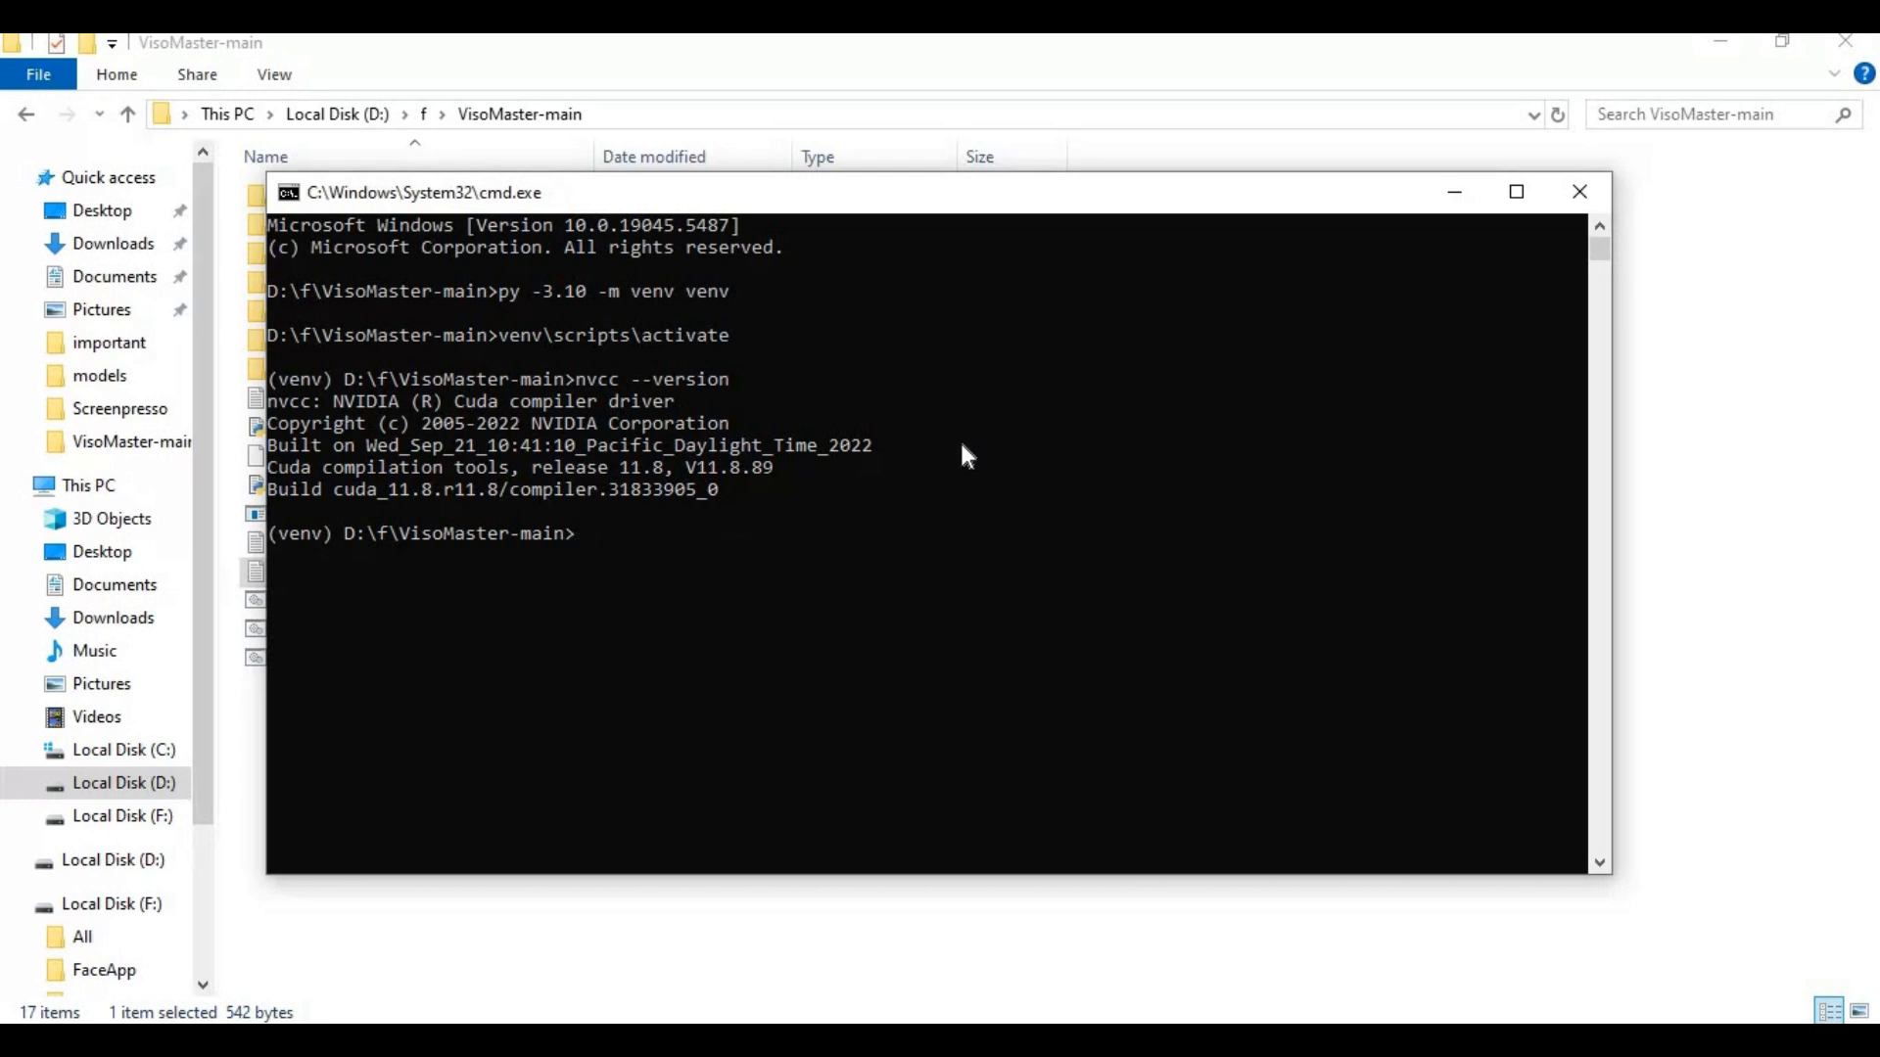
{"action": "mouse_move", "coordinate": [411, 501]}
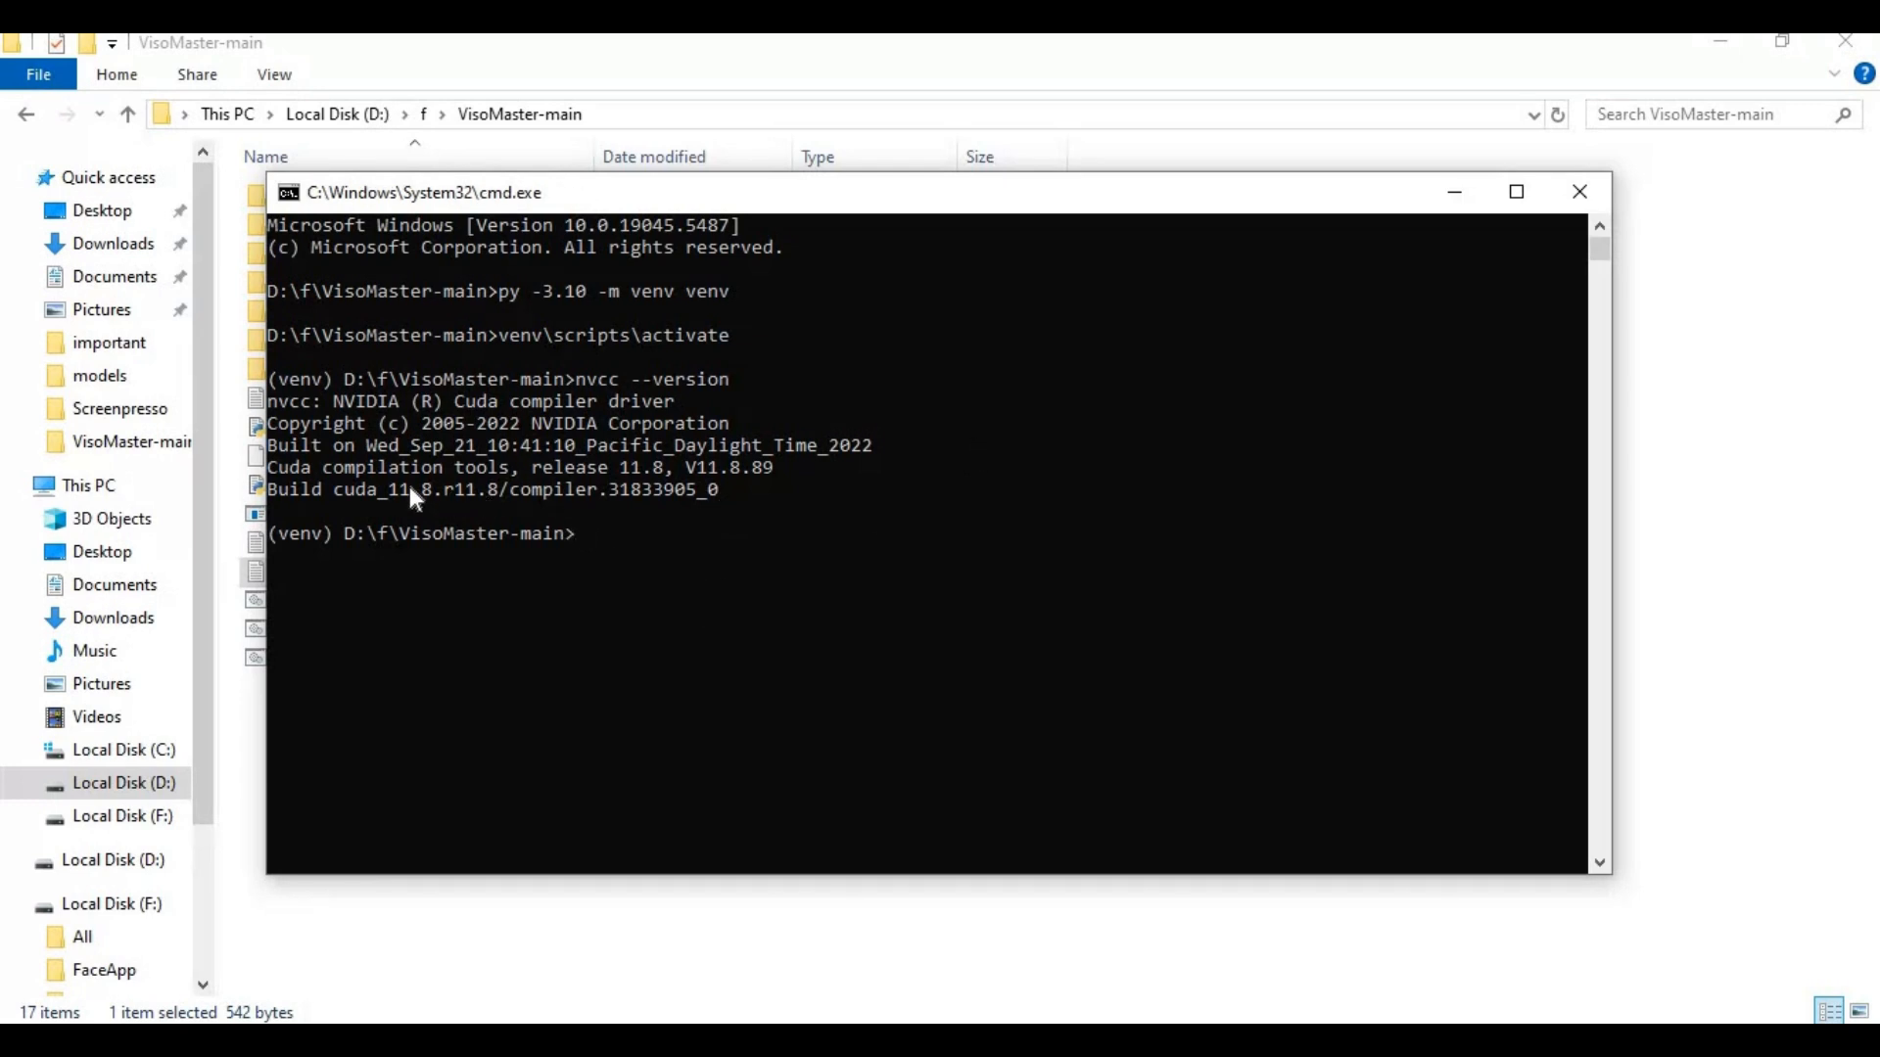
{"action": "mouse_move", "coordinate": [678, 534]}
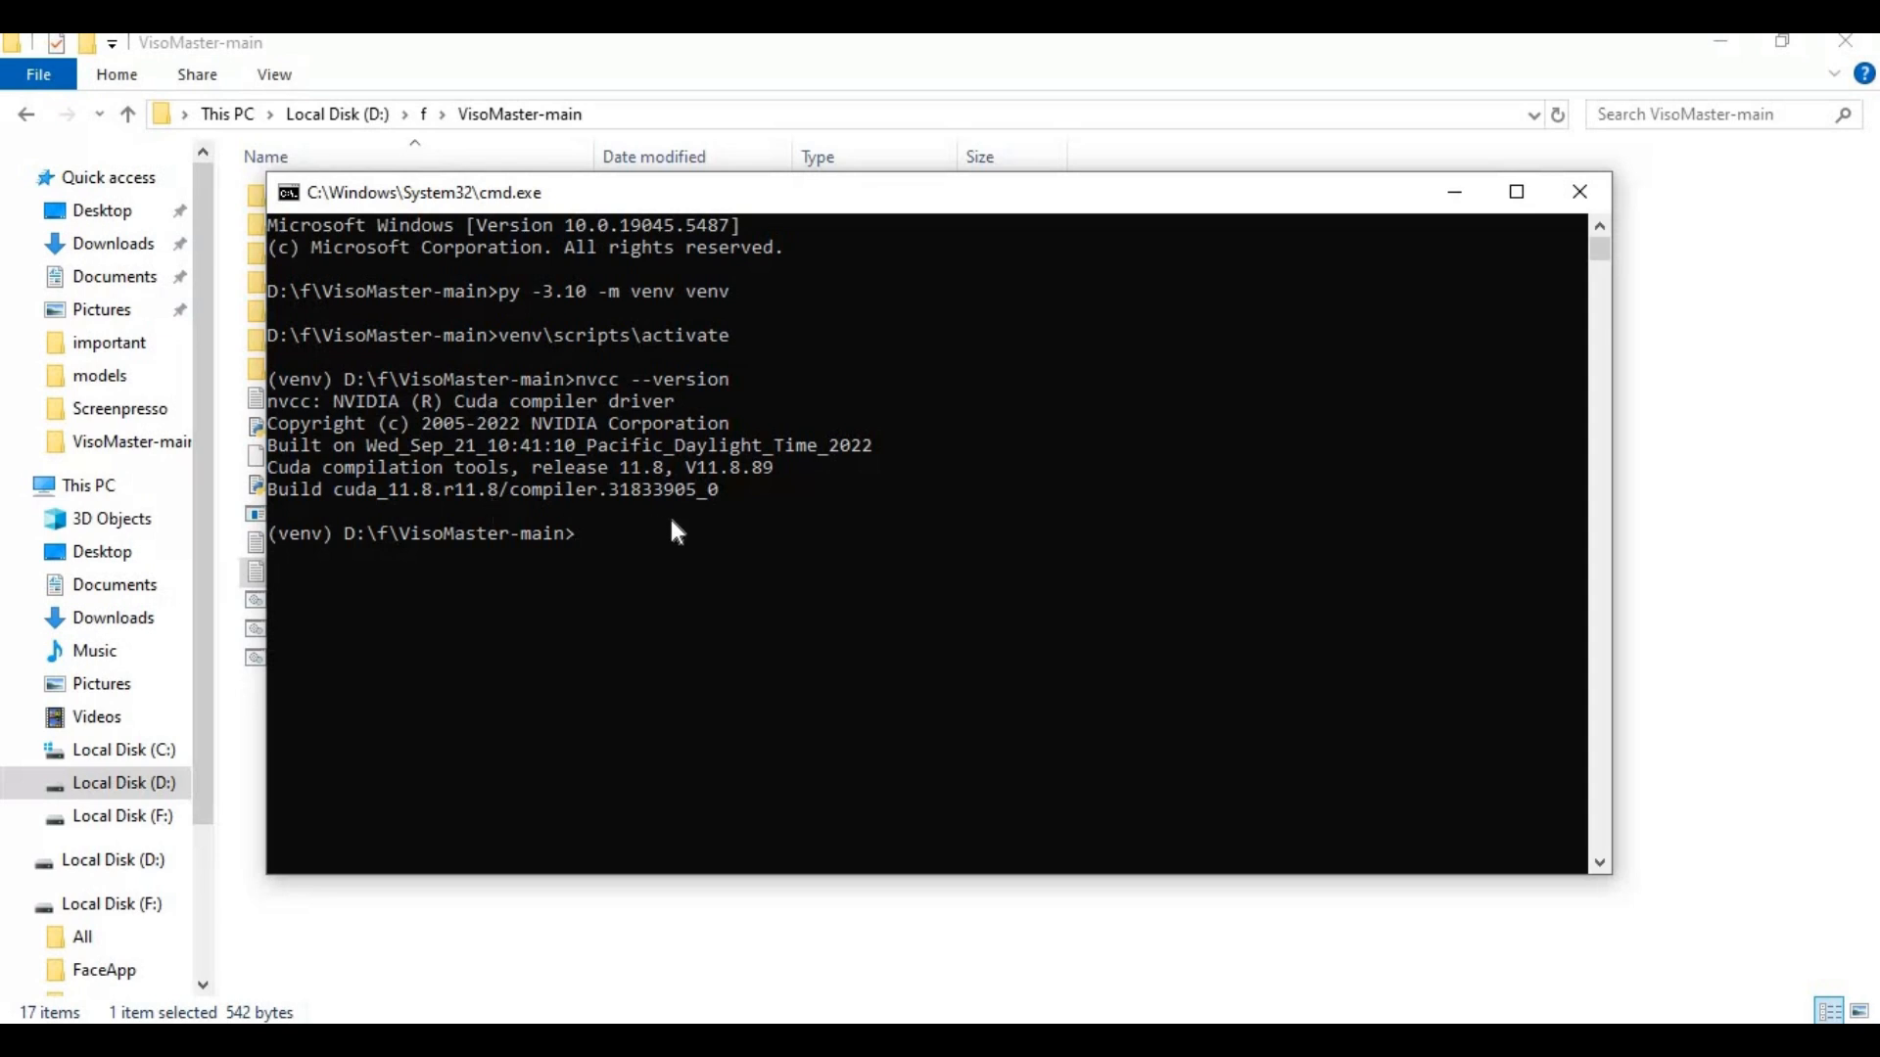
Step: Run 'pip install -r requirements_cu118.txt' and watch the packages download
{"action": "type", "text": "pip inst"}
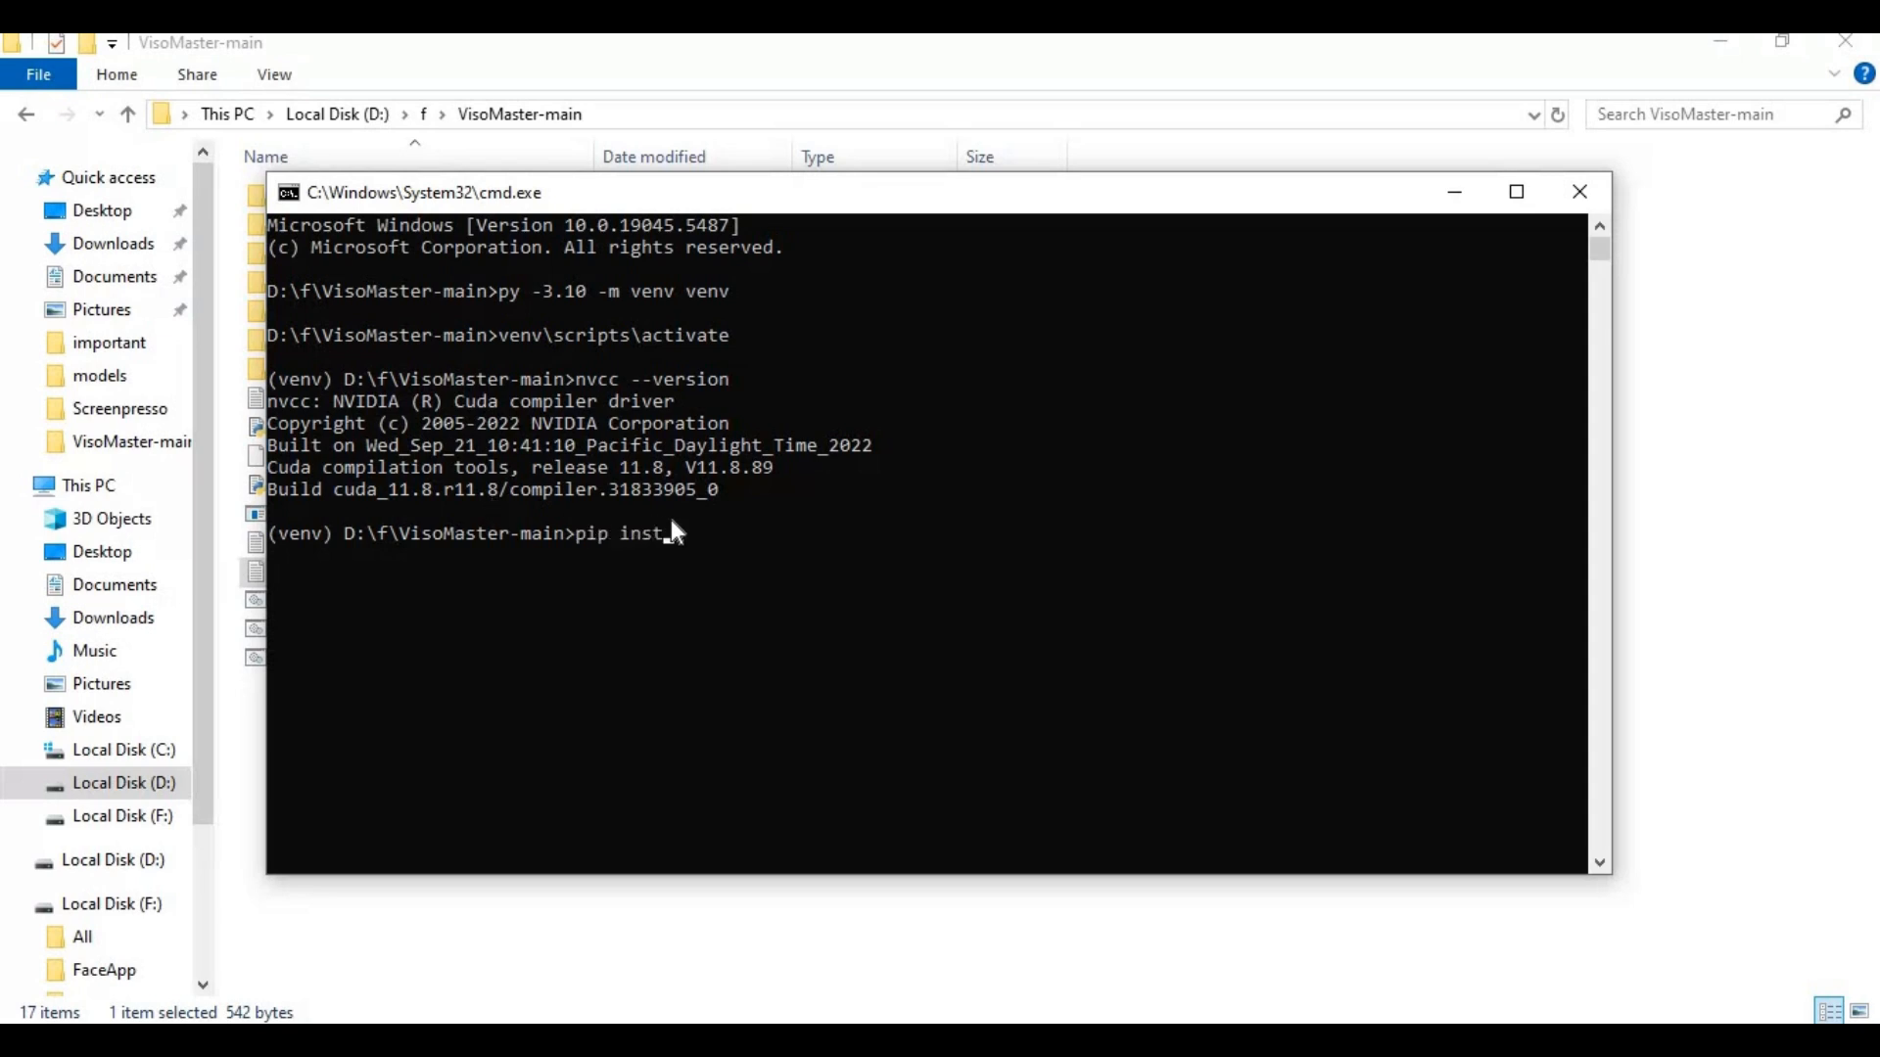
{"action": "type", "text": "all"}
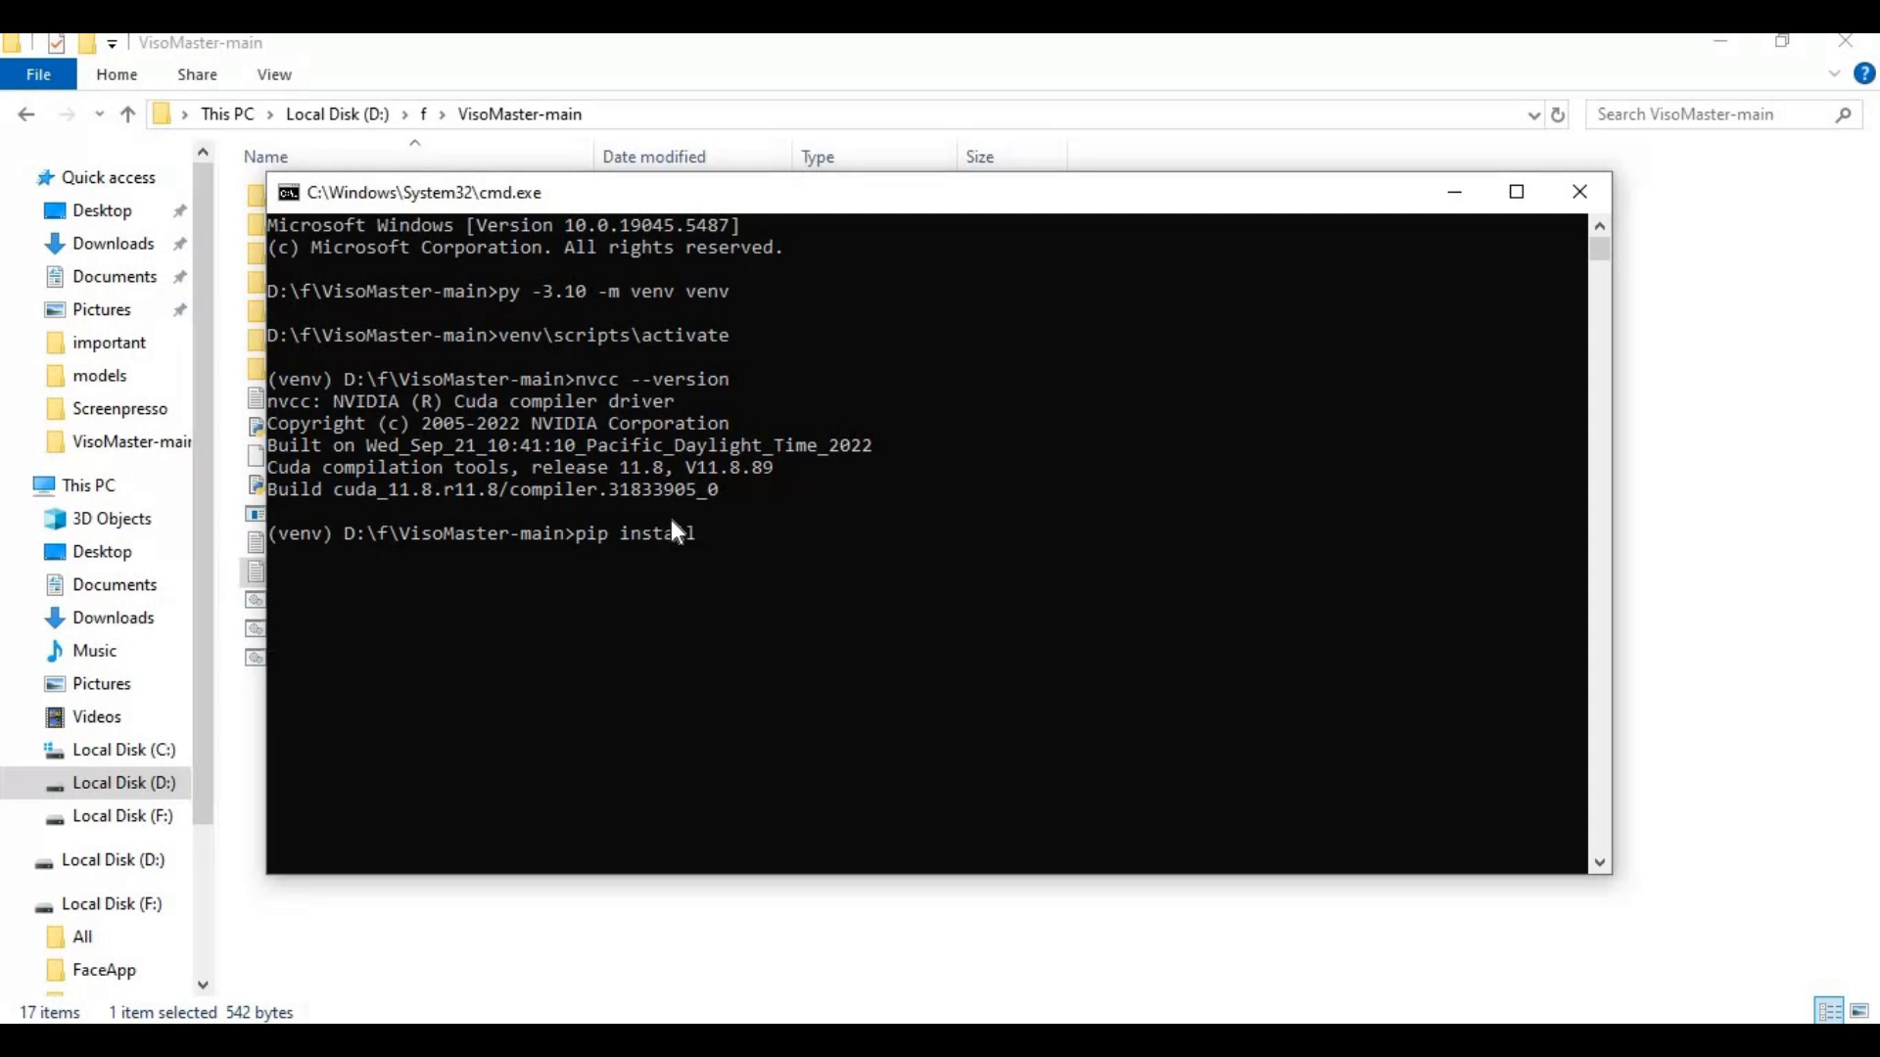
{"action": "type", "text": "-r"}
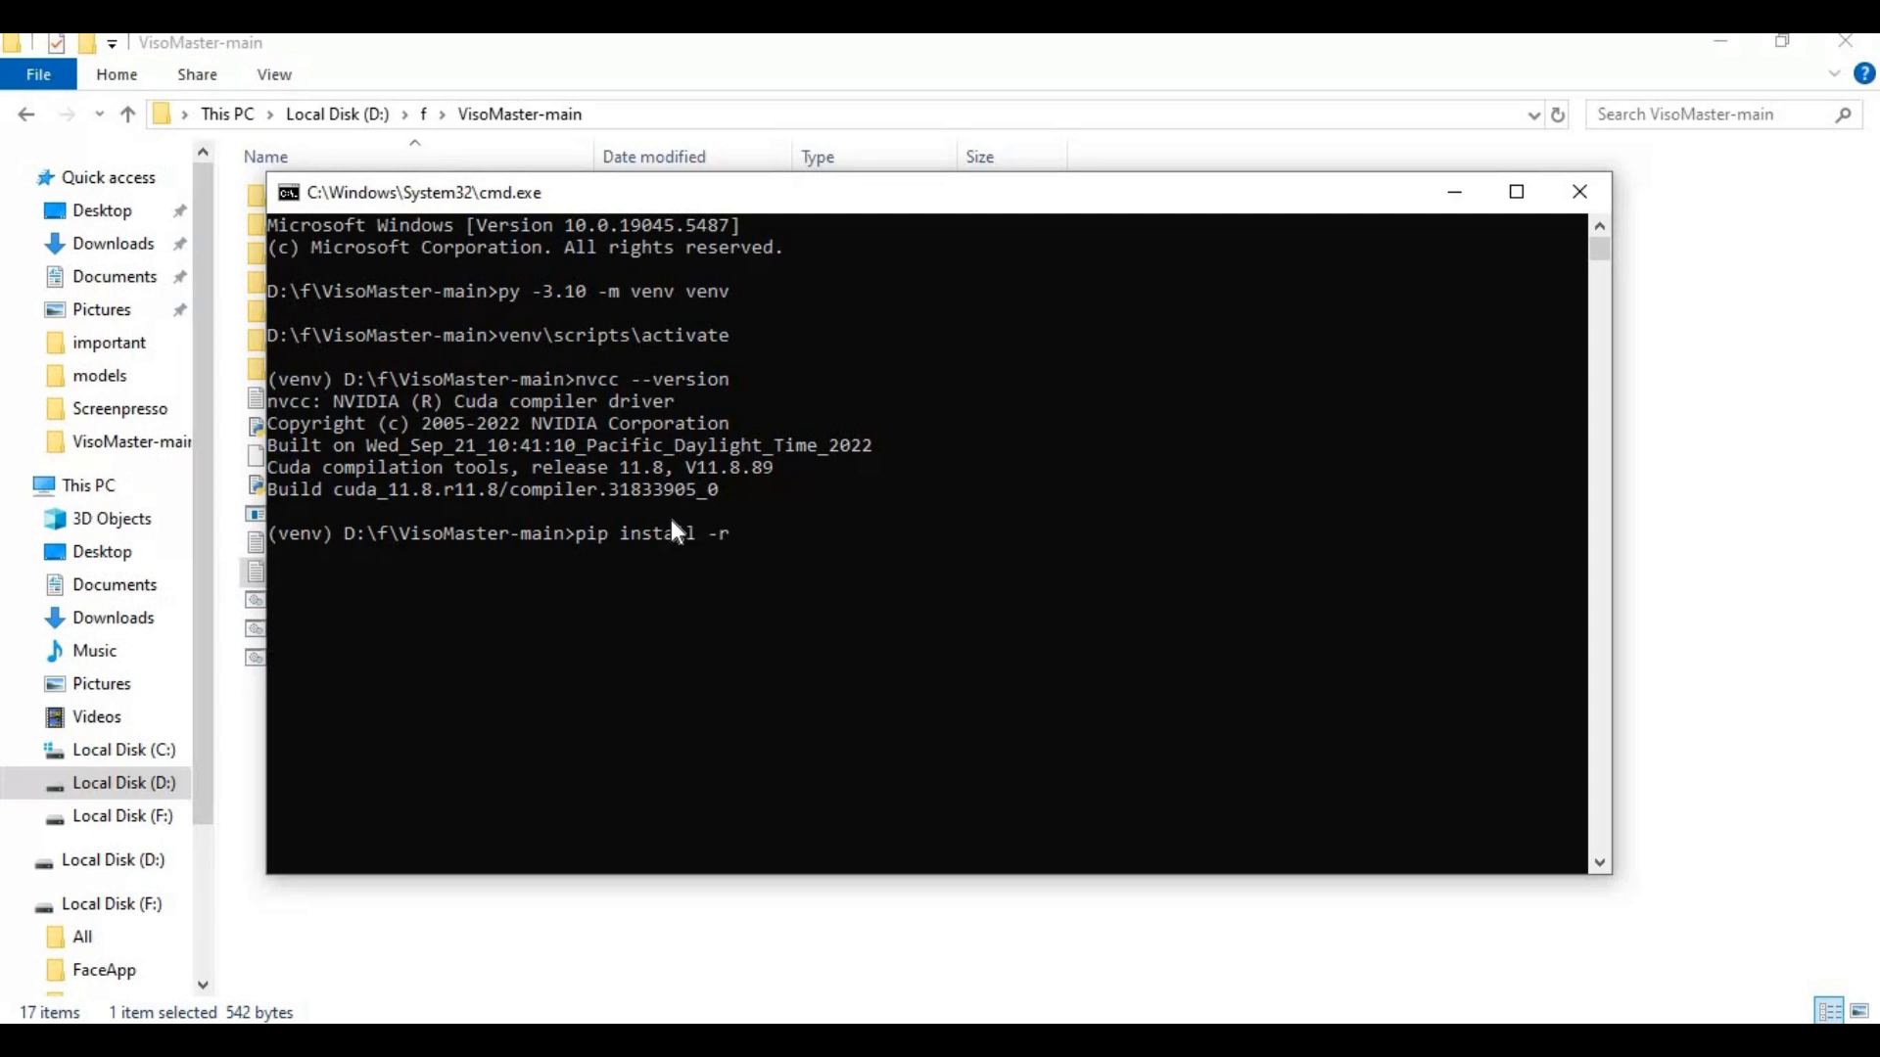
{"action": "type", "text": "requ"}
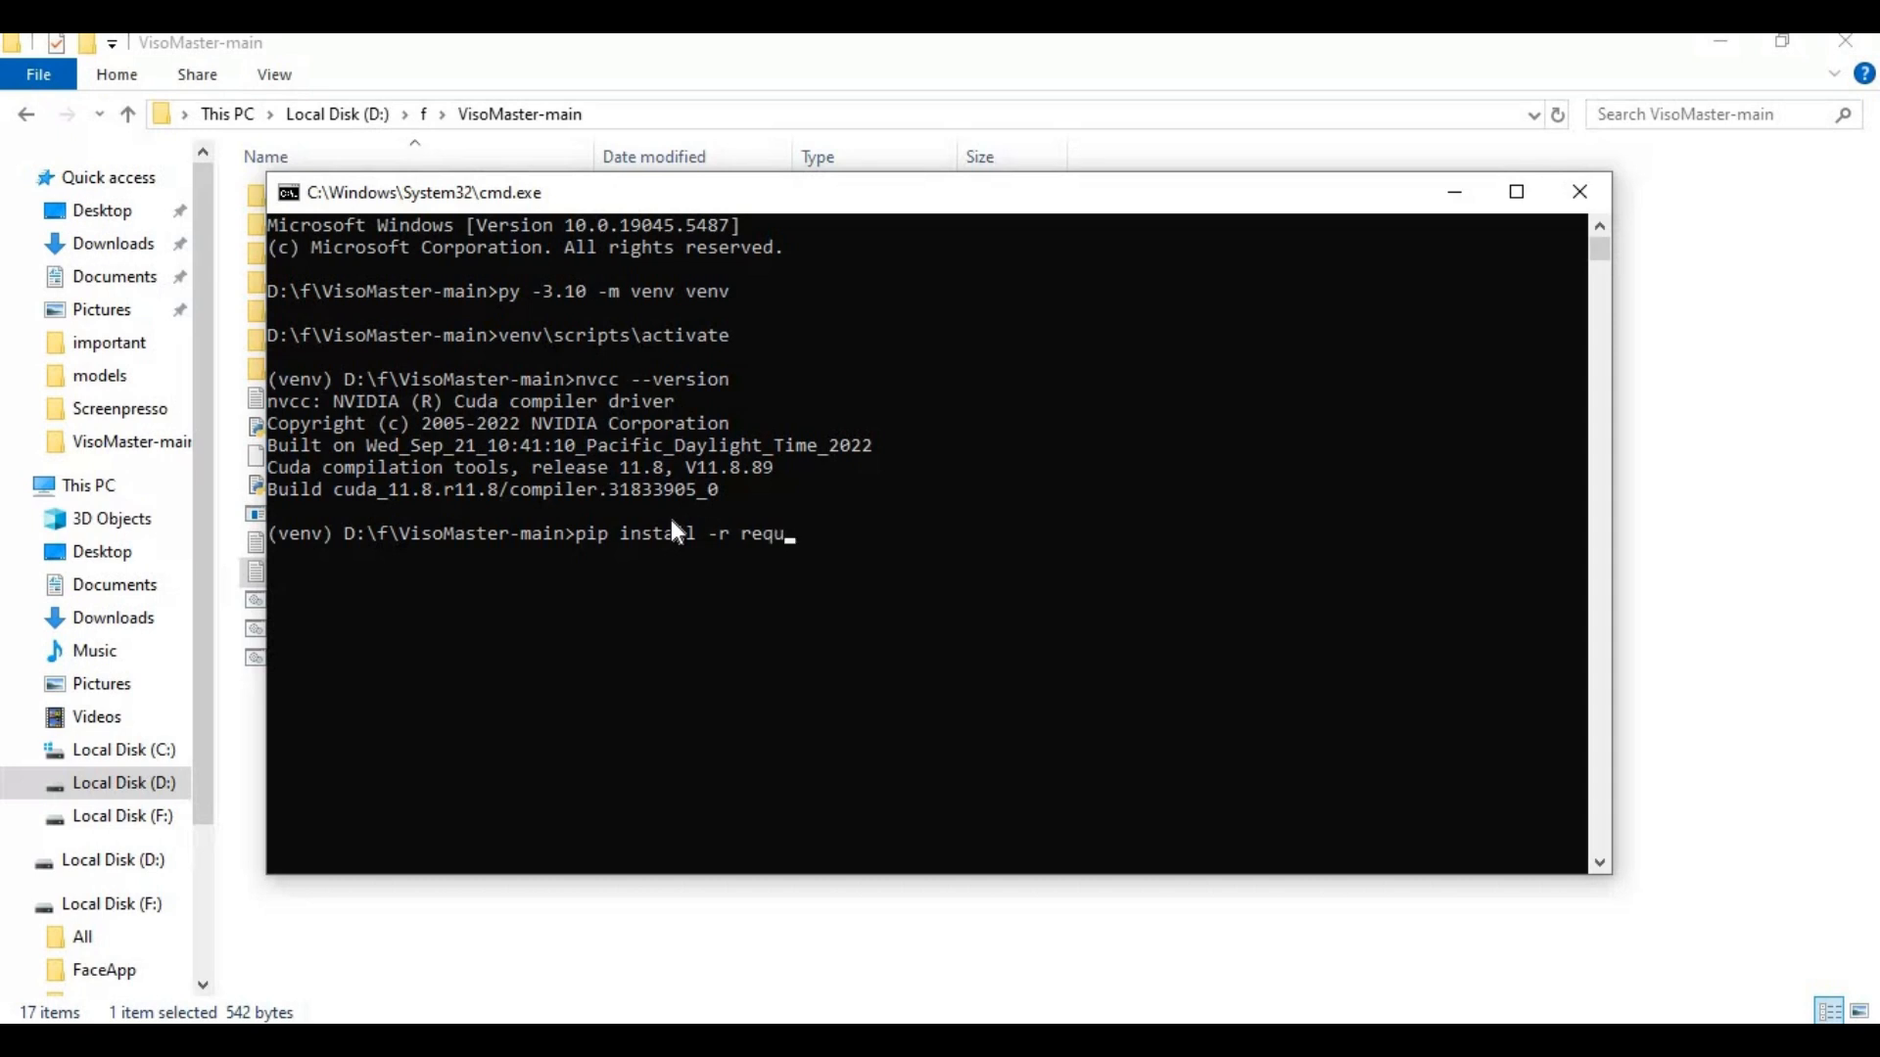
{"action": "type", "text": "ireme"}
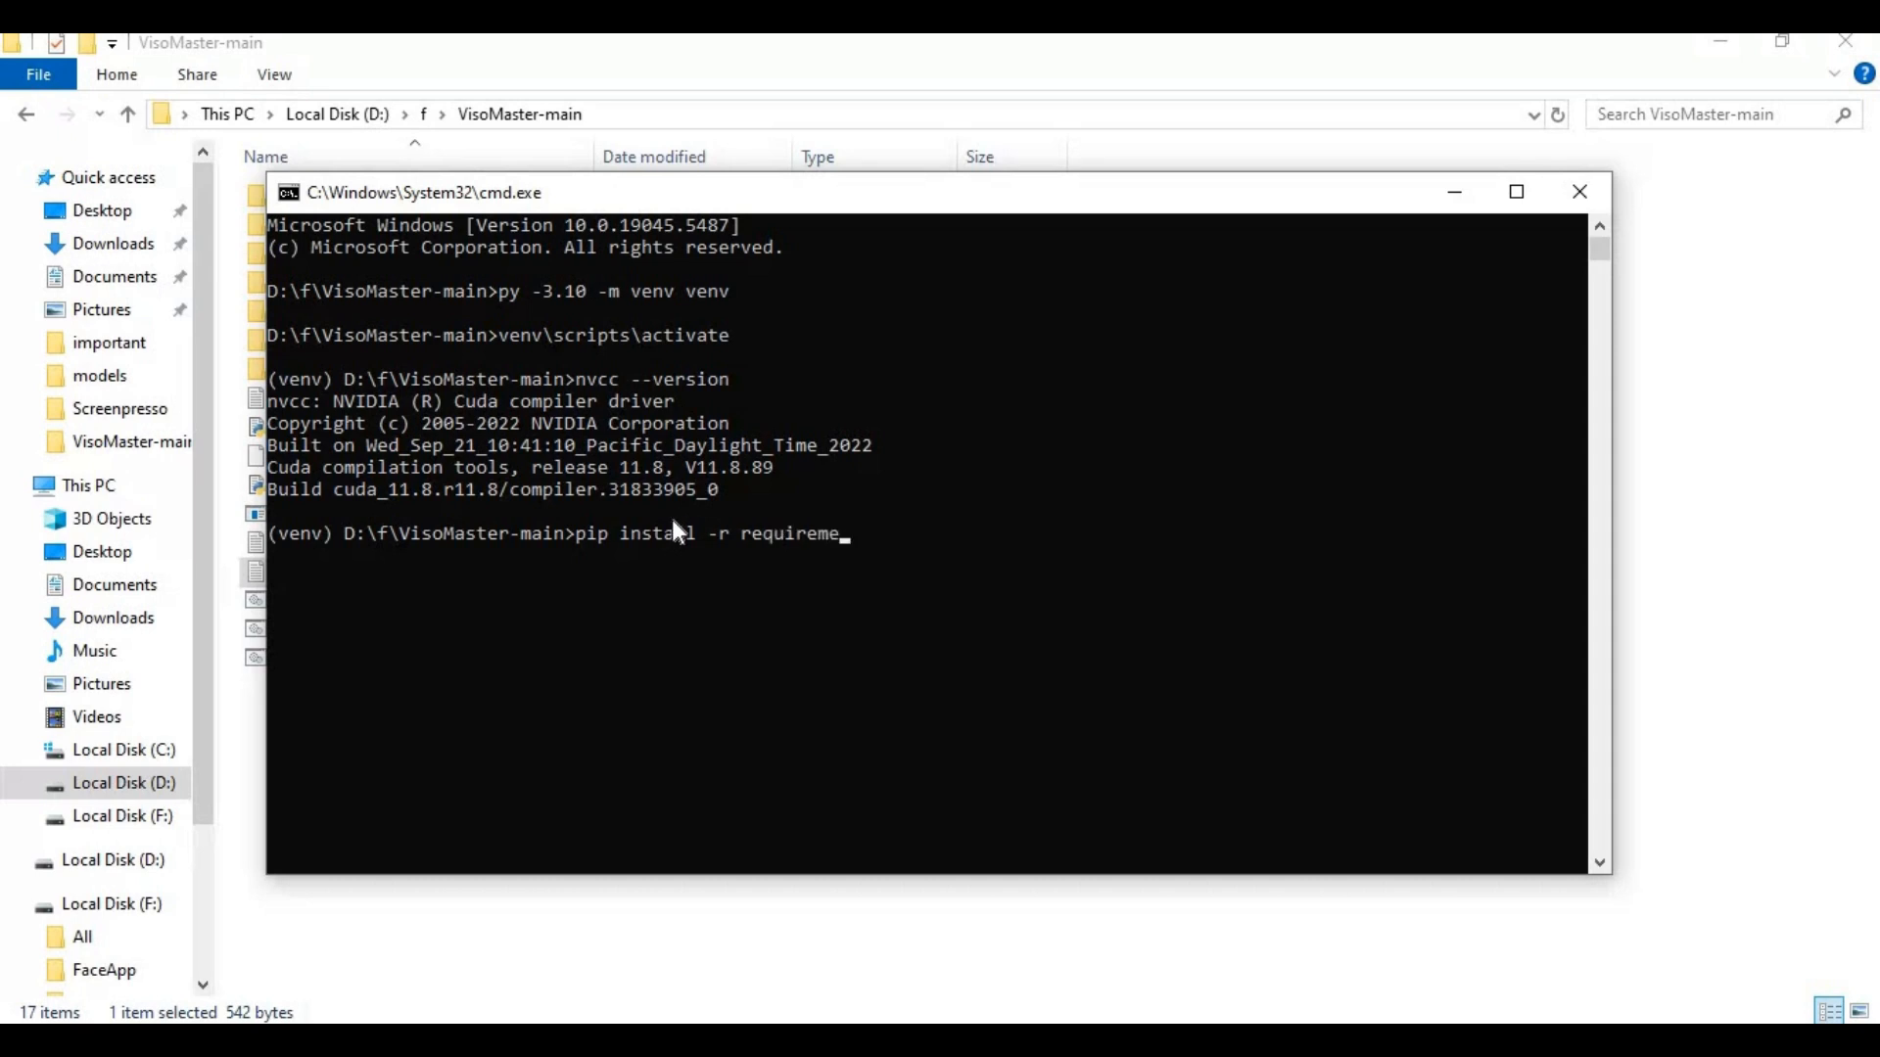
{"action": "type", "text": "nts"}
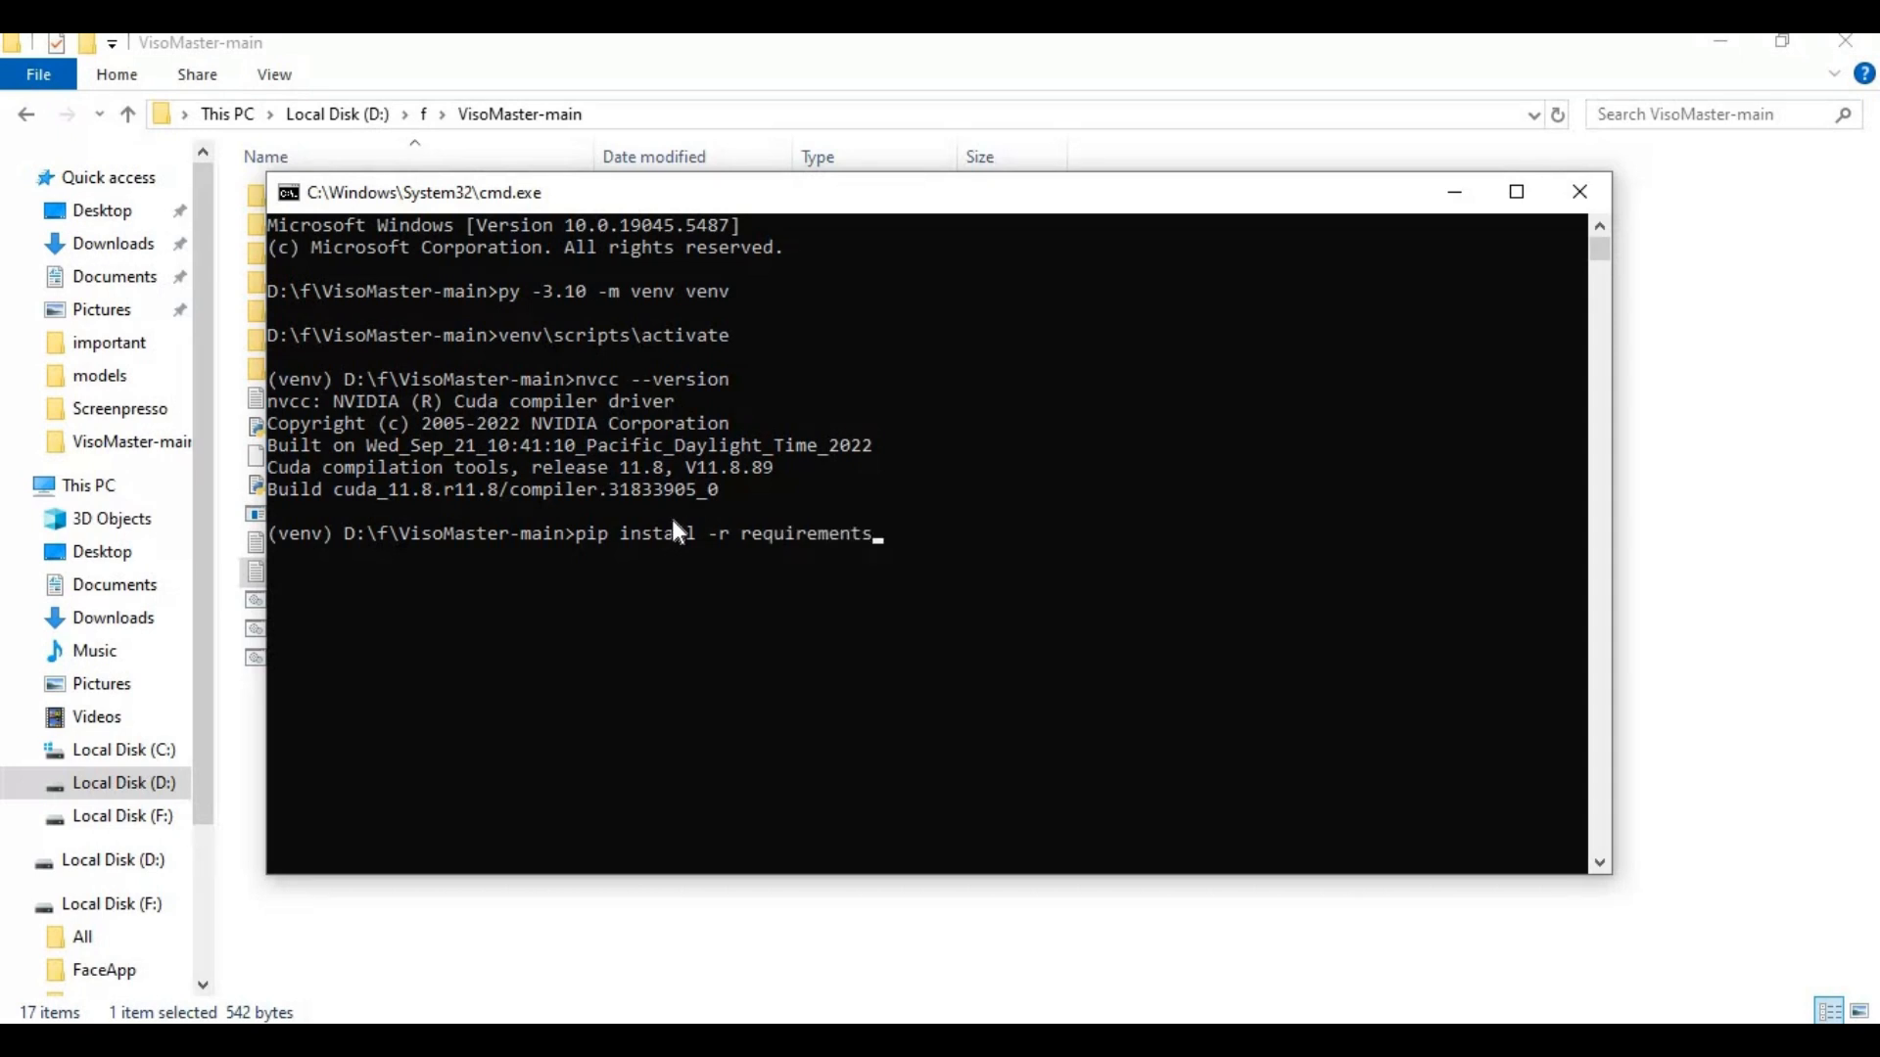
{"action": "type", "text": "_cu"}
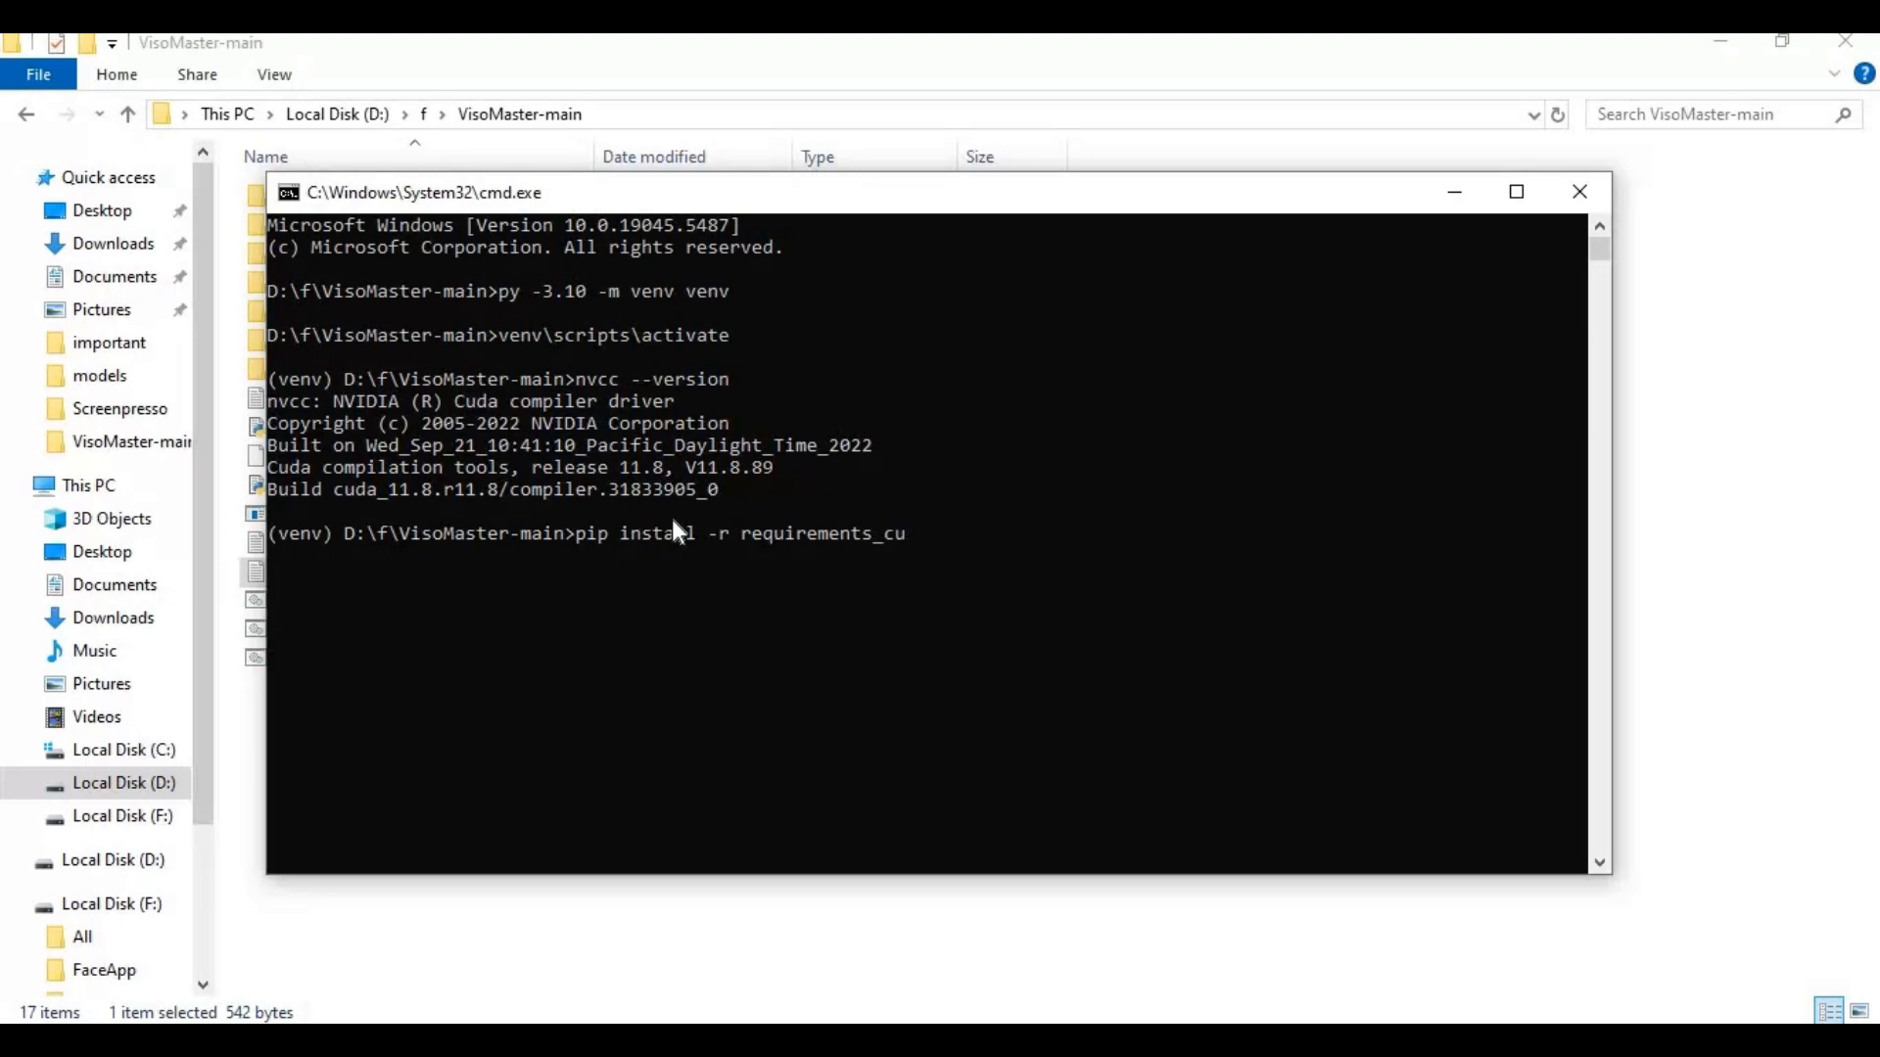
{"action": "type", "text": "118"}
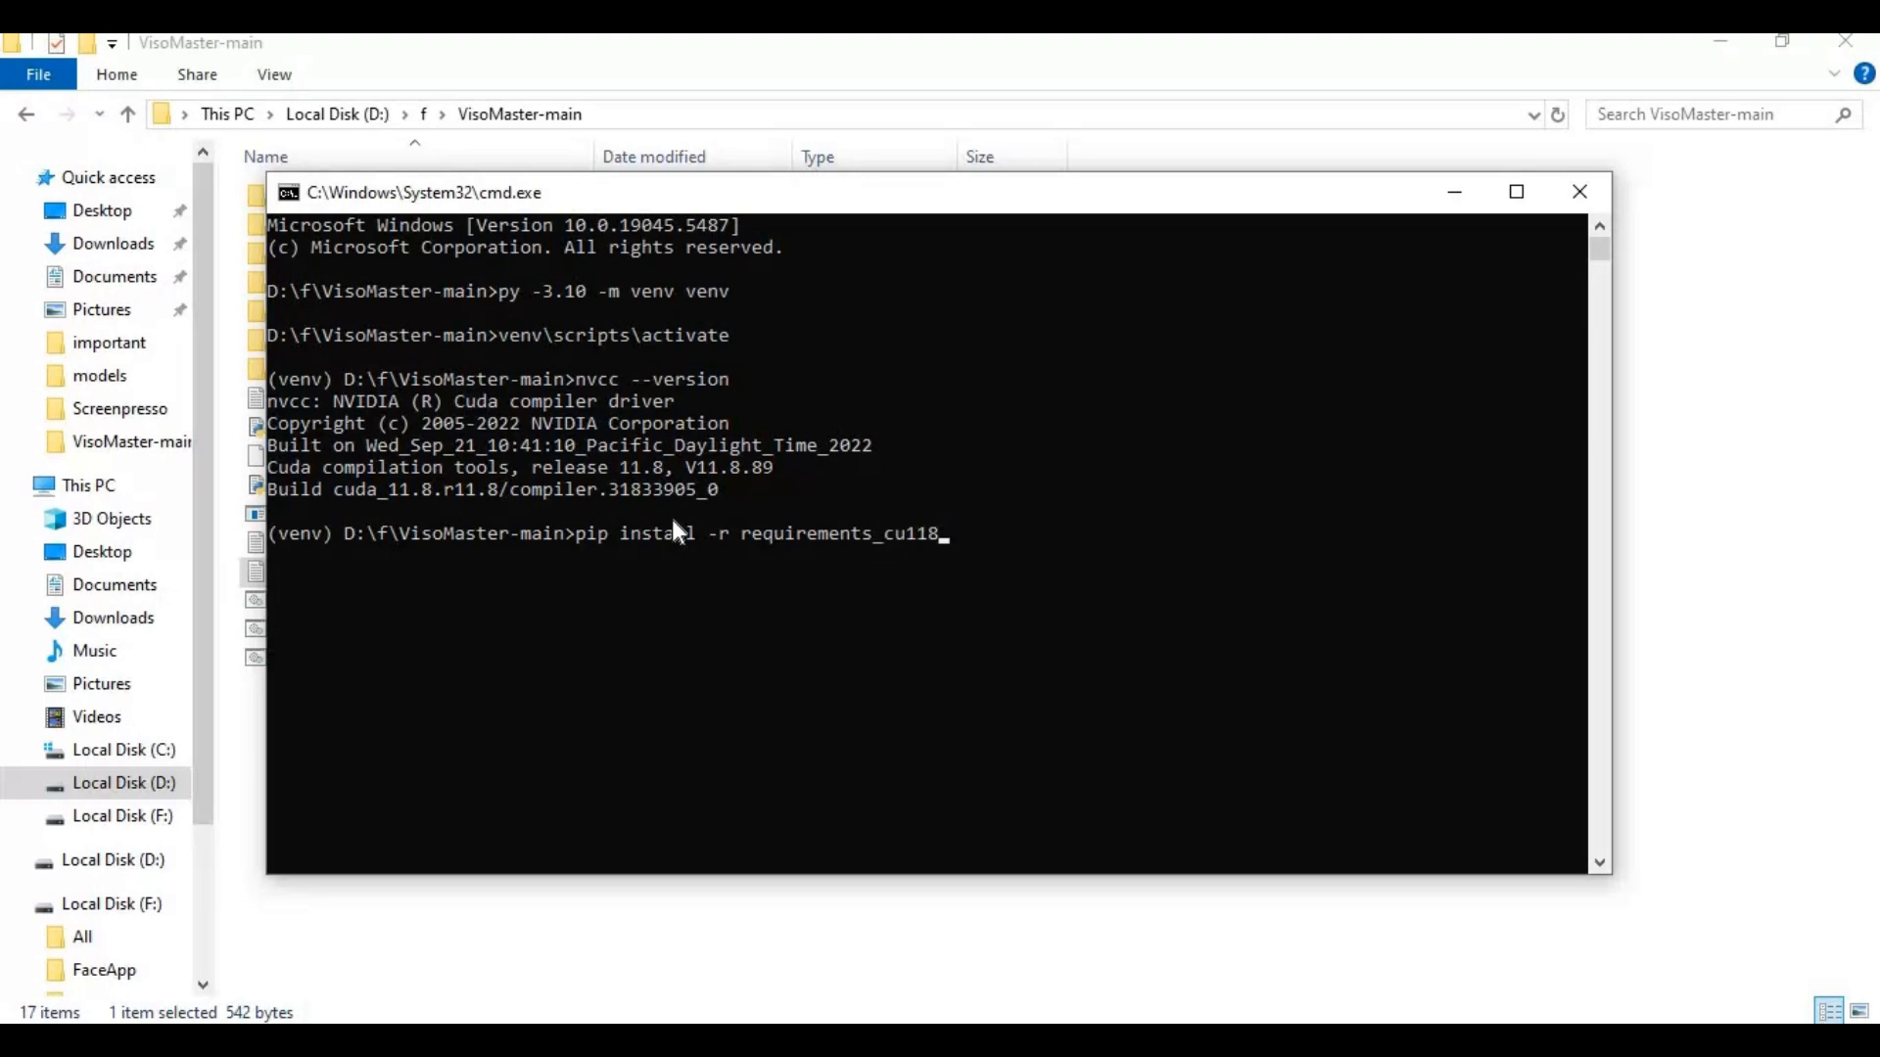
{"action": "type", "text": ".txt"}
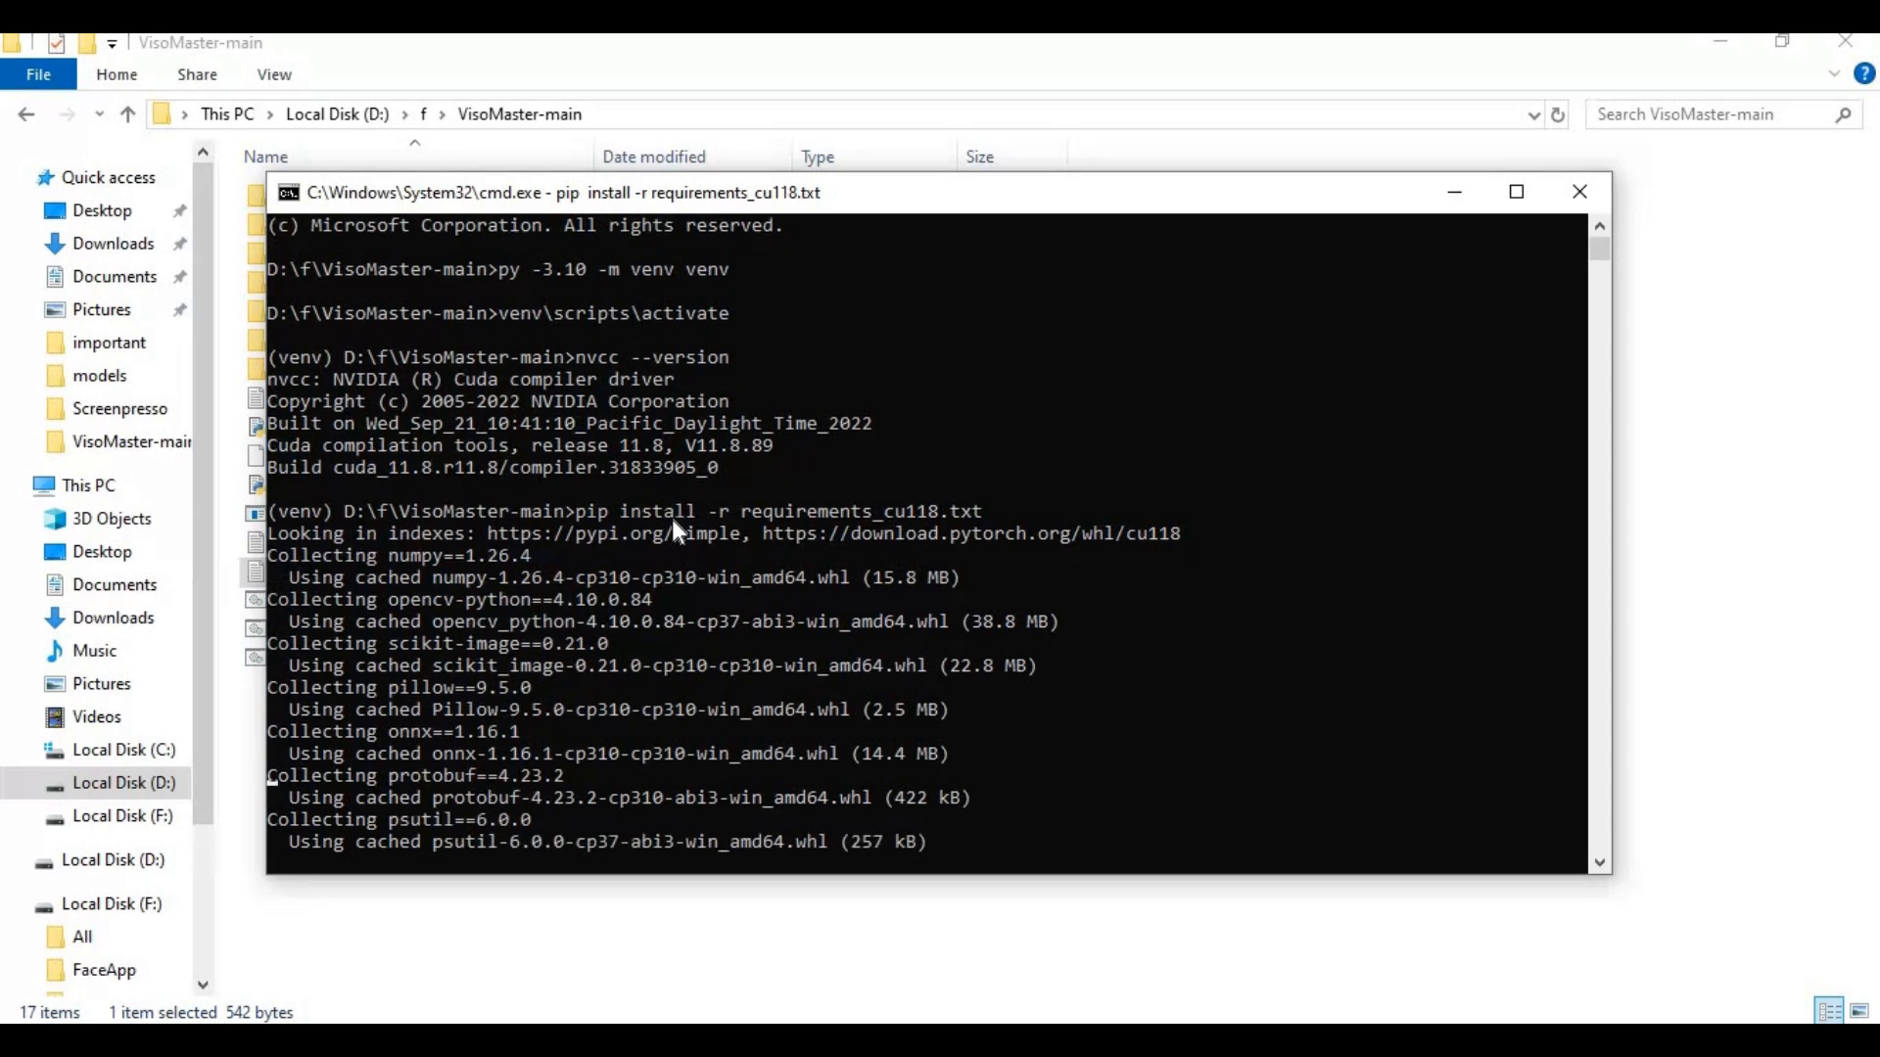
{"action": "scroll", "scroll_direction": "down", "scroll_amount": 3}
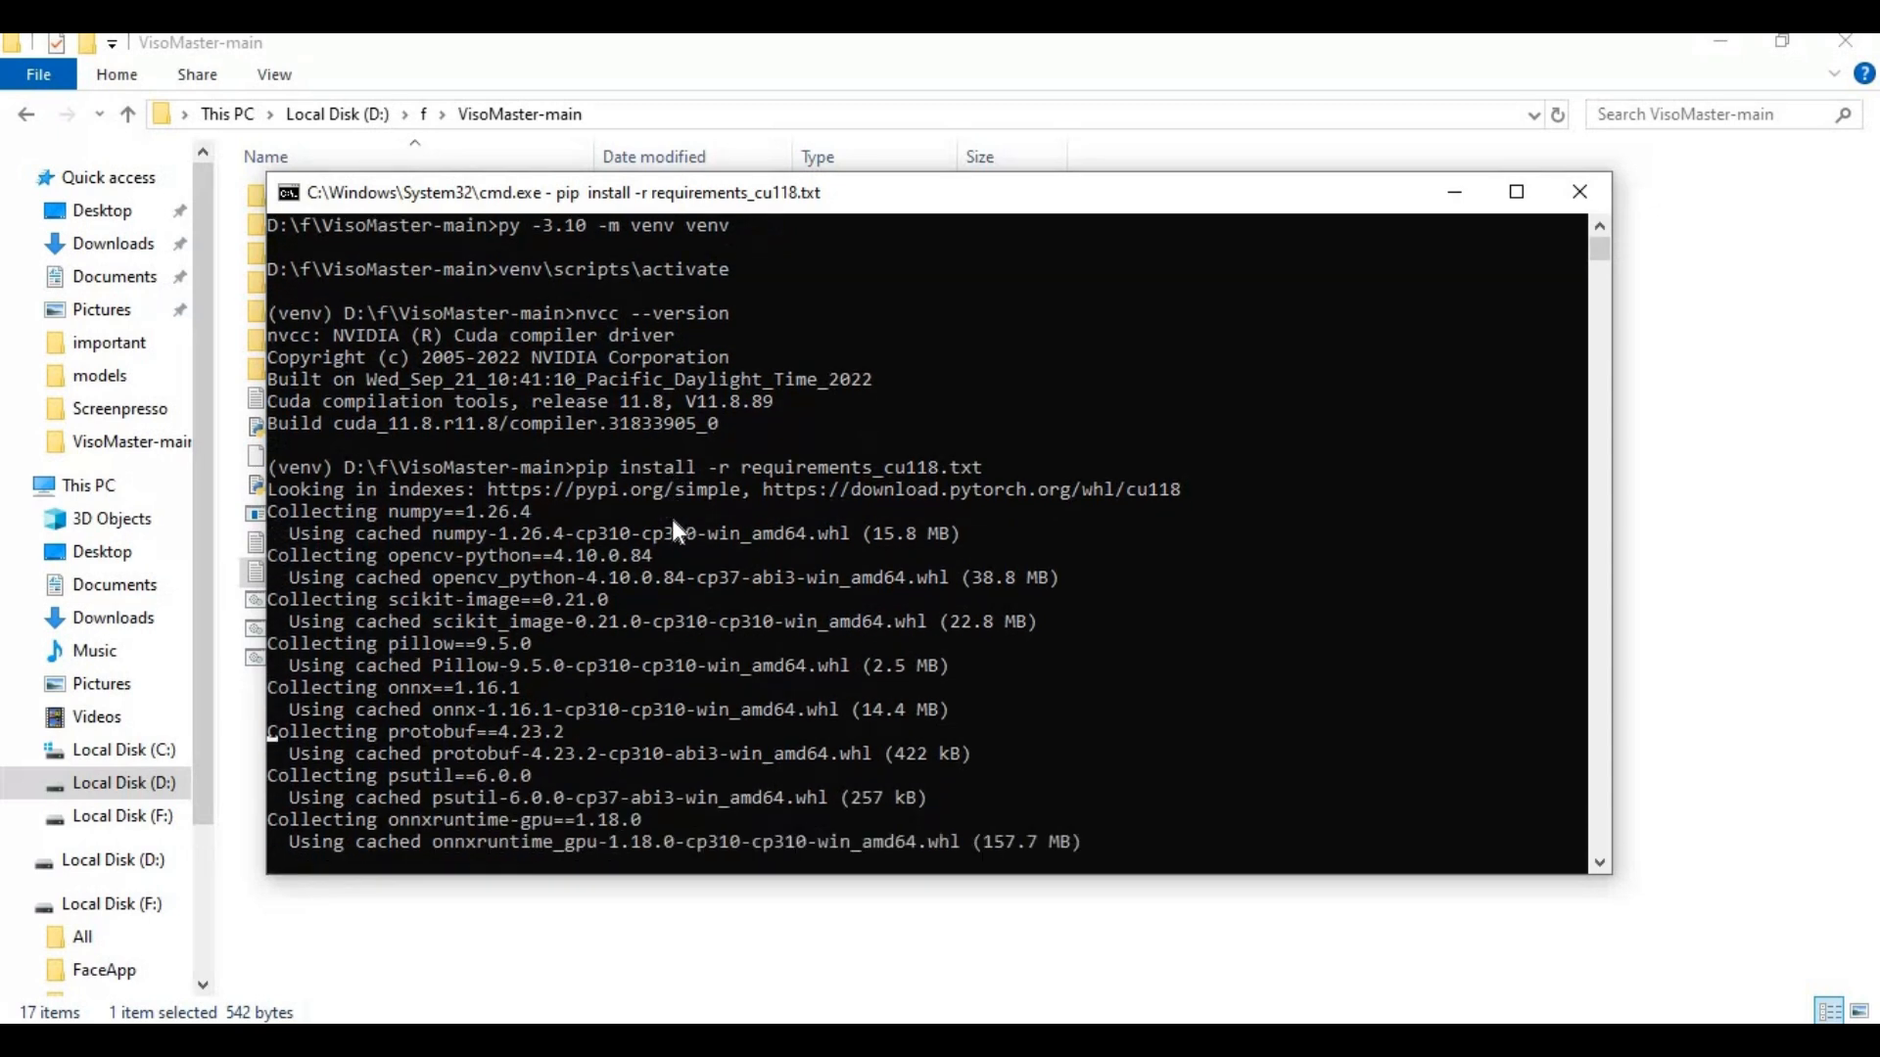
{"action": "scroll", "scroll_direction": "down", "scroll_amount": 3}
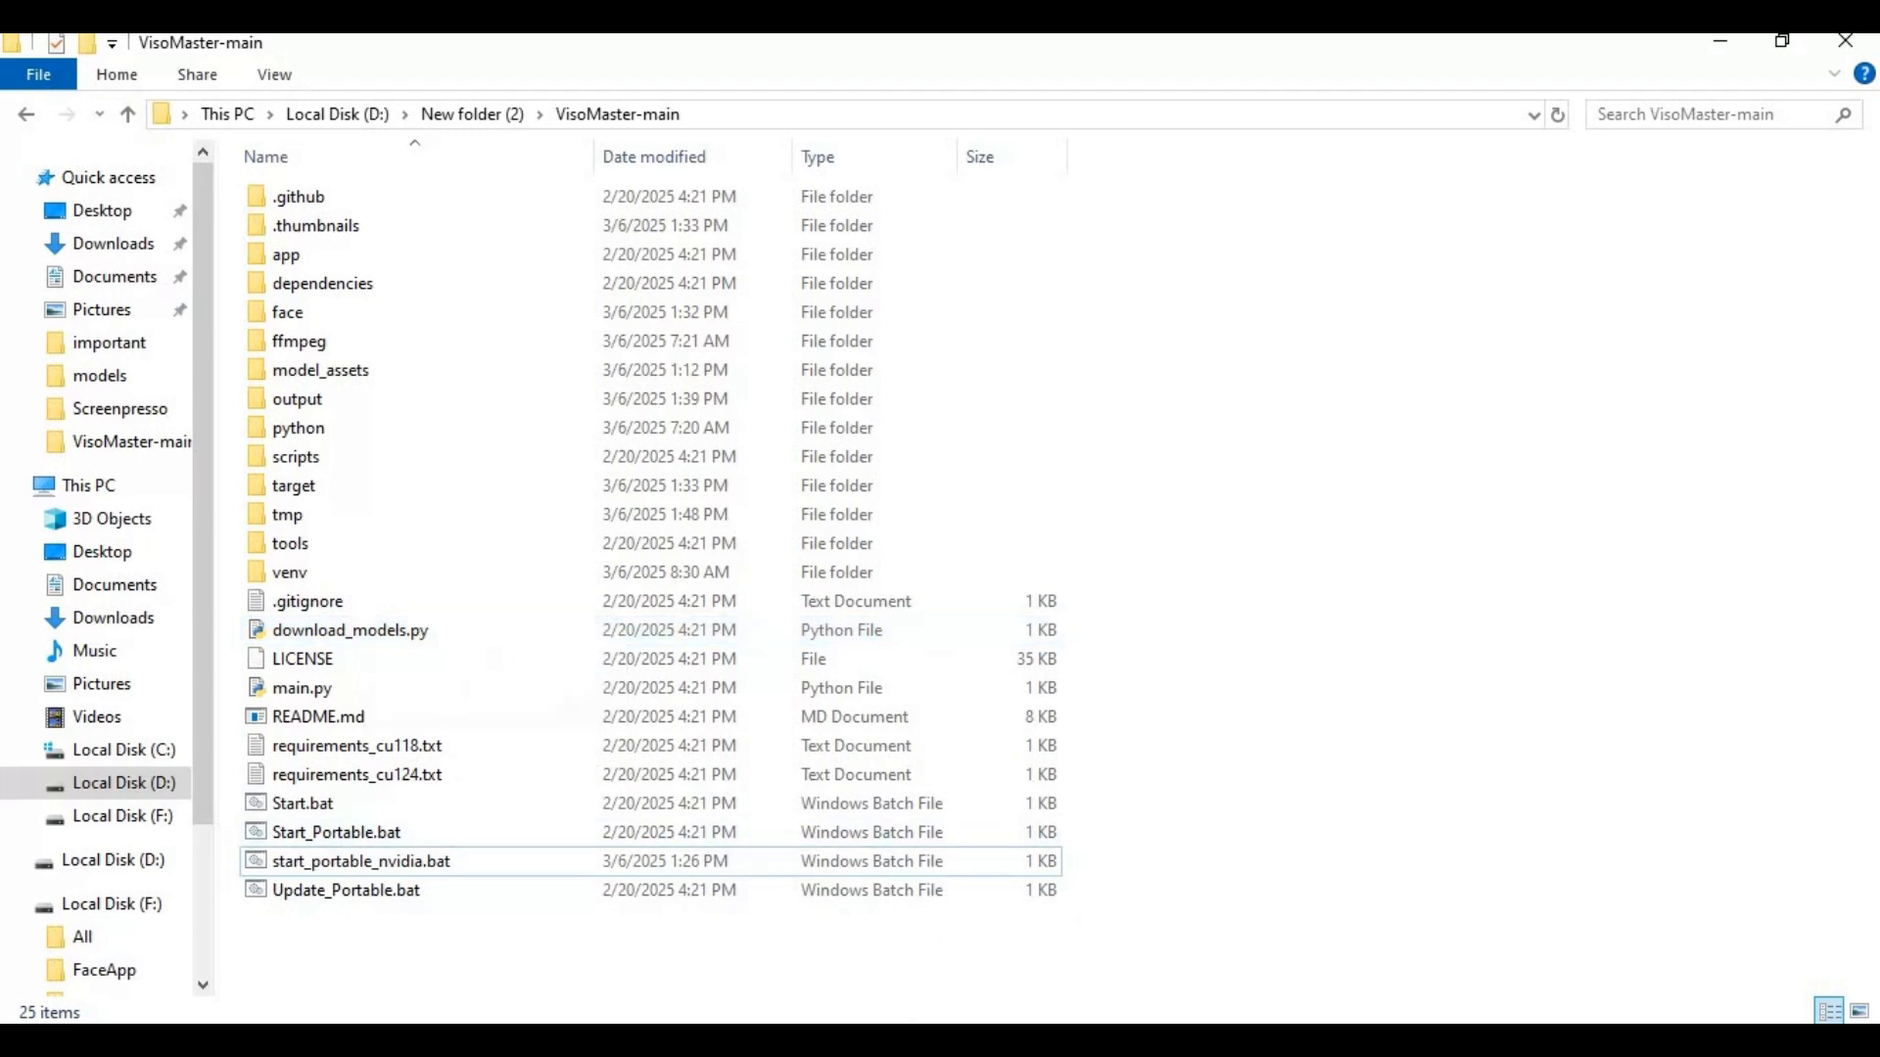
Step: Run 'python download_models.py' so all models are confirmed already downloaded
{"action": "double_click", "coordinate": [357, 861]}
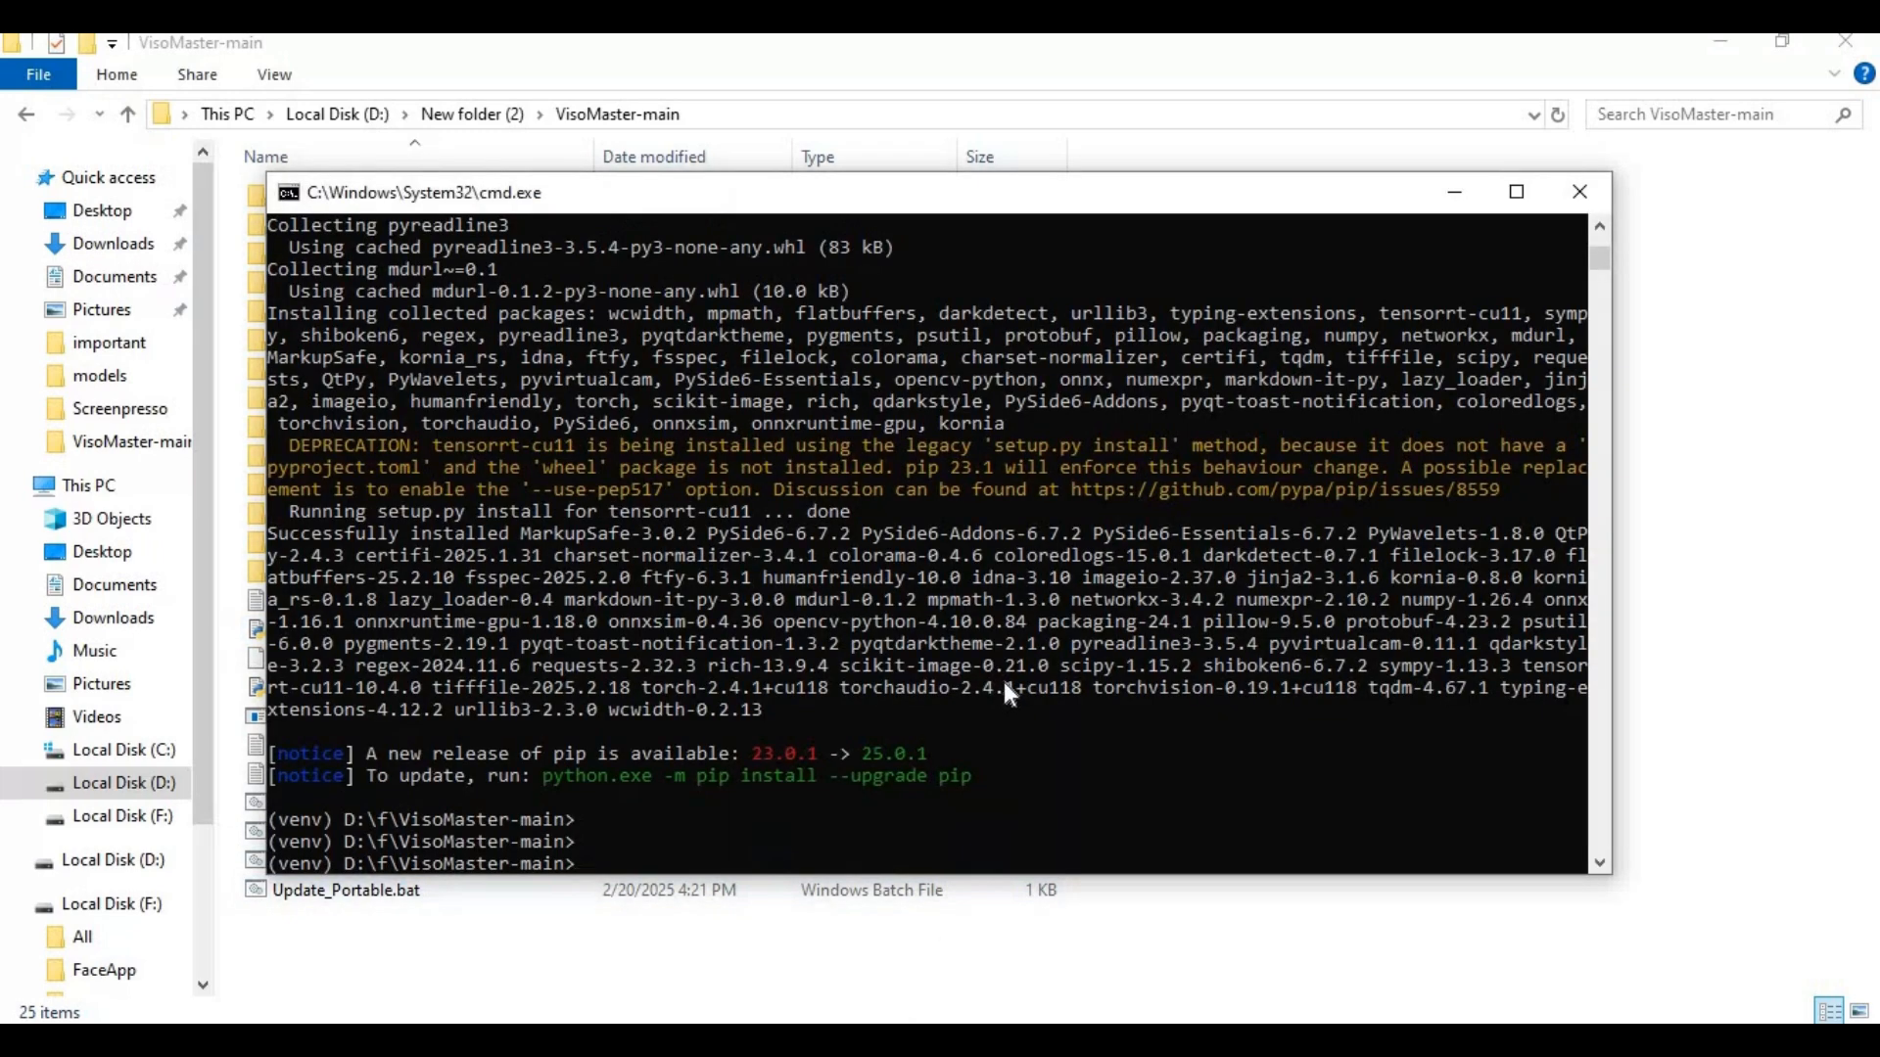
{"action": "type", "text": "python"}
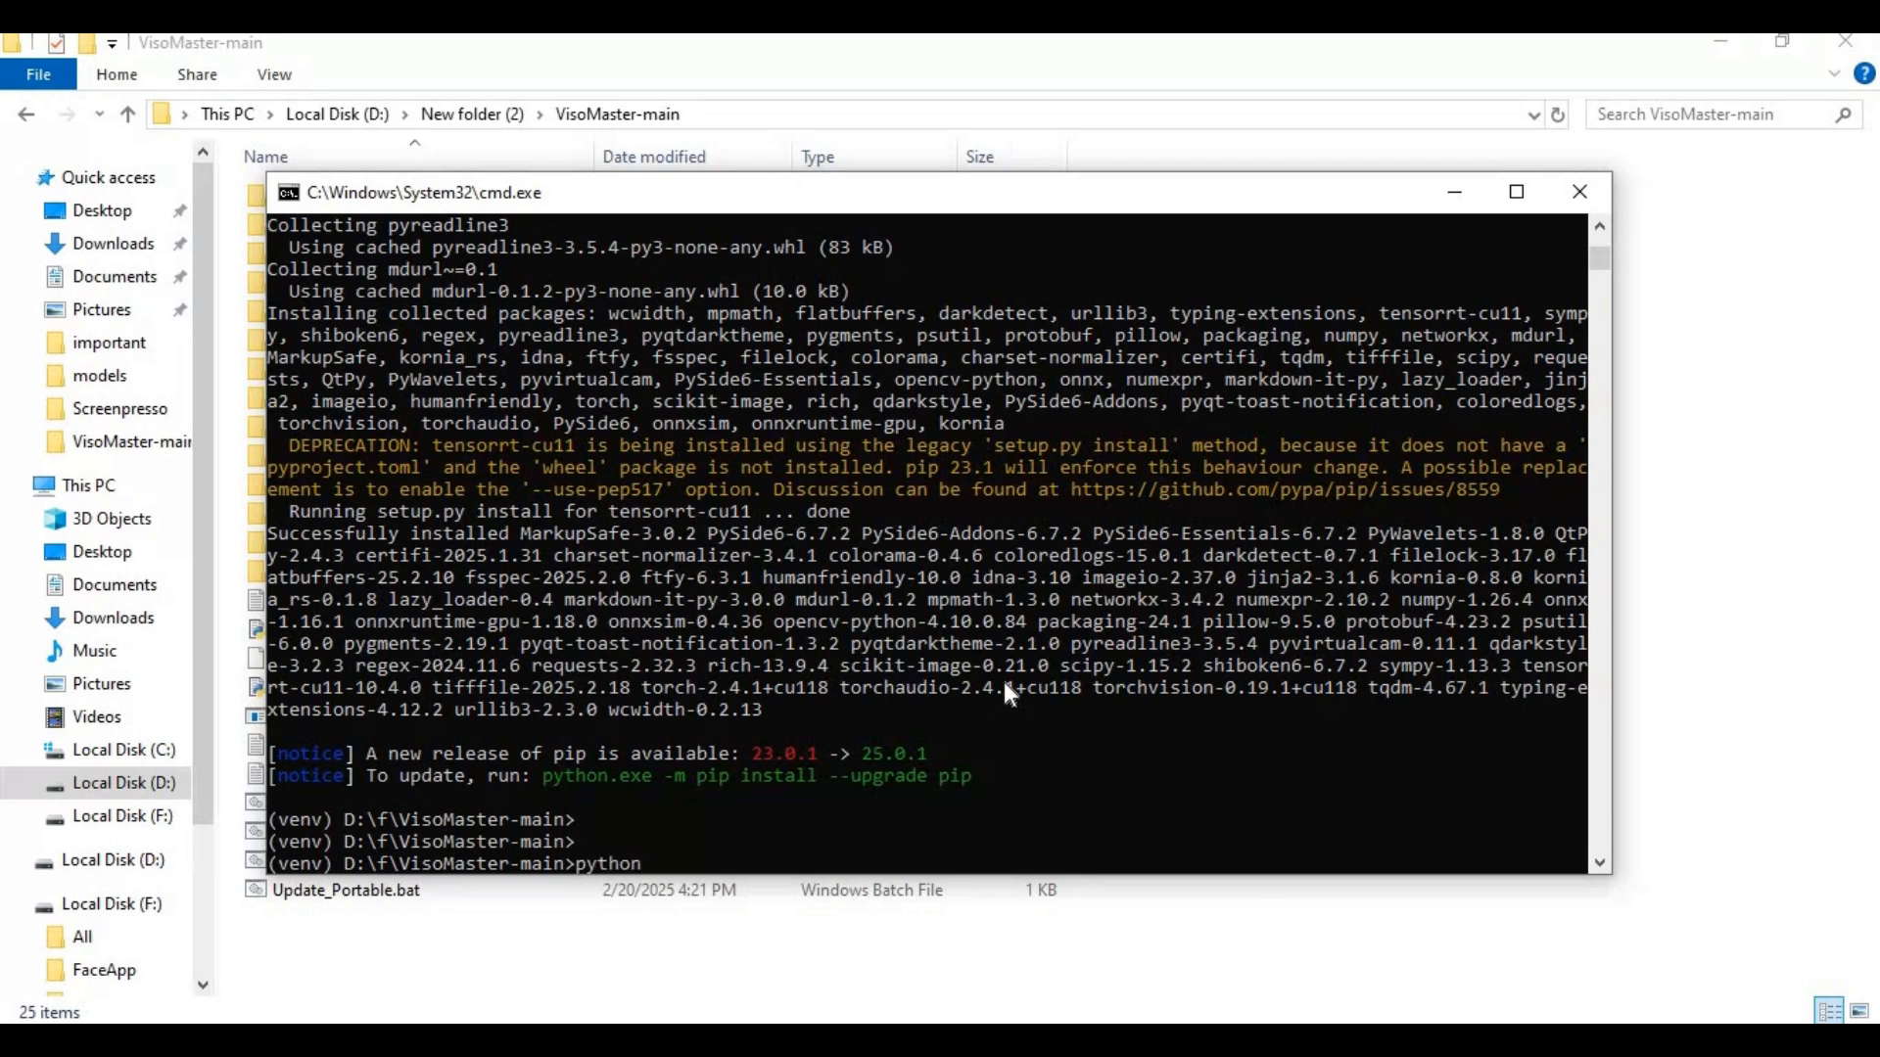
{"action": "type", "text": "d"}
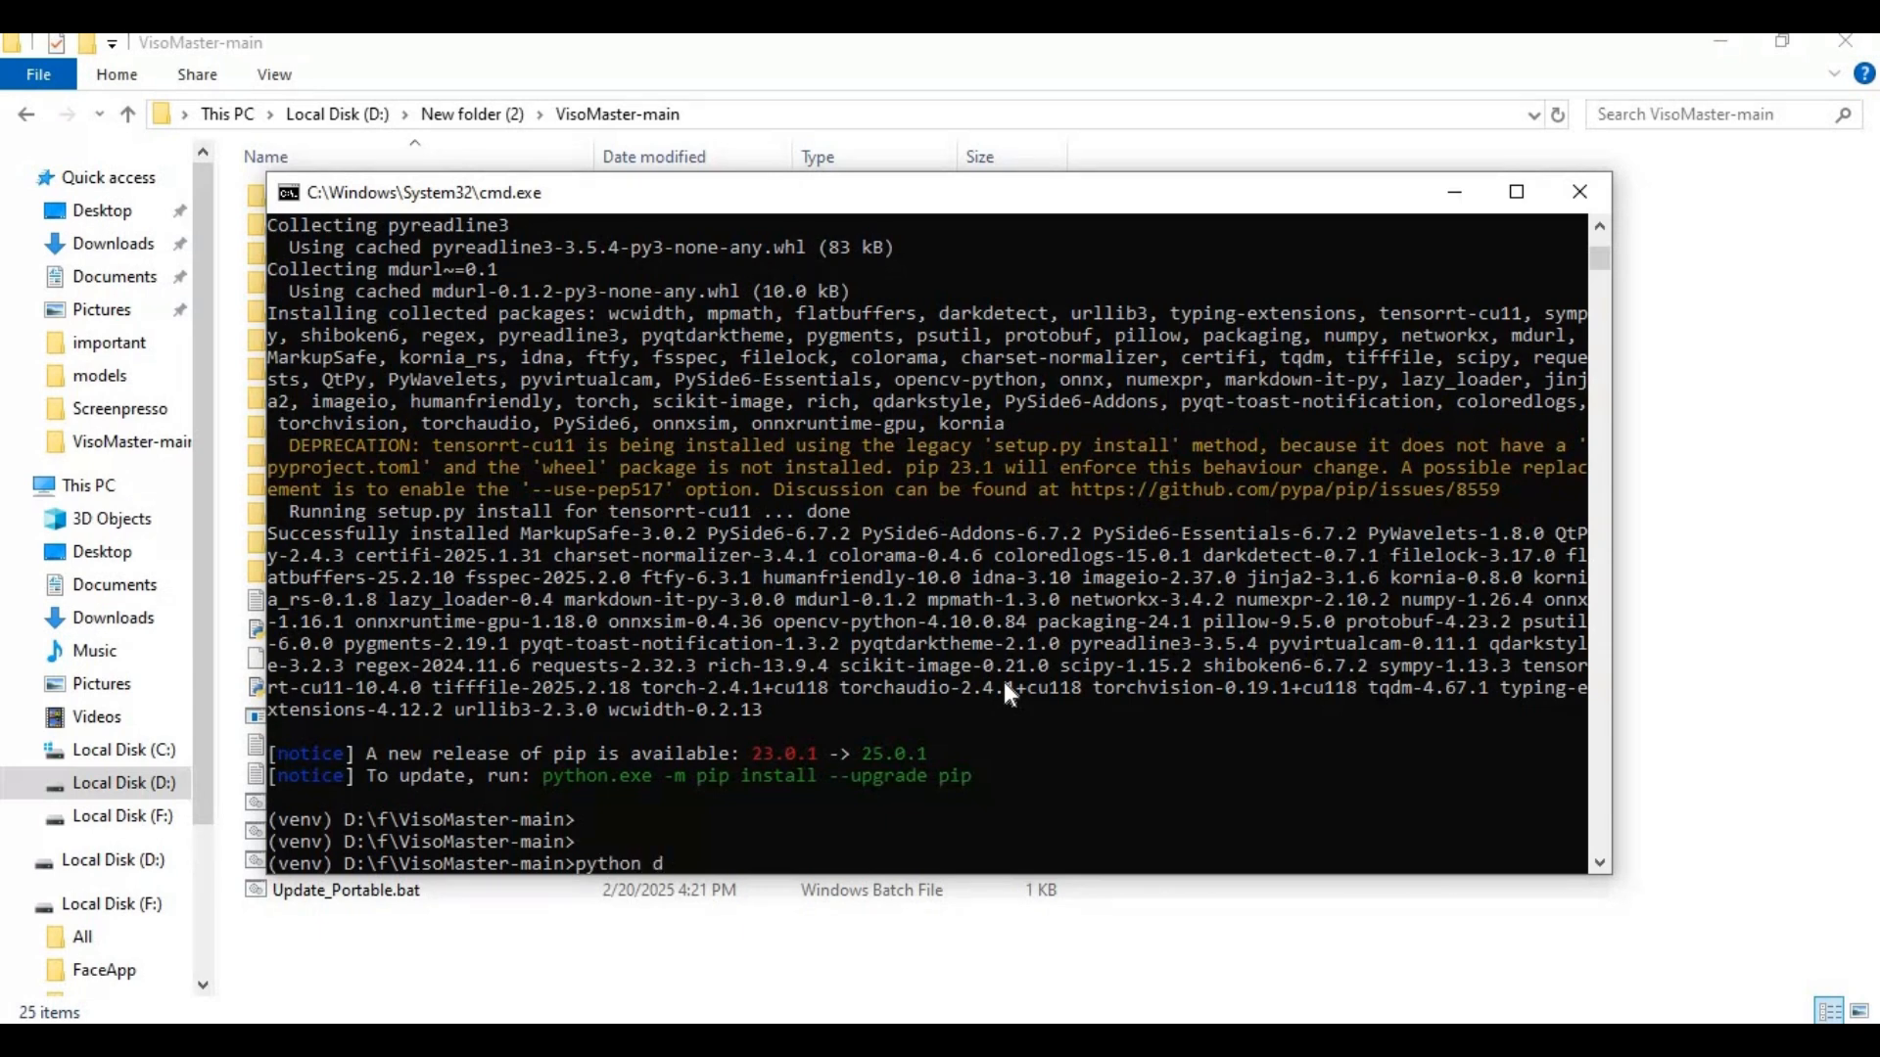
{"action": "type", "text": "ownload_mo"}
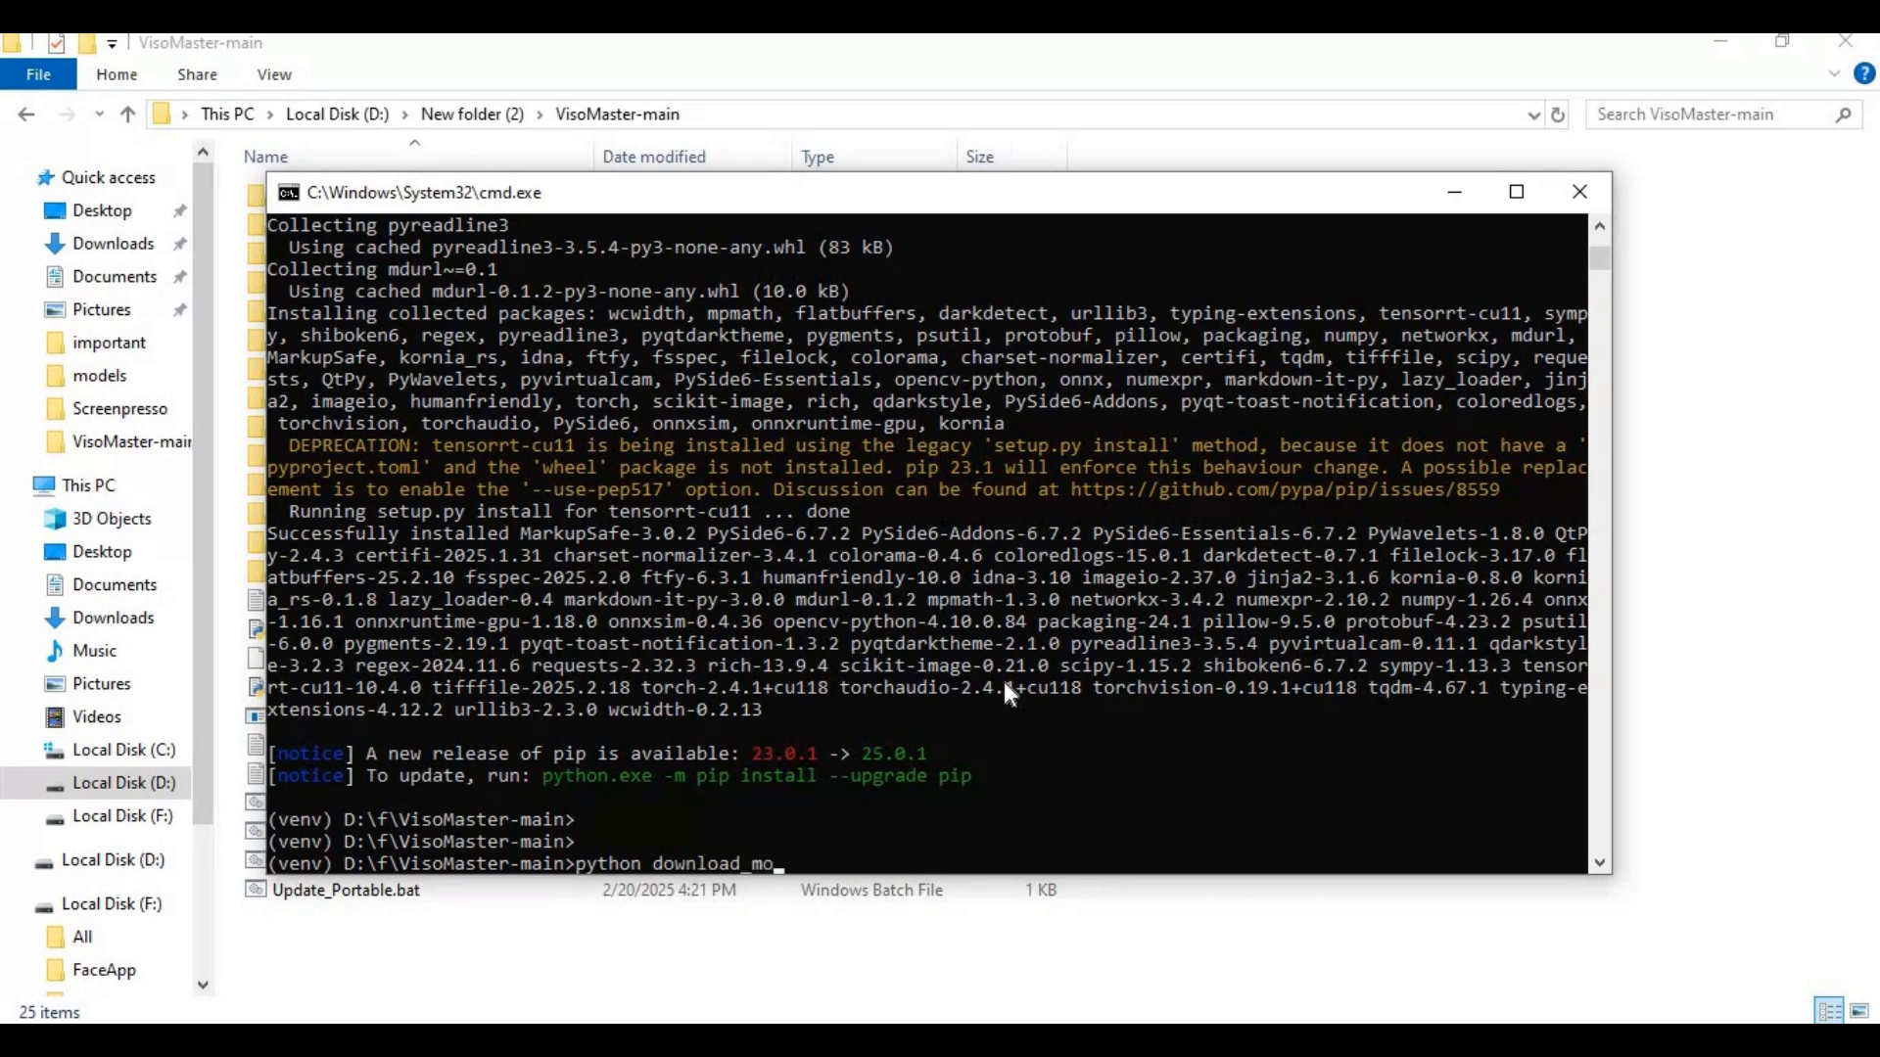
{"action": "type", "text": "dels"}
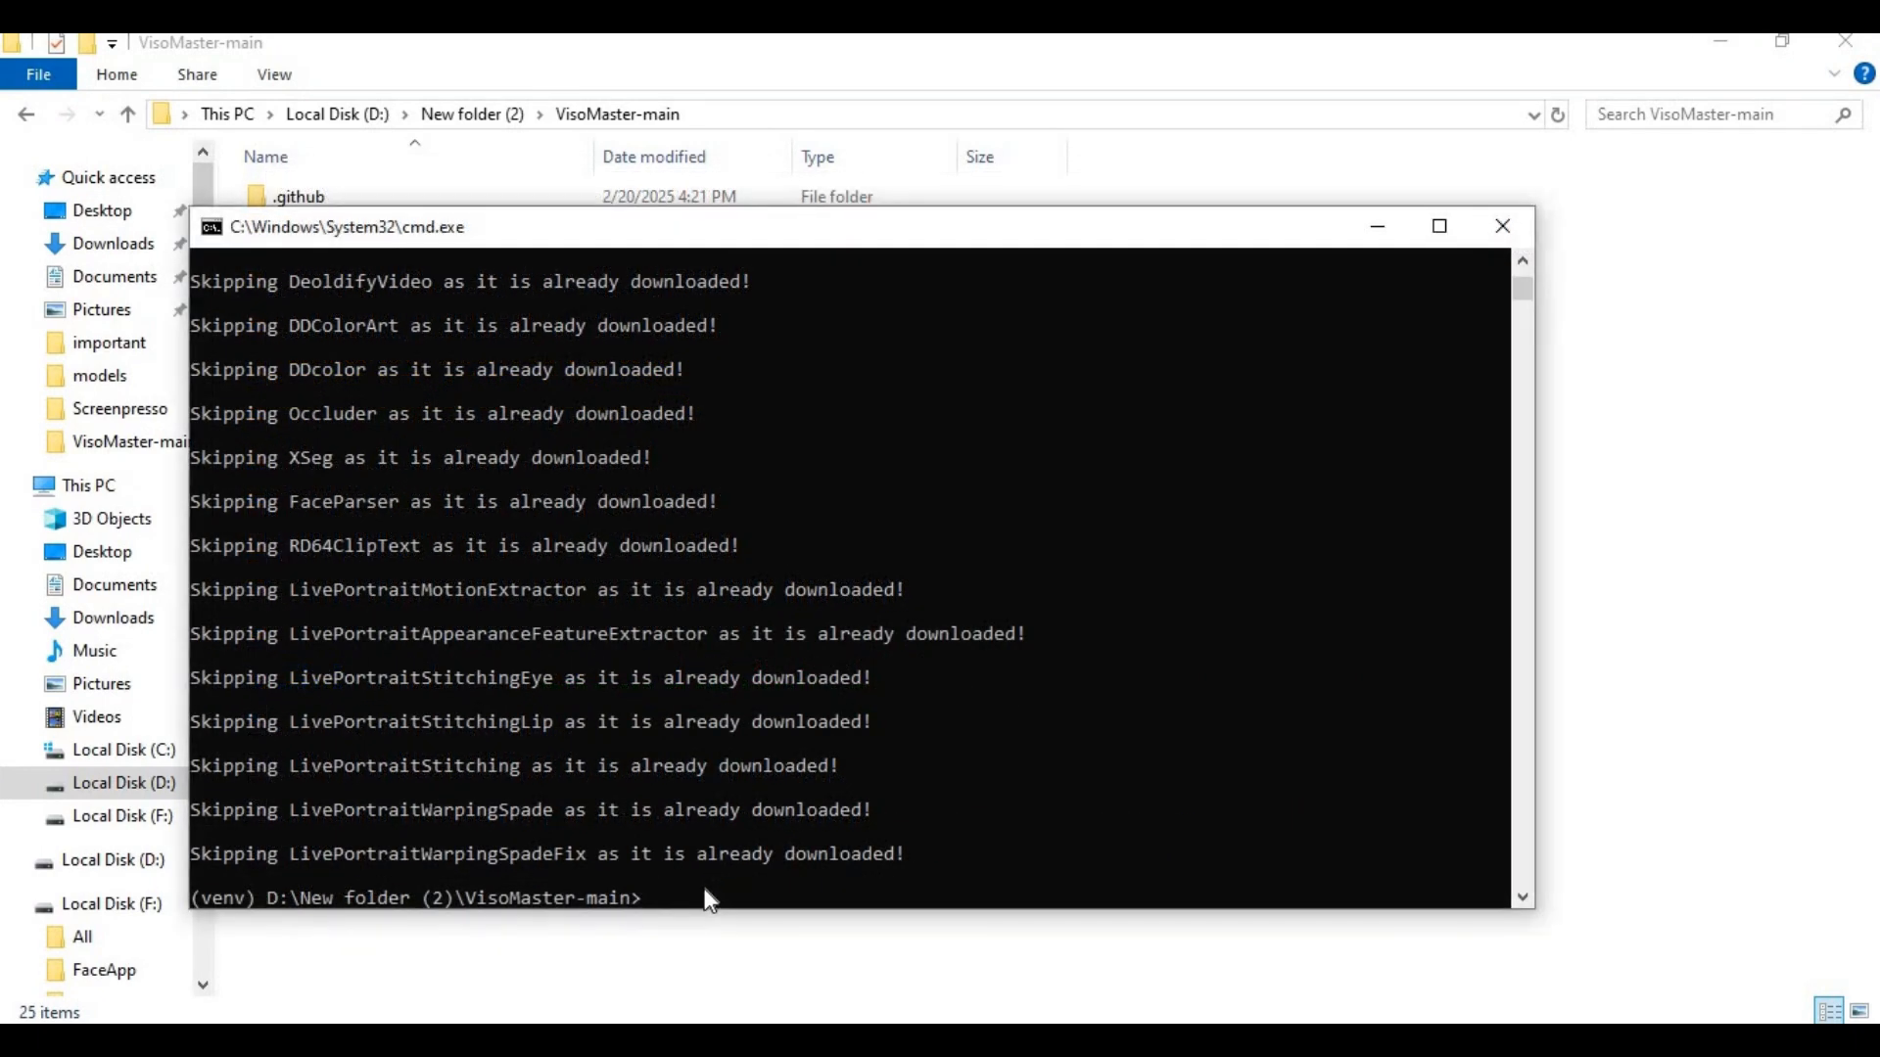
Step: Start VisoMaster with 'python main.py', leaving the console logging closeEvent
{"action": "type", "text": "py"}
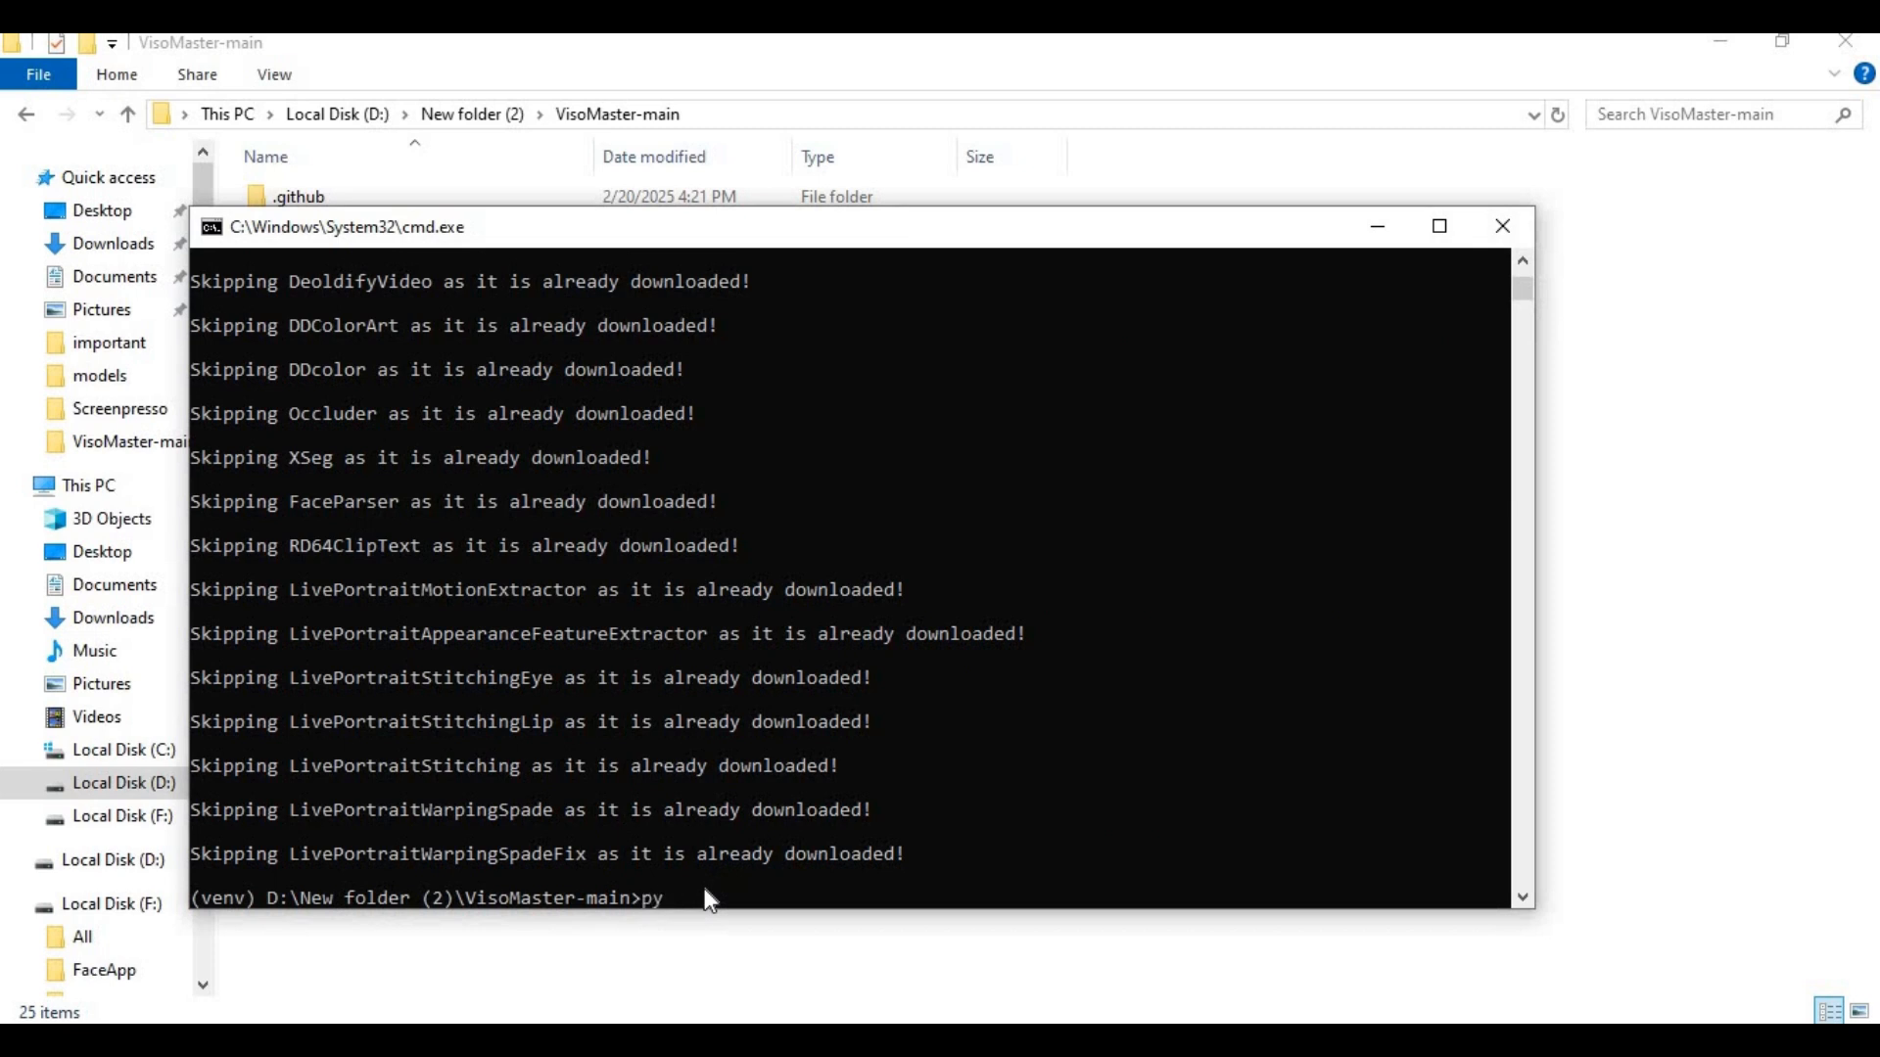
{"action": "type", "text": "thon ma"}
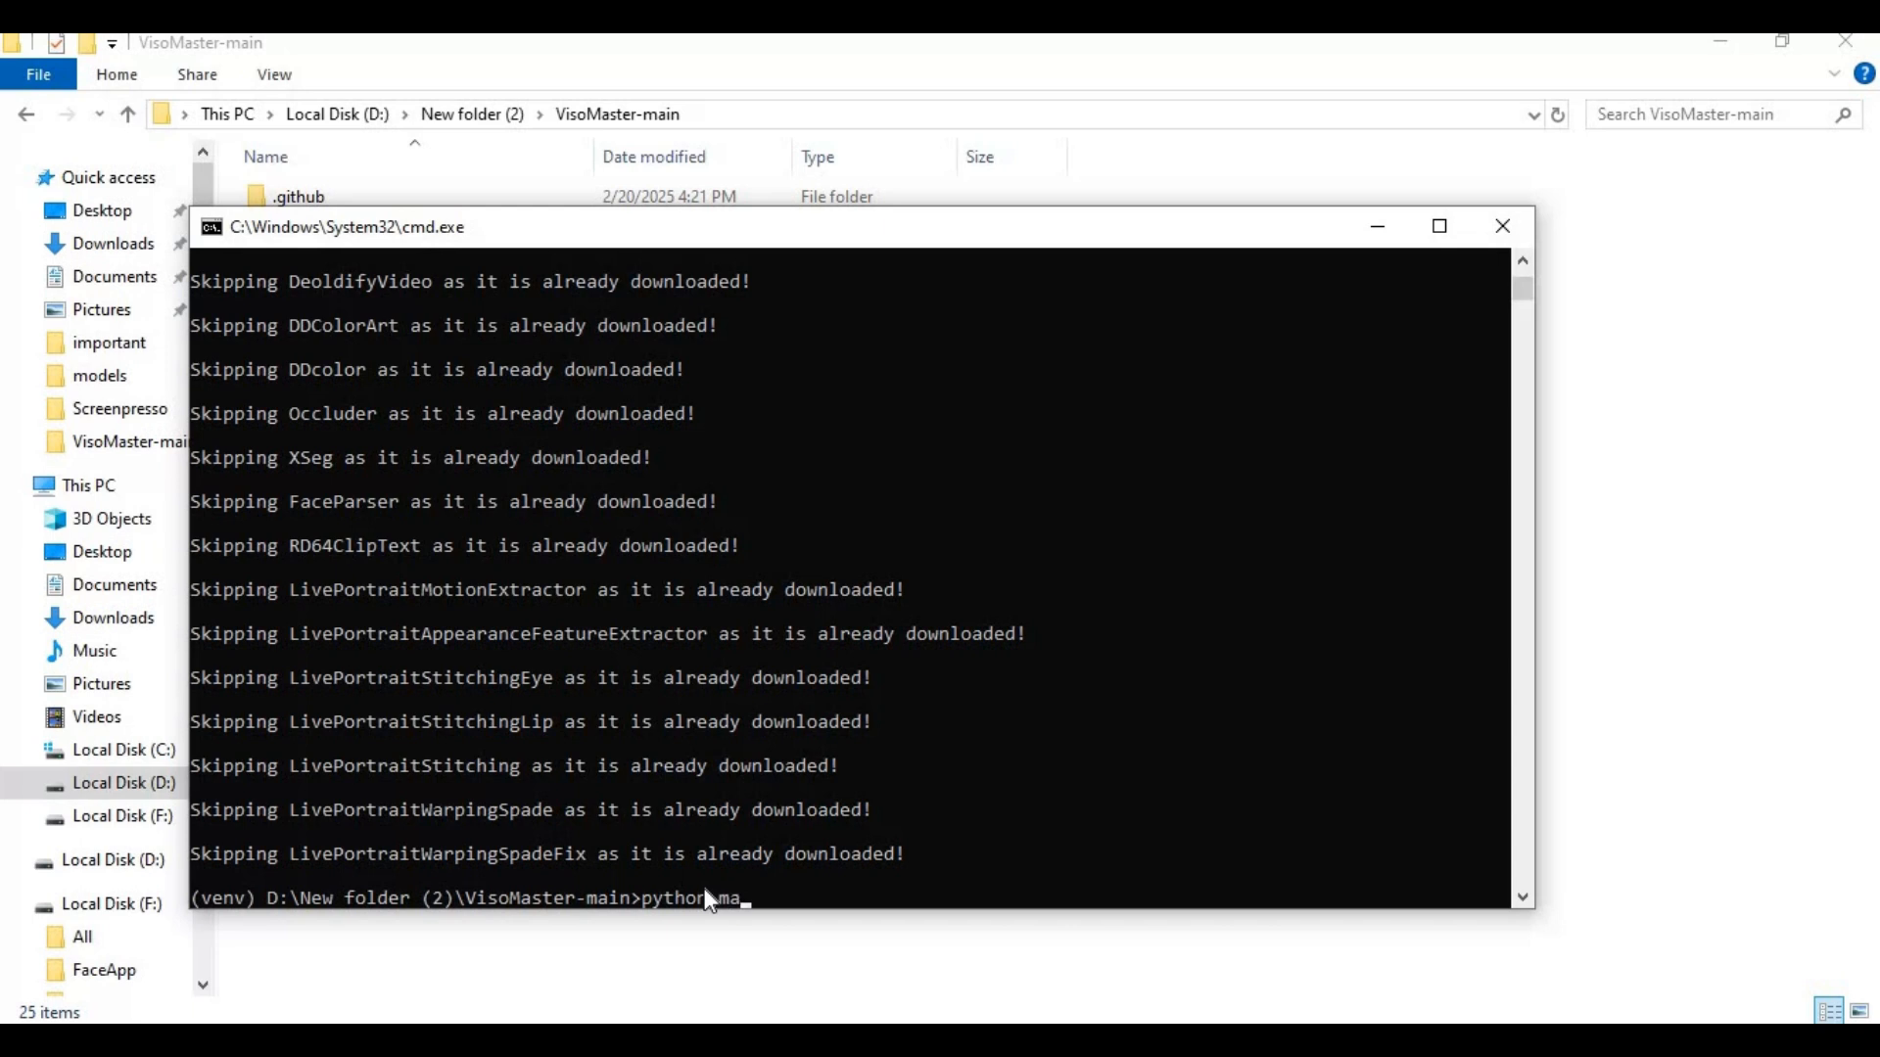
{"action": "type", "text": "in"}
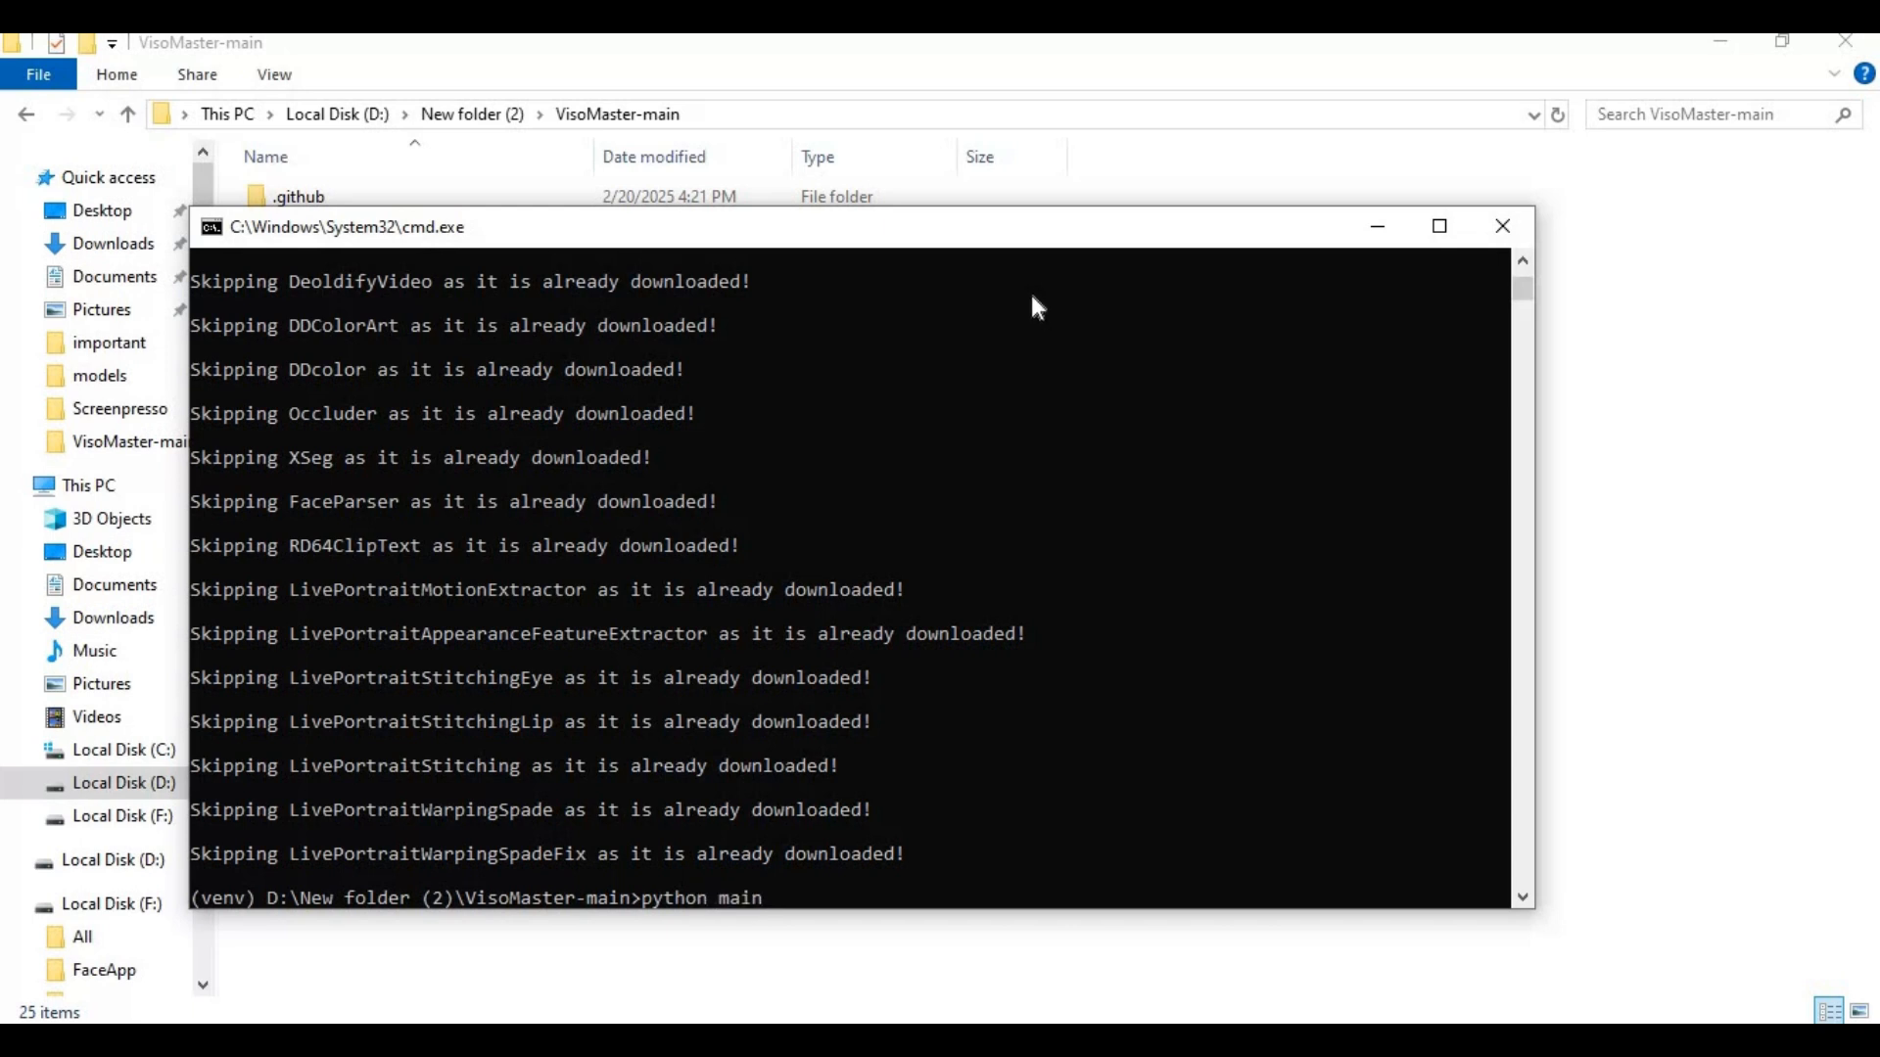
{"action": "type", "text": ".py"}
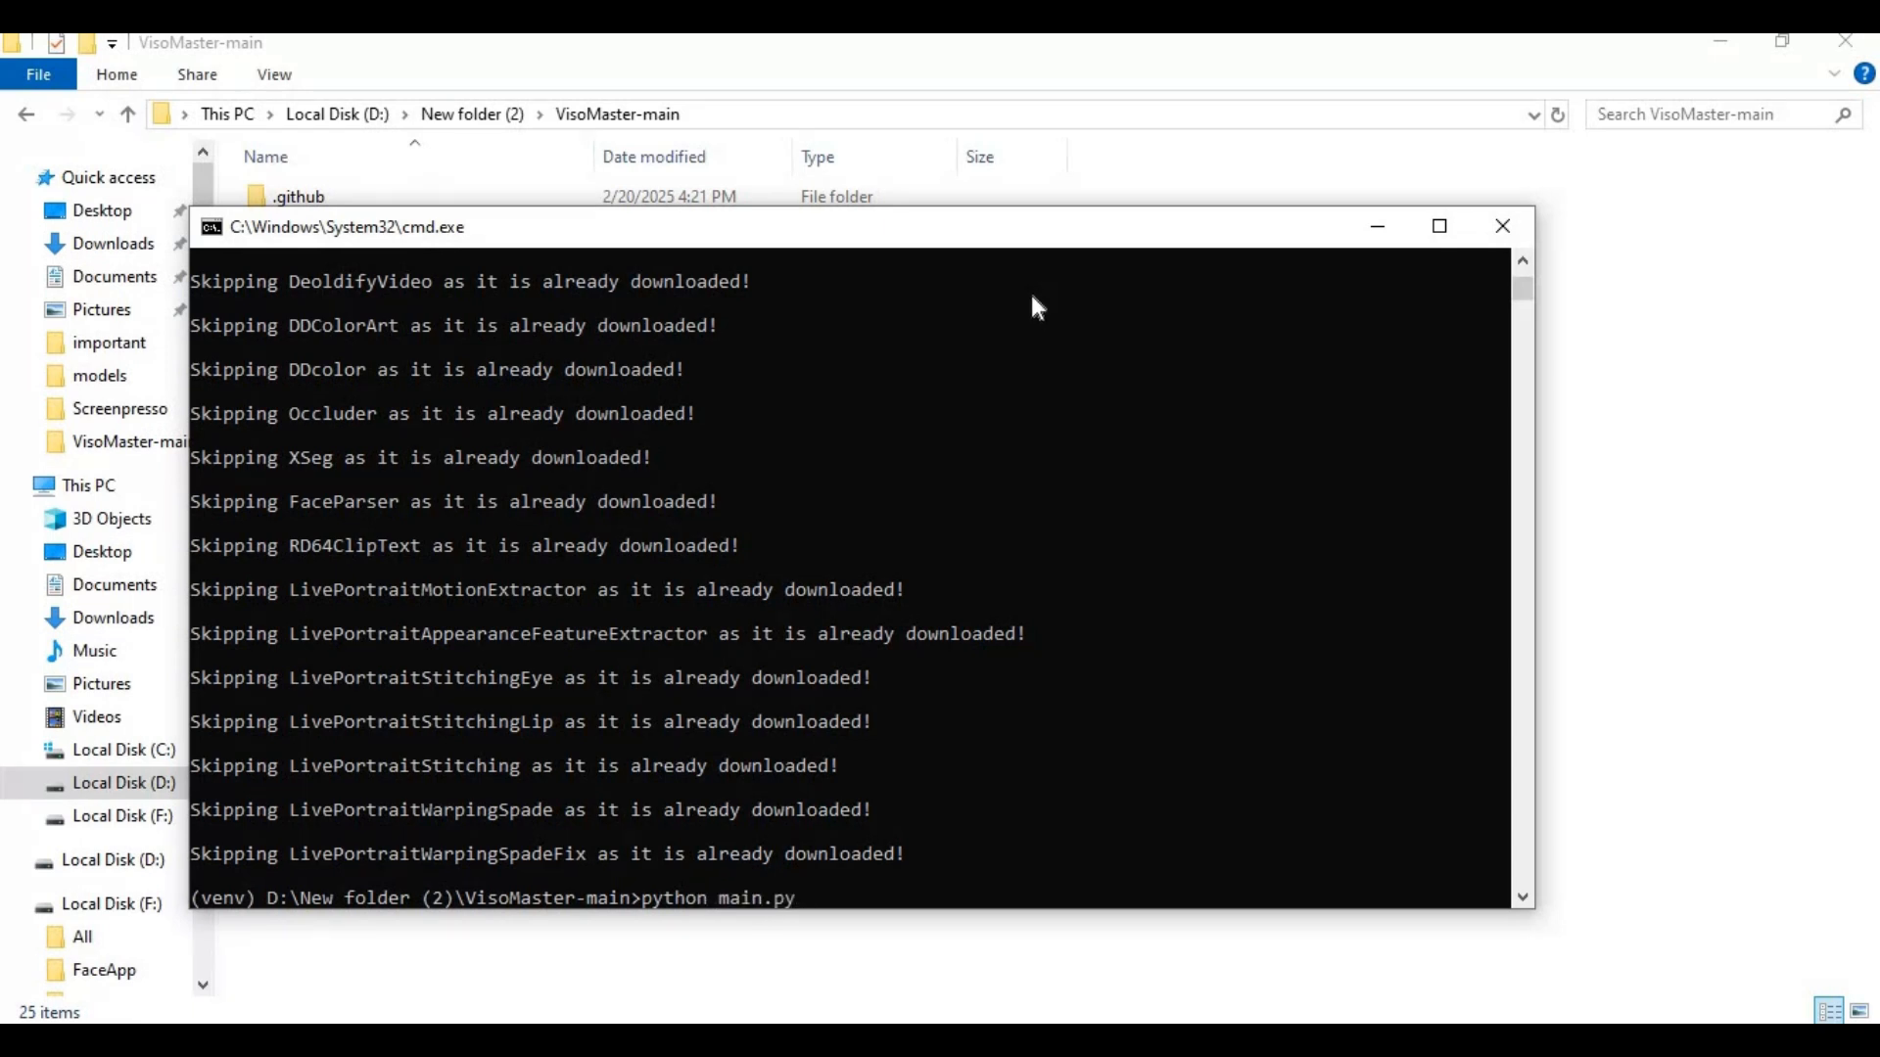
{"action": "key", "text": "Enter"}
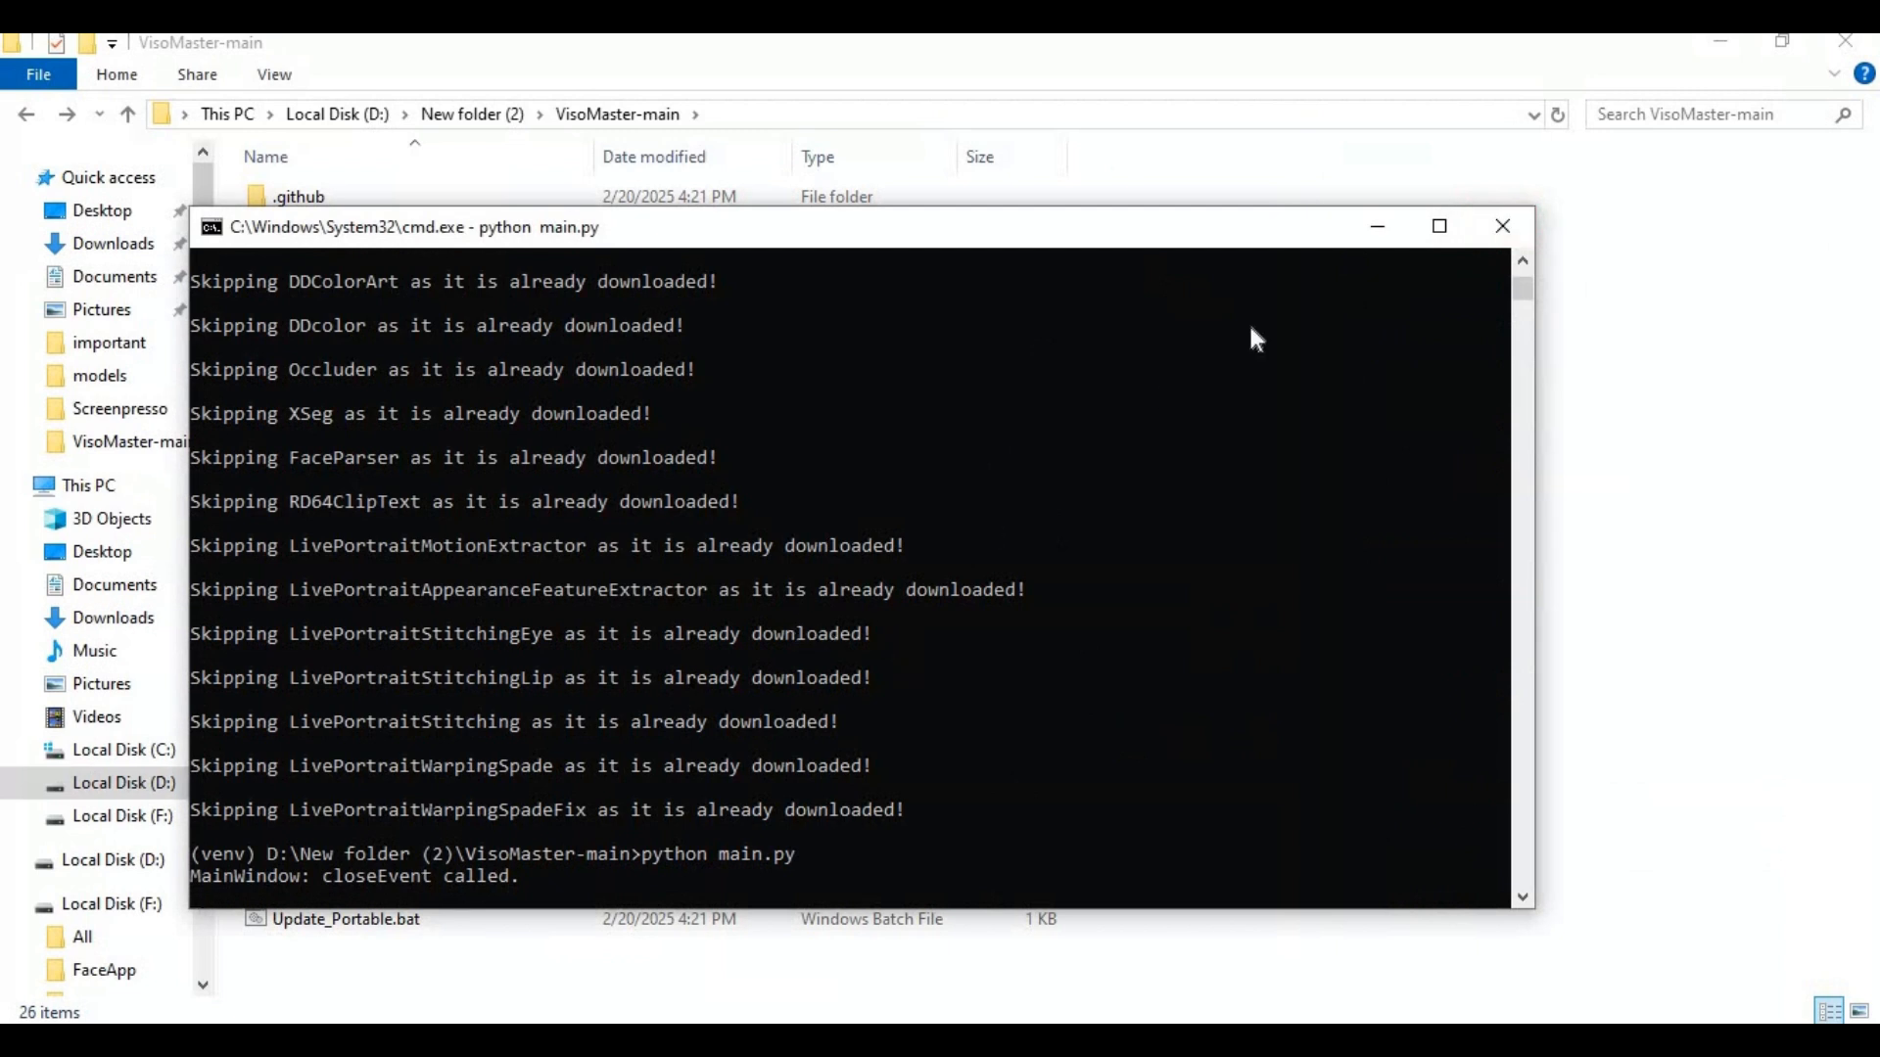
{"action": "mouse_move", "coordinate": [1358, 881]}
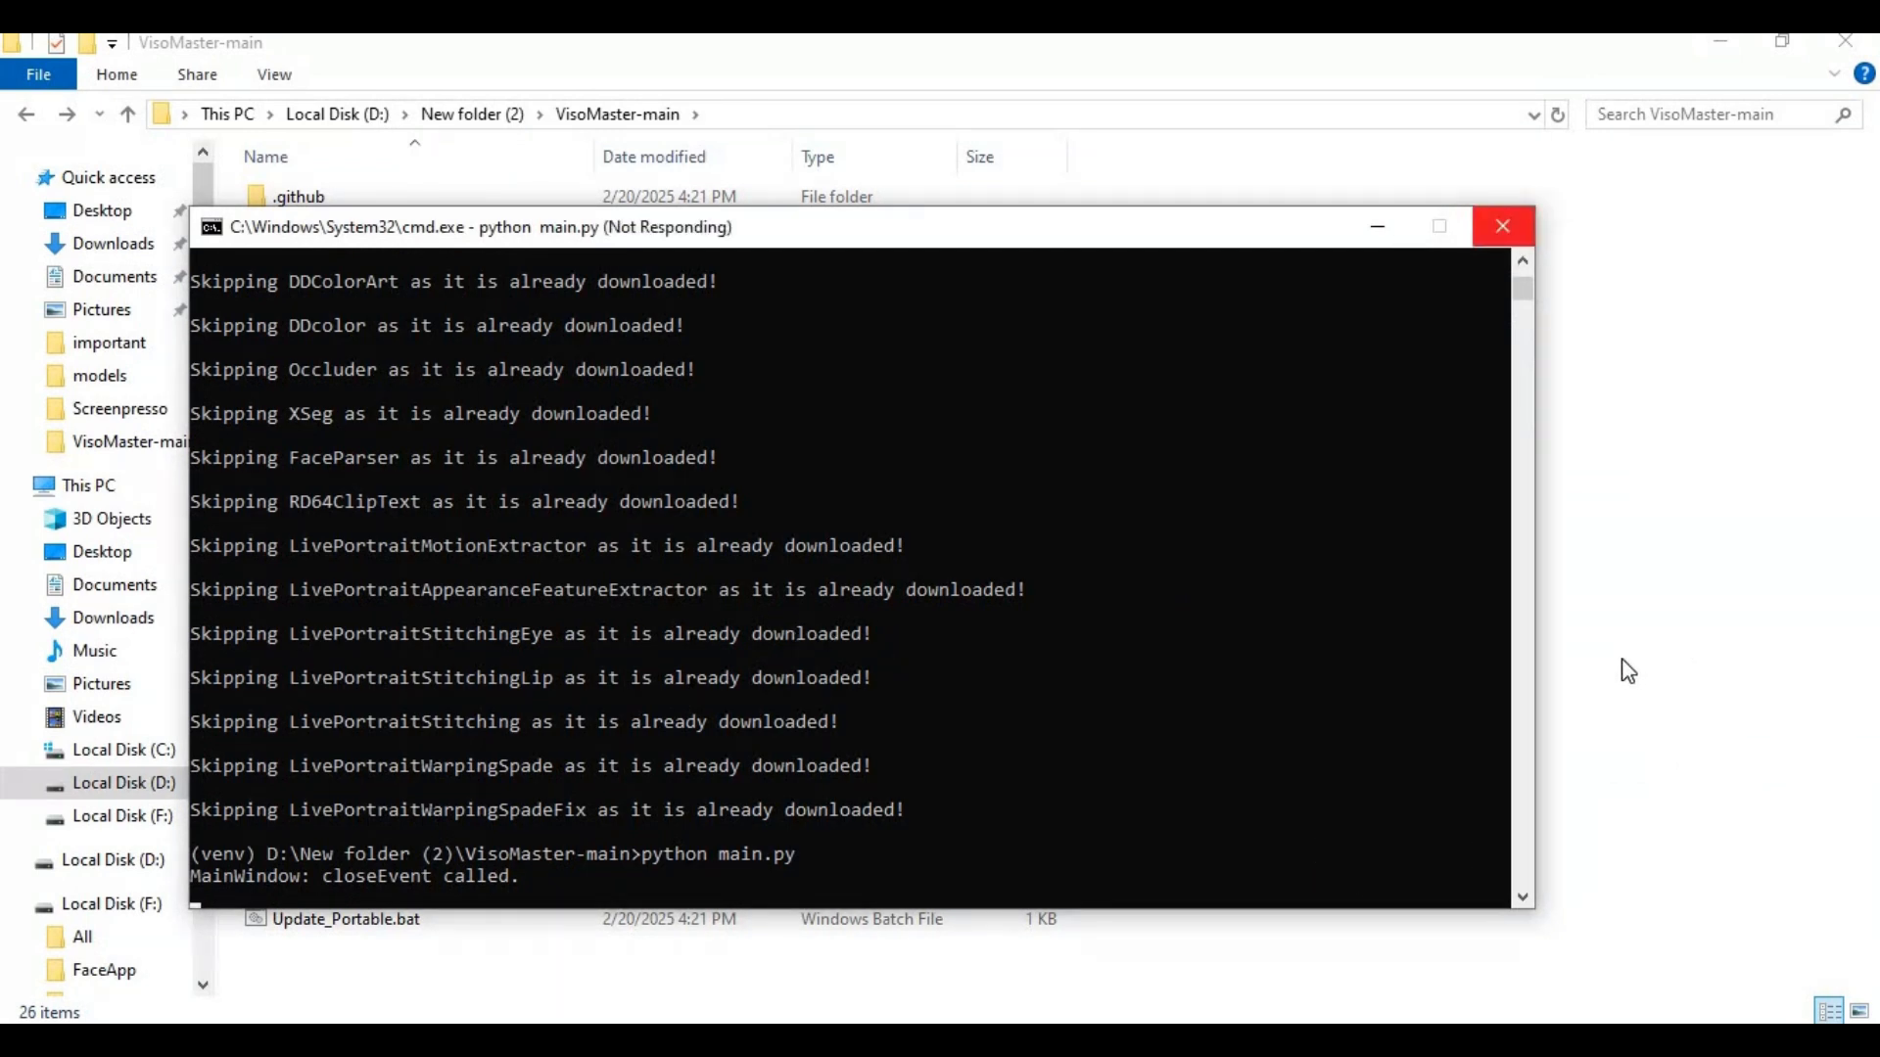
Step: Close the hung console and create a New Text Document in VisoMaster-main
{"action": "left_click", "coordinate": [1502, 227]}
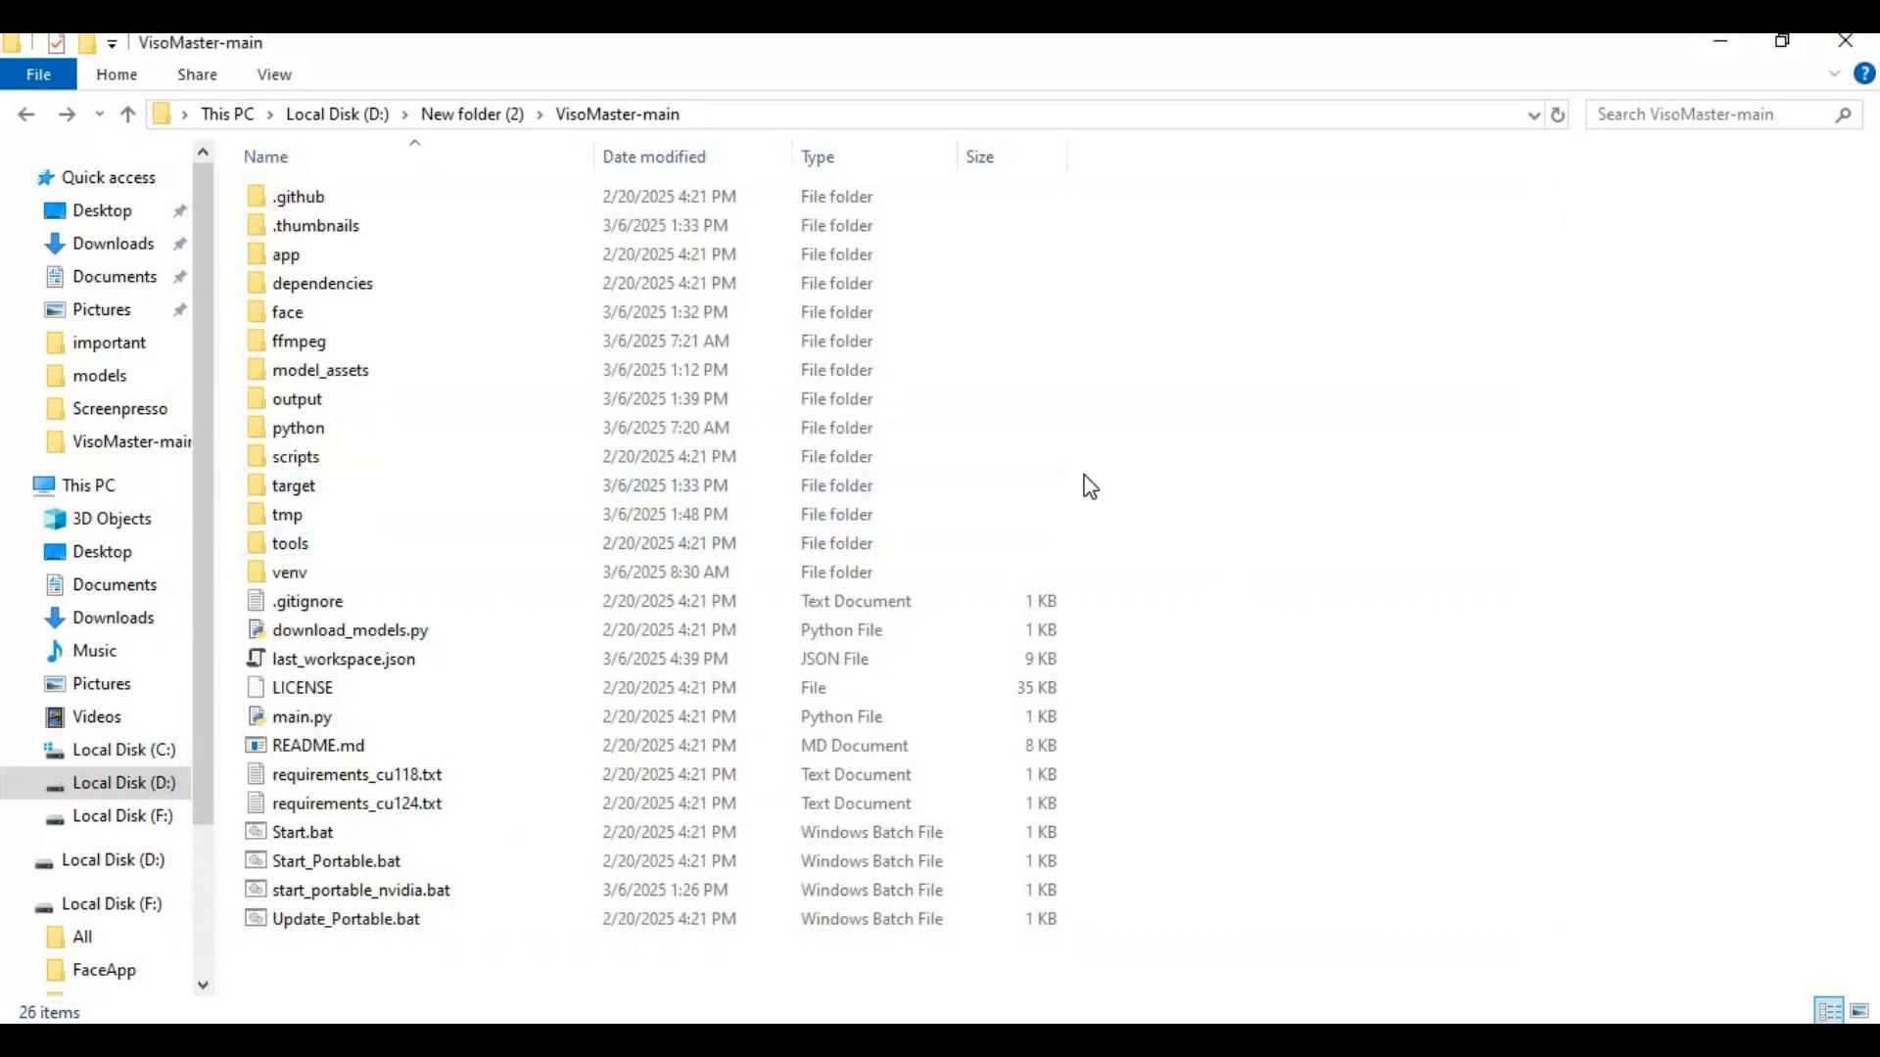
{"action": "right_click", "coordinate": [298, 427]}
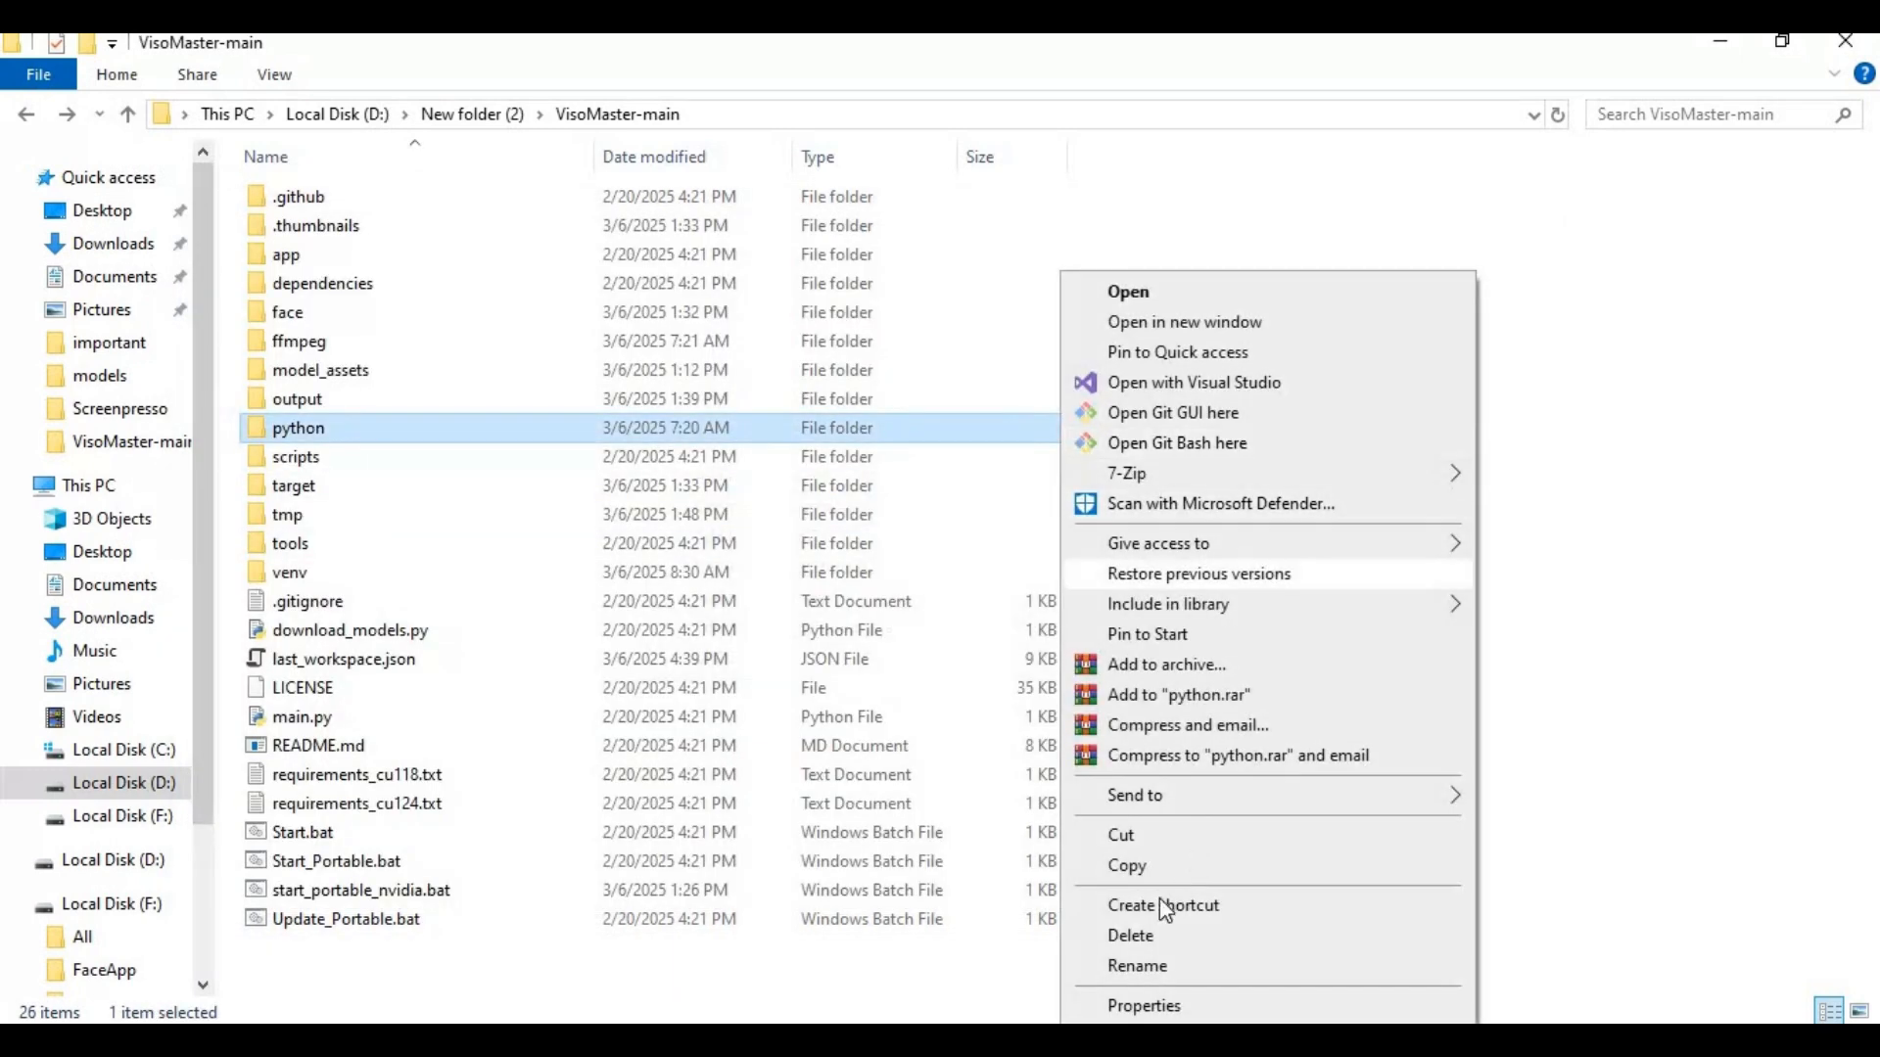
{"action": "mouse_move", "coordinate": [1140, 813]}
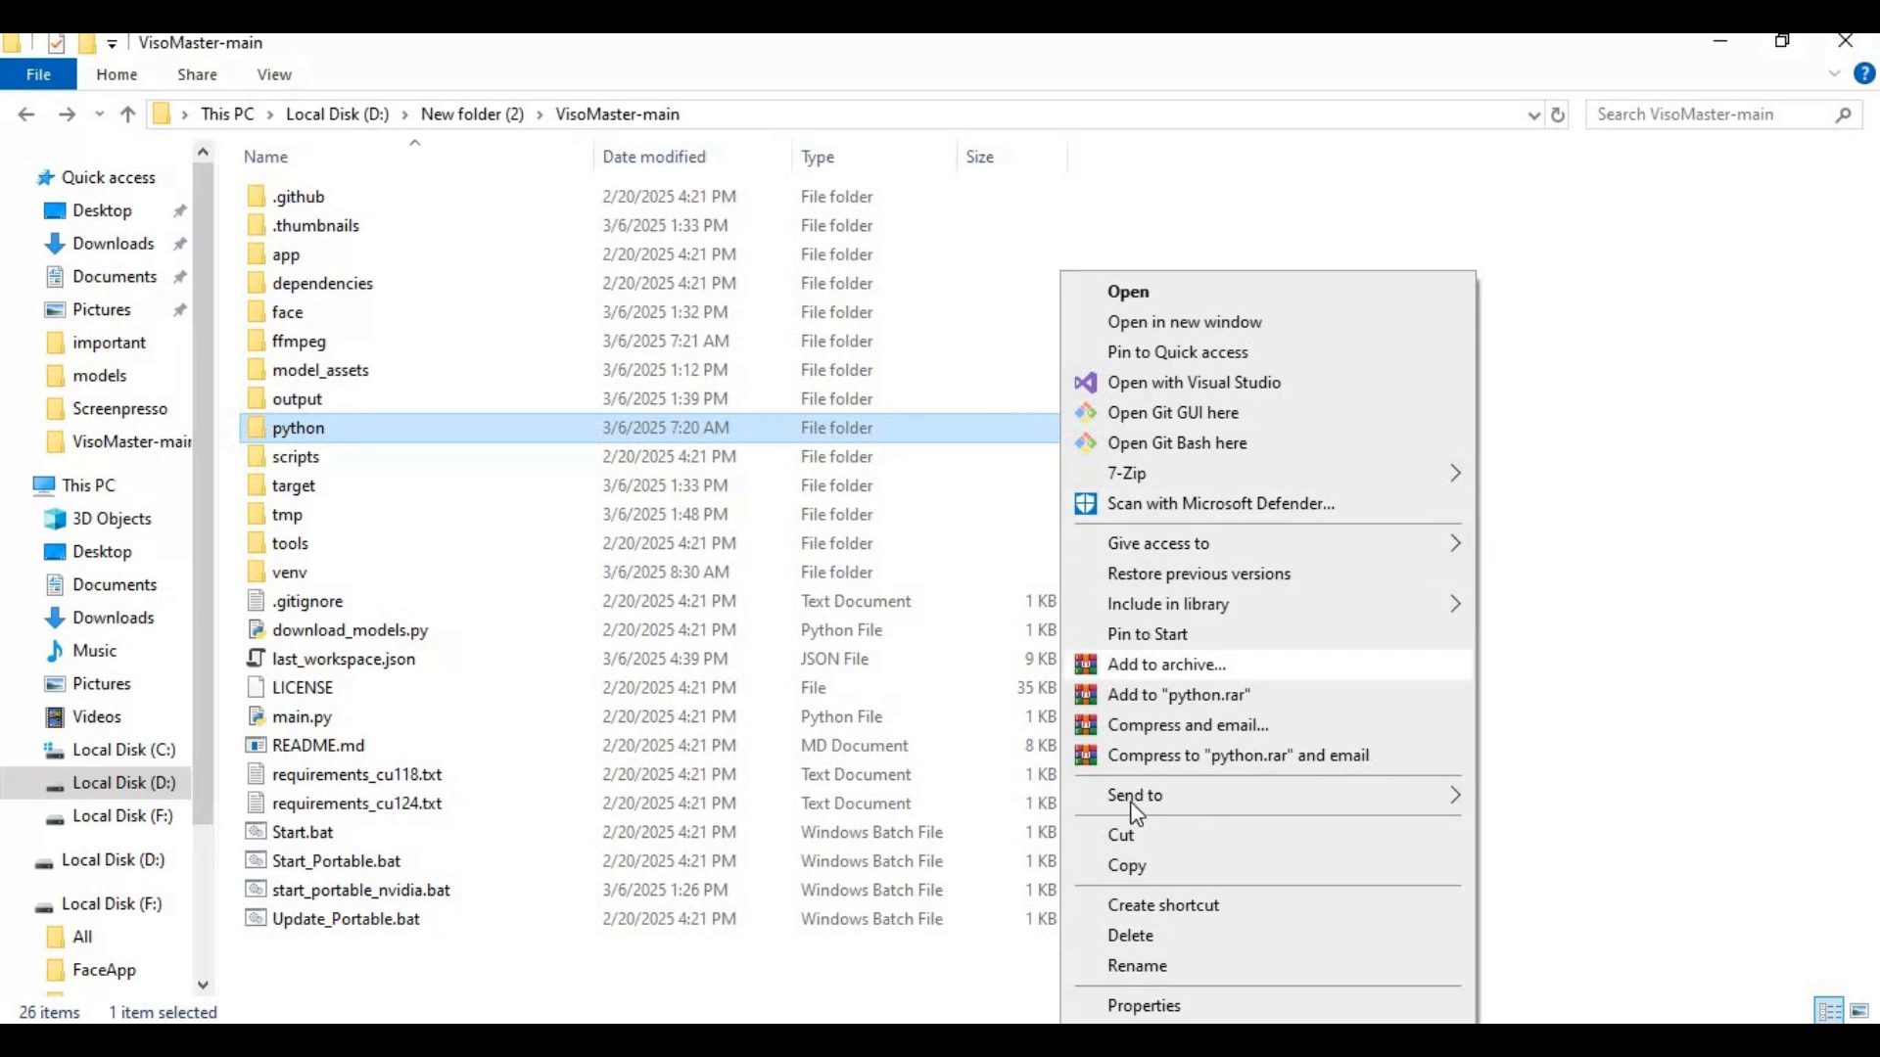
{"action": "left_click", "coordinate": [1575, 348]}
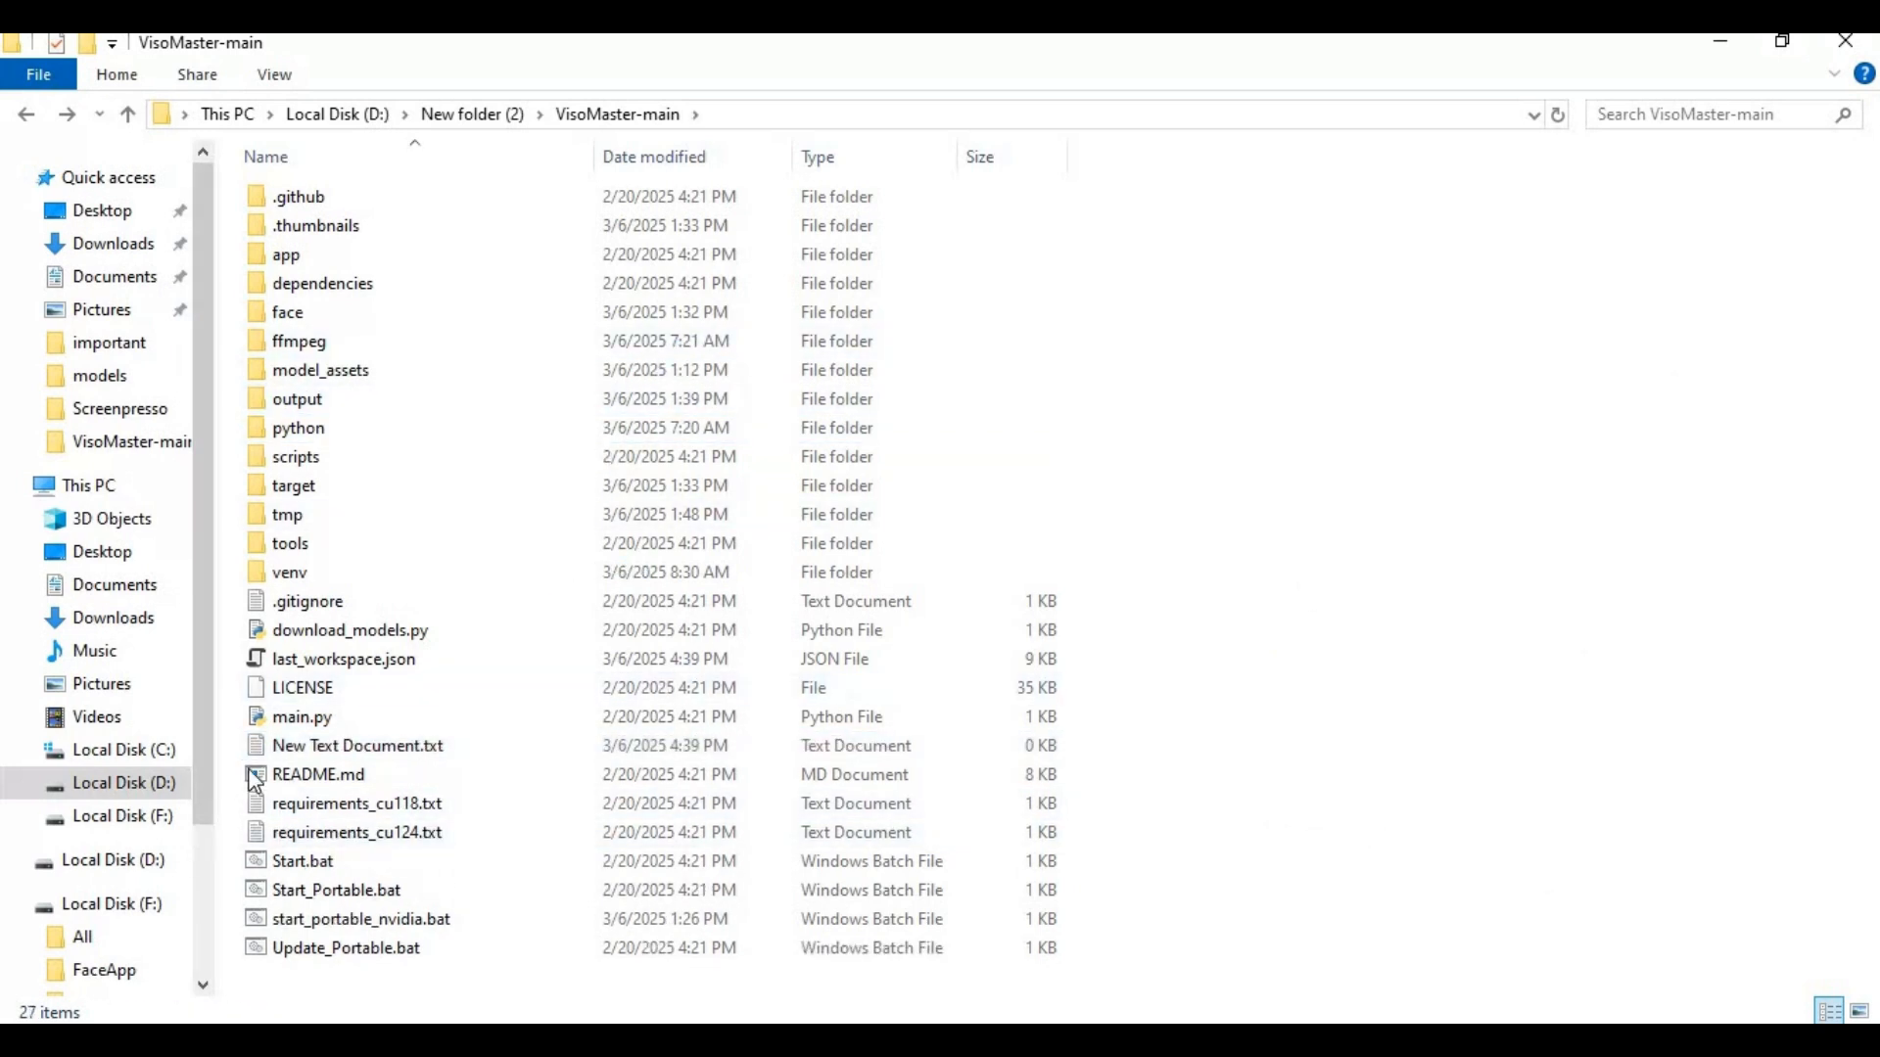
{"action": "double_click", "coordinate": [341, 744]}
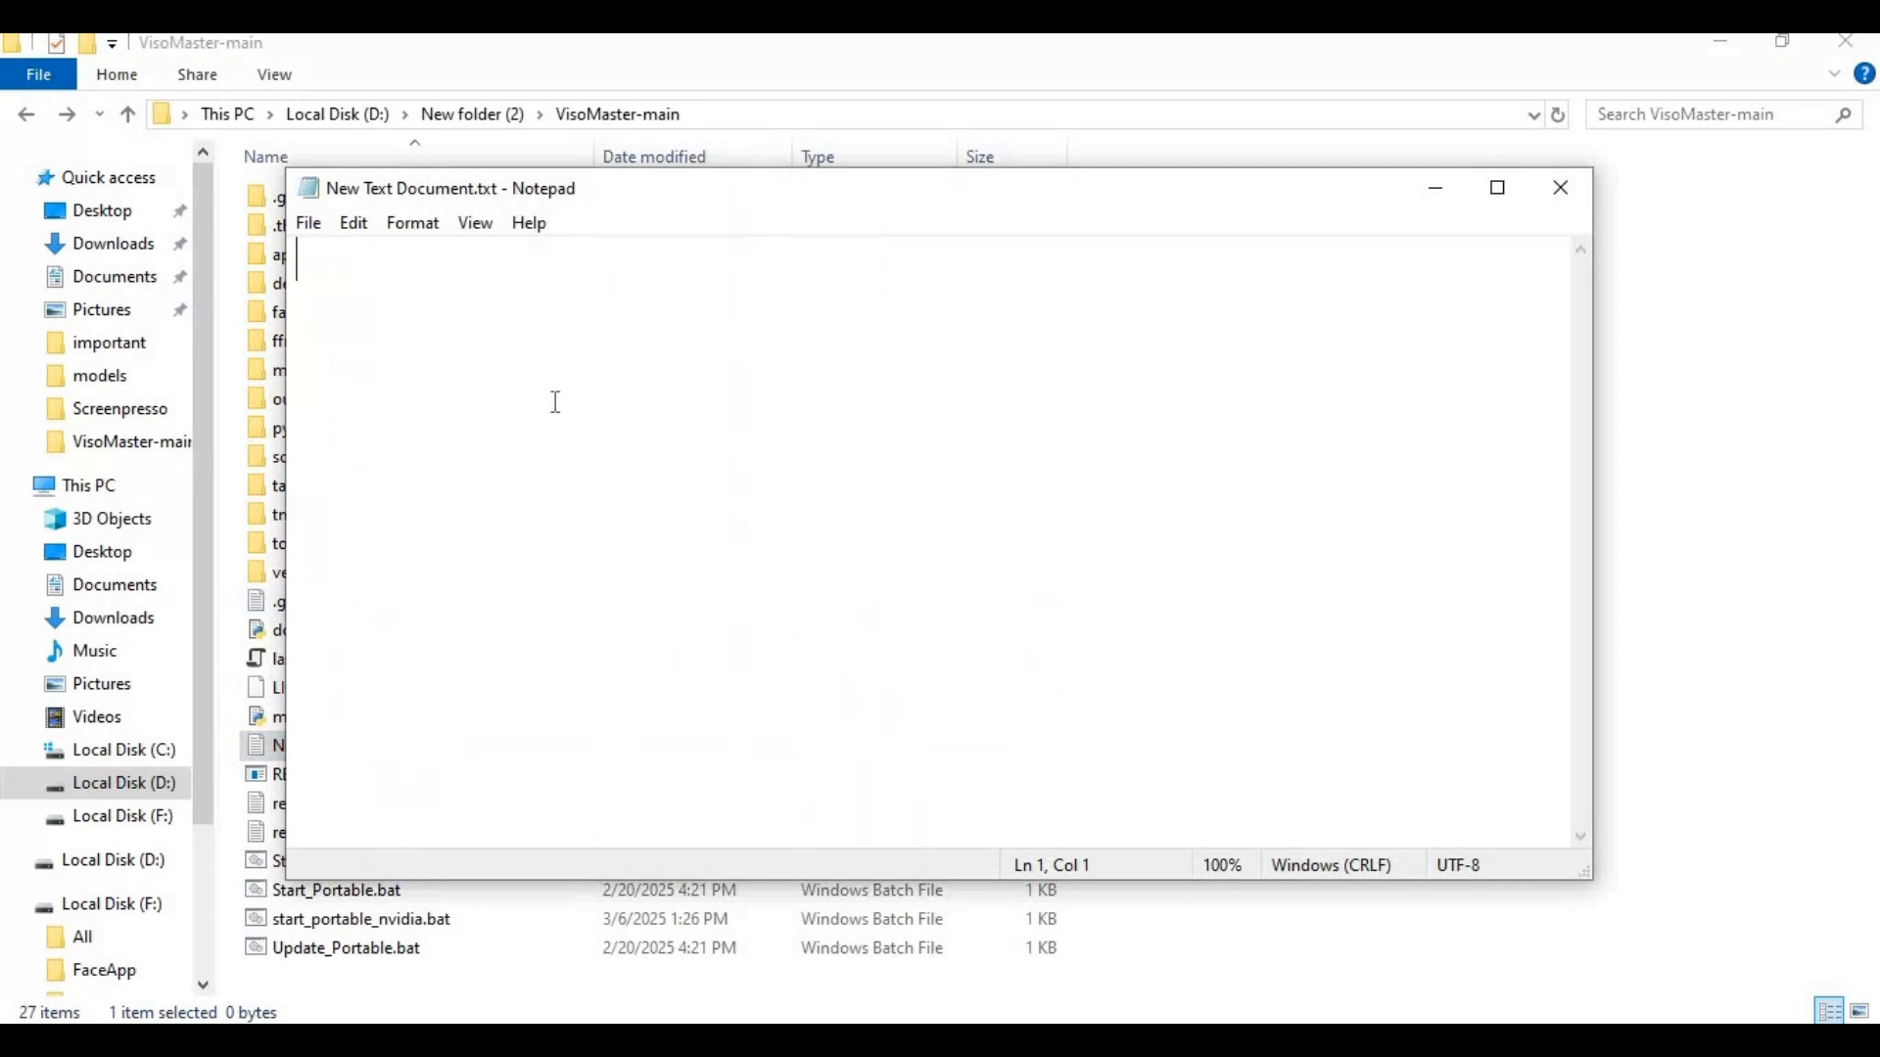
{"action": "mouse_move", "coordinate": [560, 407]}
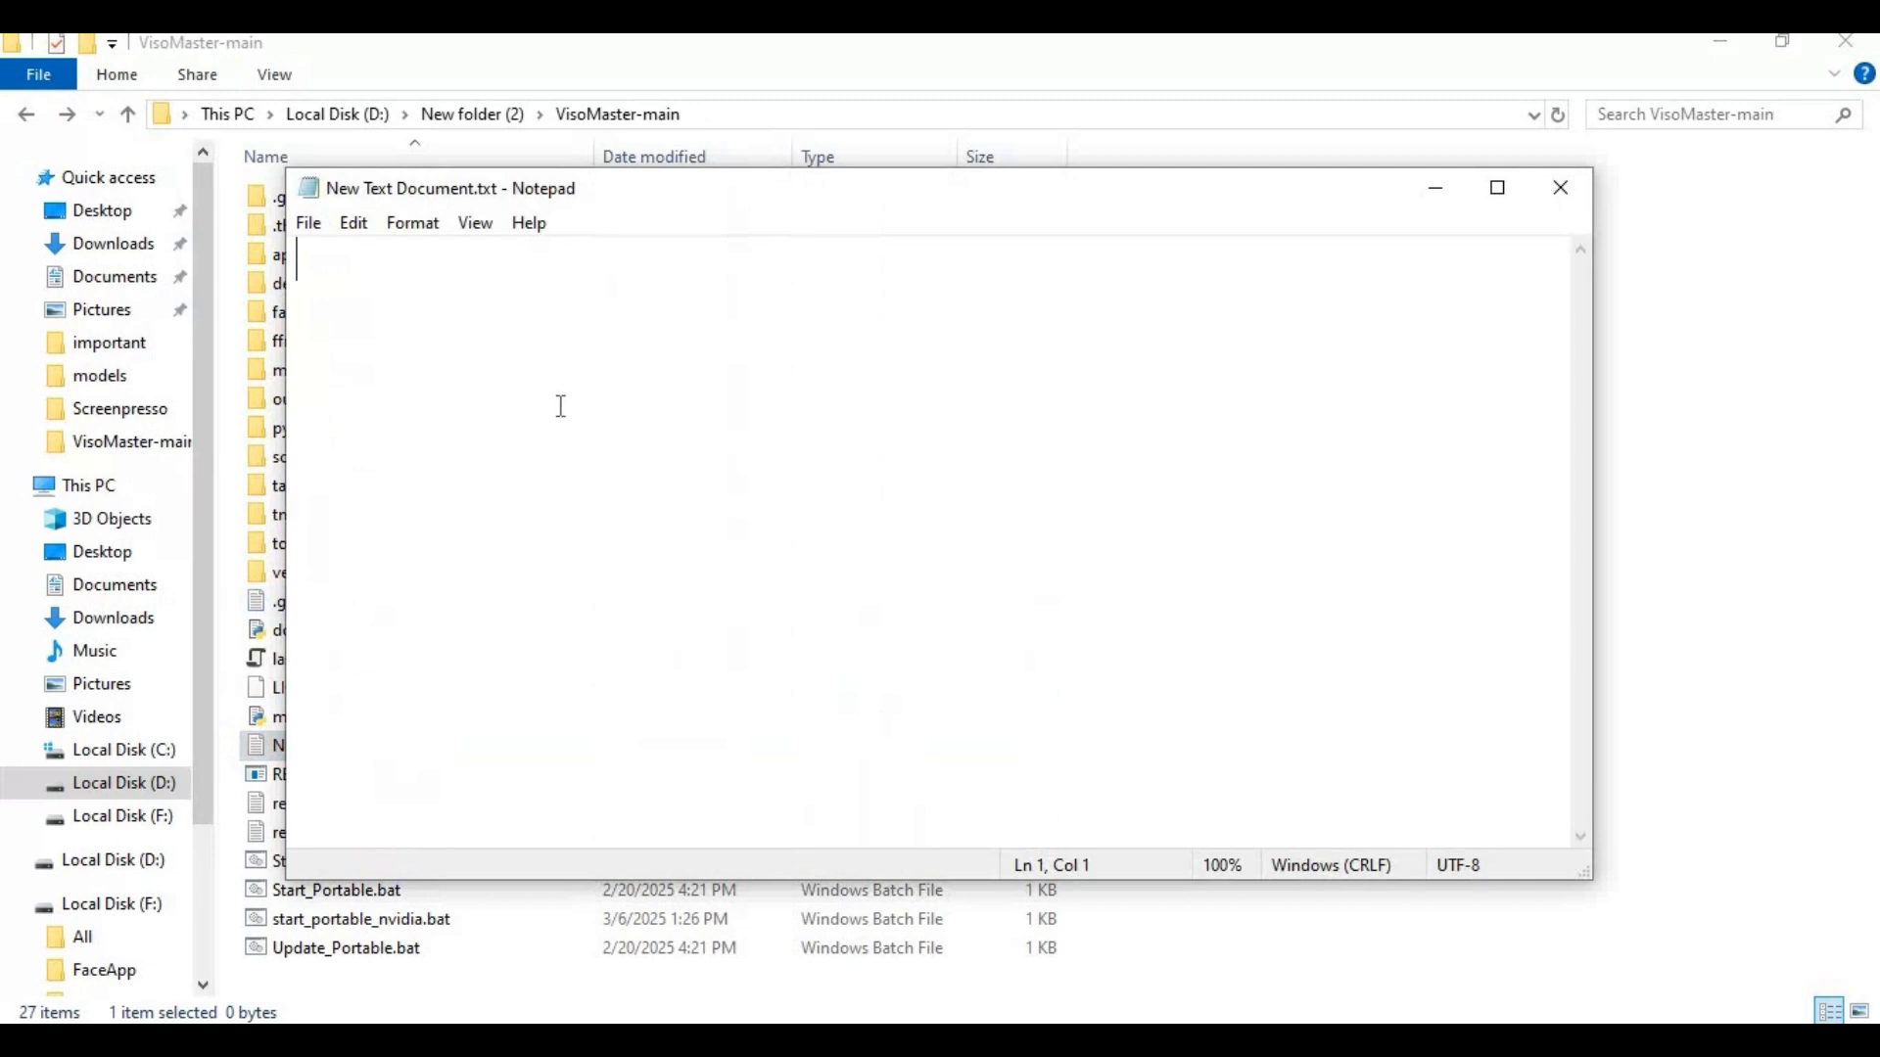
{"action": "type", "text": "@echo off"}
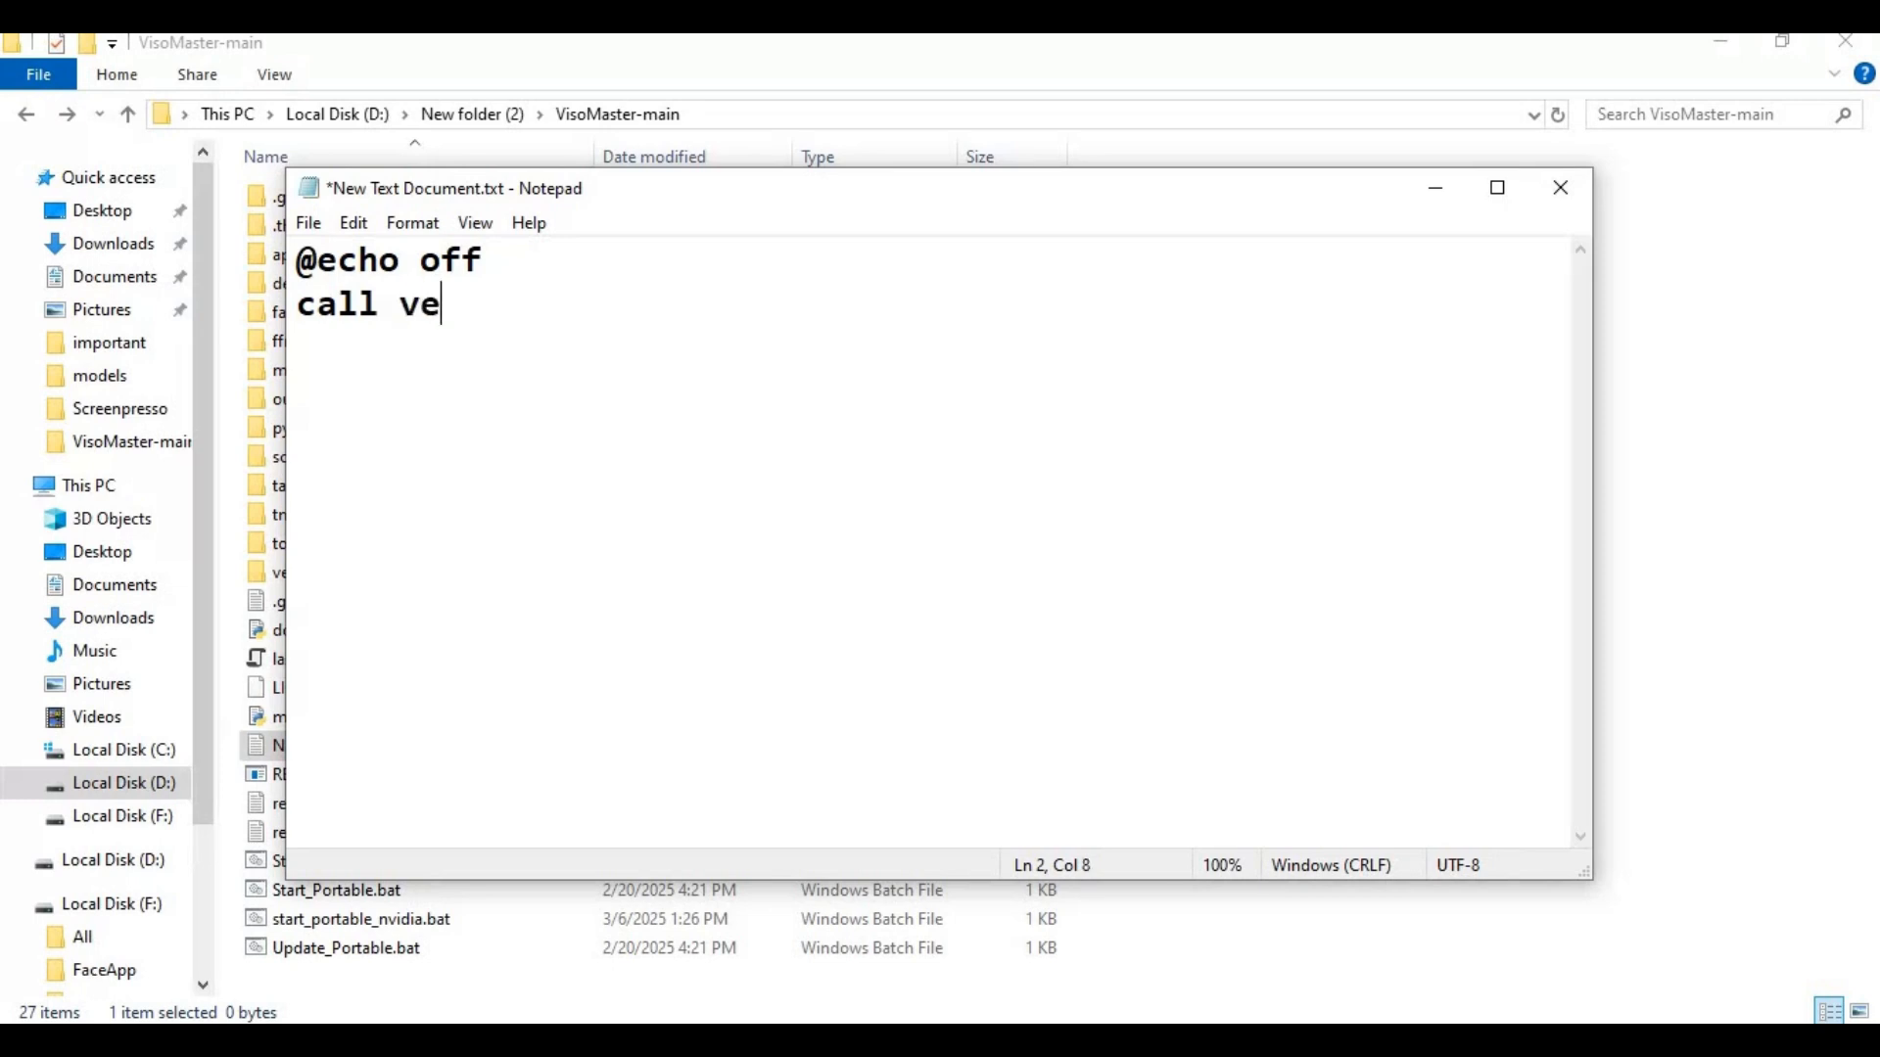
{"action": "type", "text": "nv'"}
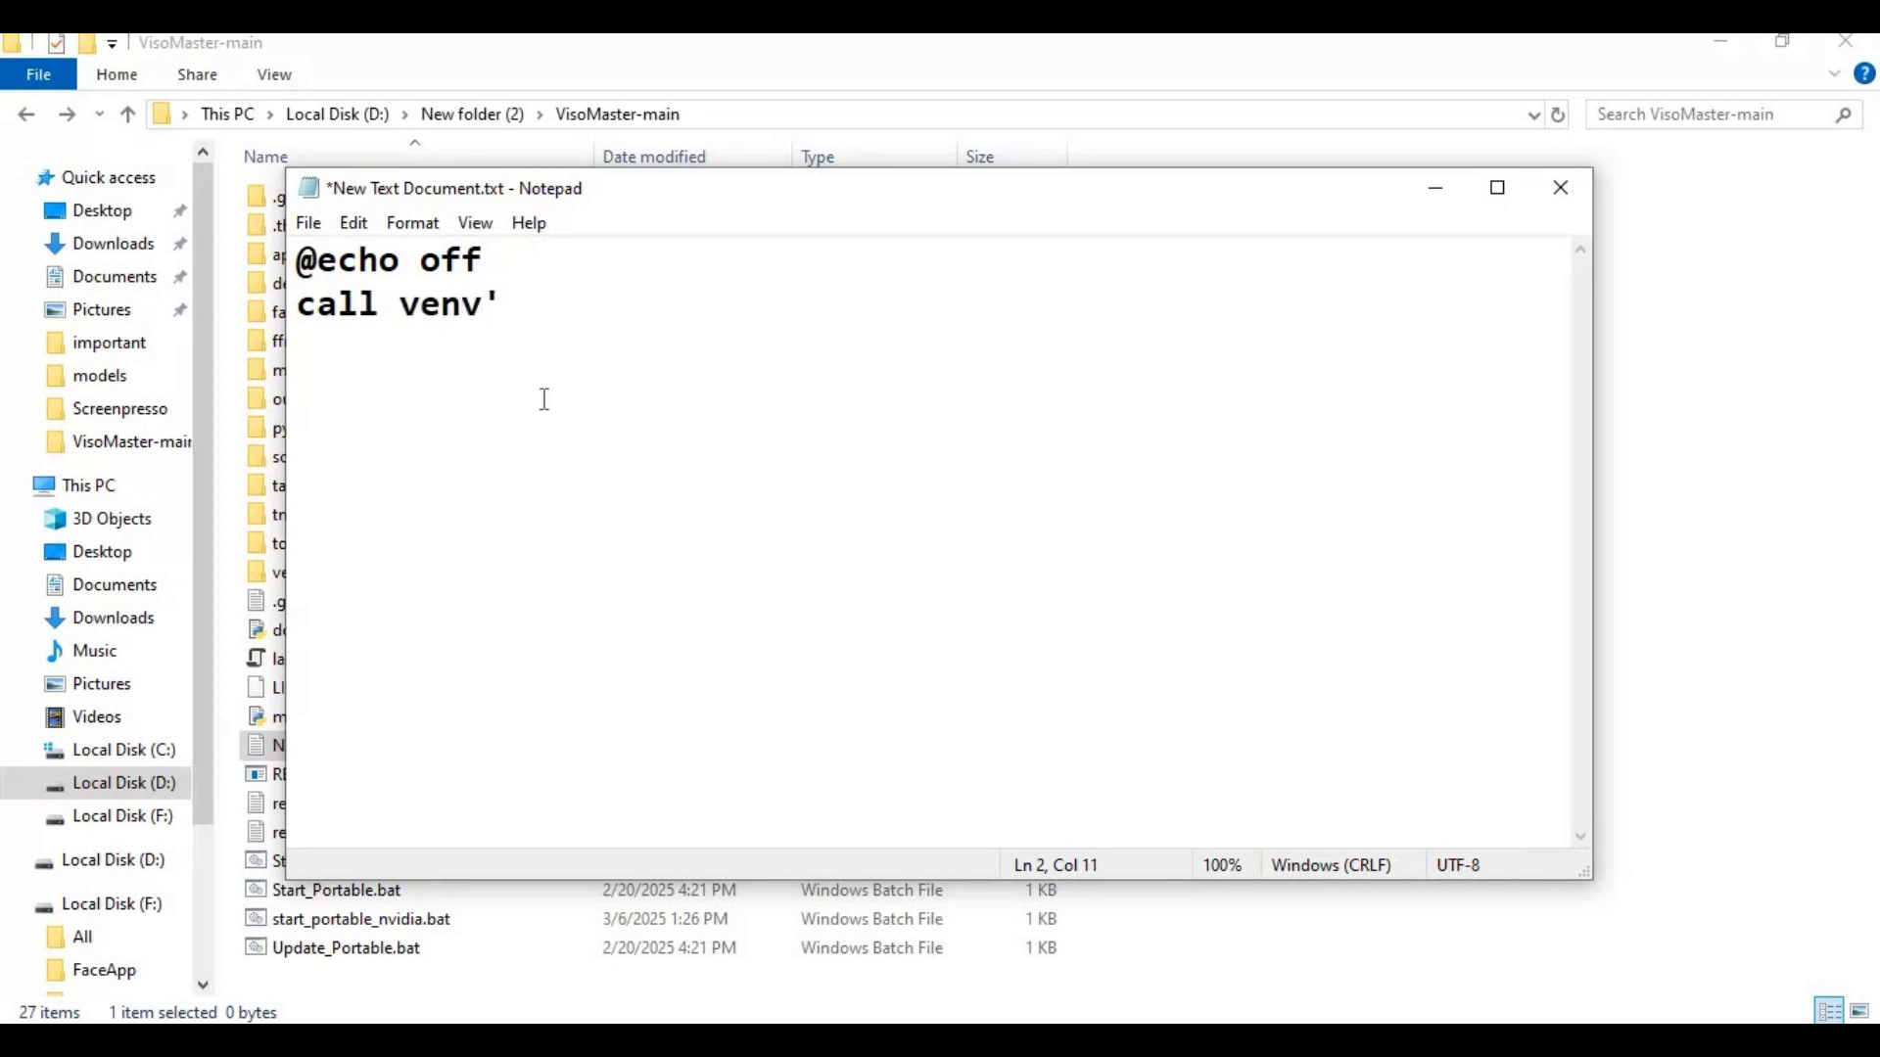
{"action": "type", "text": "\\sc"}
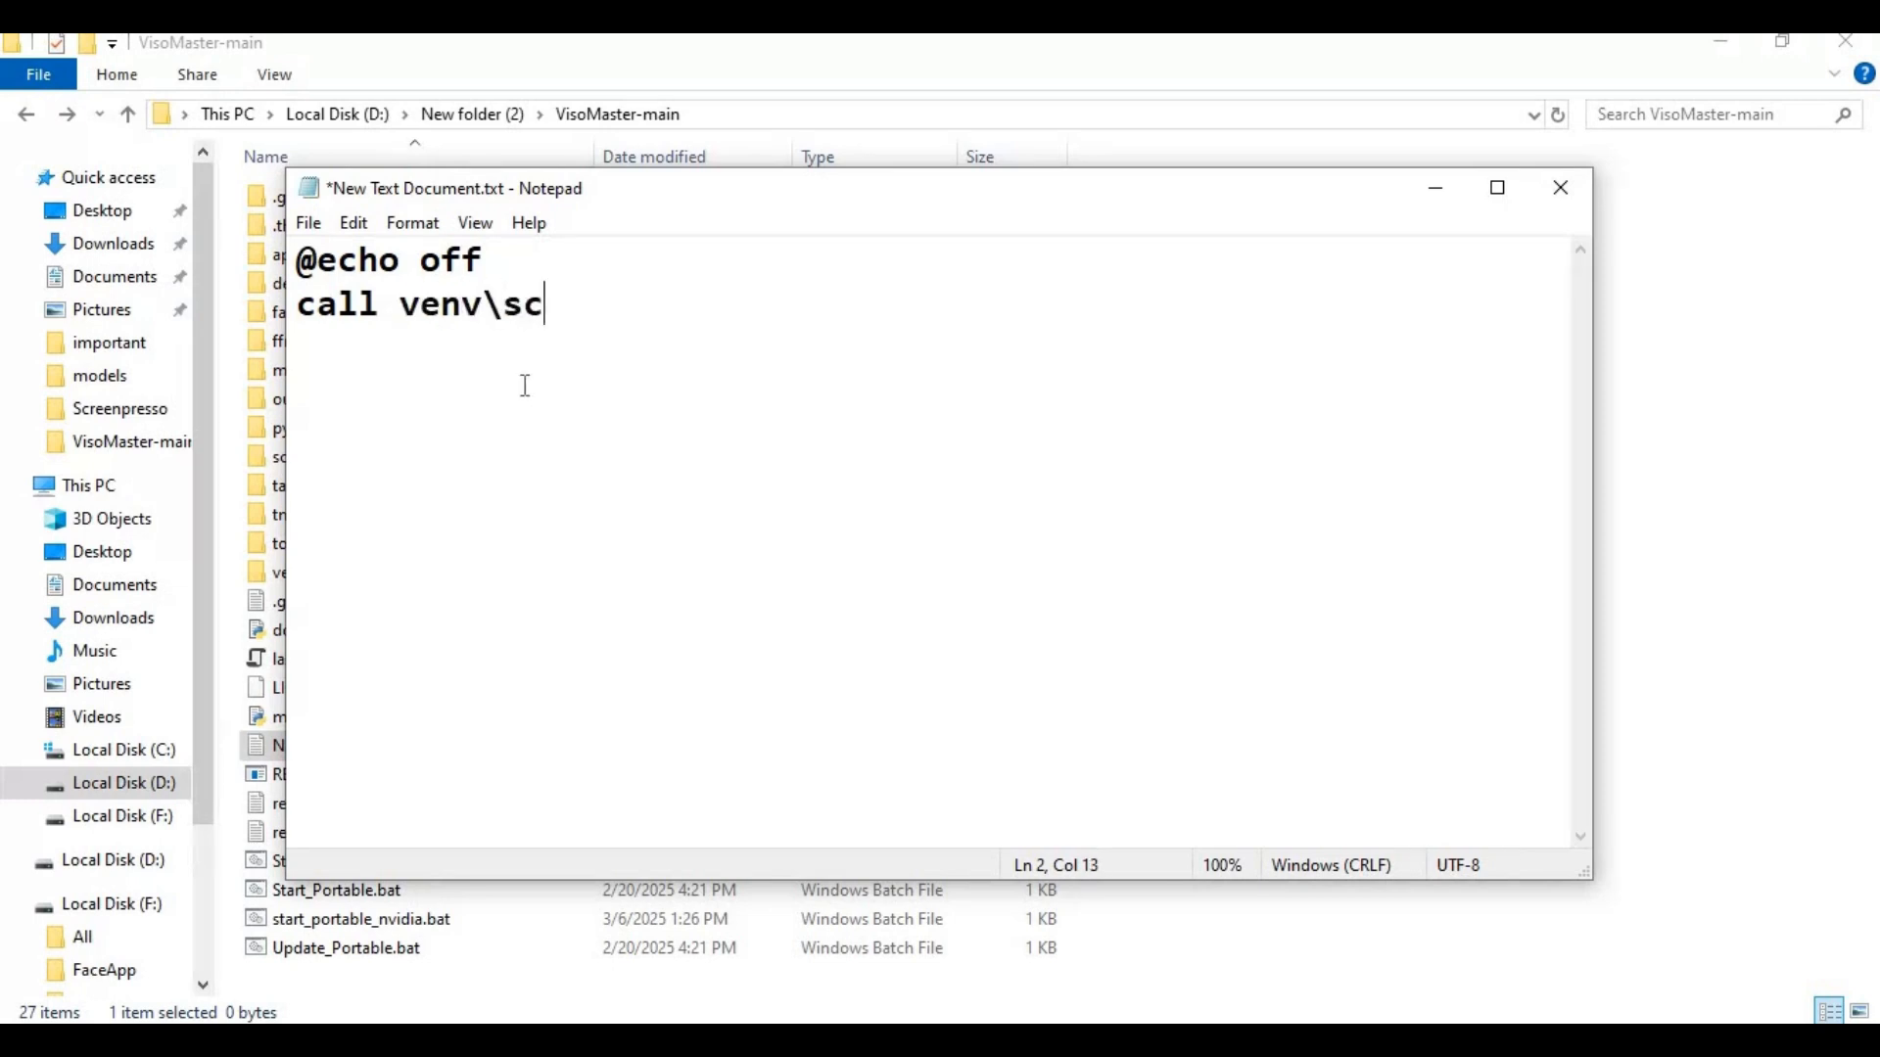
{"action": "type", "text": "ripts"}
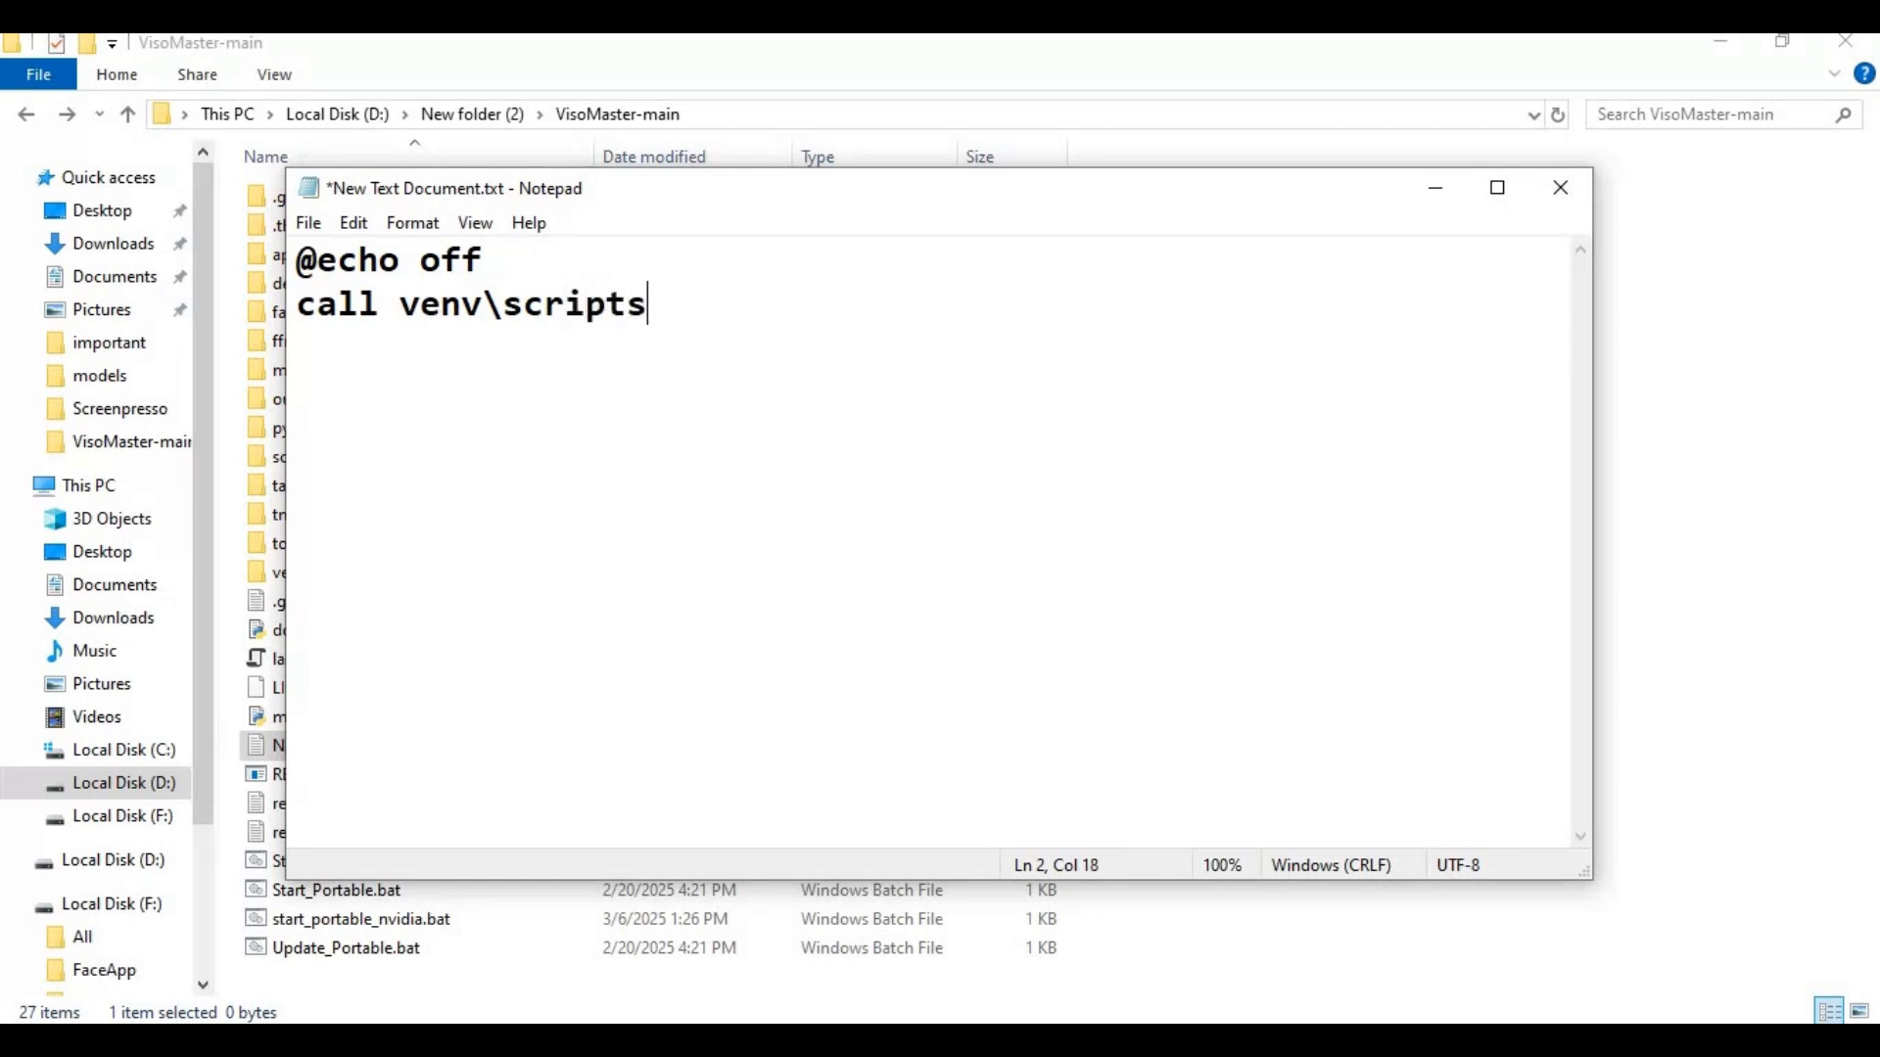
{"action": "type", "text": "\\activate"}
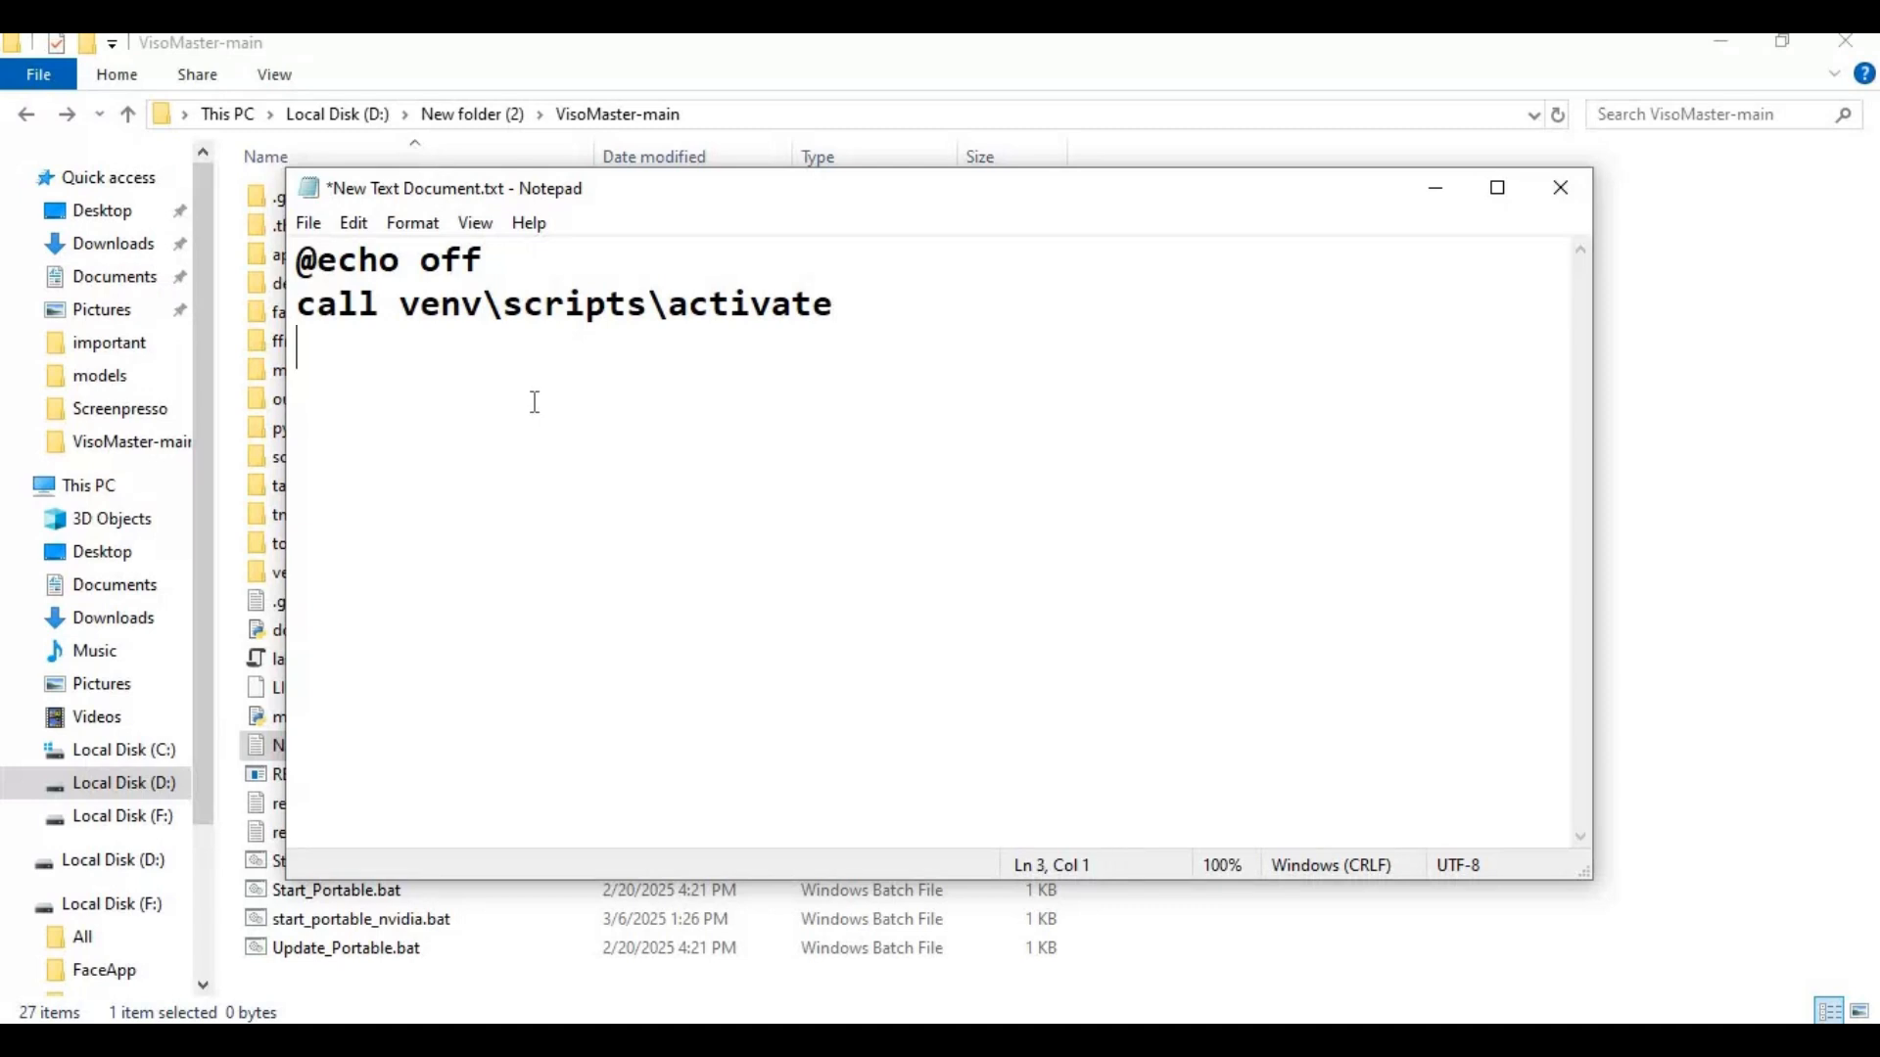
Step: Add the lines 'python main.py' and 'pause' to finish the launcher script
{"action": "type", "text": "py"}
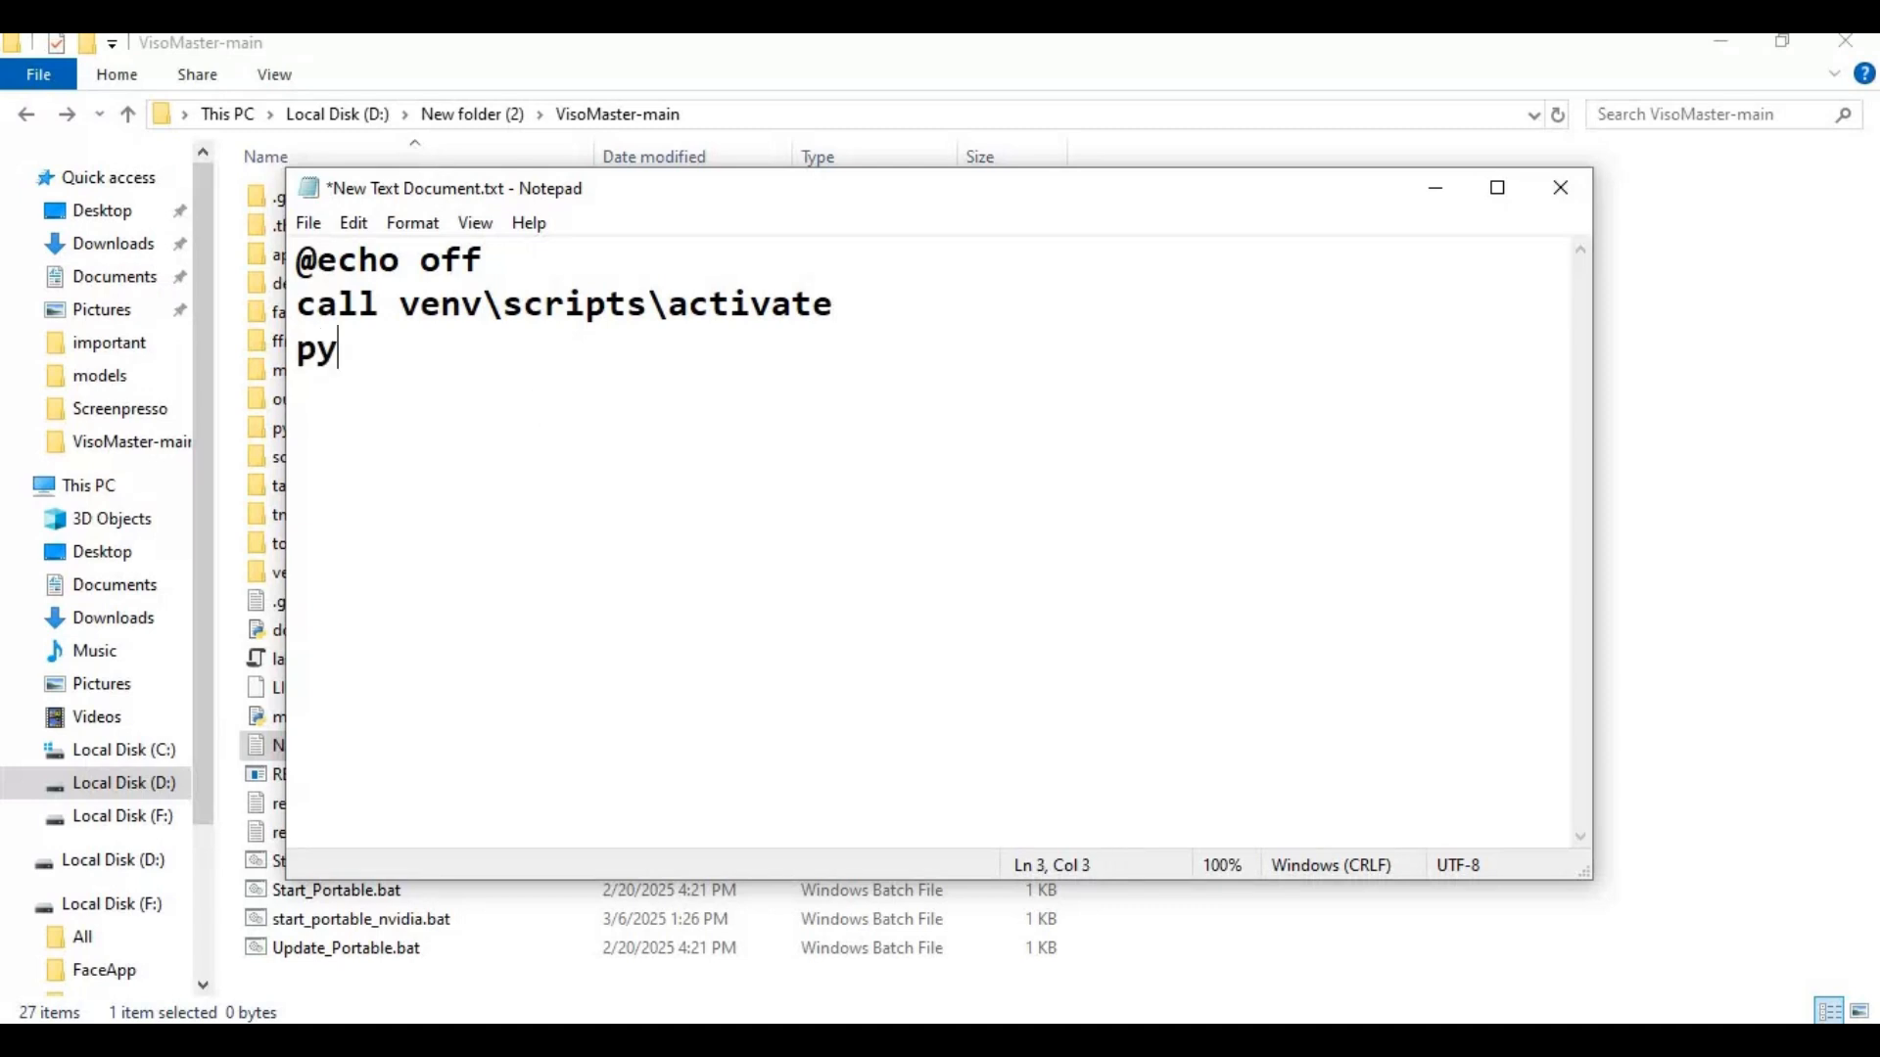
{"action": "type", "text": "thon m"}
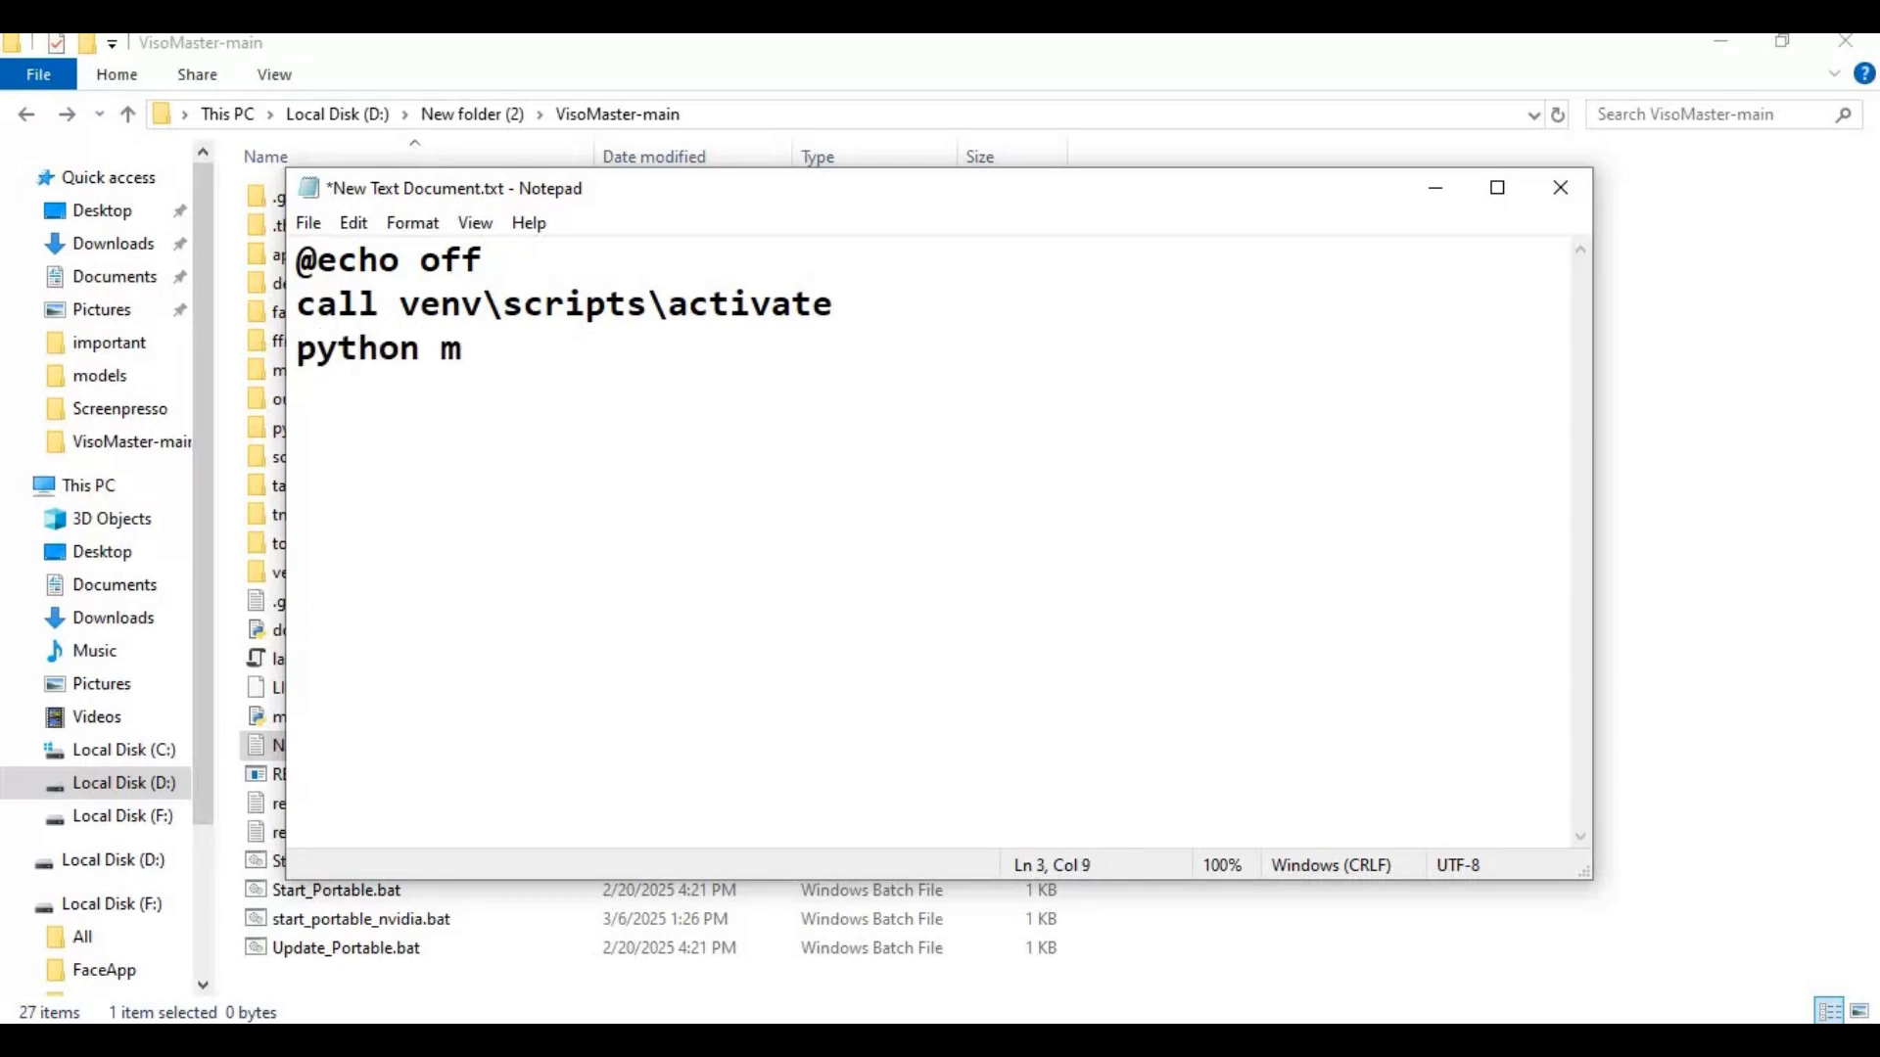
{"action": "type", "text": "ain.py"}
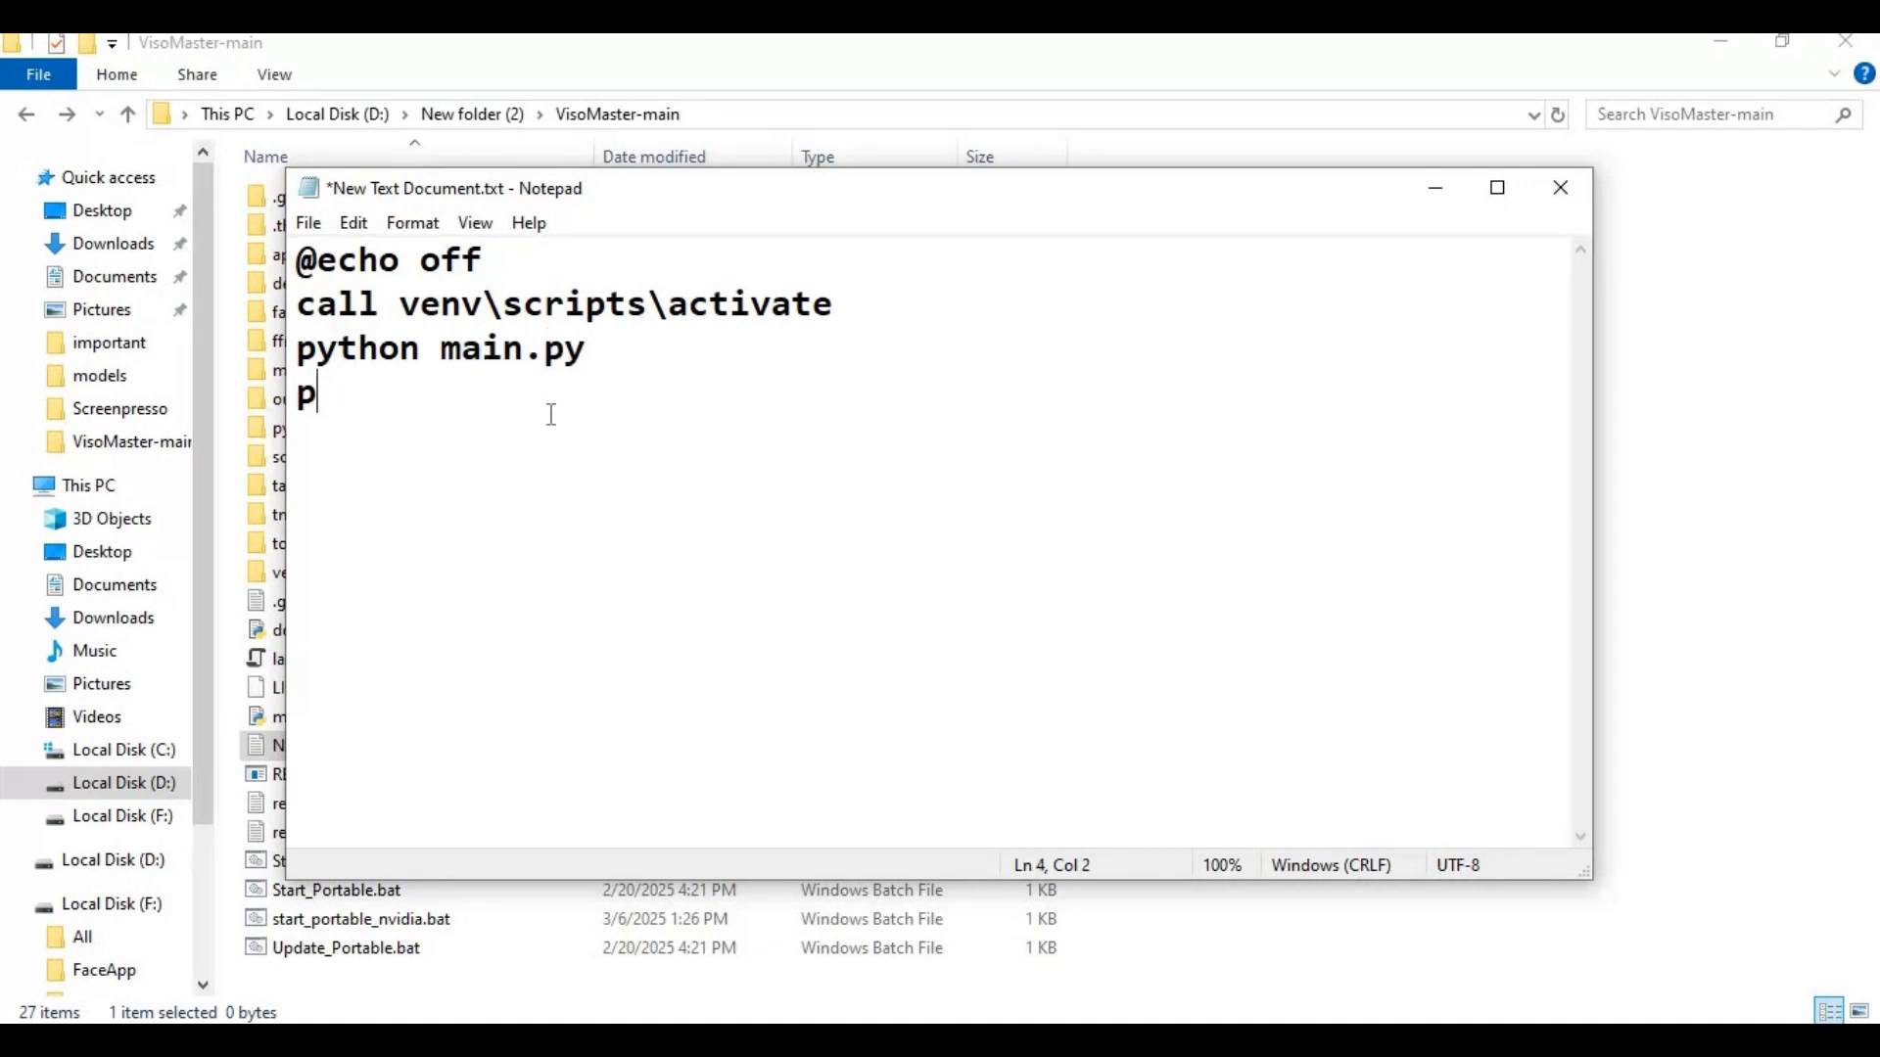
{"action": "type", "text": "ause"}
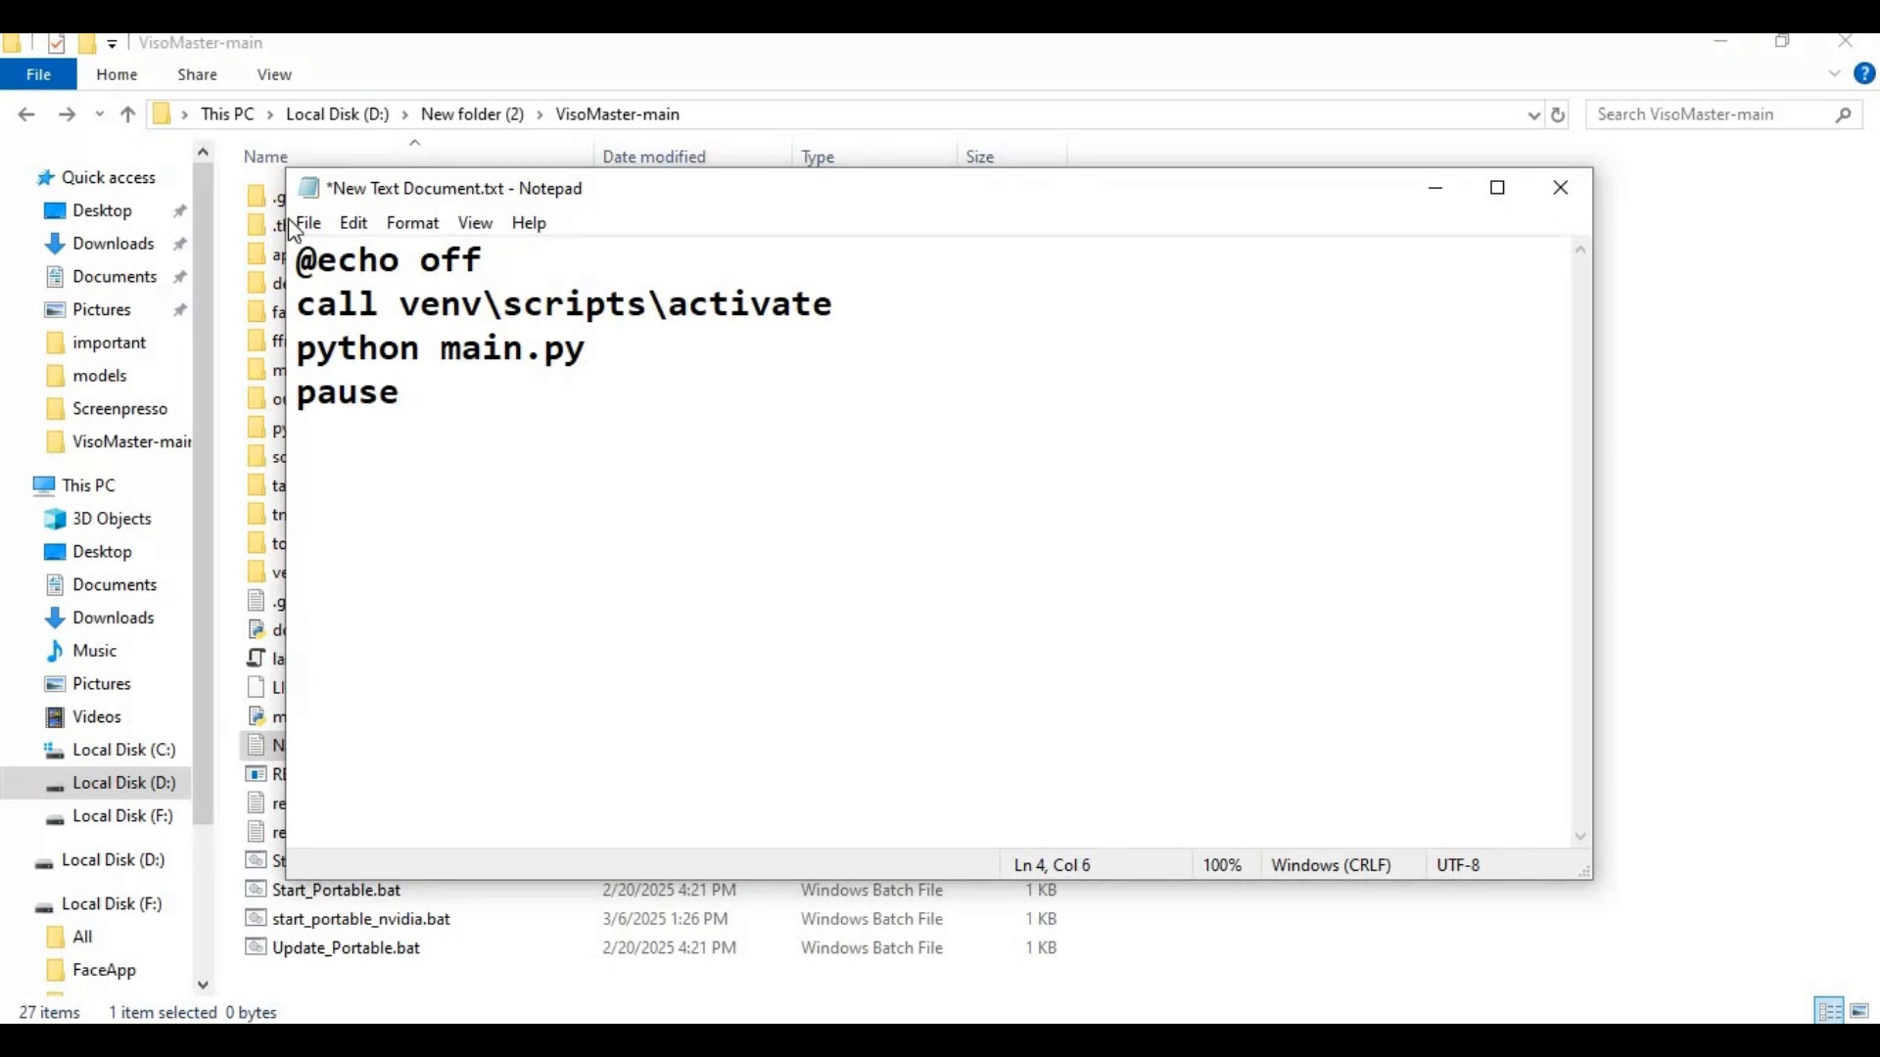
Step: Save the launcher script as Start.bat, replacing the existing file
{"action": "left_click", "coordinate": [308, 221]}
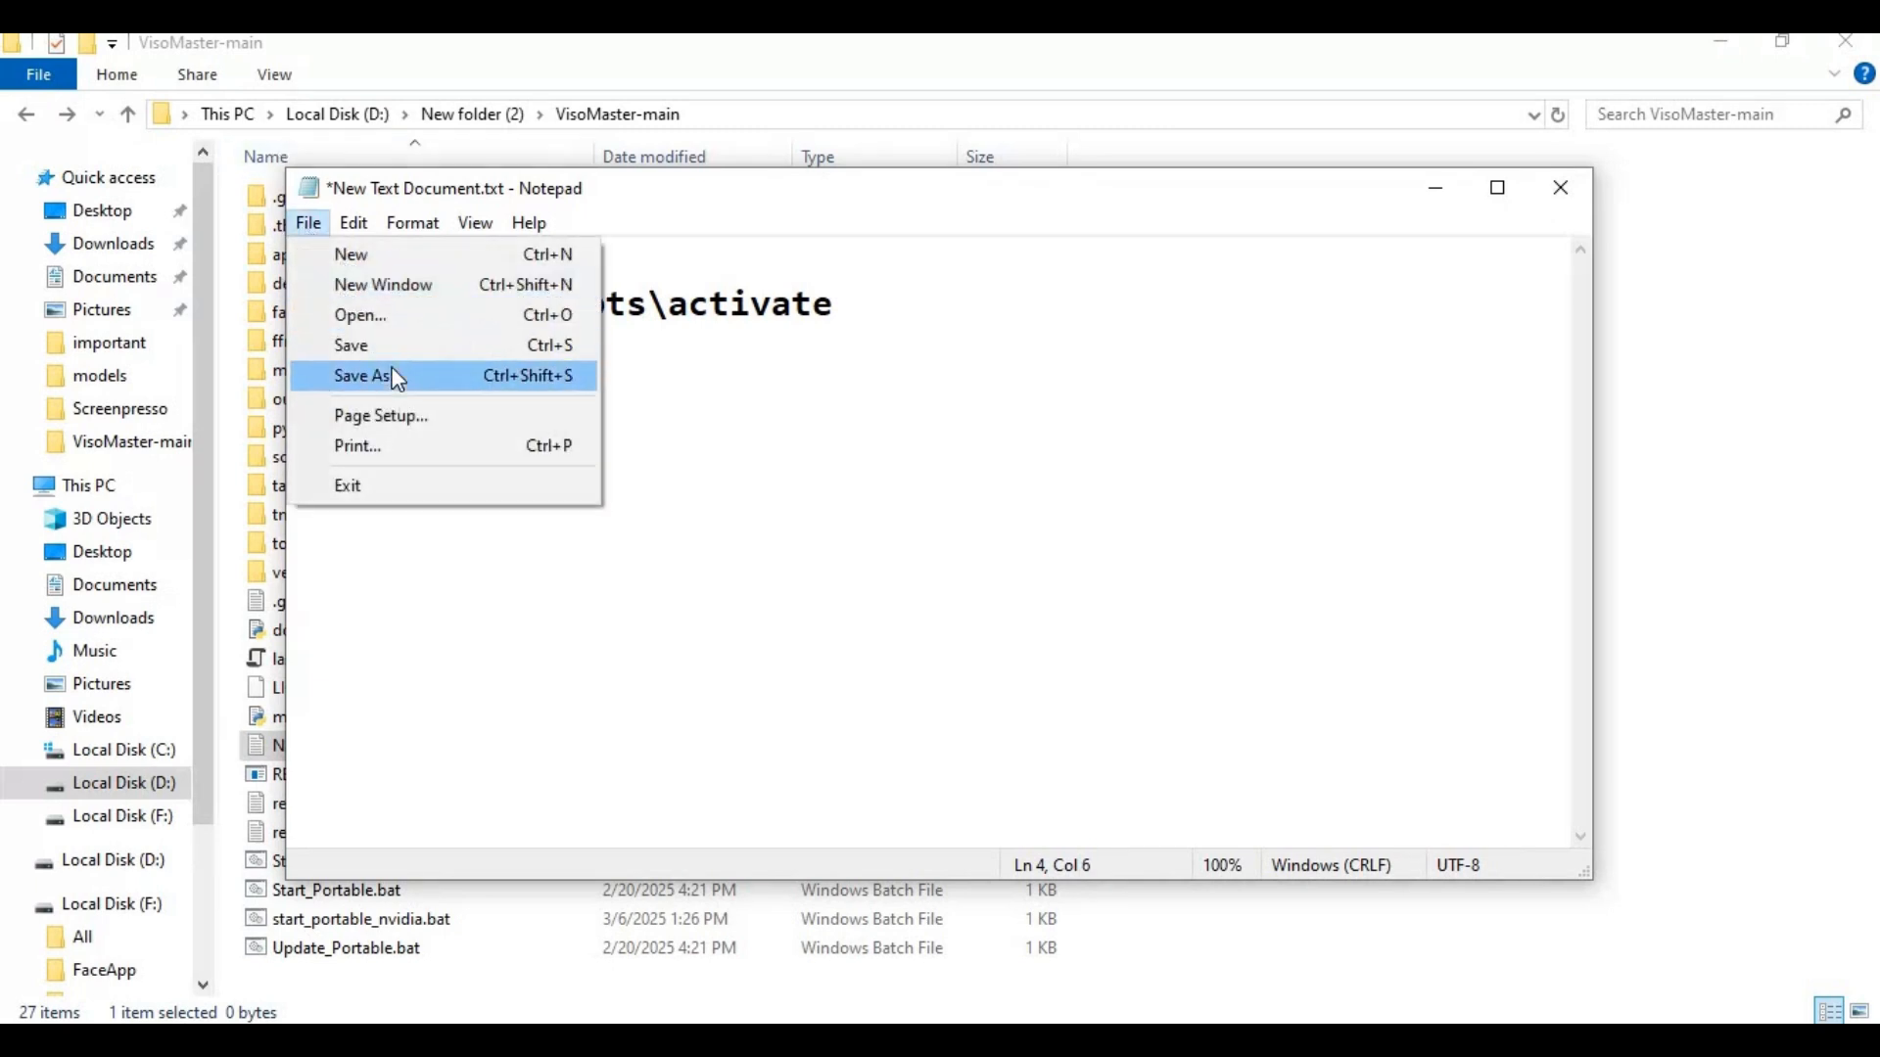
{"action": "left_click", "coordinate": [360, 376]}
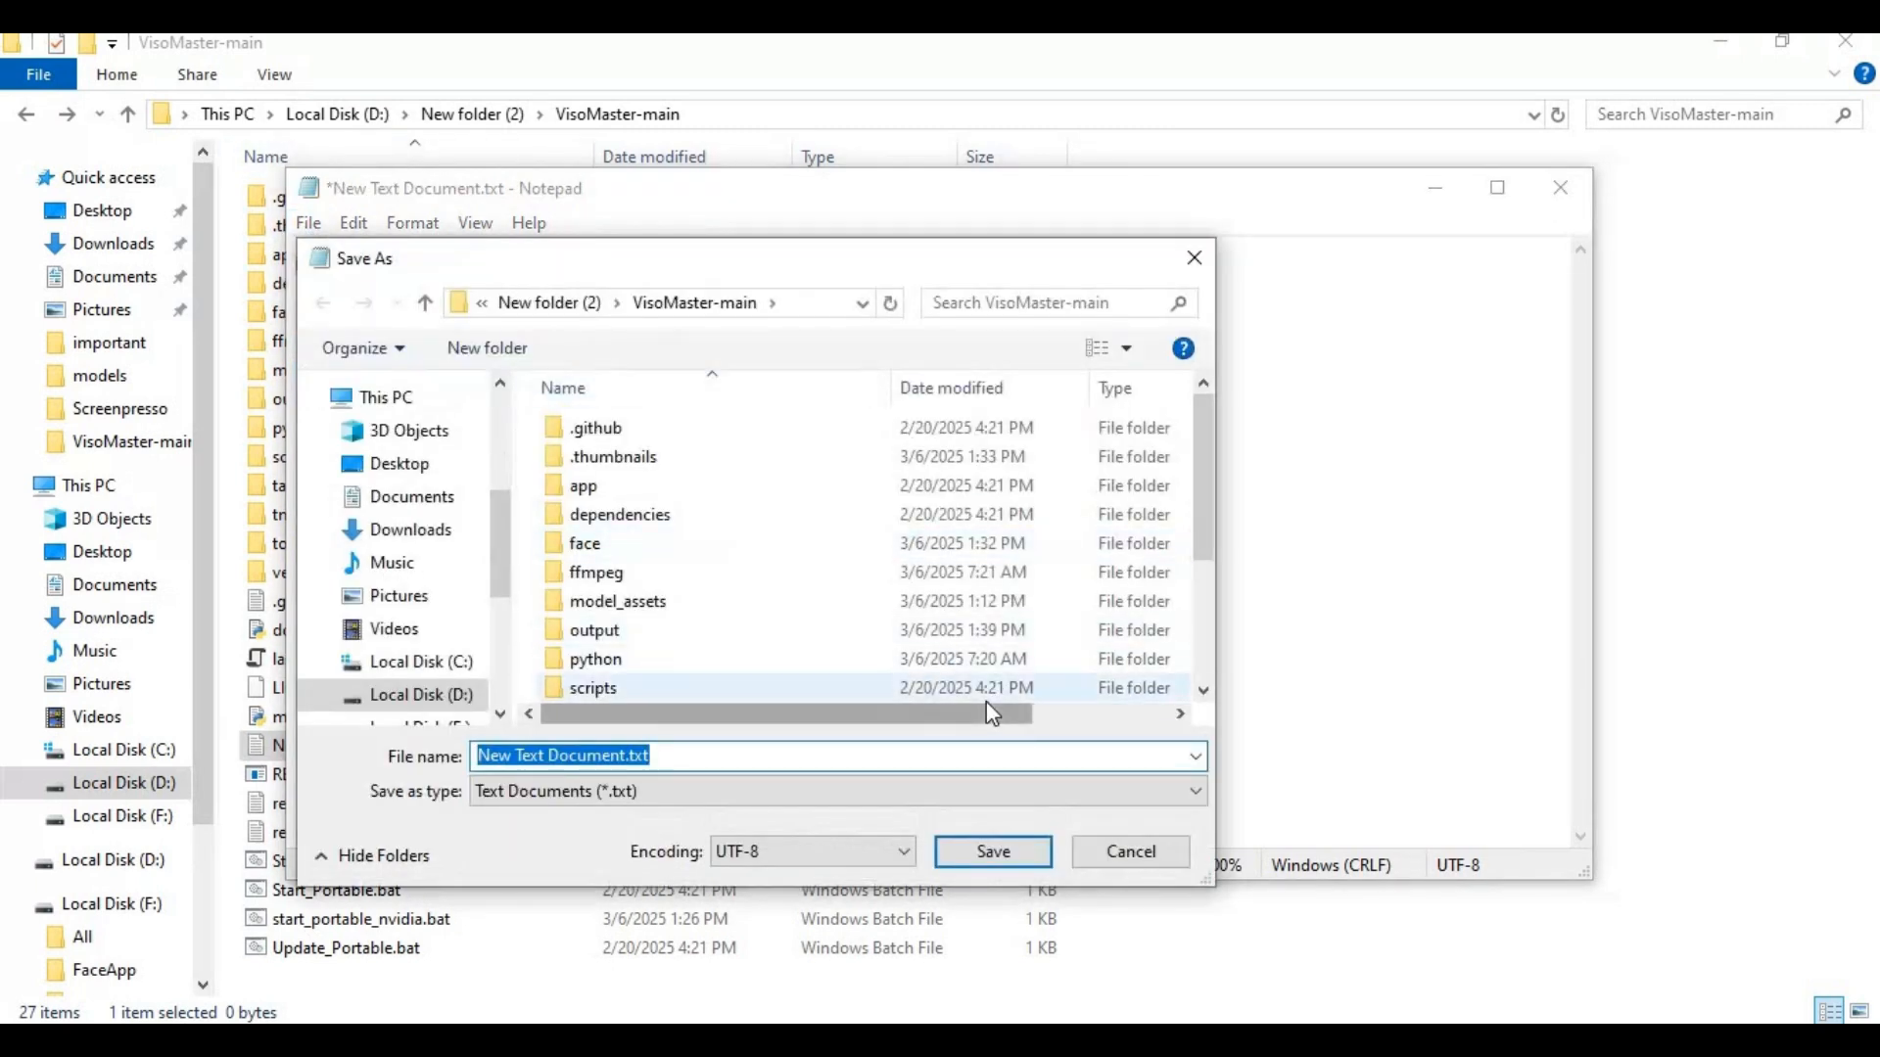
{"action": "type", "text": "s"}
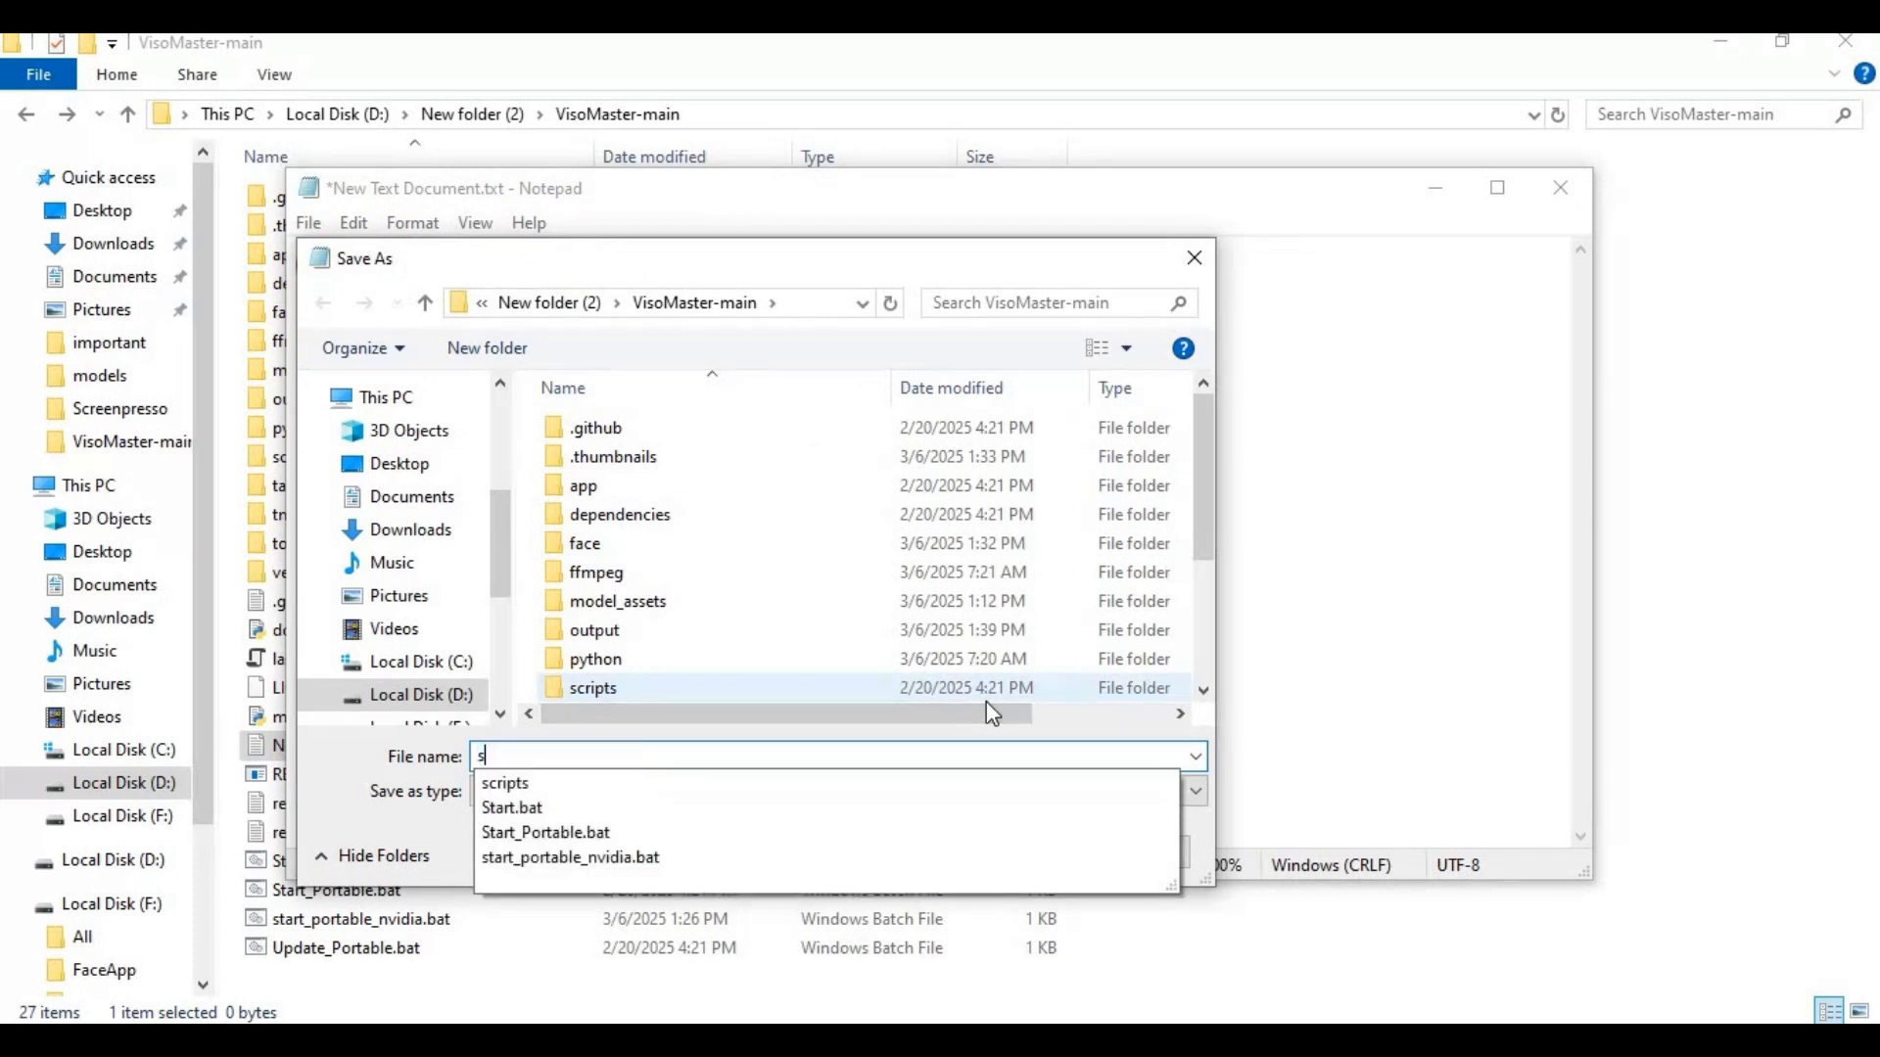
{"action": "type", "text": "T"}
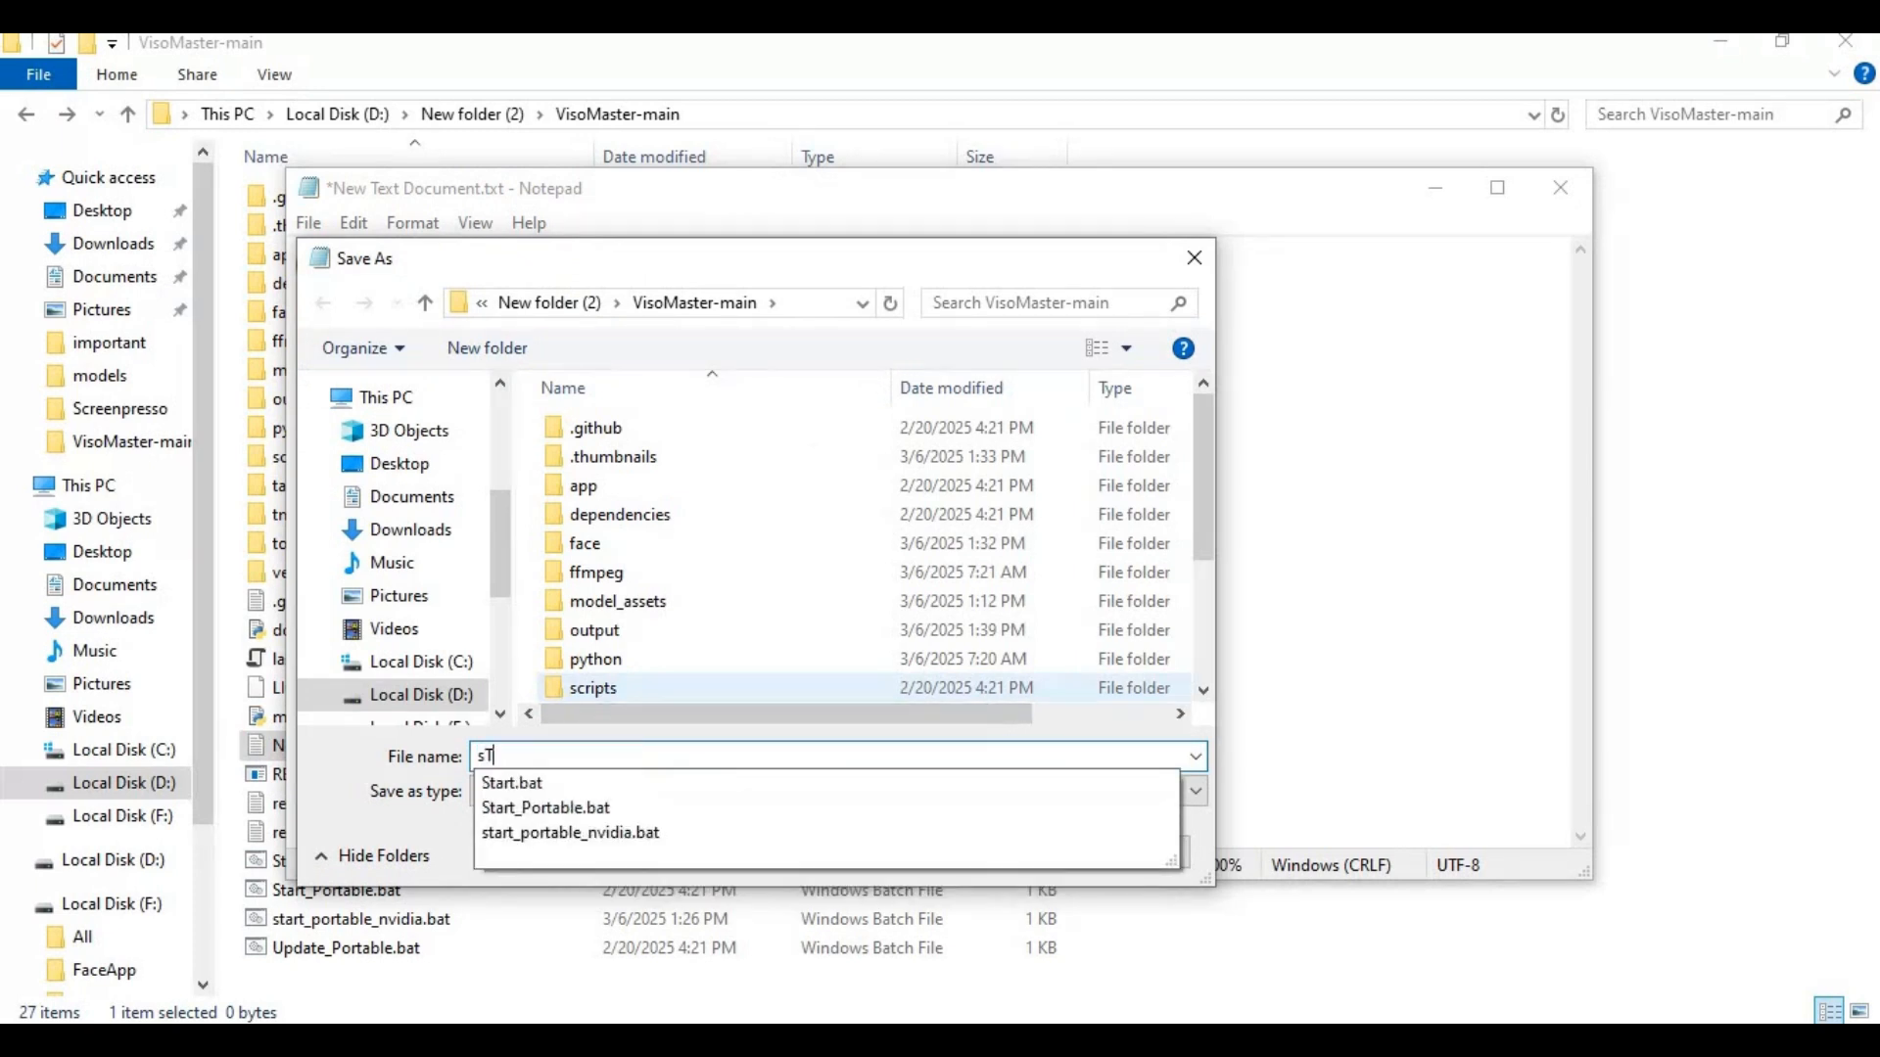
{"action": "type", "text": "art"}
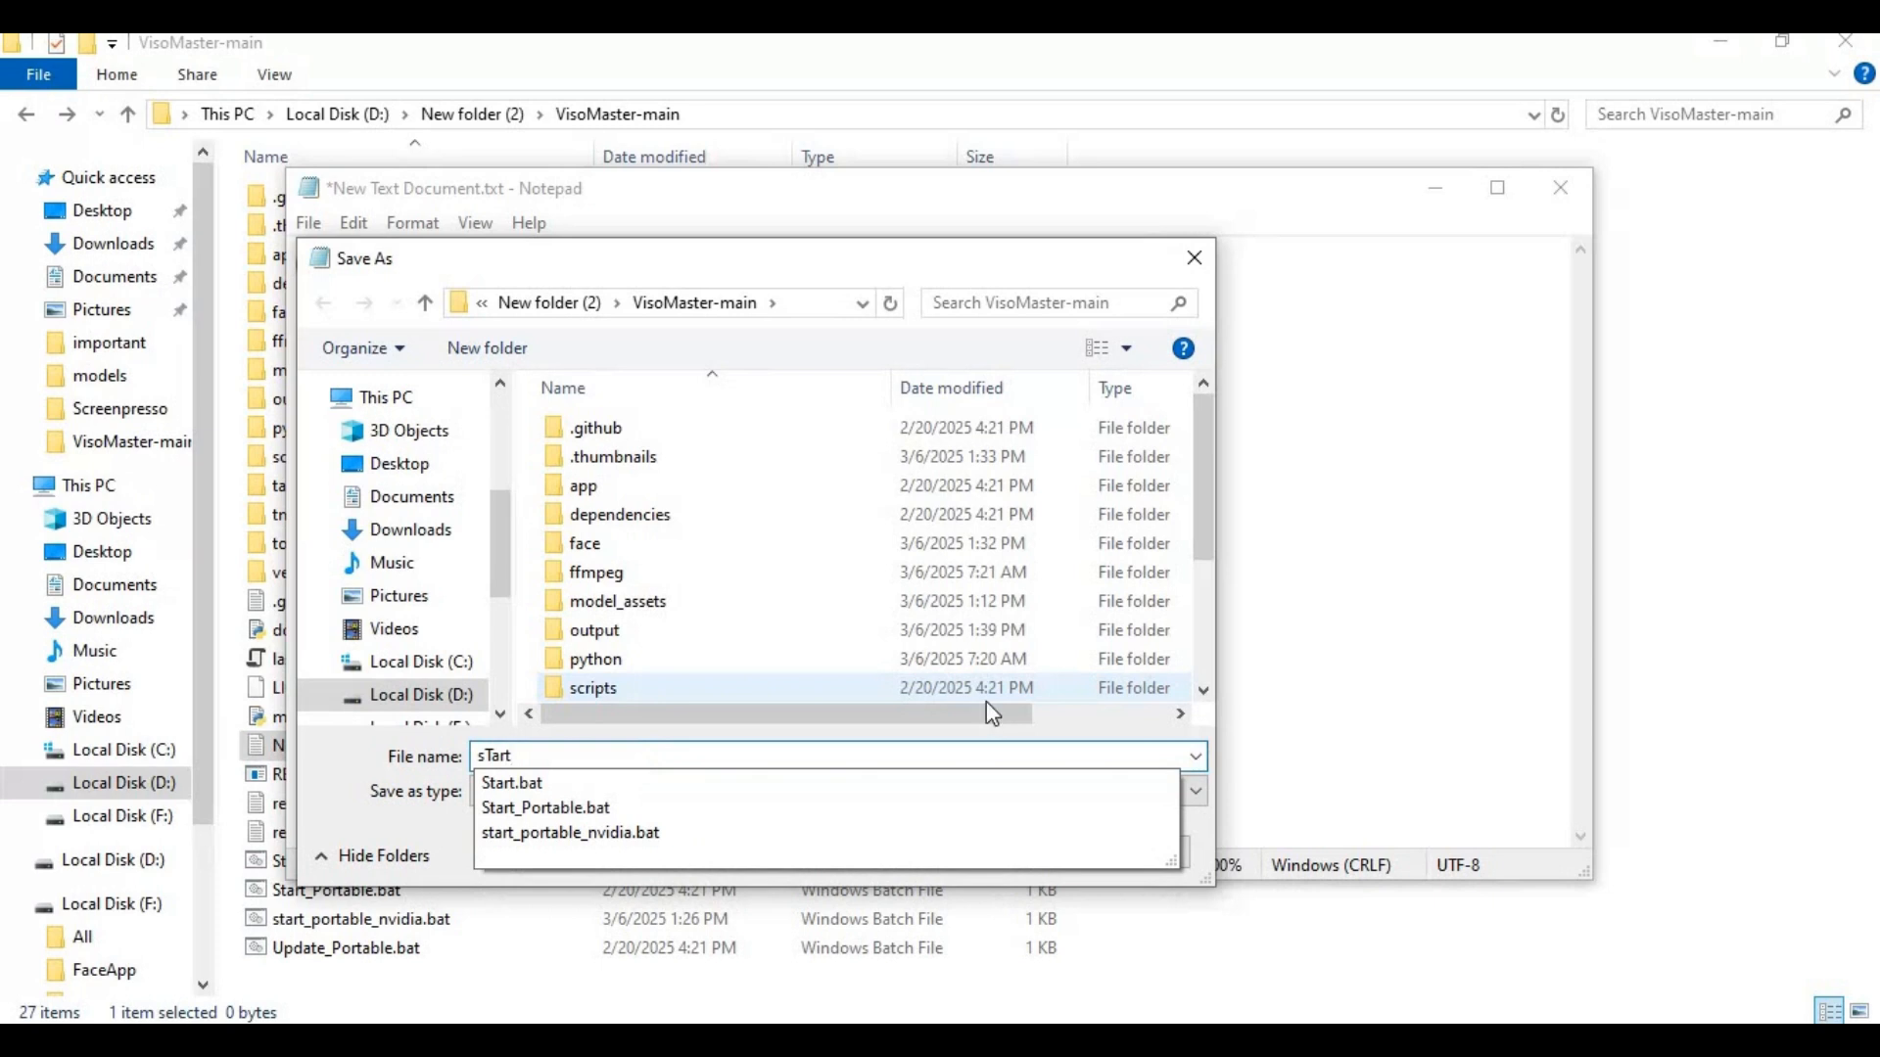
{"action": "left_click", "coordinate": [517, 783]}
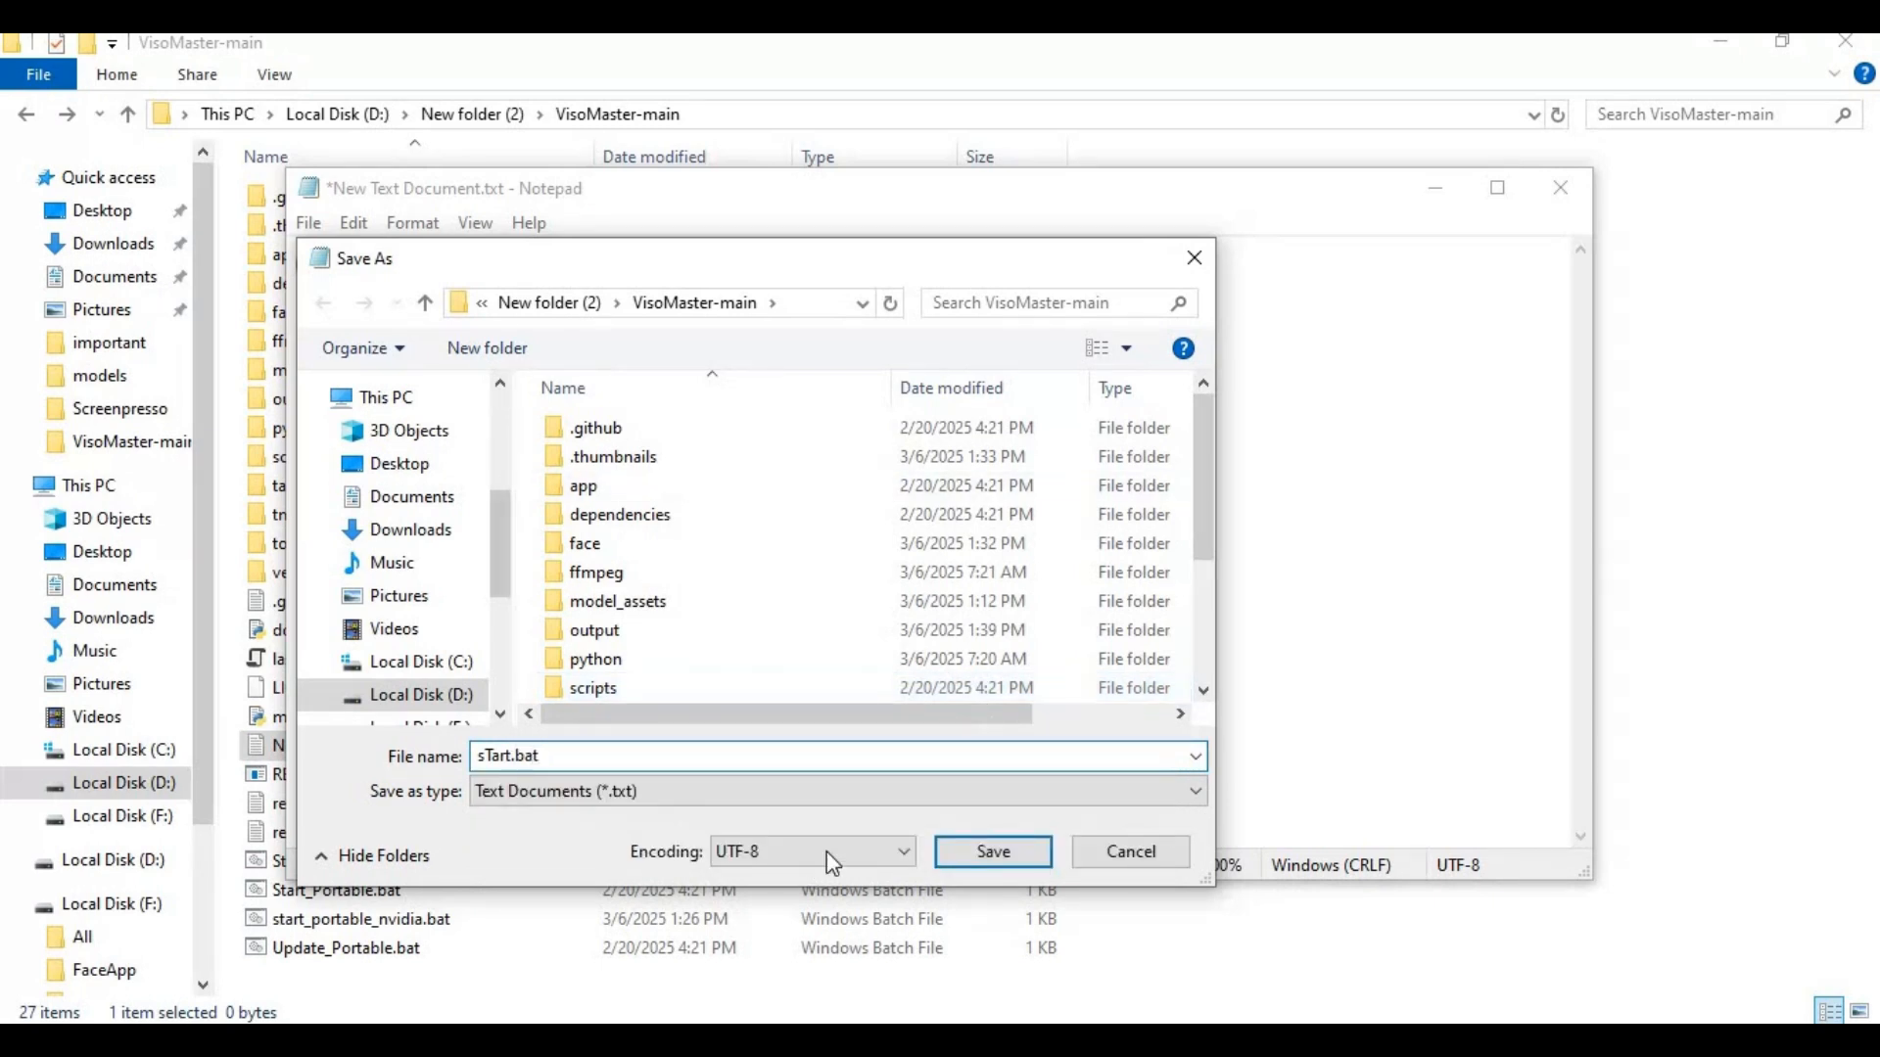
{"action": "left_click", "coordinate": [992, 852]}
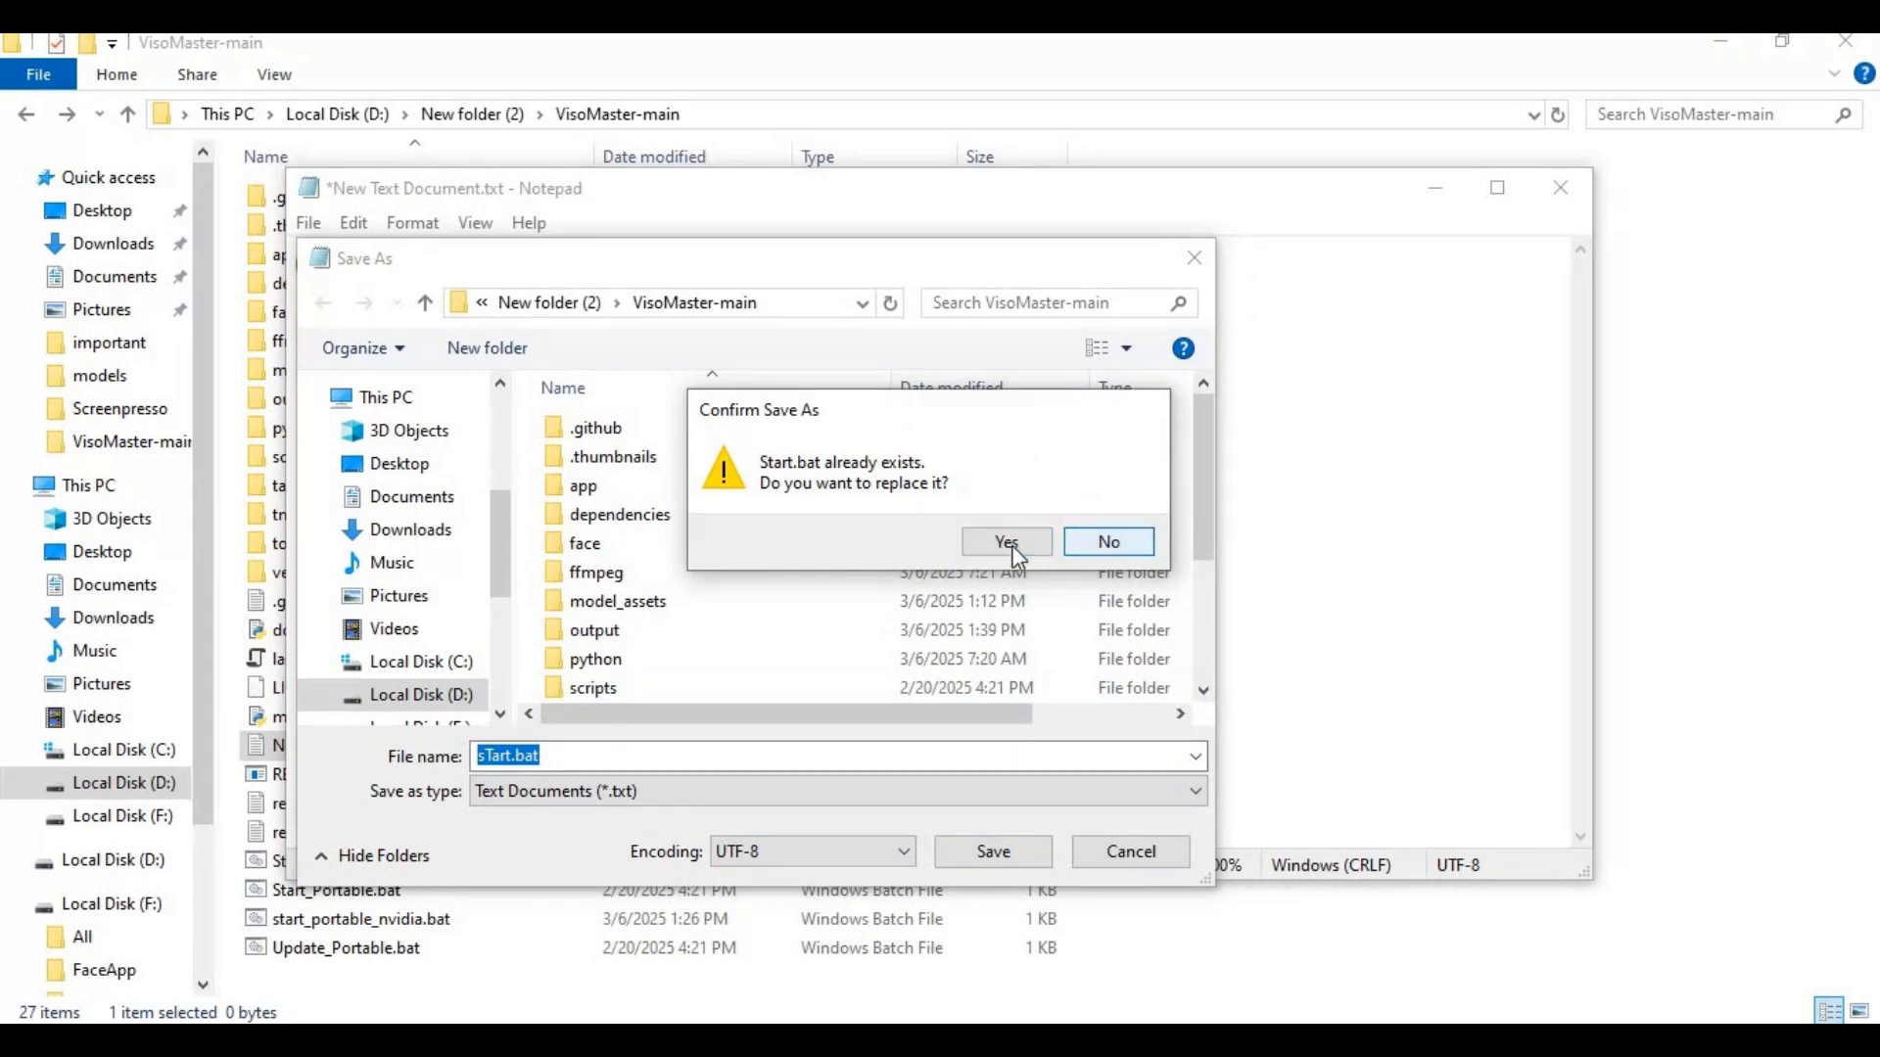
{"action": "left_click", "coordinate": [1006, 540]}
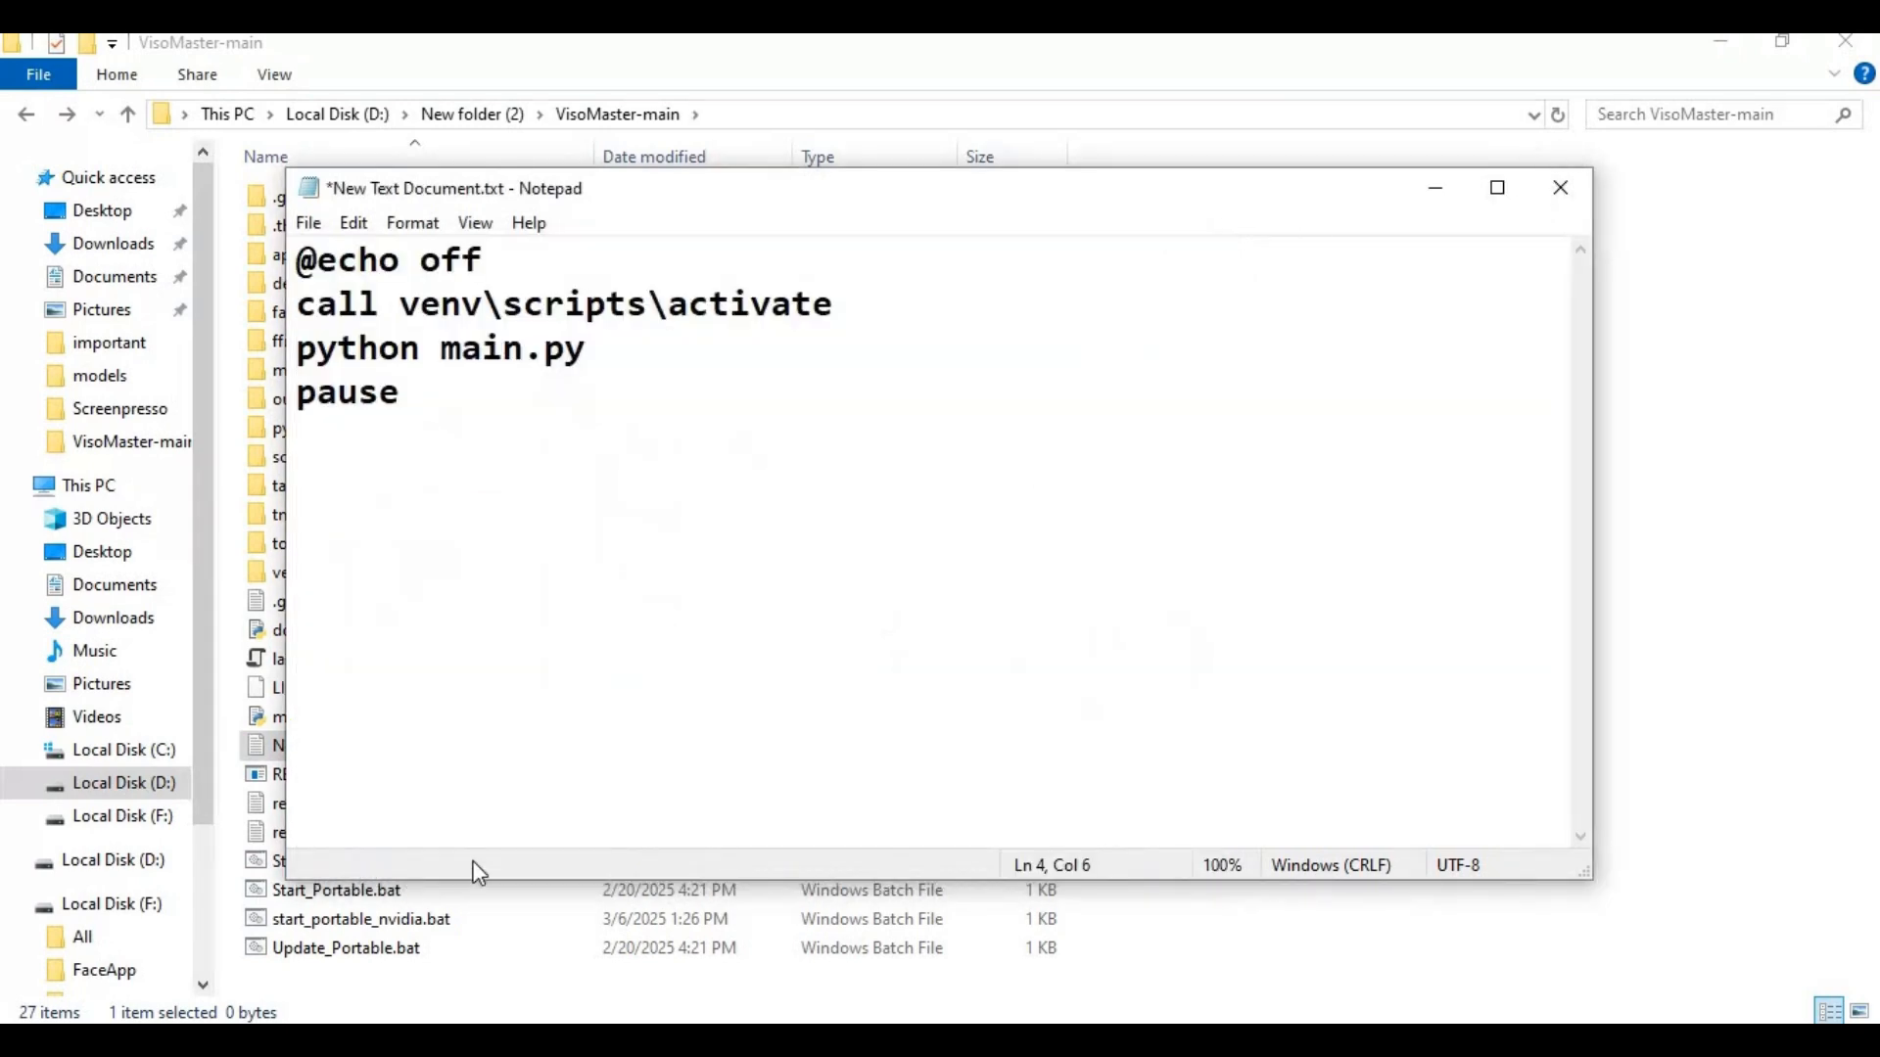
Step: Close Notepad and open the target folder inside VisoMaster-main
{"action": "left_click", "coordinate": [1559, 188]}
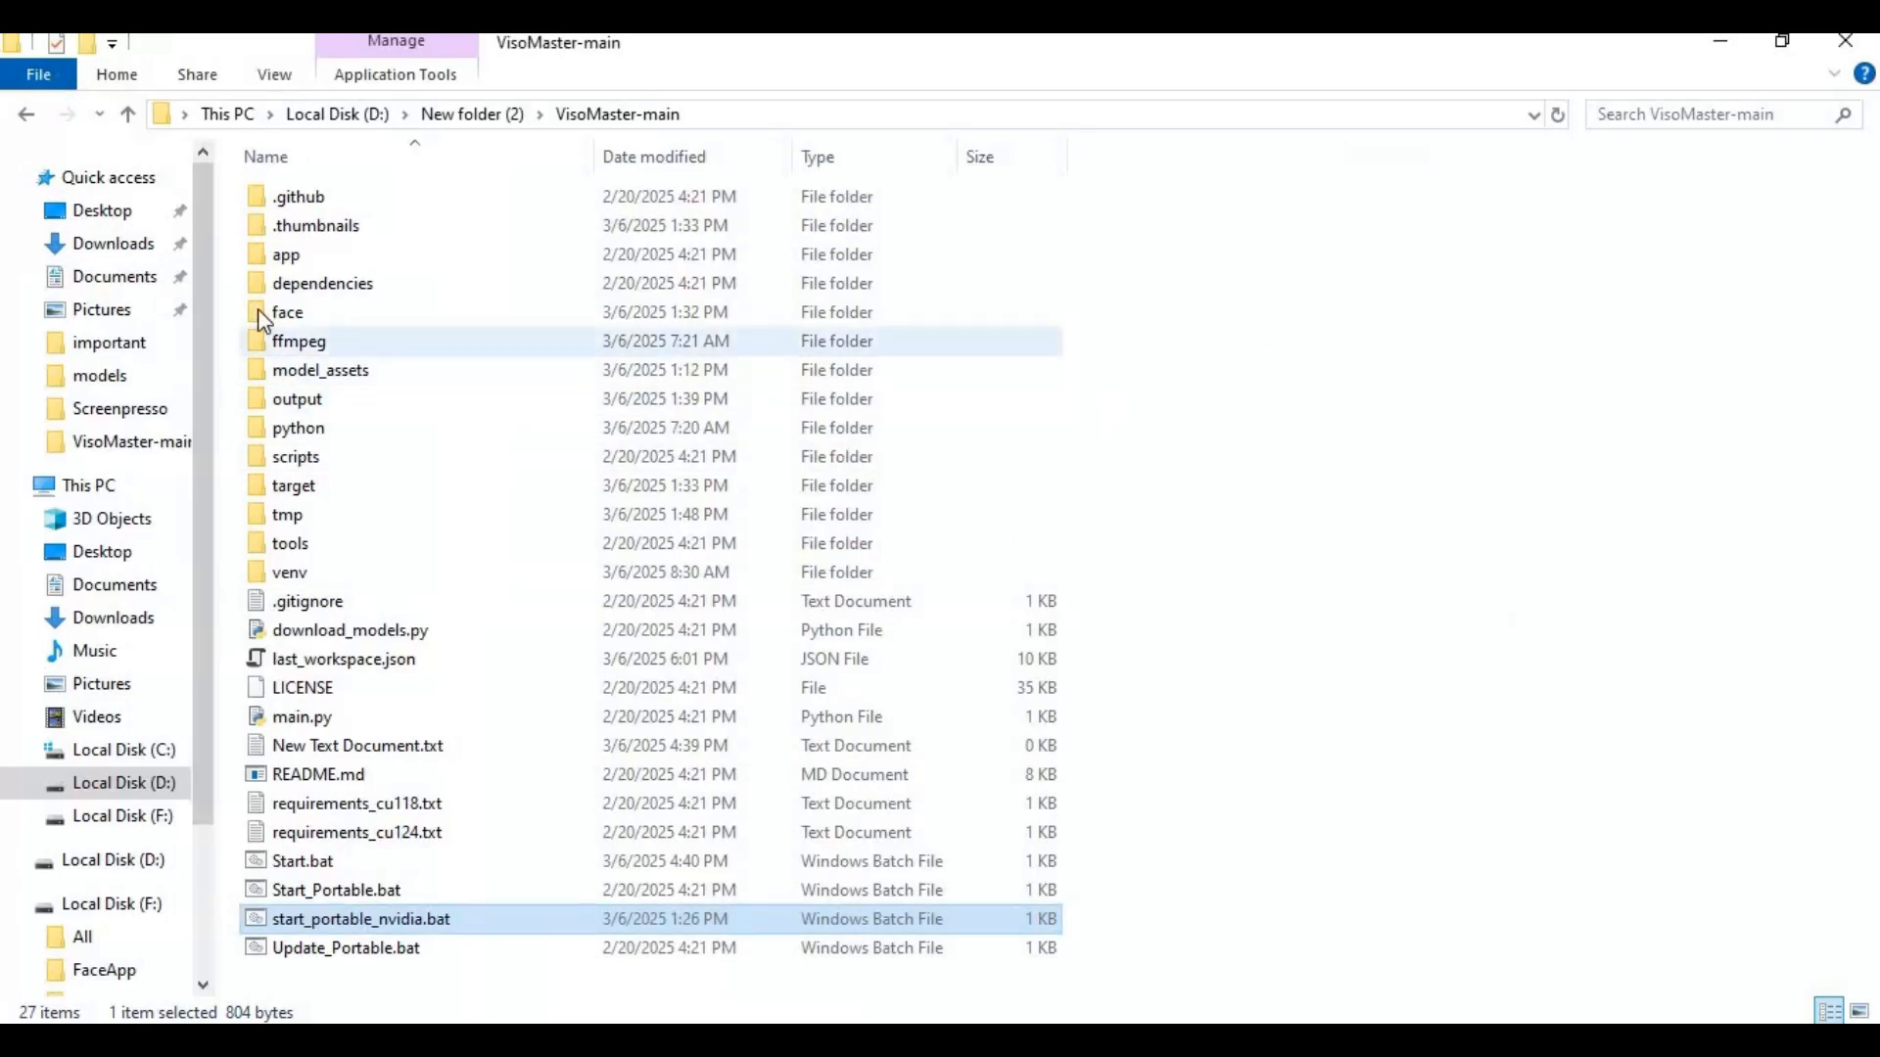
{"action": "left_click", "coordinate": [294, 486]}
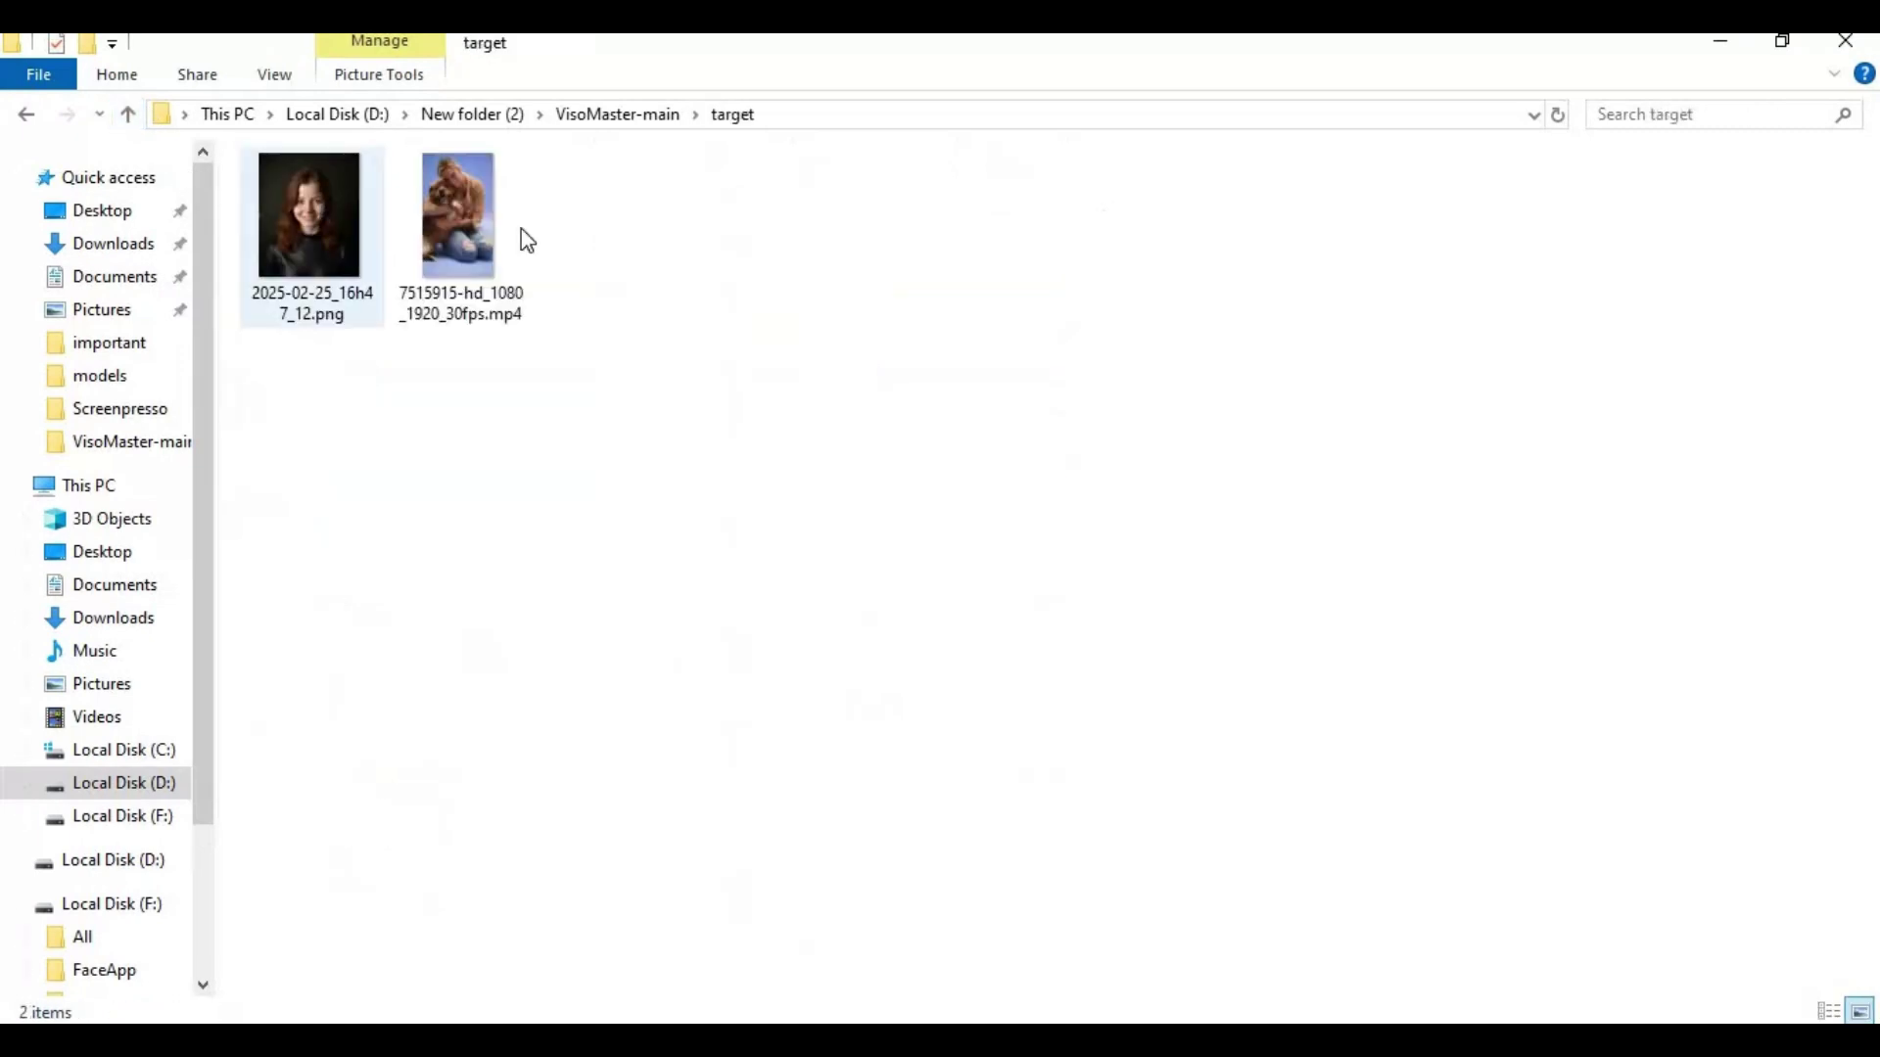
{"action": "left_click", "coordinate": [127, 113]}
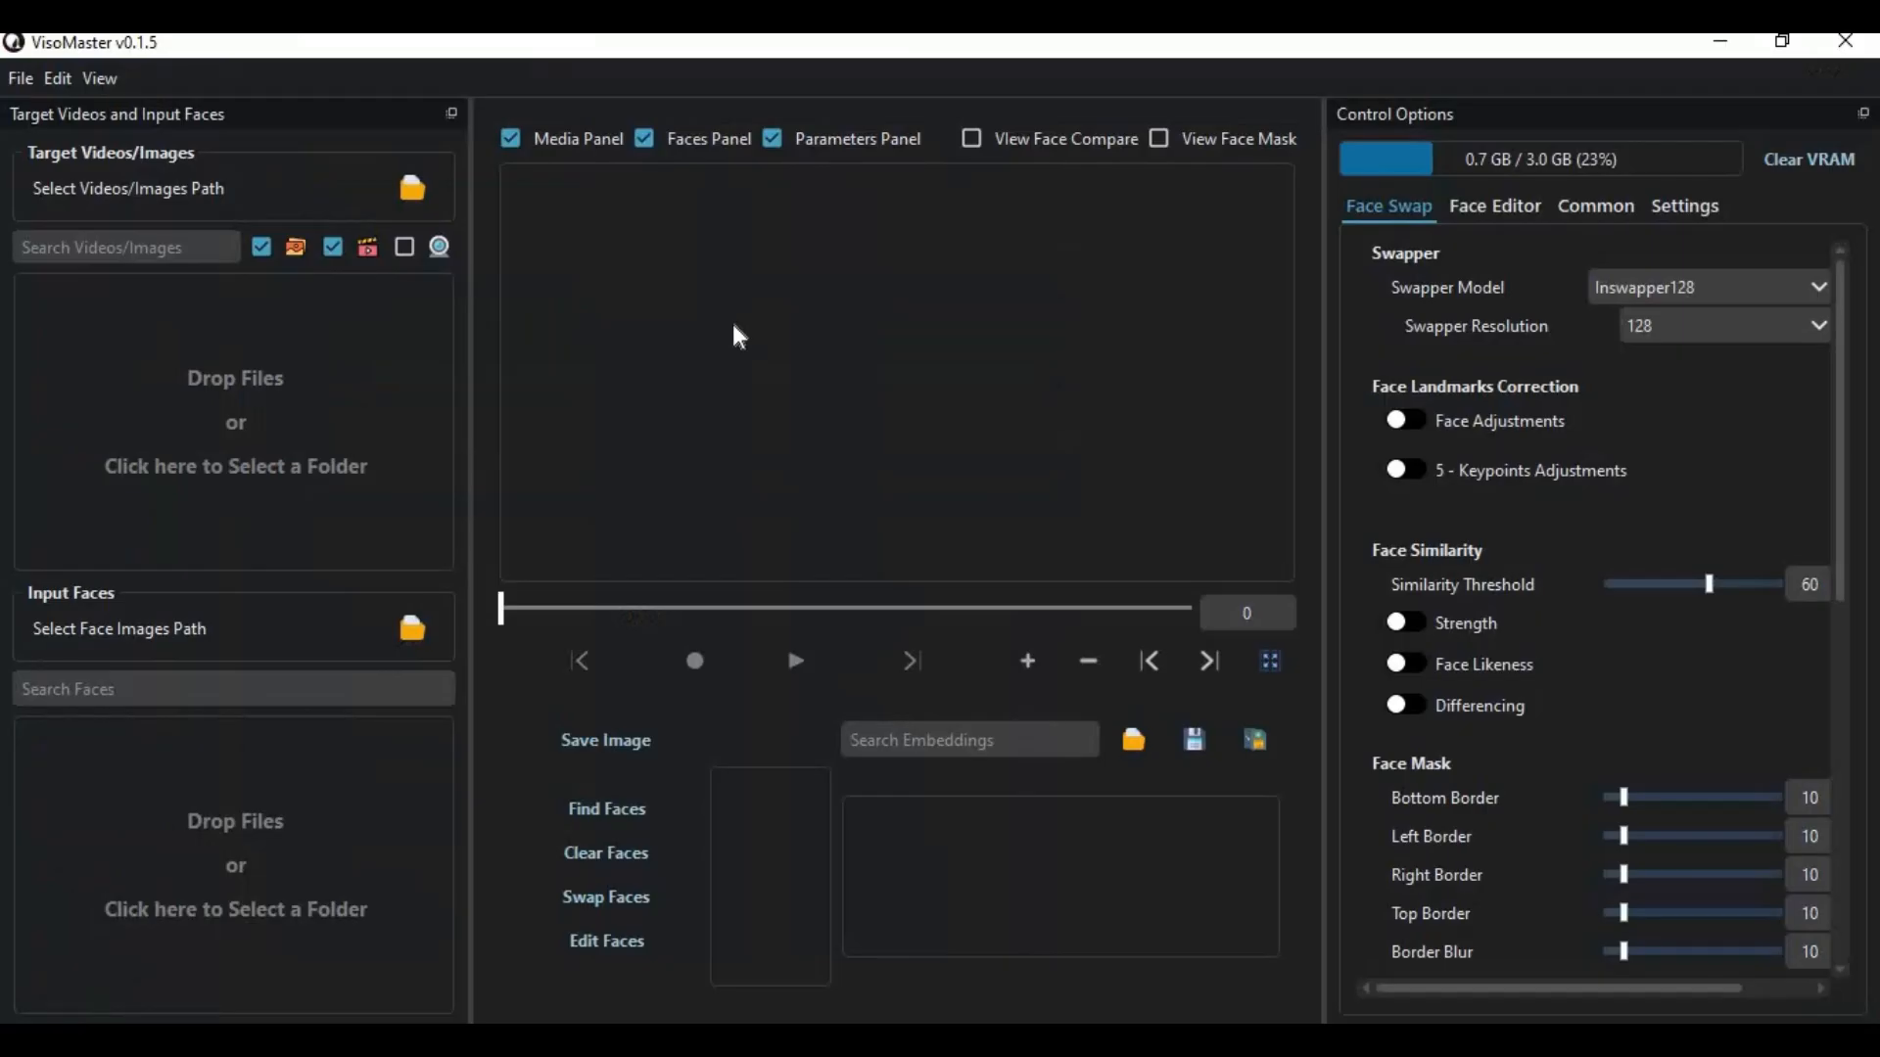
{"action": "mouse_move", "coordinate": [200, 414]}
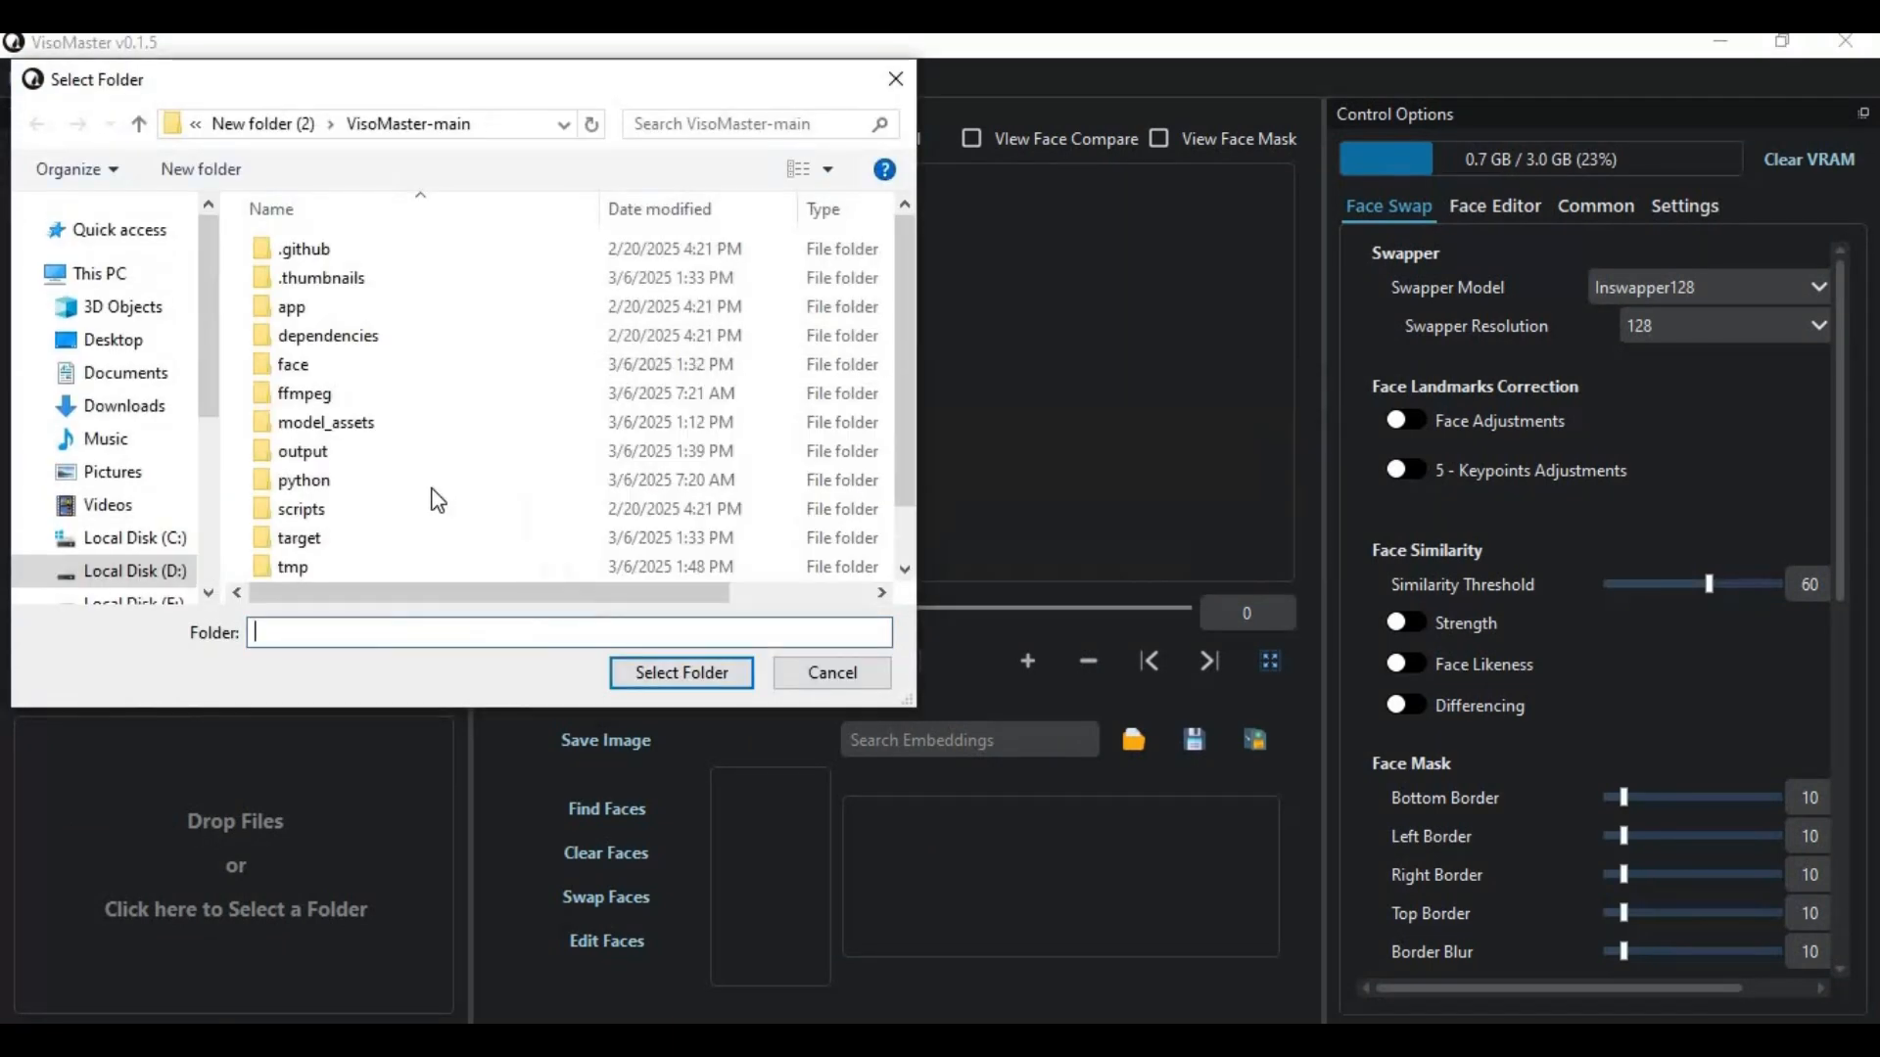
Step: Select the target folder as the Target Videos/Images source, dismissing the location warning
{"action": "left_click", "coordinate": [297, 536]}
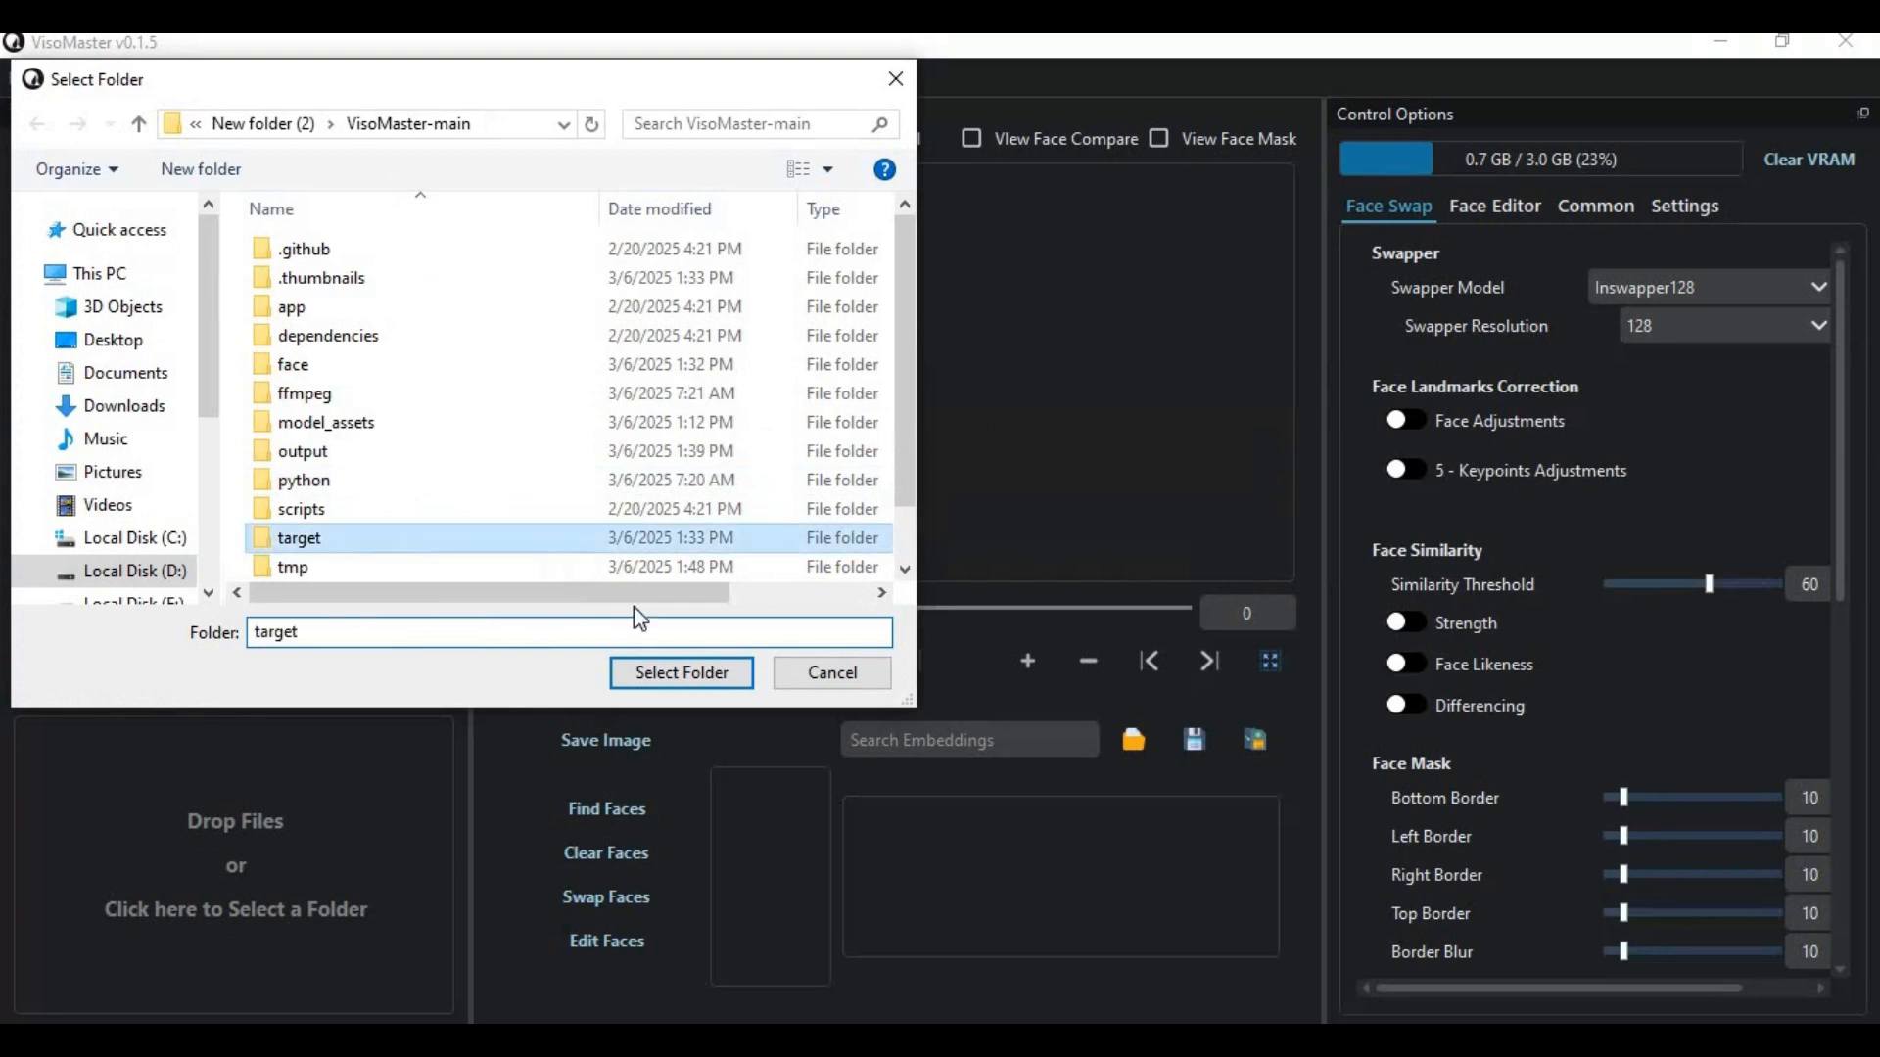
{"action": "left_click", "coordinate": [682, 673]}
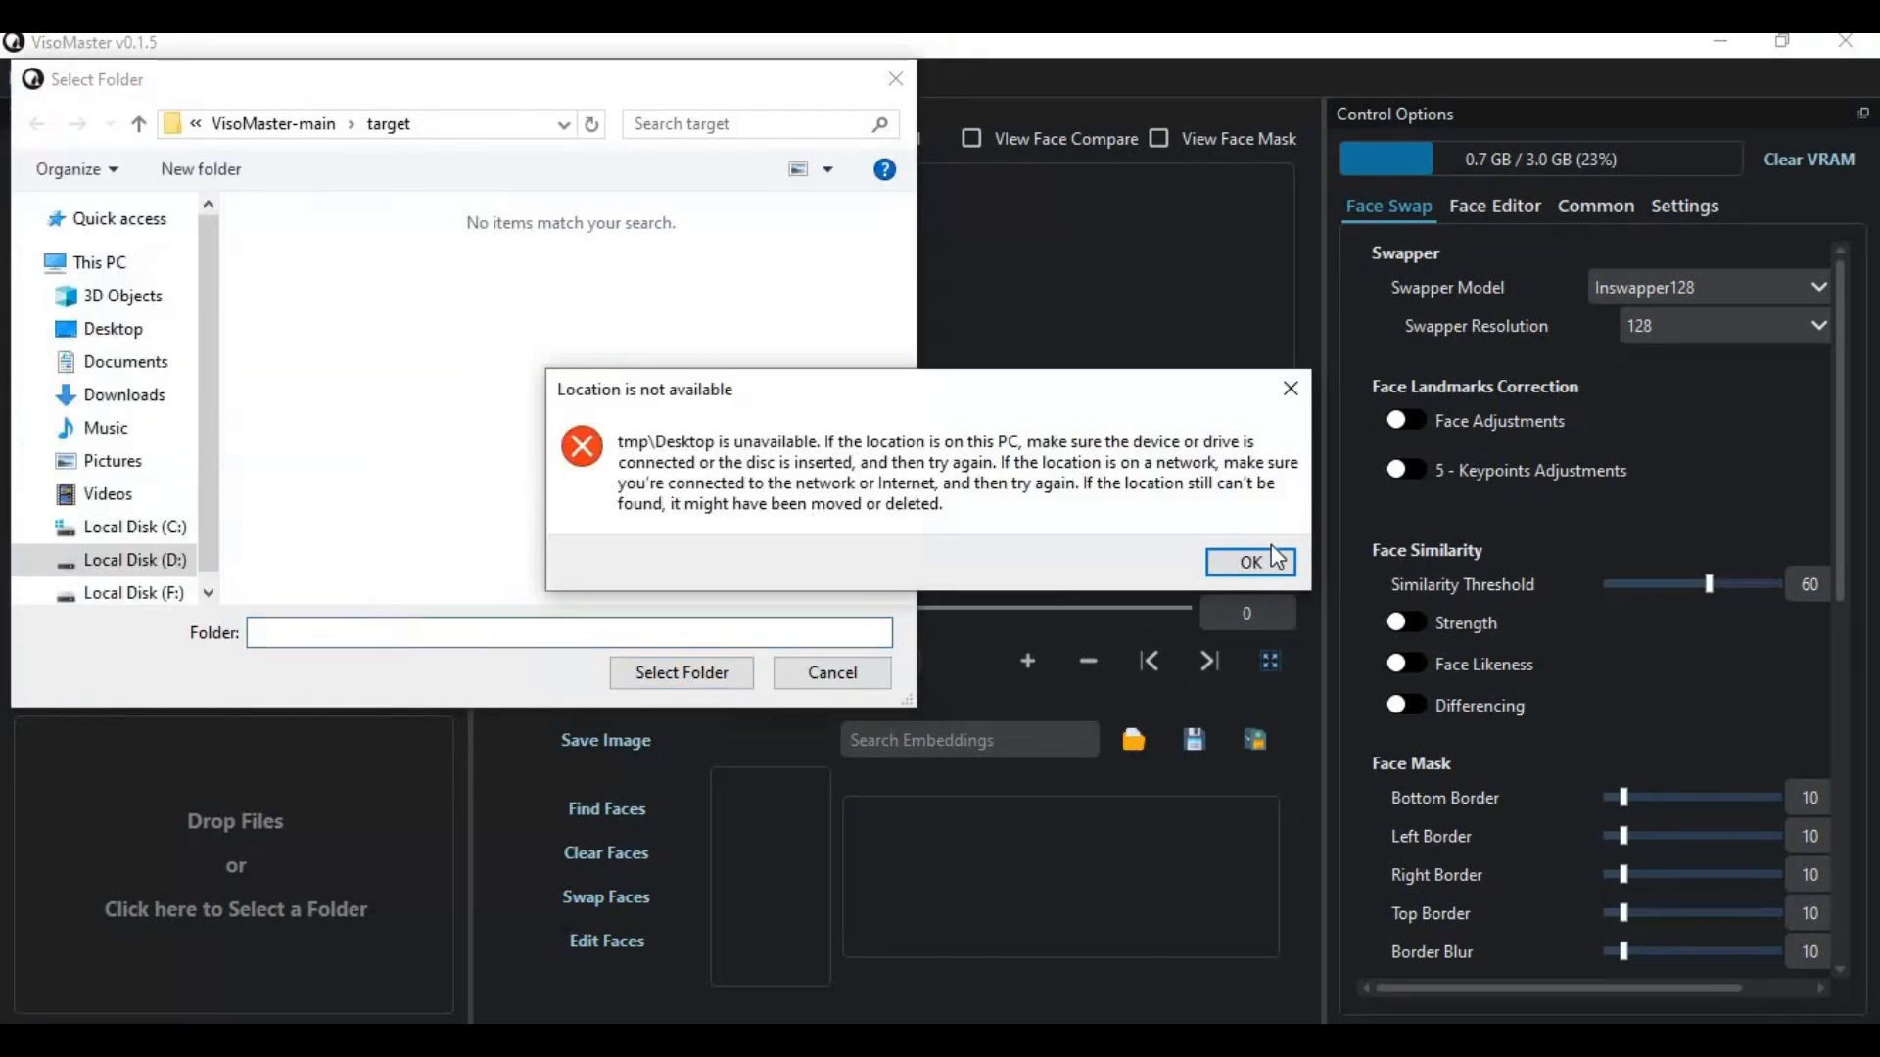
{"action": "left_click", "coordinate": [1250, 562]}
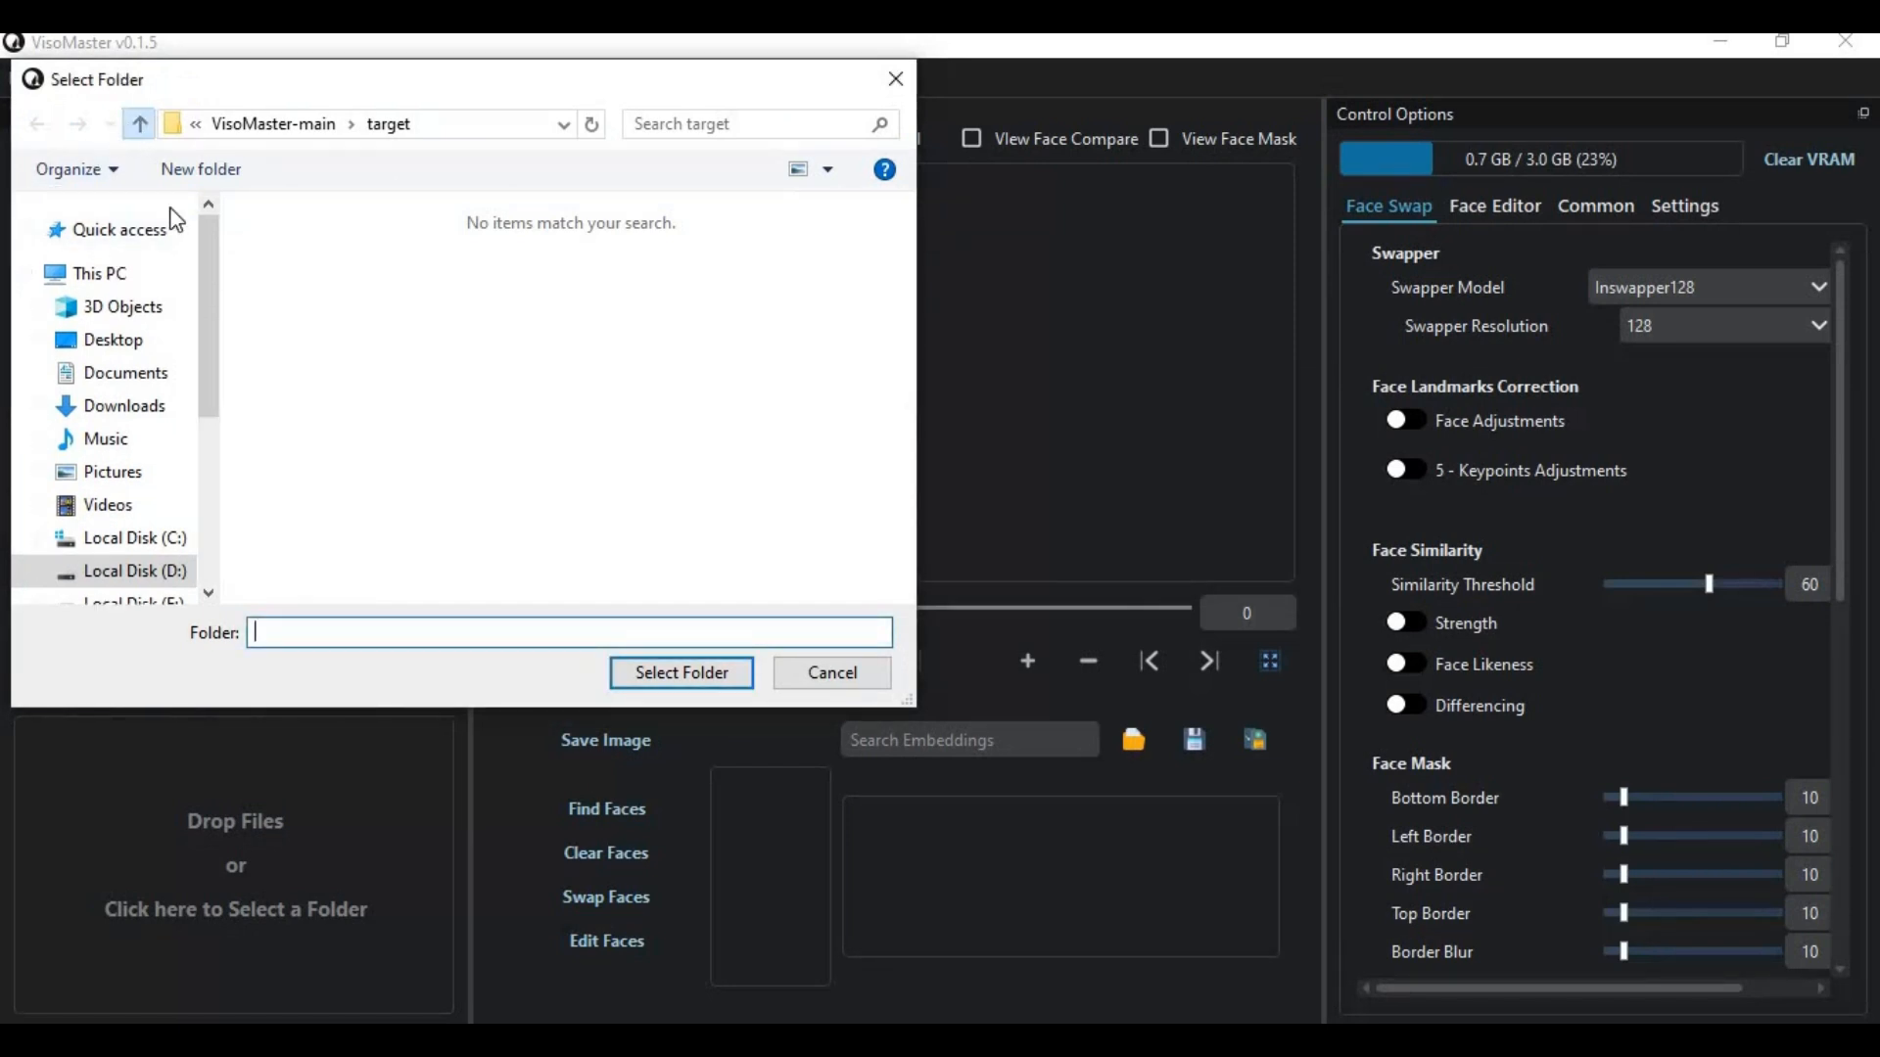
Step: Select the 'face' folder as the Input Faces source
{"action": "type", "text": "face"}
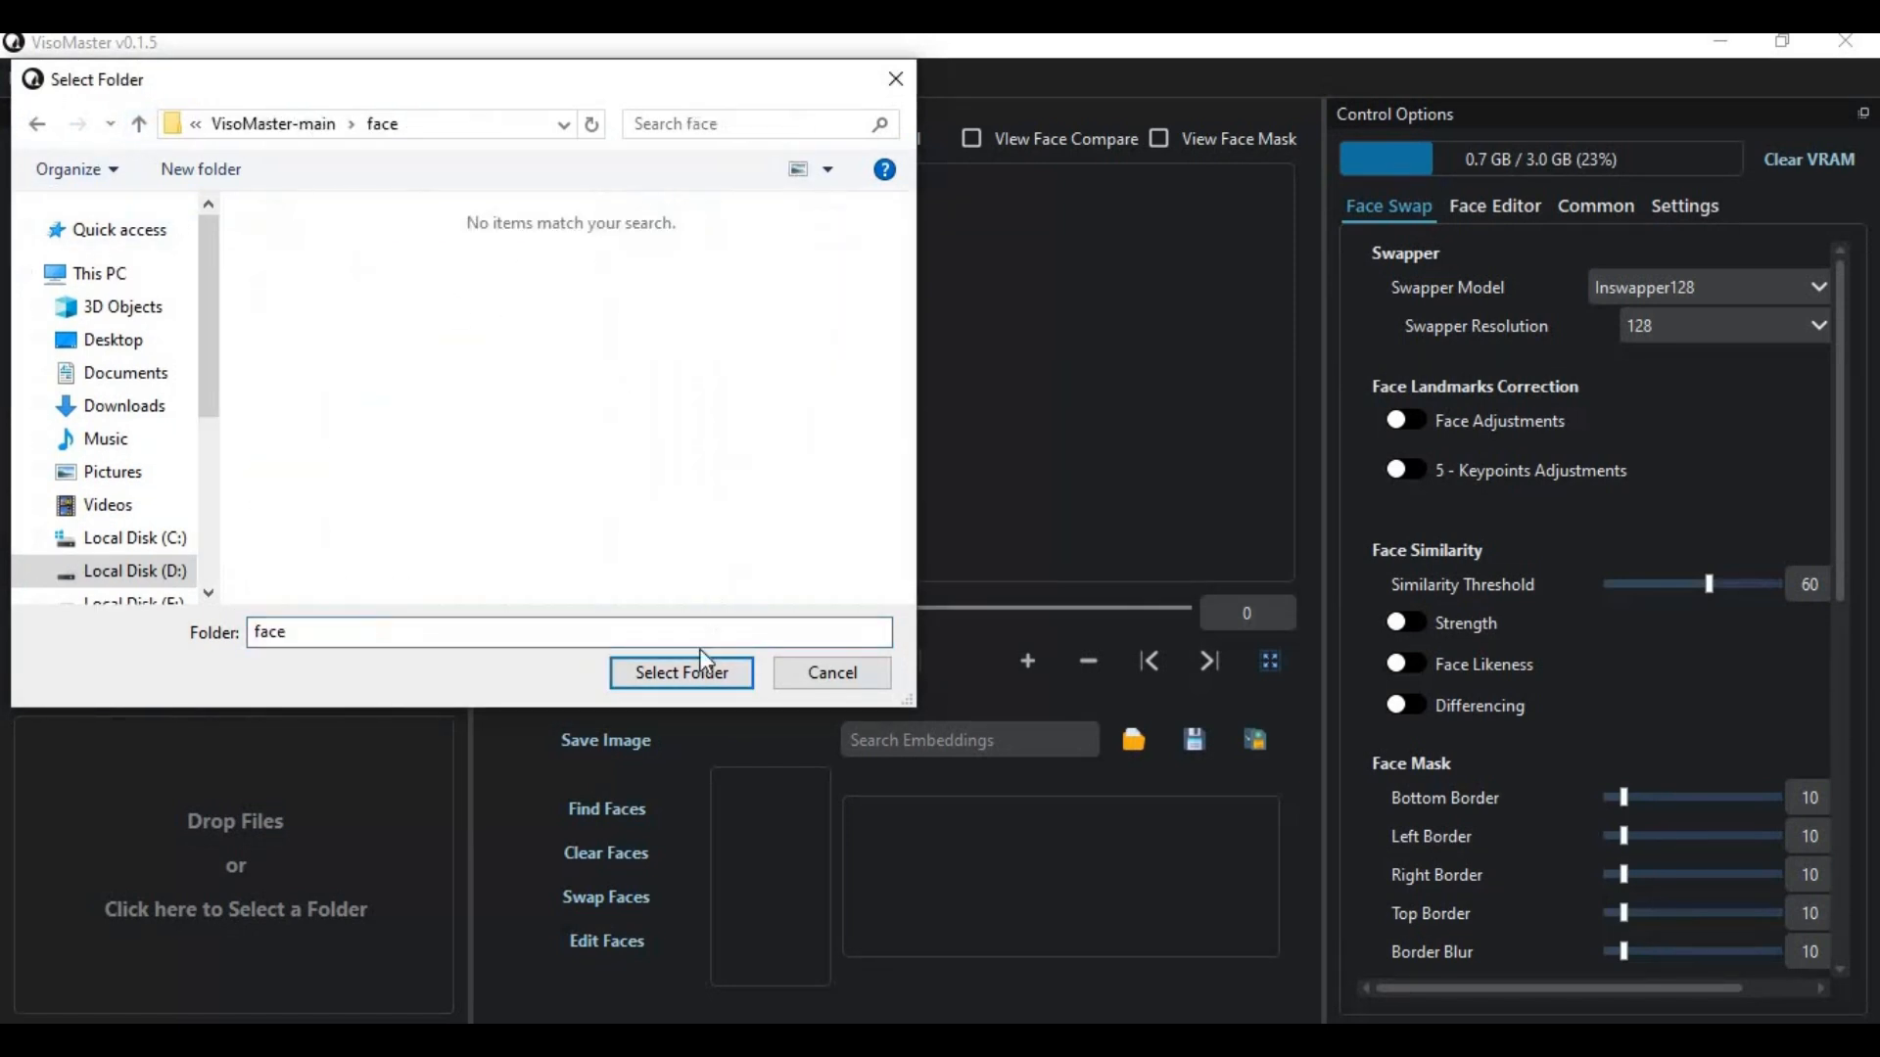
{"action": "left_click", "coordinate": [682, 674]}
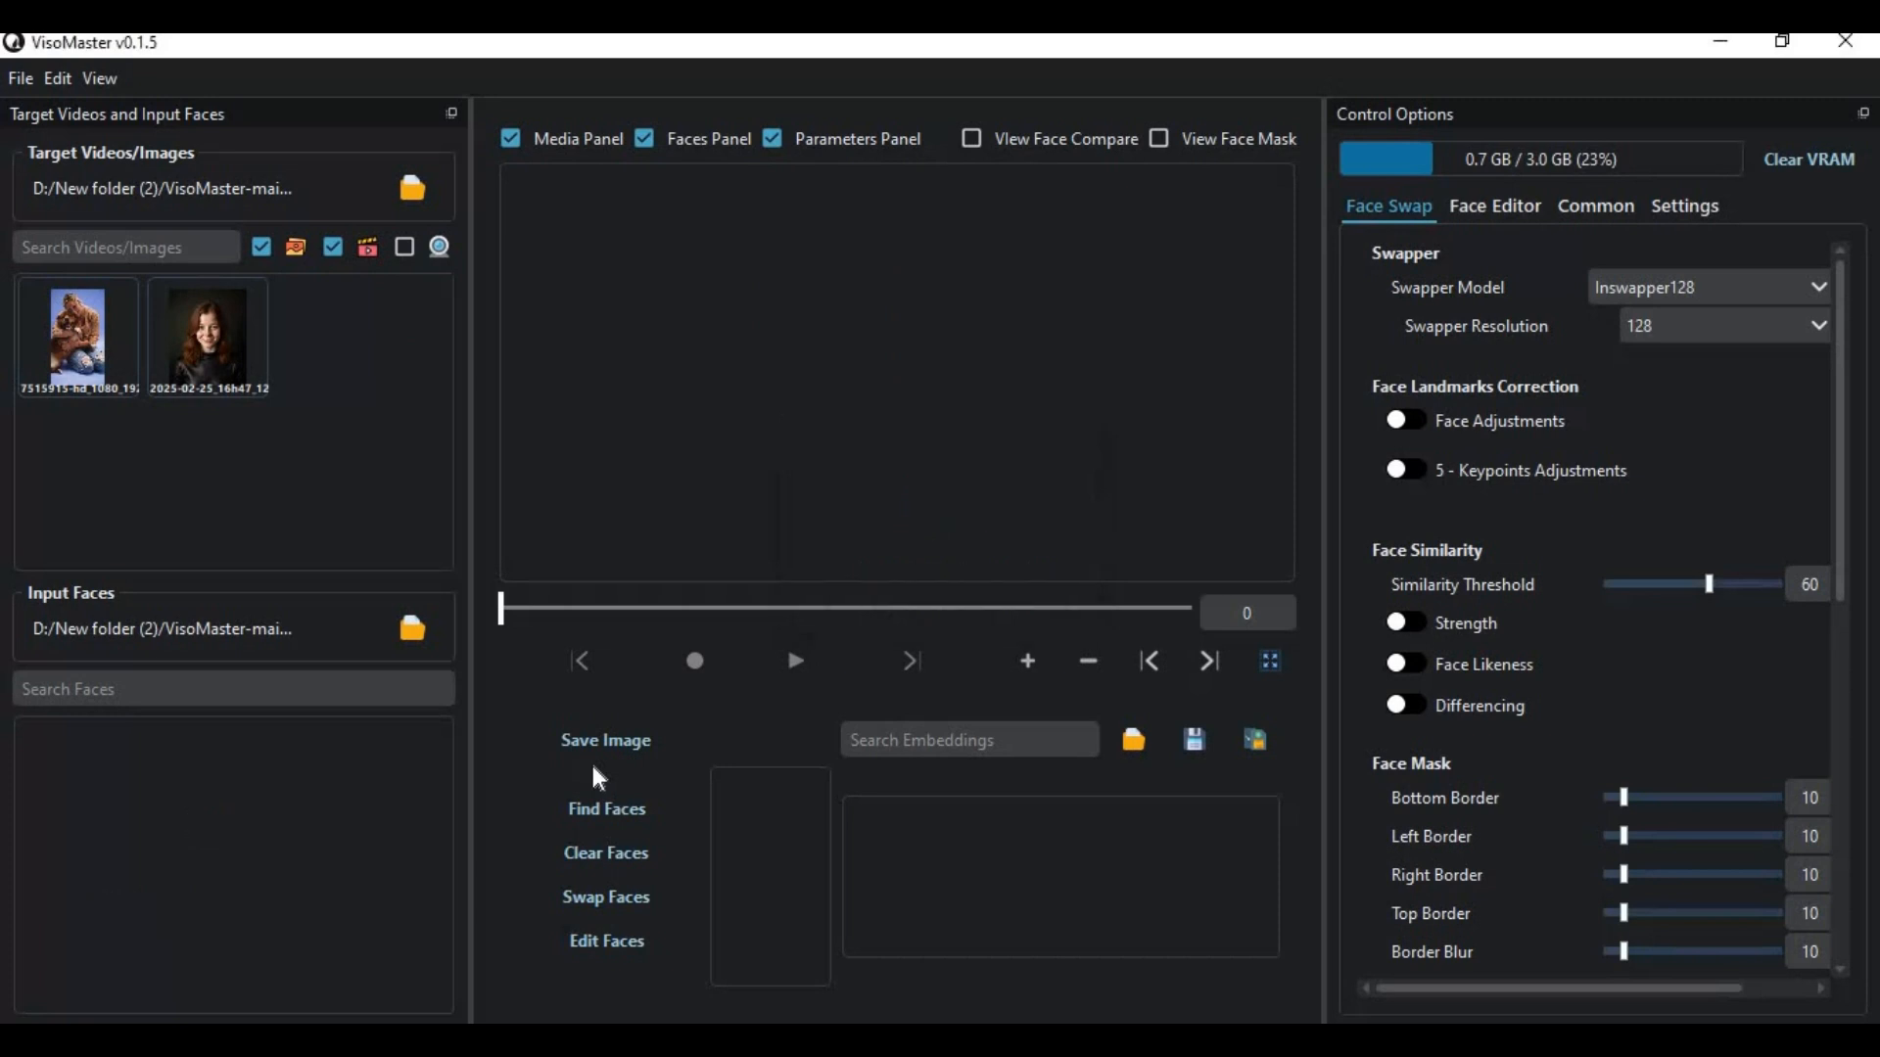
{"action": "mouse_move", "coordinate": [380, 731]}
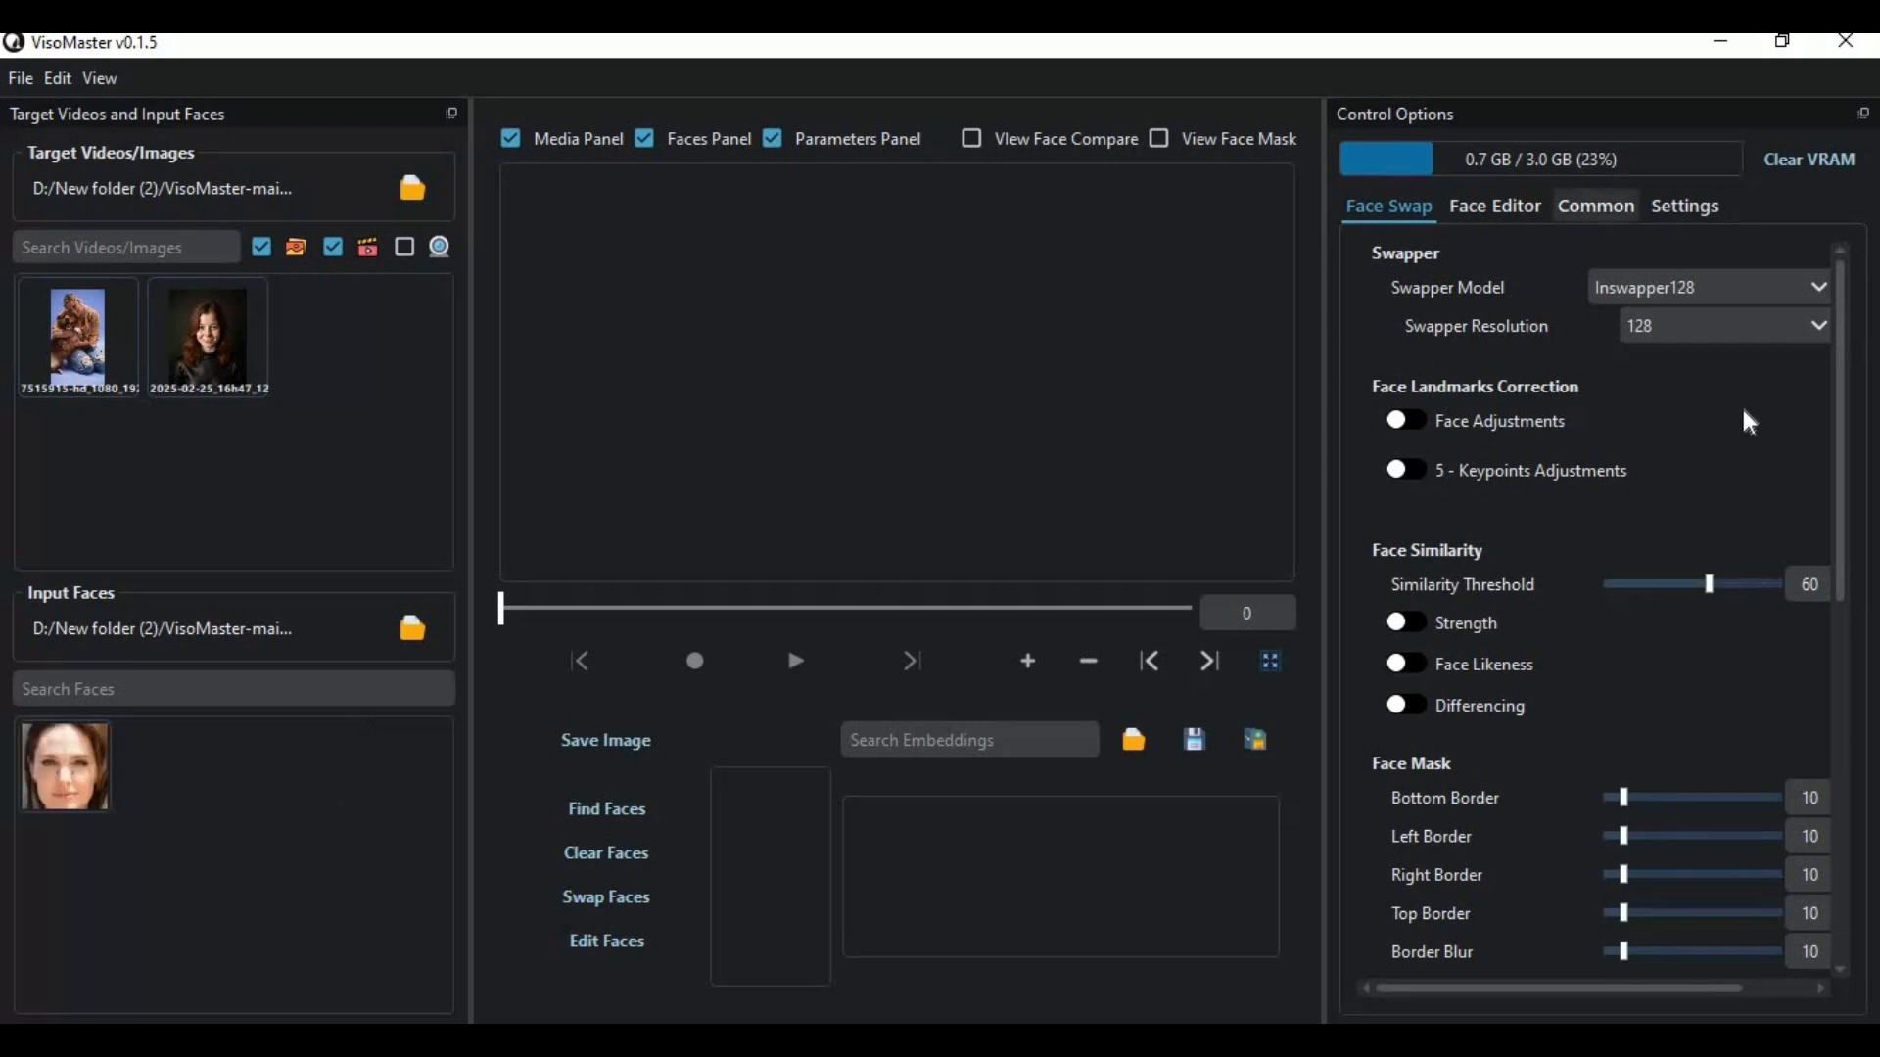
Step: In Settings, set the output directory to VisoMaster-main/output and return to Face Swap
{"action": "left_click", "coordinate": [1684, 206]}
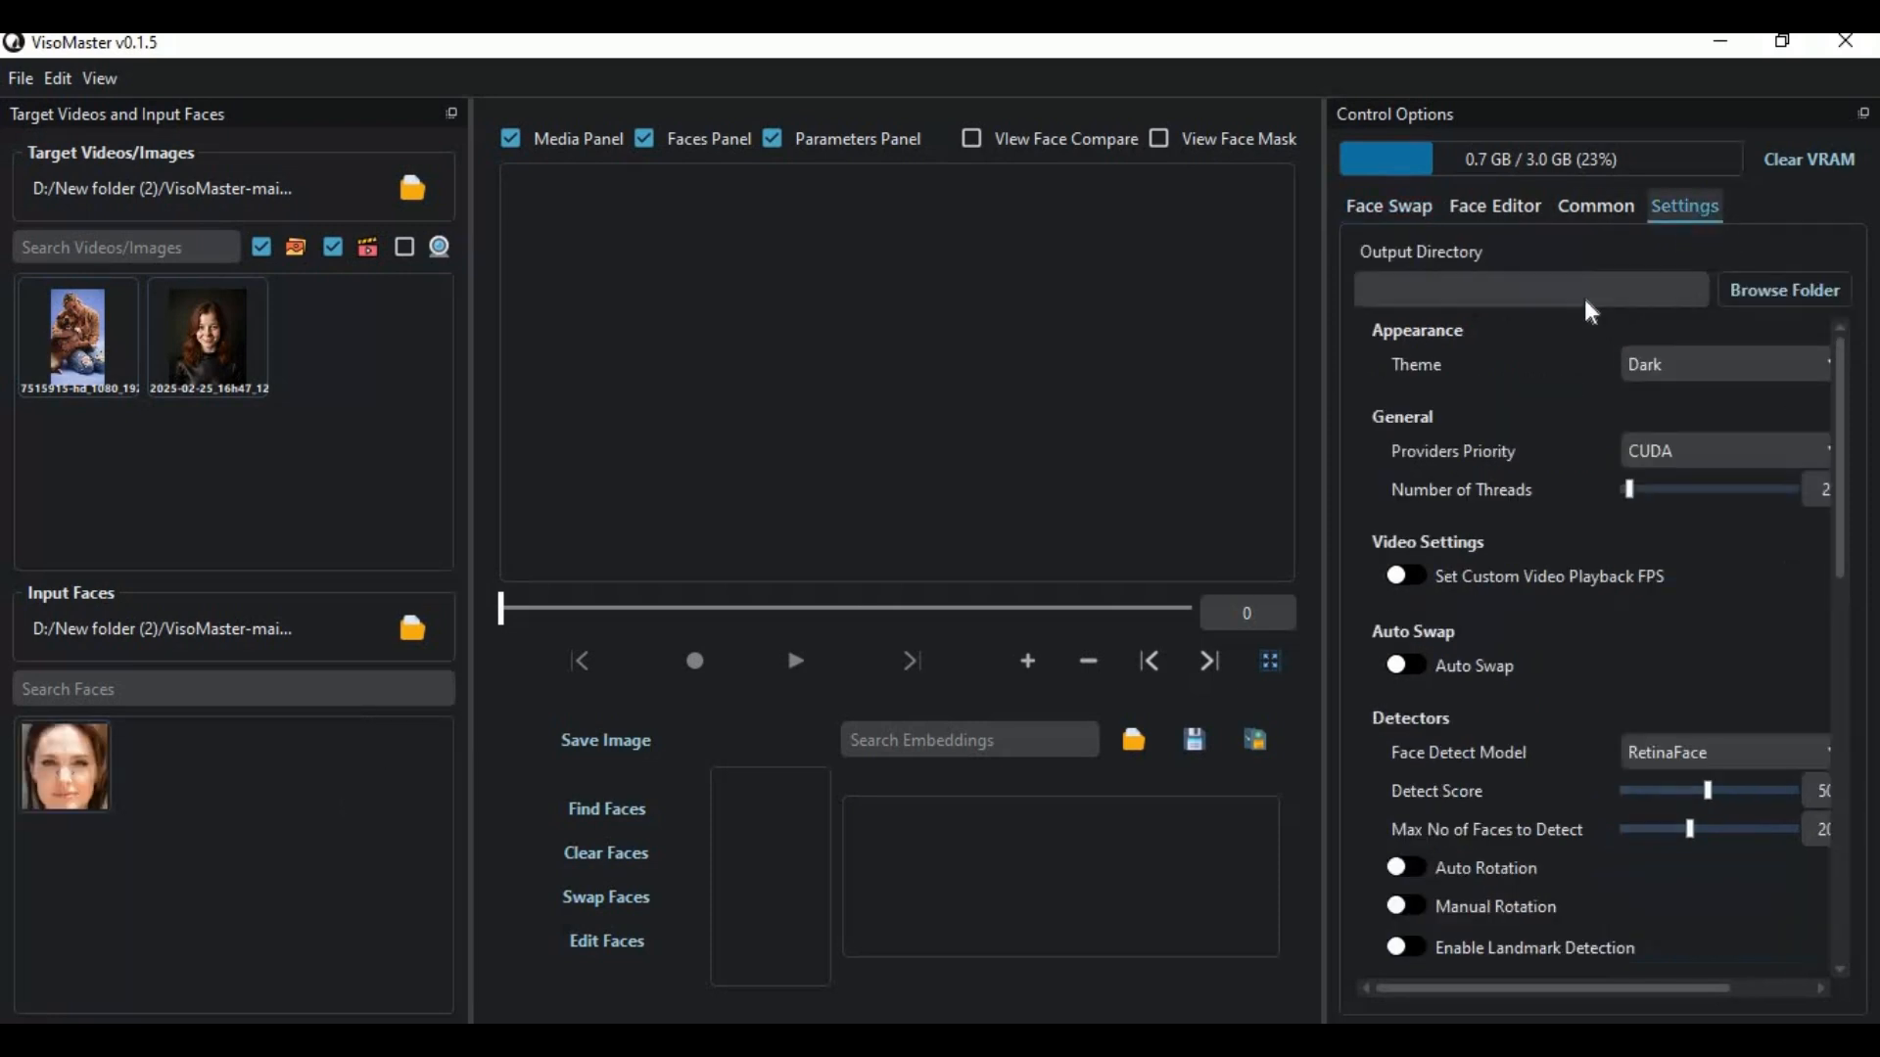
{"action": "left_click", "coordinate": [1784, 289]}
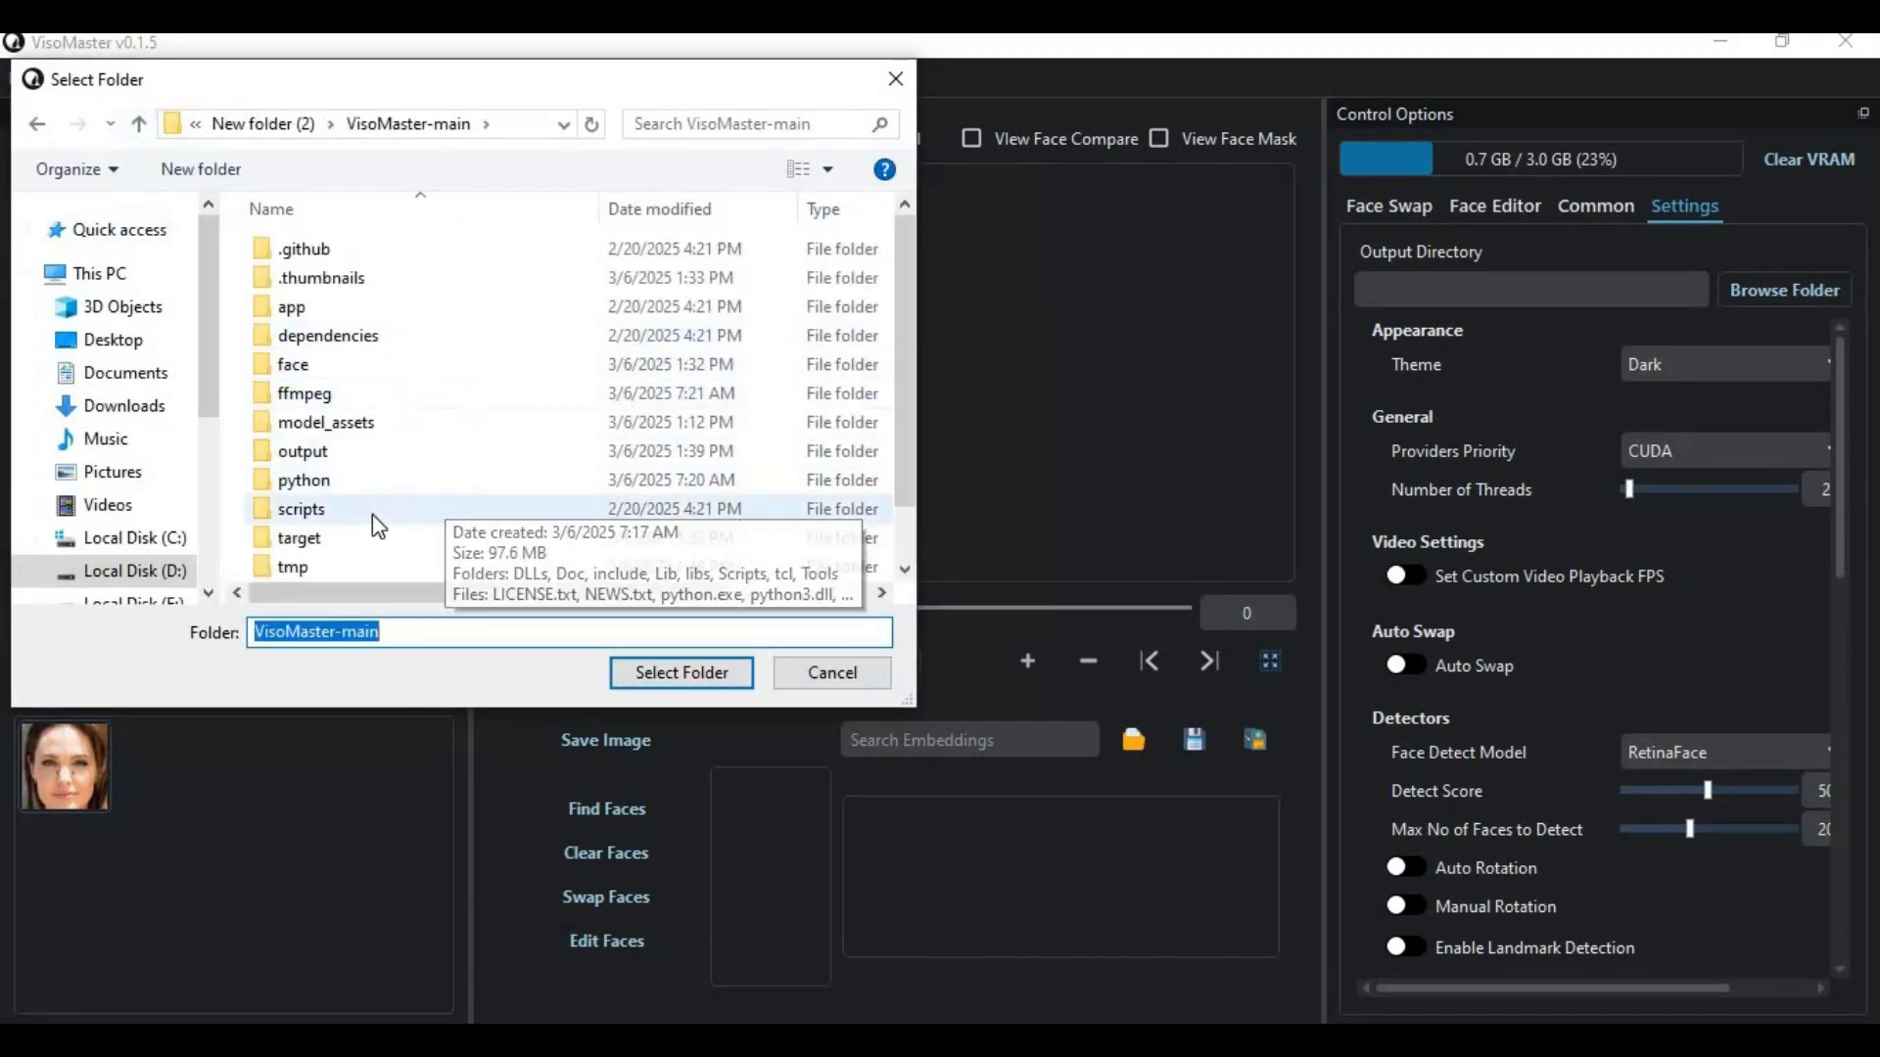
{"action": "double_click", "coordinate": [302, 450]}
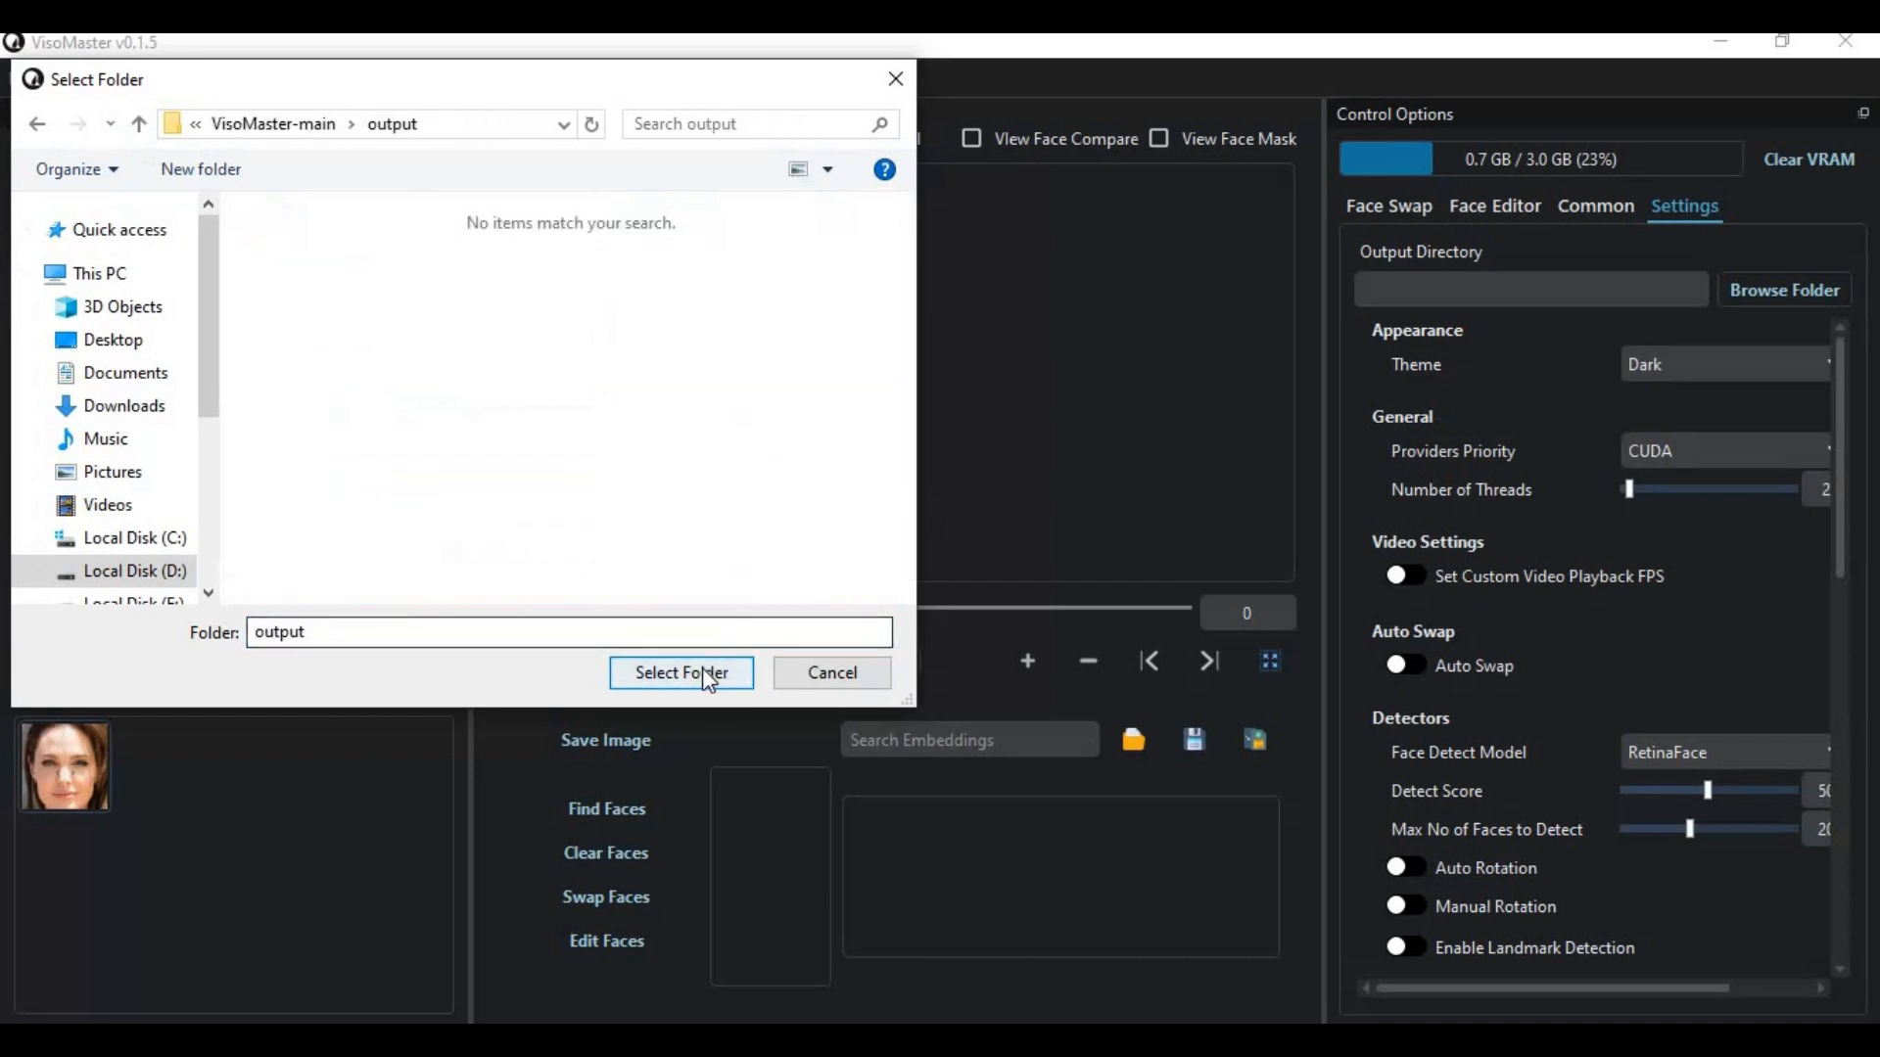
{"action": "left_click", "coordinate": [682, 674]}
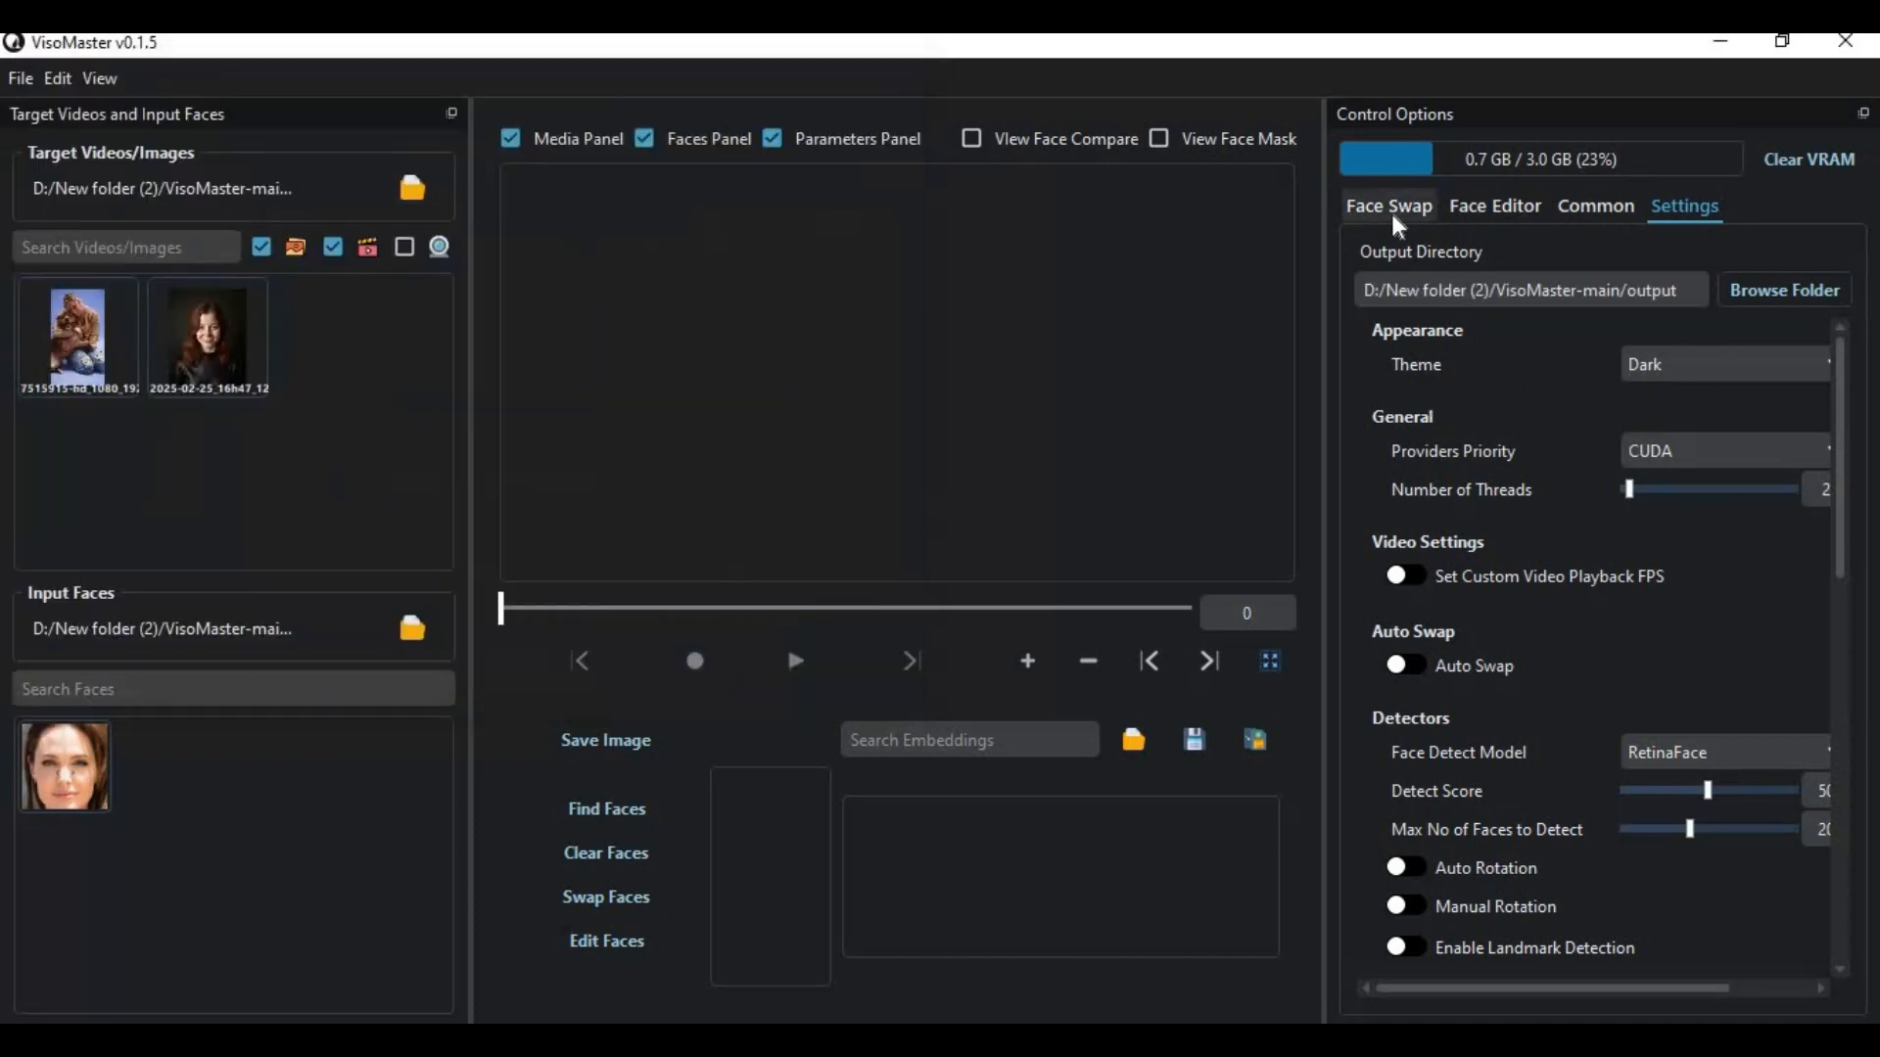
{"action": "left_click", "coordinate": [1389, 206]}
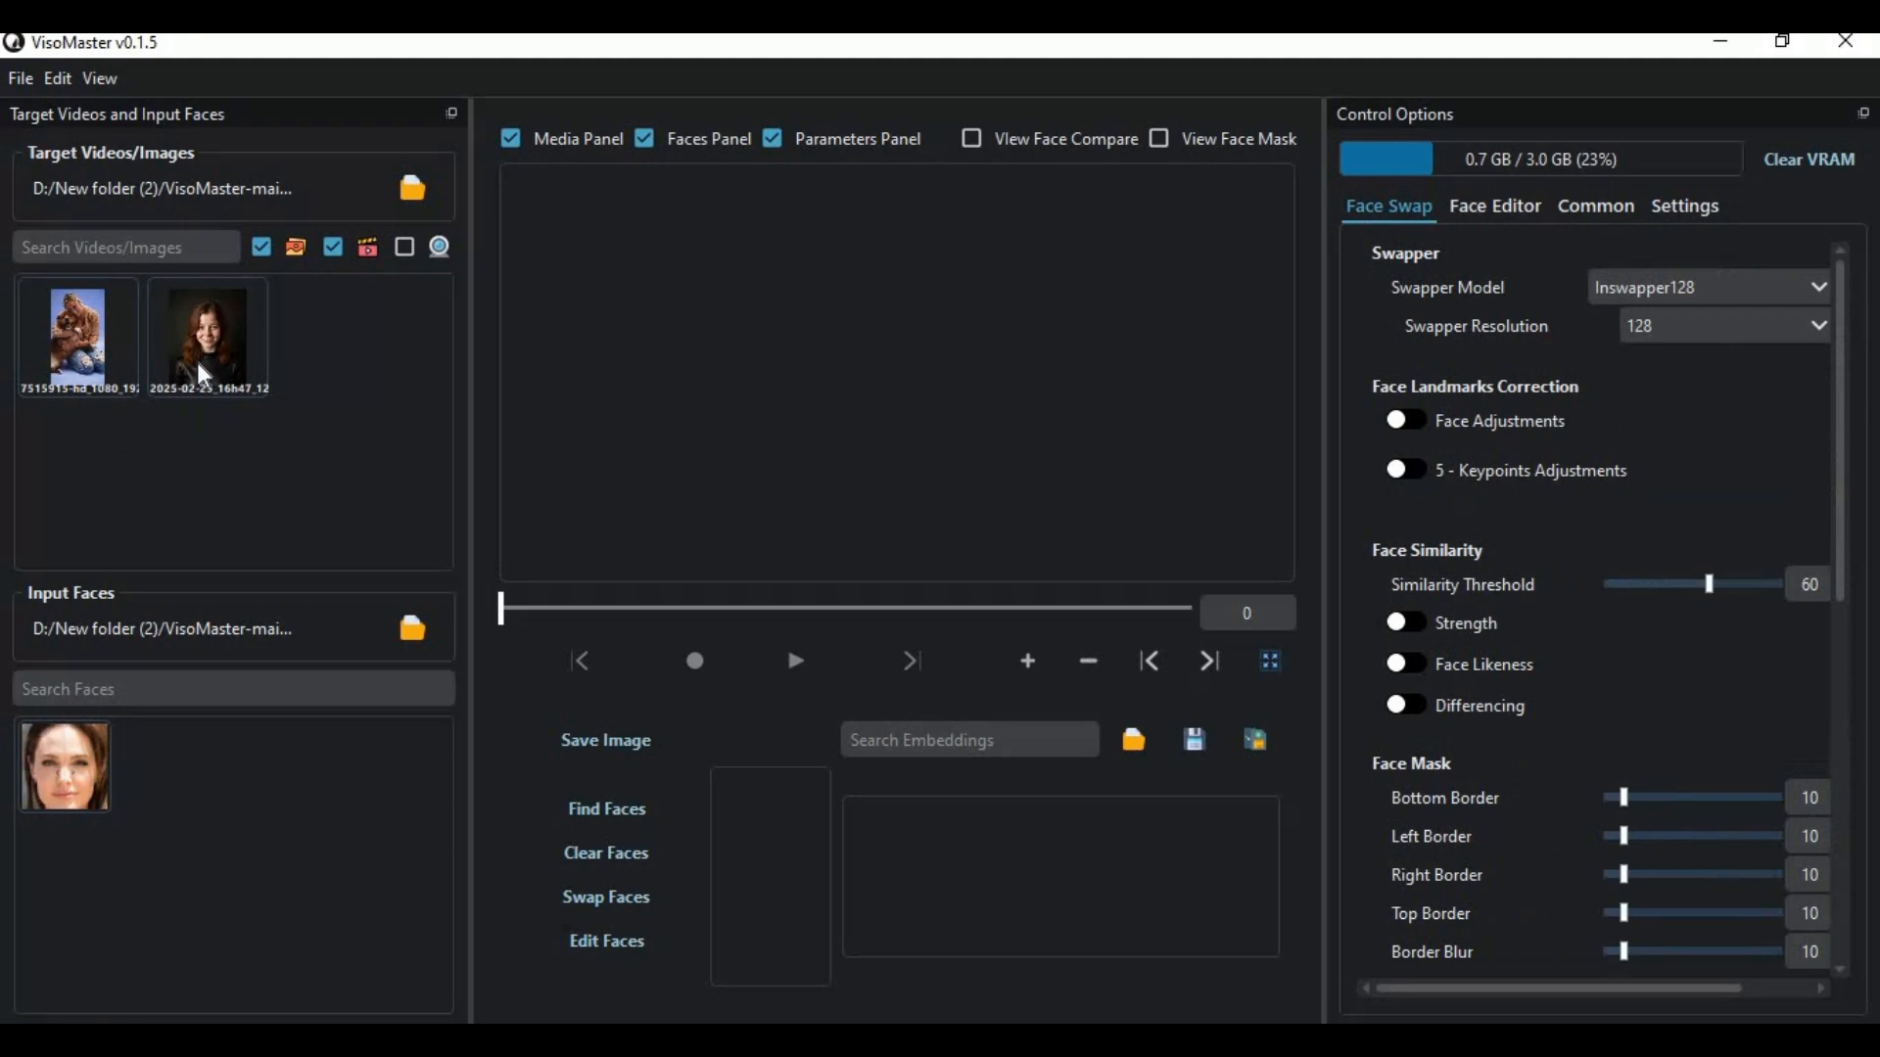
Step: Swap the input face onto the portrait photo, then load the dog video into the preview
{"action": "left_click", "coordinate": [206, 340]}
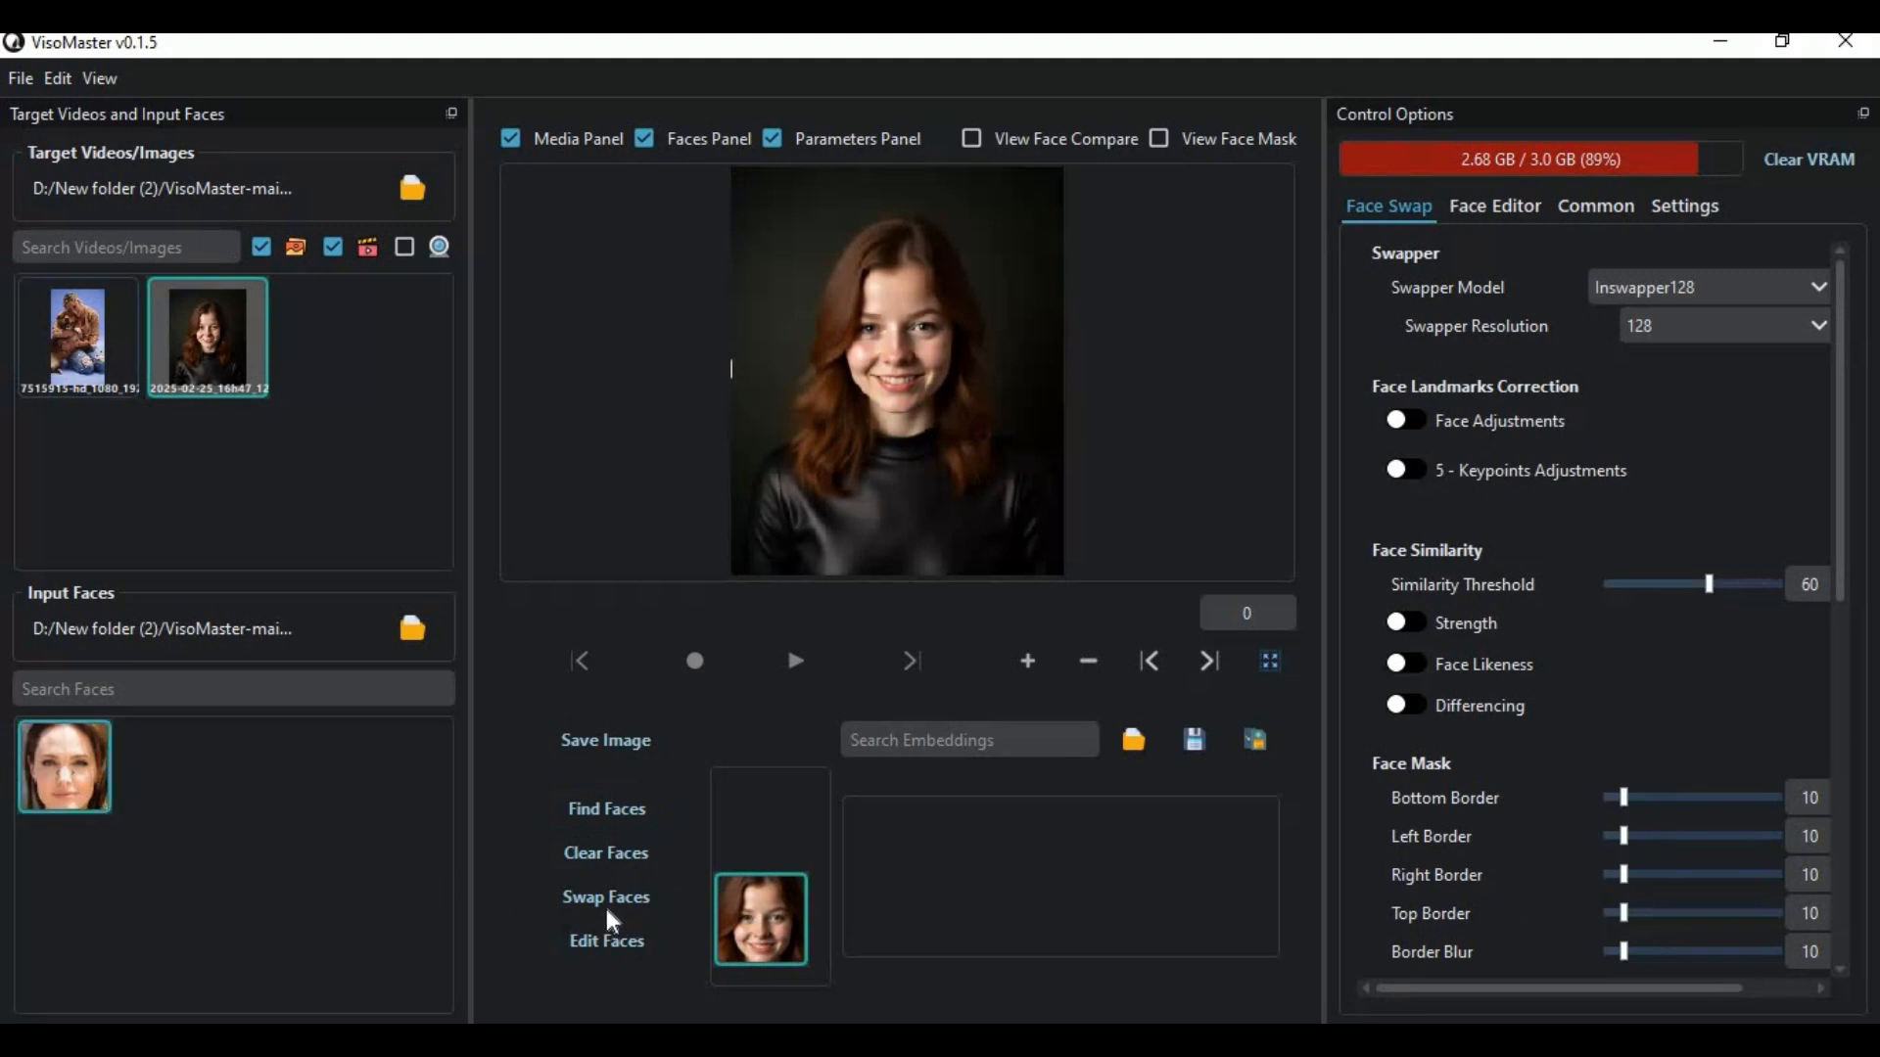
{"action": "left_click", "coordinate": [607, 897]}
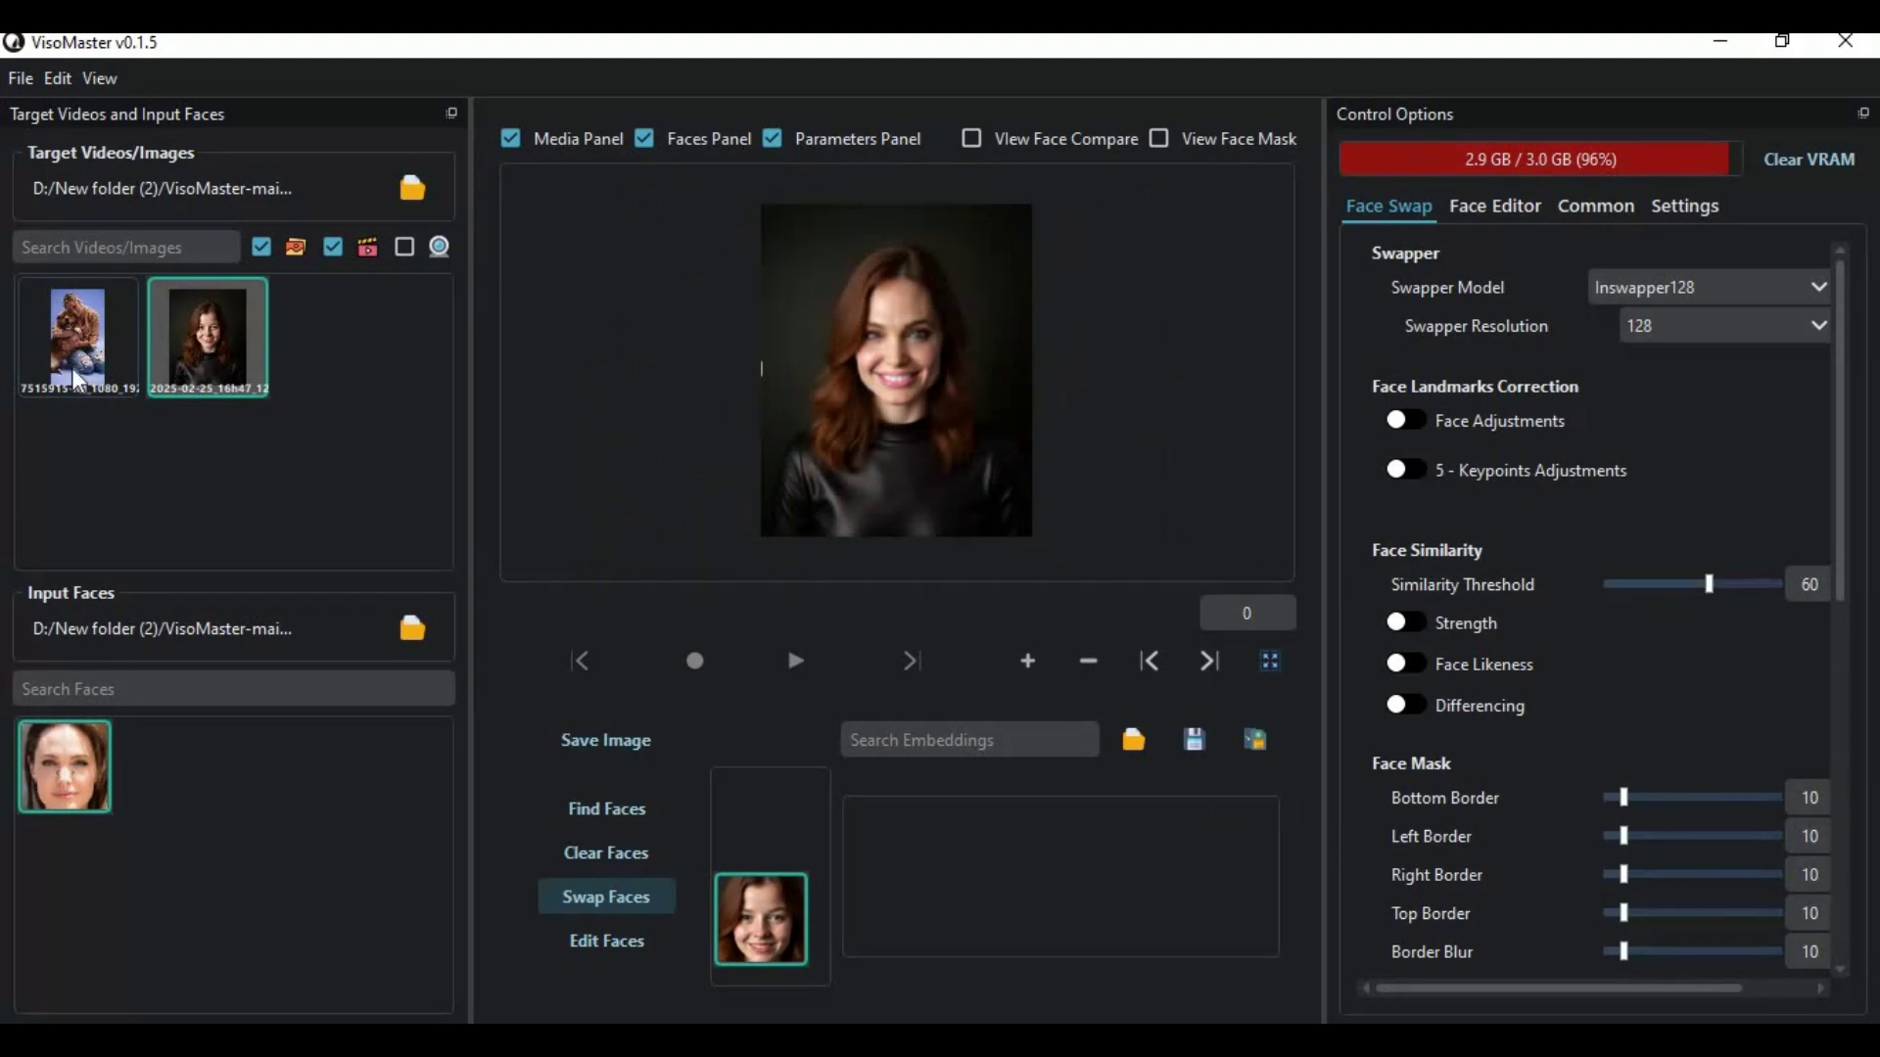
{"action": "left_click", "coordinate": [74, 336]}
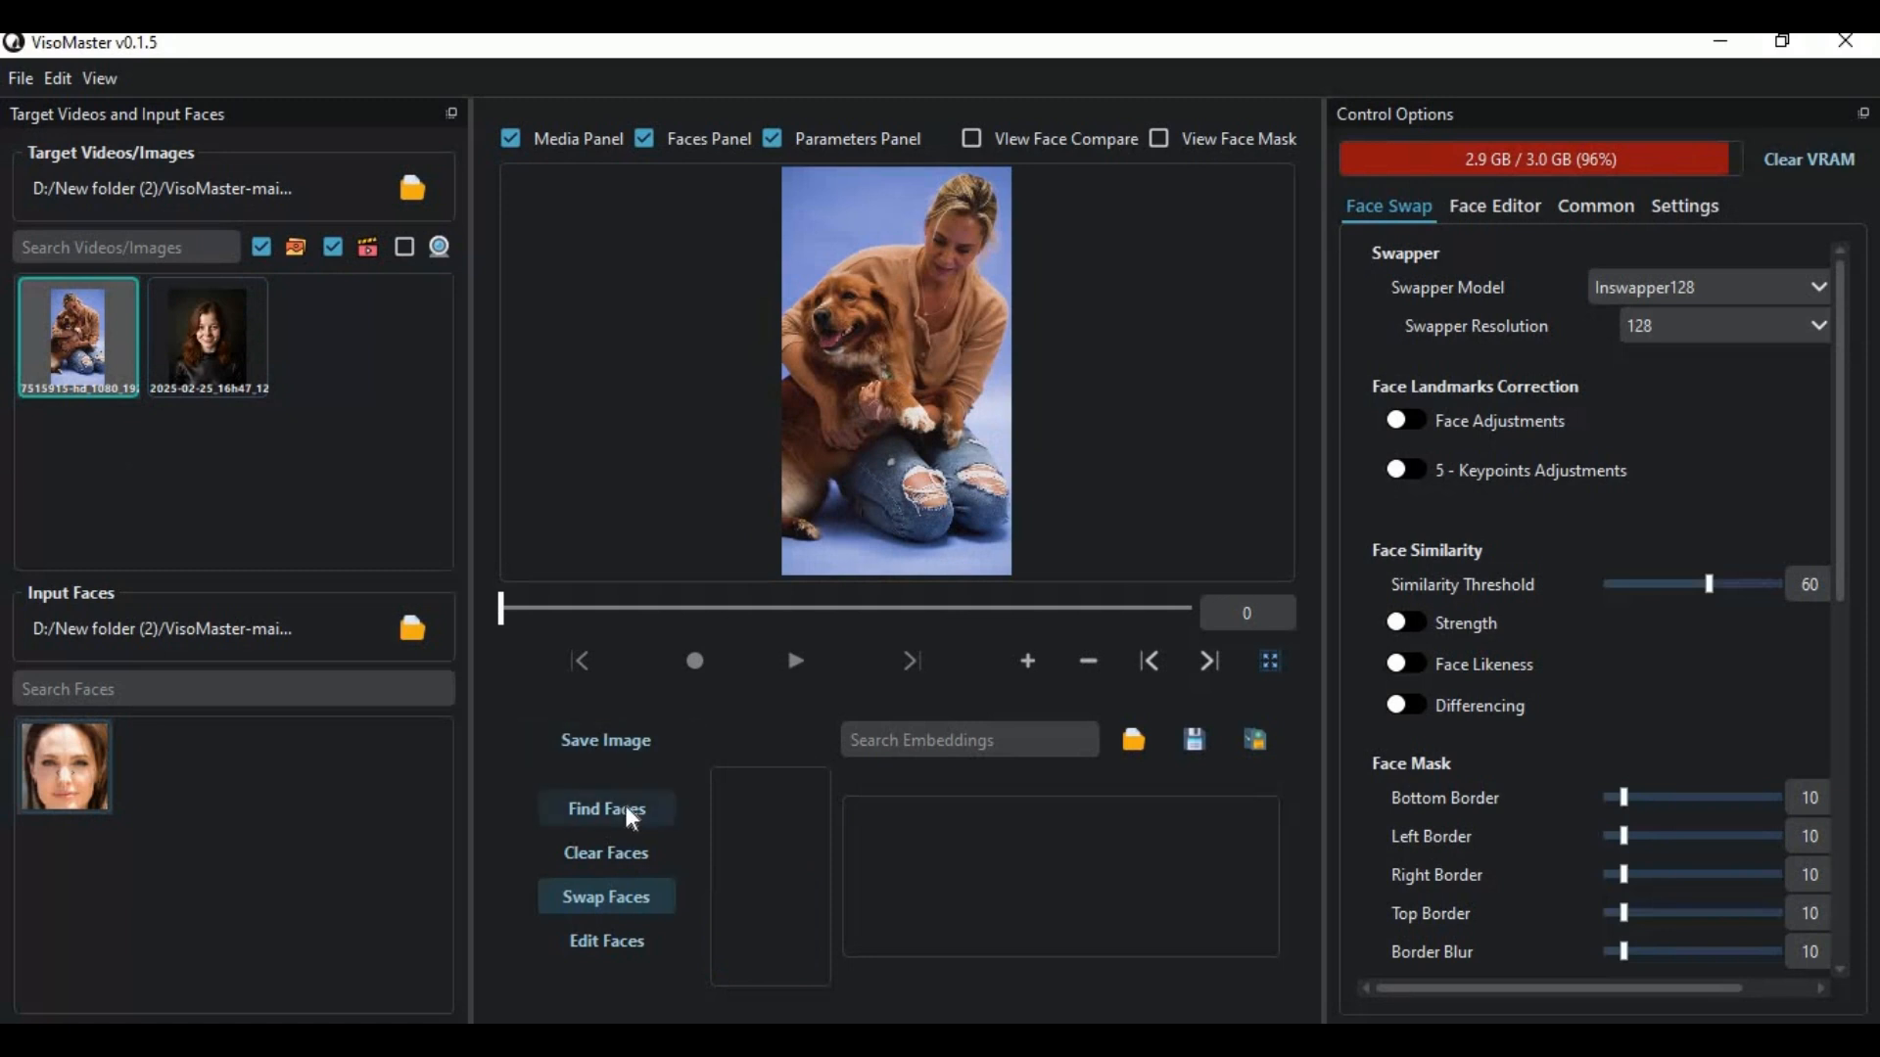
Step: Find faces in the dog video and assign the input face to the detected woman's face
{"action": "left_click", "coordinate": [607, 807]}
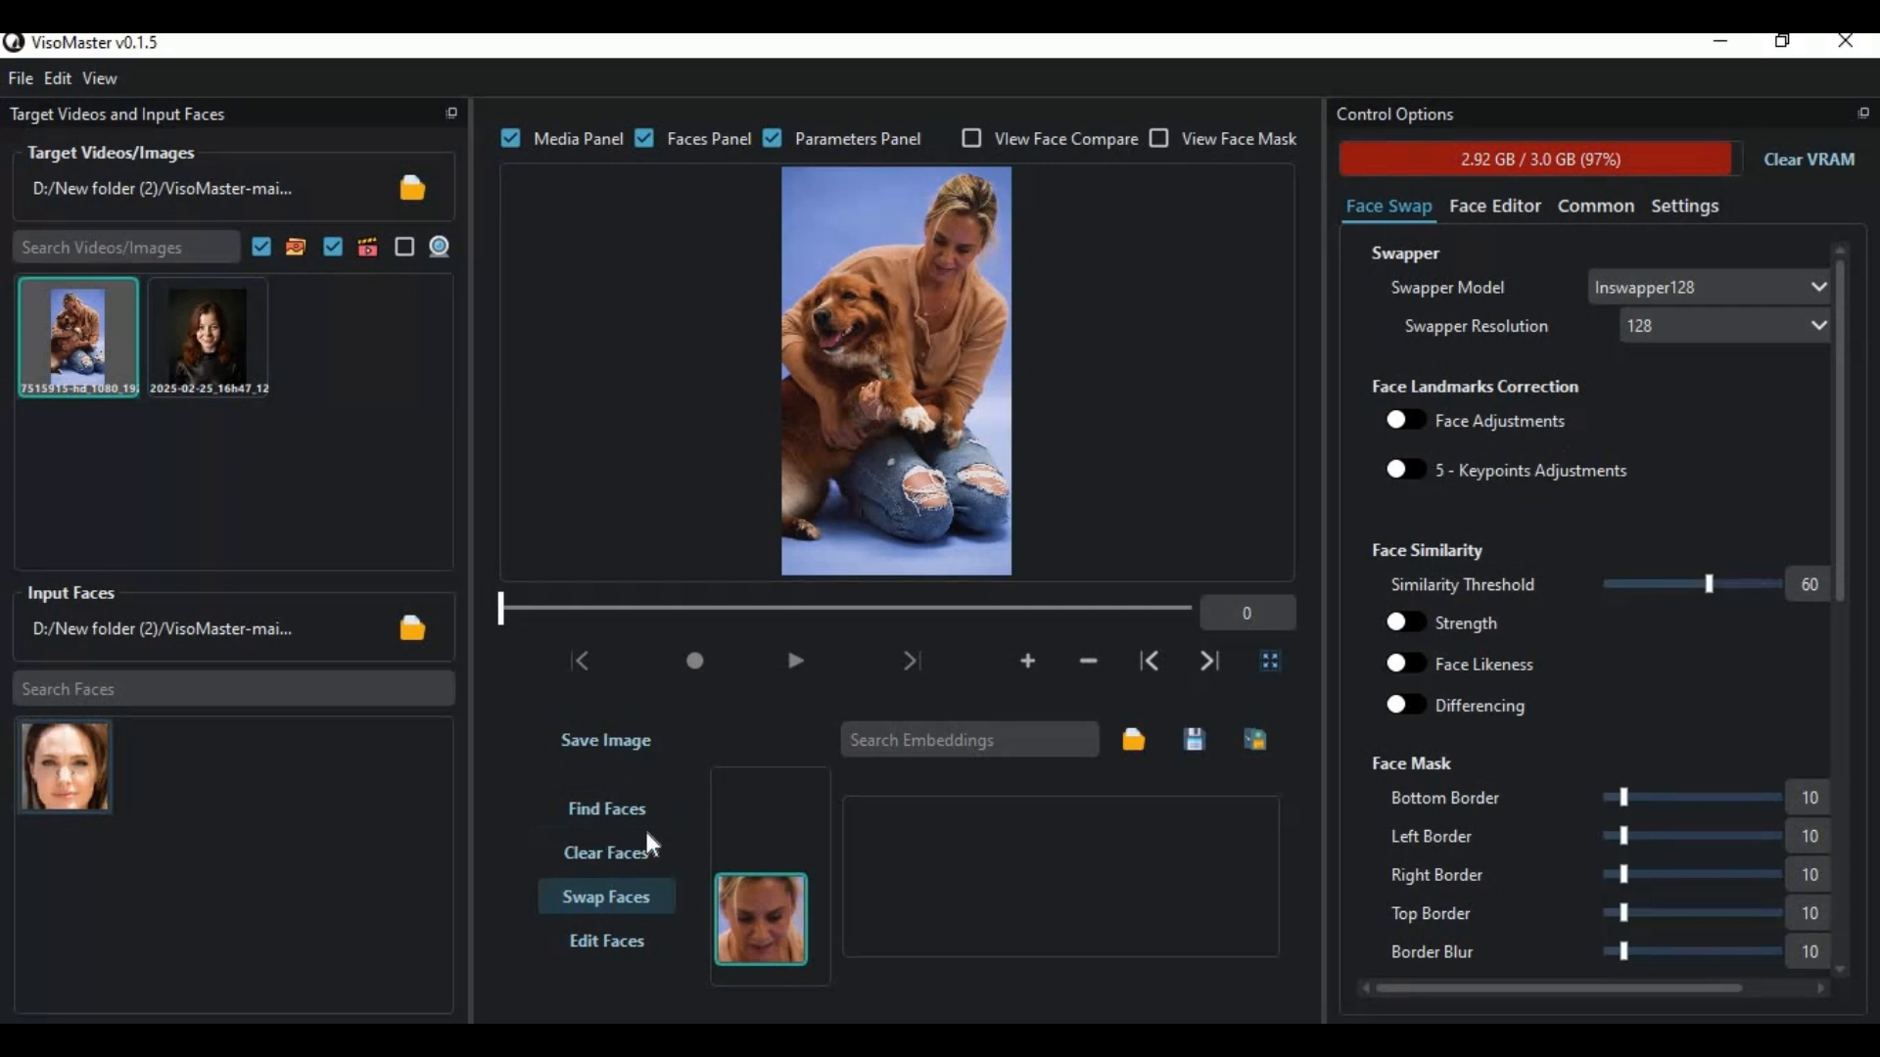
{"action": "mouse_move", "coordinate": [766, 955]}
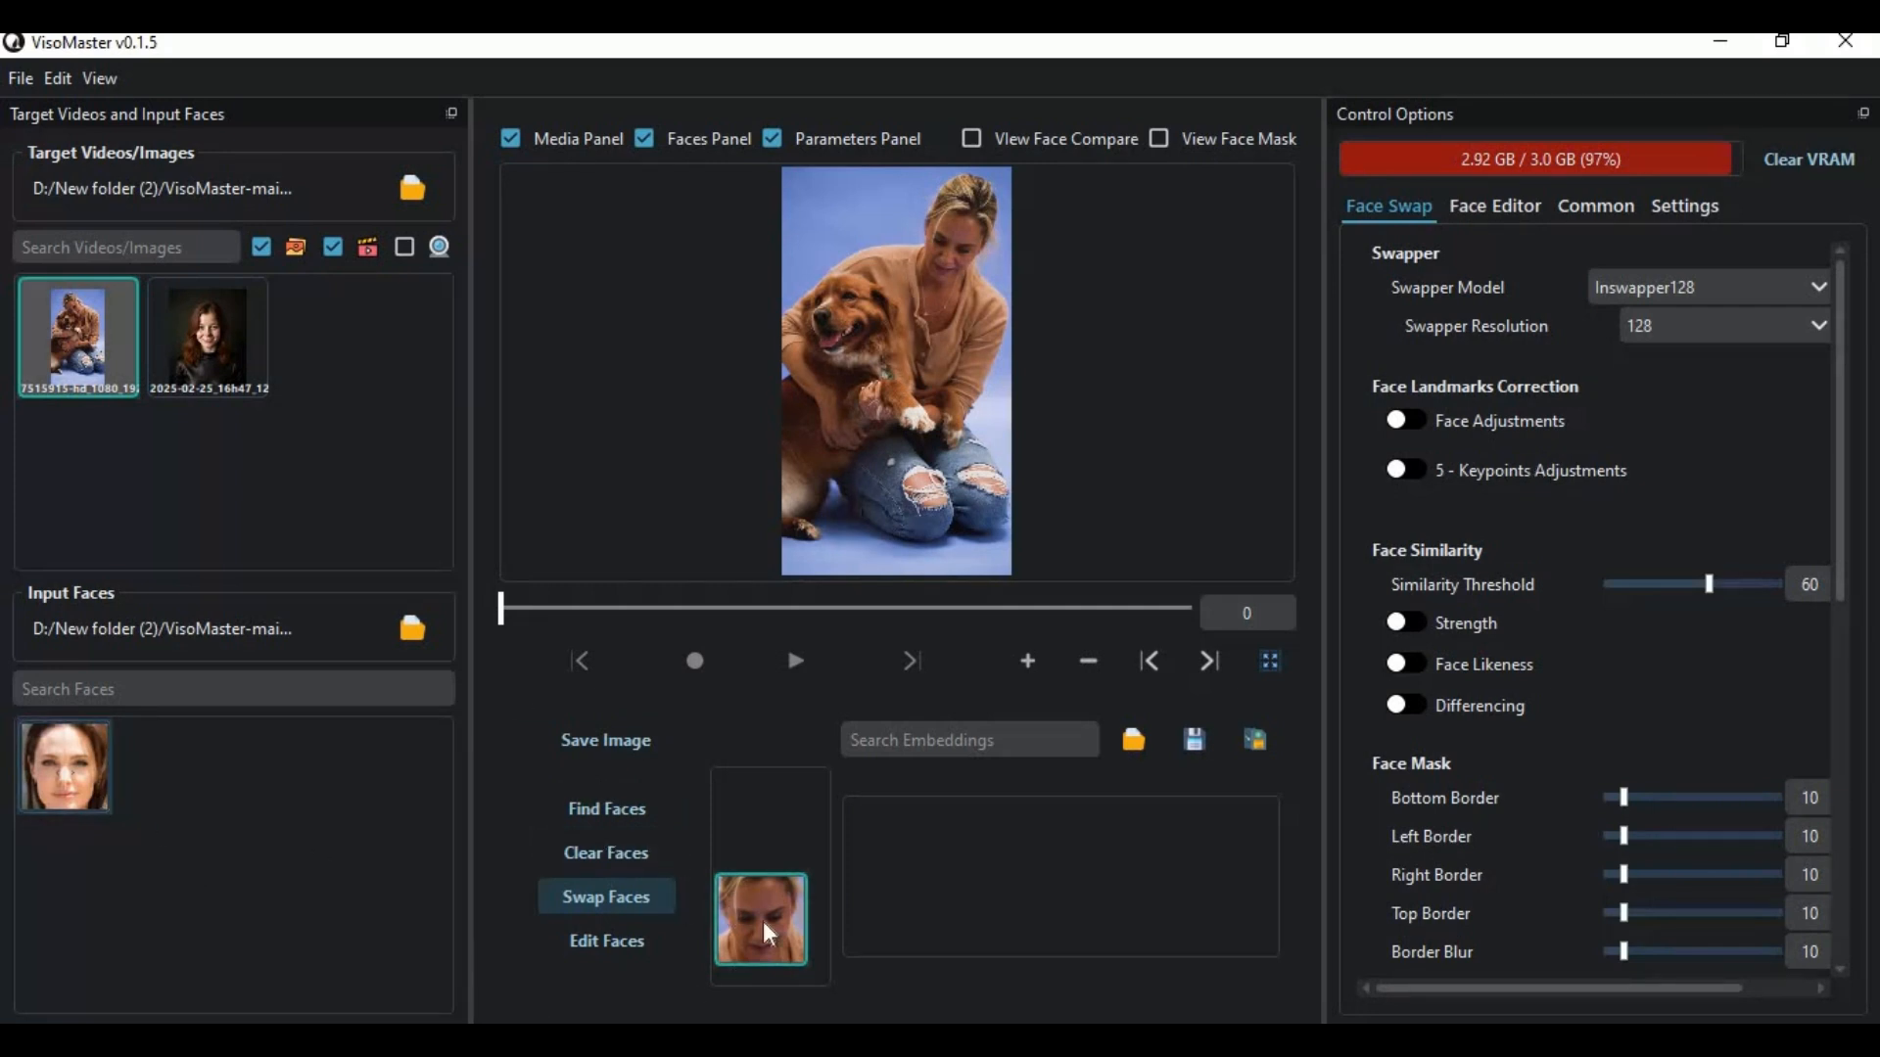
{"action": "left_click", "coordinate": [68, 769]}
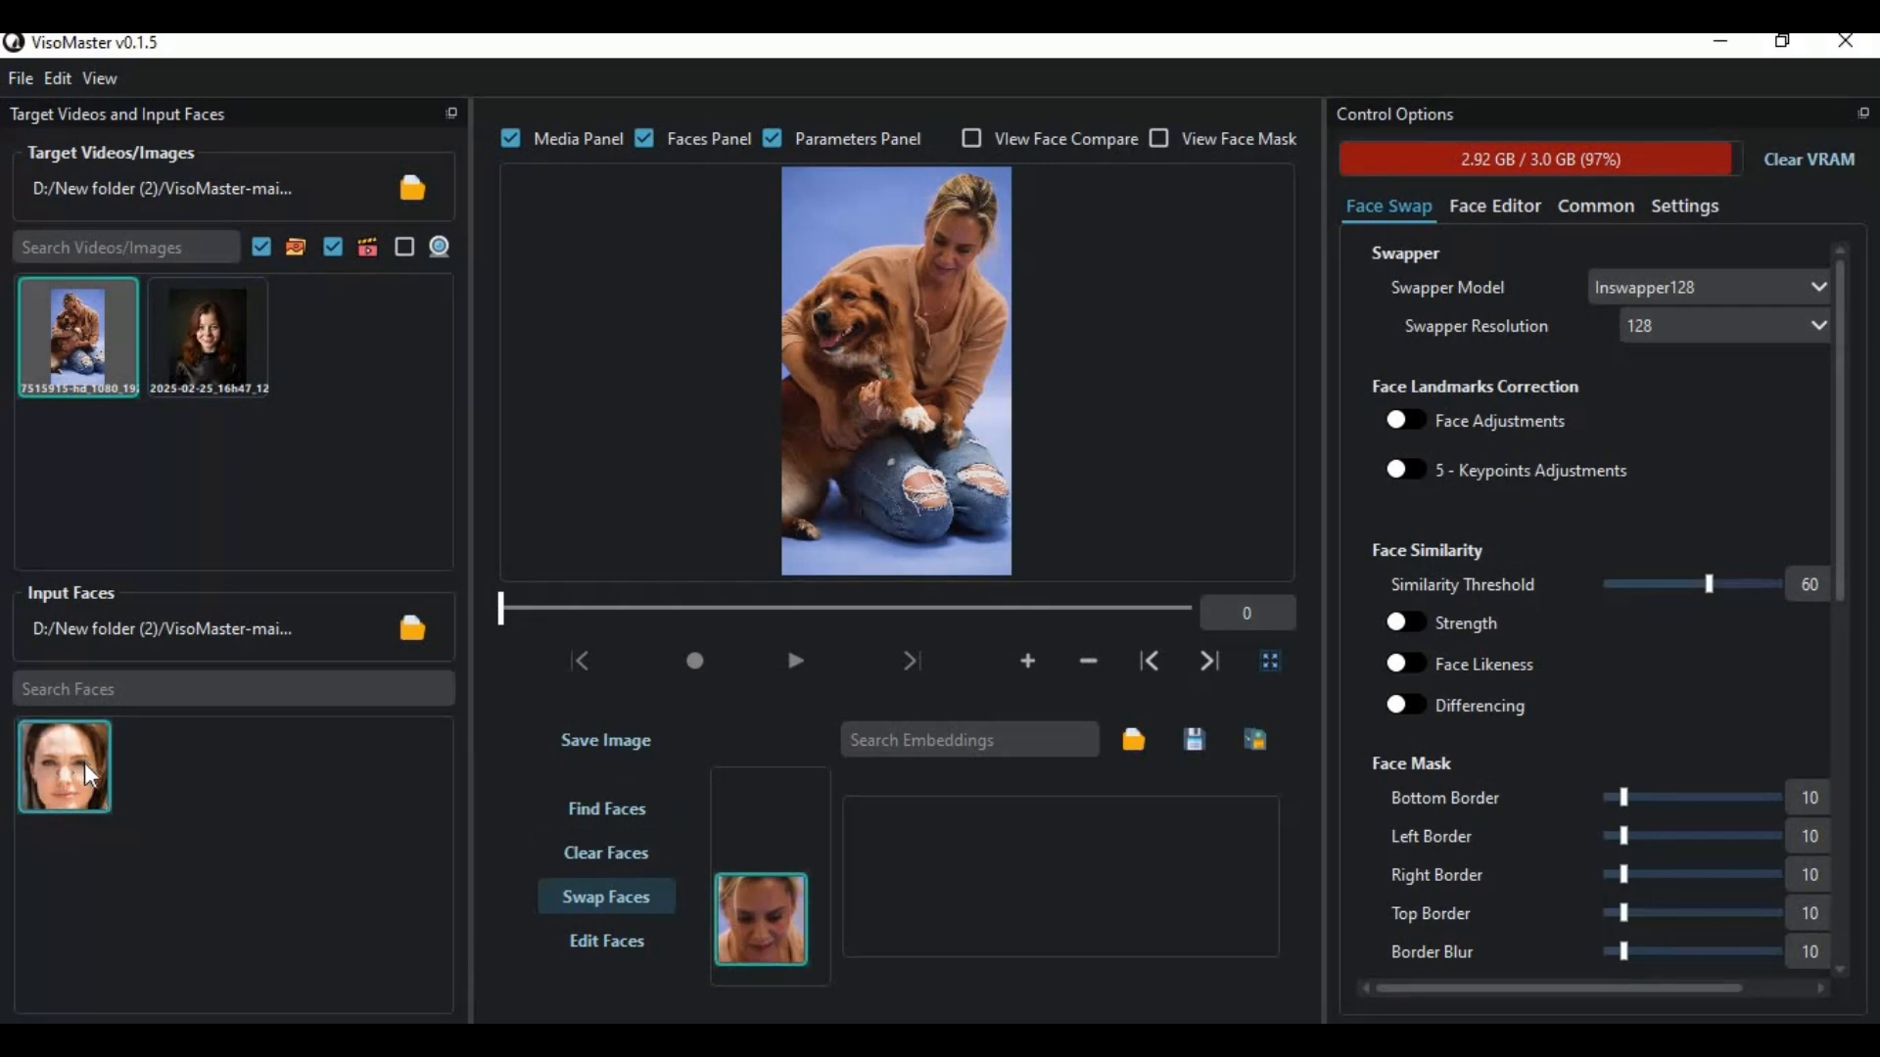
{"action": "mouse_move", "coordinate": [1692, 605]}
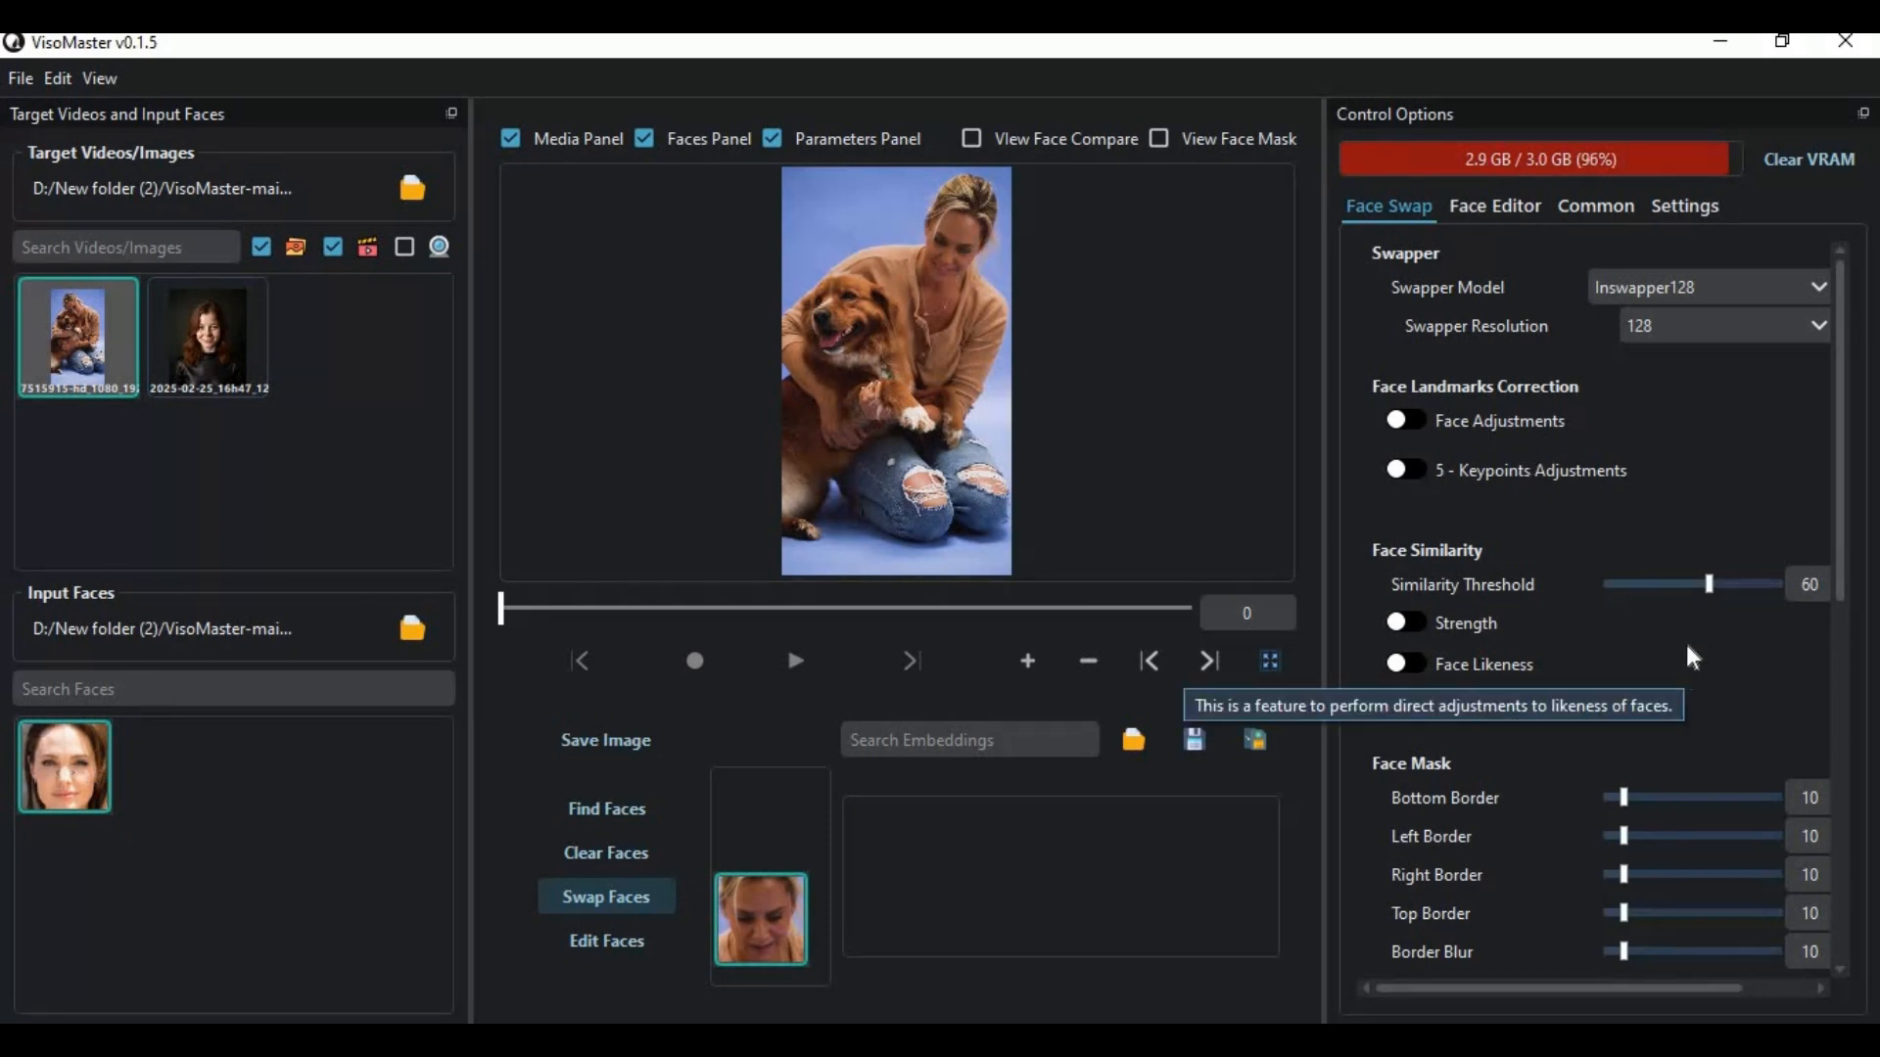
{"action": "left_click", "coordinate": [1684, 206]}
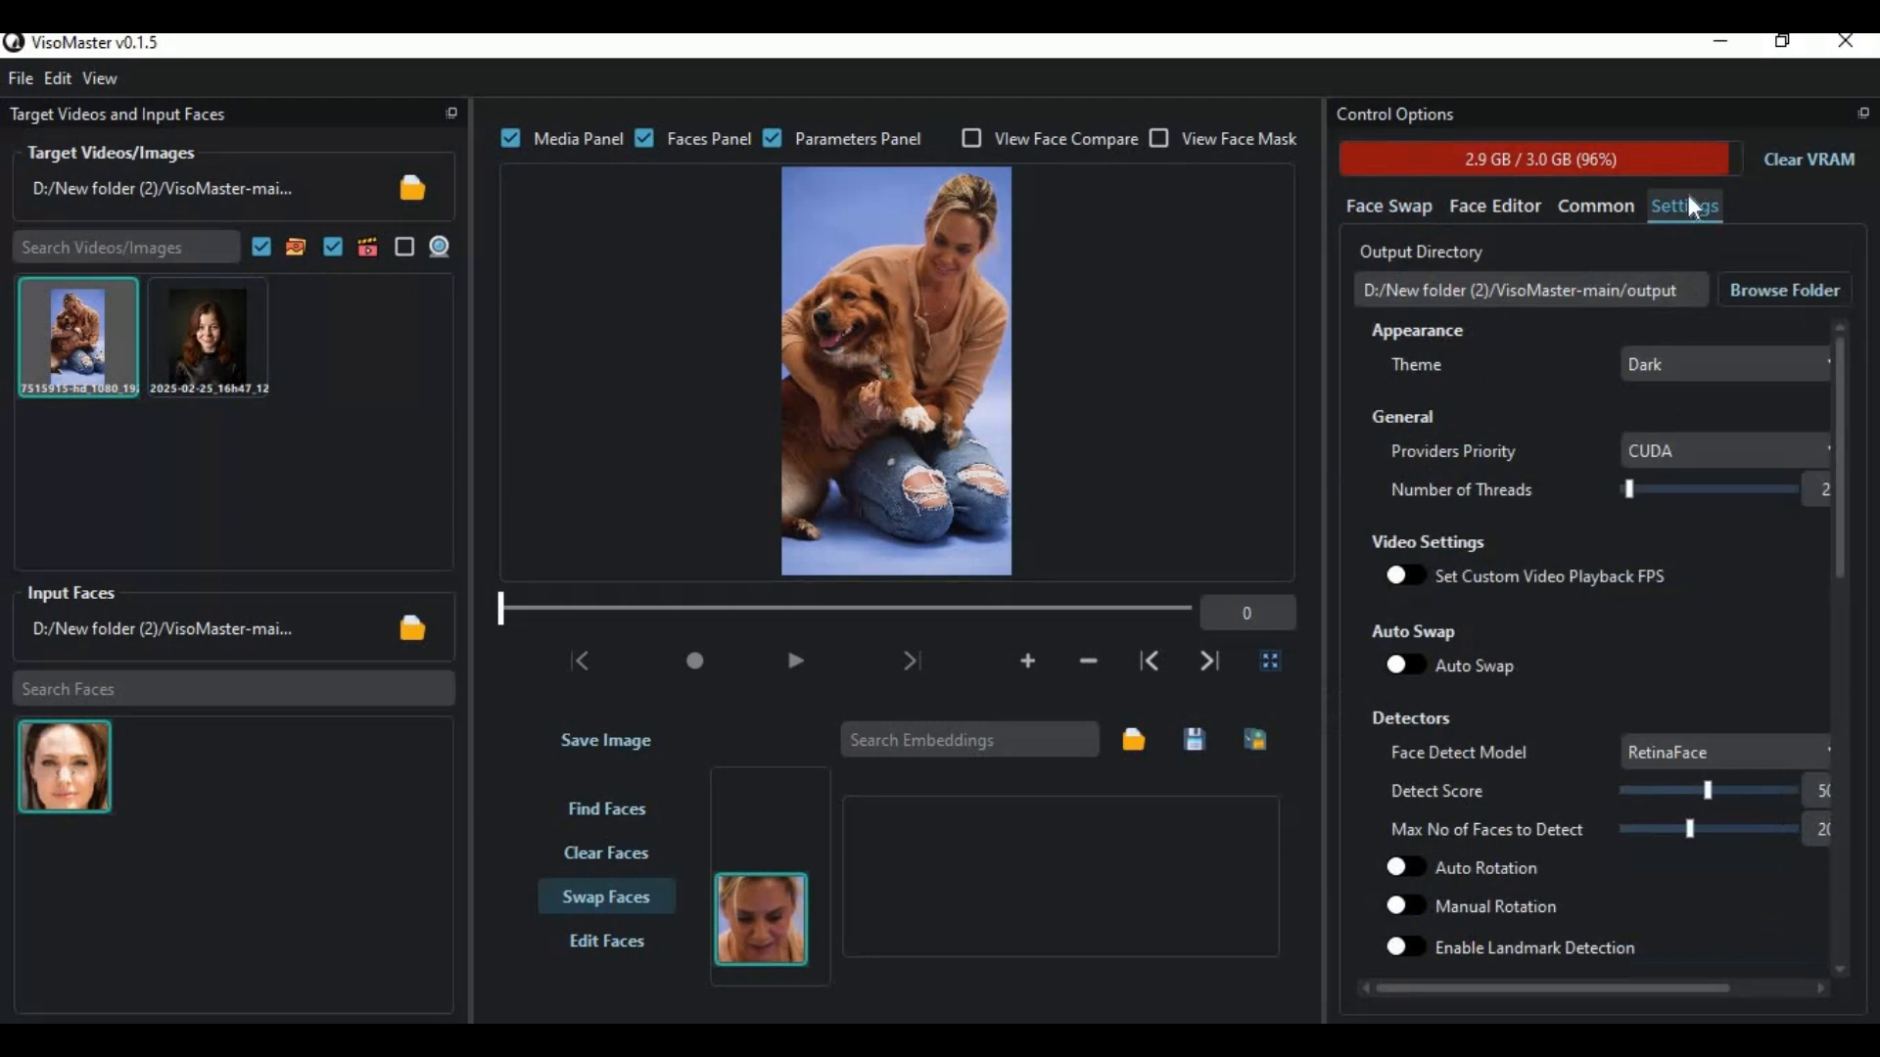
Step: Raise Number of Threads to 3 in Settings and arm recording below the preview
{"action": "left_click", "coordinate": [1388, 205]}
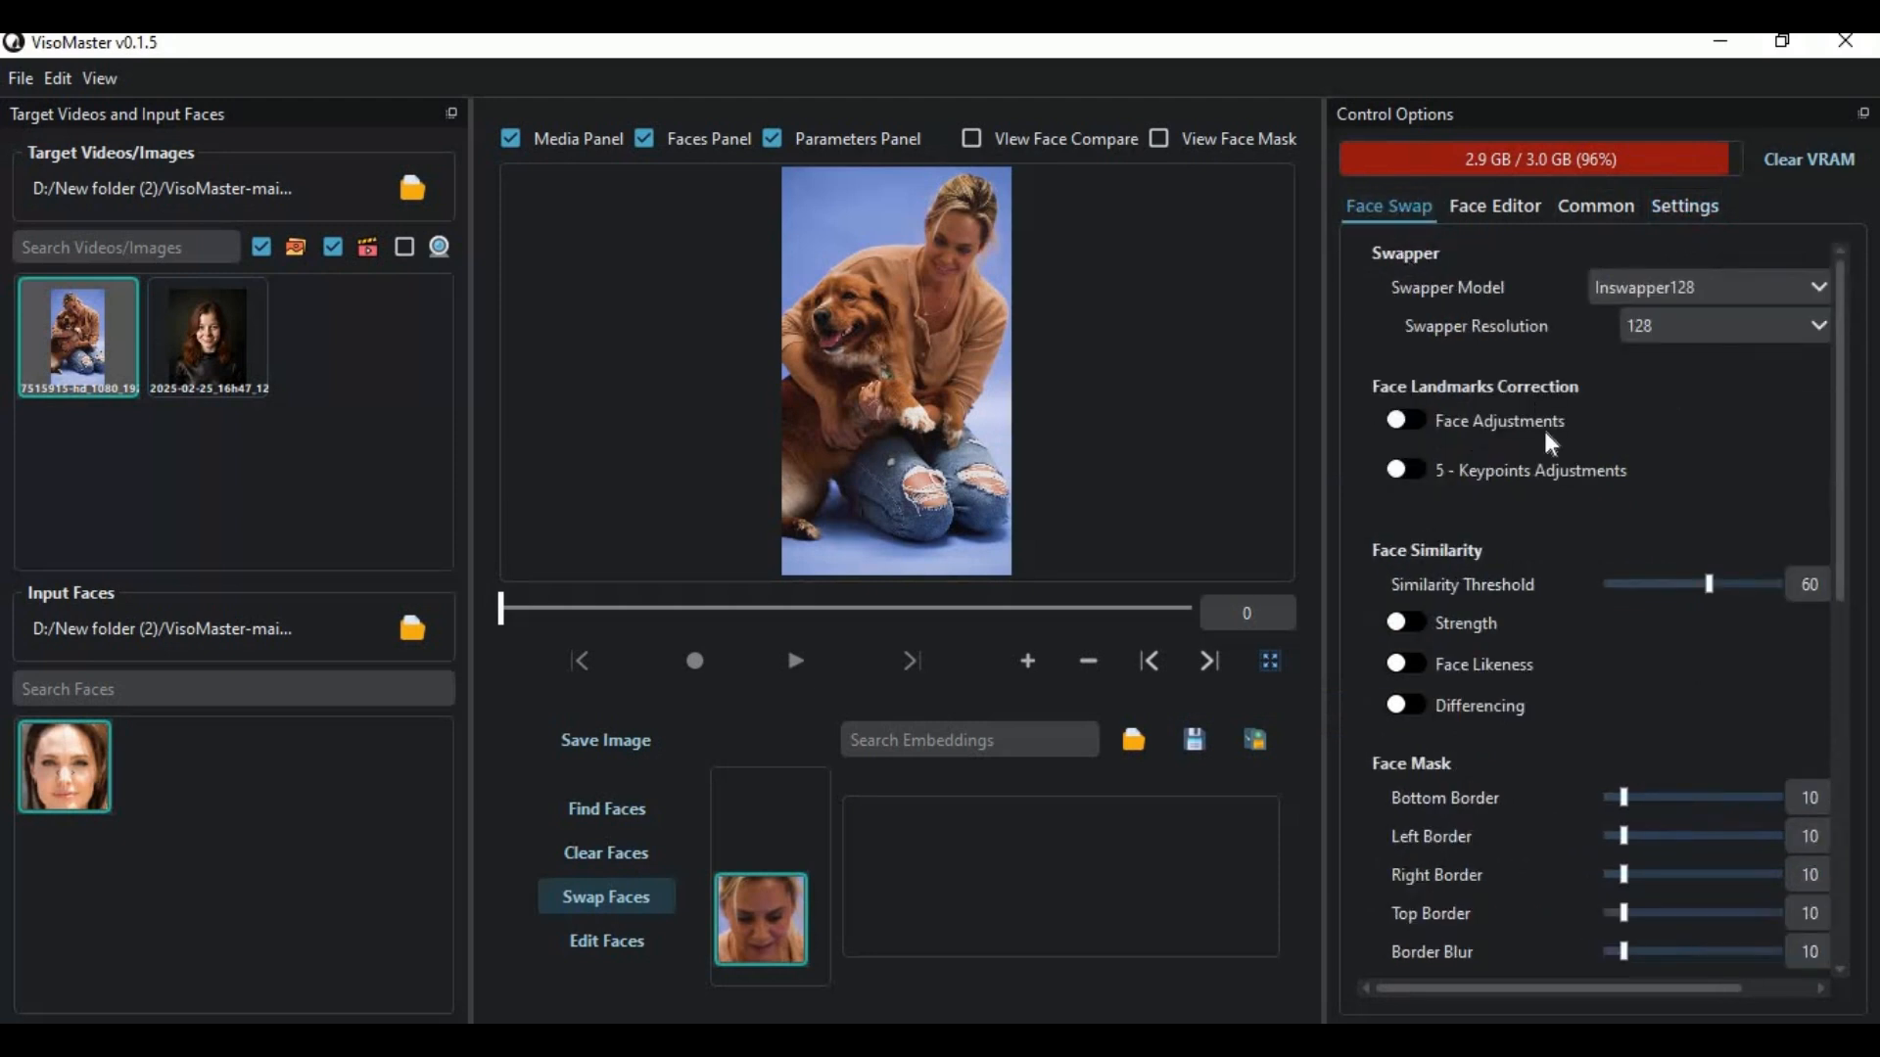
{"action": "mouse_move", "coordinate": [1633, 216]}
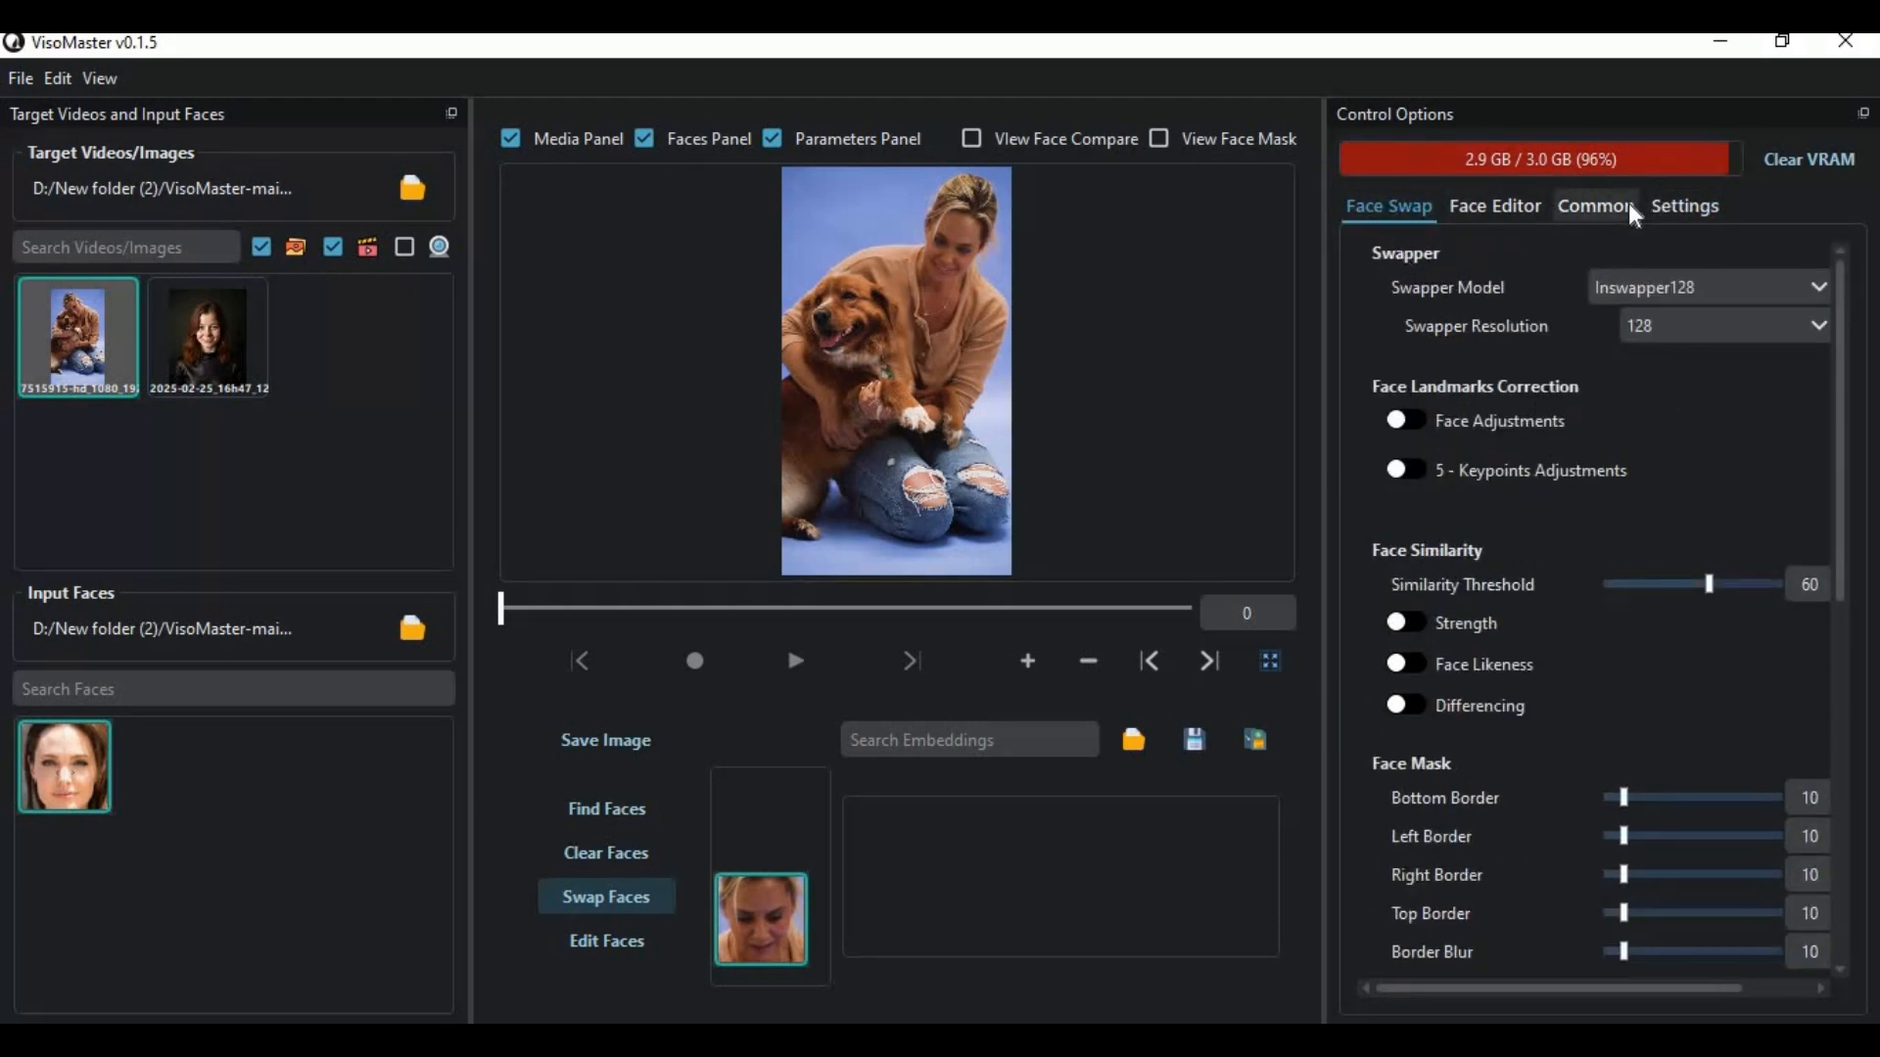
{"action": "left_click", "coordinate": [1684, 206]}
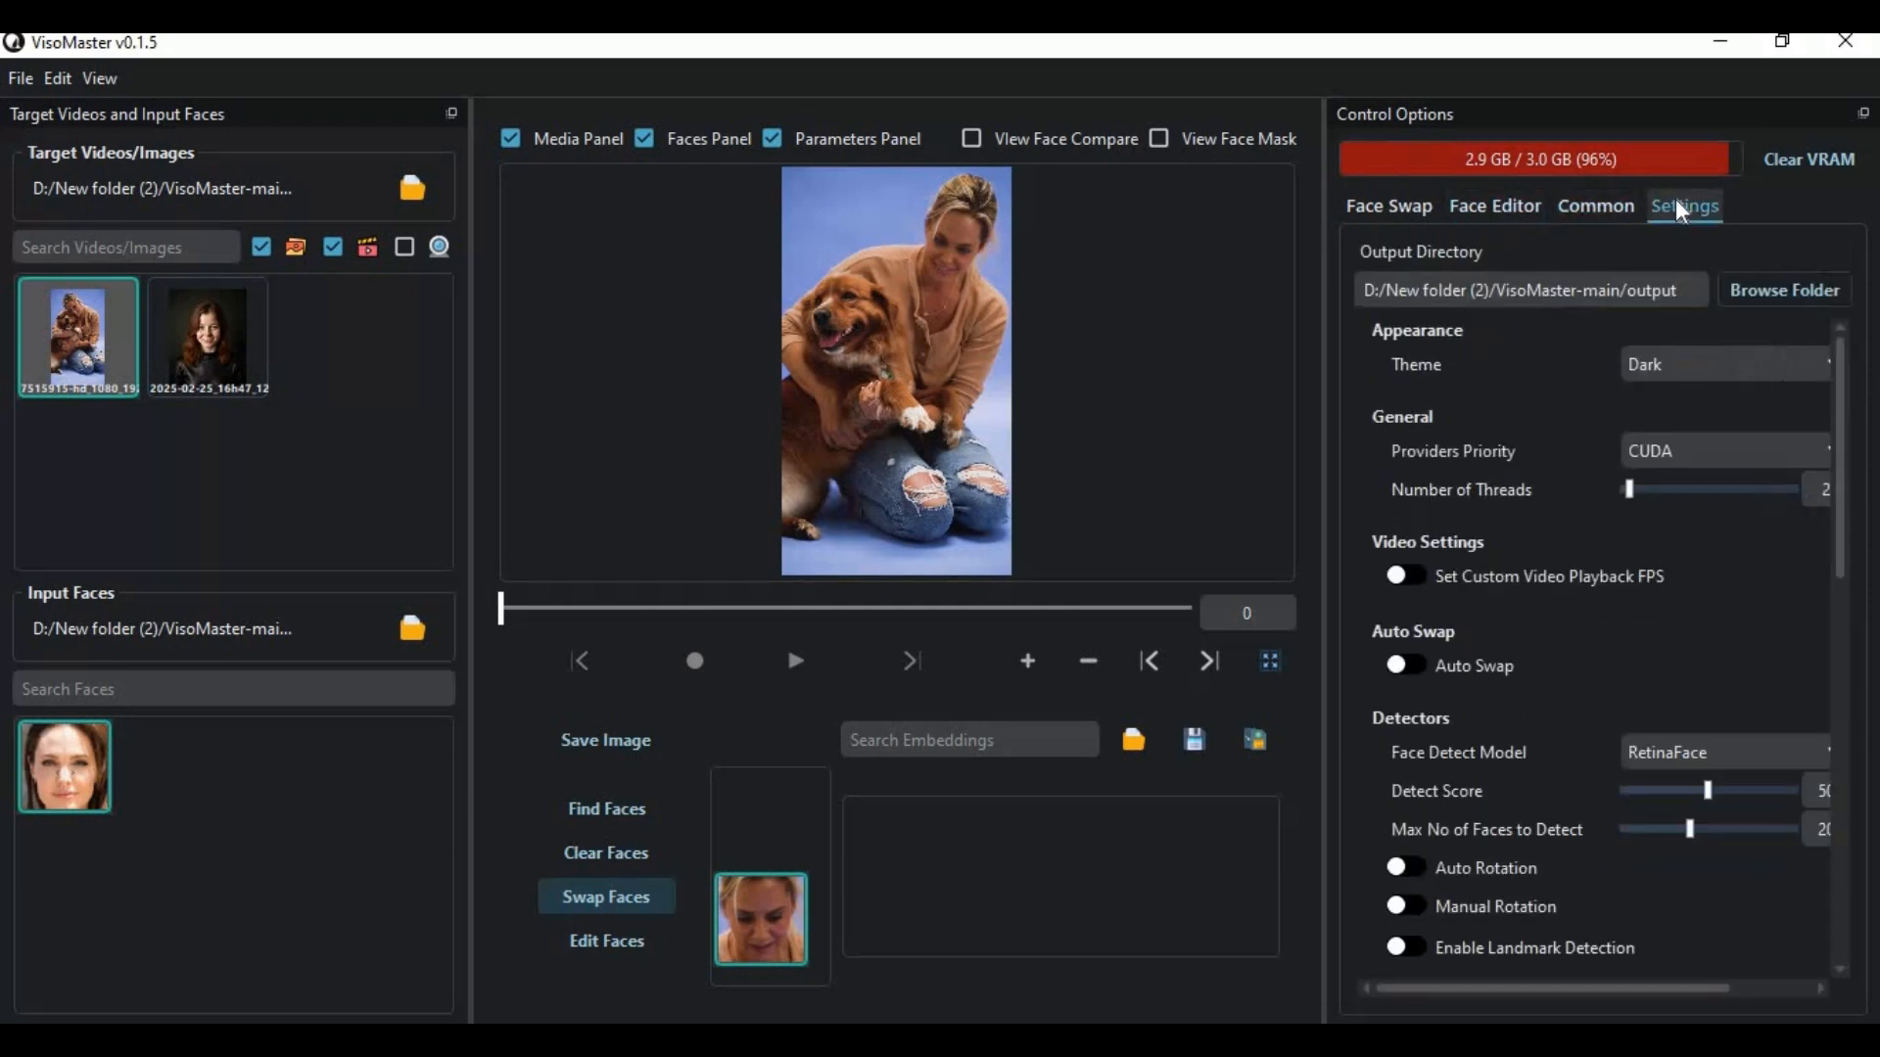
{"action": "mouse_move", "coordinate": [1789, 527]}
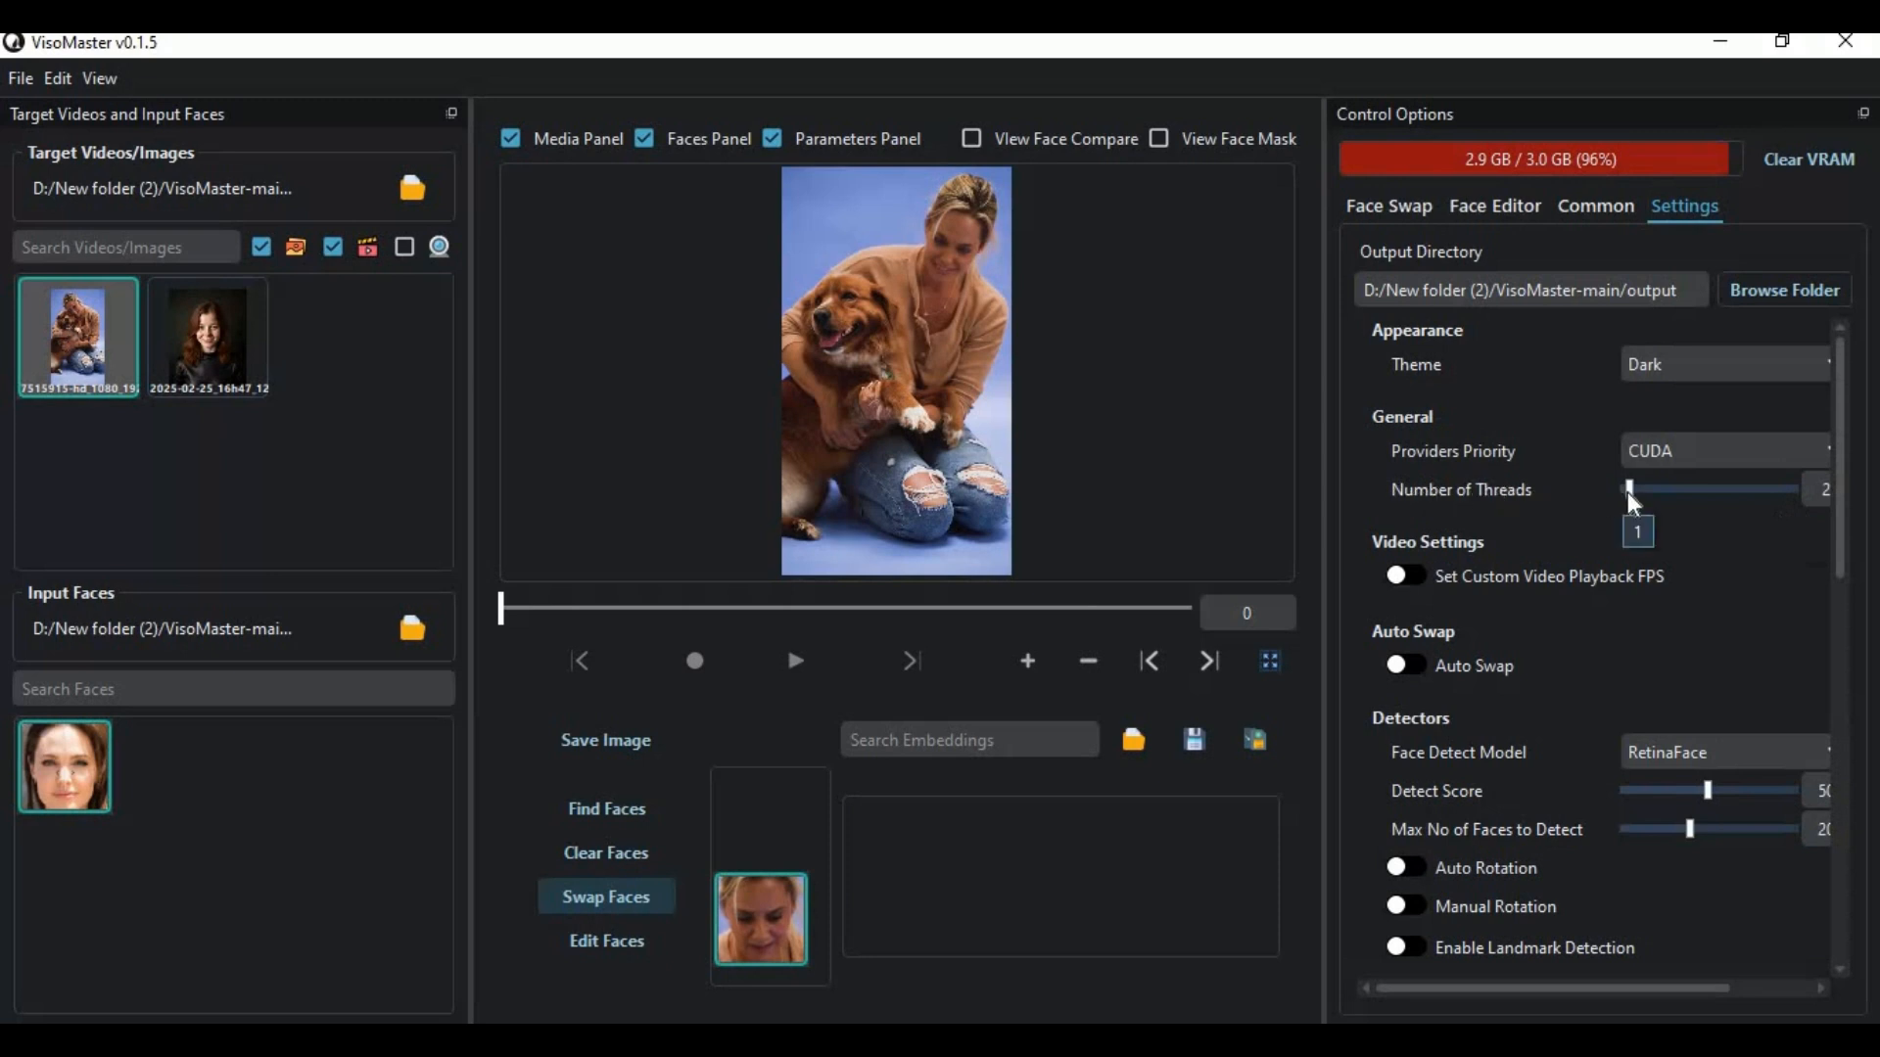
{"action": "left_click_drag", "start_coordinate": [1631, 487], "coordinate": [1649, 487]}
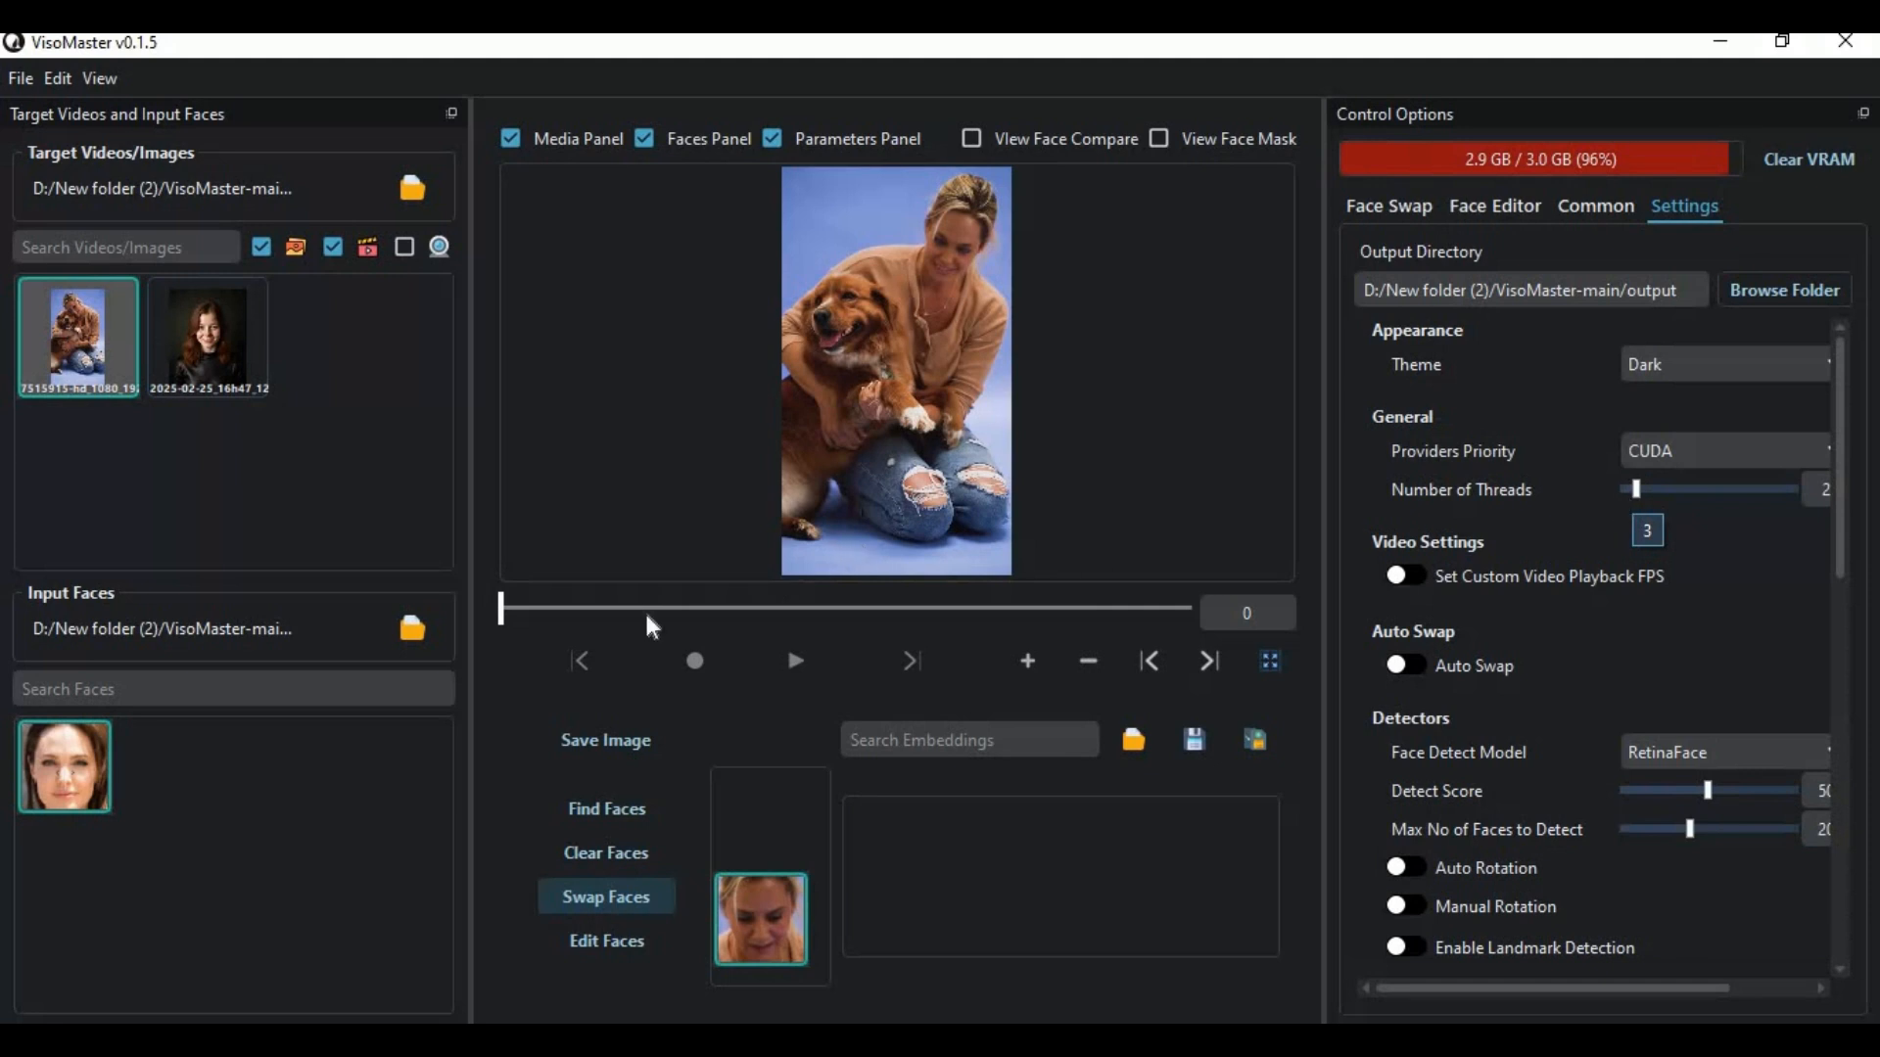
{"action": "left_click", "coordinate": [693, 662]}
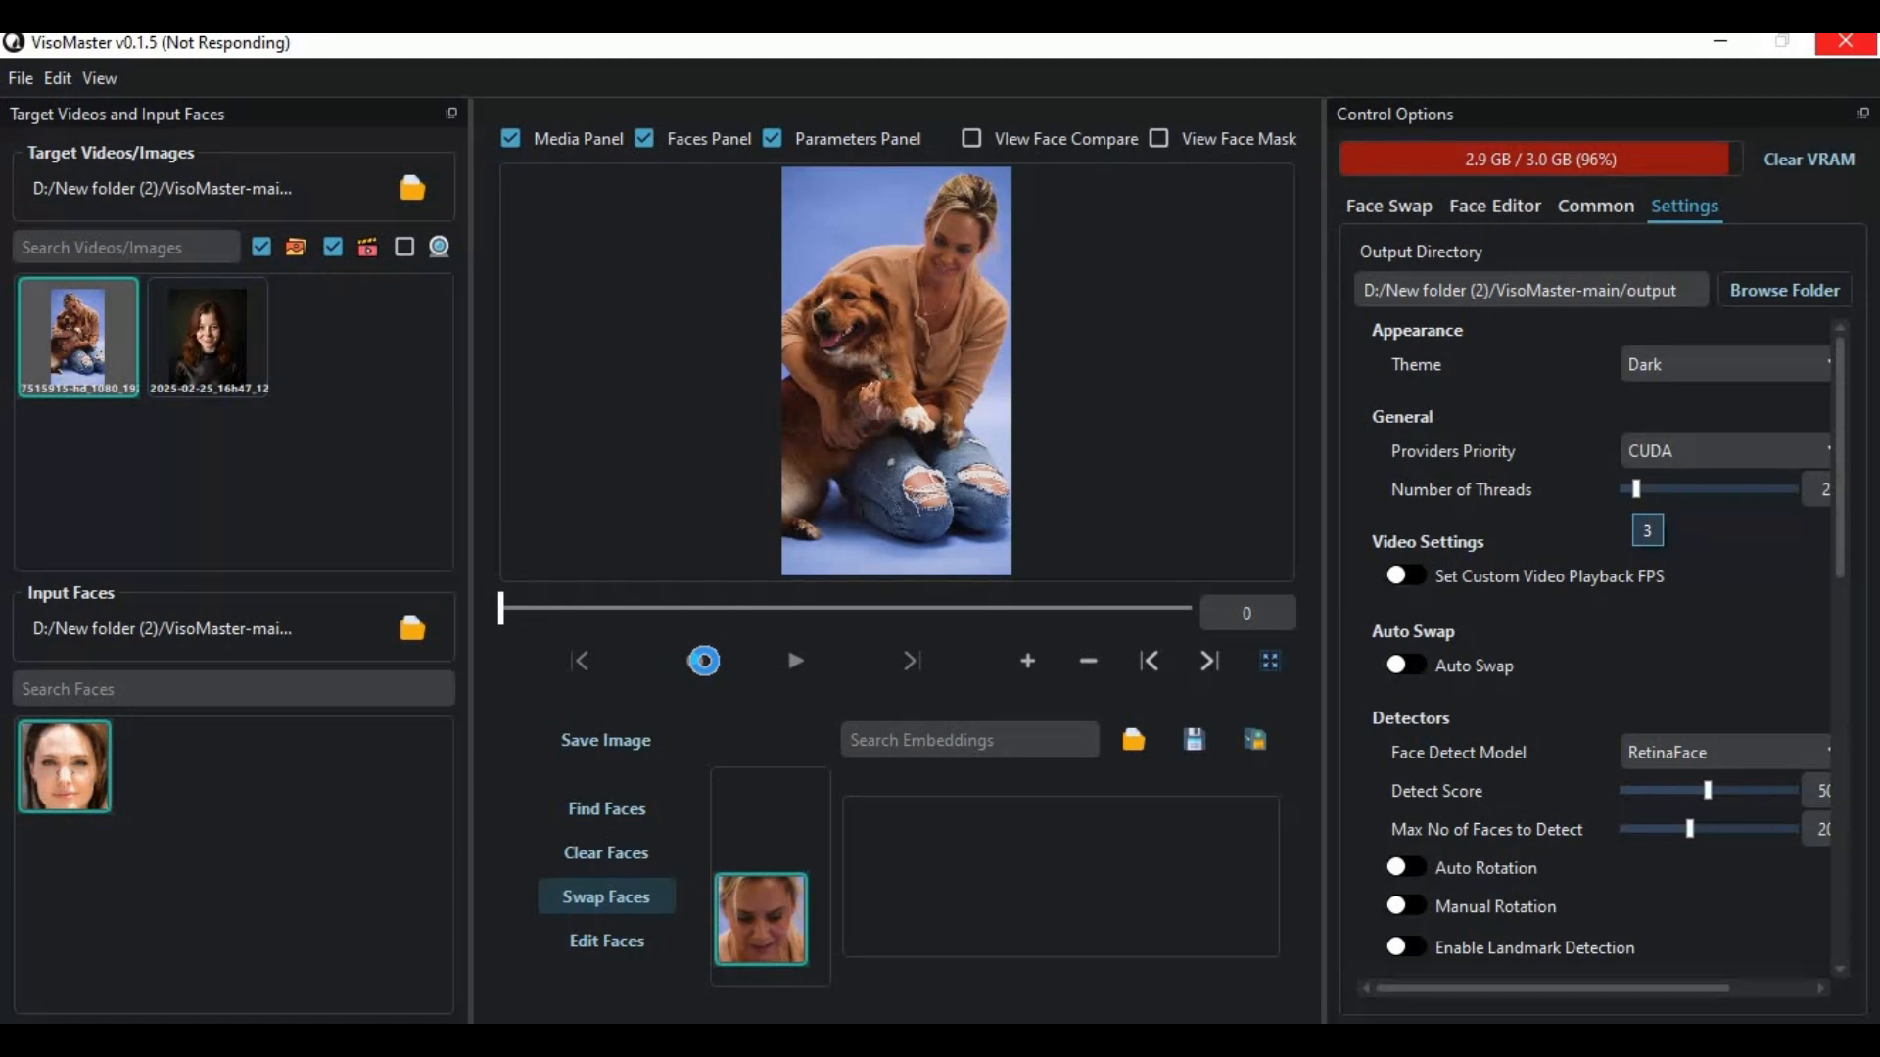
Step: Play the dog video with recording on so the swapped face is captured
{"action": "left_click", "coordinate": [705, 662]}
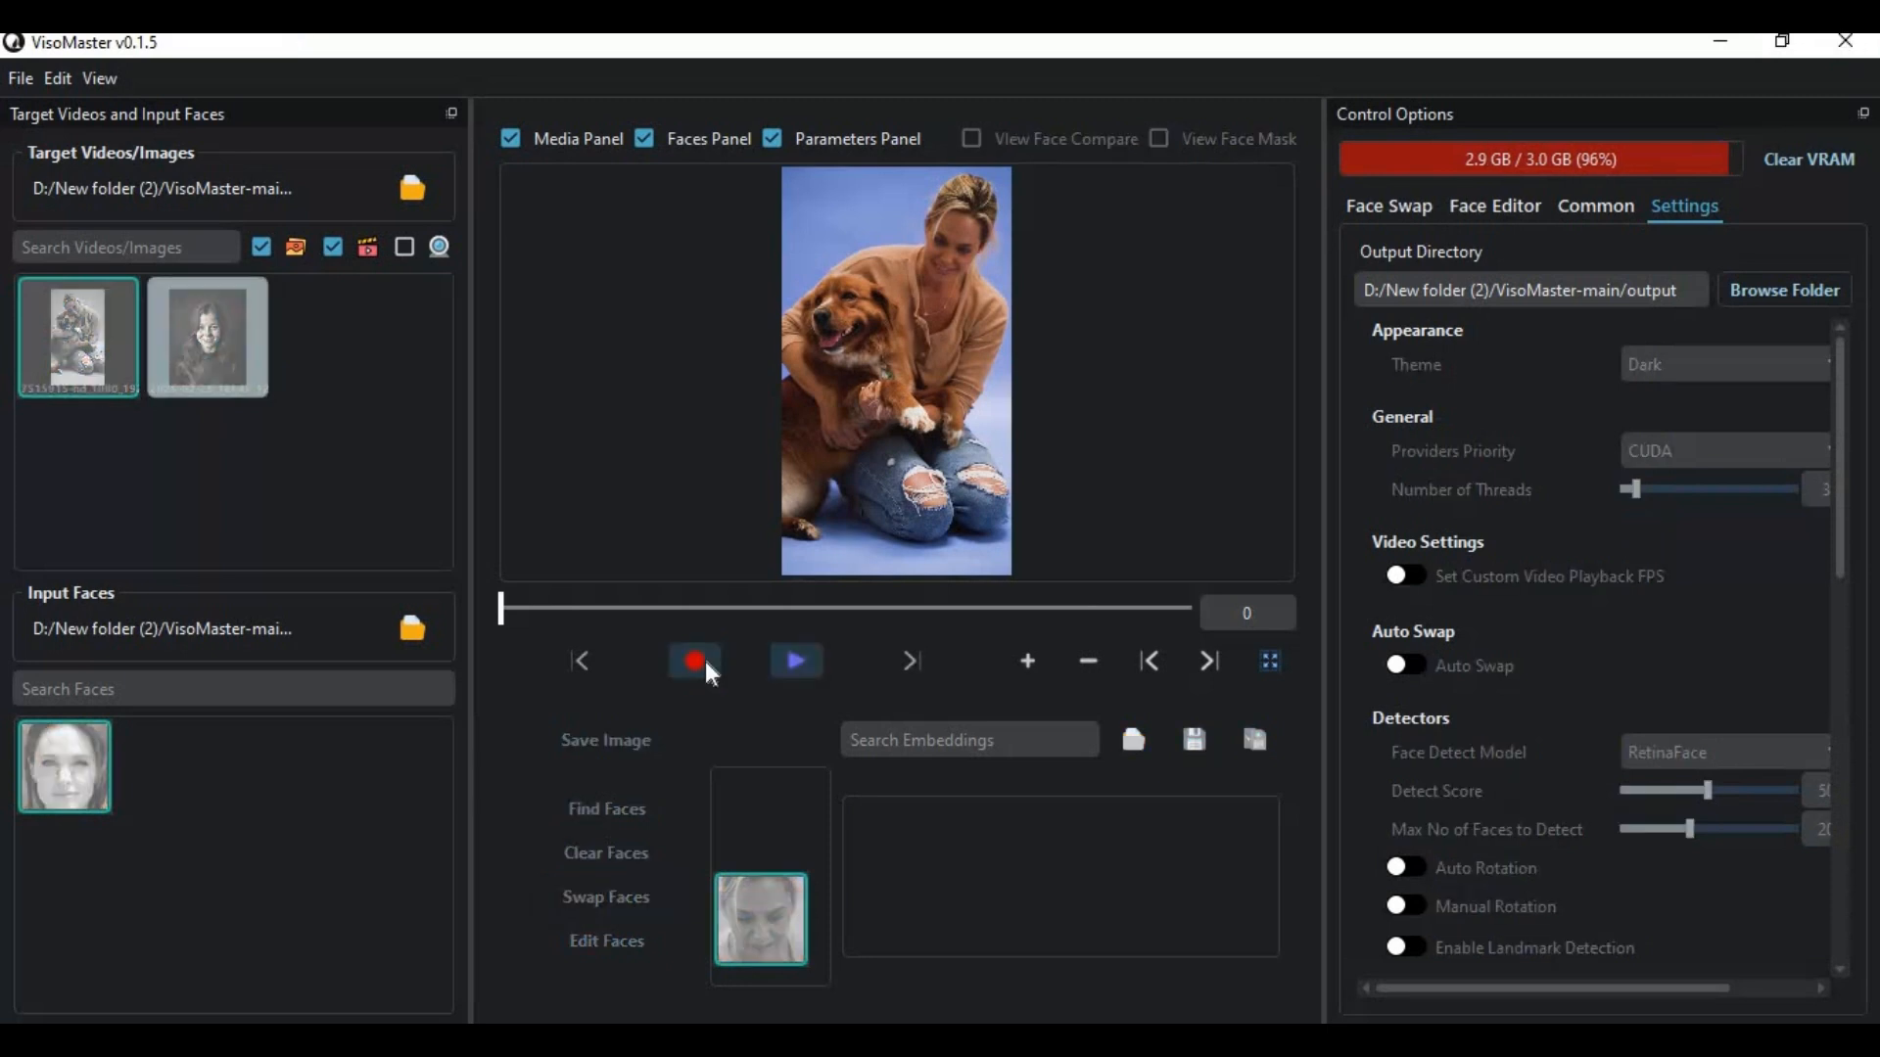
{"action": "mouse_move", "coordinate": [795, 669]}
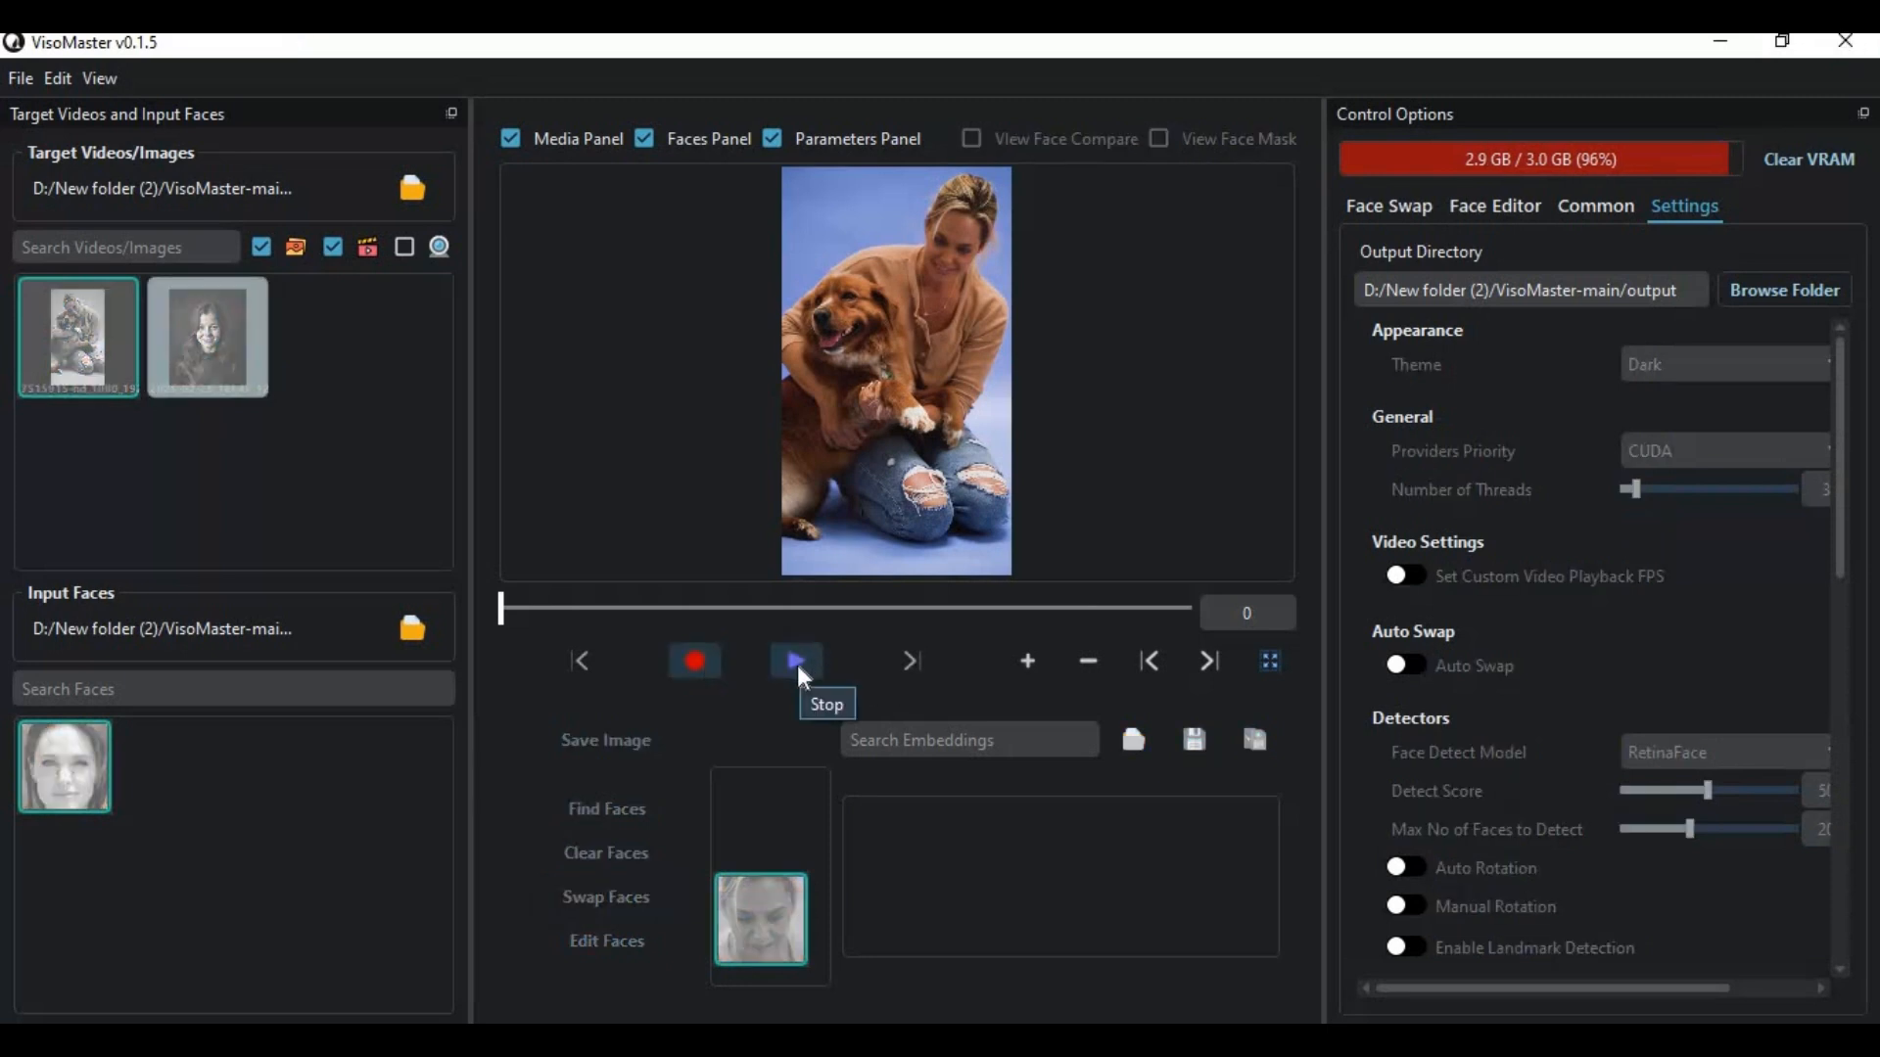
{"action": "mouse_move", "coordinate": [1224, 859]}
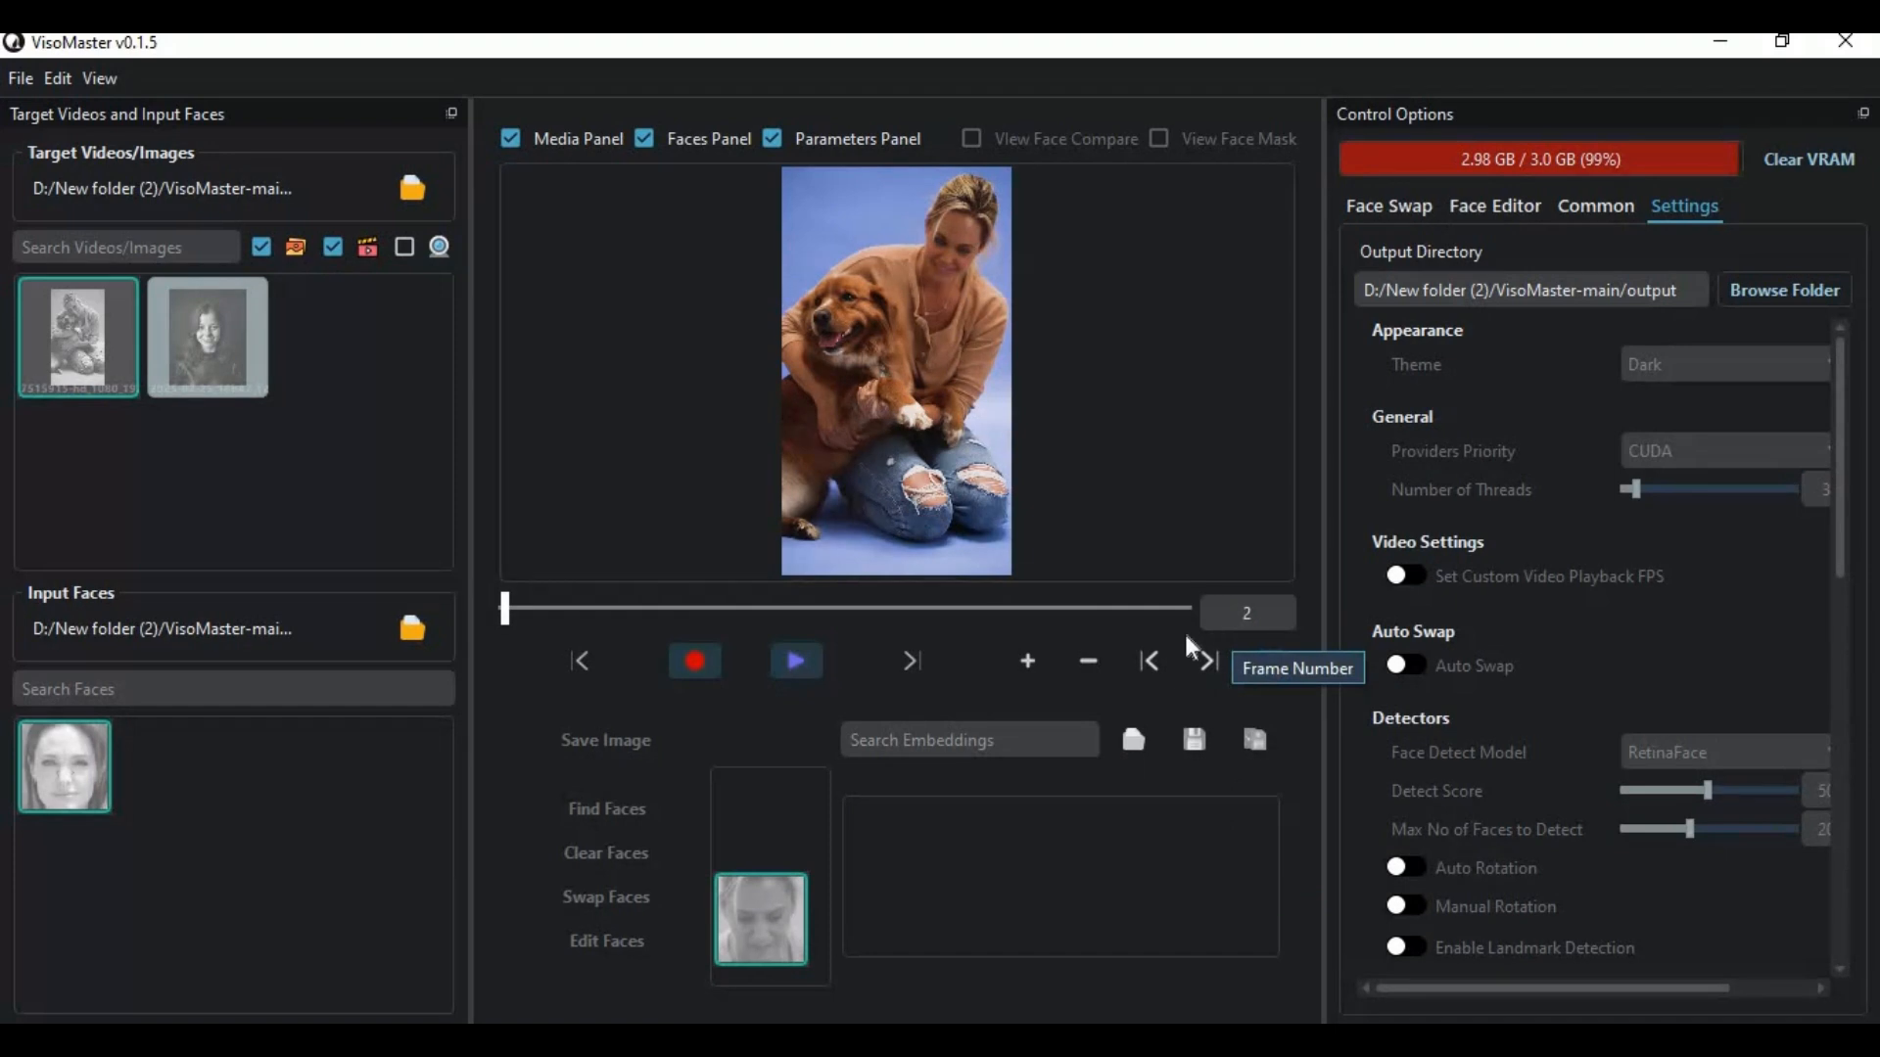
{"action": "mouse_move", "coordinate": [1081, 891]}
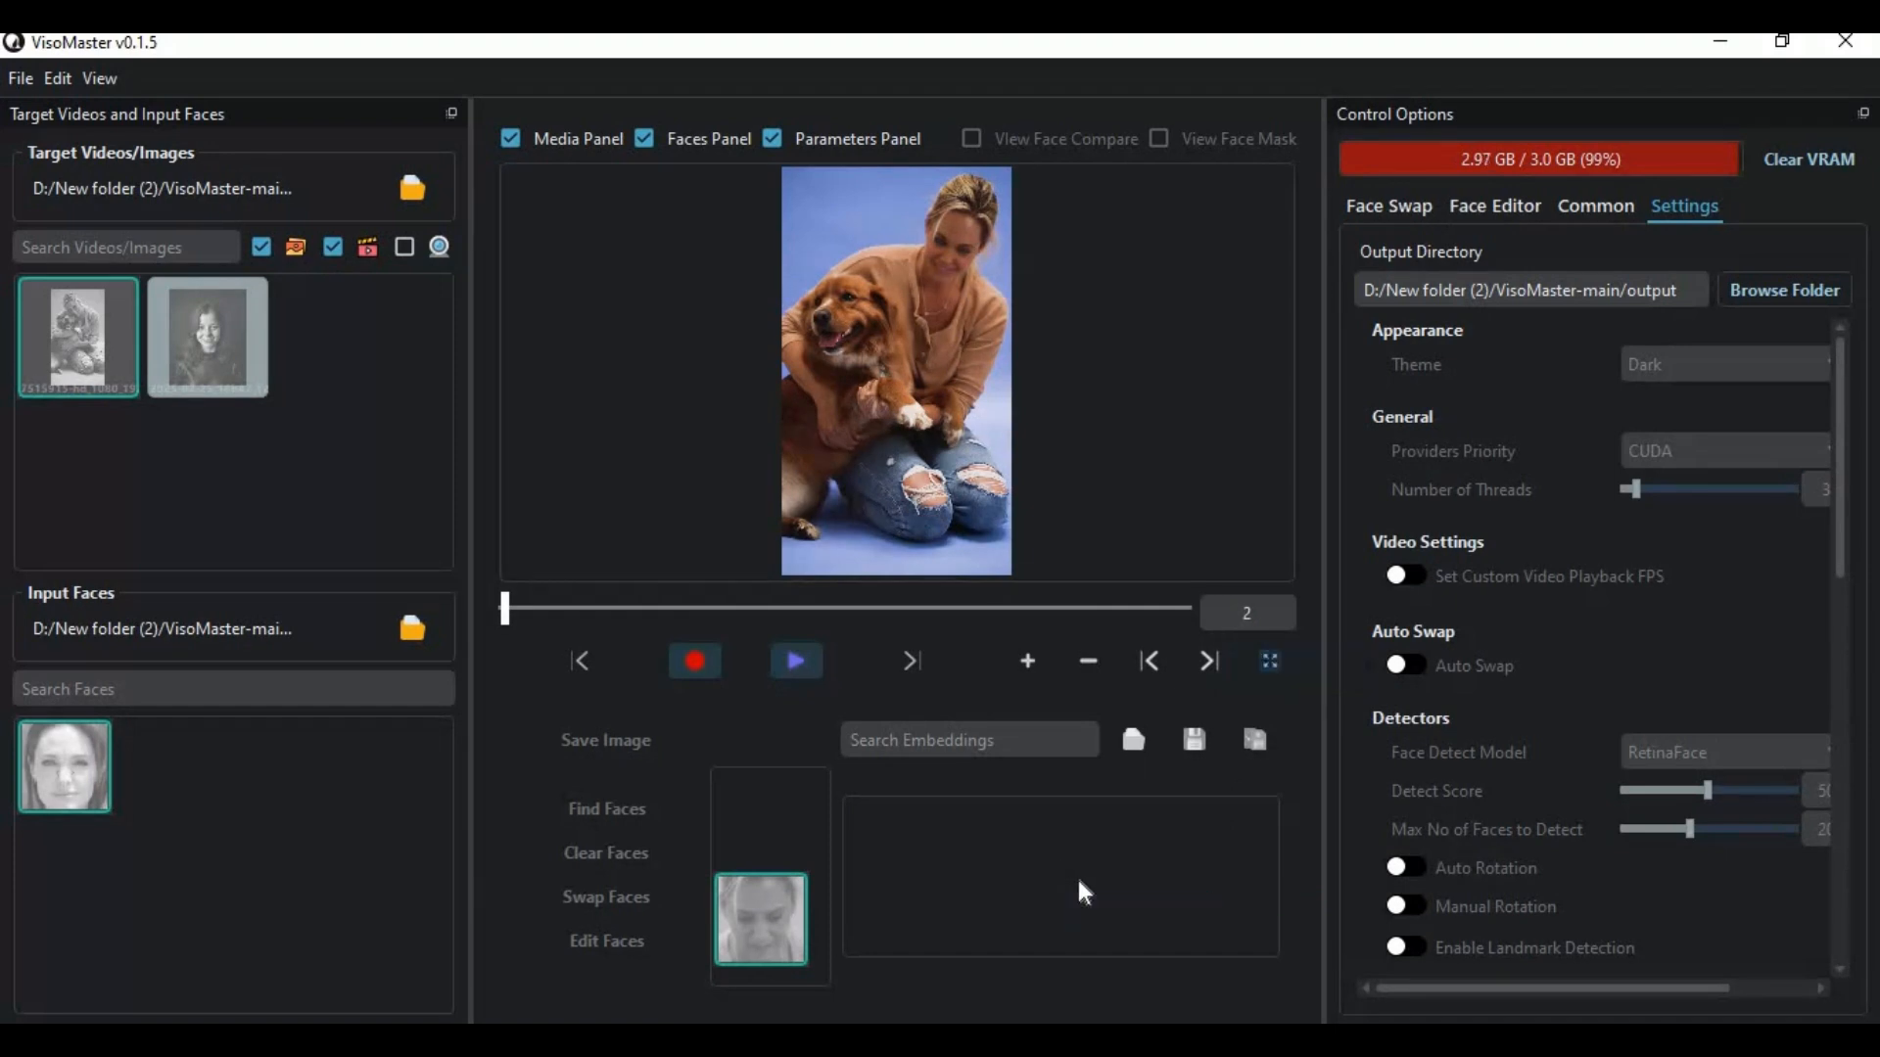
{"action": "mouse_move", "coordinate": [1089, 893]}
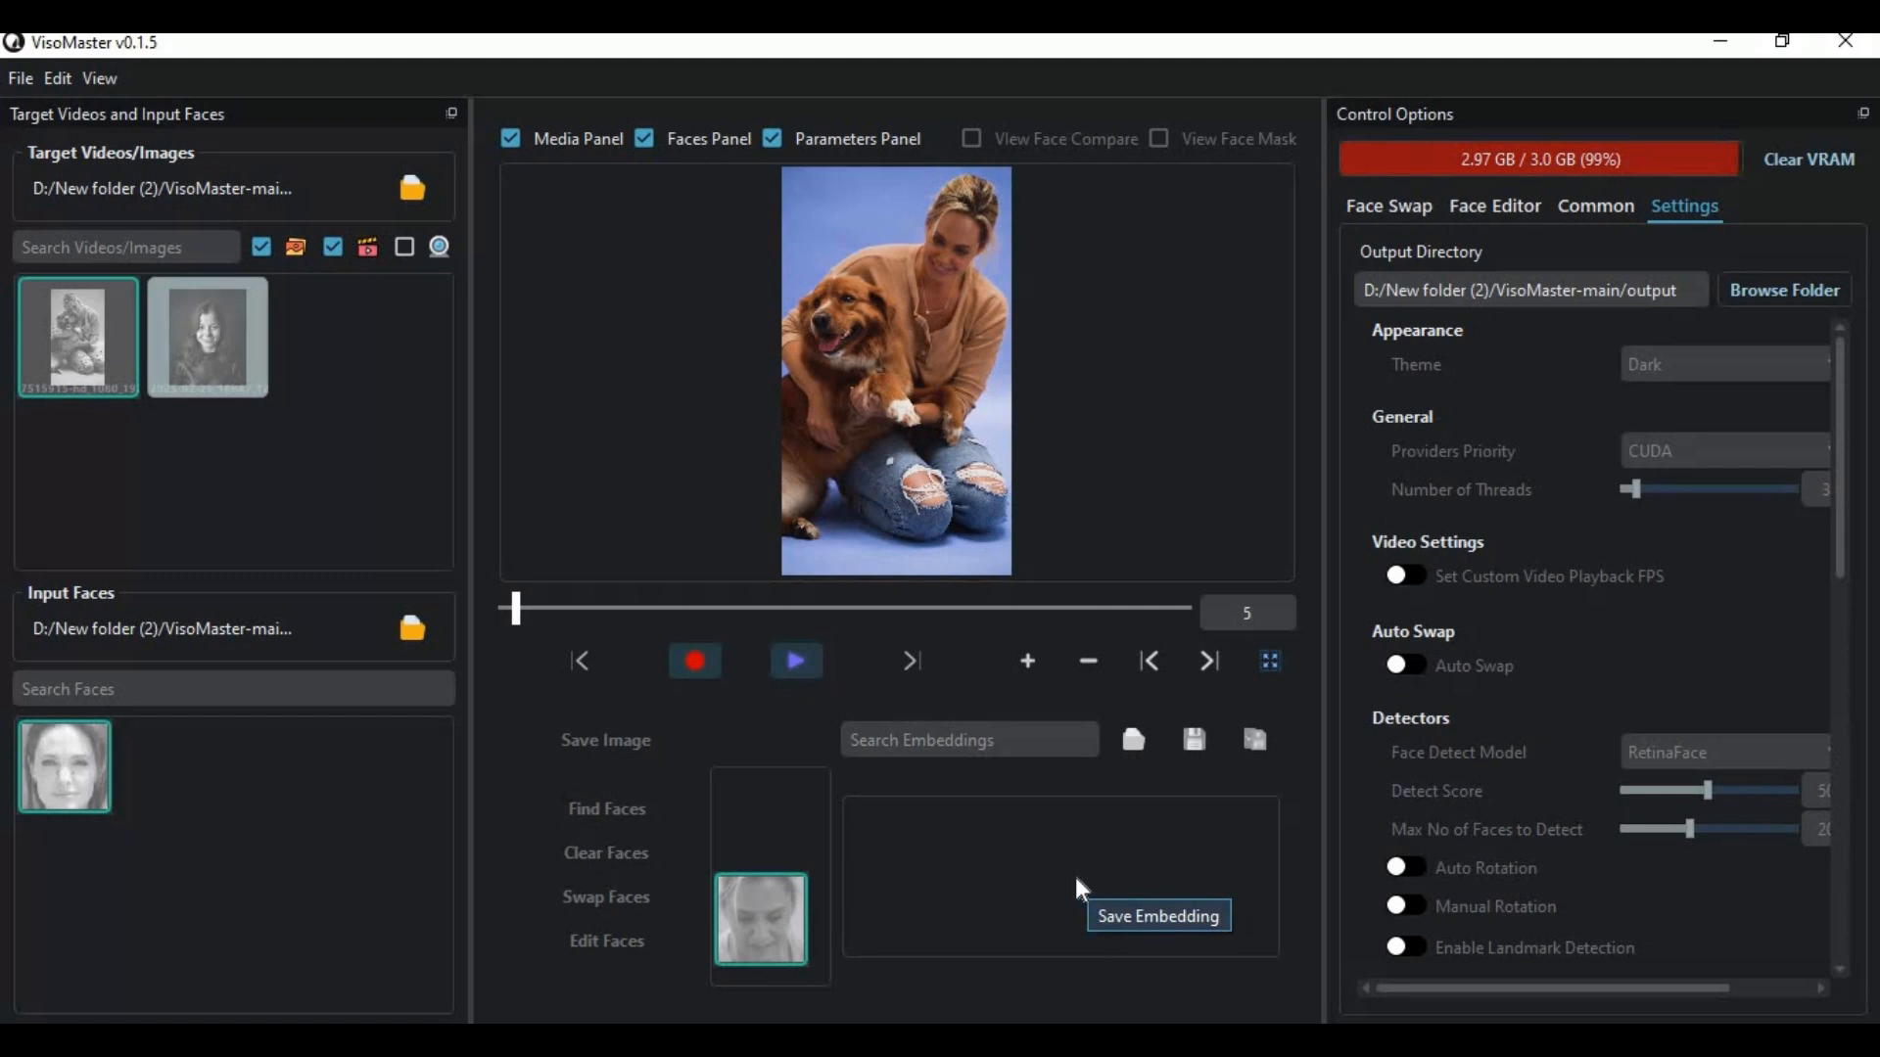
{"action": "mouse_move", "coordinate": [775, 676]}
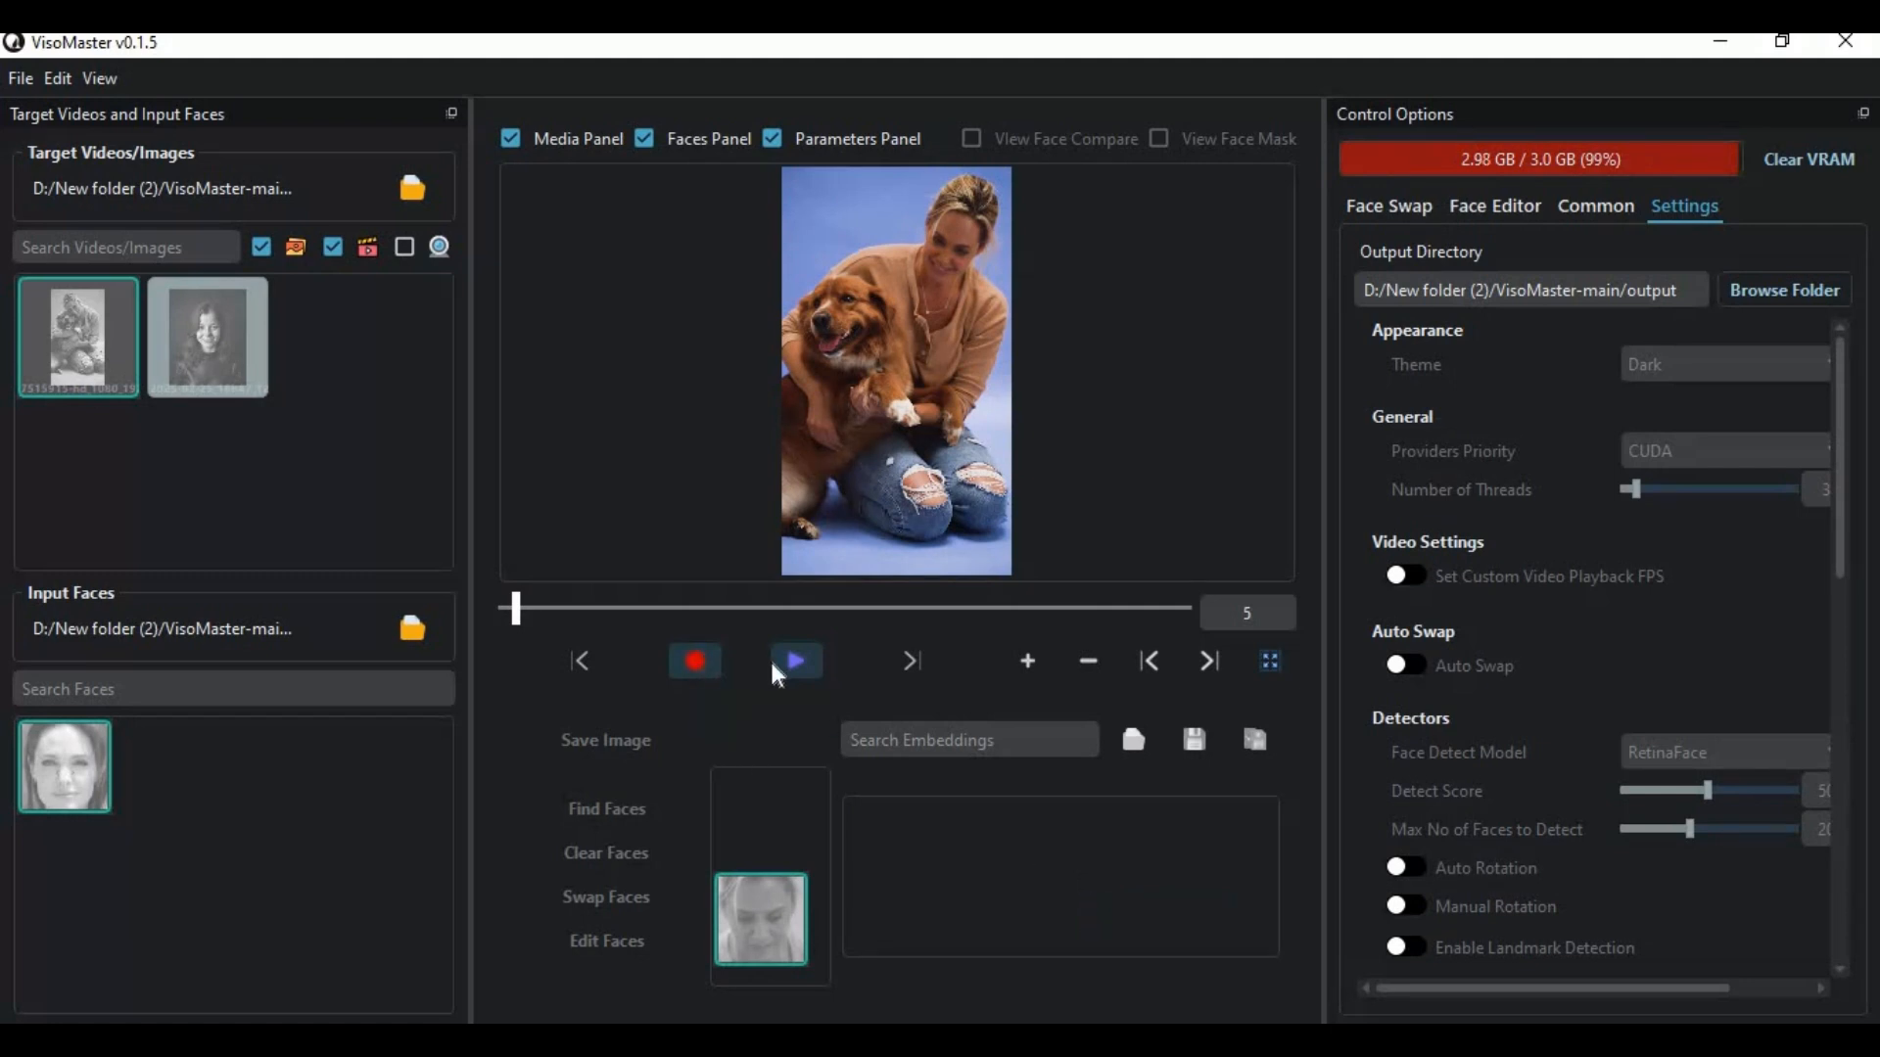
{"action": "mouse_move", "coordinate": [795, 677]}
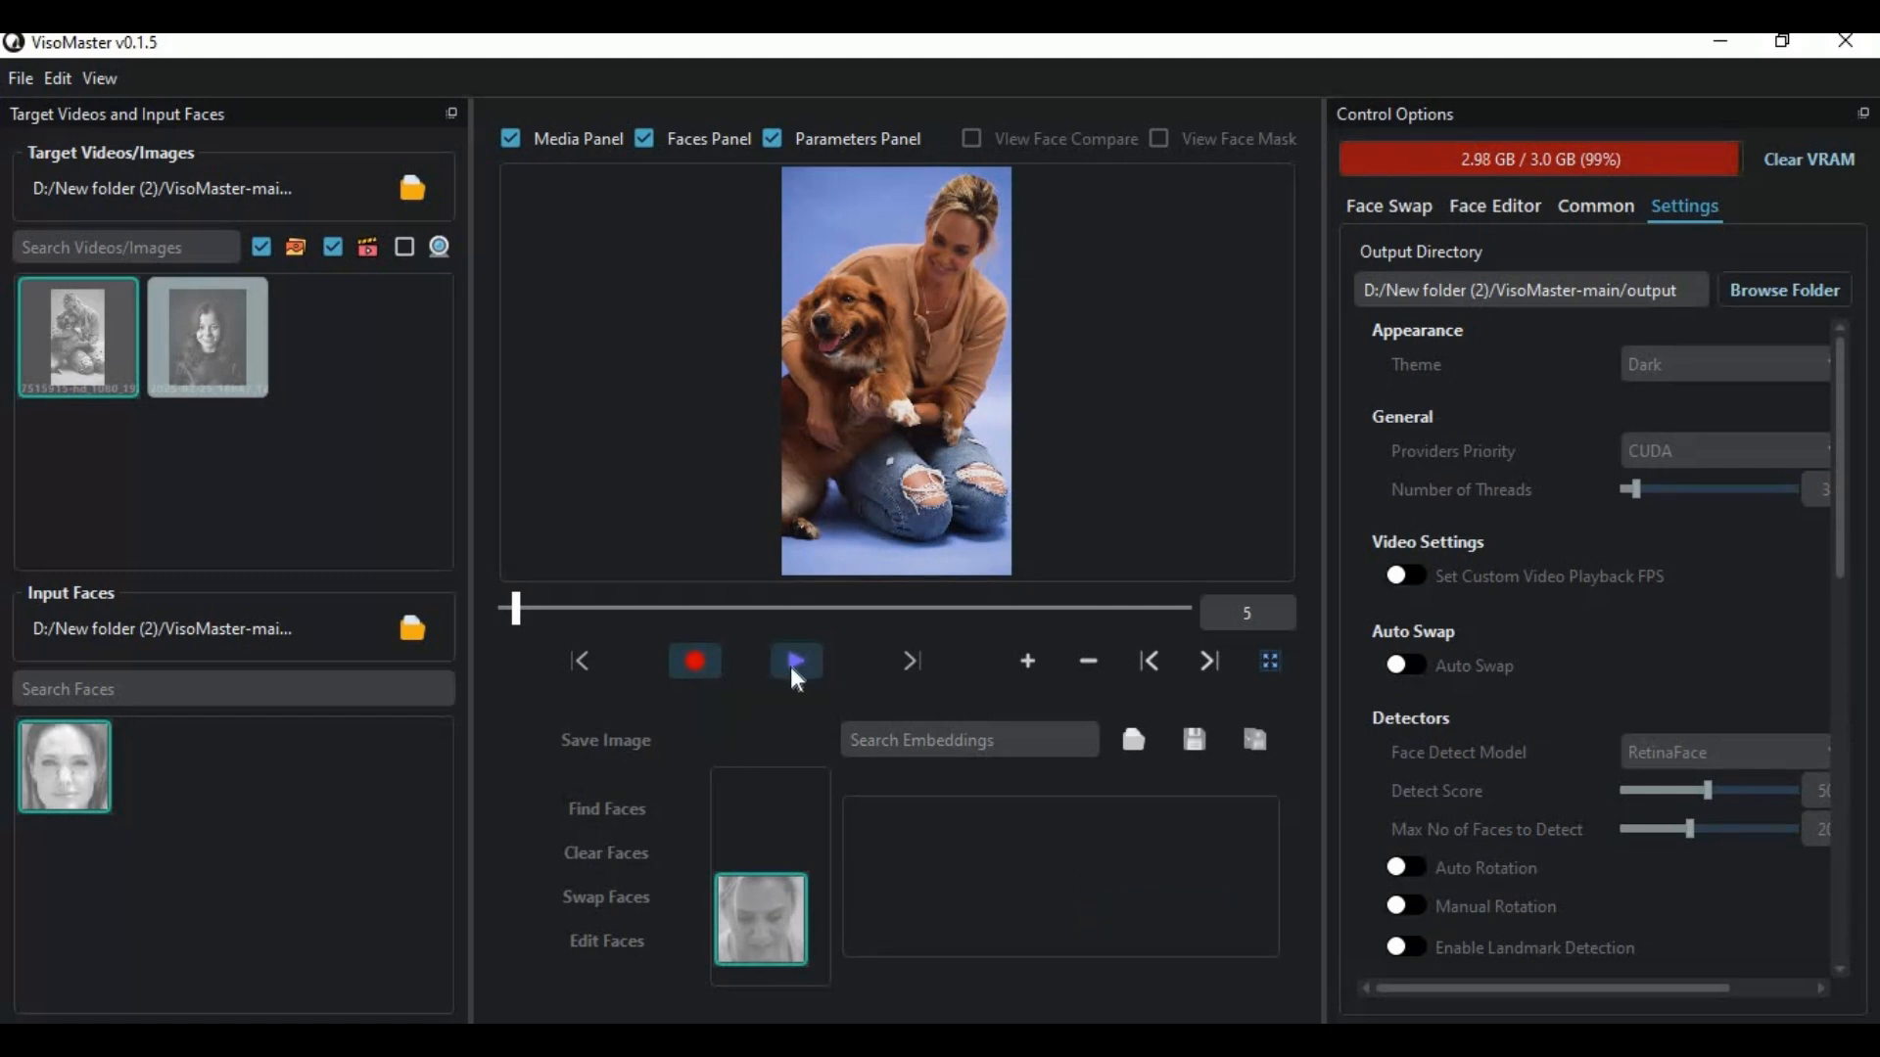
{"action": "left_click", "coordinate": [795, 662]}
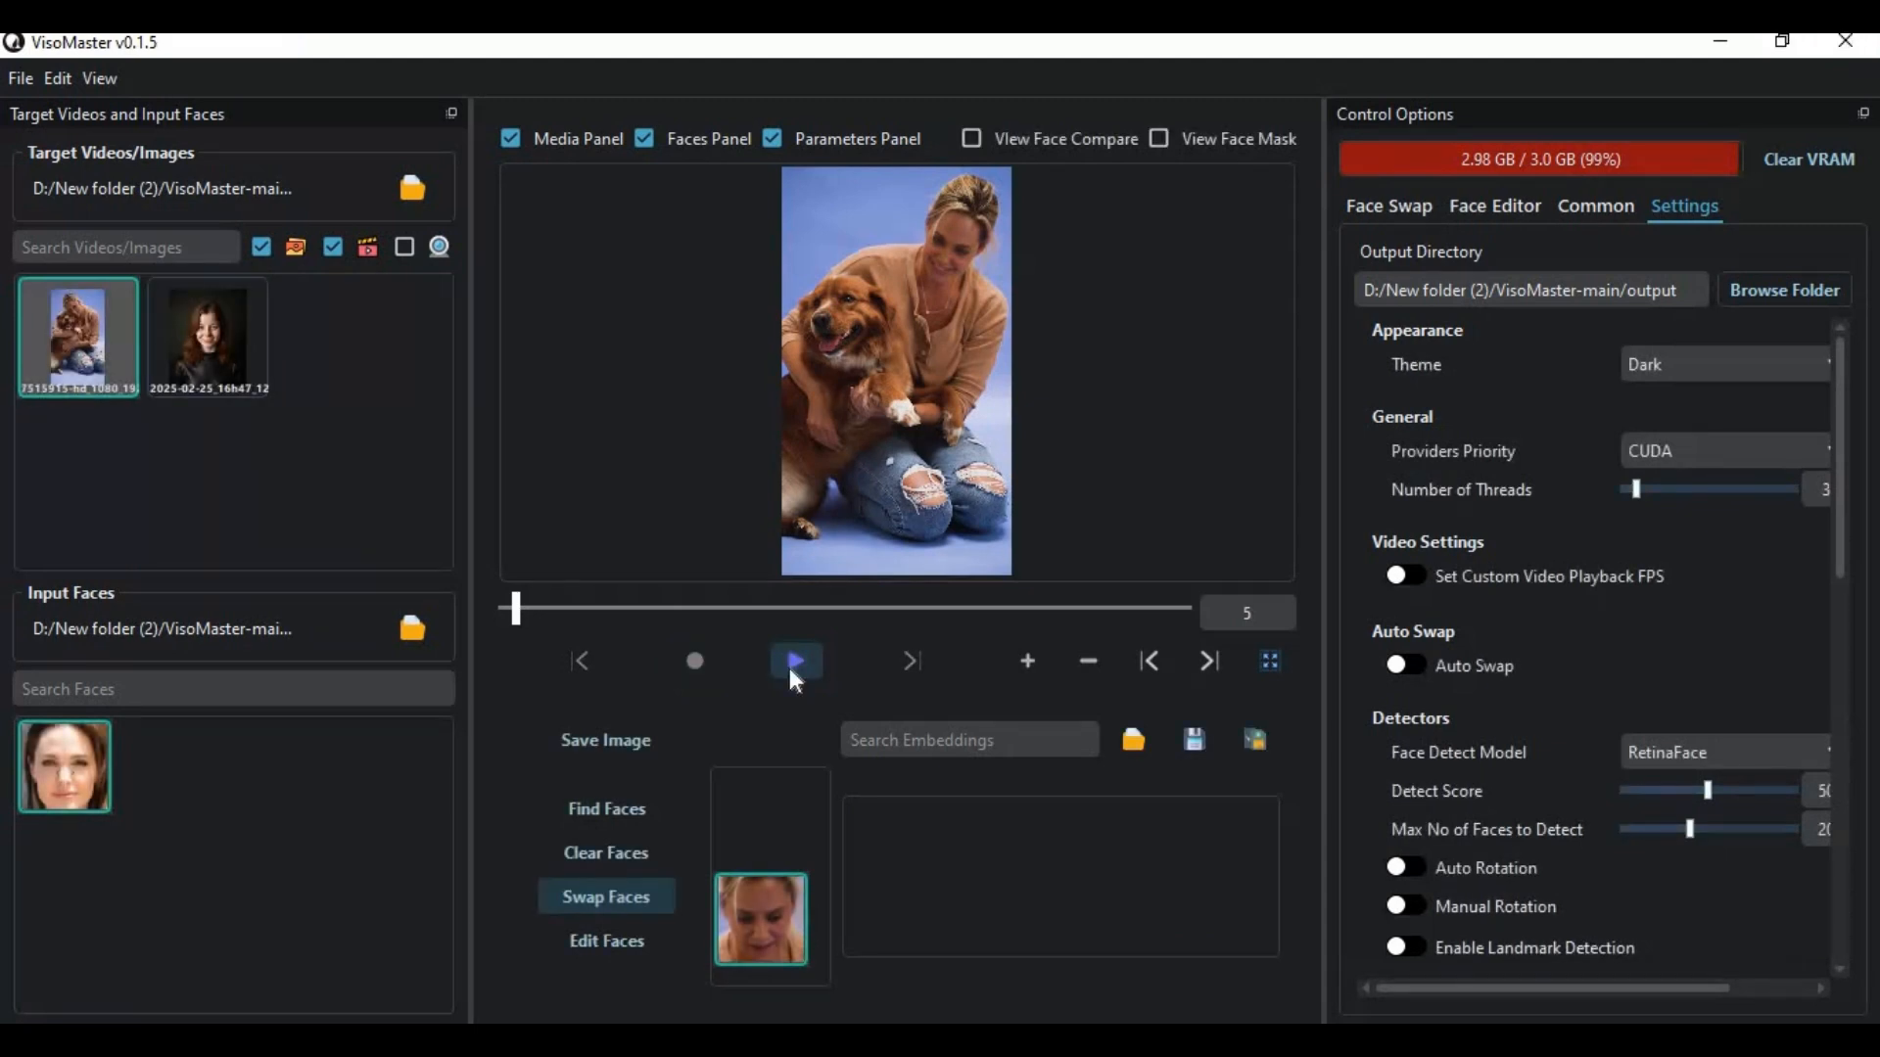
Step: Play the video to its end, add the webcam as a target source and pick a higher webcam resolution
{"action": "left_click", "coordinate": [795, 662]}
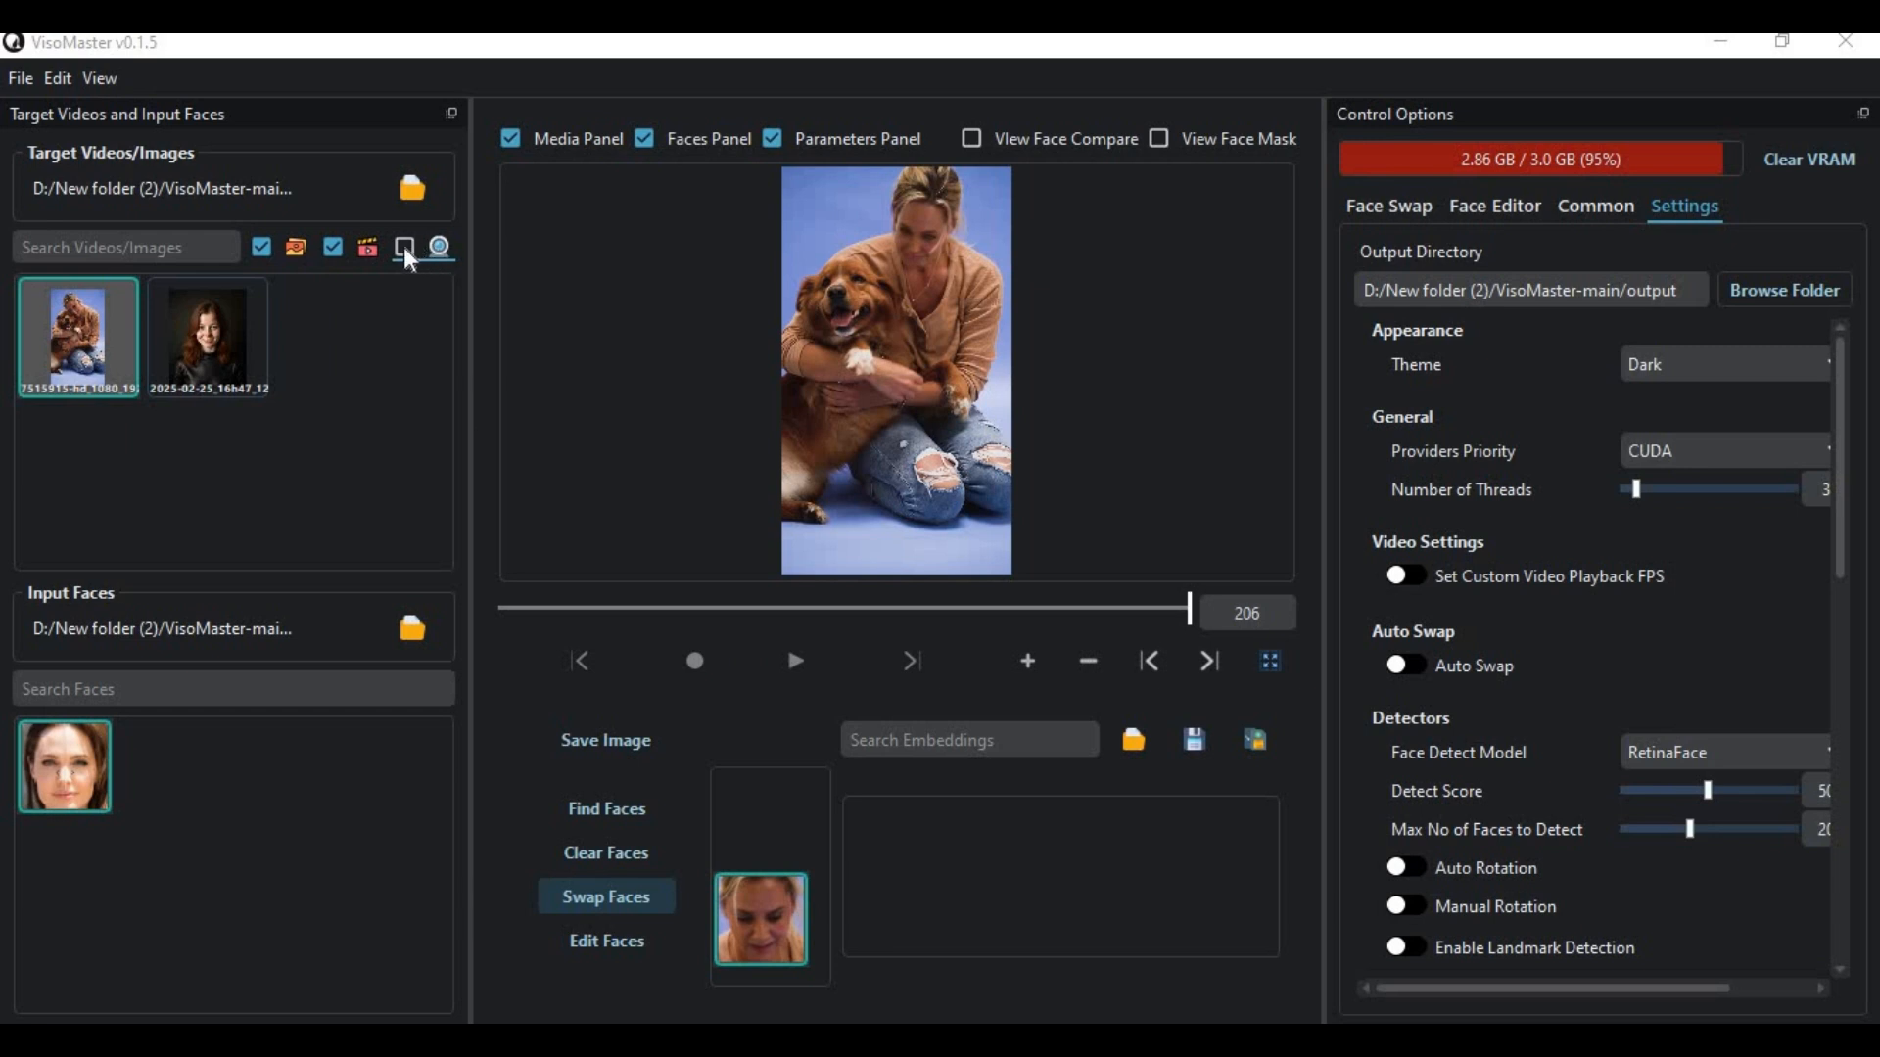
{"action": "left_click", "coordinate": [400, 247]}
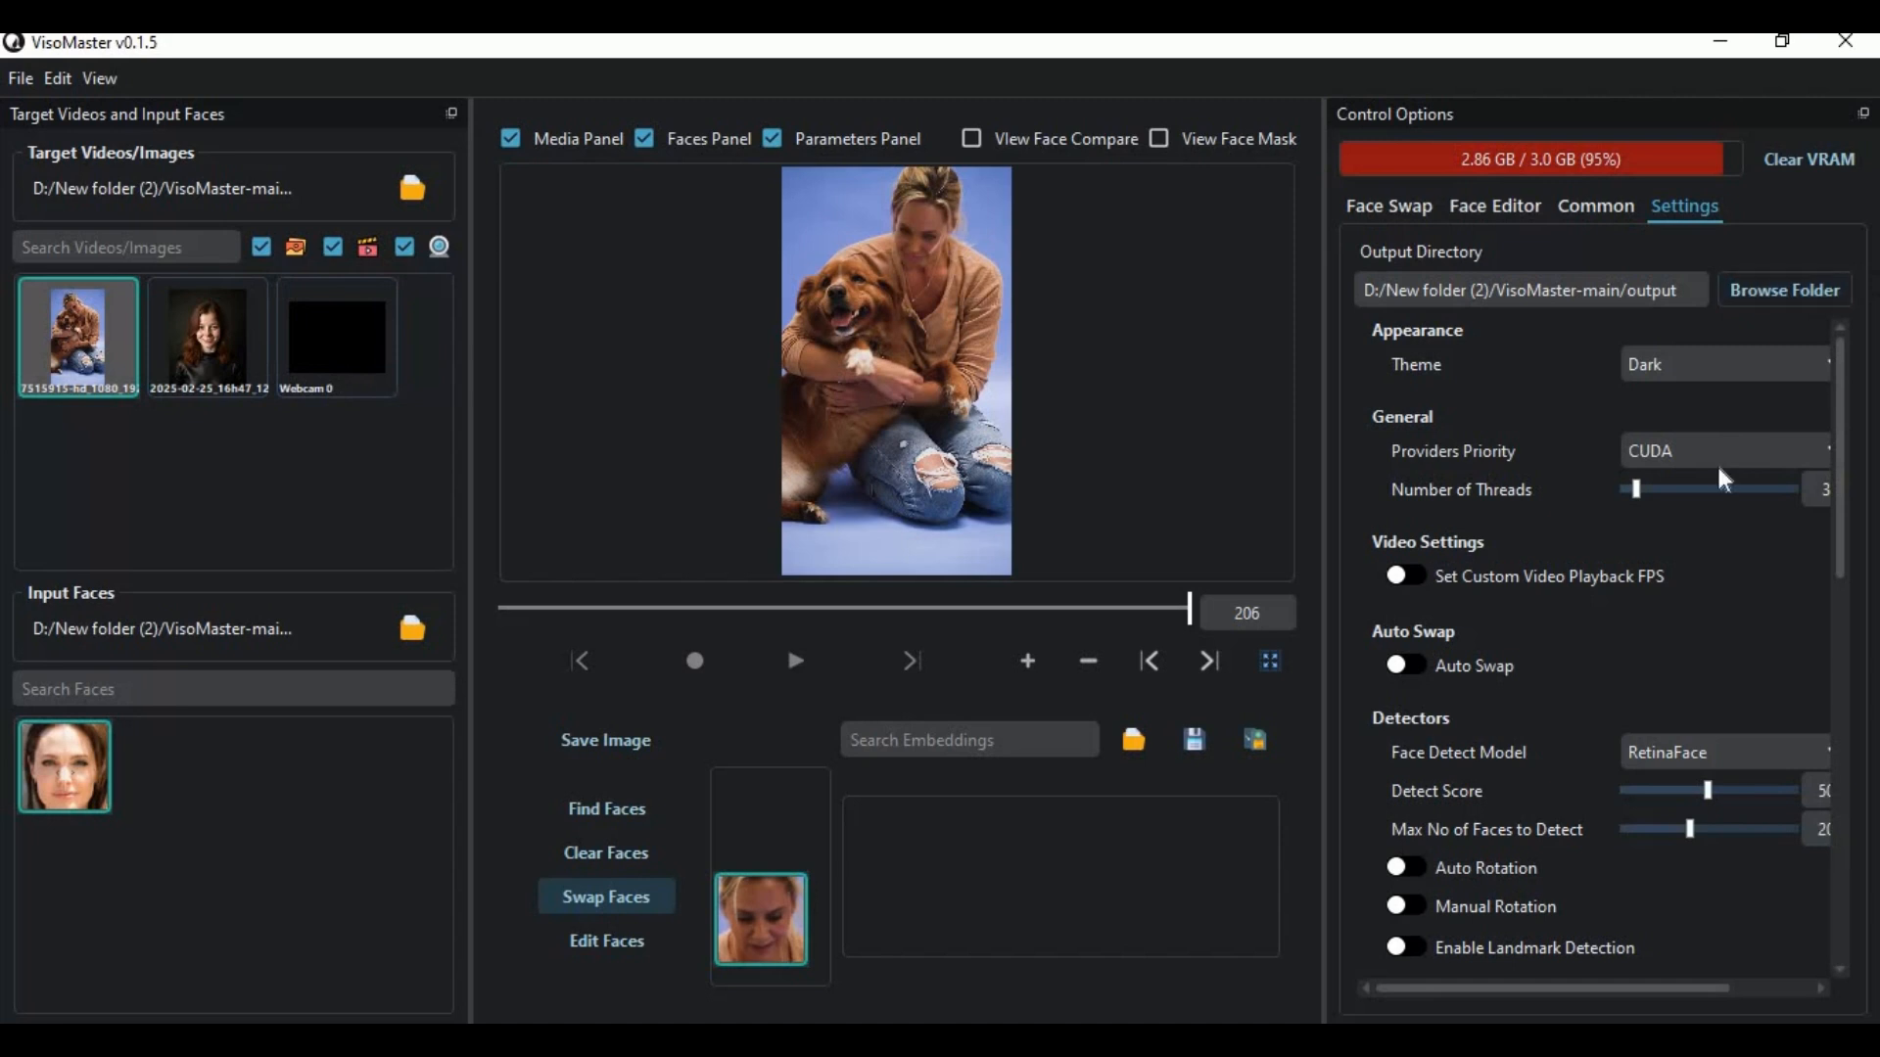
{"action": "mouse_move", "coordinate": [1715, 601]}
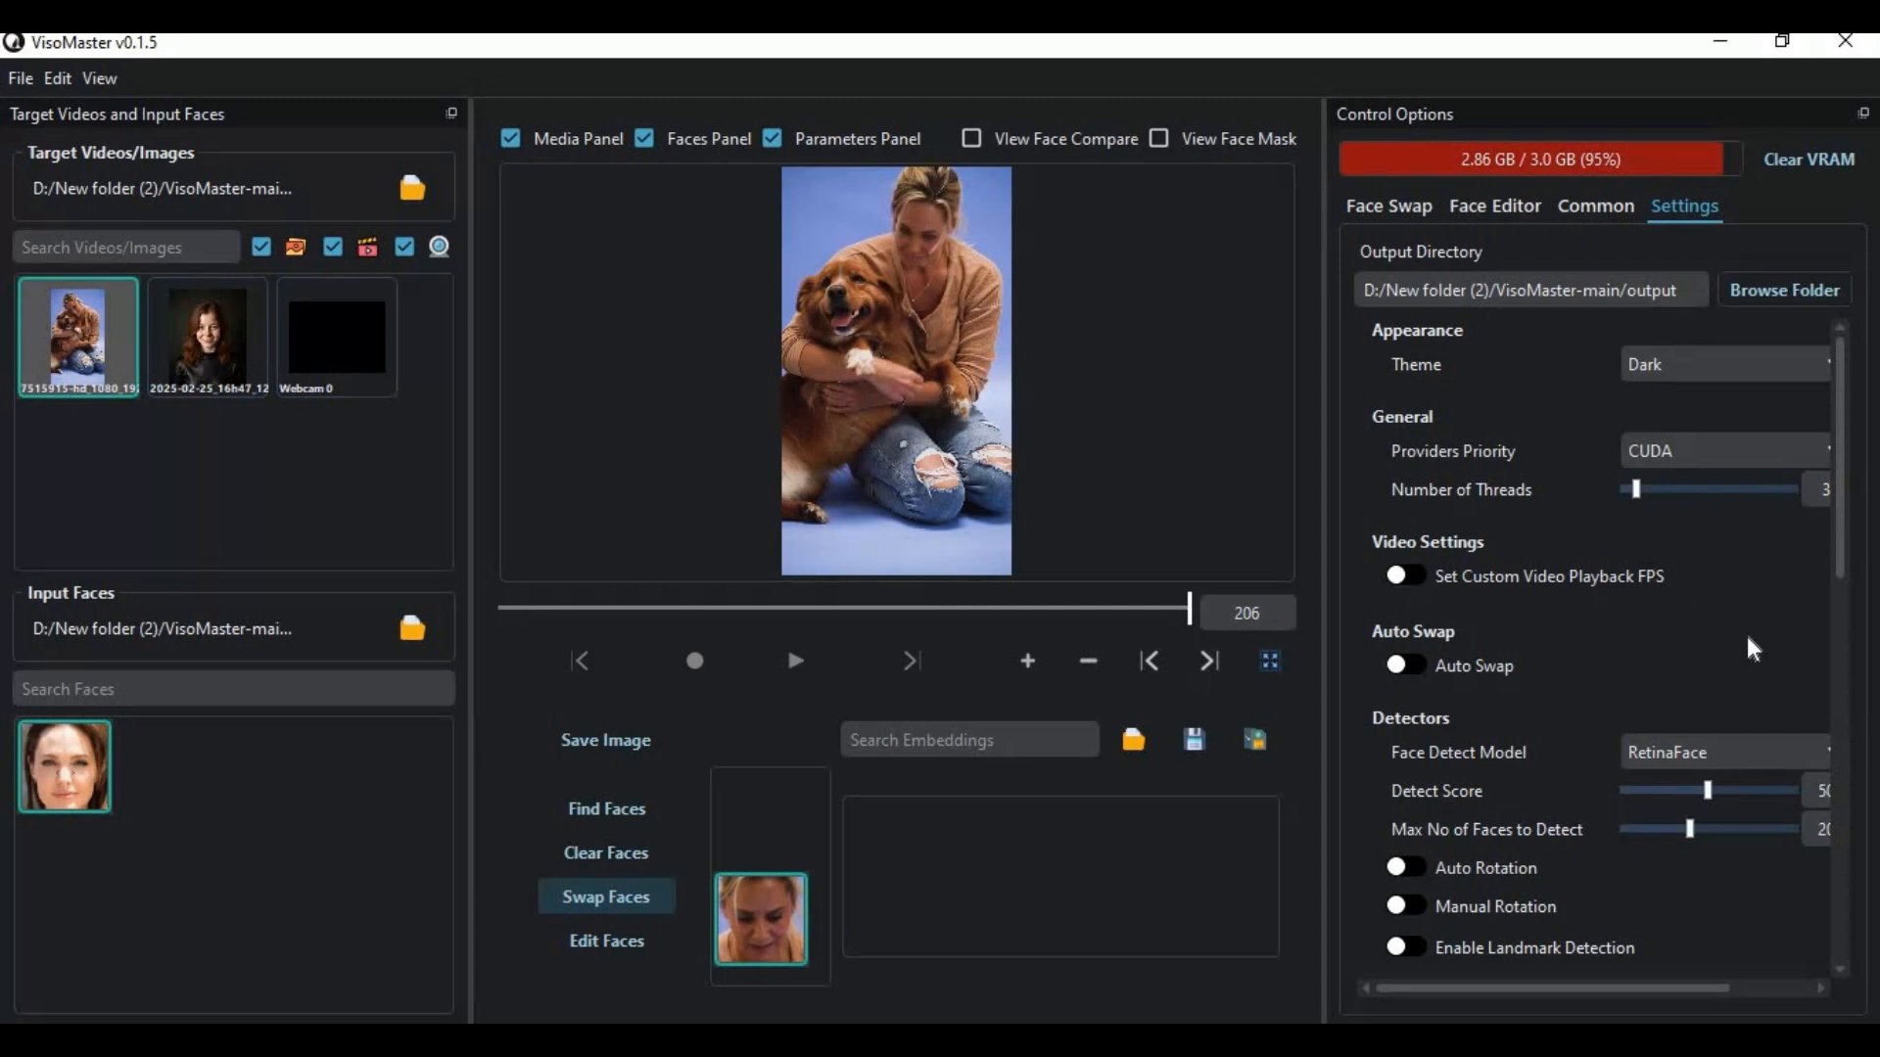
{"action": "scroll", "scroll_direction": "down", "scroll_amount": 3}
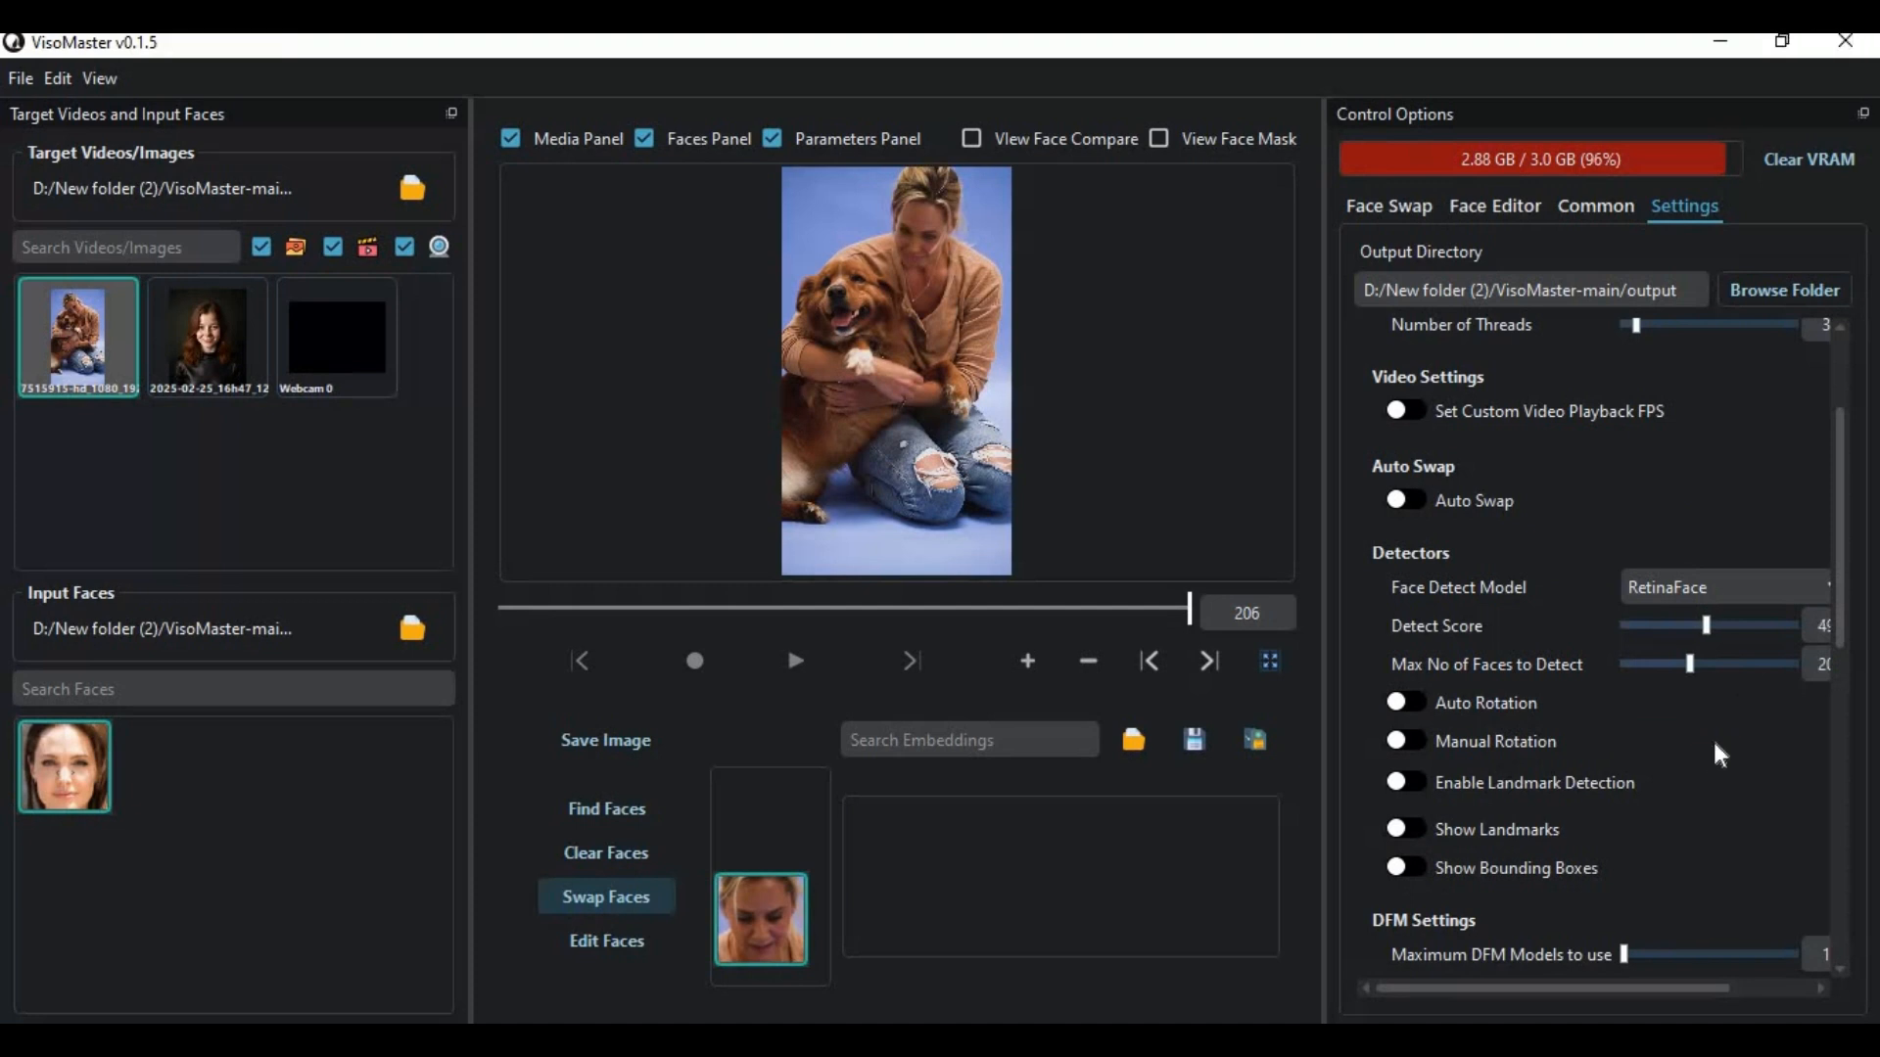
{"action": "scroll", "scroll_direction": "down", "scroll_amount": 3}
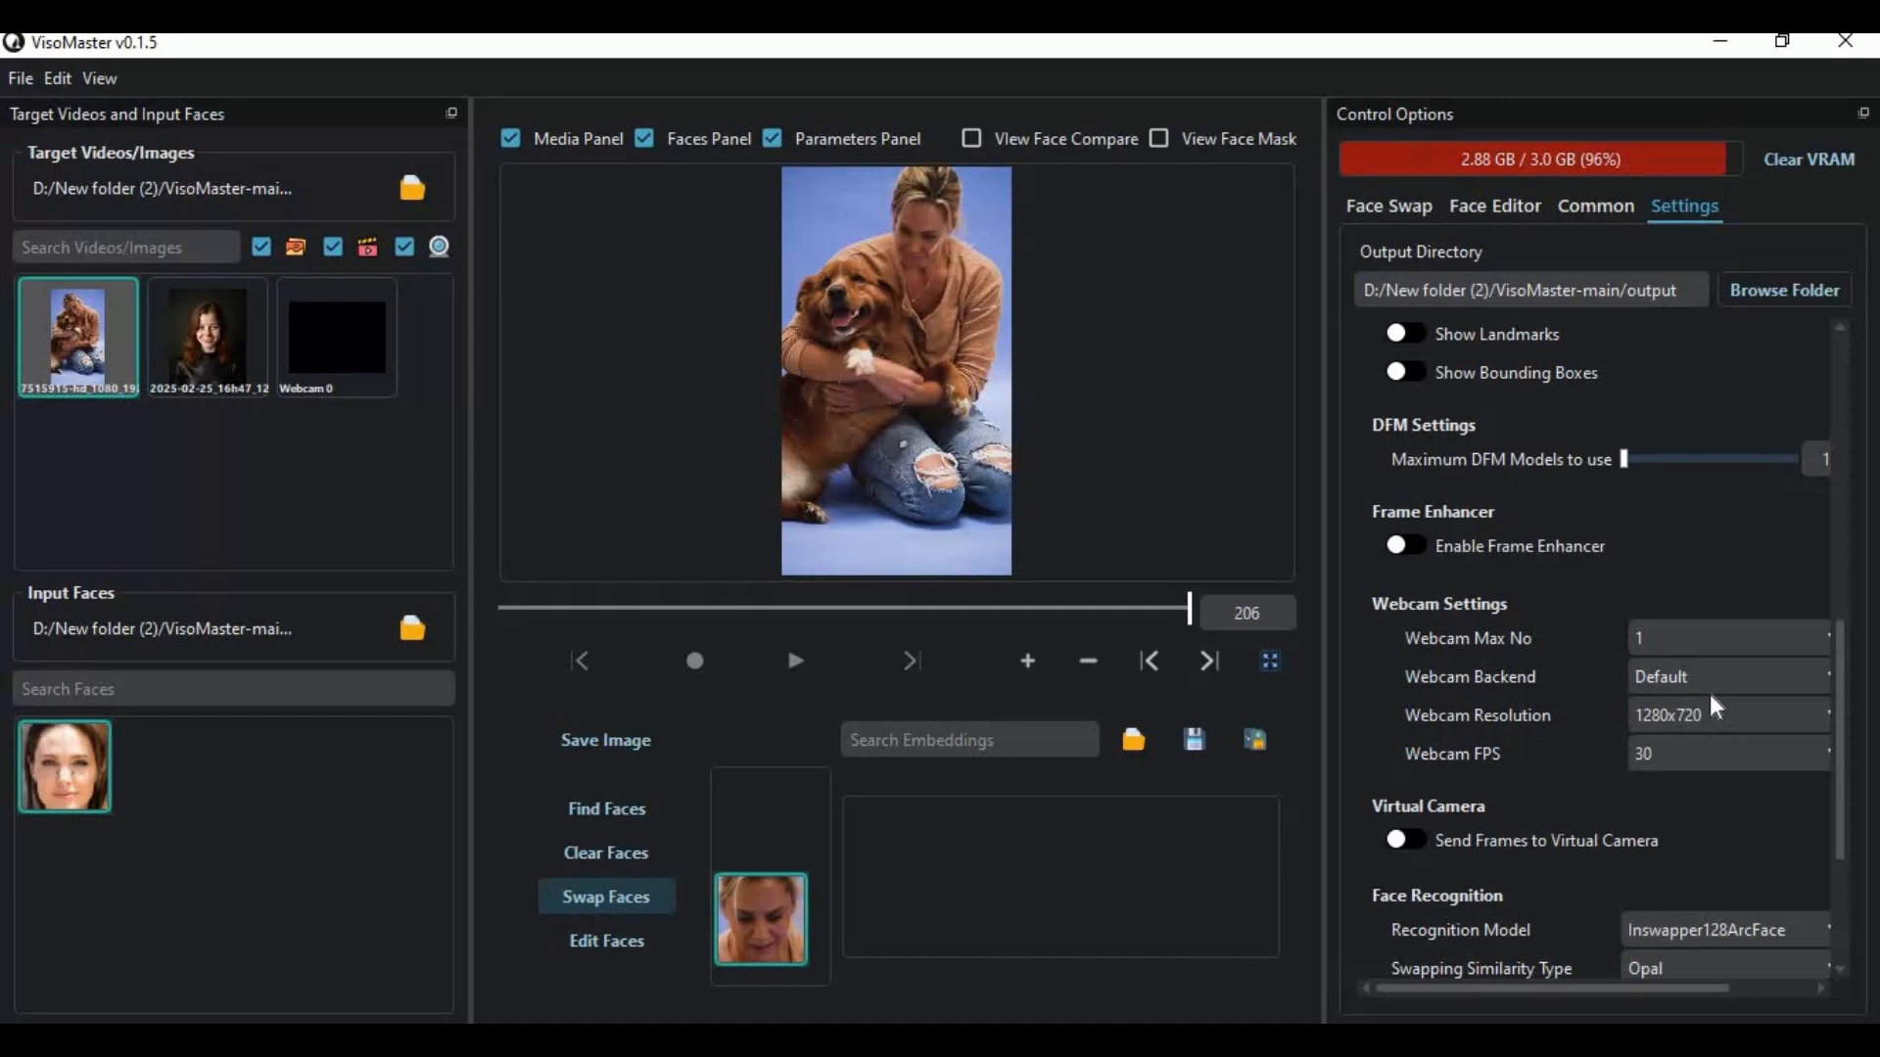
{"action": "left_click", "coordinate": [1707, 693]}
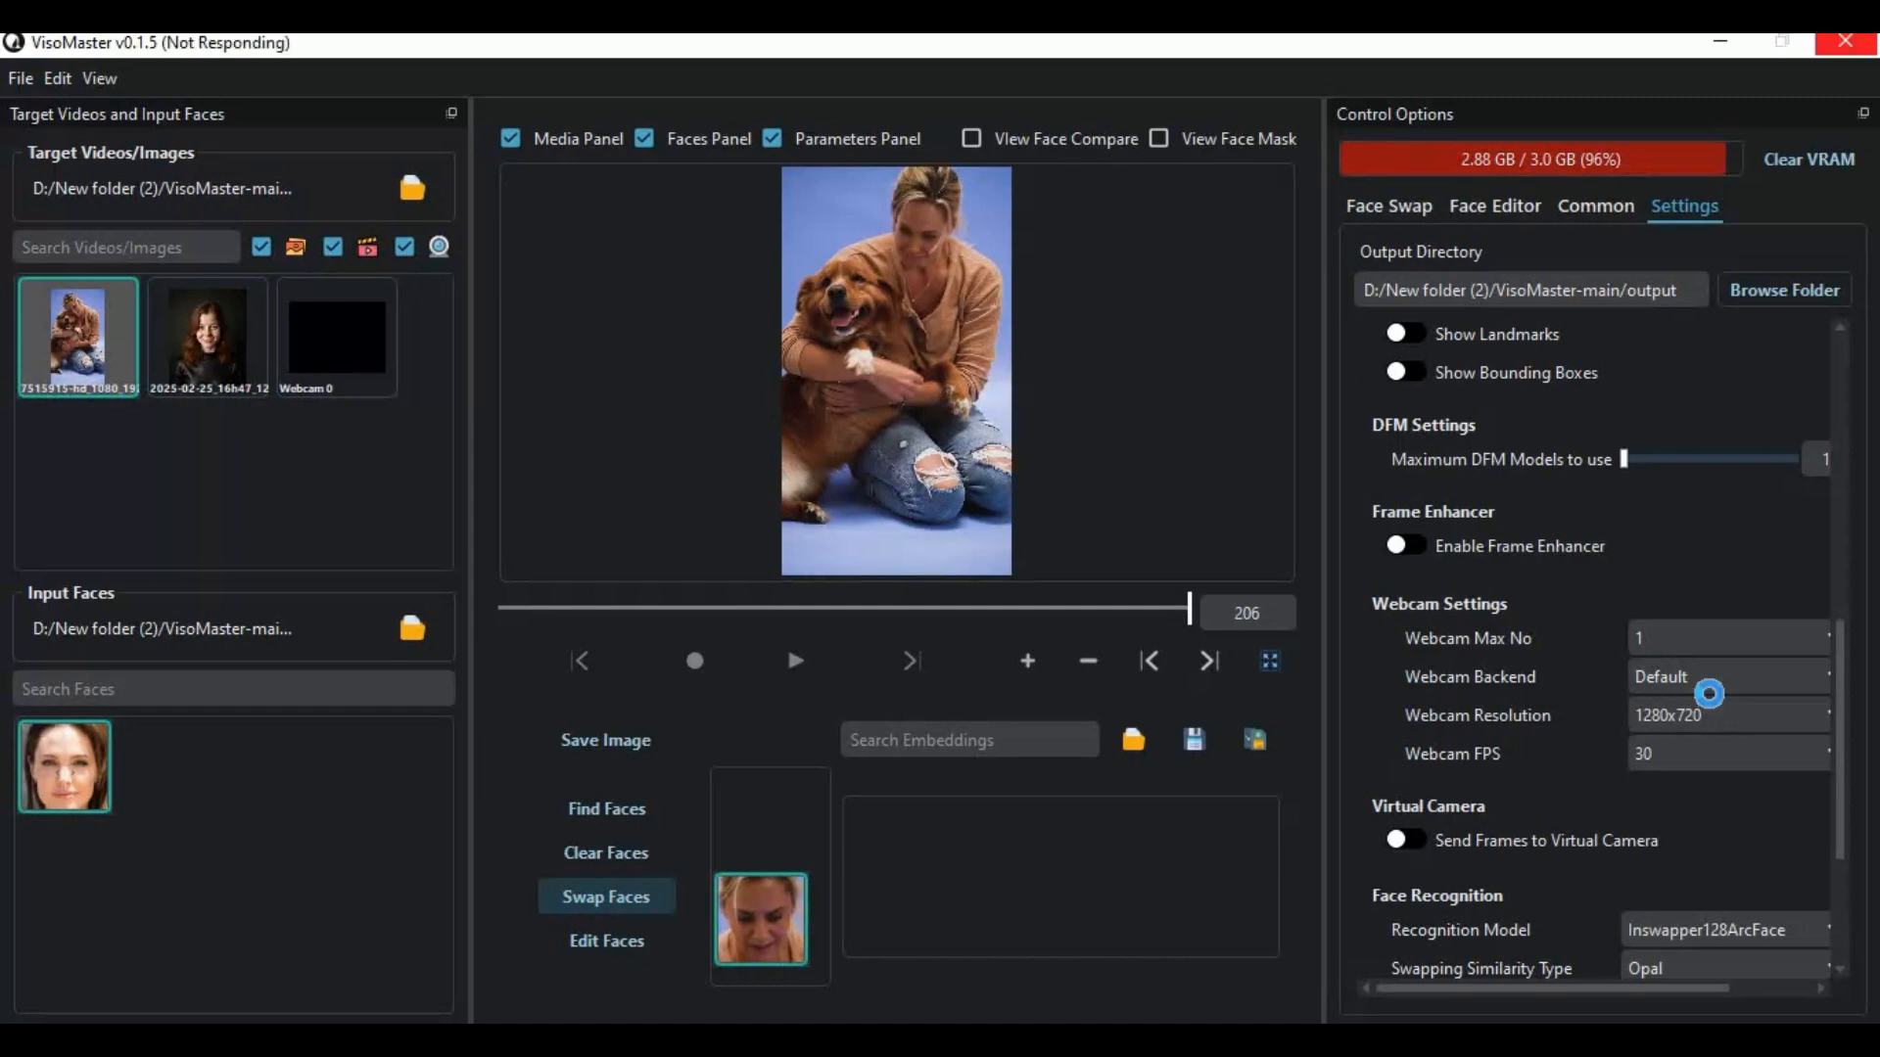
{"action": "left_click", "coordinate": [1727, 716]}
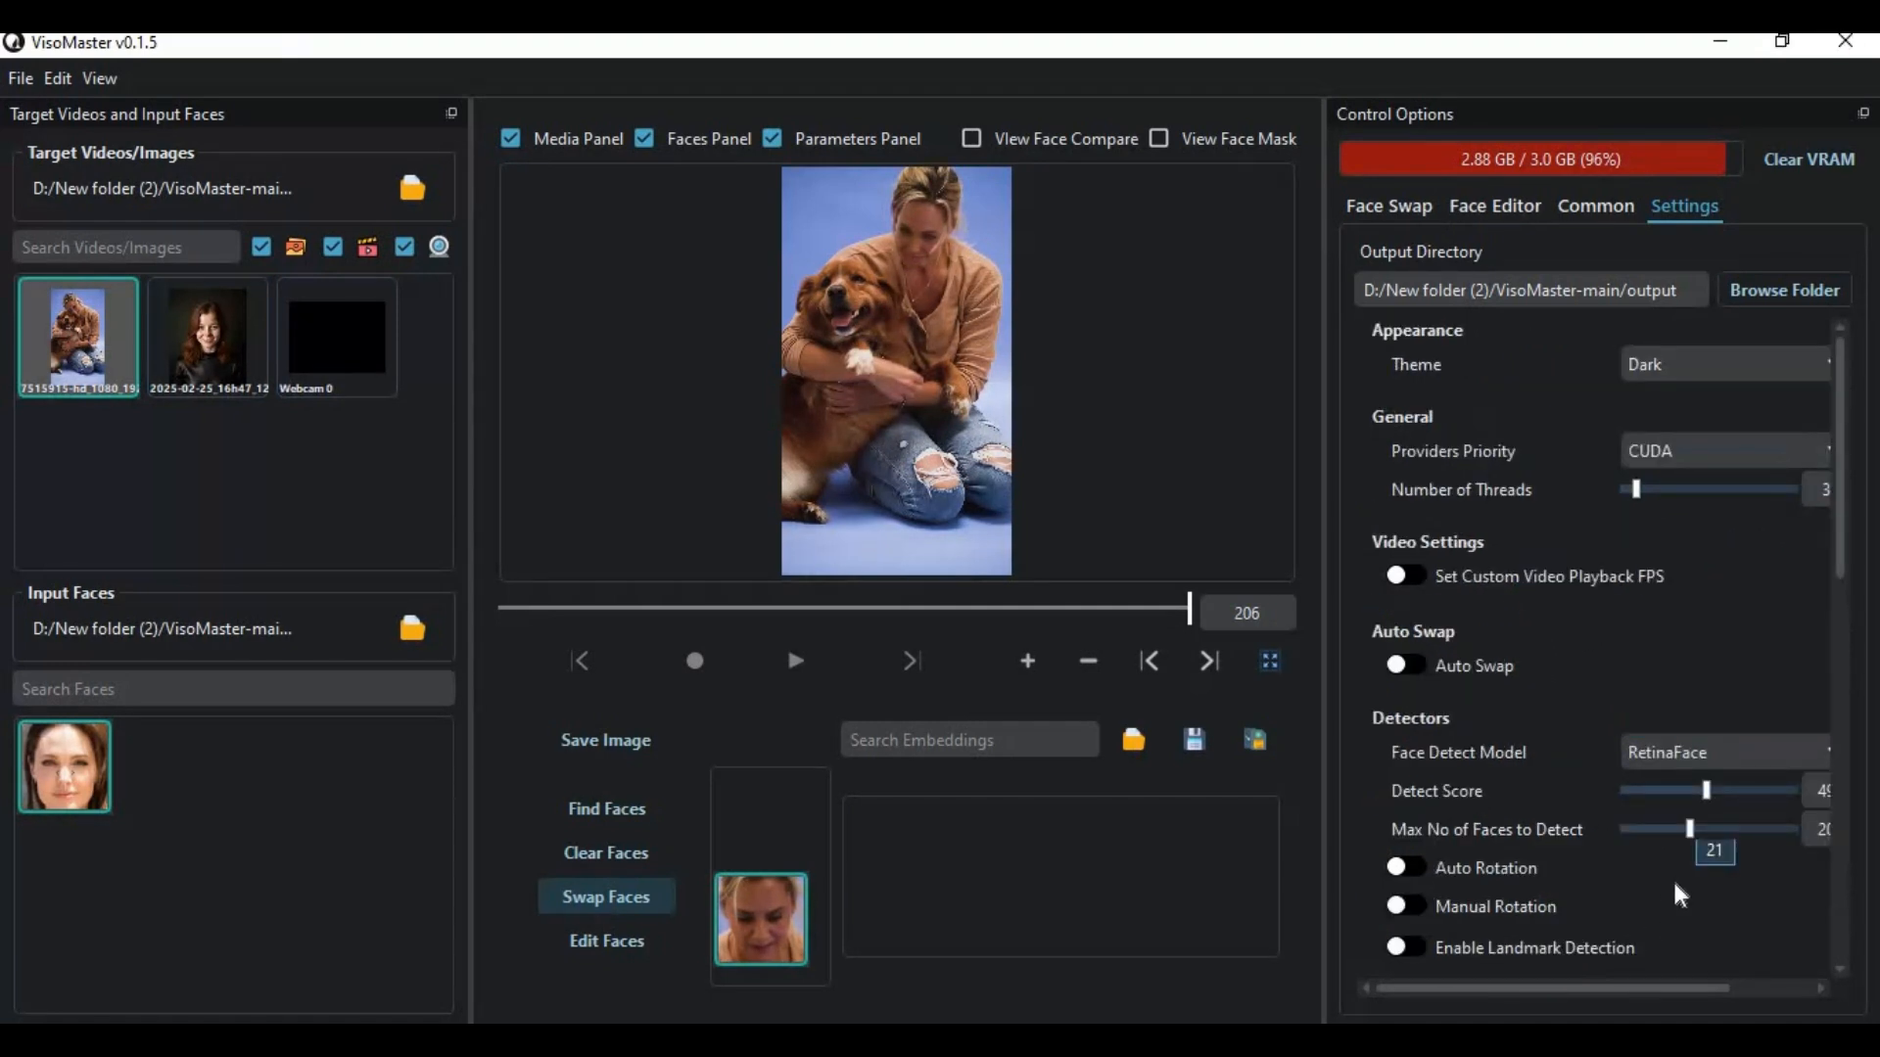
Step: In Webcam Settings, set the webcam resolution to 480x360
{"action": "scroll", "scroll_direction": "down", "scroll_amount": 3}
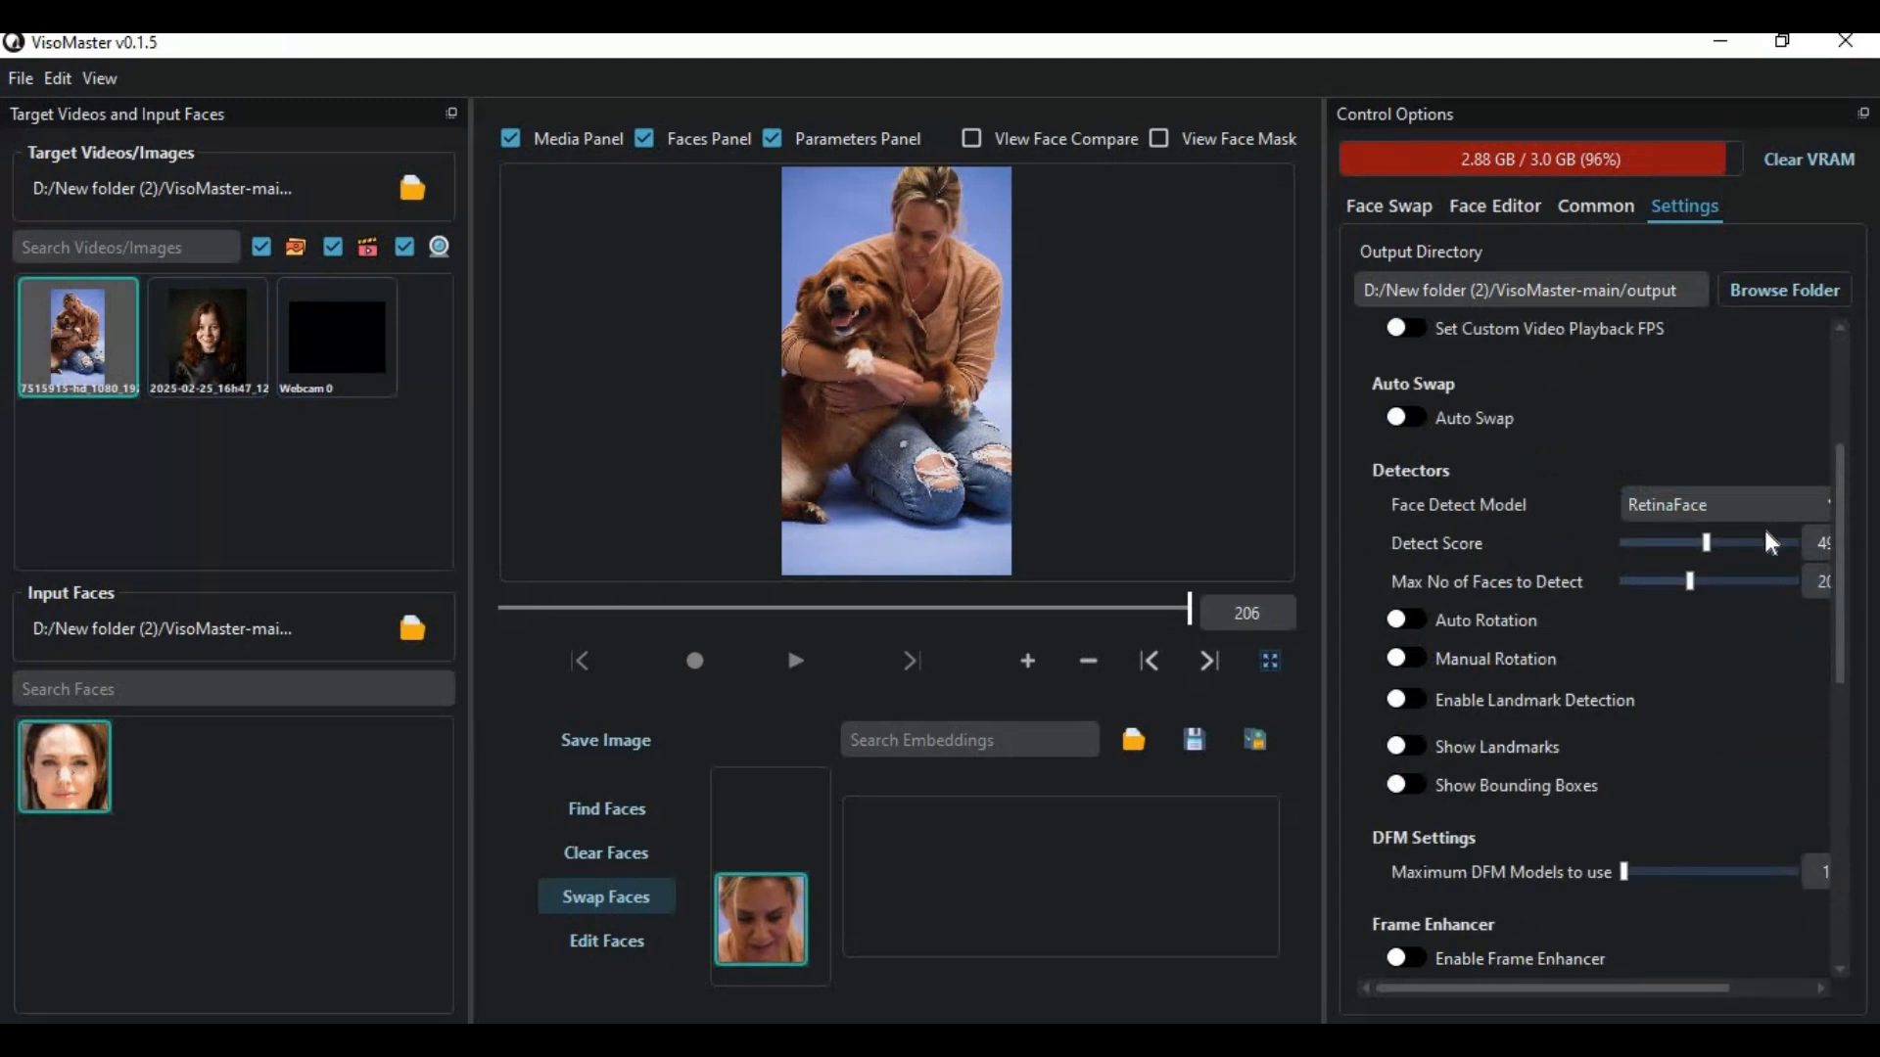
{"action": "mouse_move", "coordinate": [1426, 768]}
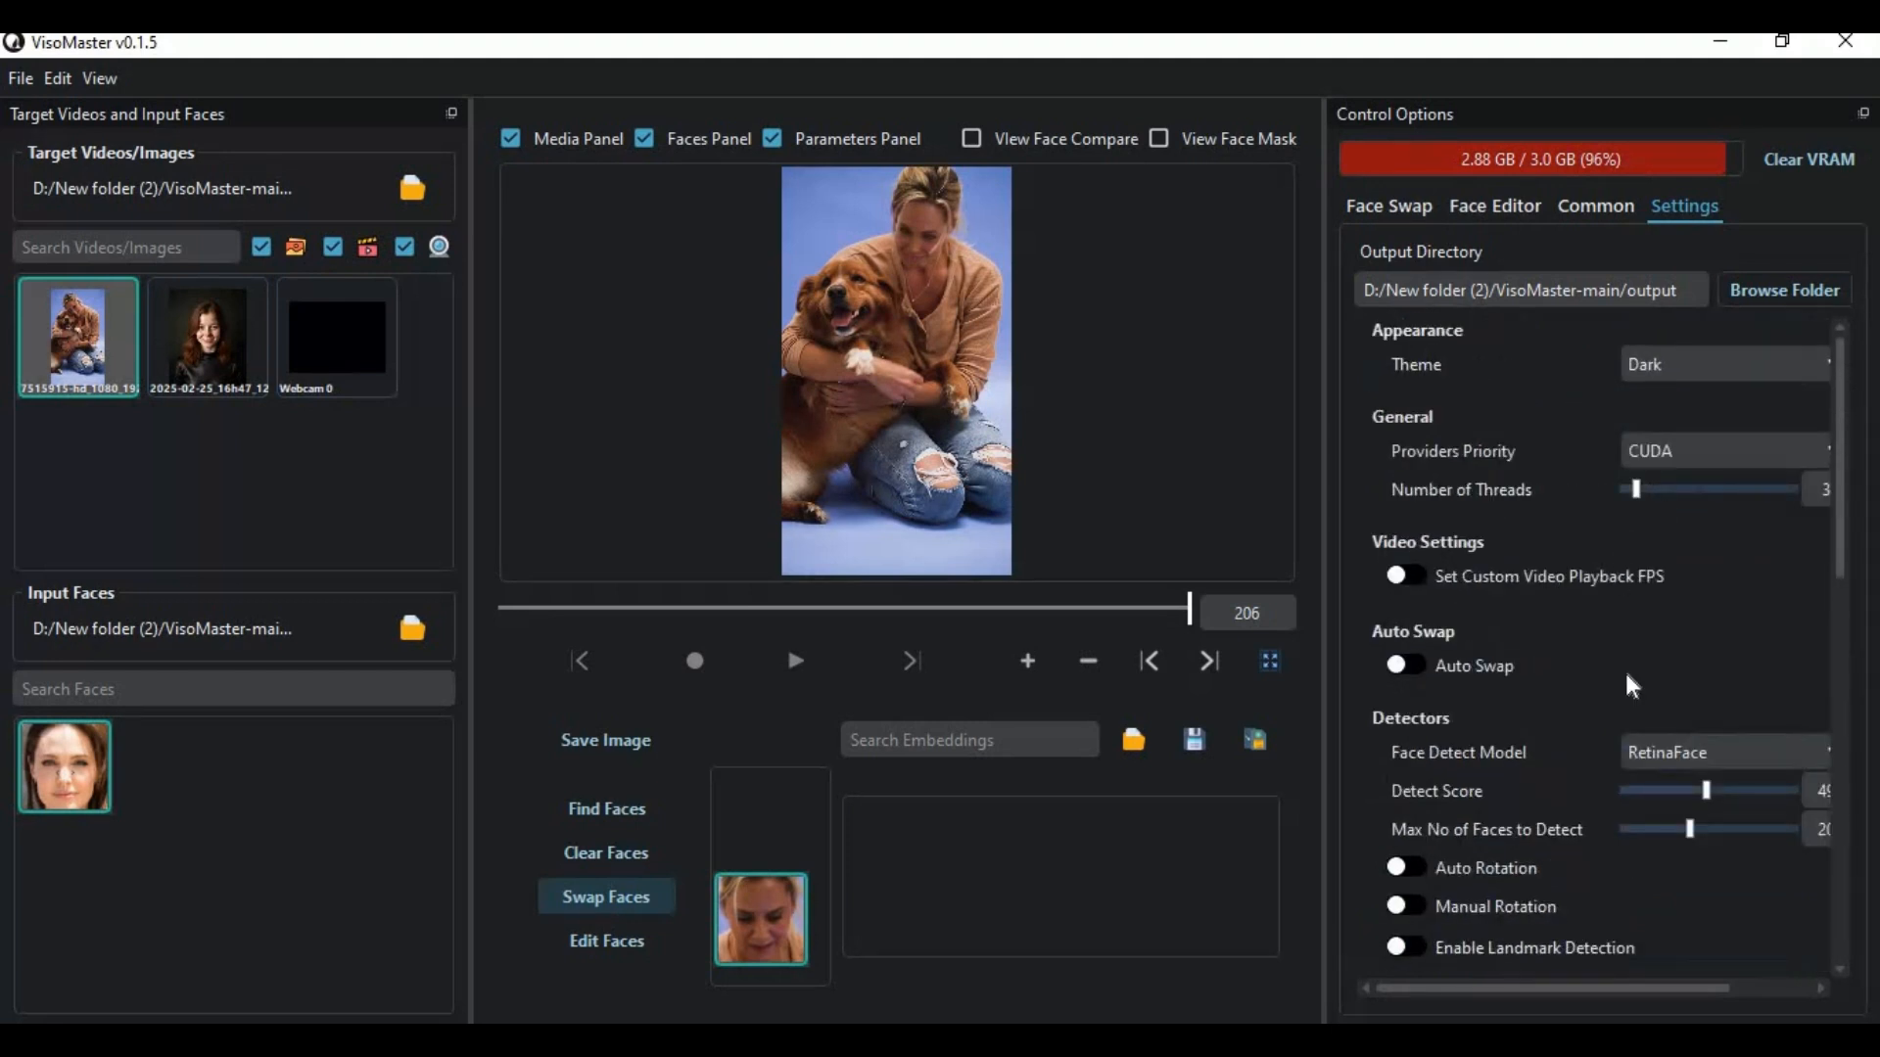
{"action": "mouse_move", "coordinate": [1645, 675]}
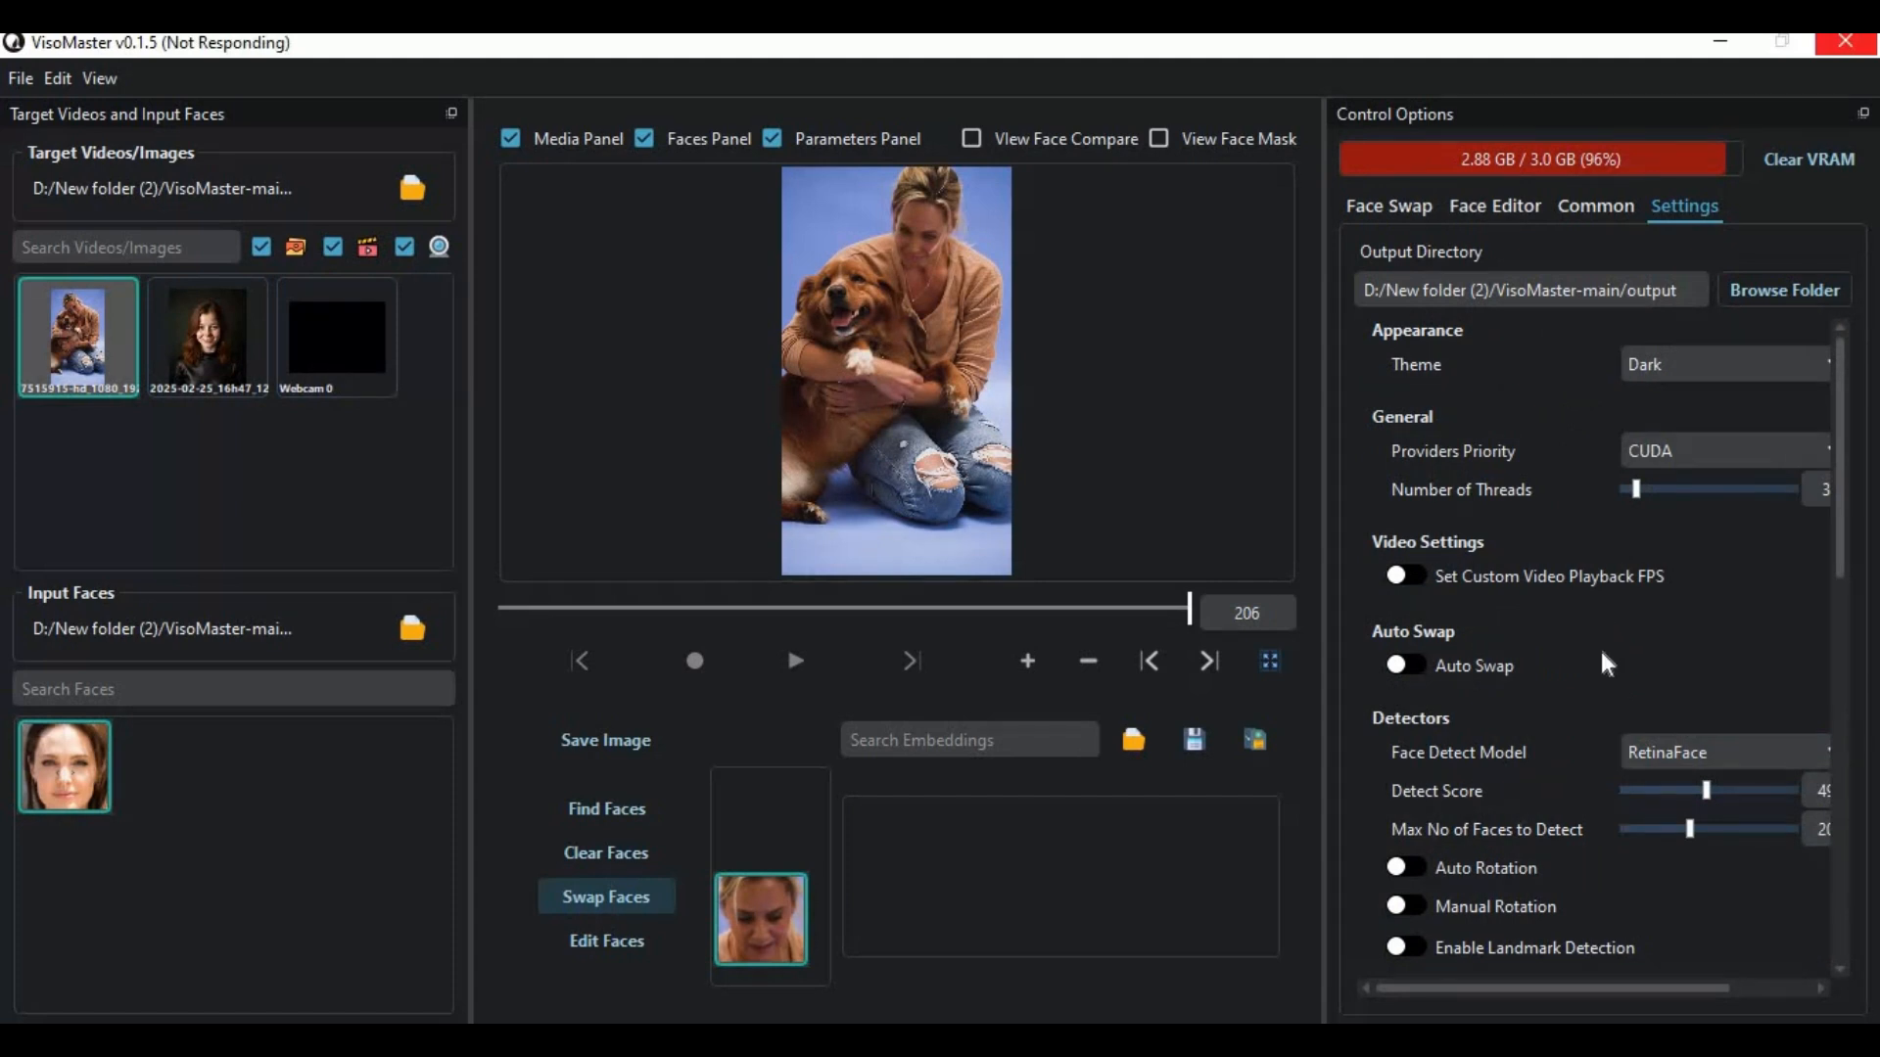
{"action": "scroll", "scroll_direction": "down", "scroll_amount": 3}
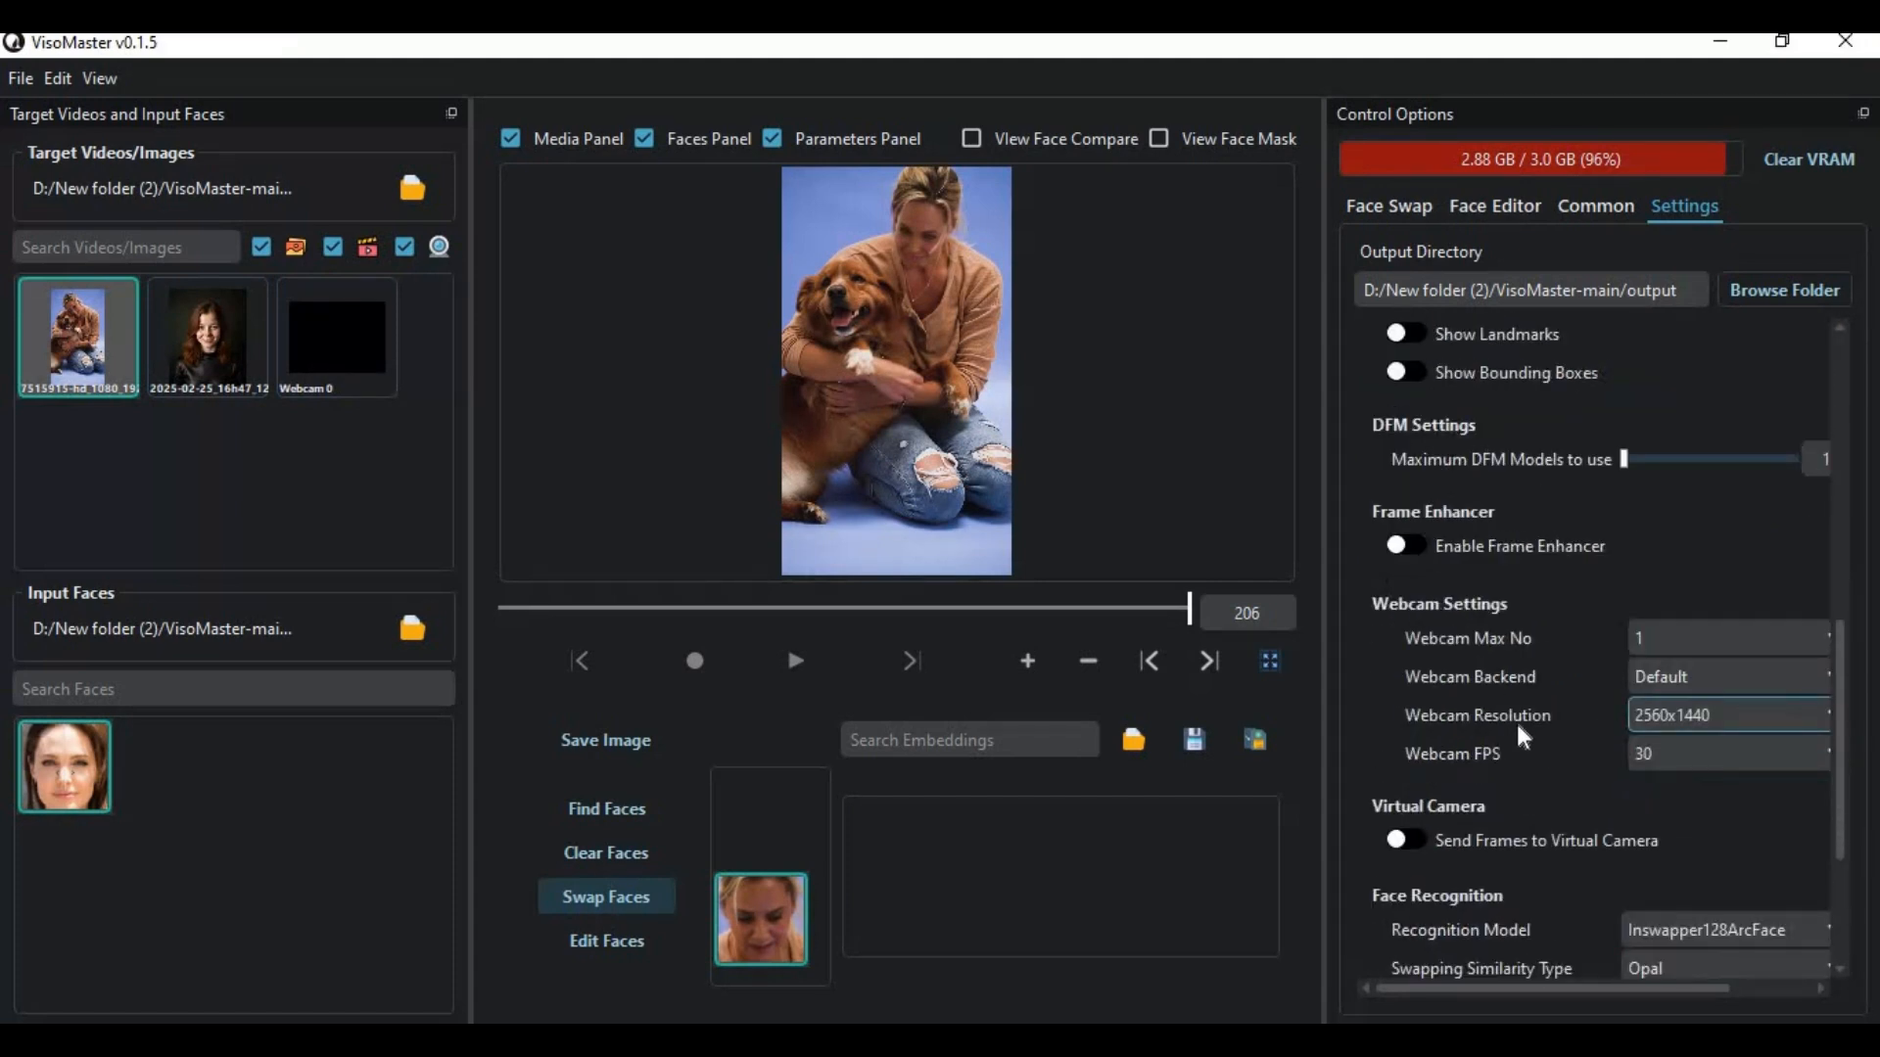
{"action": "left_click", "coordinate": [1728, 715]}
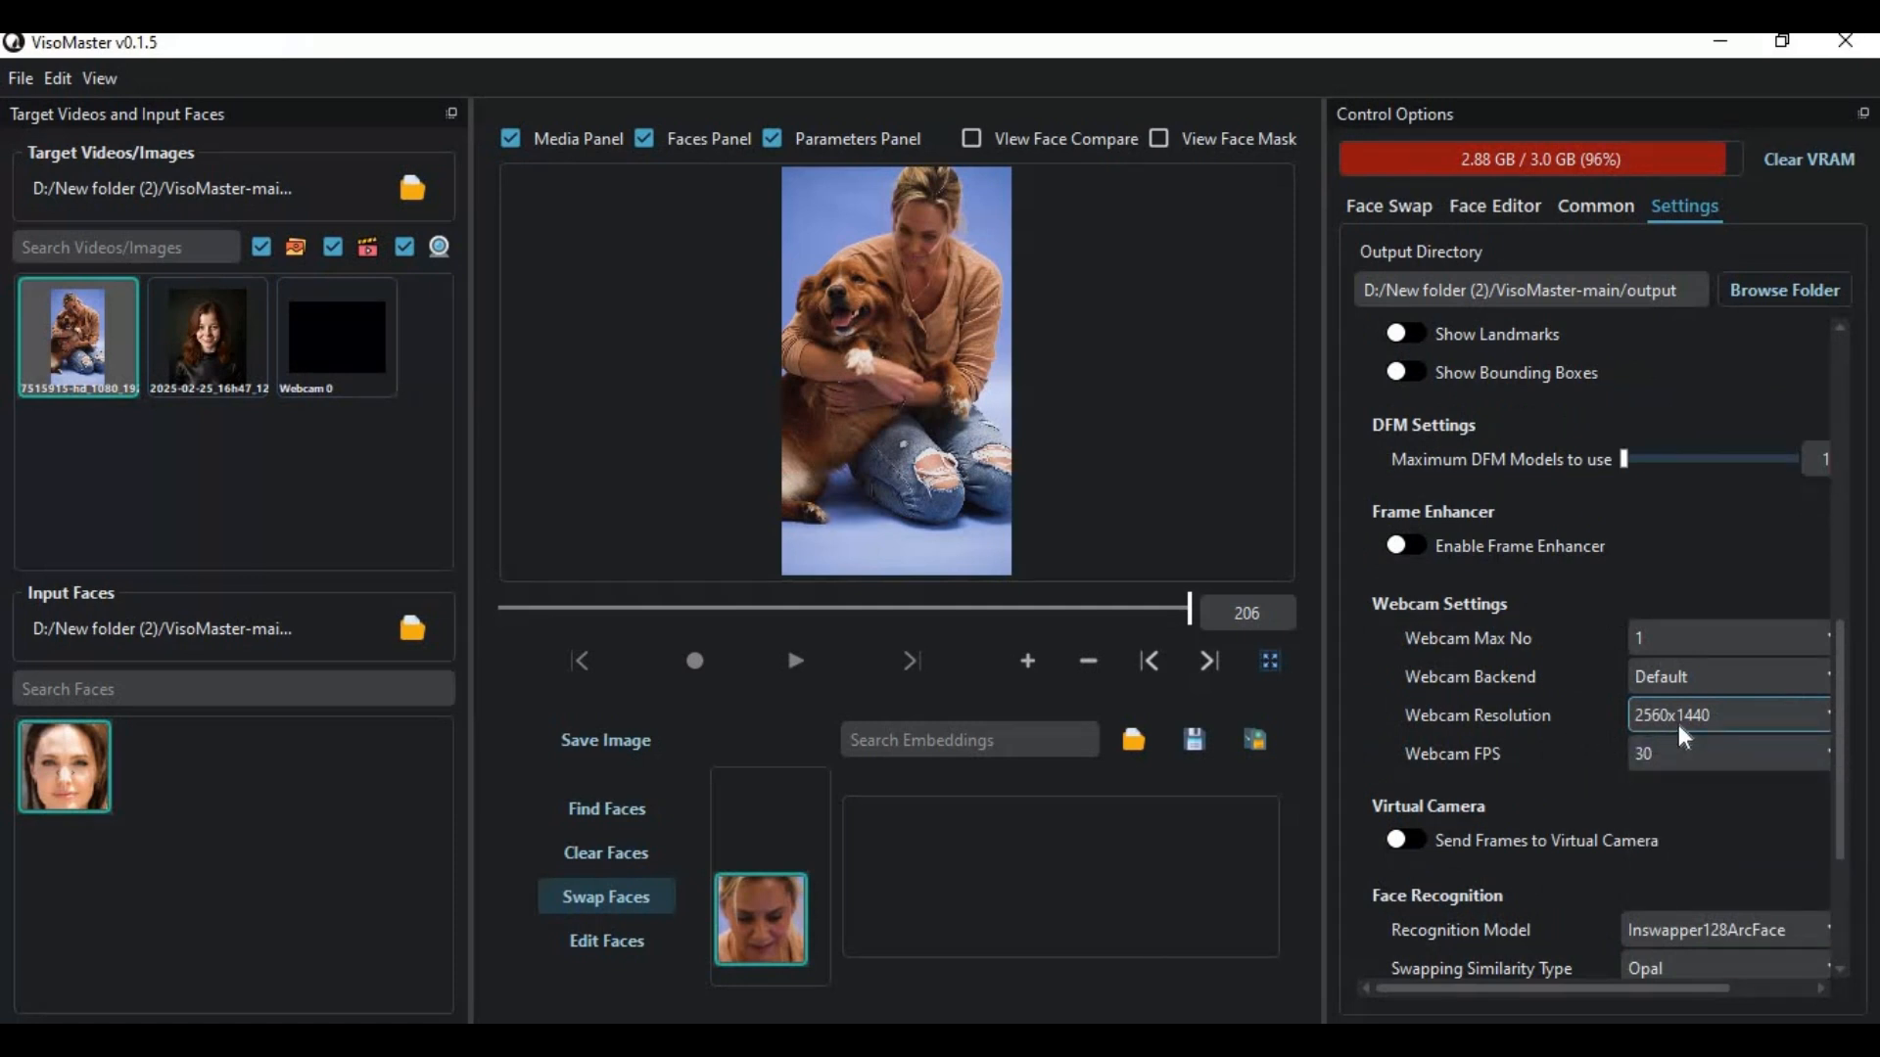
{"action": "left_click", "coordinate": [1406, 840]}
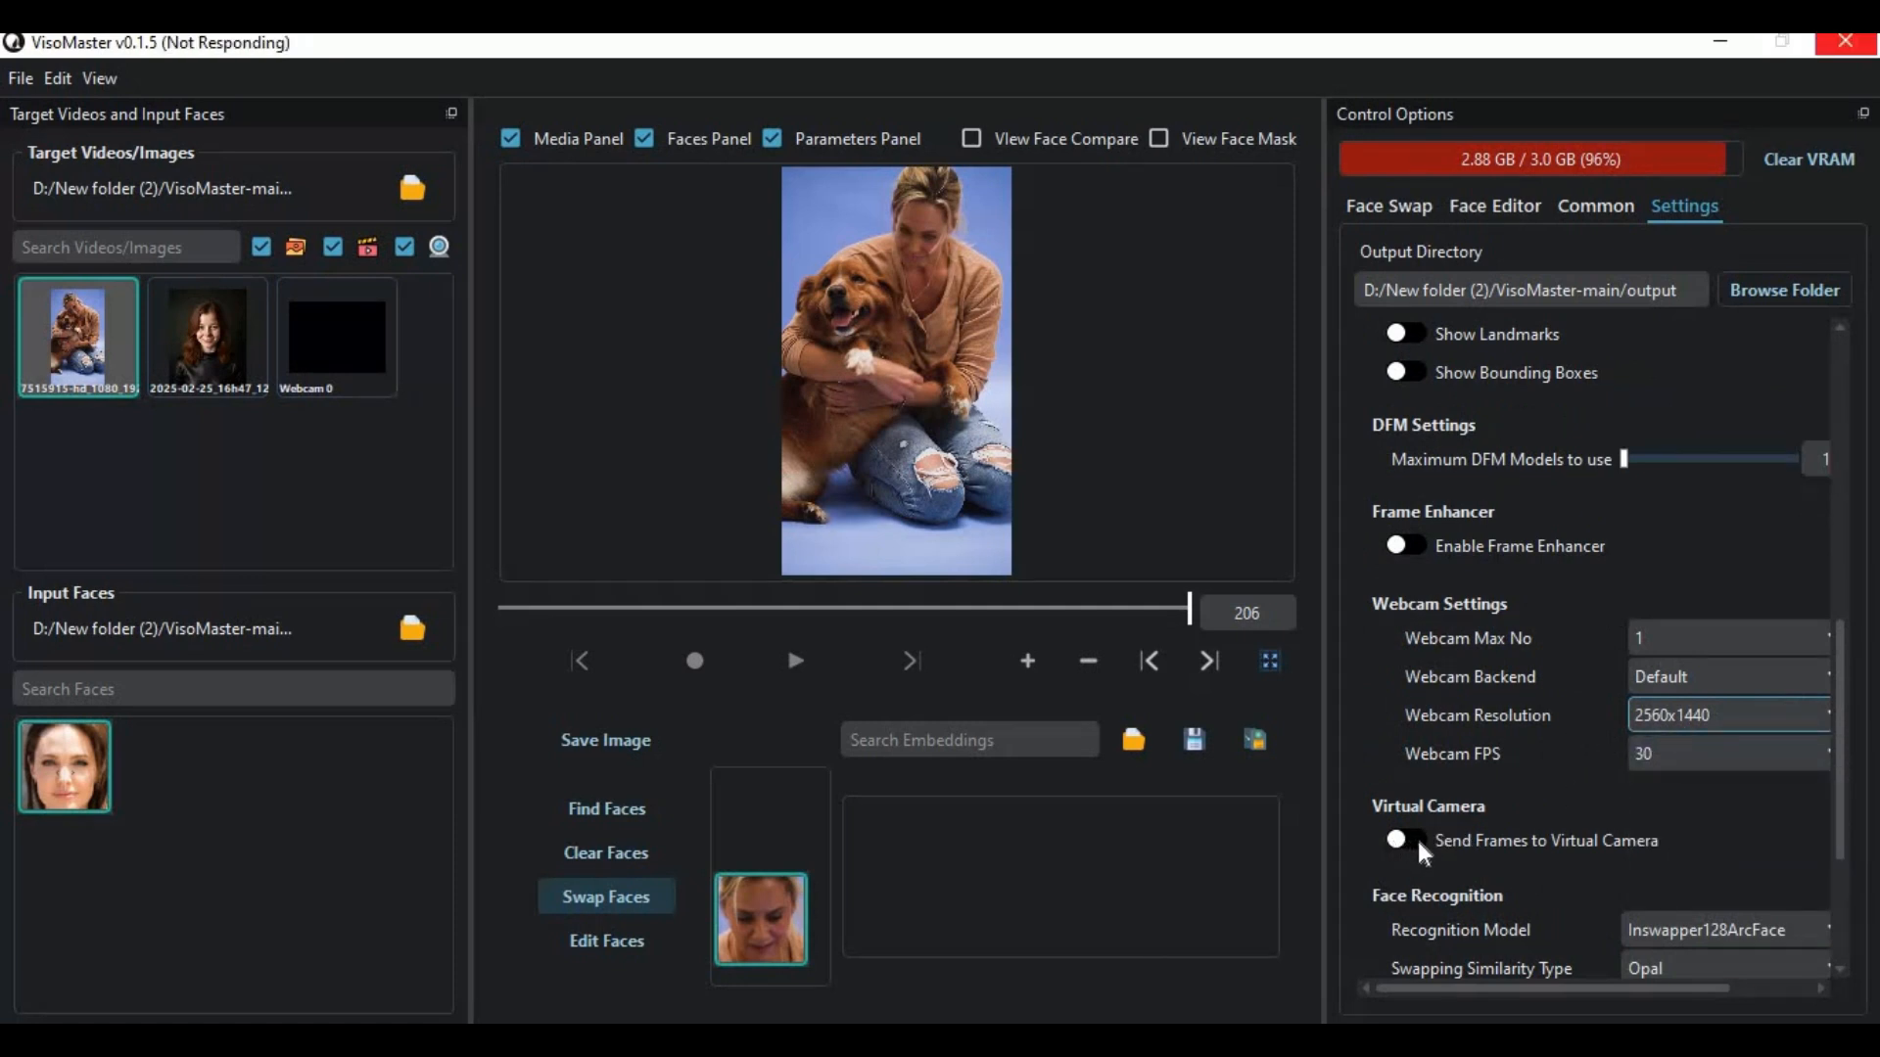
{"action": "left_click", "coordinate": [1727, 715]}
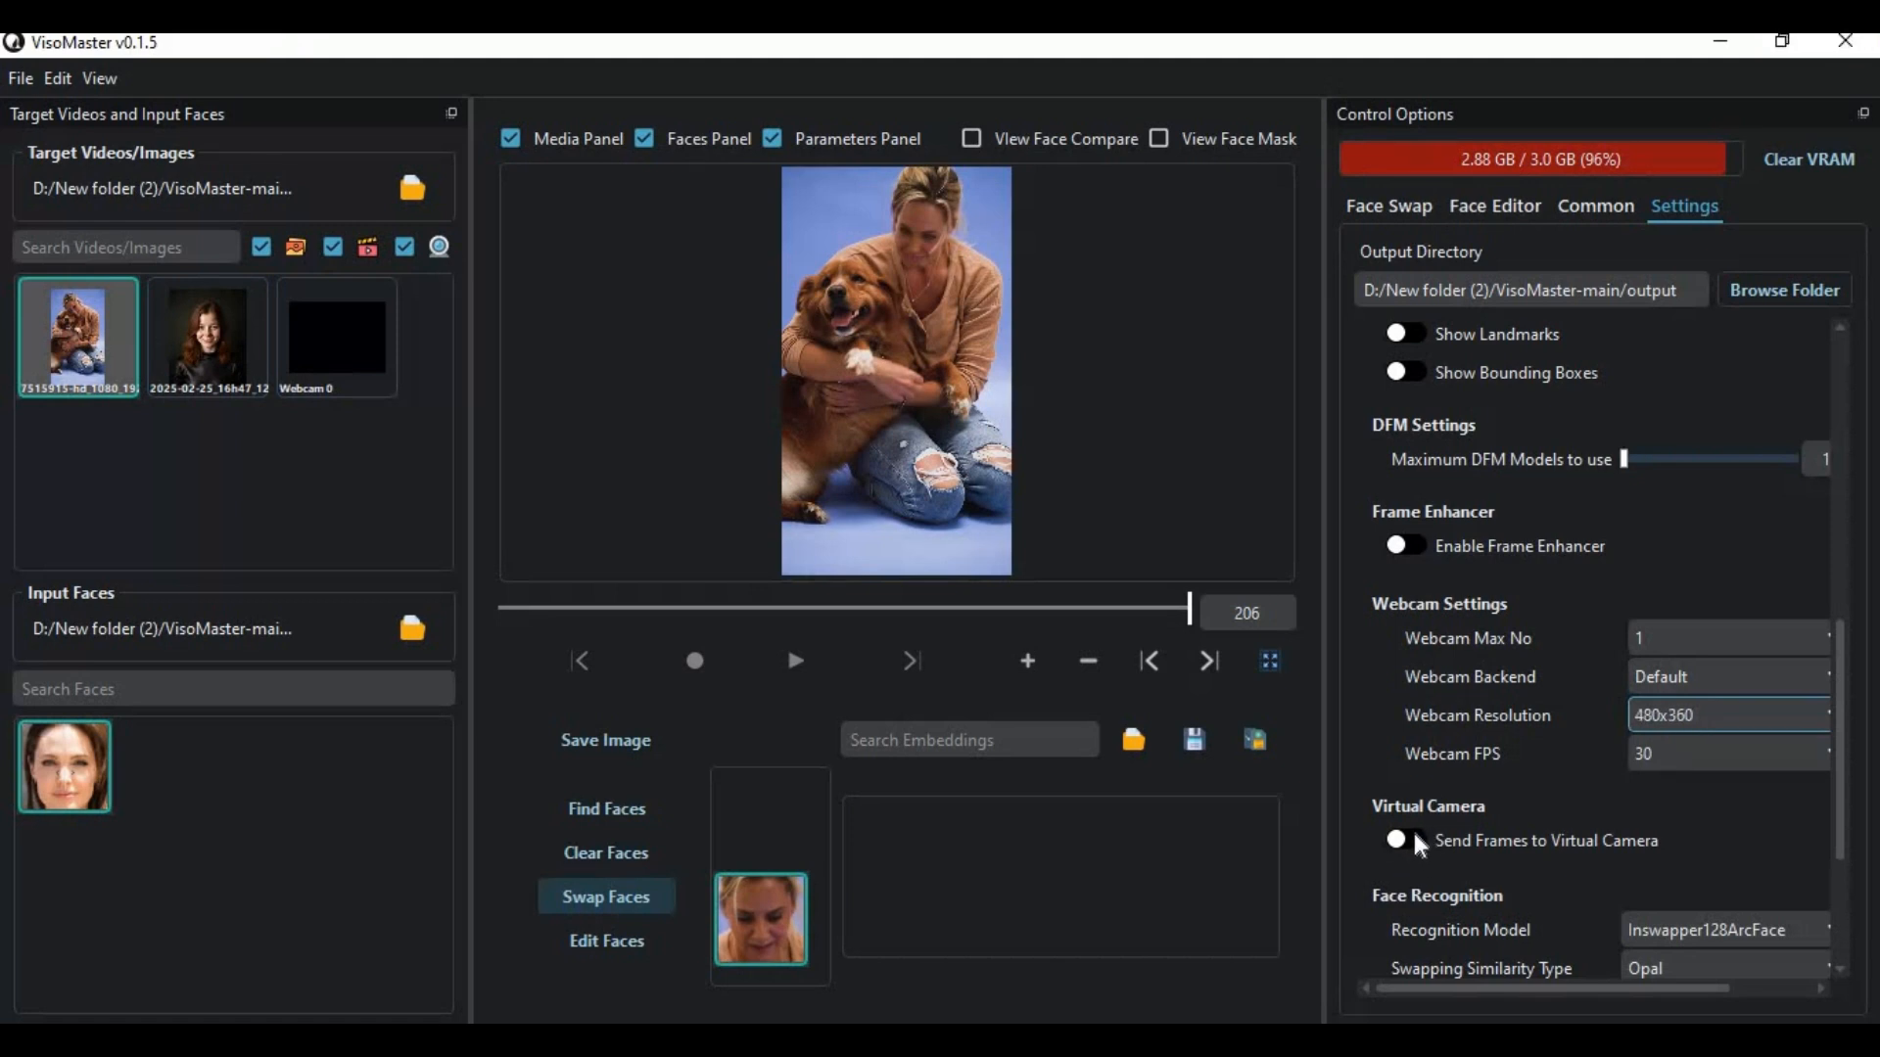
{"action": "left_click", "coordinate": [1406, 840]}
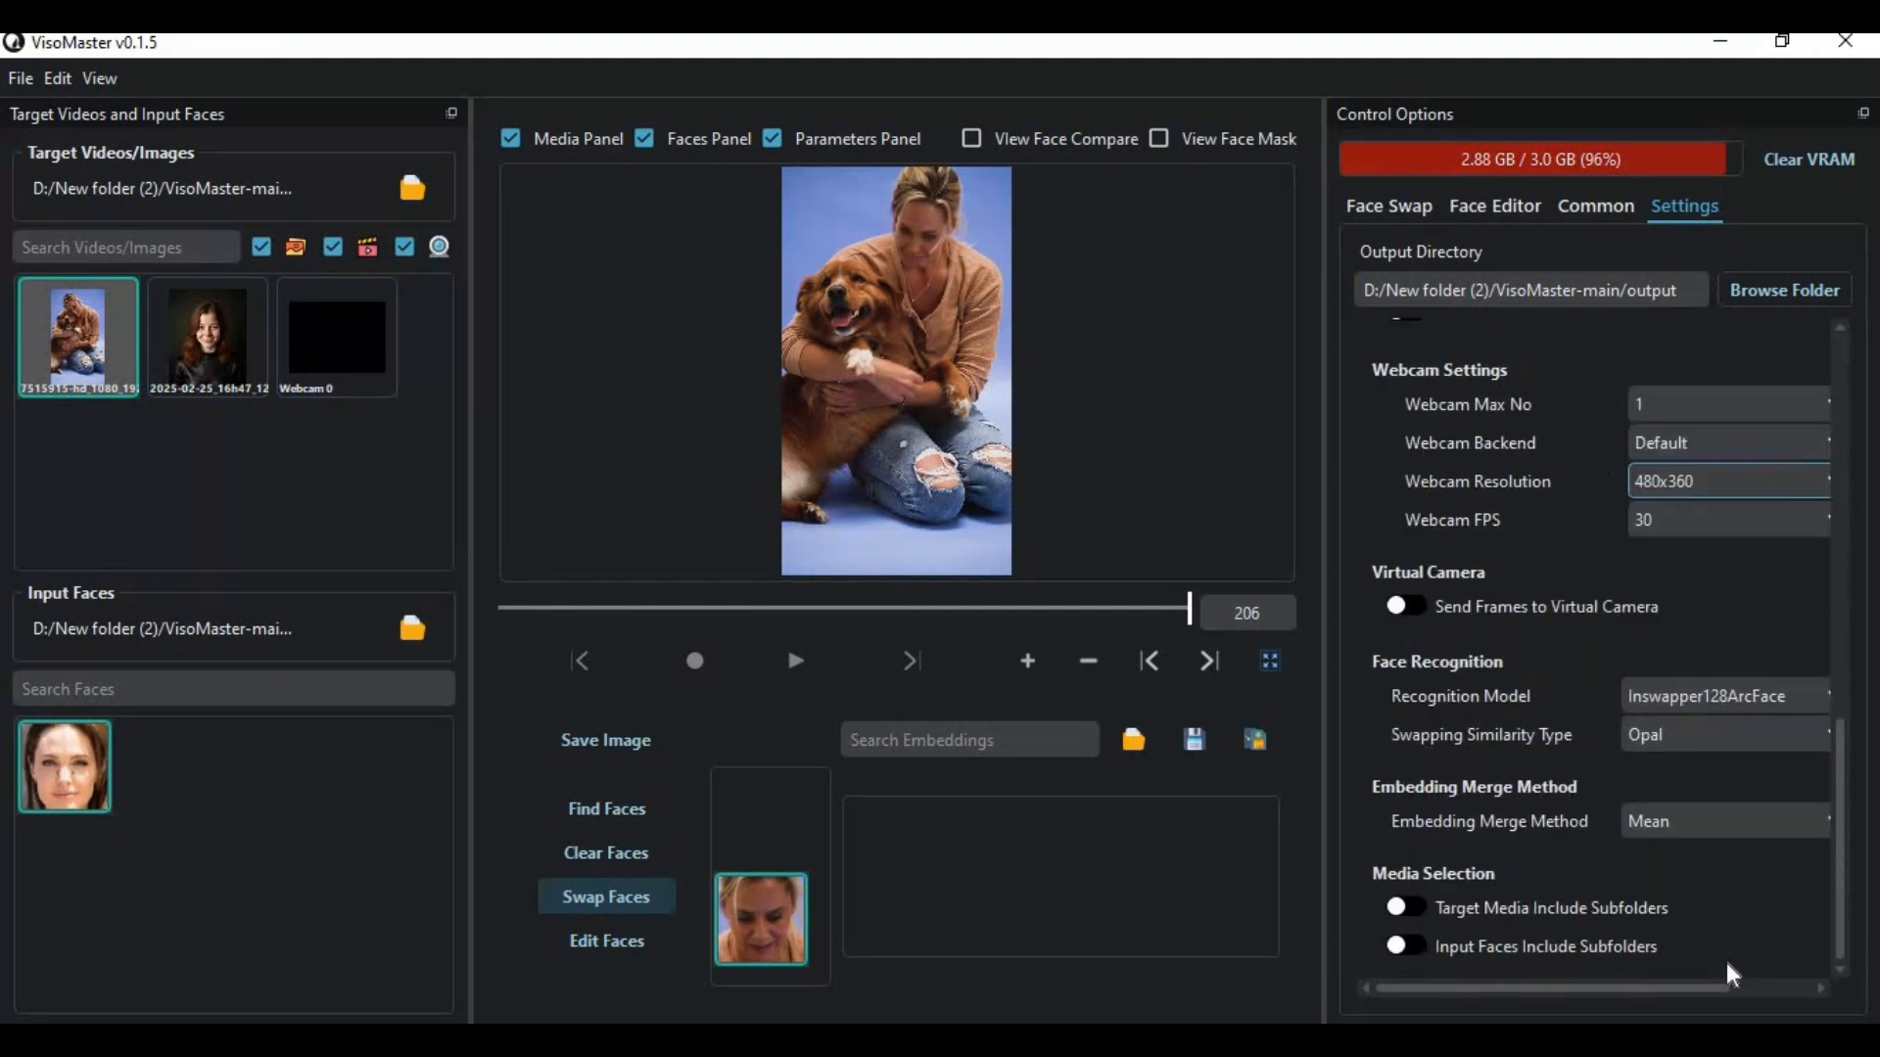
{"action": "left_click", "coordinate": [1727, 697]}
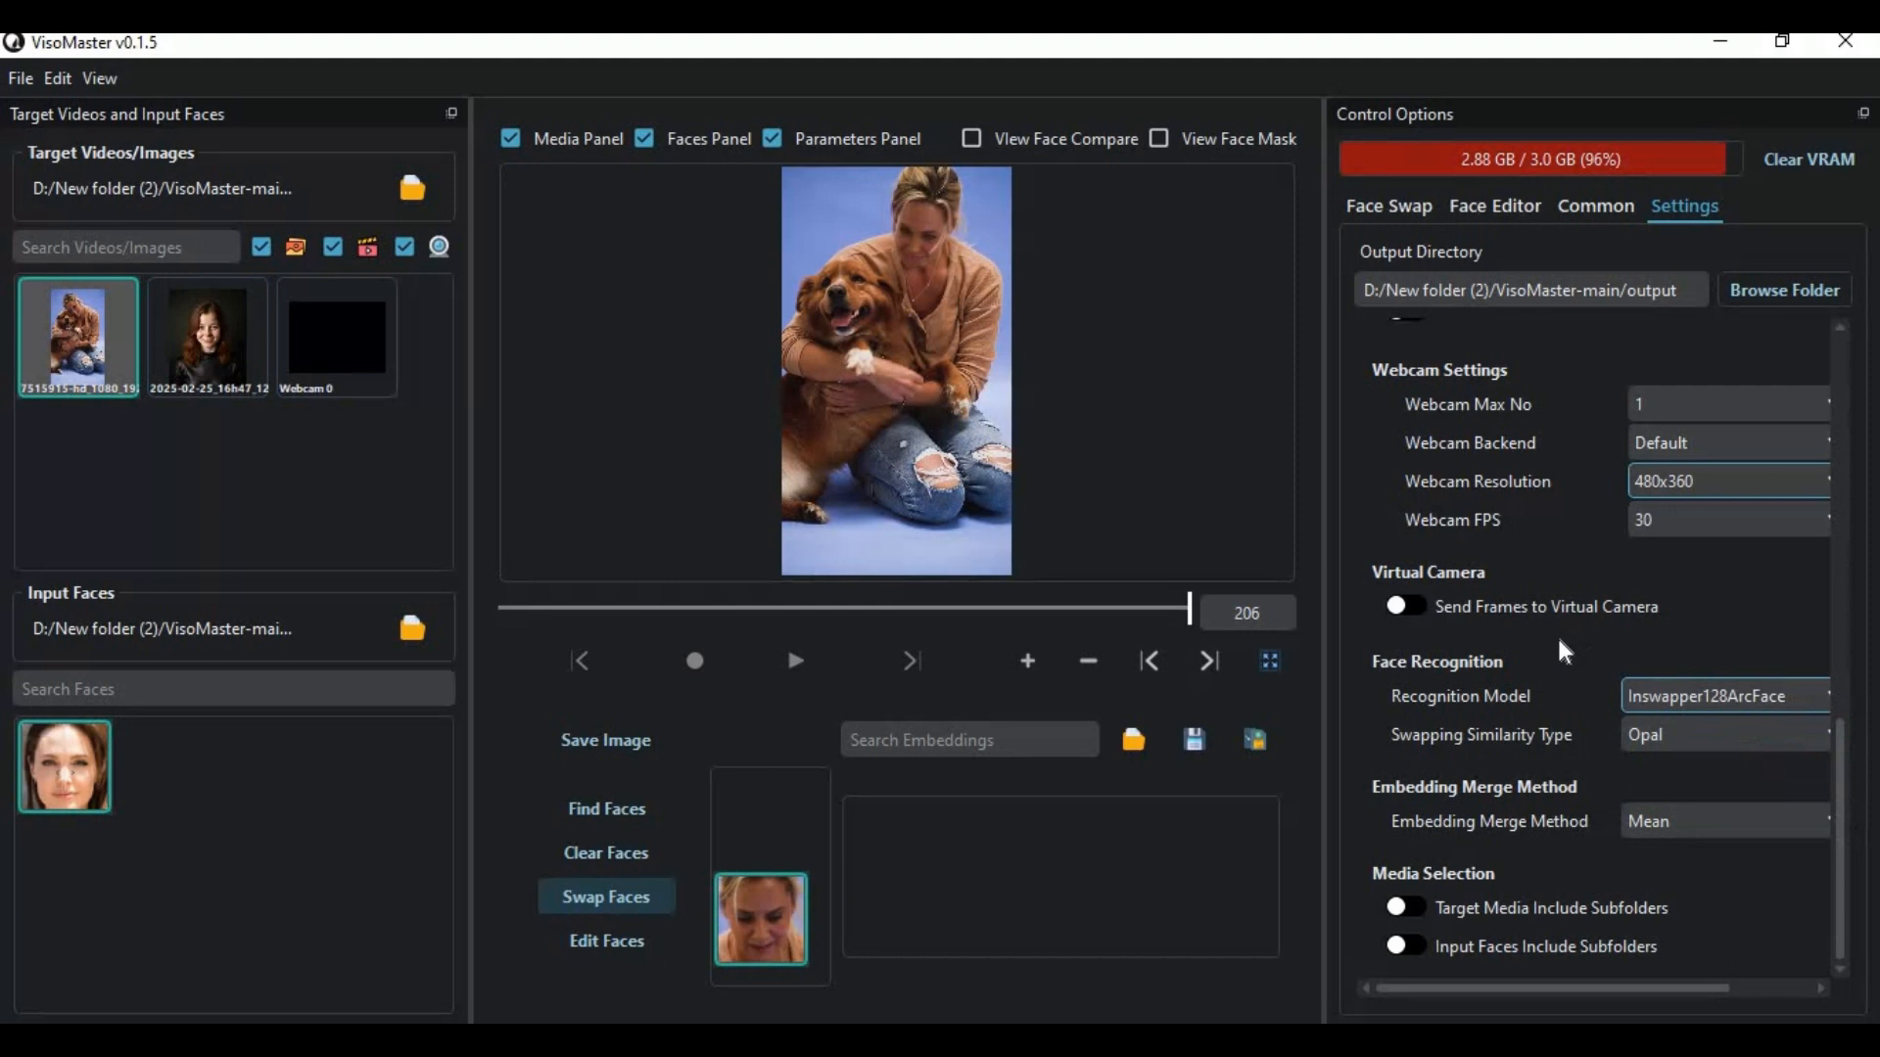
{"action": "mouse_move", "coordinate": [1570, 654]}
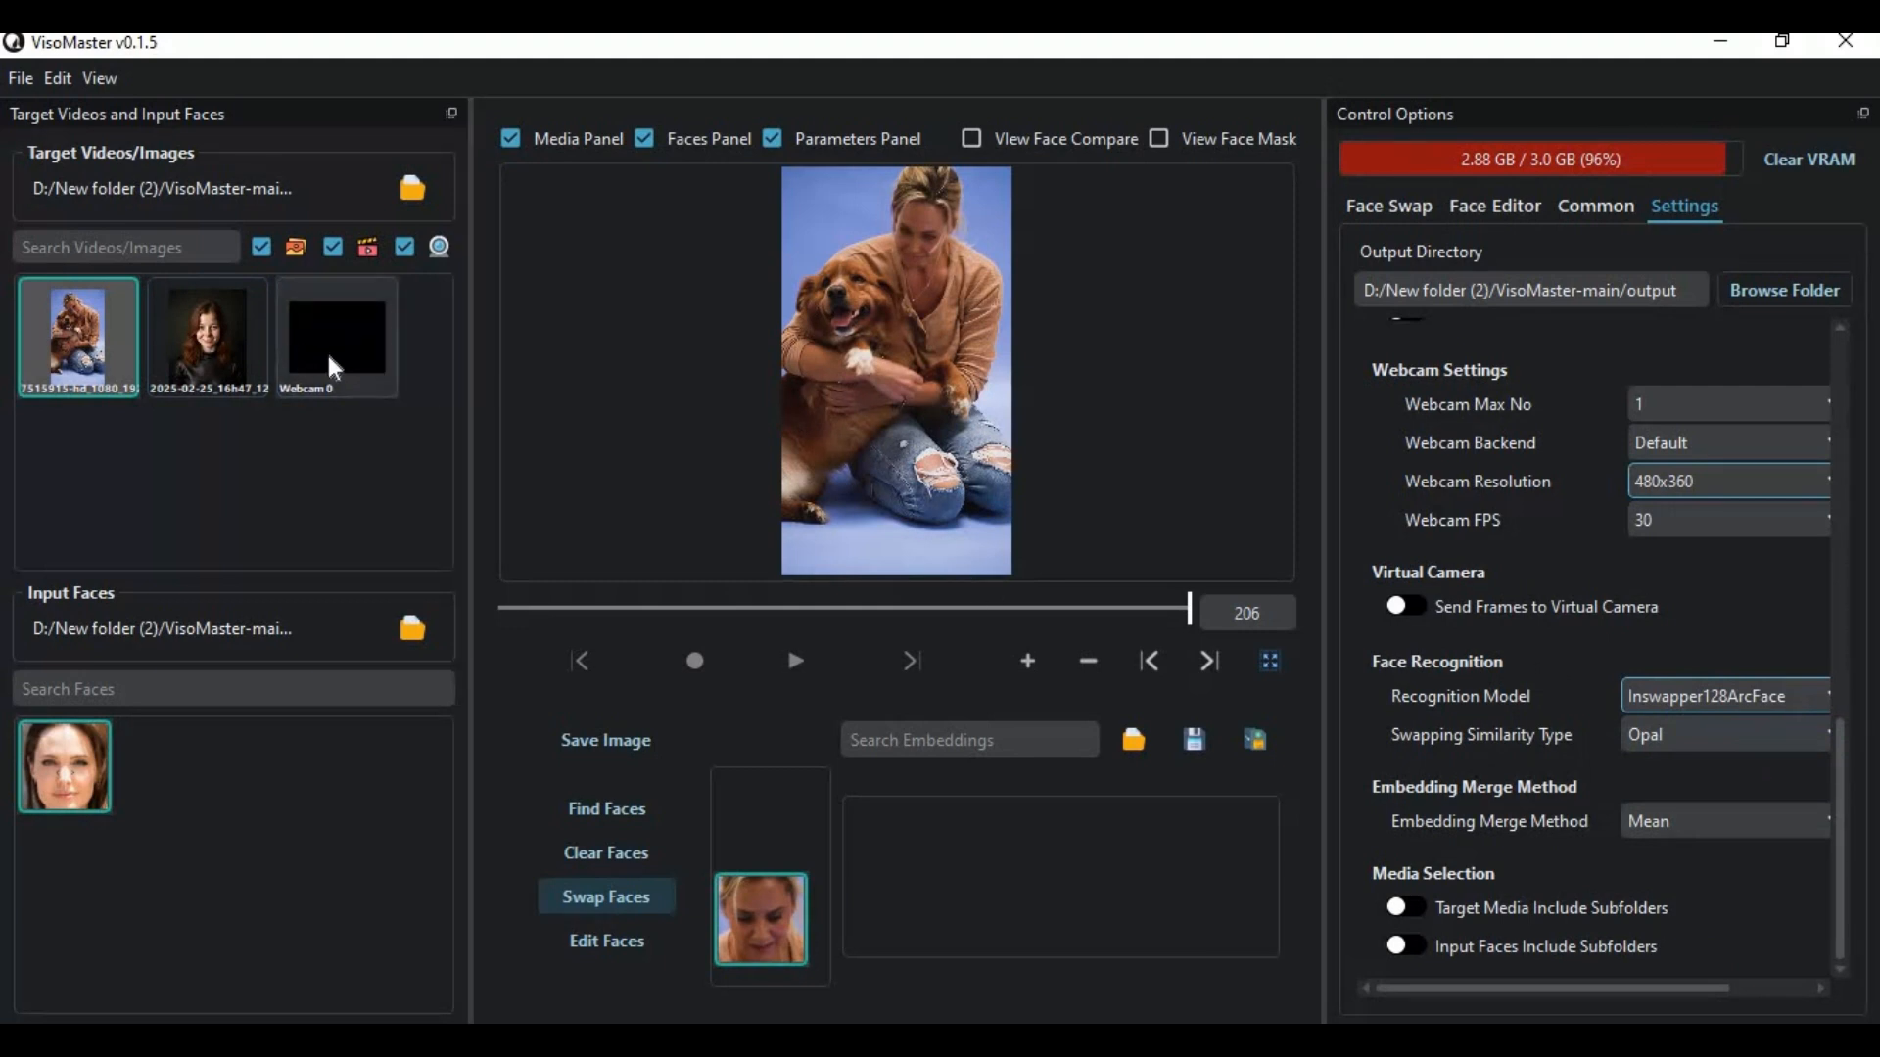
Step: Make Webcam 0 the target media, play the live feed and run Find Faces on it
{"action": "left_click", "coordinate": [337, 337]}
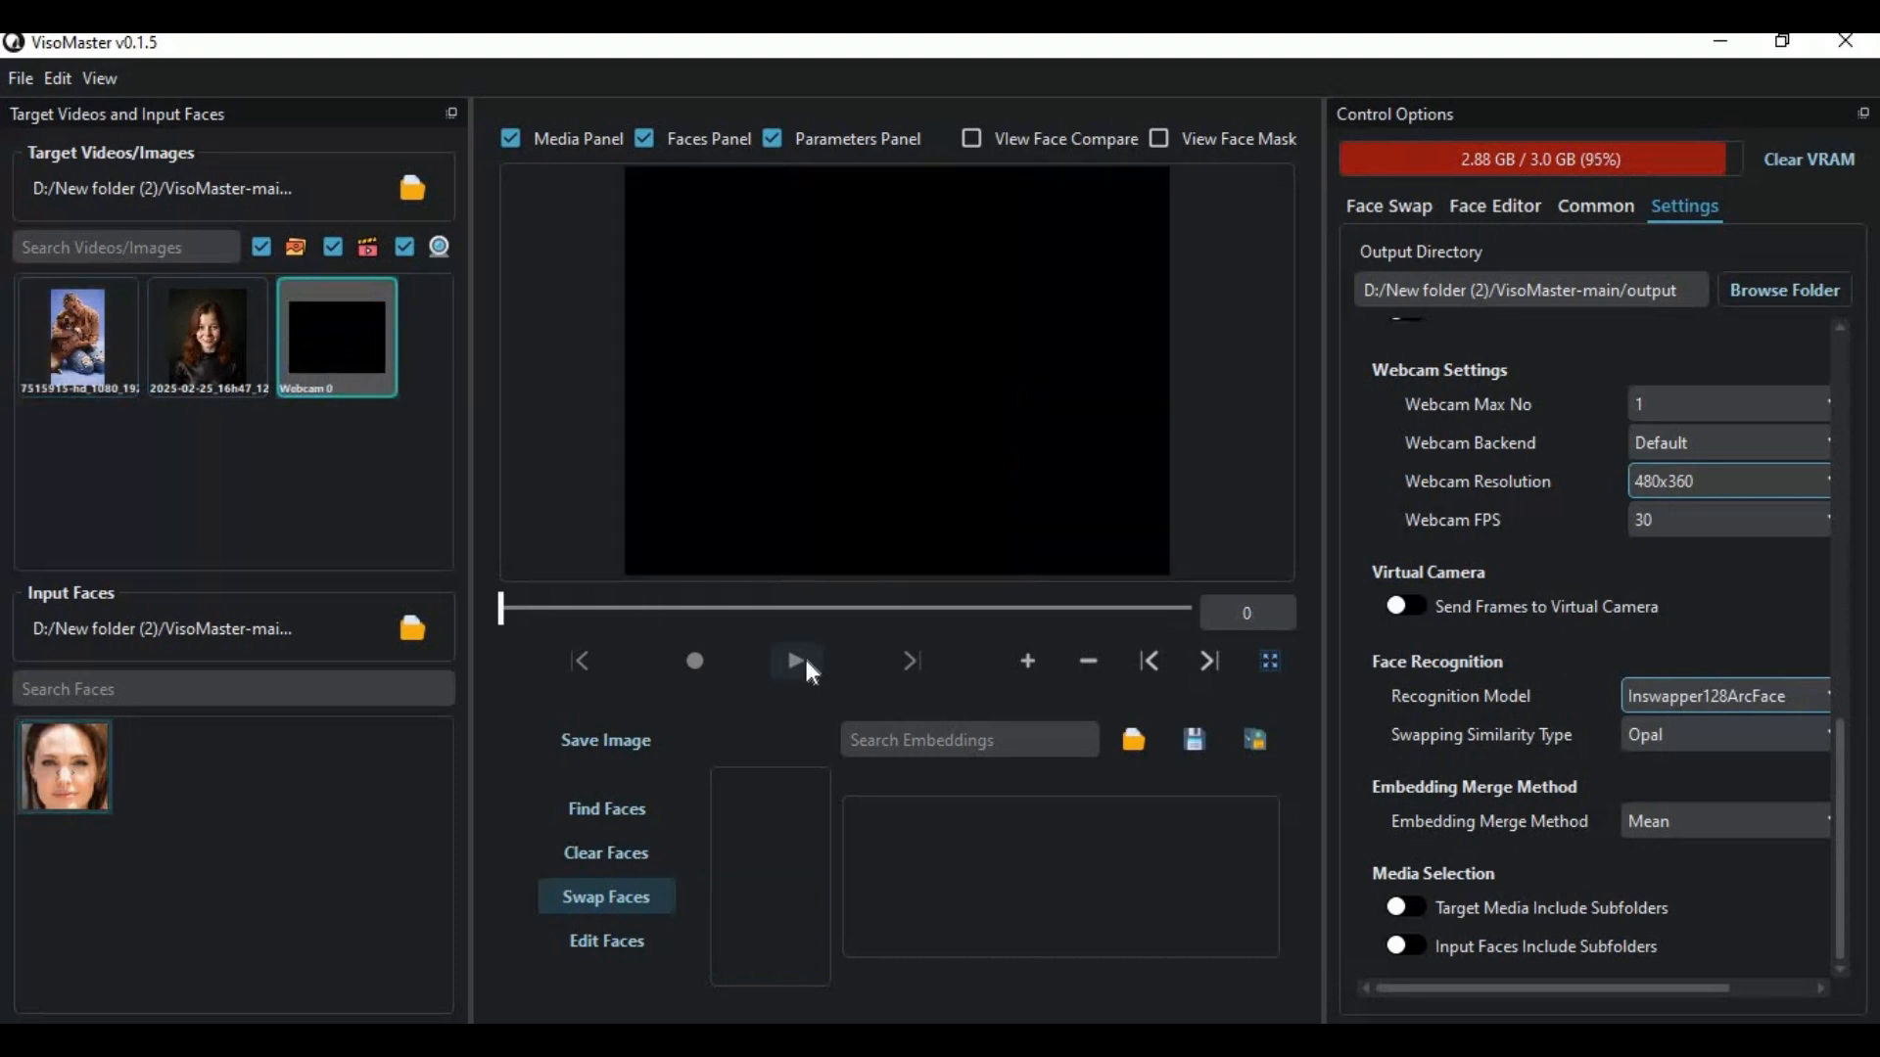
{"action": "left_click", "coordinate": [795, 662]}
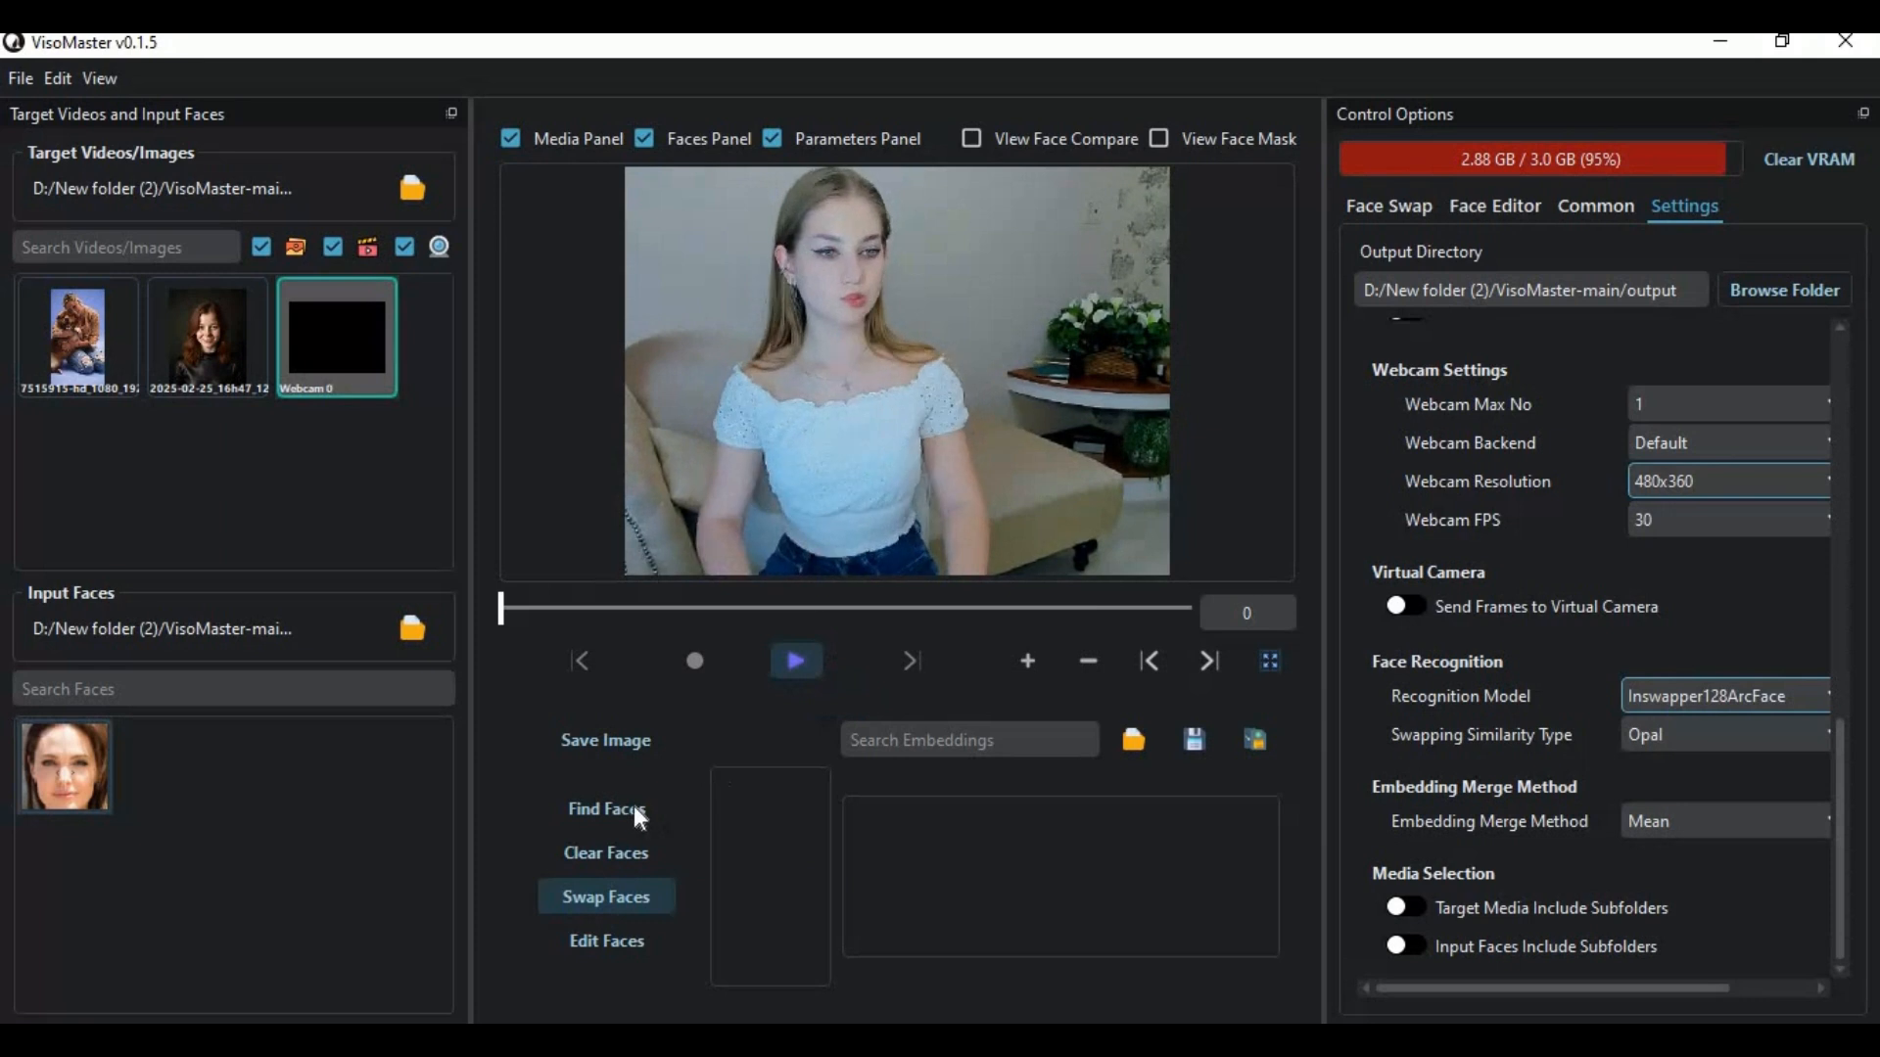
{"action": "left_click", "coordinate": [607, 808]}
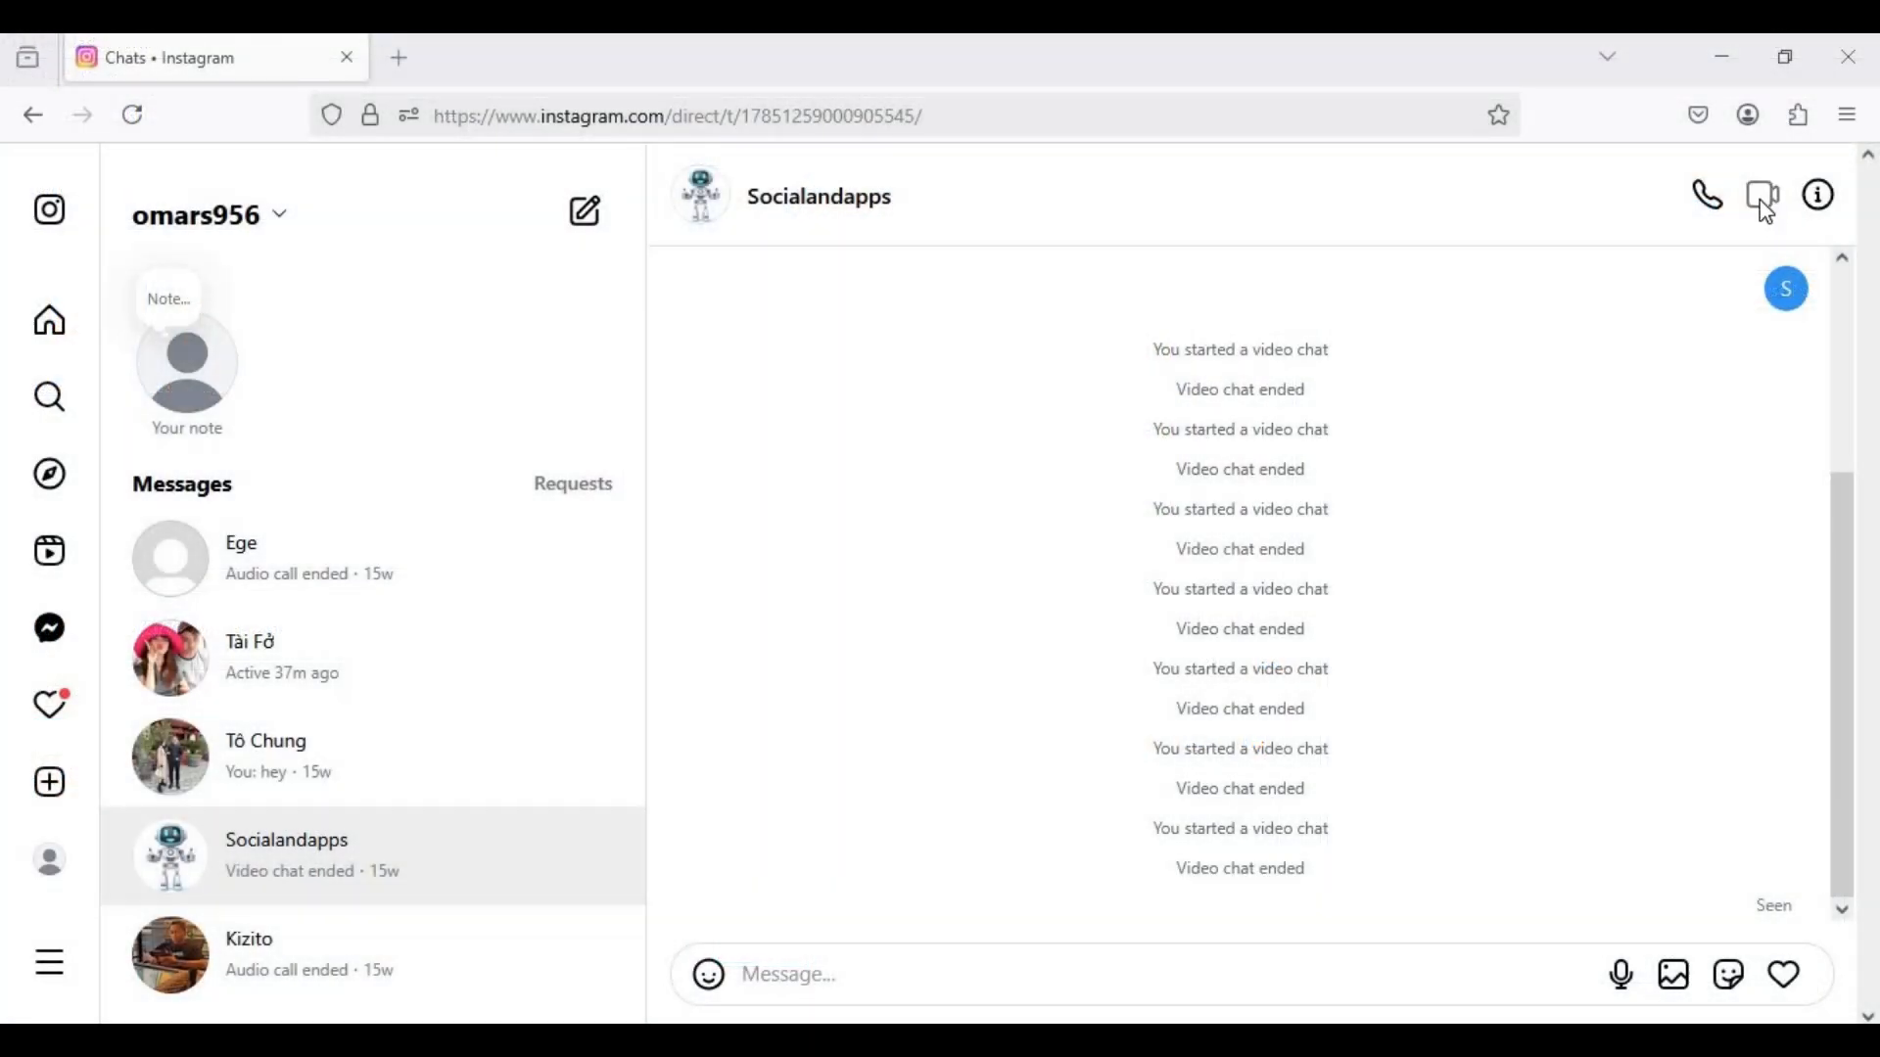
Step: Start an Instagram video chat, allow camera/mic, and select OBS Virtual Camera as the call camera
{"action": "left_click", "coordinate": [1752, 192]}
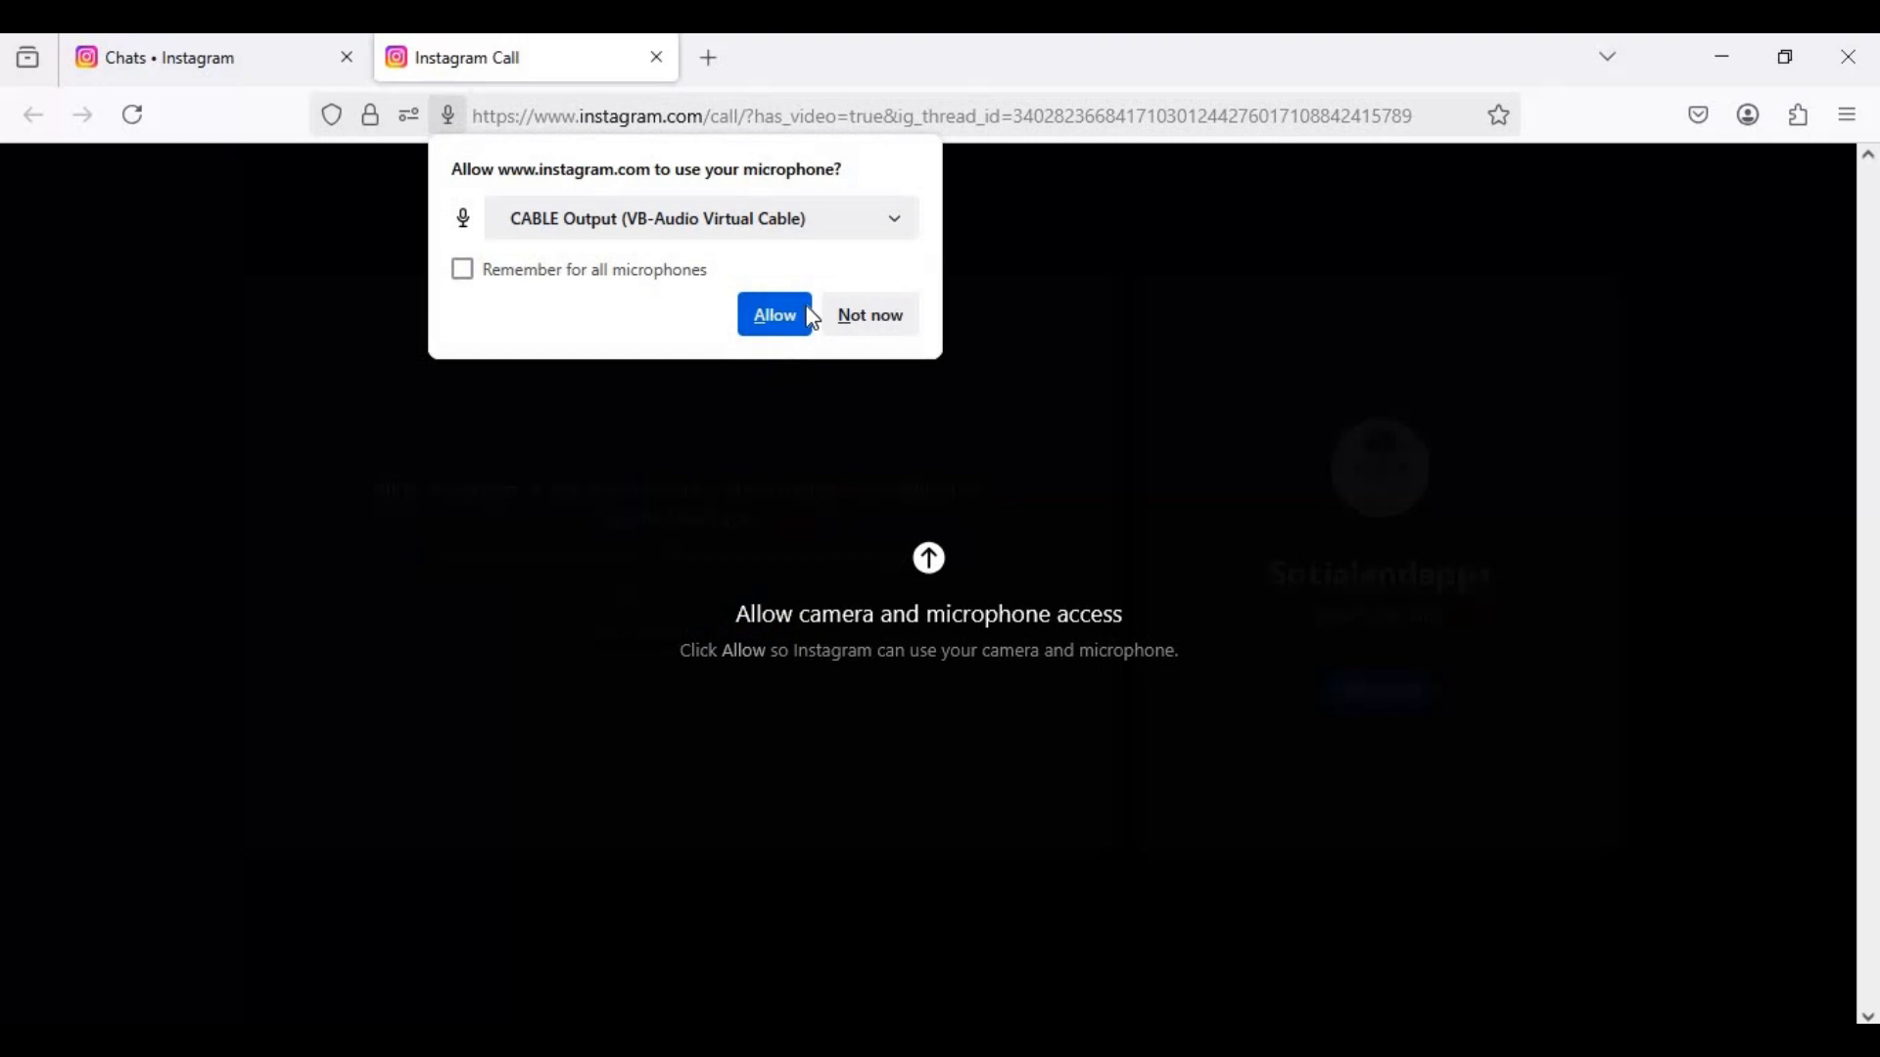
{"action": "left_click", "coordinate": [774, 313]}
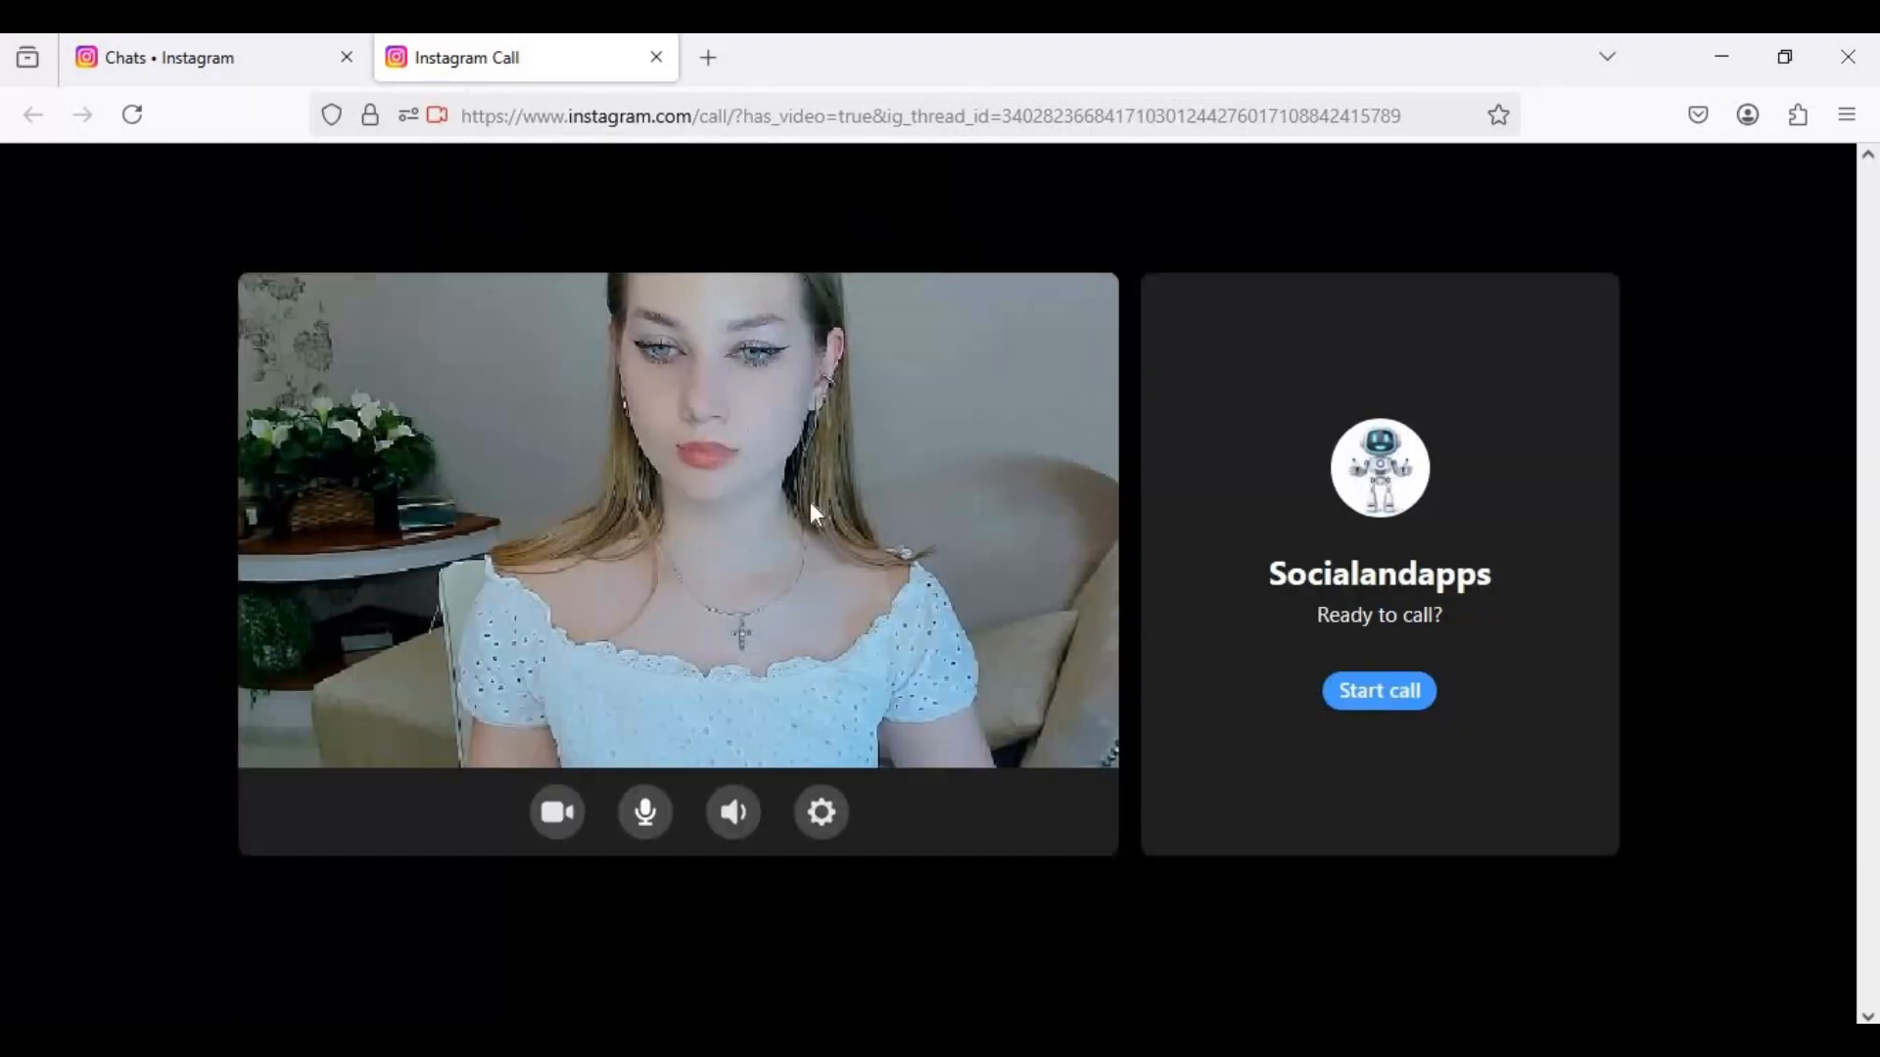
{"action": "left_click", "coordinate": [819, 811]}
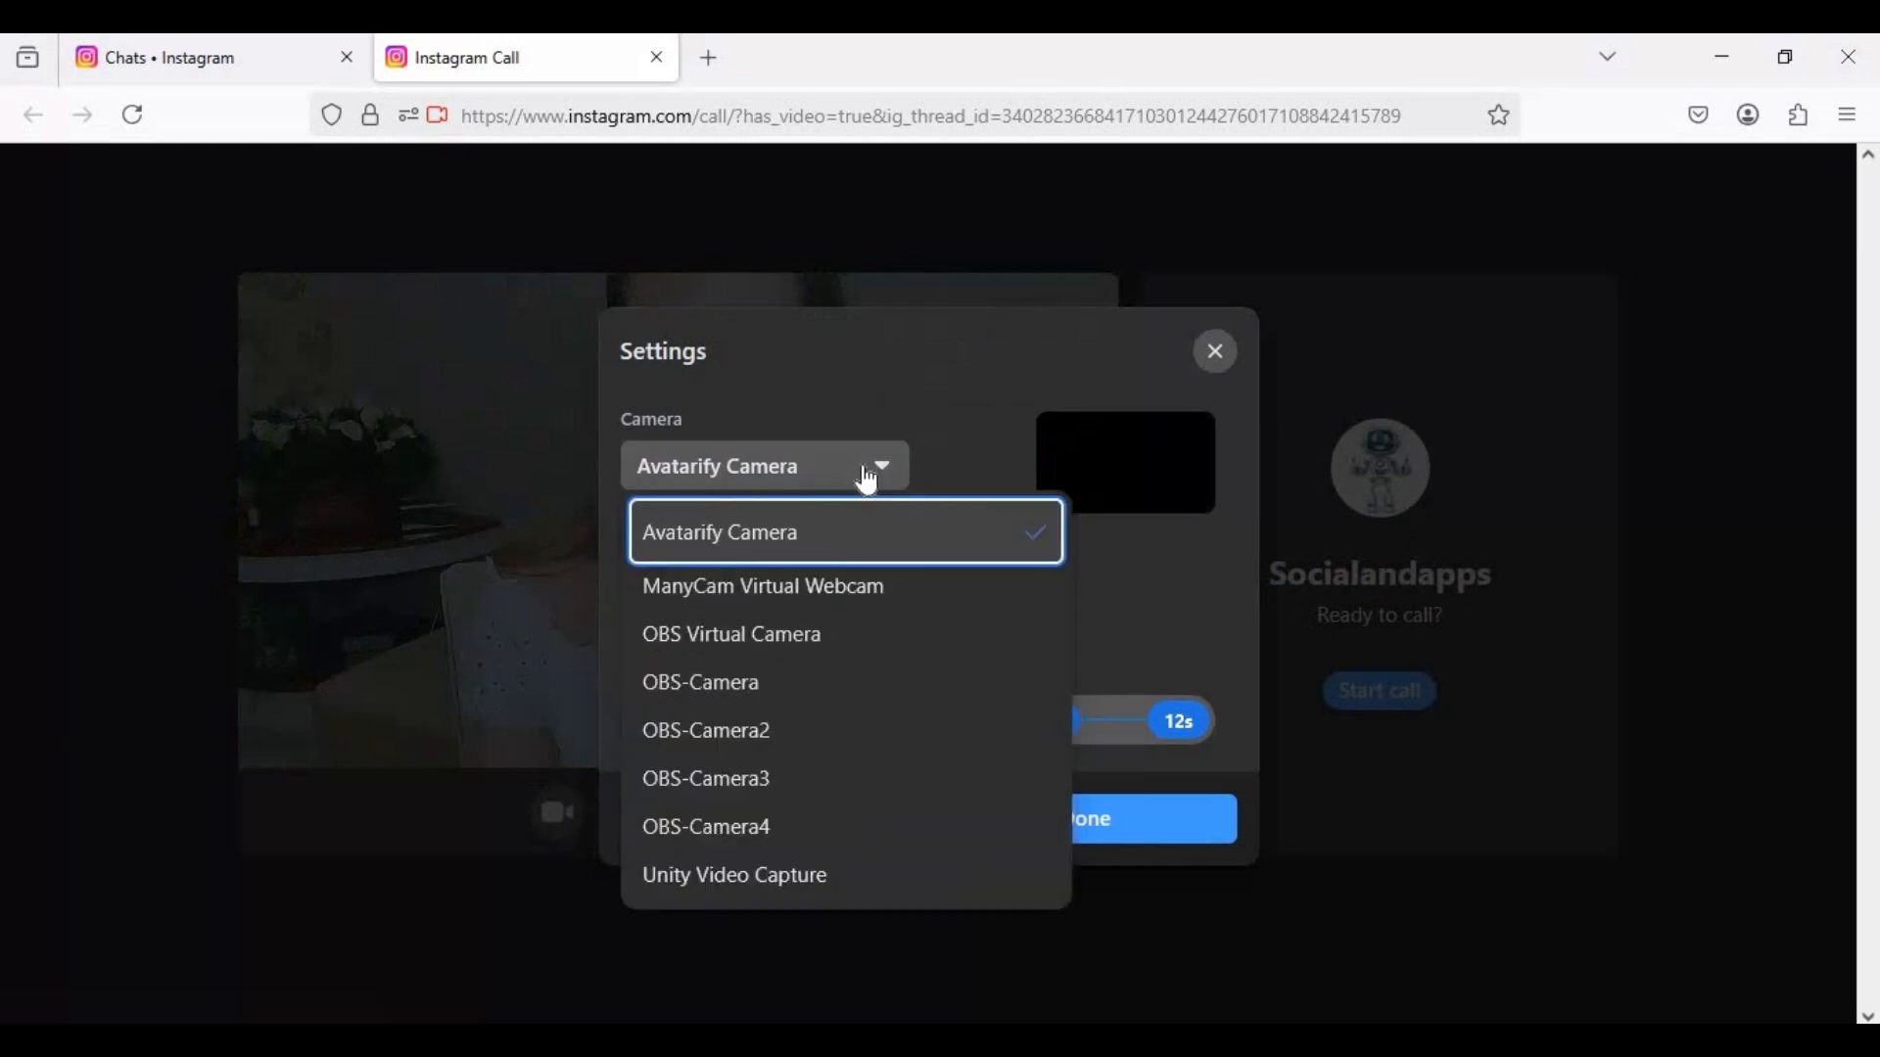
{"action": "left_click", "coordinate": [730, 634]}
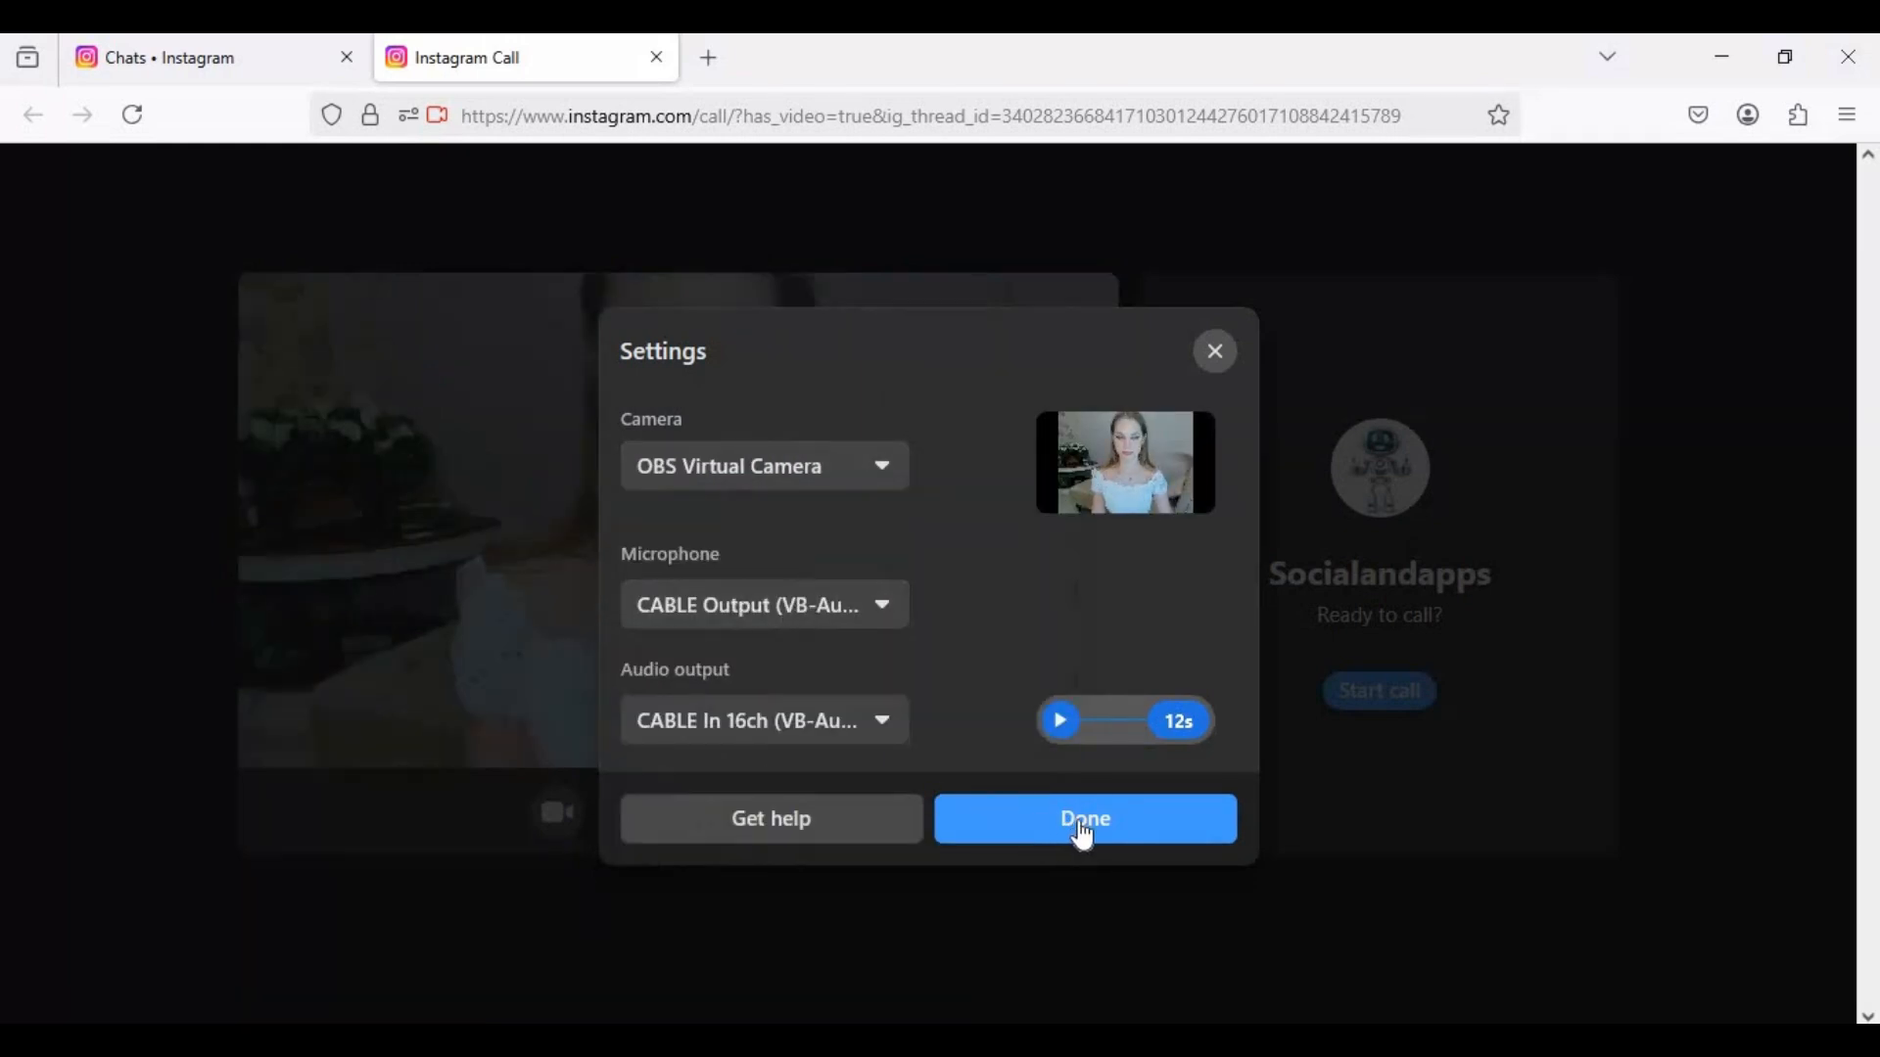
{"action": "left_click", "coordinate": [1085, 819]}
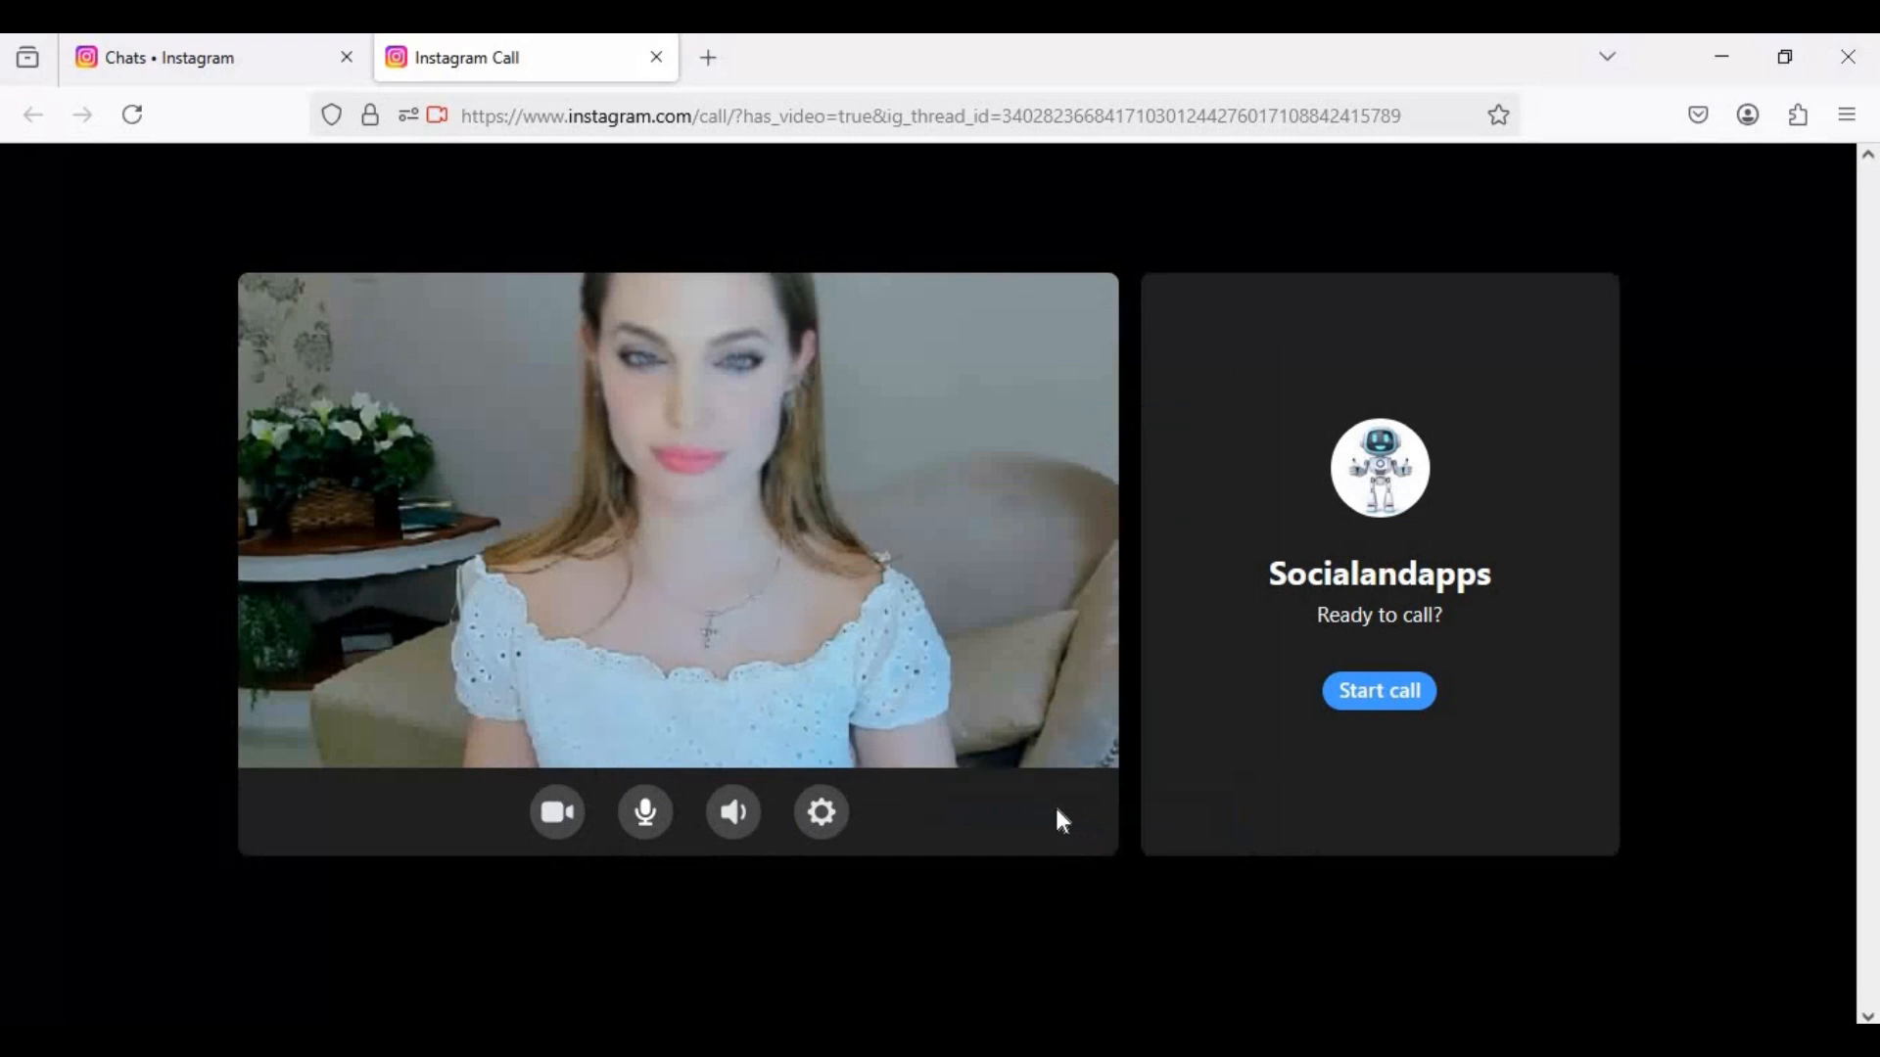
{"action": "mouse_move", "coordinate": [1063, 815]}
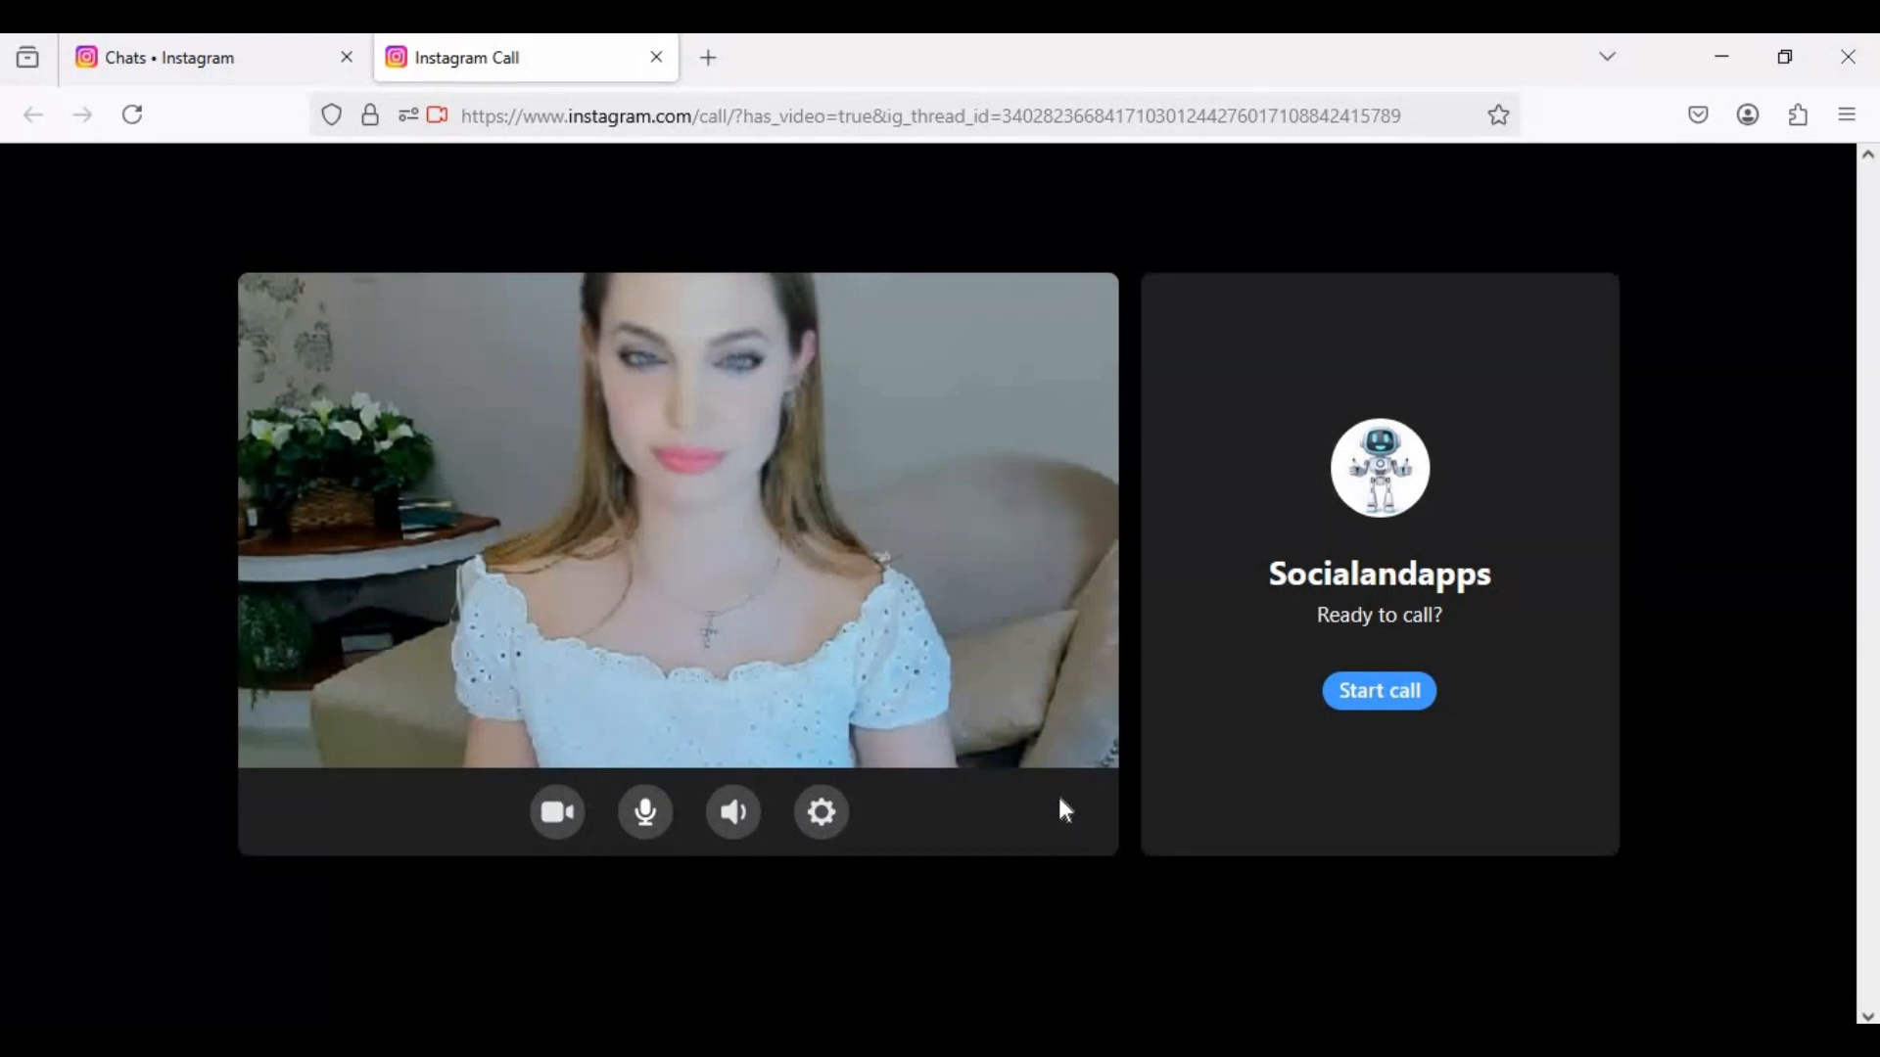